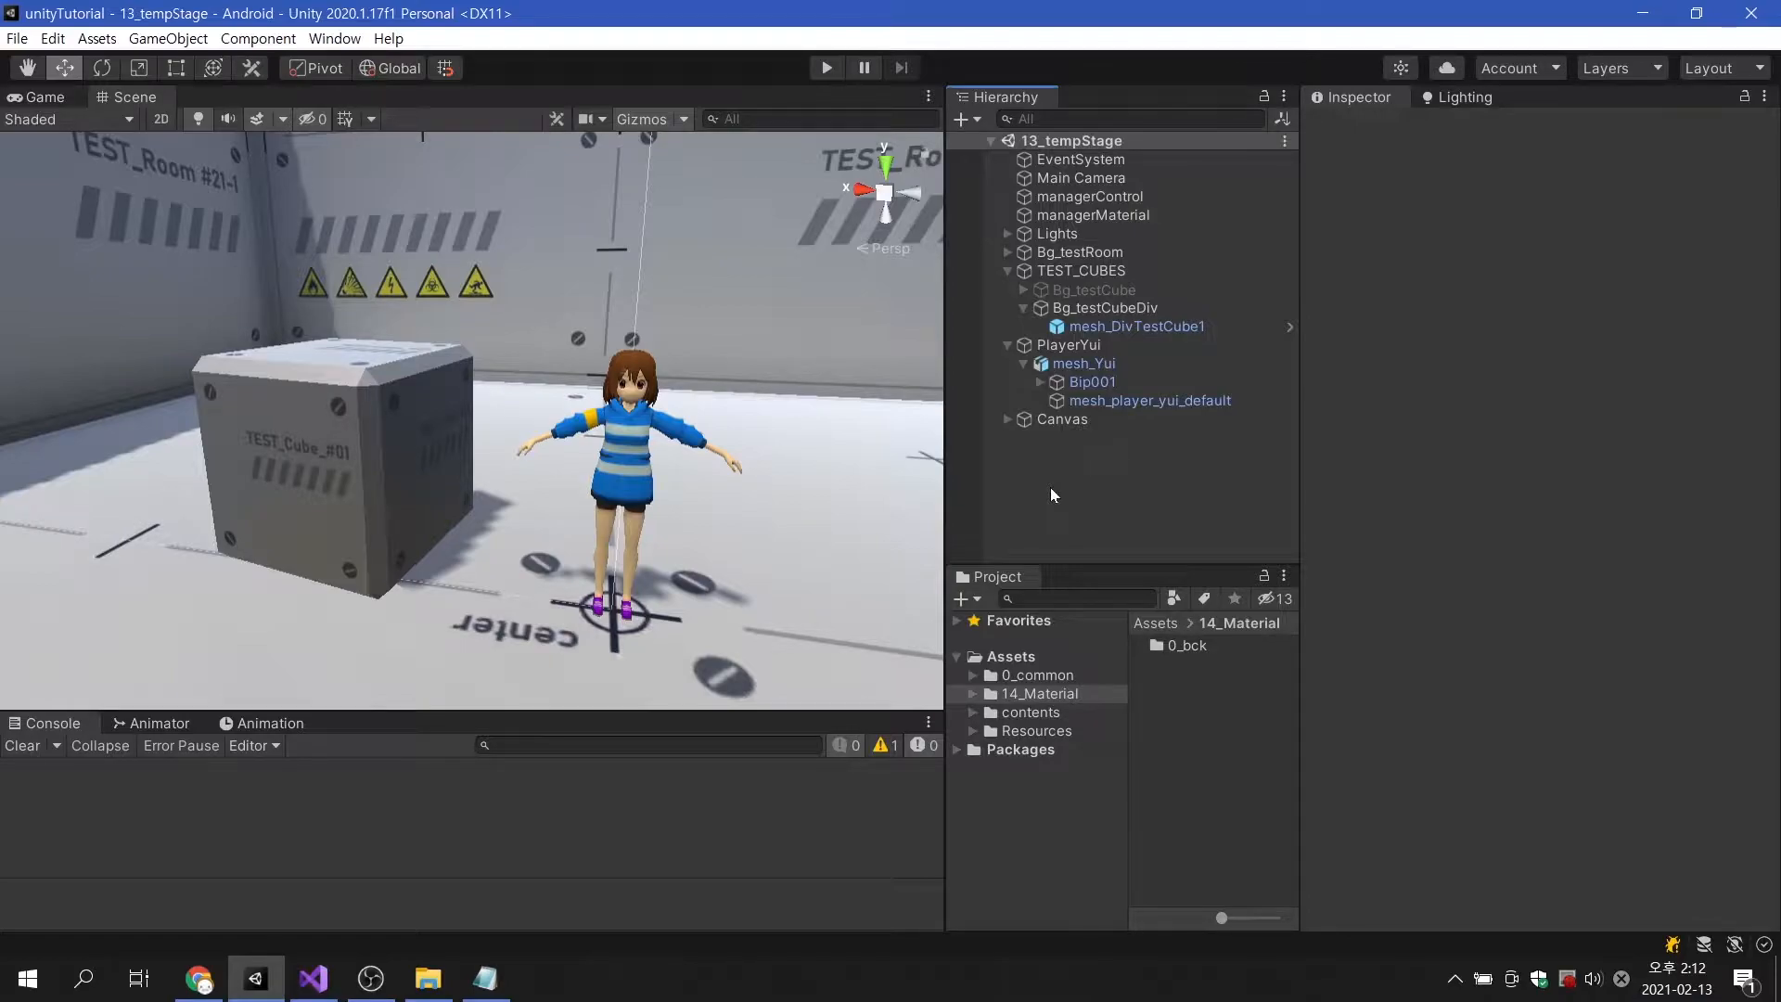
{"action": "mouse_move", "coordinate": [1118, 394]}
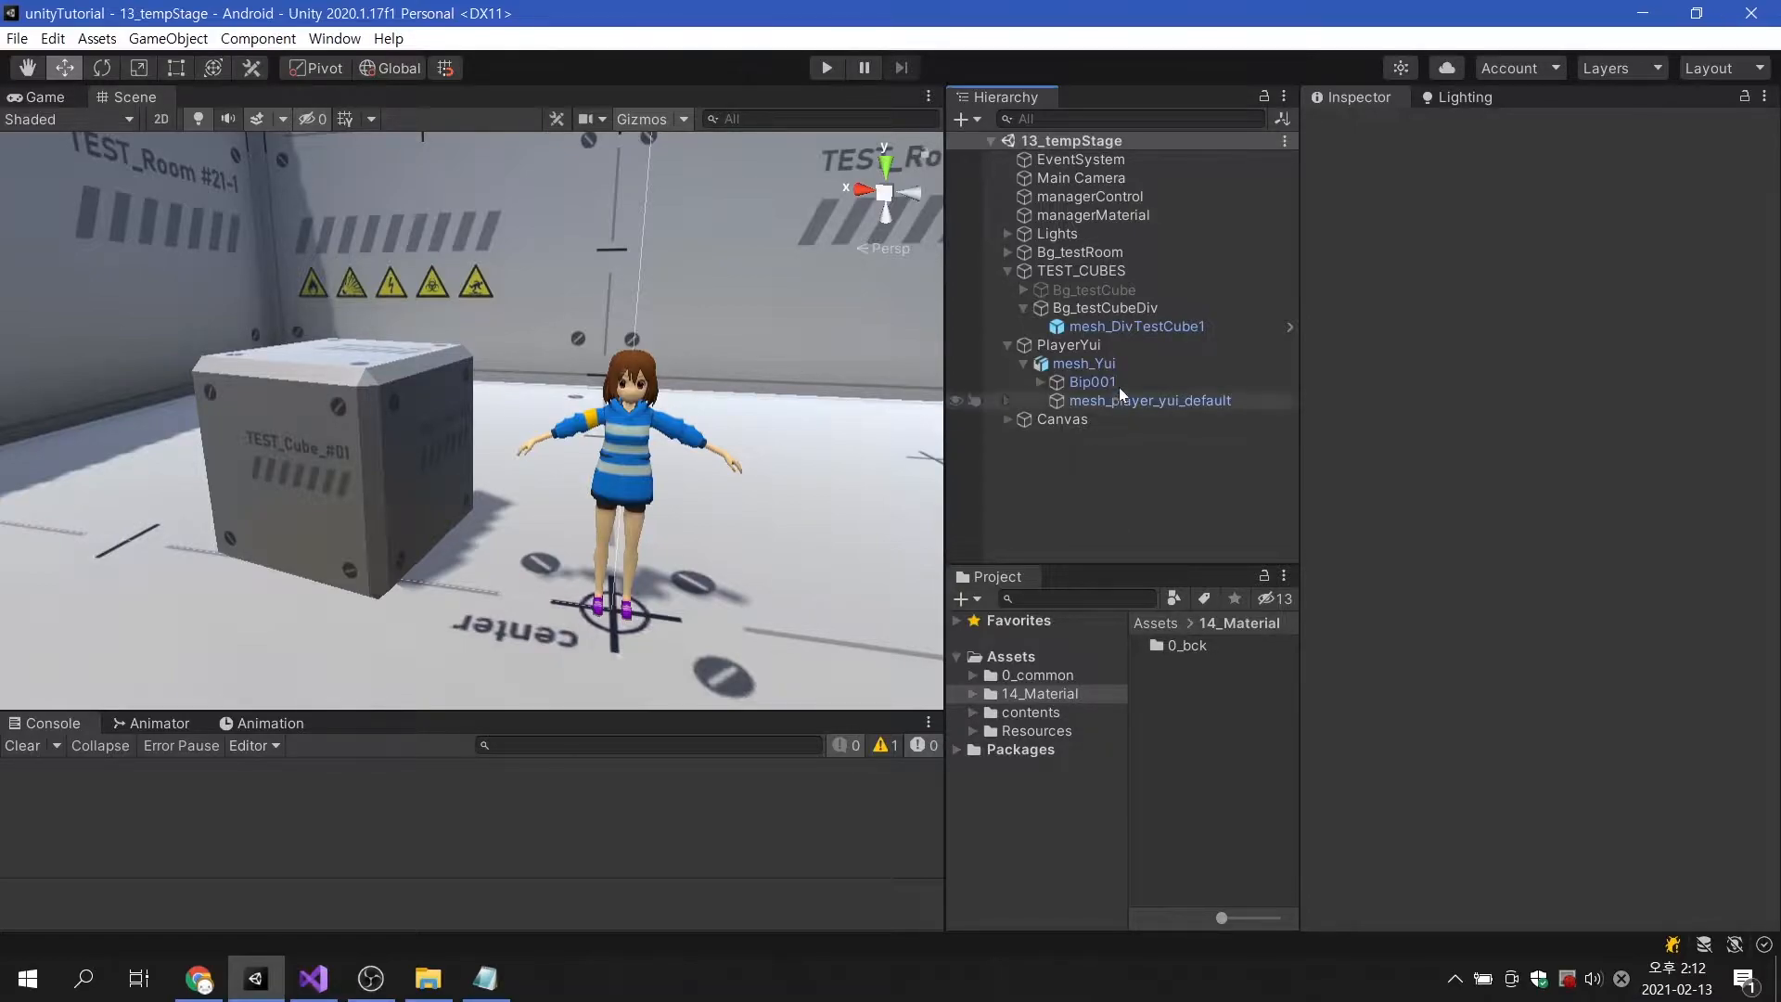
Inspect the test cube's material settings in the Inspector.
{"action": "left_click", "coordinate": [1135, 326]}
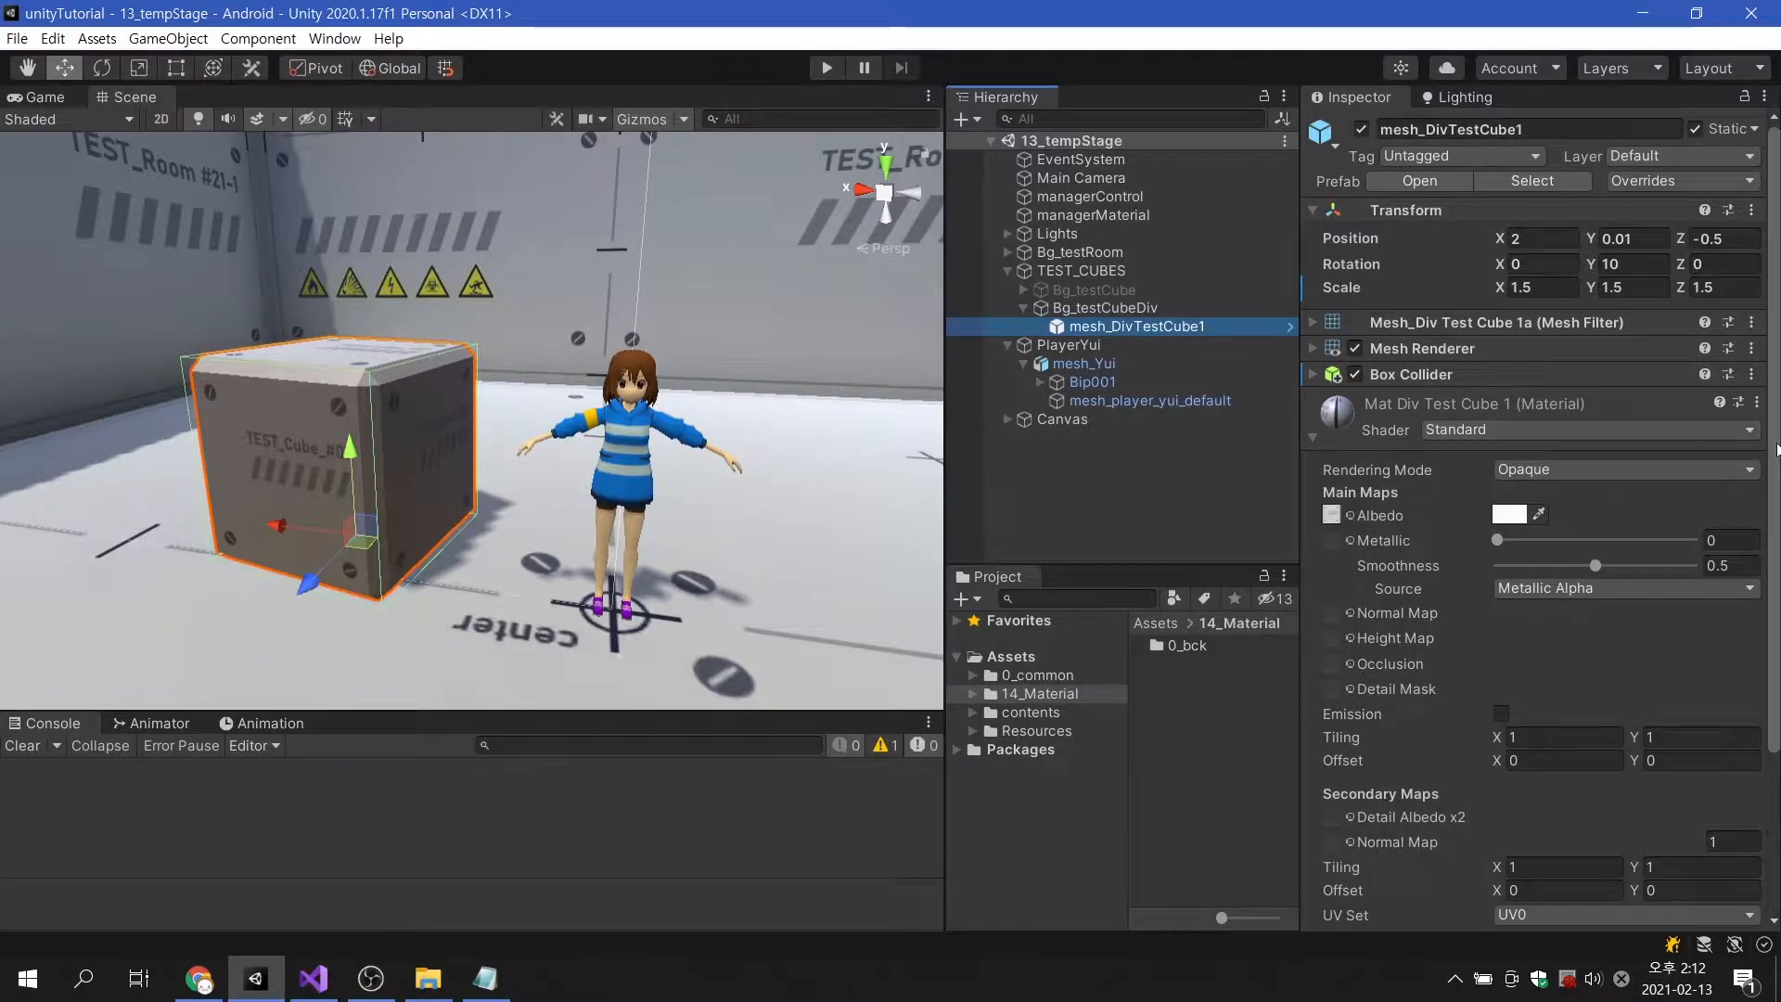
{"action": "scroll", "scroll_direction": "down", "scroll_amount": 3}
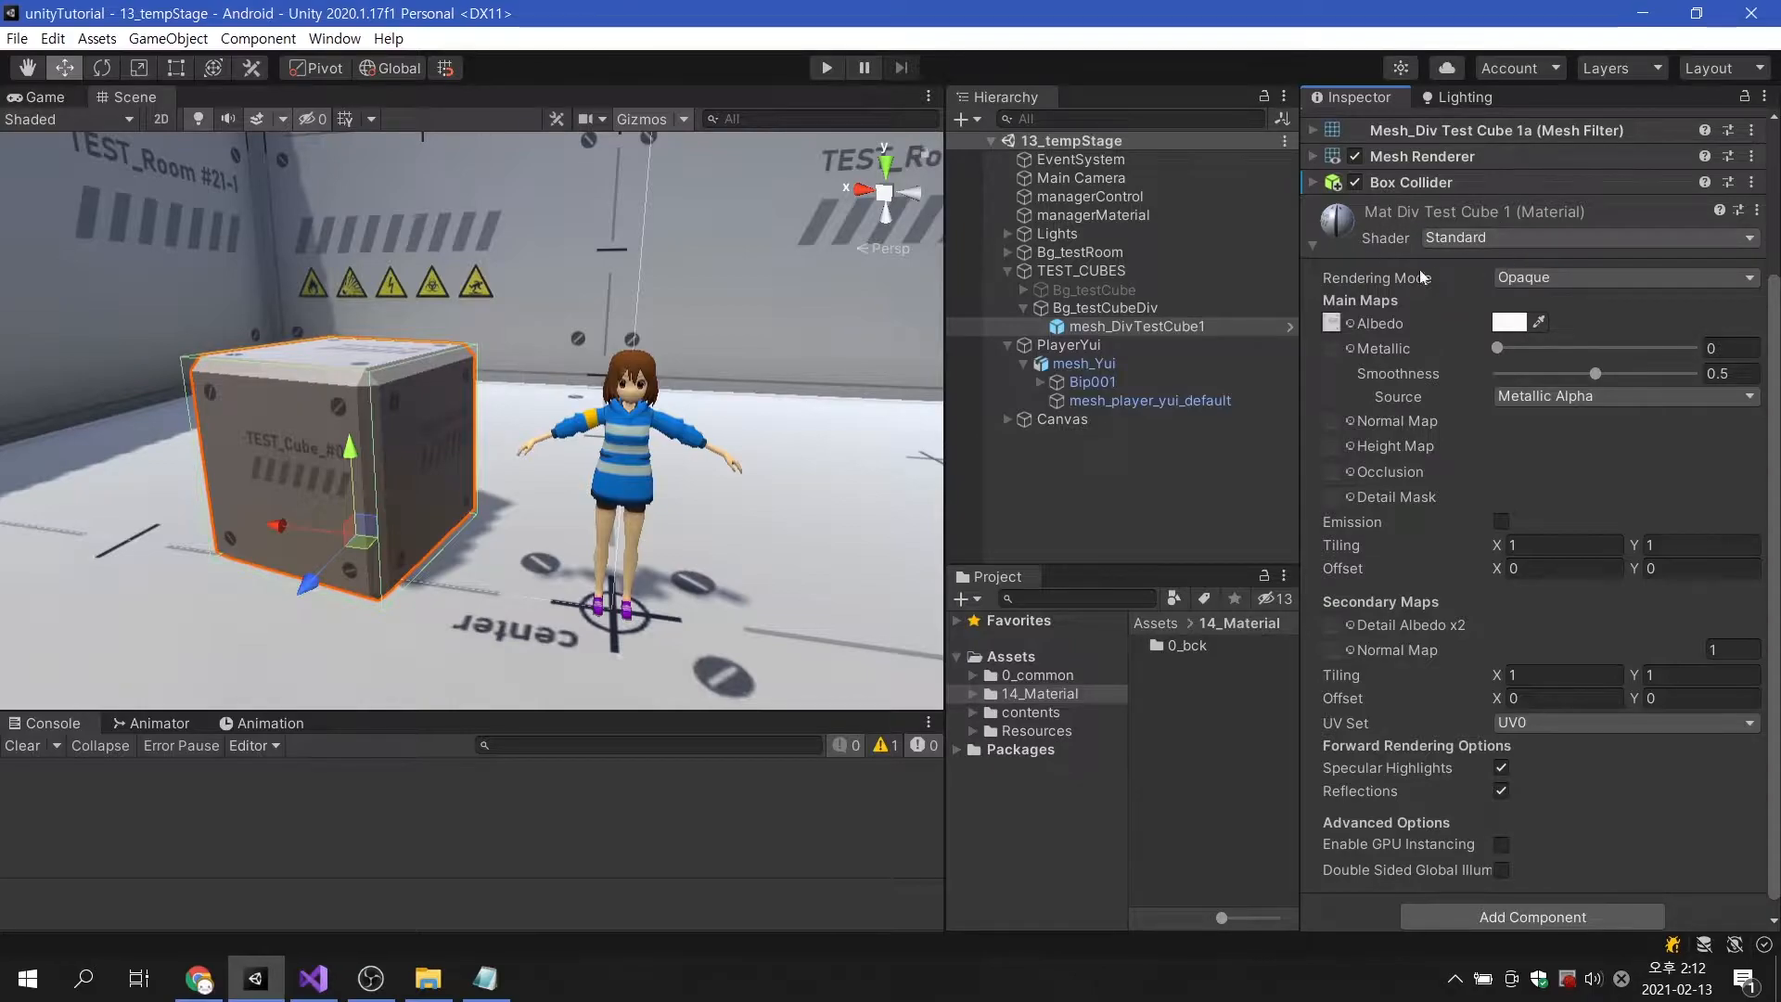
{"action": "mouse_move", "coordinate": [1436, 298]}
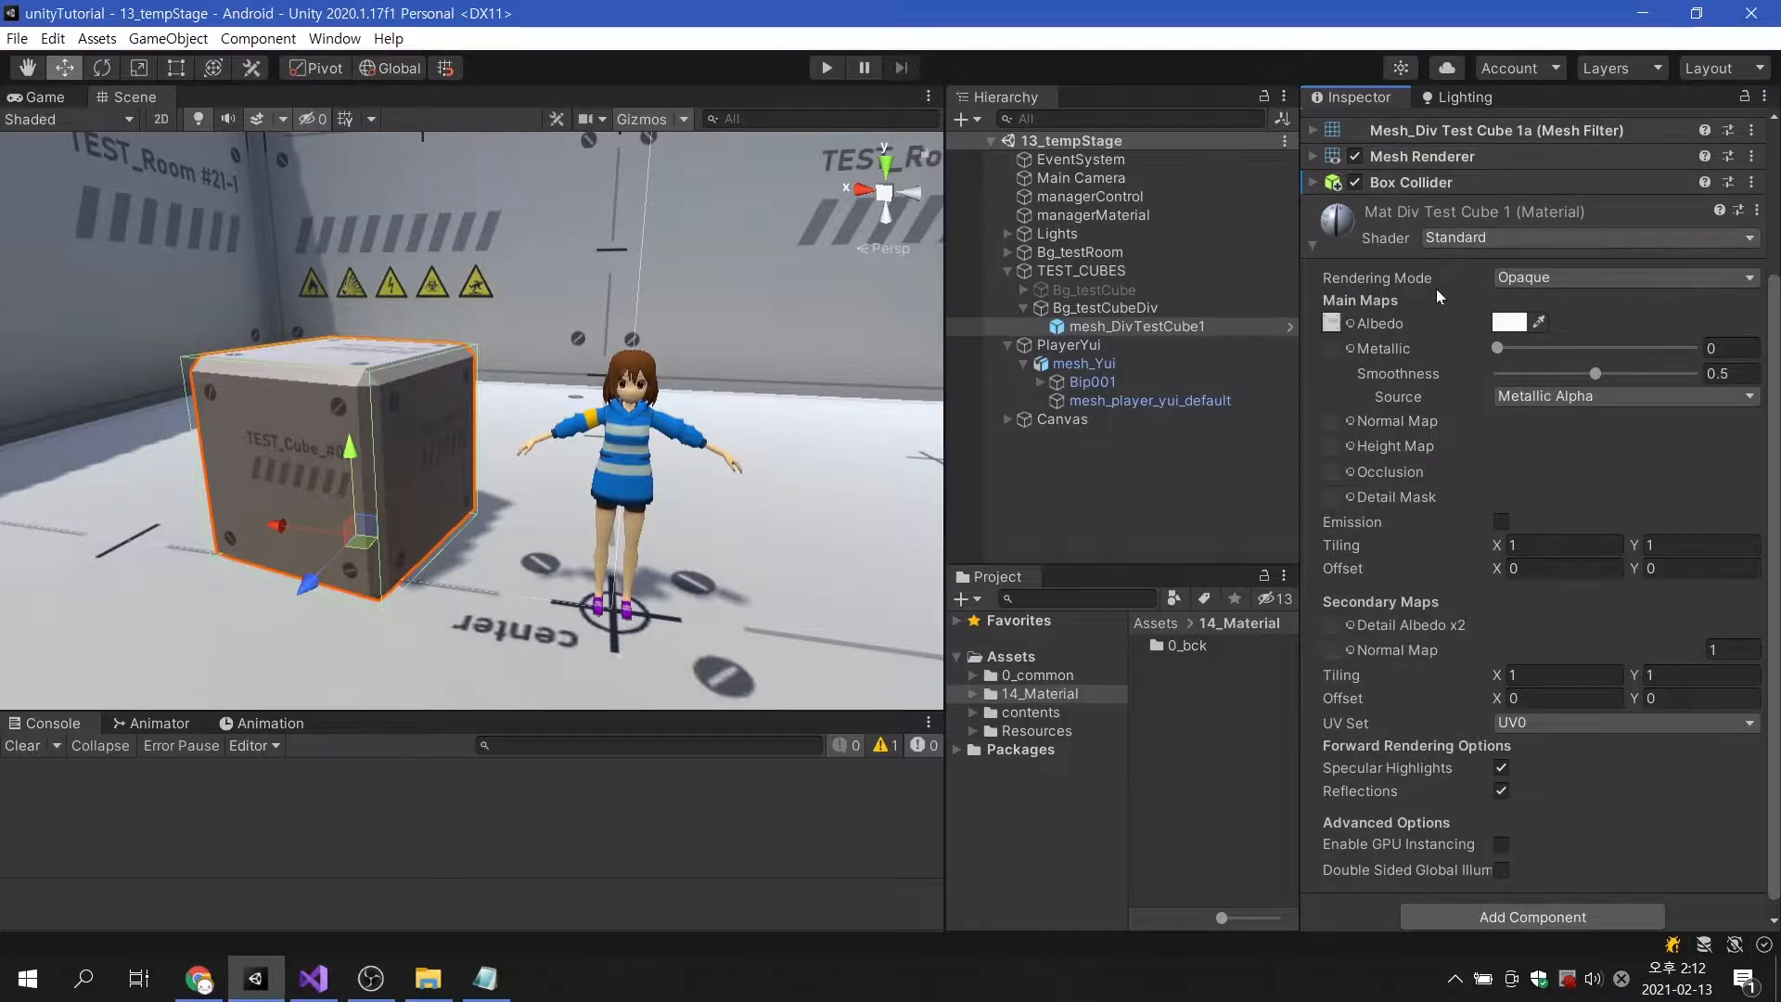
{"action": "mouse_move", "coordinate": [1414, 349]}
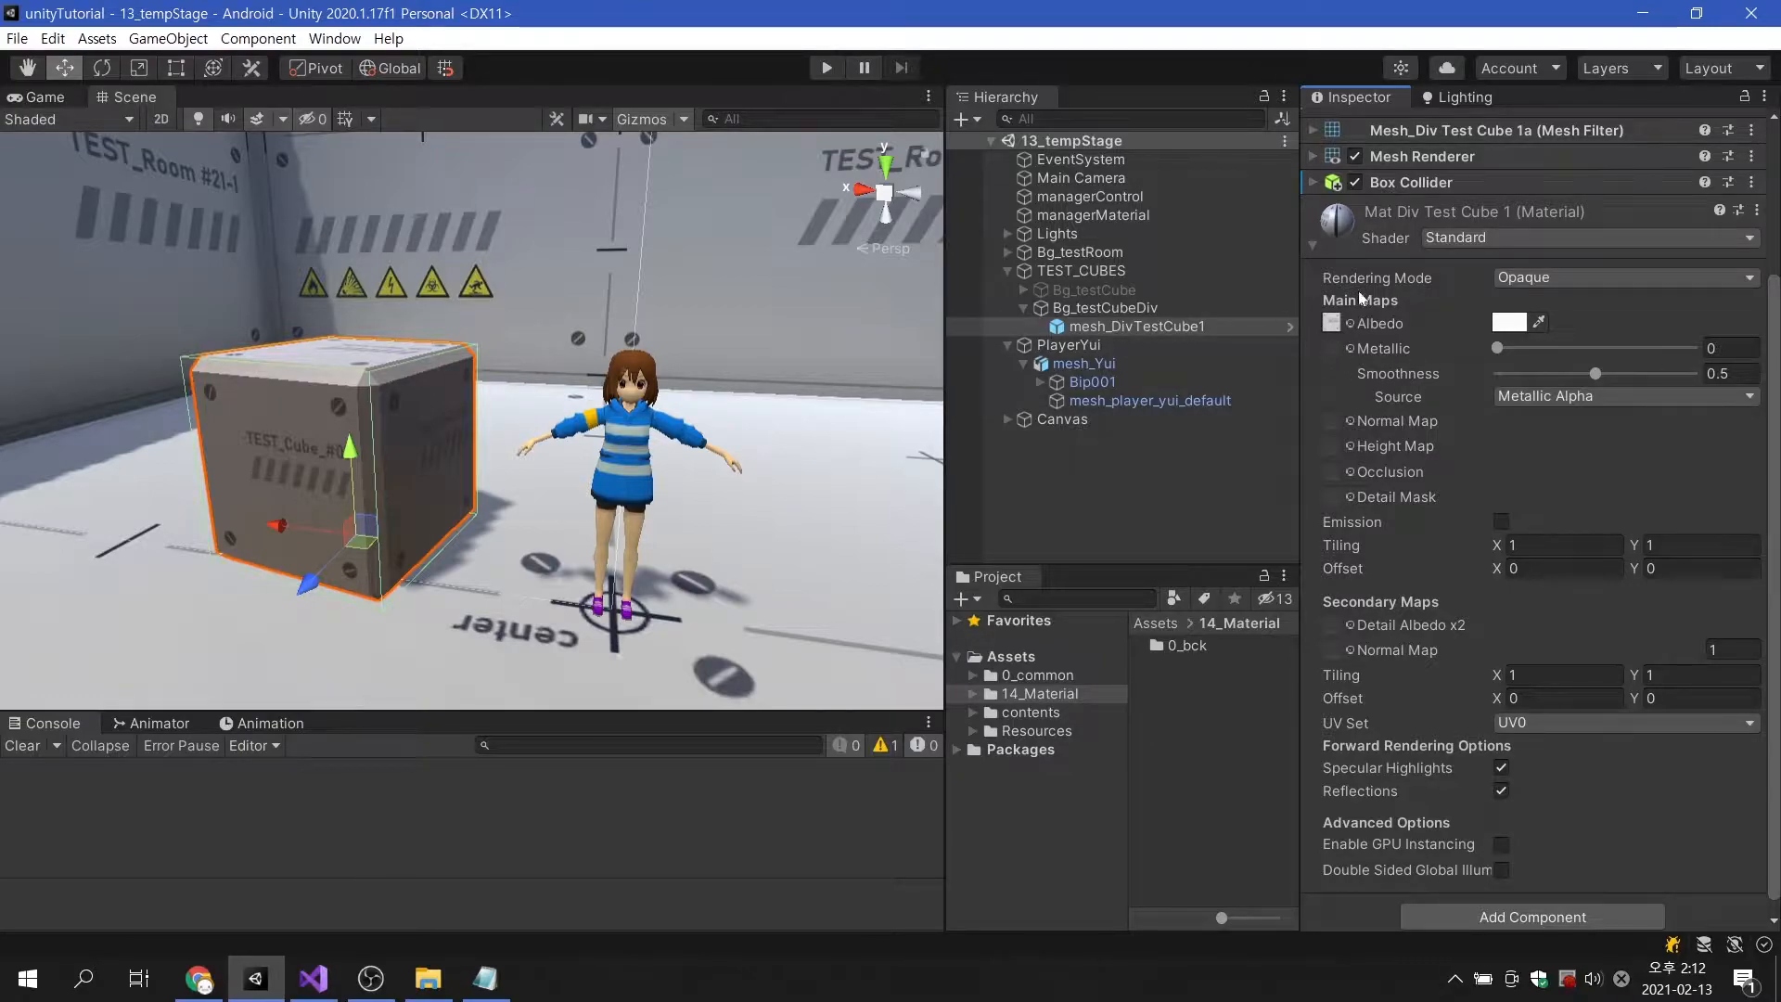
{"action": "mouse_move", "coordinate": [1408, 373]}
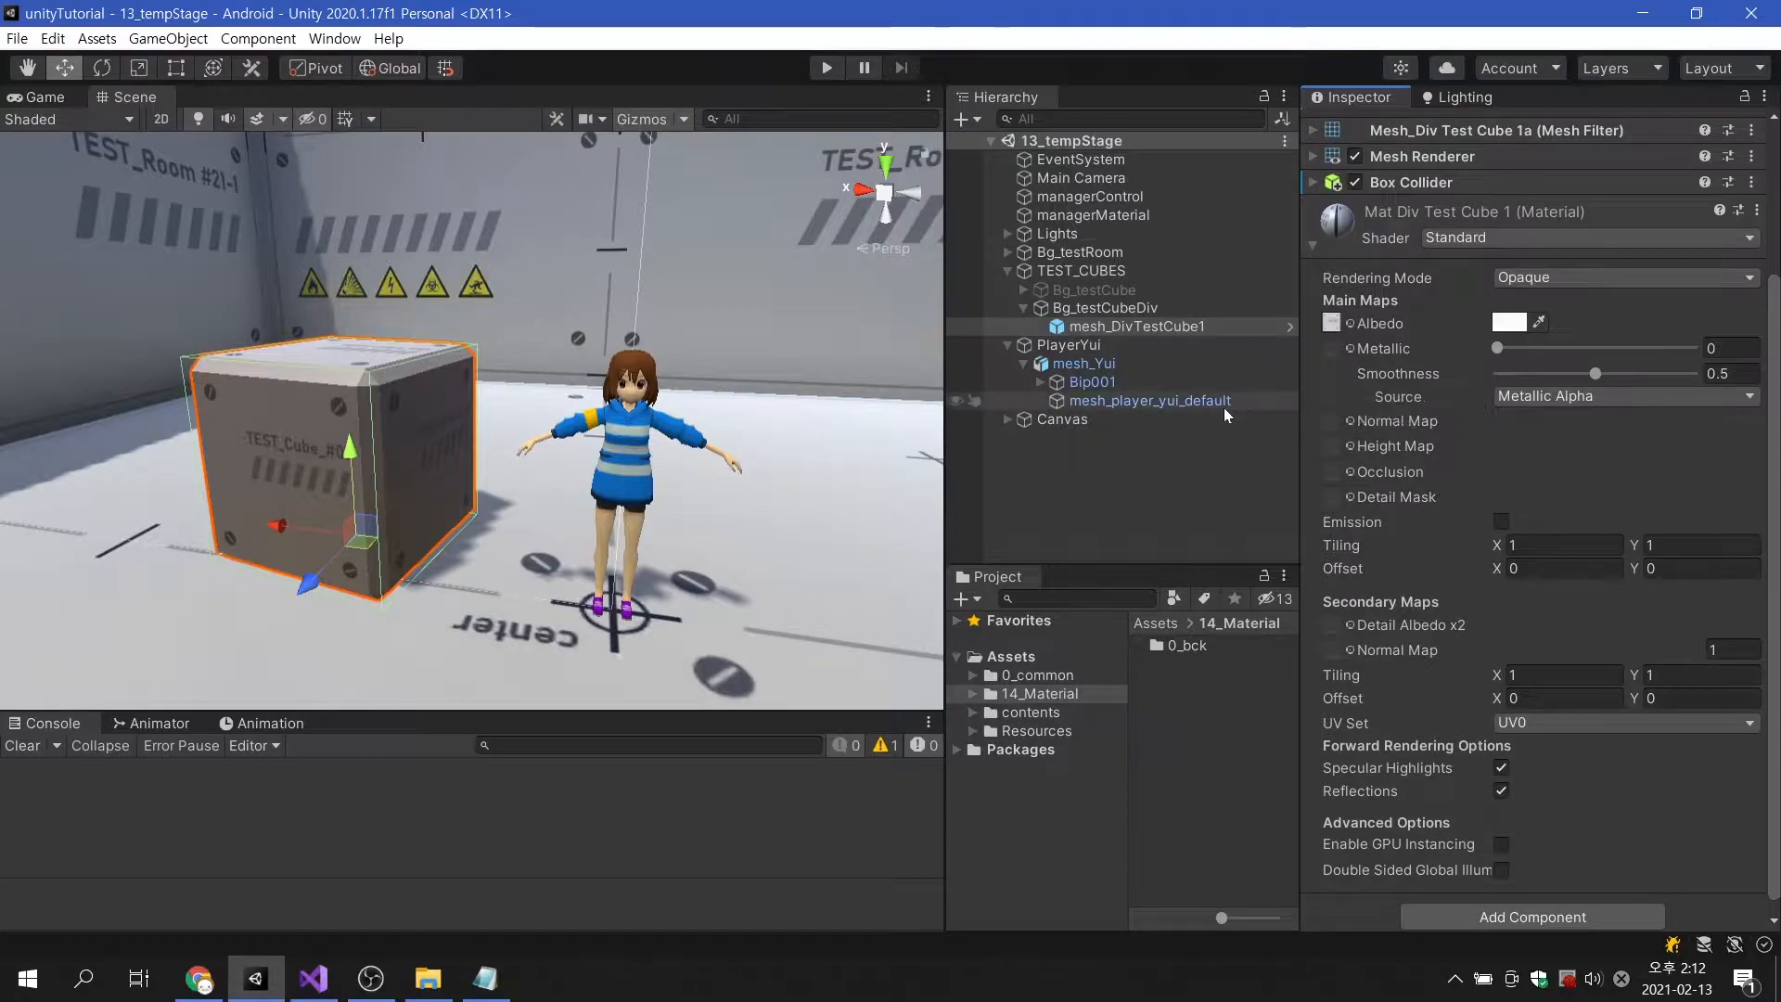
{"action": "left_click", "coordinate": [1150, 400]}
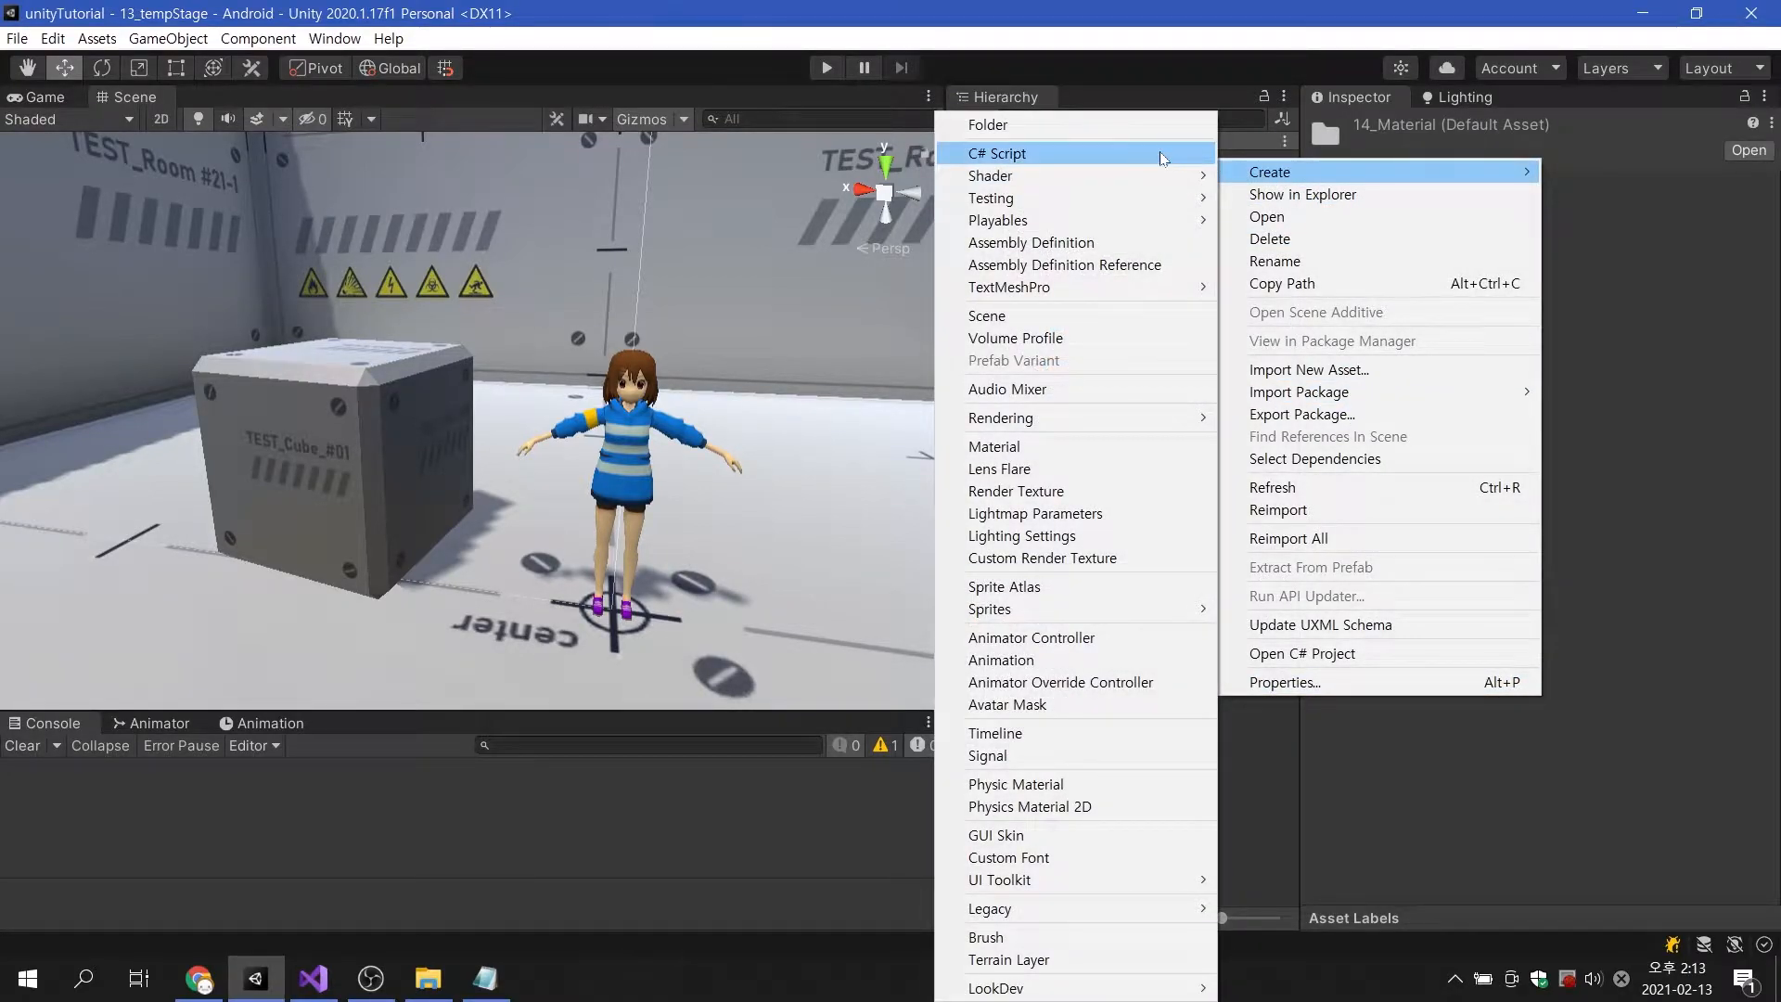
Create a C# script named managerMat in 14_Material and open it for editing.
{"action": "left_click", "coordinate": [997, 153]}
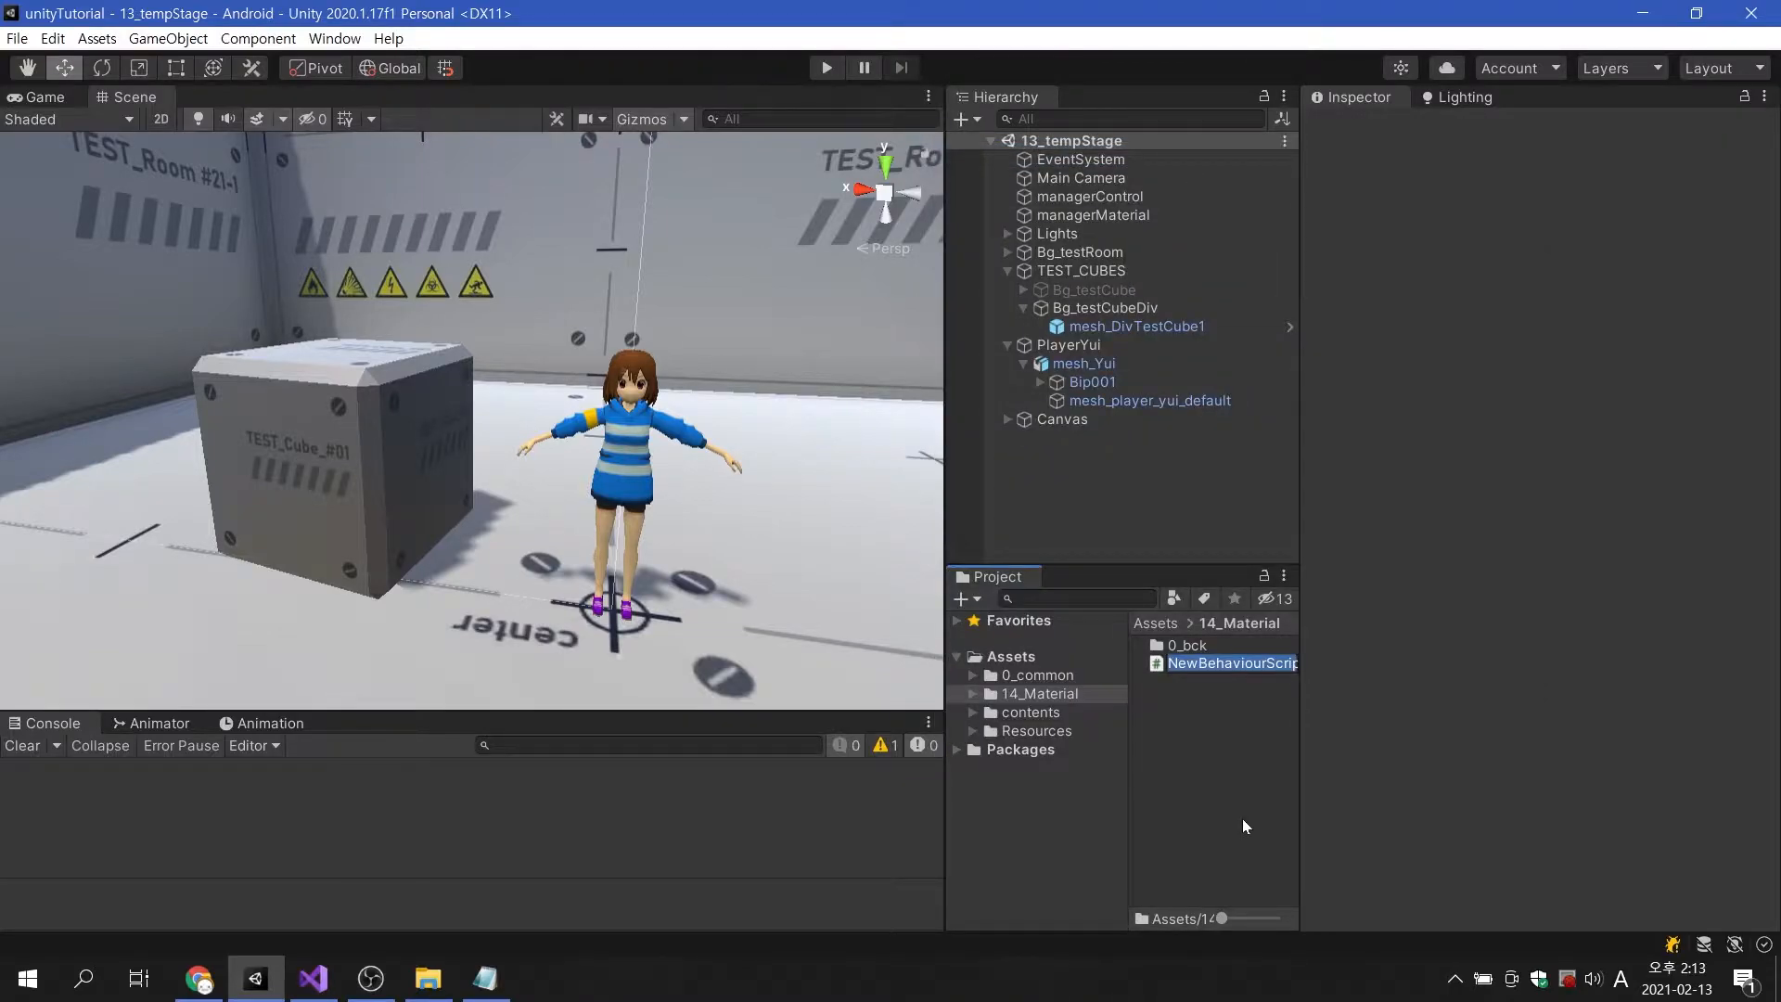
{"action": "type", "text": "manager"}
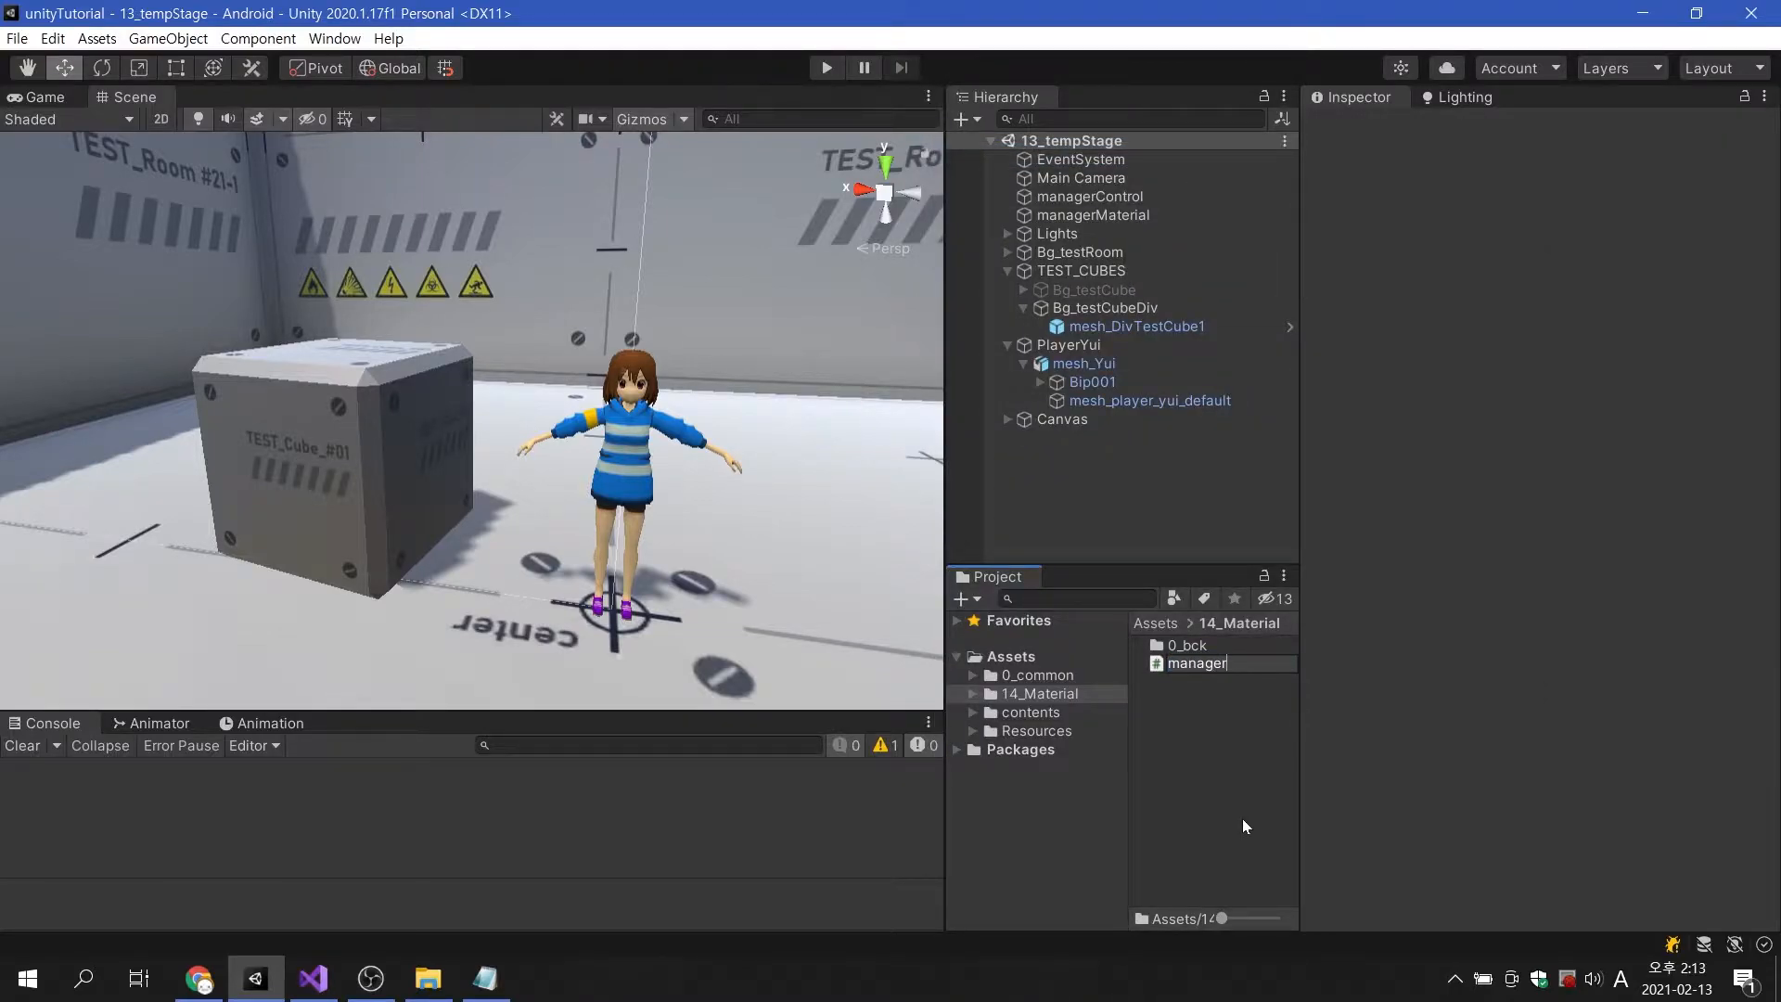
{"action": "type", "text": "Mat"}
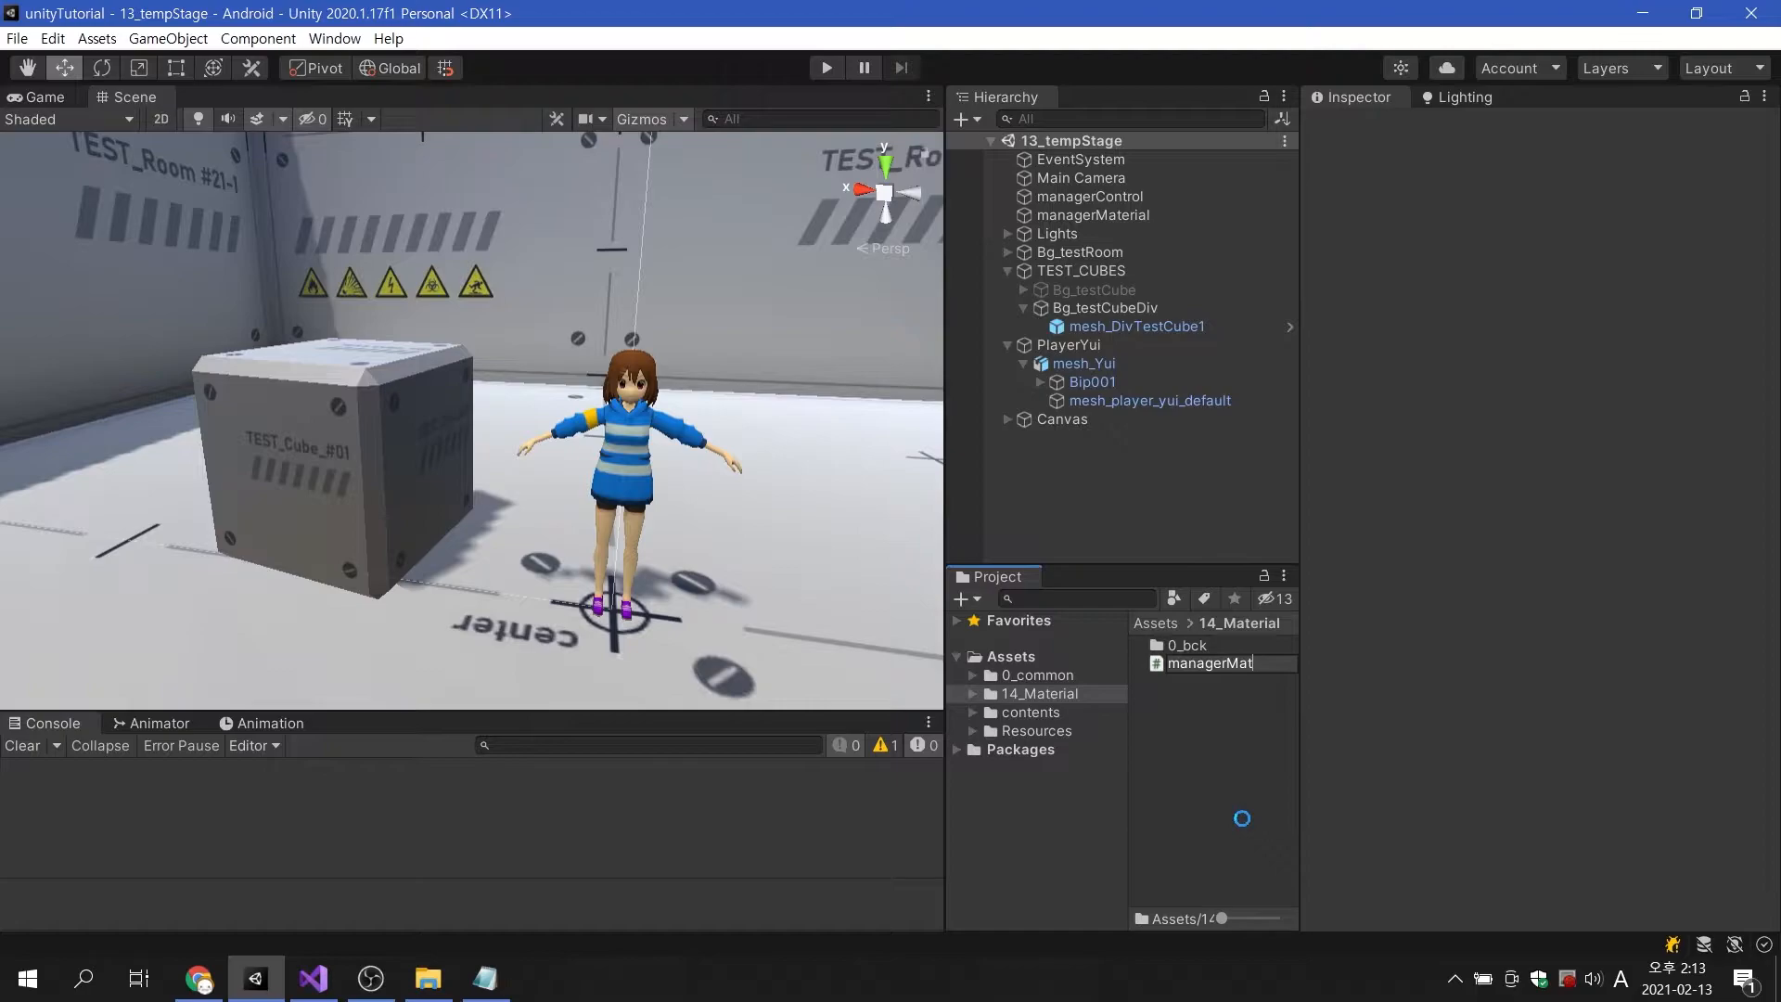
{"action": "left_click", "coordinate": [1210, 663]}
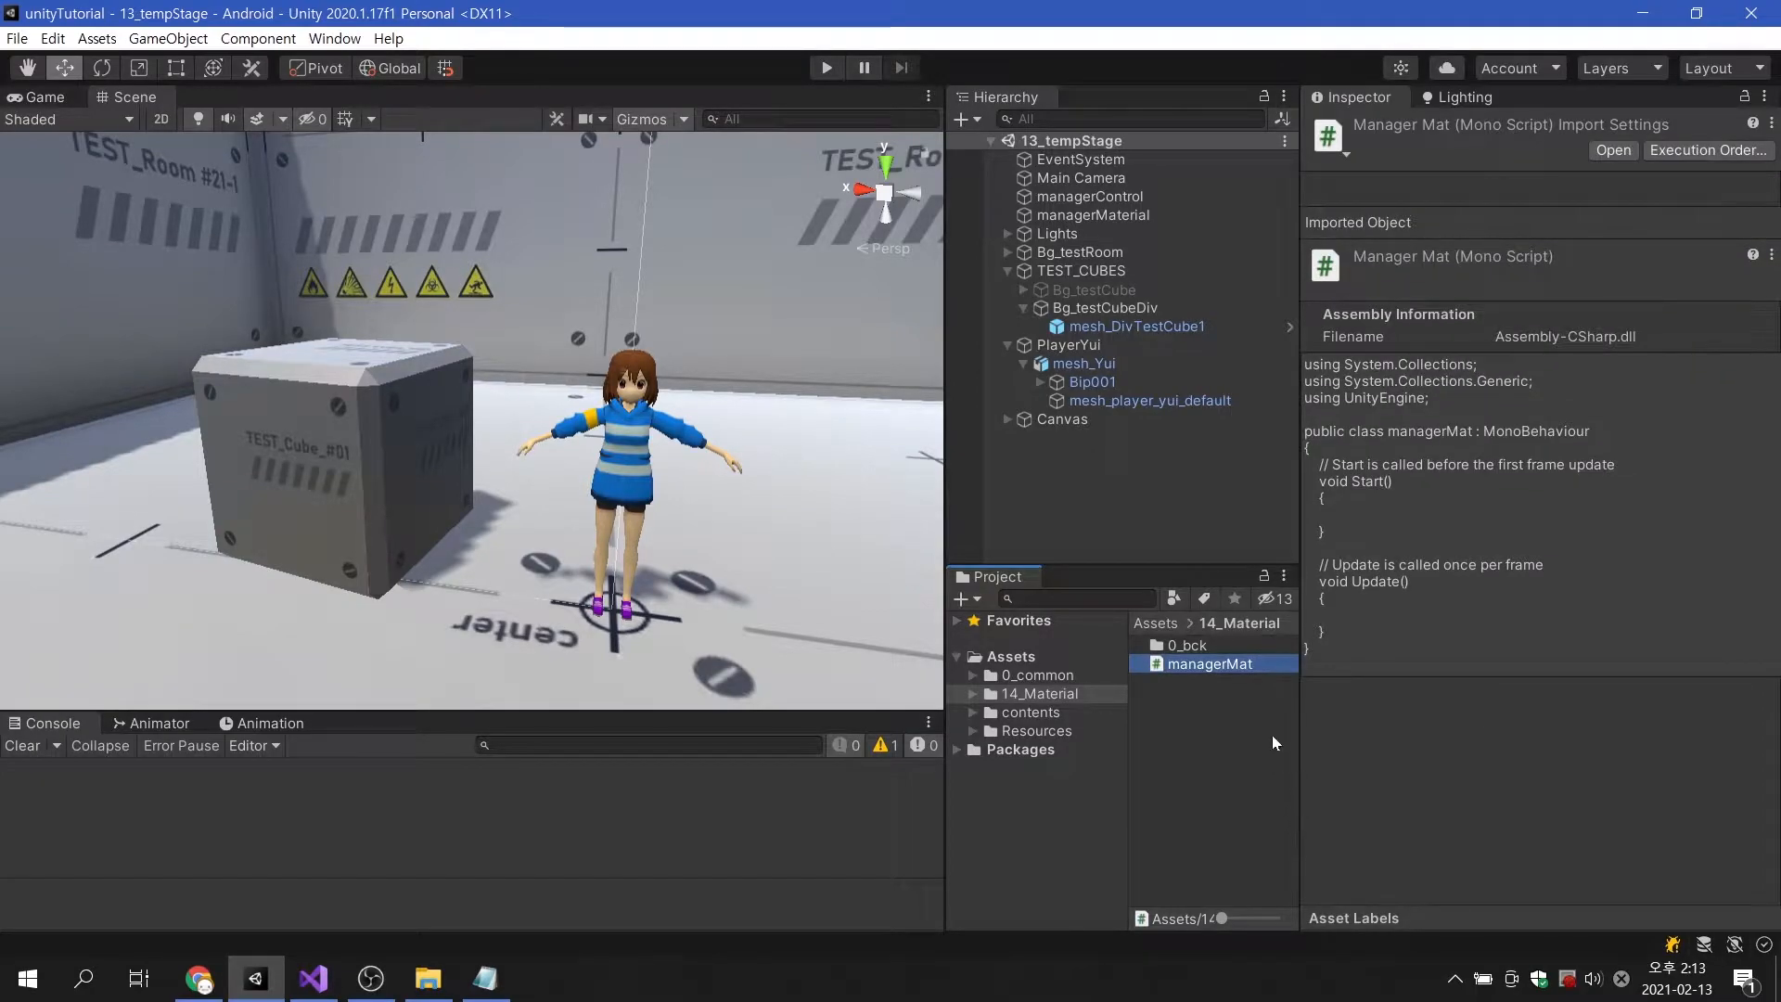
{"action": "left_click", "coordinate": [1093, 215]}
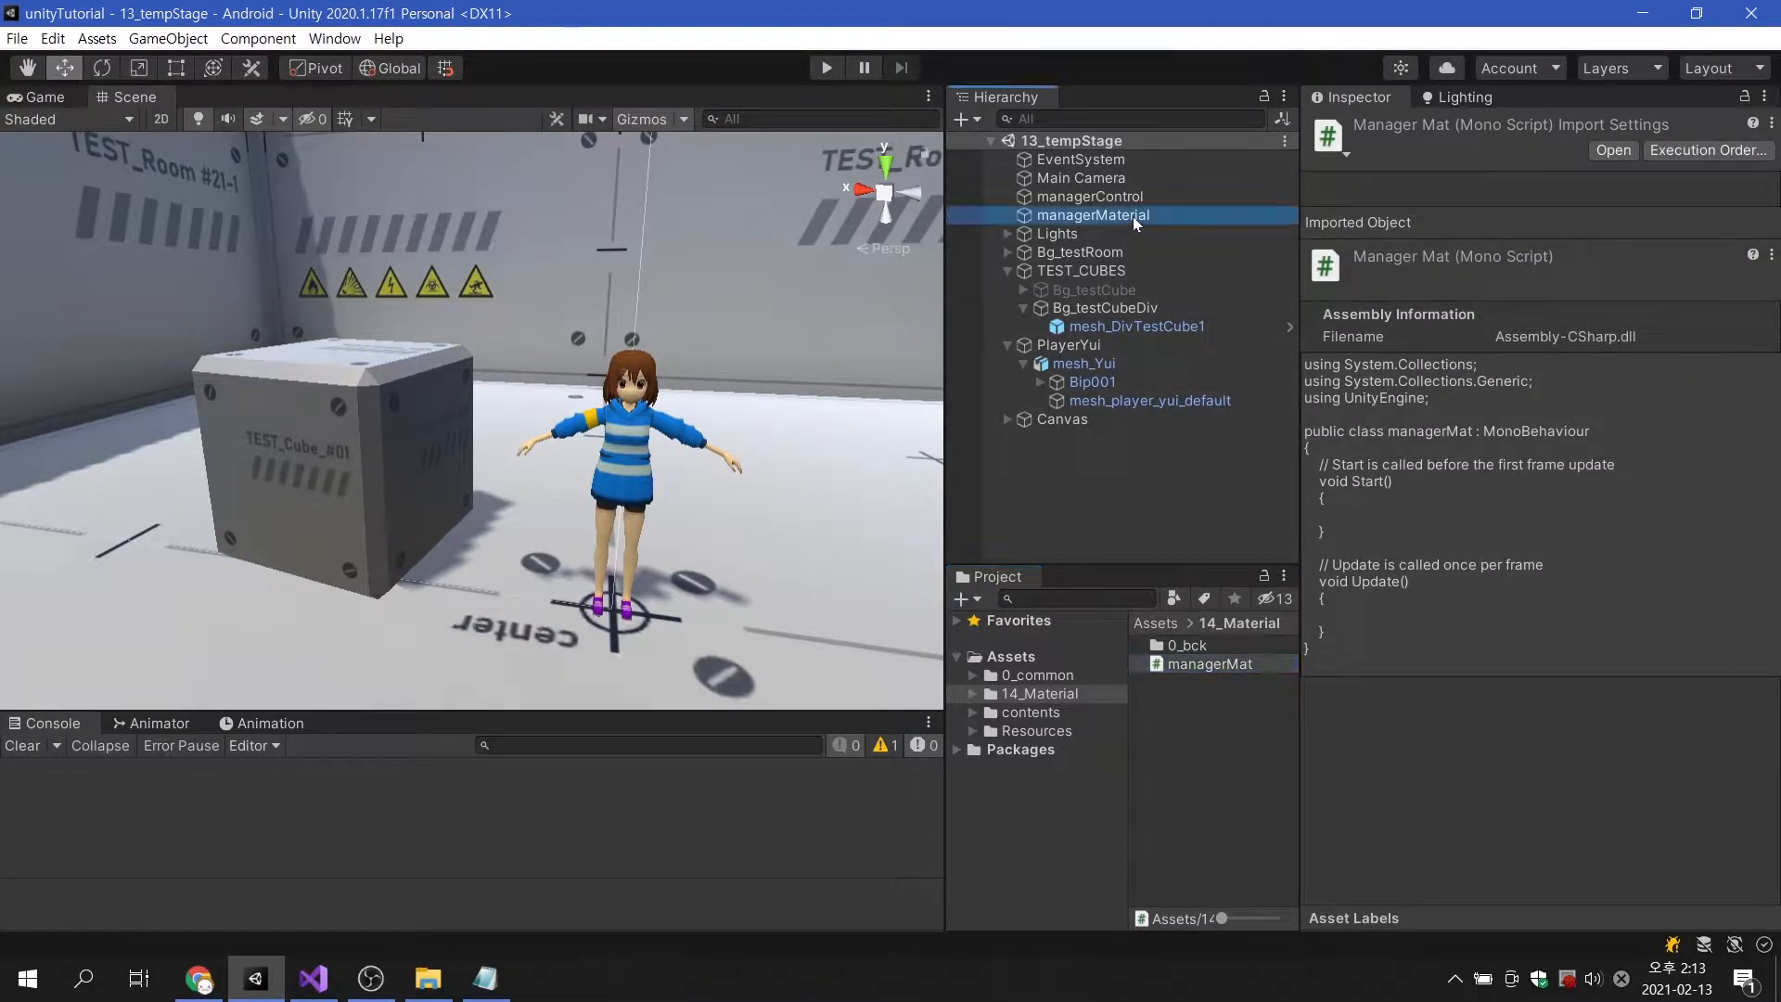
{"action": "left_click", "coordinate": [1094, 214]}
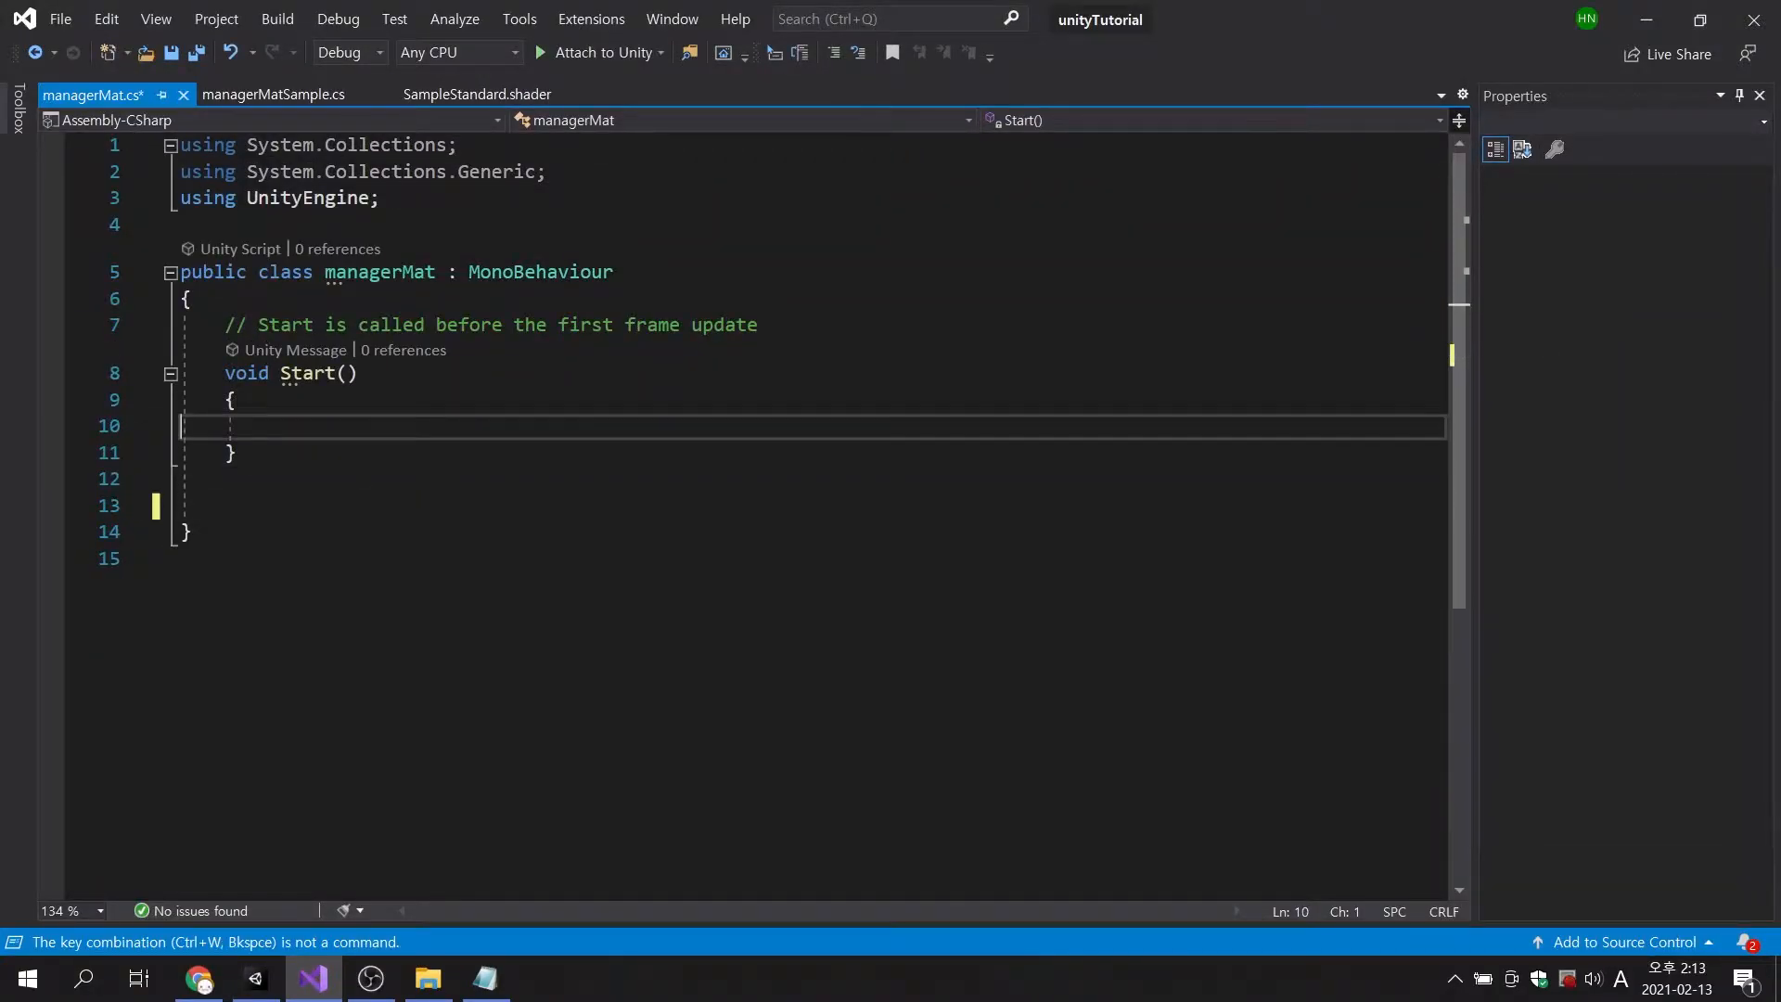
Add a '// Component' comment with private Renderer fields _renderCube and _renderPlayer.
{"action": "key", "text": "enter"}
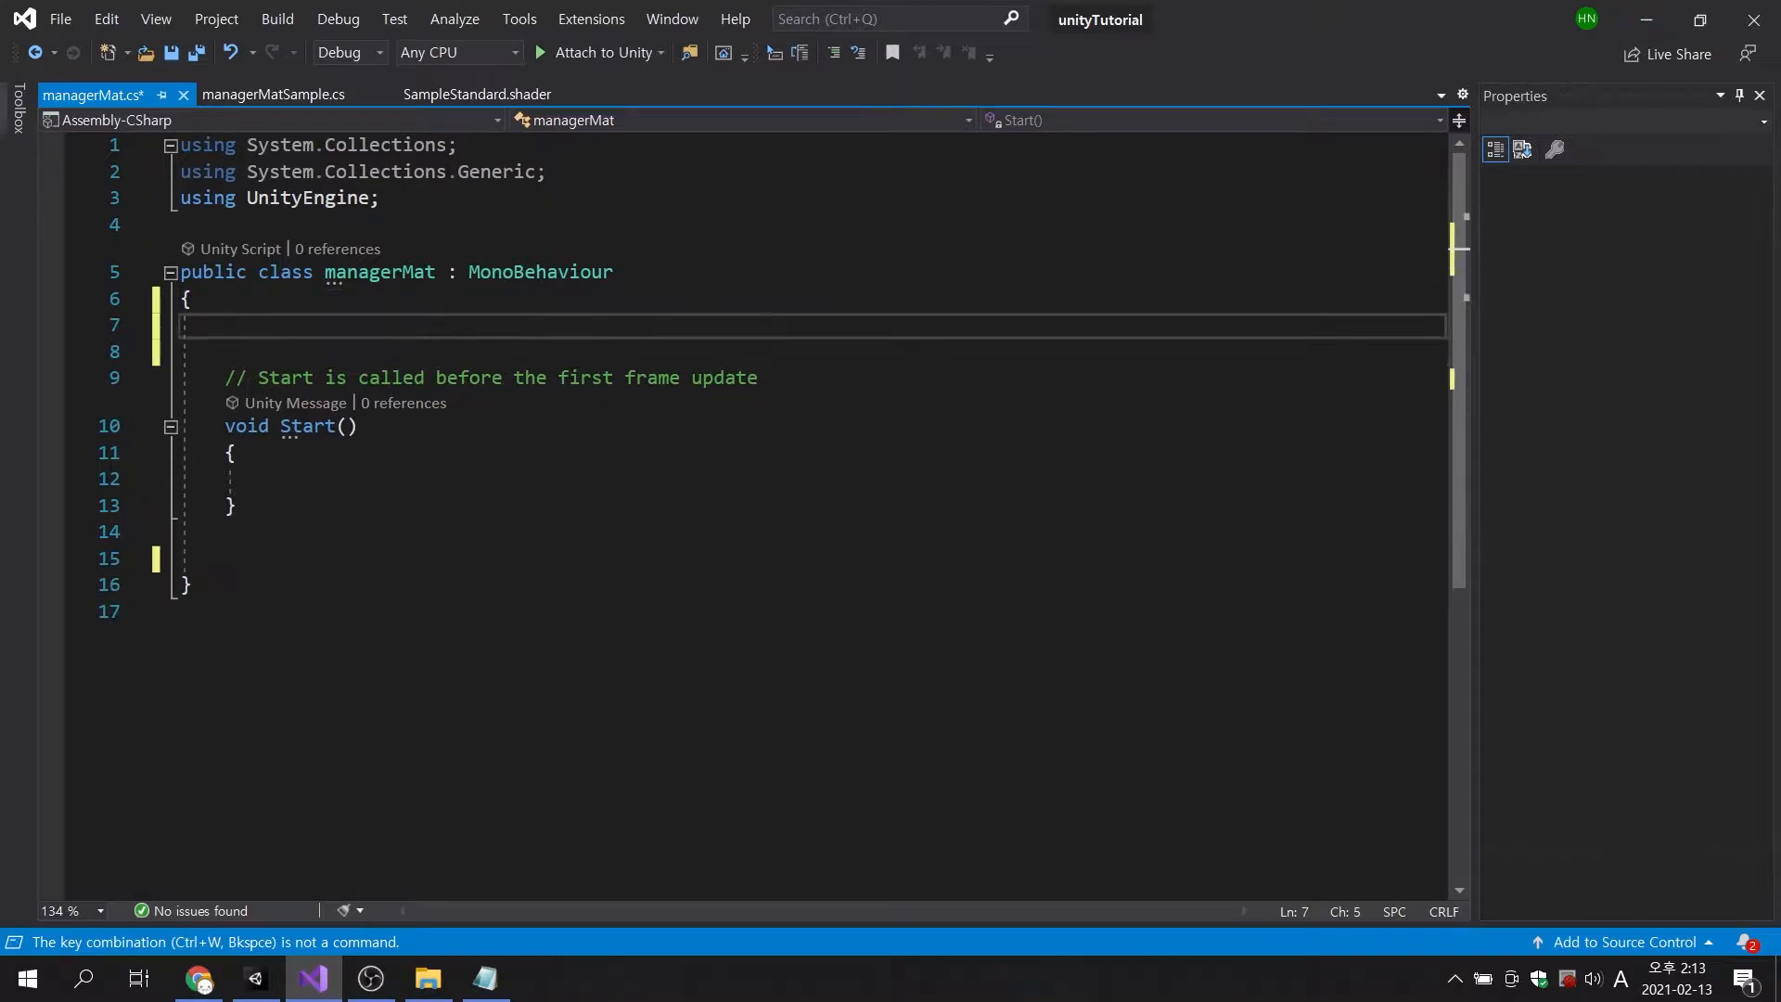
{"action": "type", "text": "// Com"}
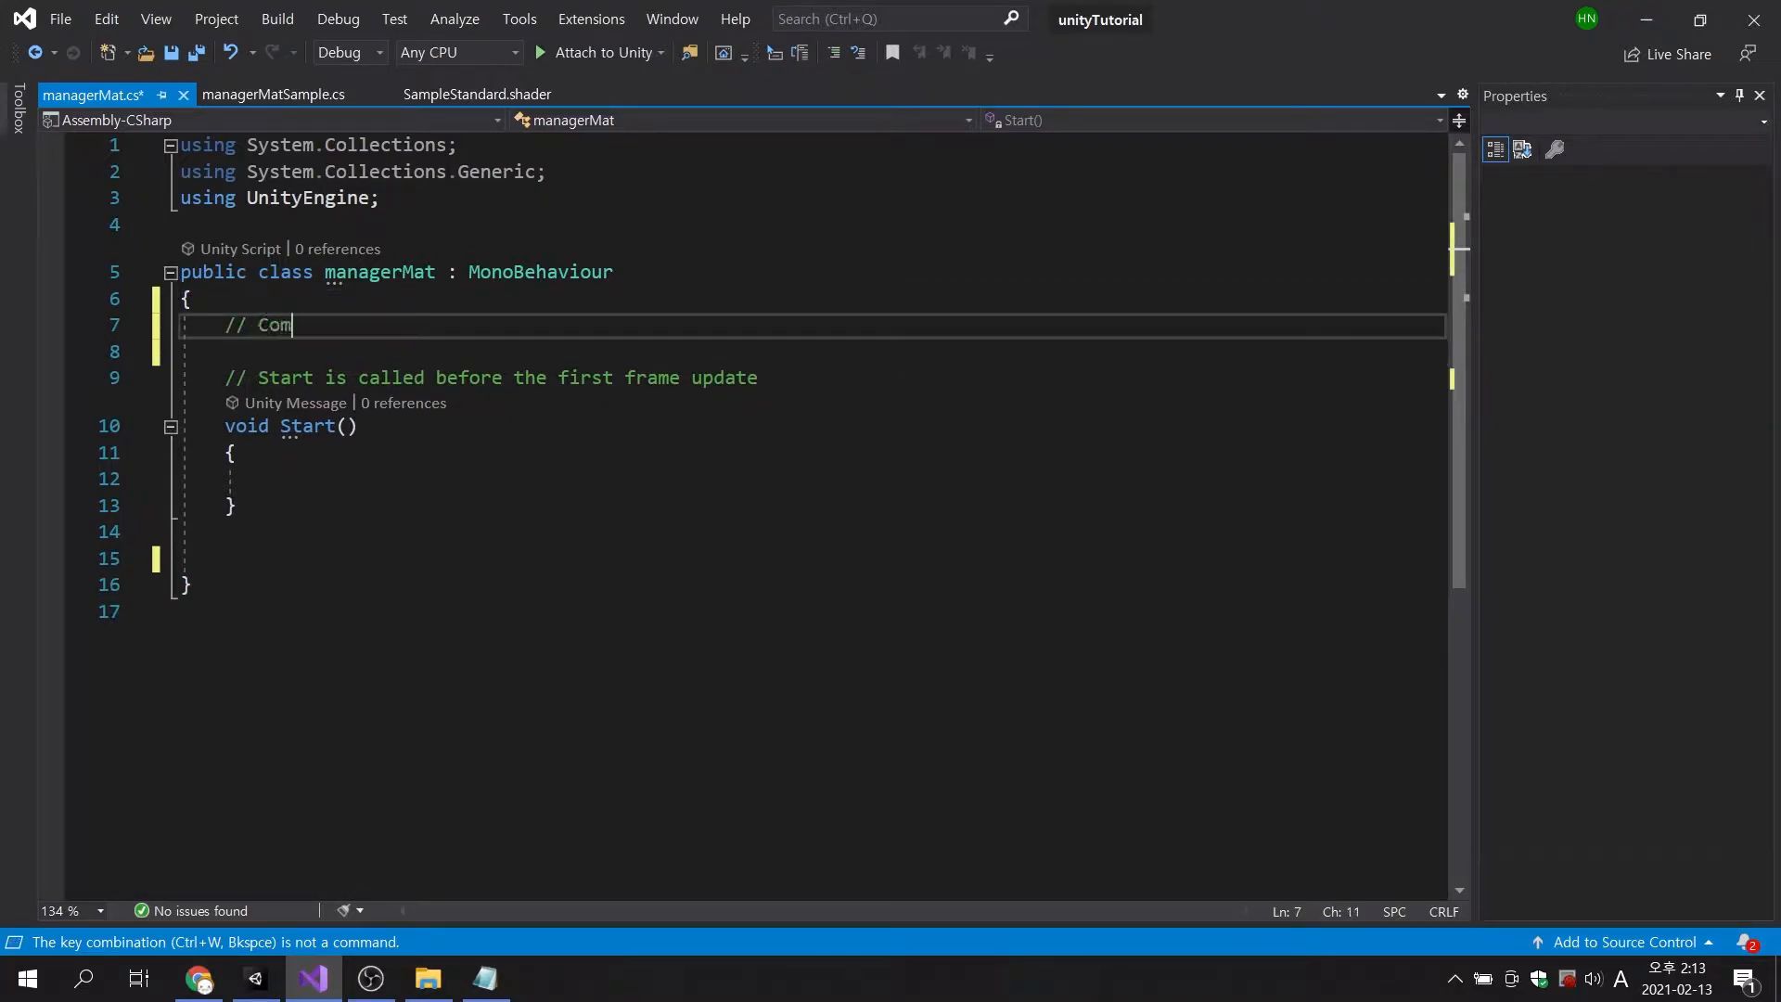
{"action": "key", "text": "enter"}
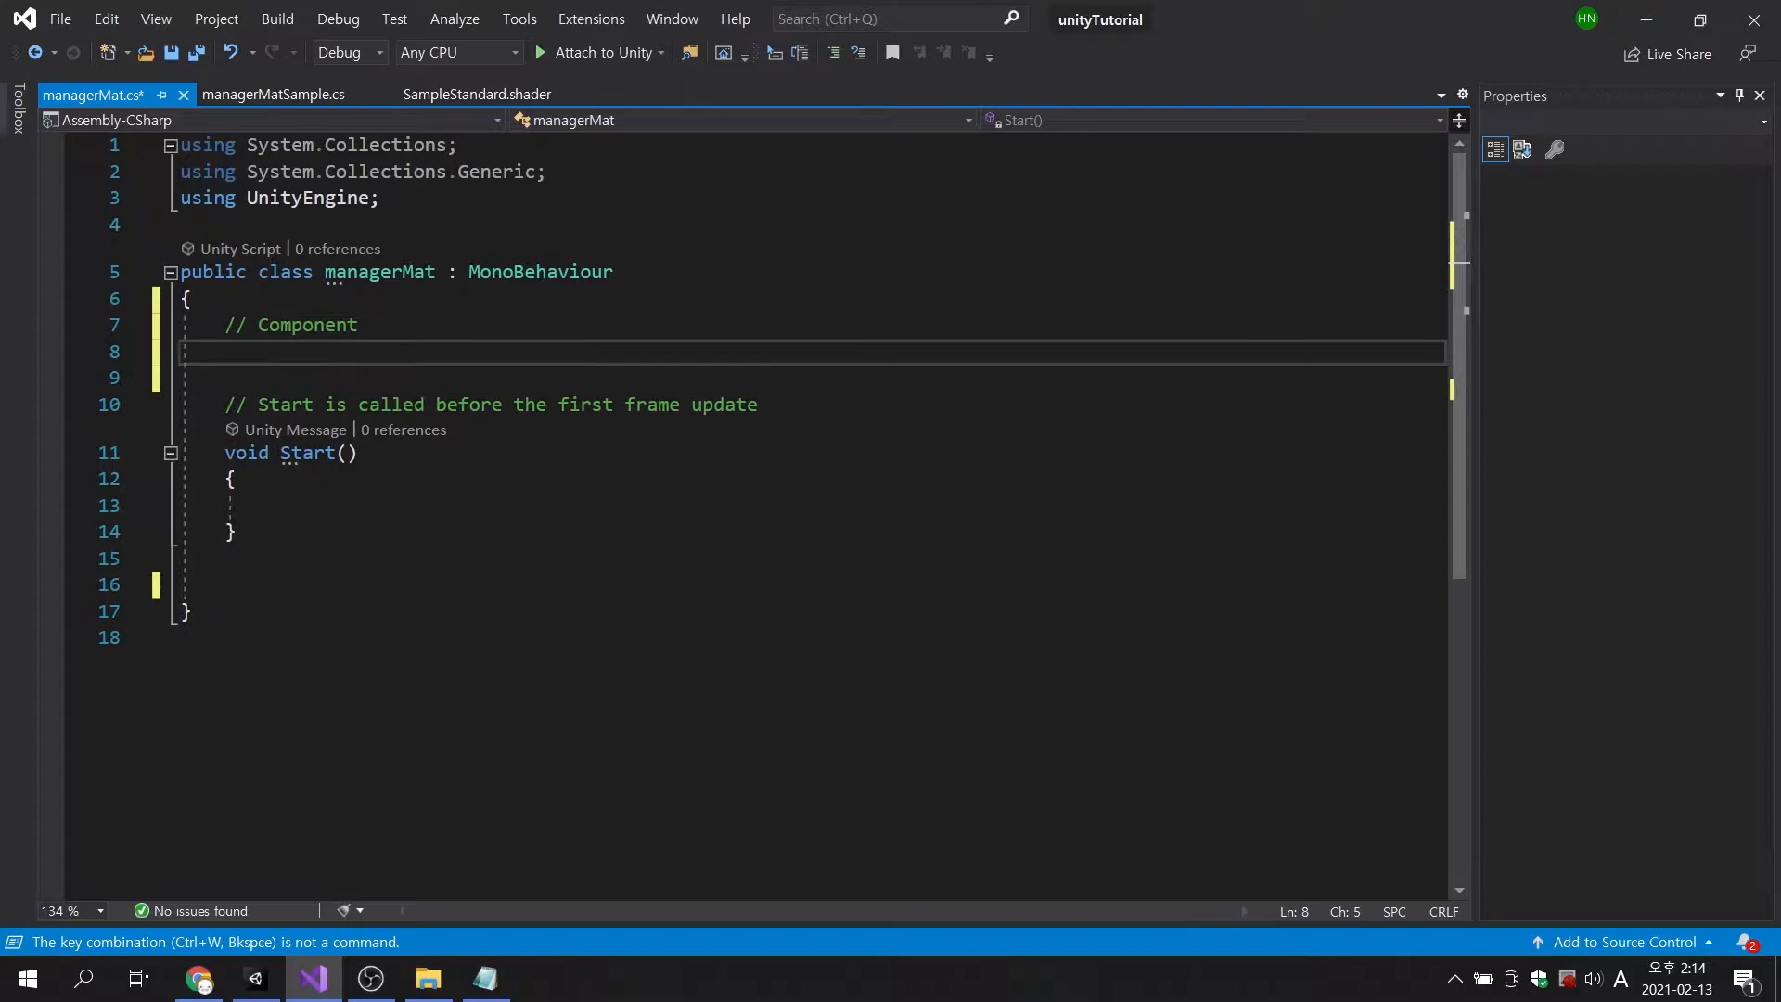
{"action": "type", "text": "pri"}
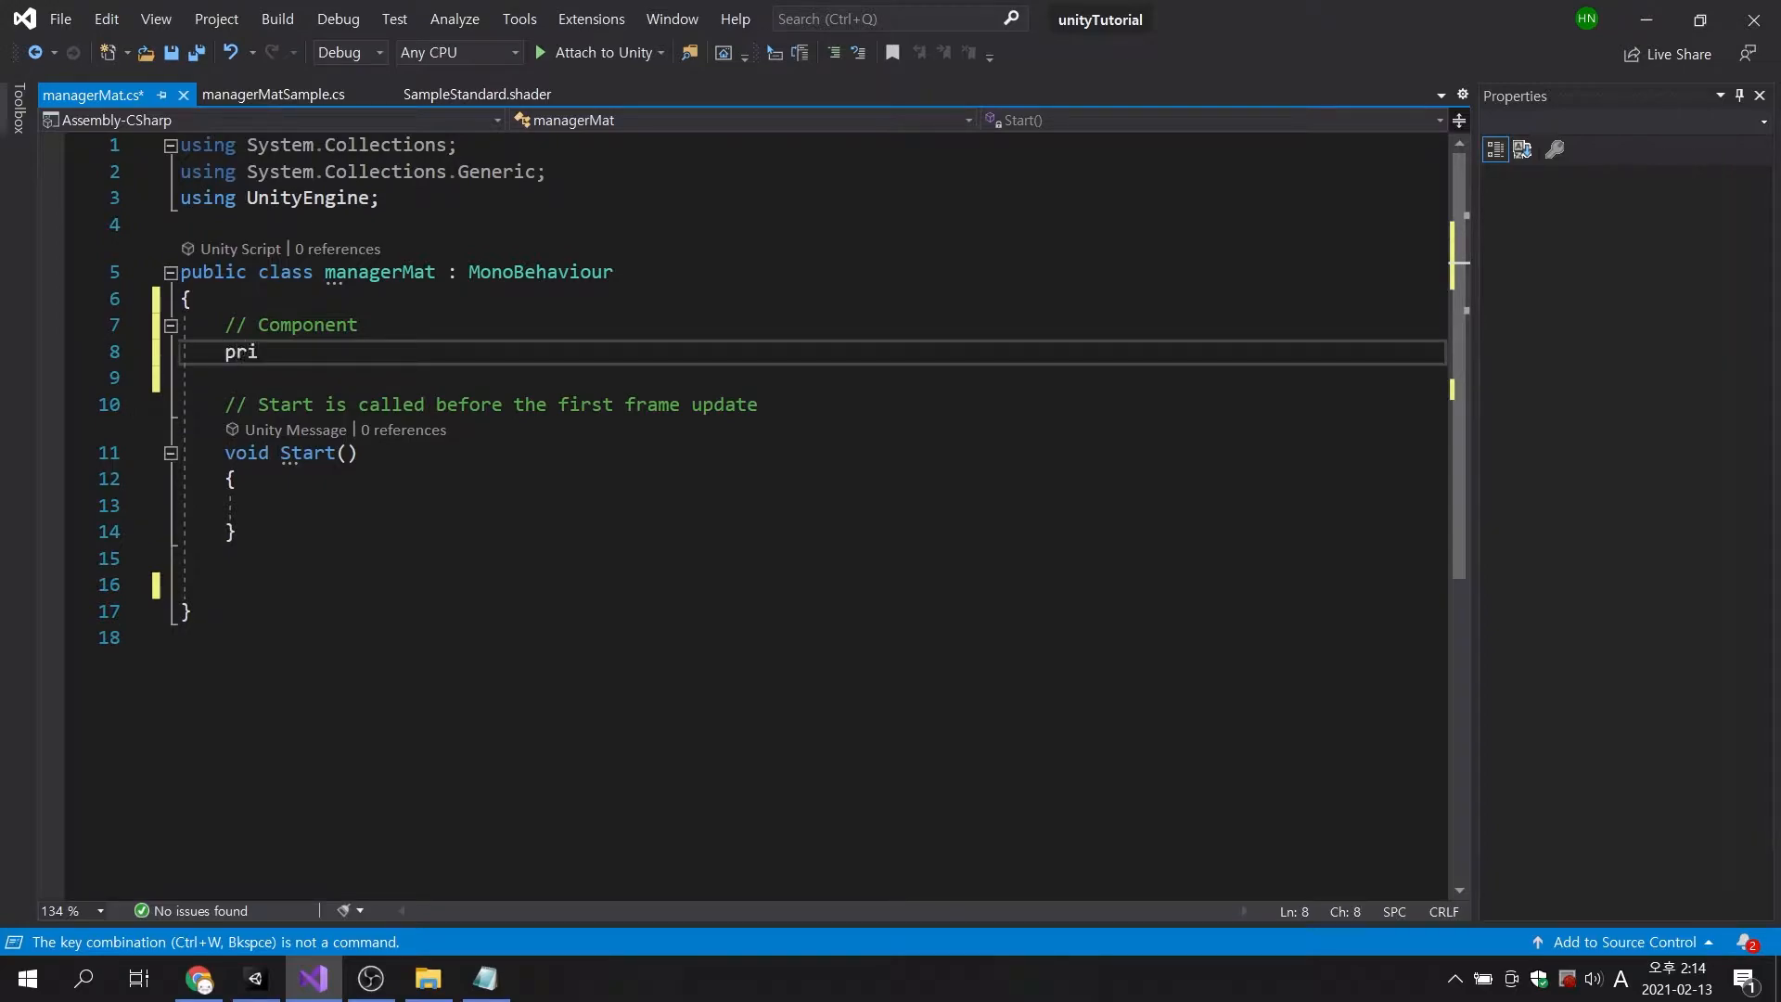
{"action": "type", "text": "vate"}
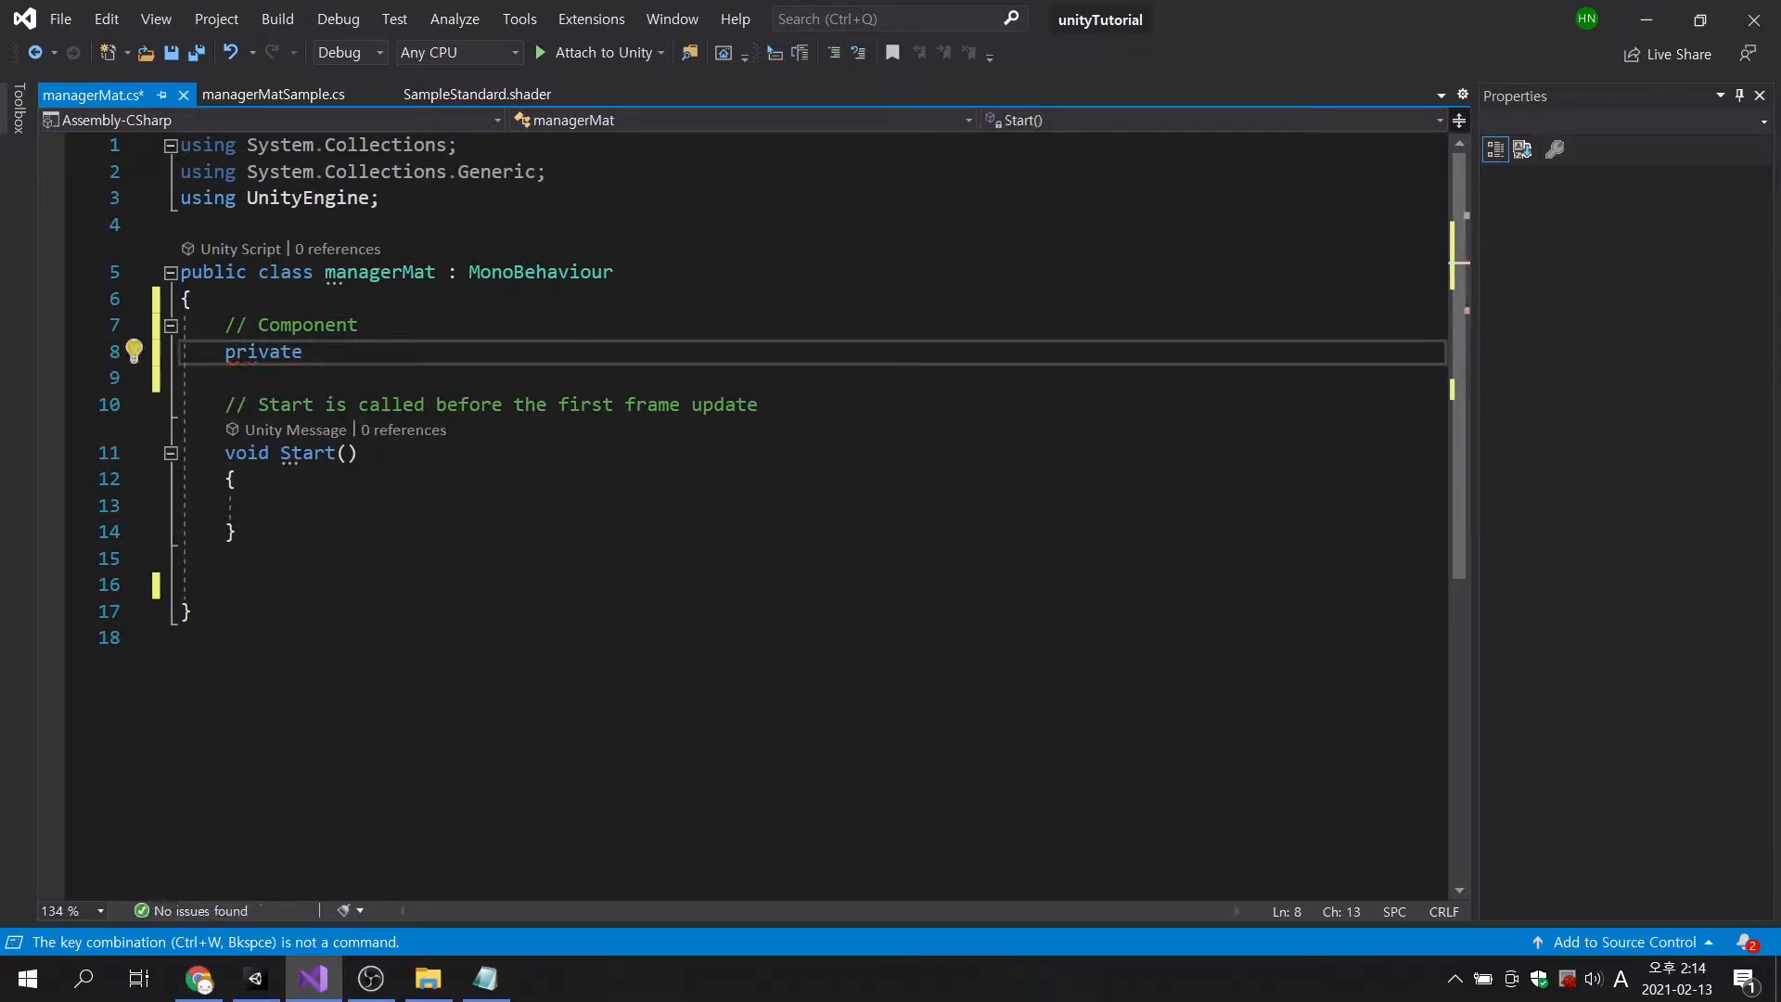
{"action": "type", "text": "Renderer"}
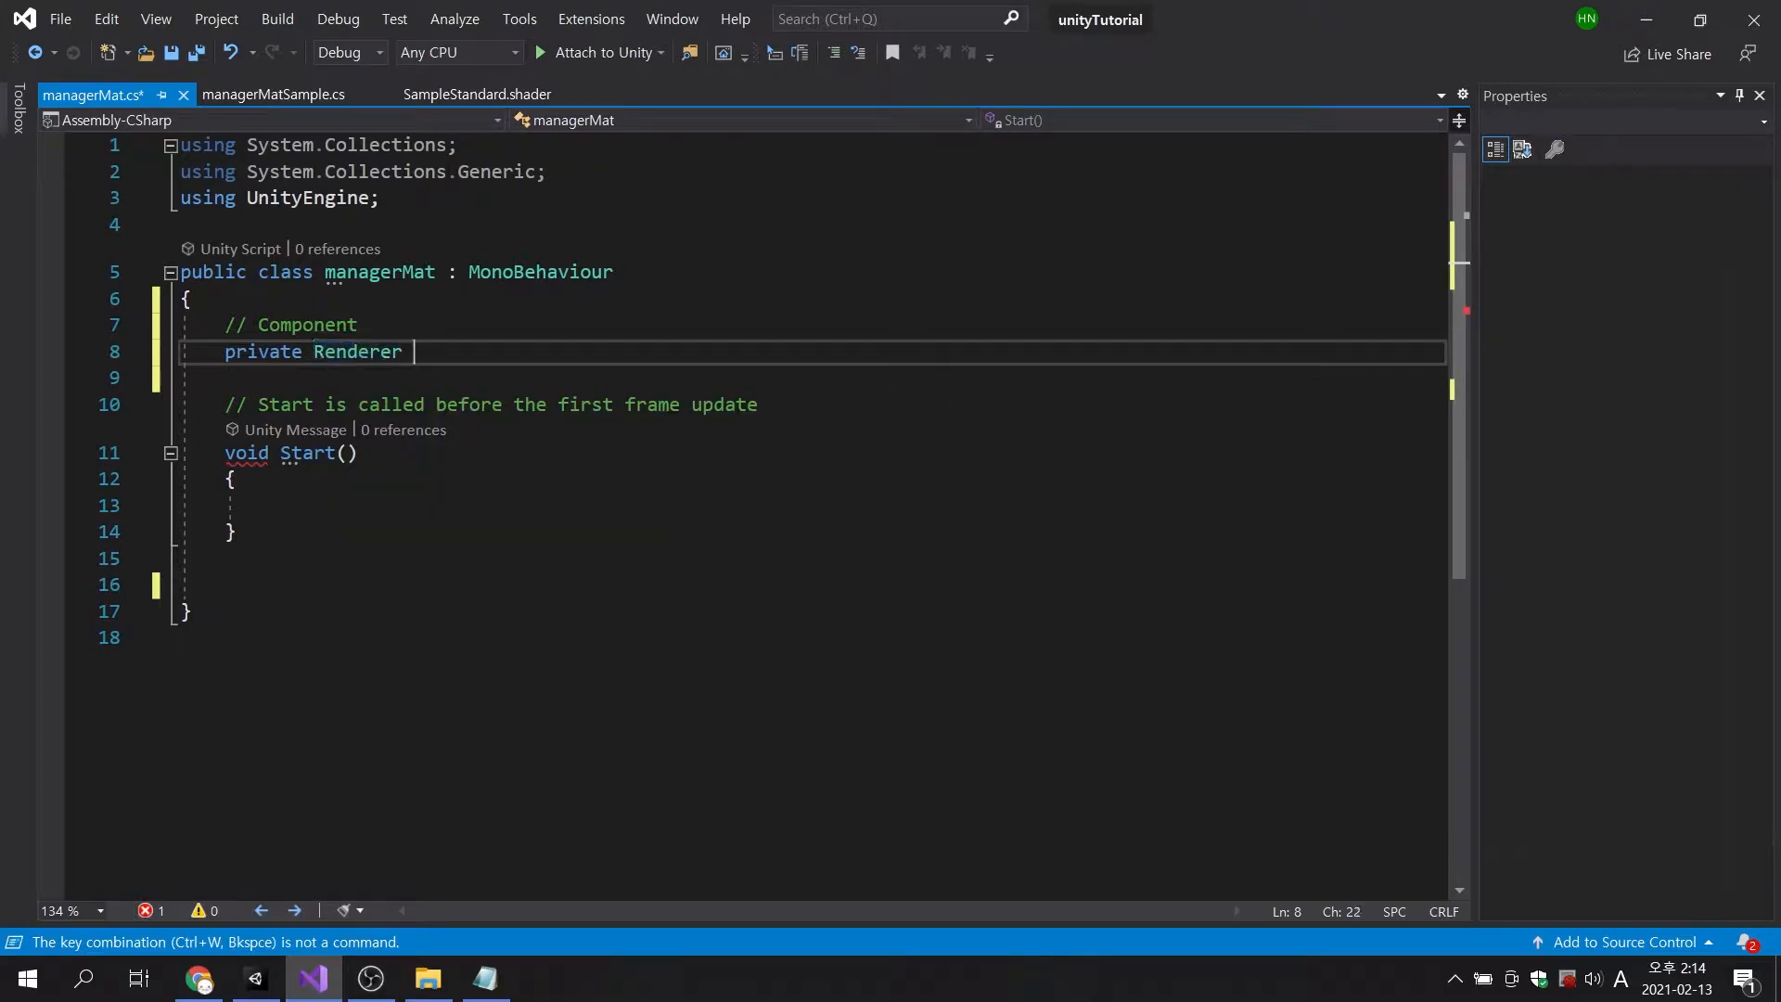
{"action": "type", "text": "_render"}
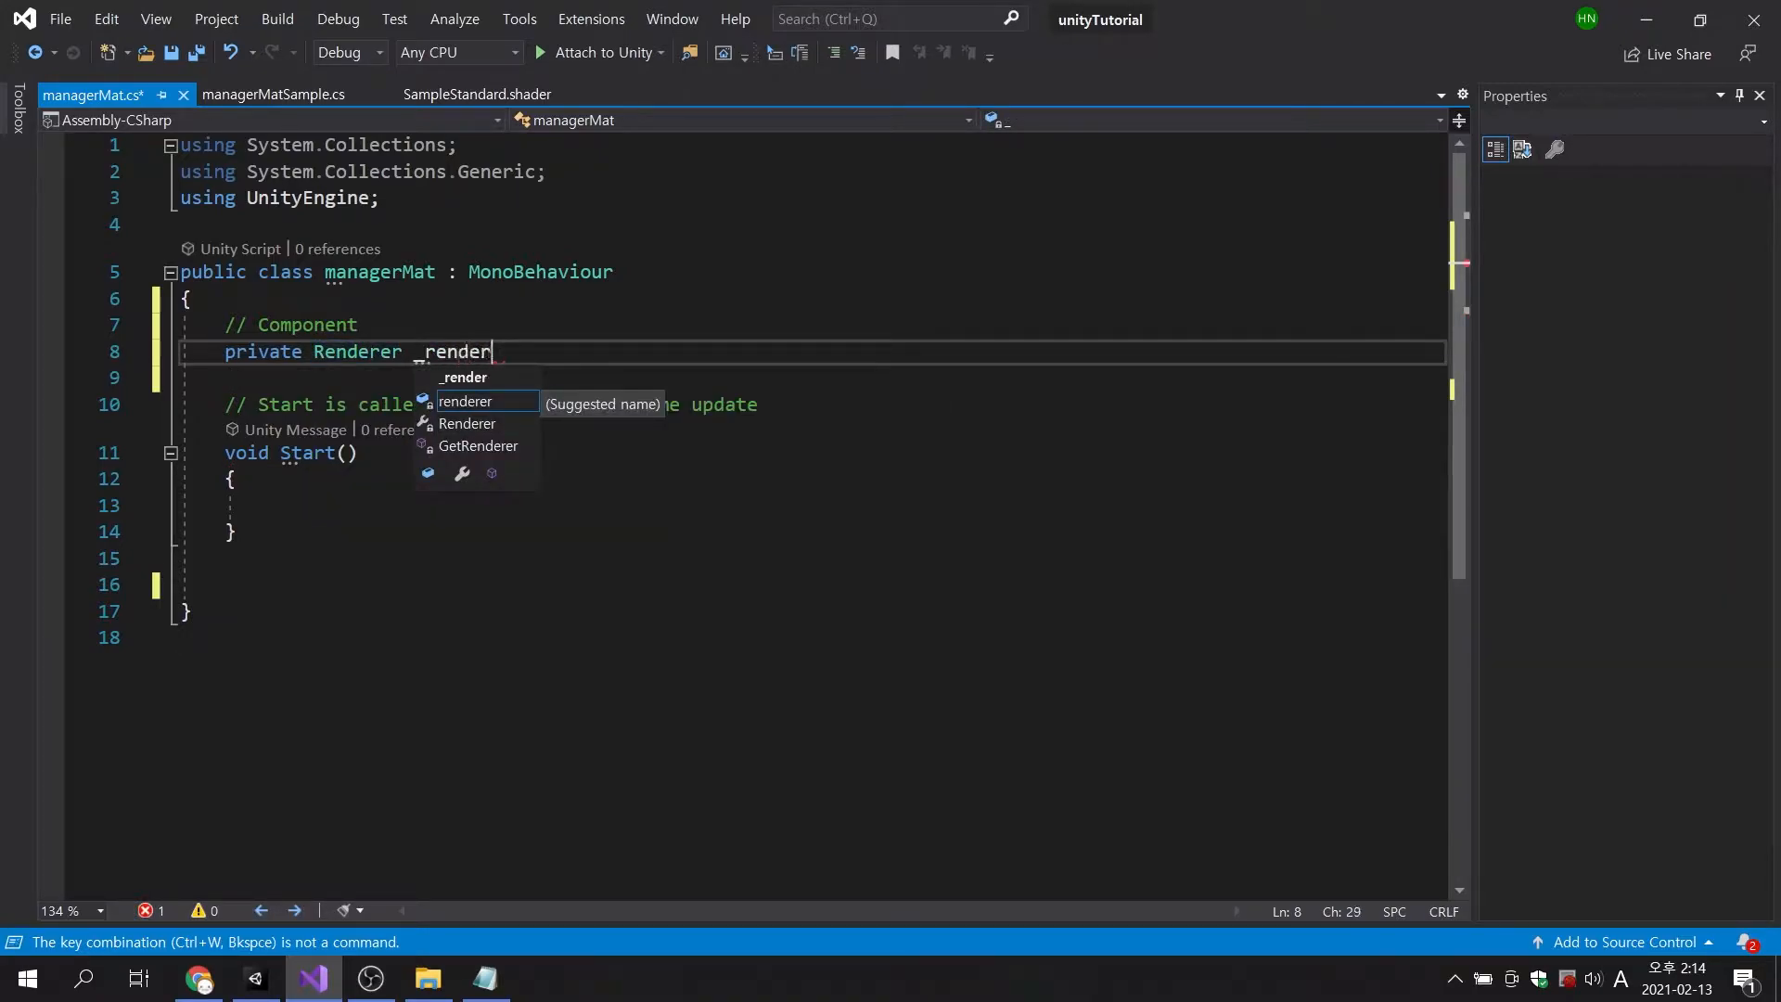
{"action": "type", "text": "Cube;"}
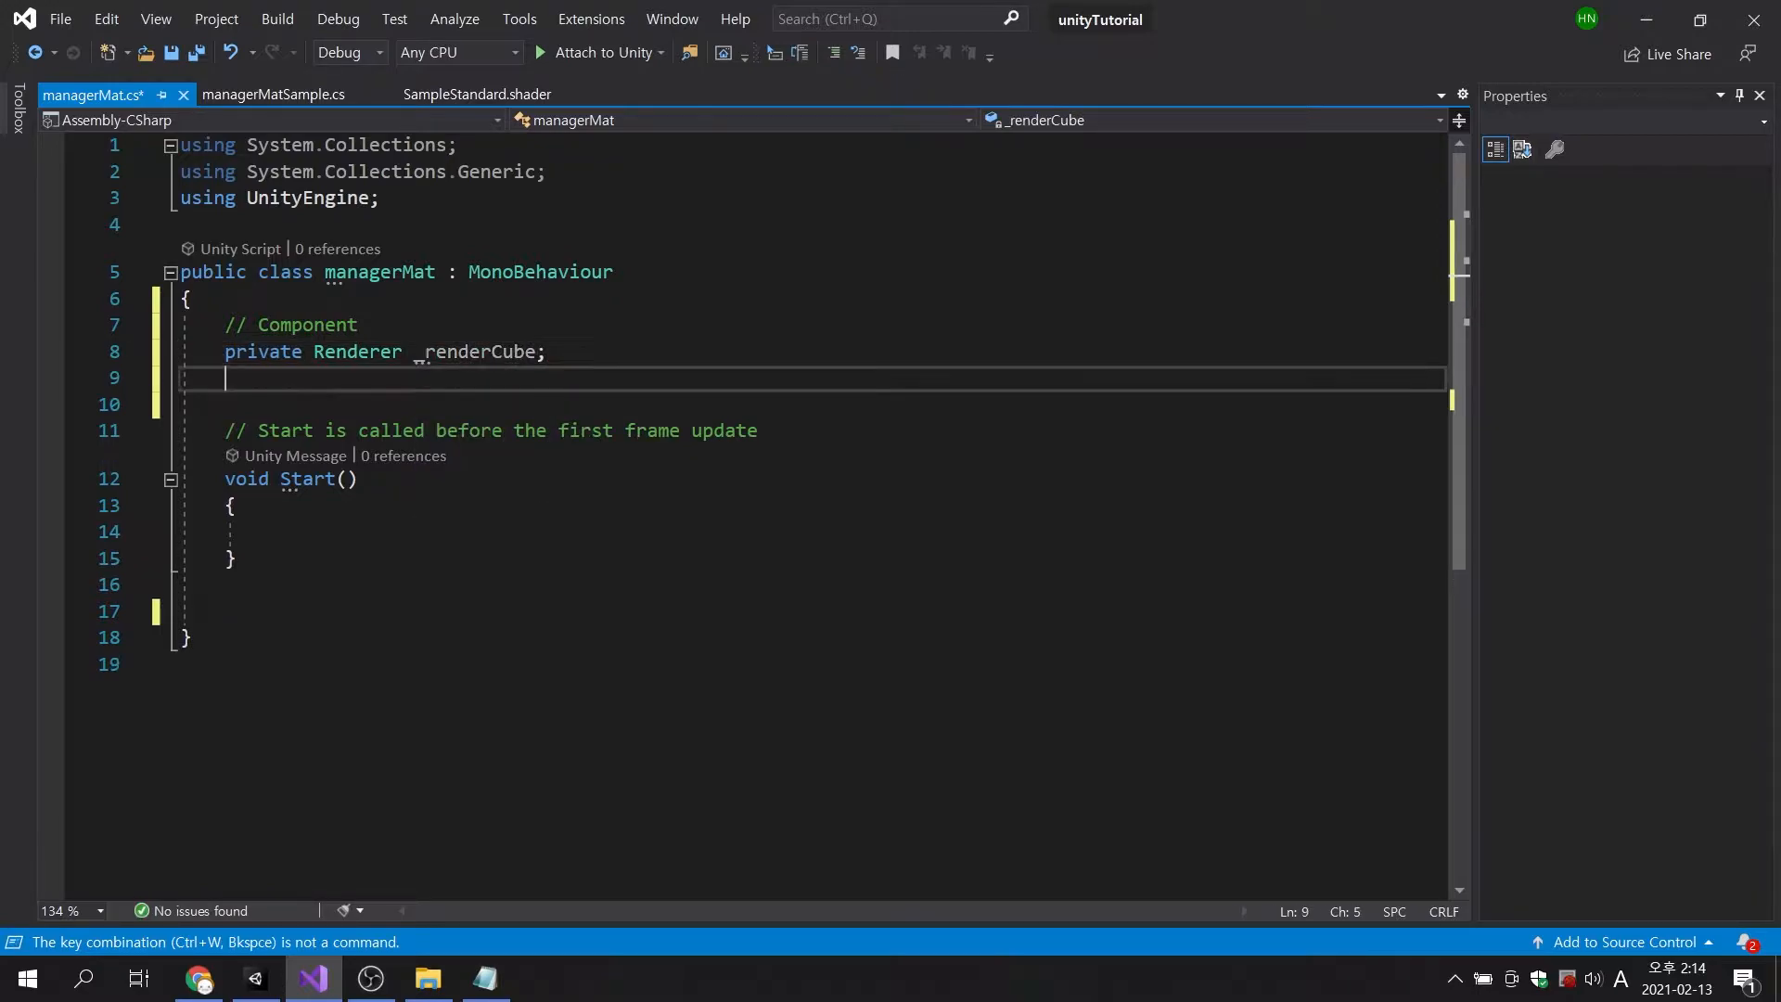
{"action": "type", "text": "private"}
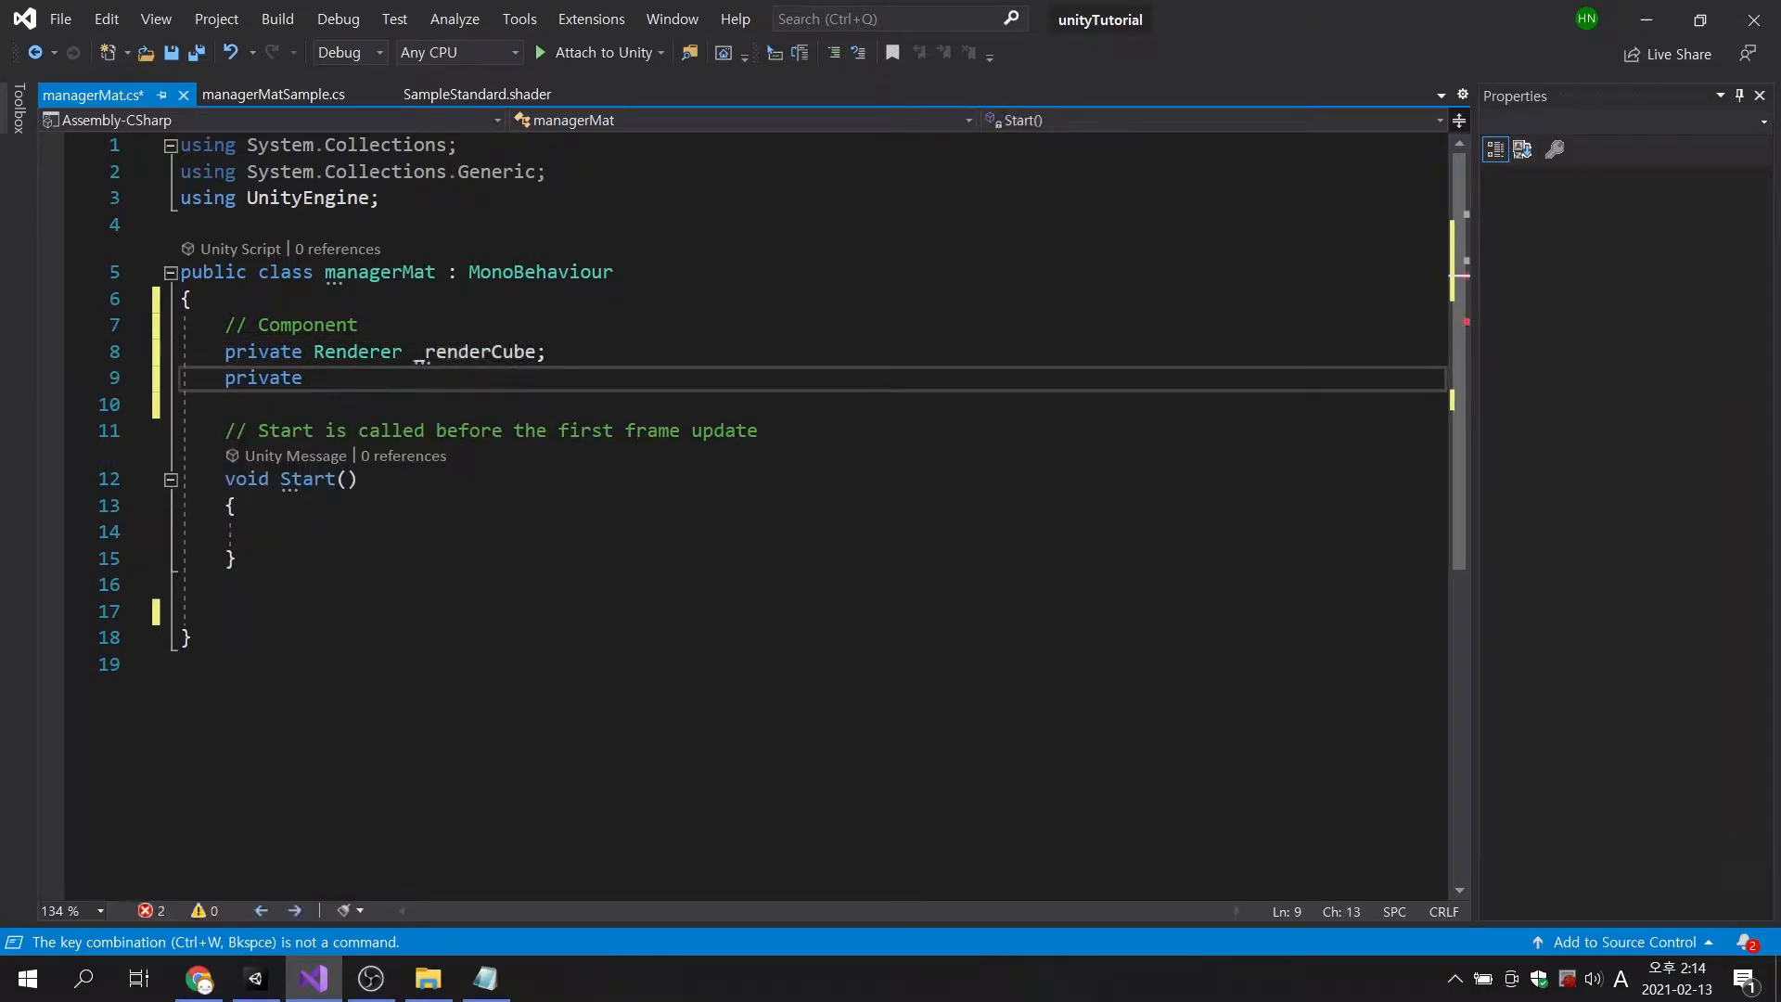
{"action": "type", "text": "Renderer _"}
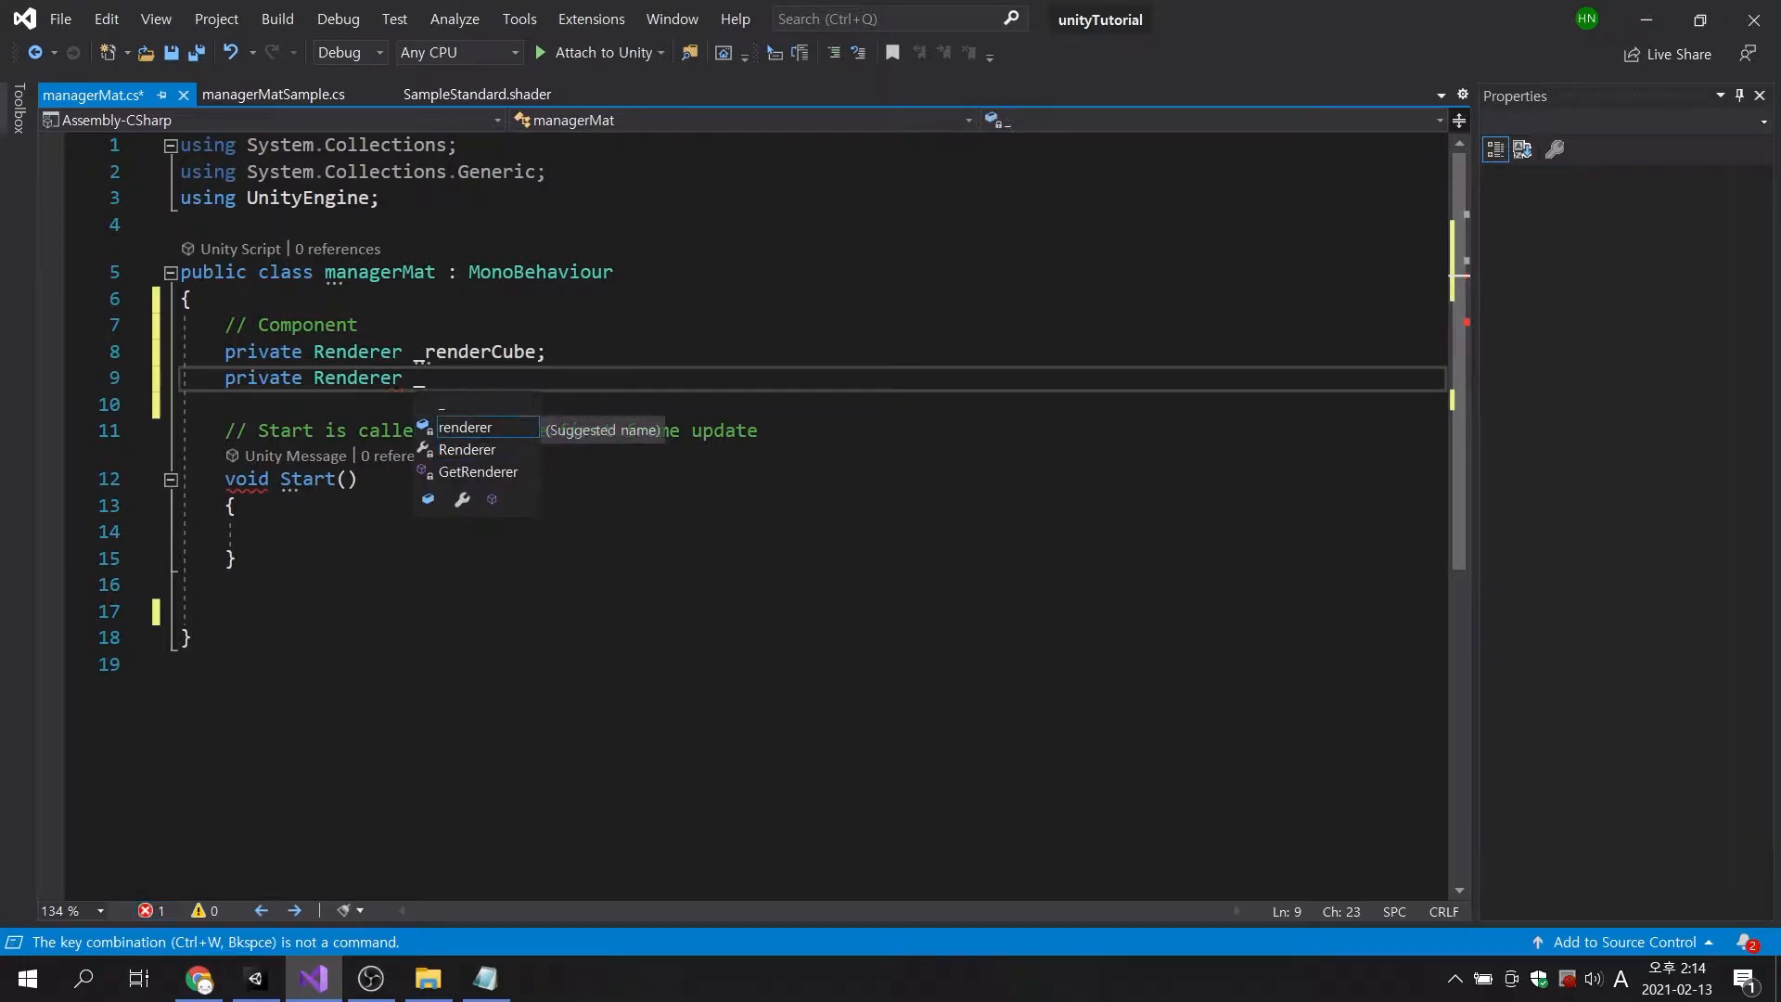
{"action": "type", "text": "renderPlayer;"}
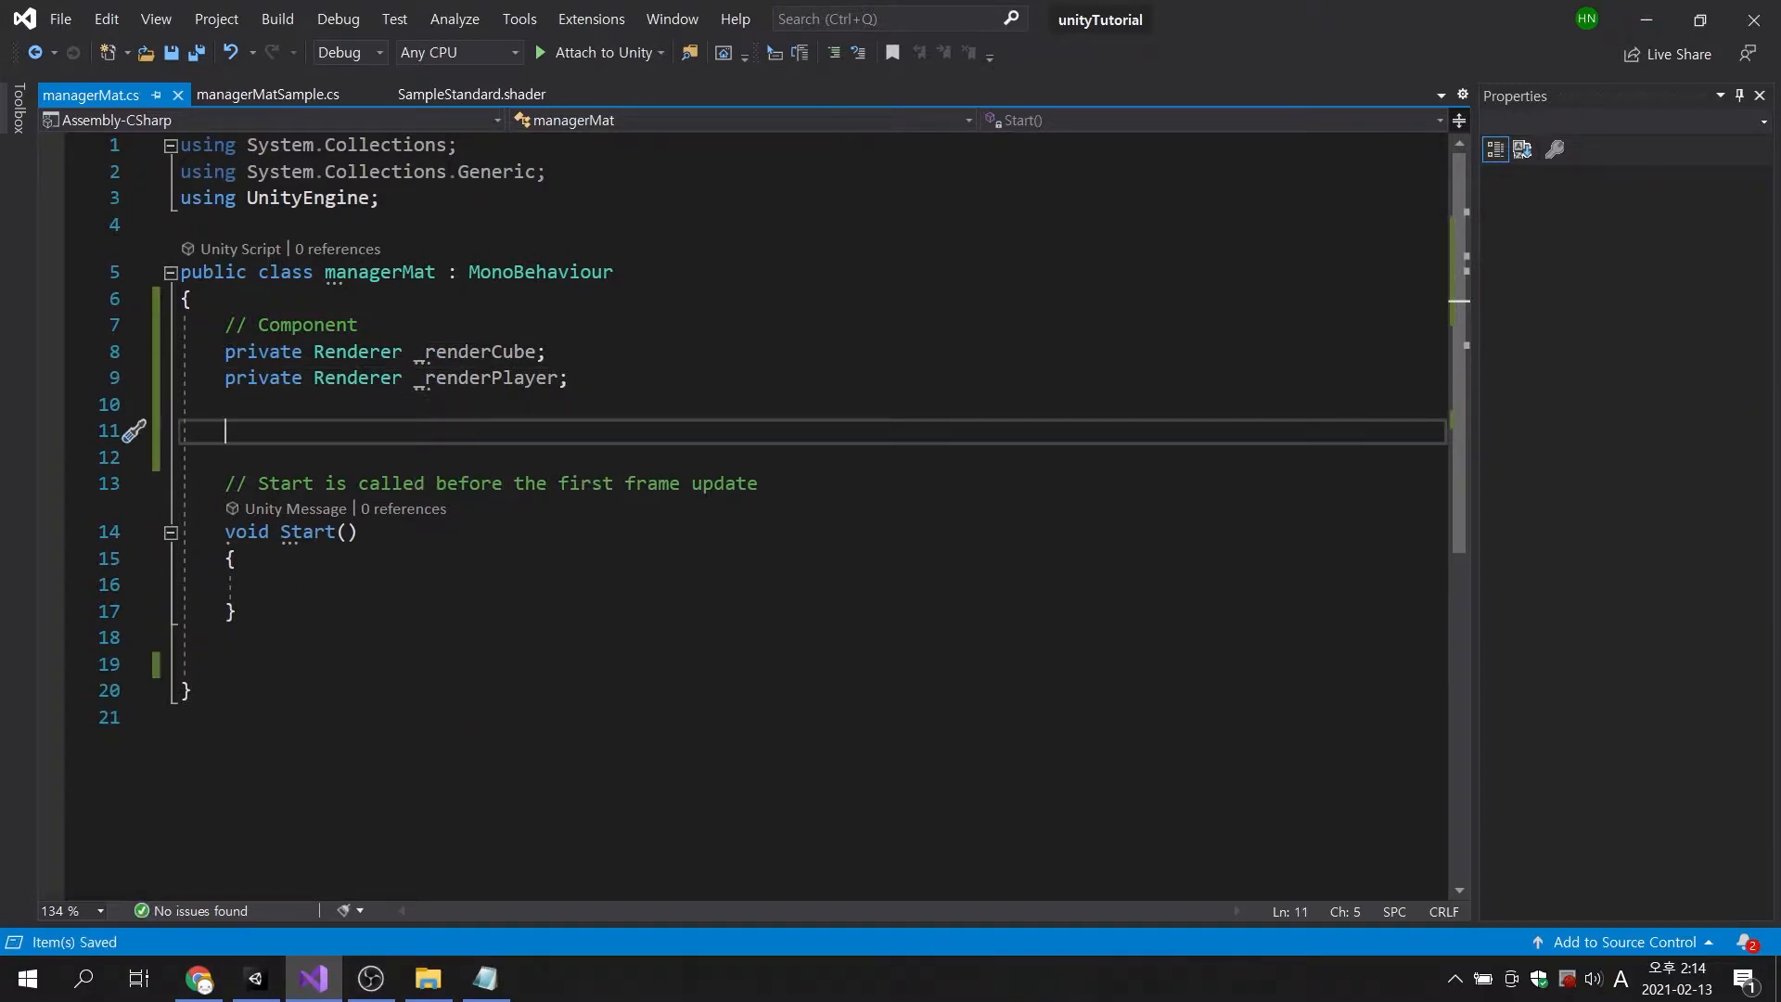
Add a '// Game Object' comment with public GameObject fields objCube and objPlayer.
{"action": "type", "text": "//"}
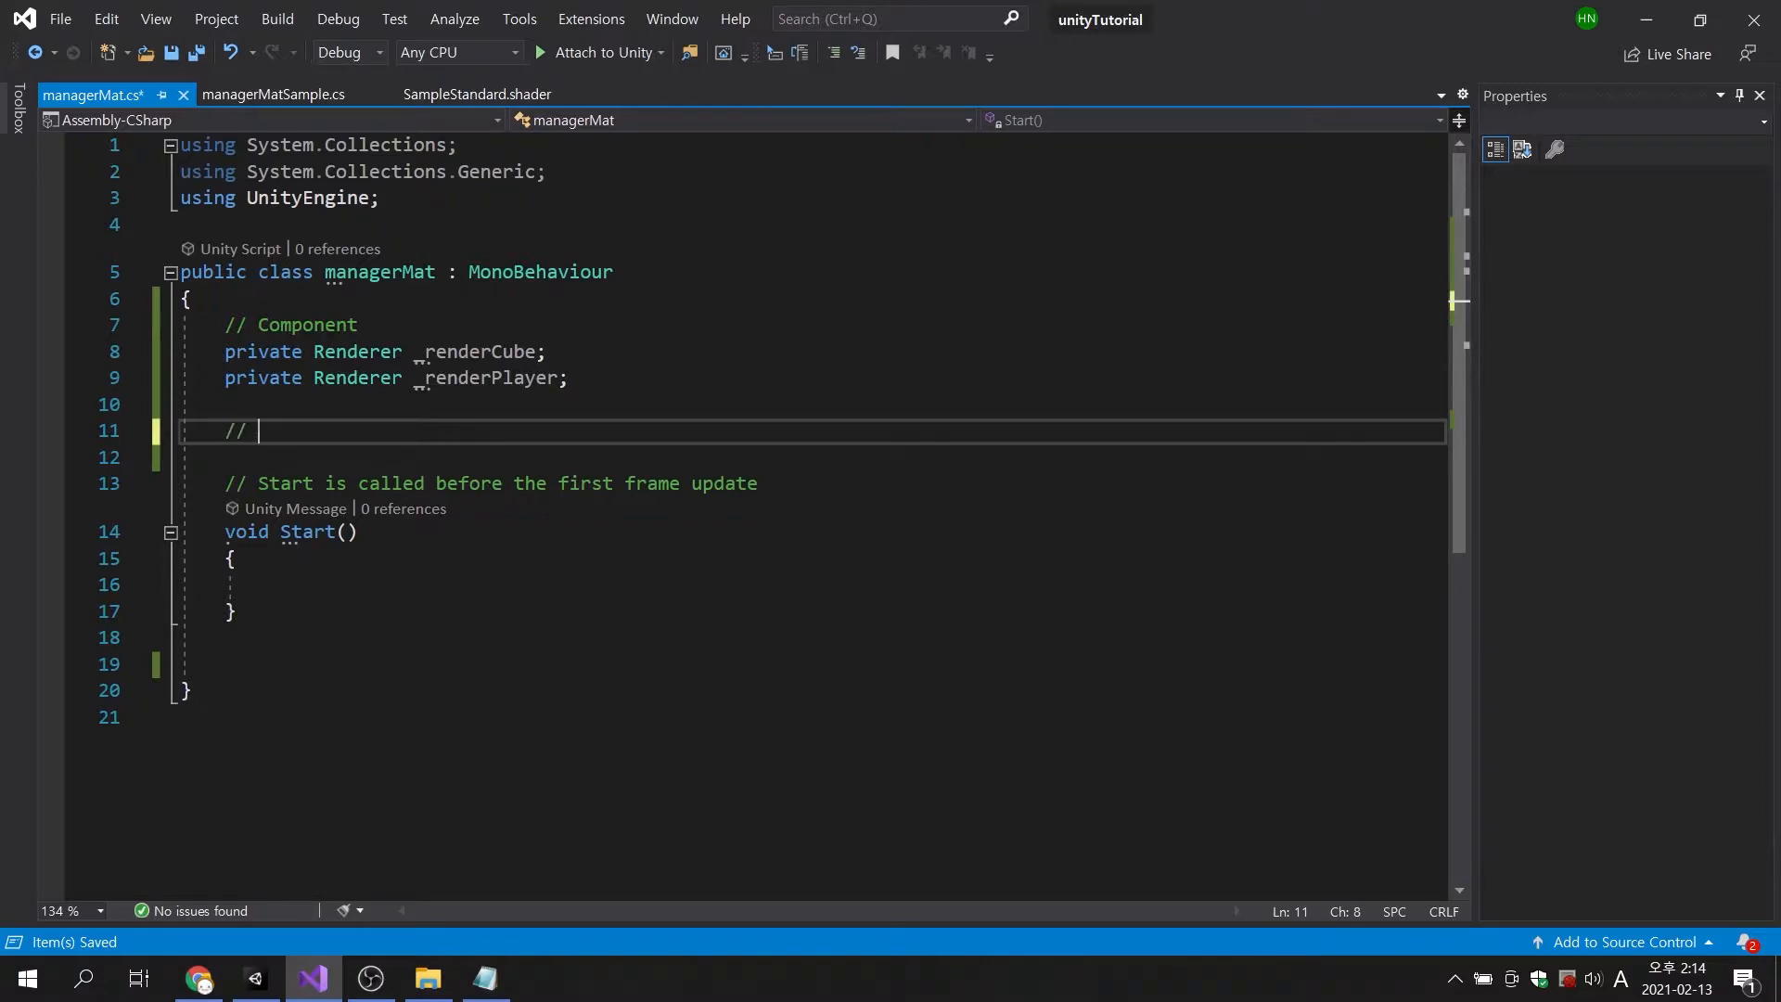
{"action": "type", "text": "Game Object"}
{"action": "type", "text": "public"}
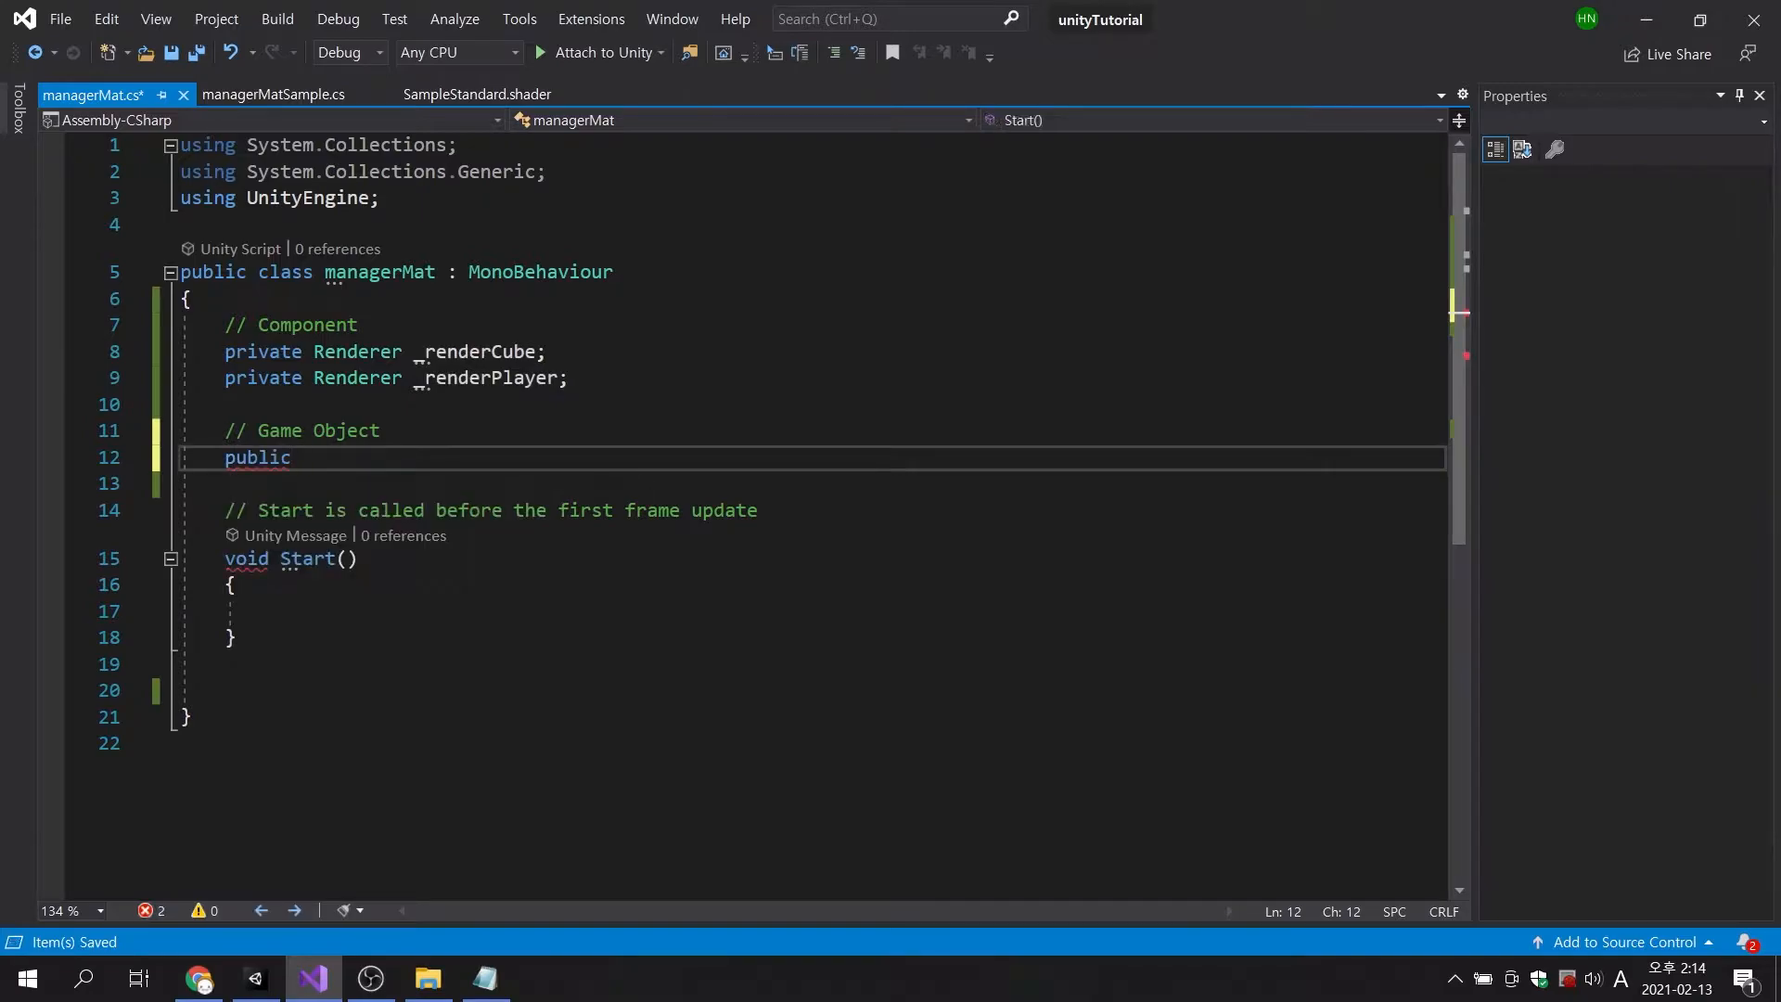
{"action": "type", "text": "GameObject"}
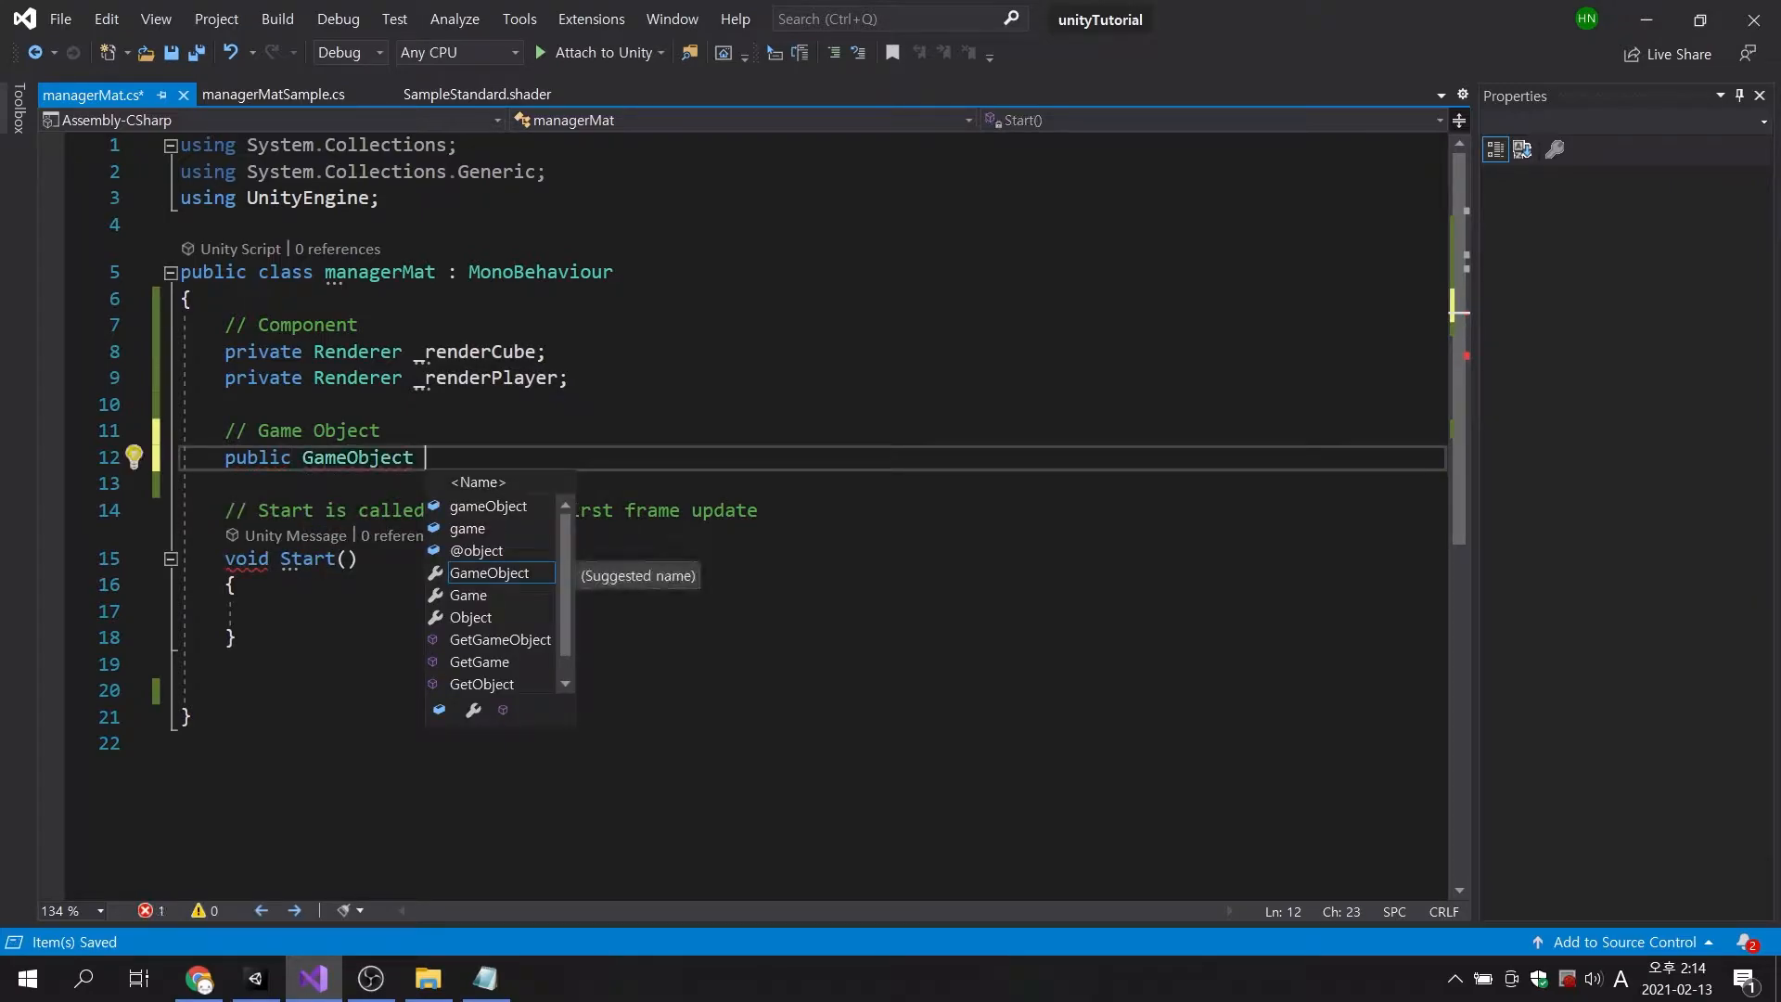
{"action": "type", "text": "ob"}
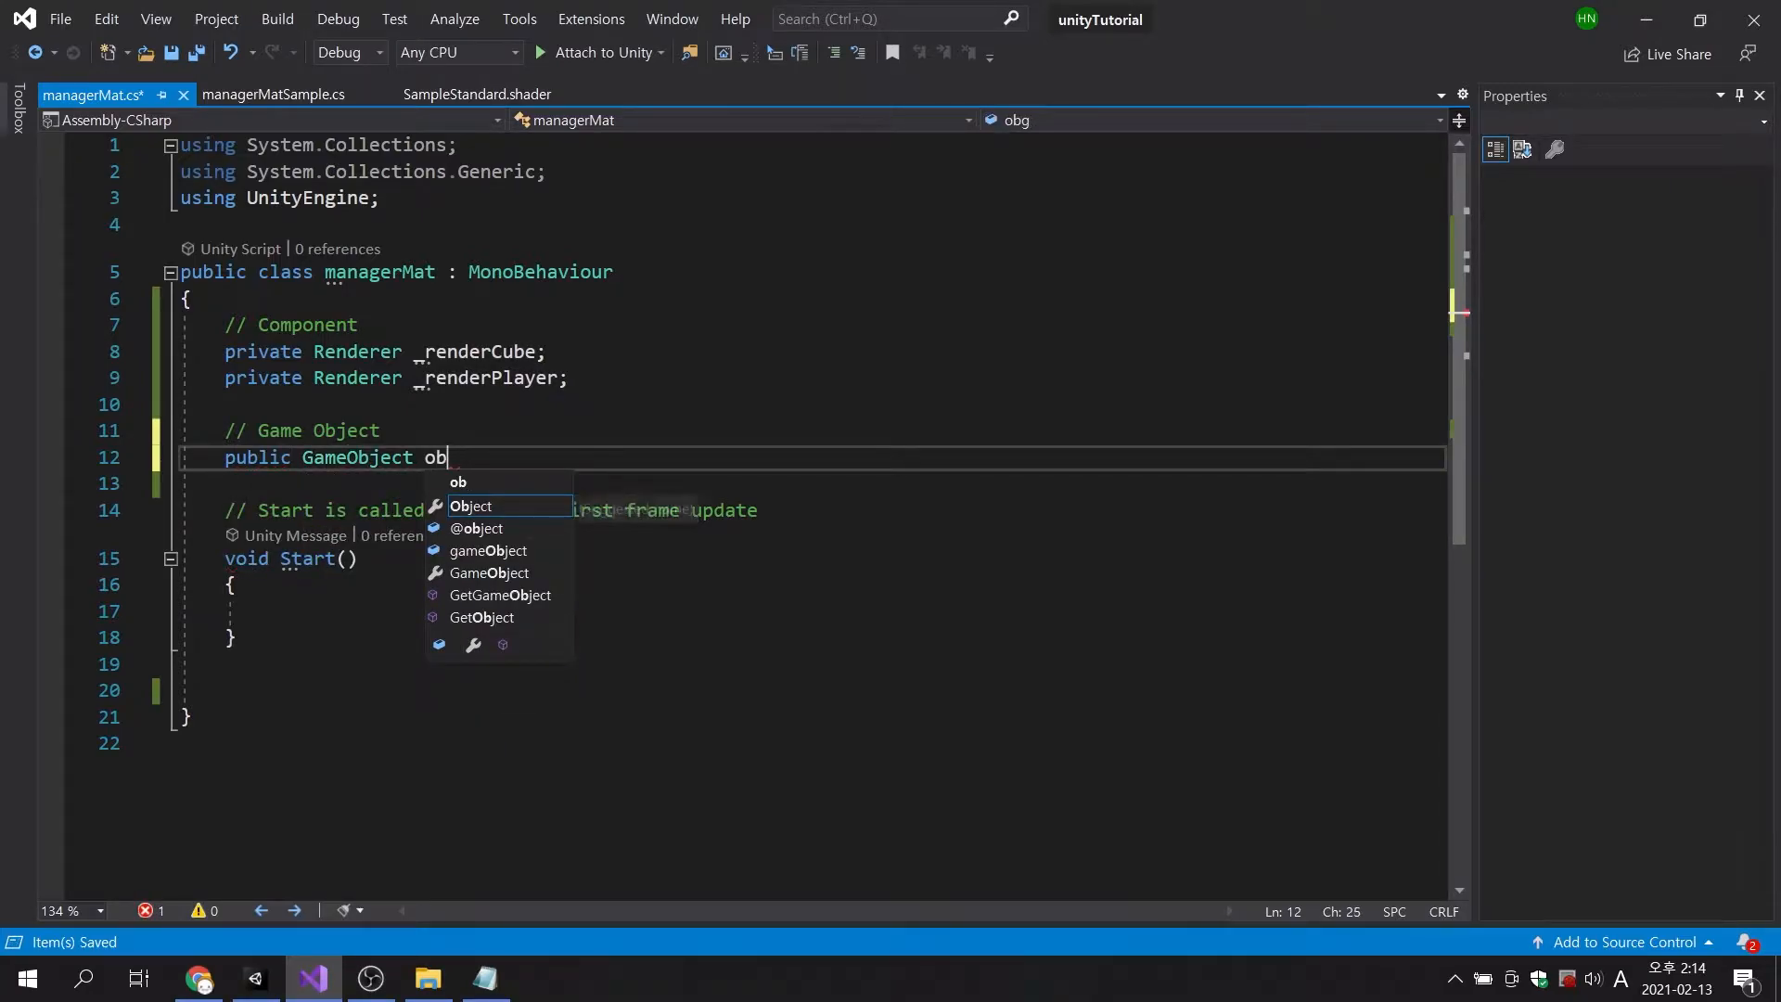
{"action": "type", "text": "jCube;"}
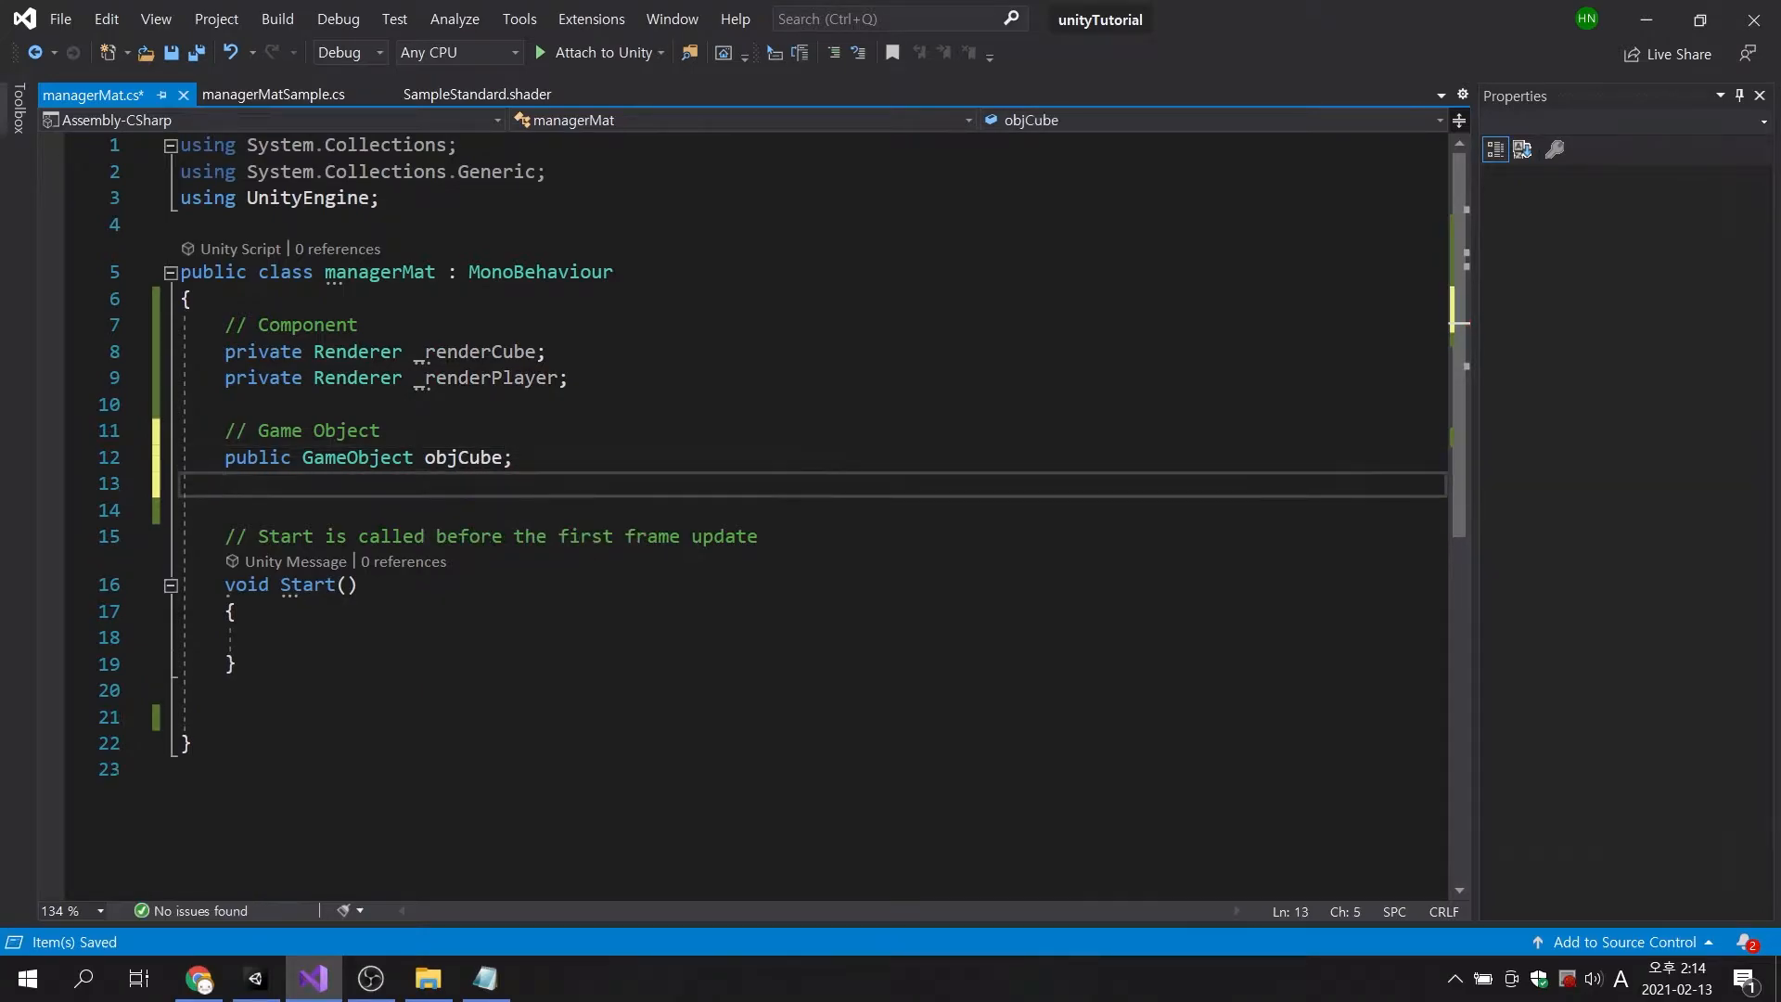
{"action": "type", "text": "public Gam"}
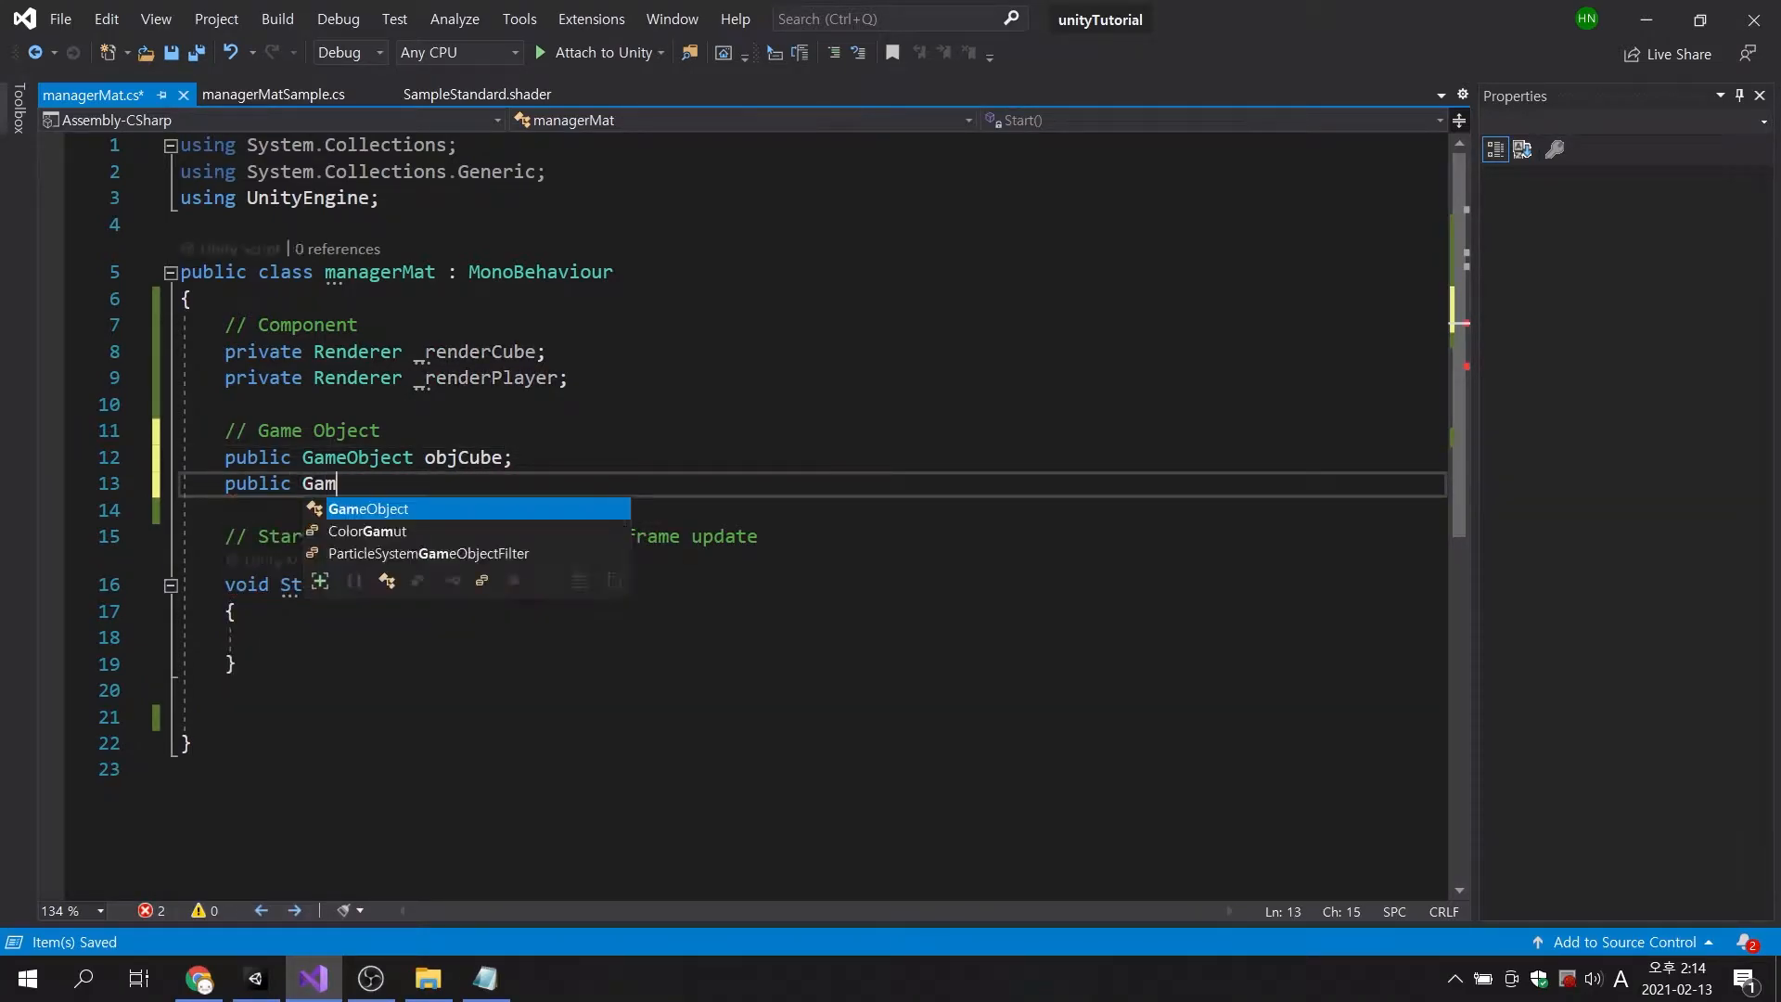
{"action": "type", "text": "eObject objPlay"}
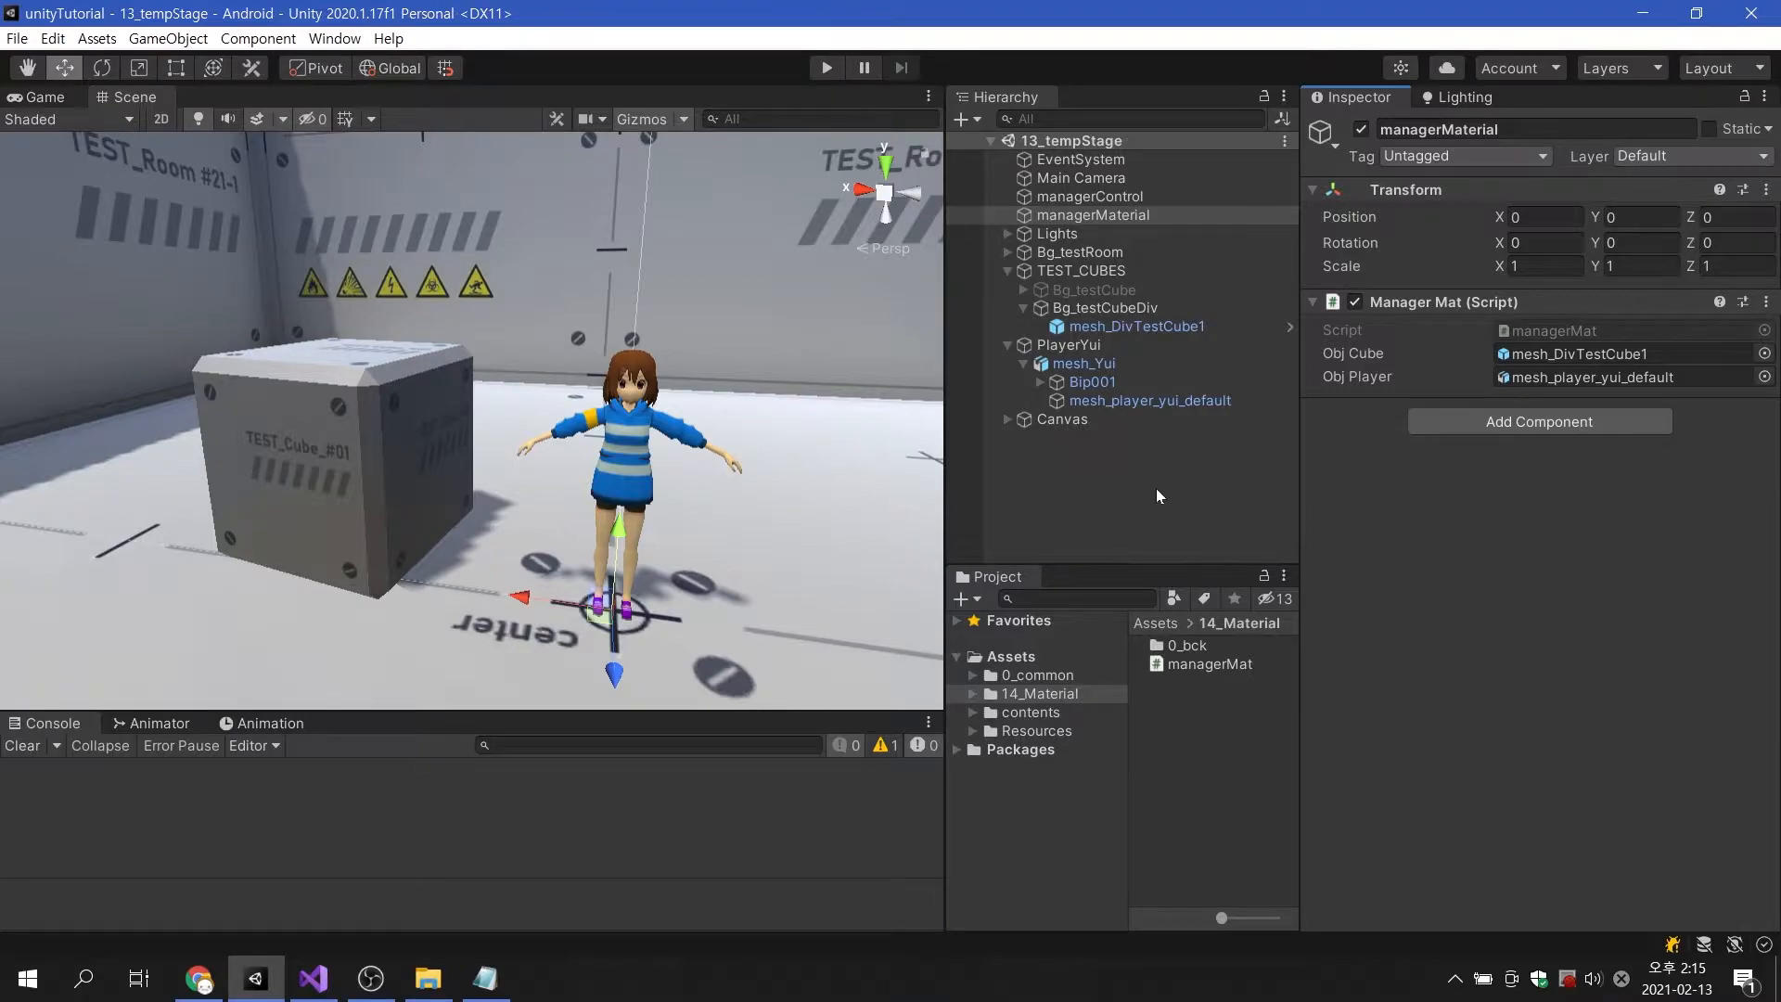
Return to the managerMat script in Visual Studio after assigning the cube and player meshes.
{"action": "left_click", "coordinate": [310, 978]}
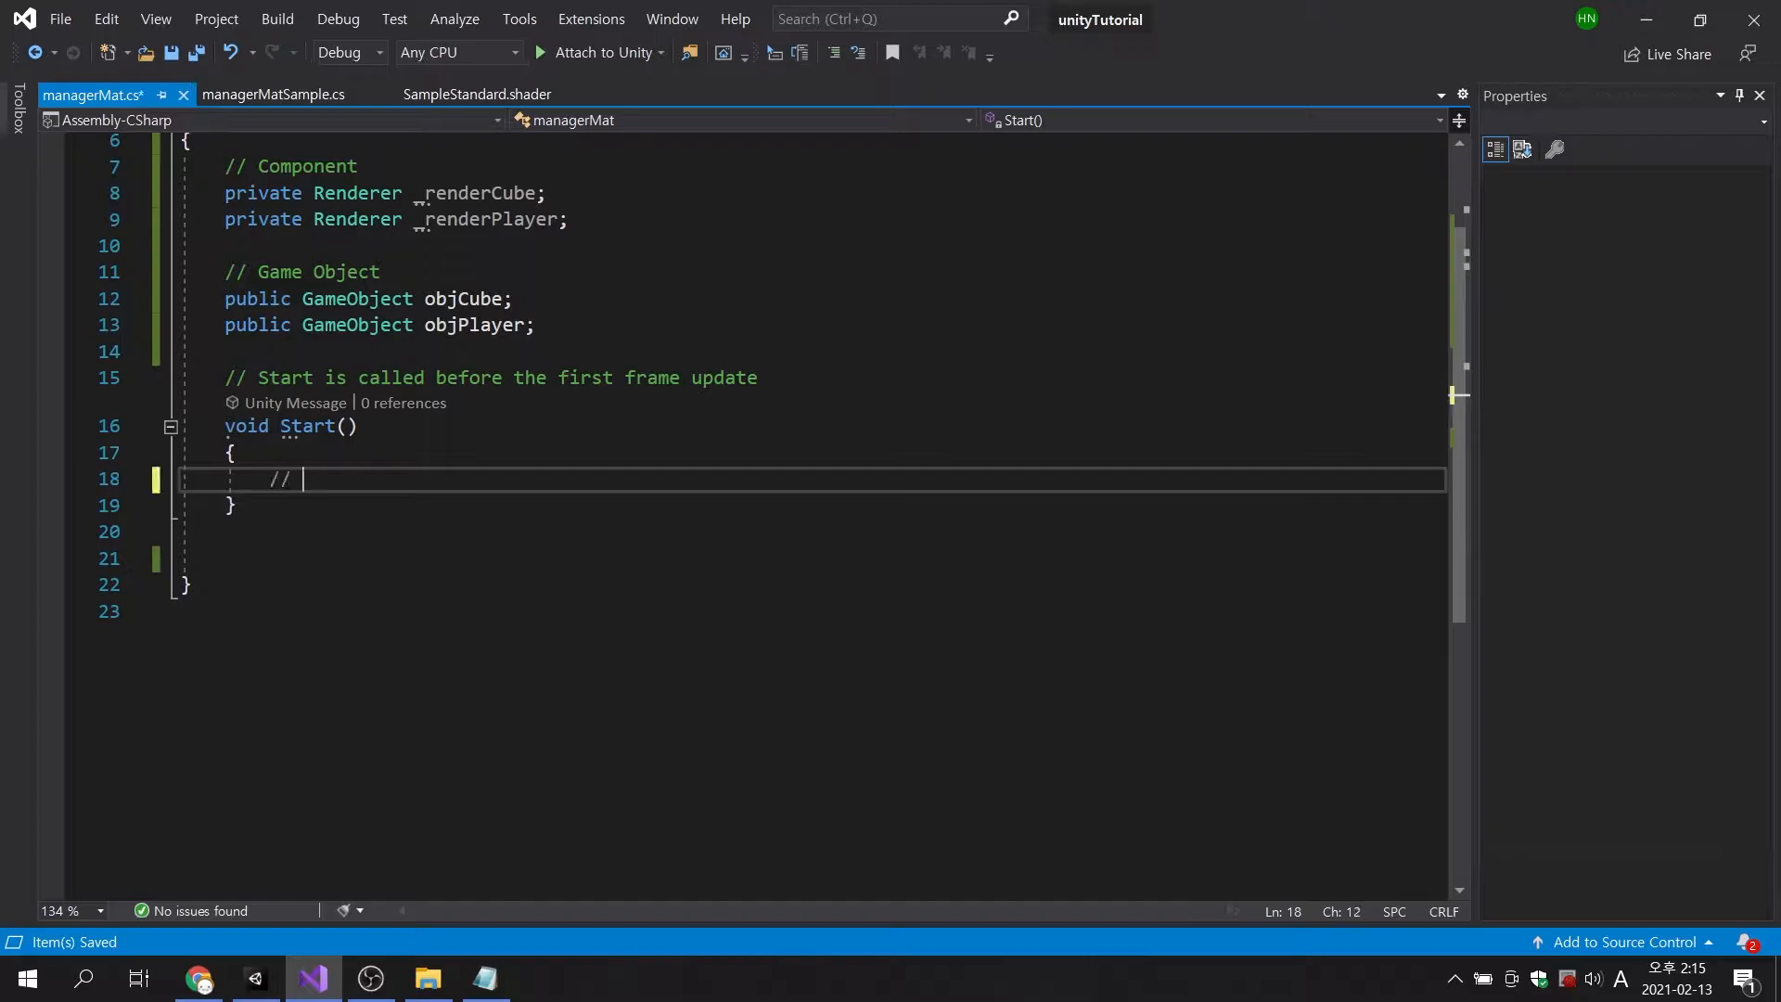
In Start, set _renderCube and _renderPlayer via GetComponent<Renderer>(), then add '// Change Cube Mat'.
{"action": "type", "text": "Get Component"}
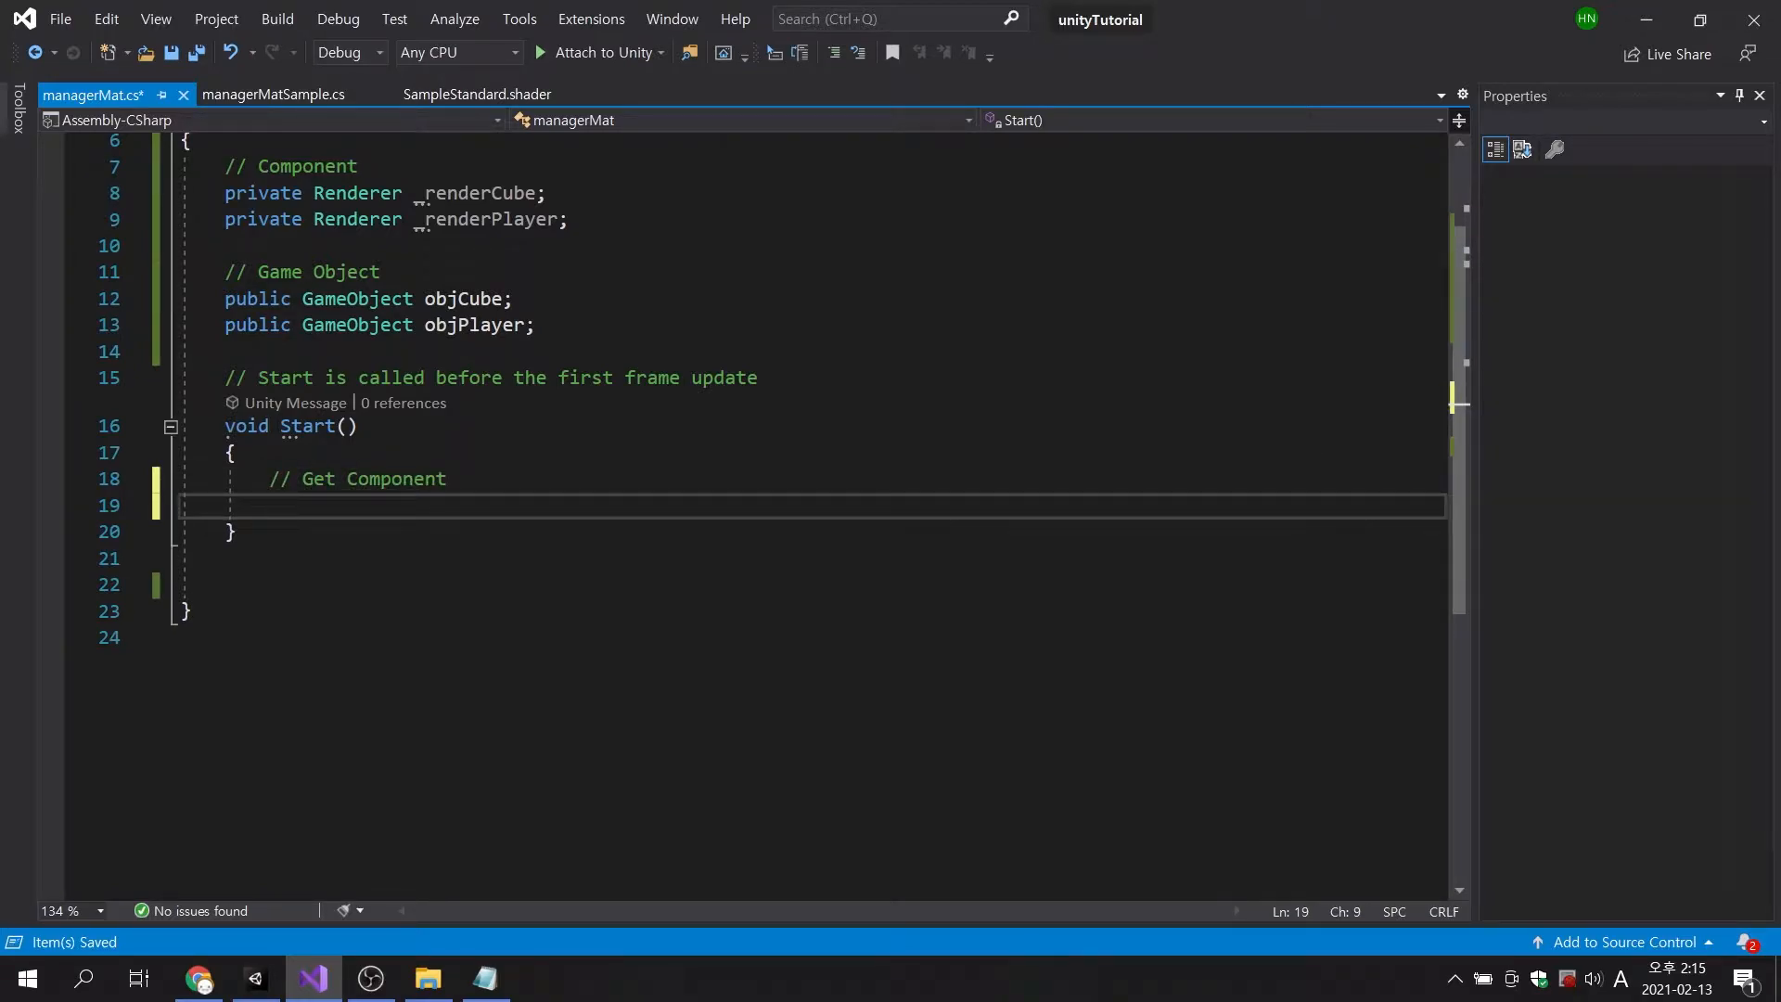
{"action": "type", "text": "_renderCube = o"}
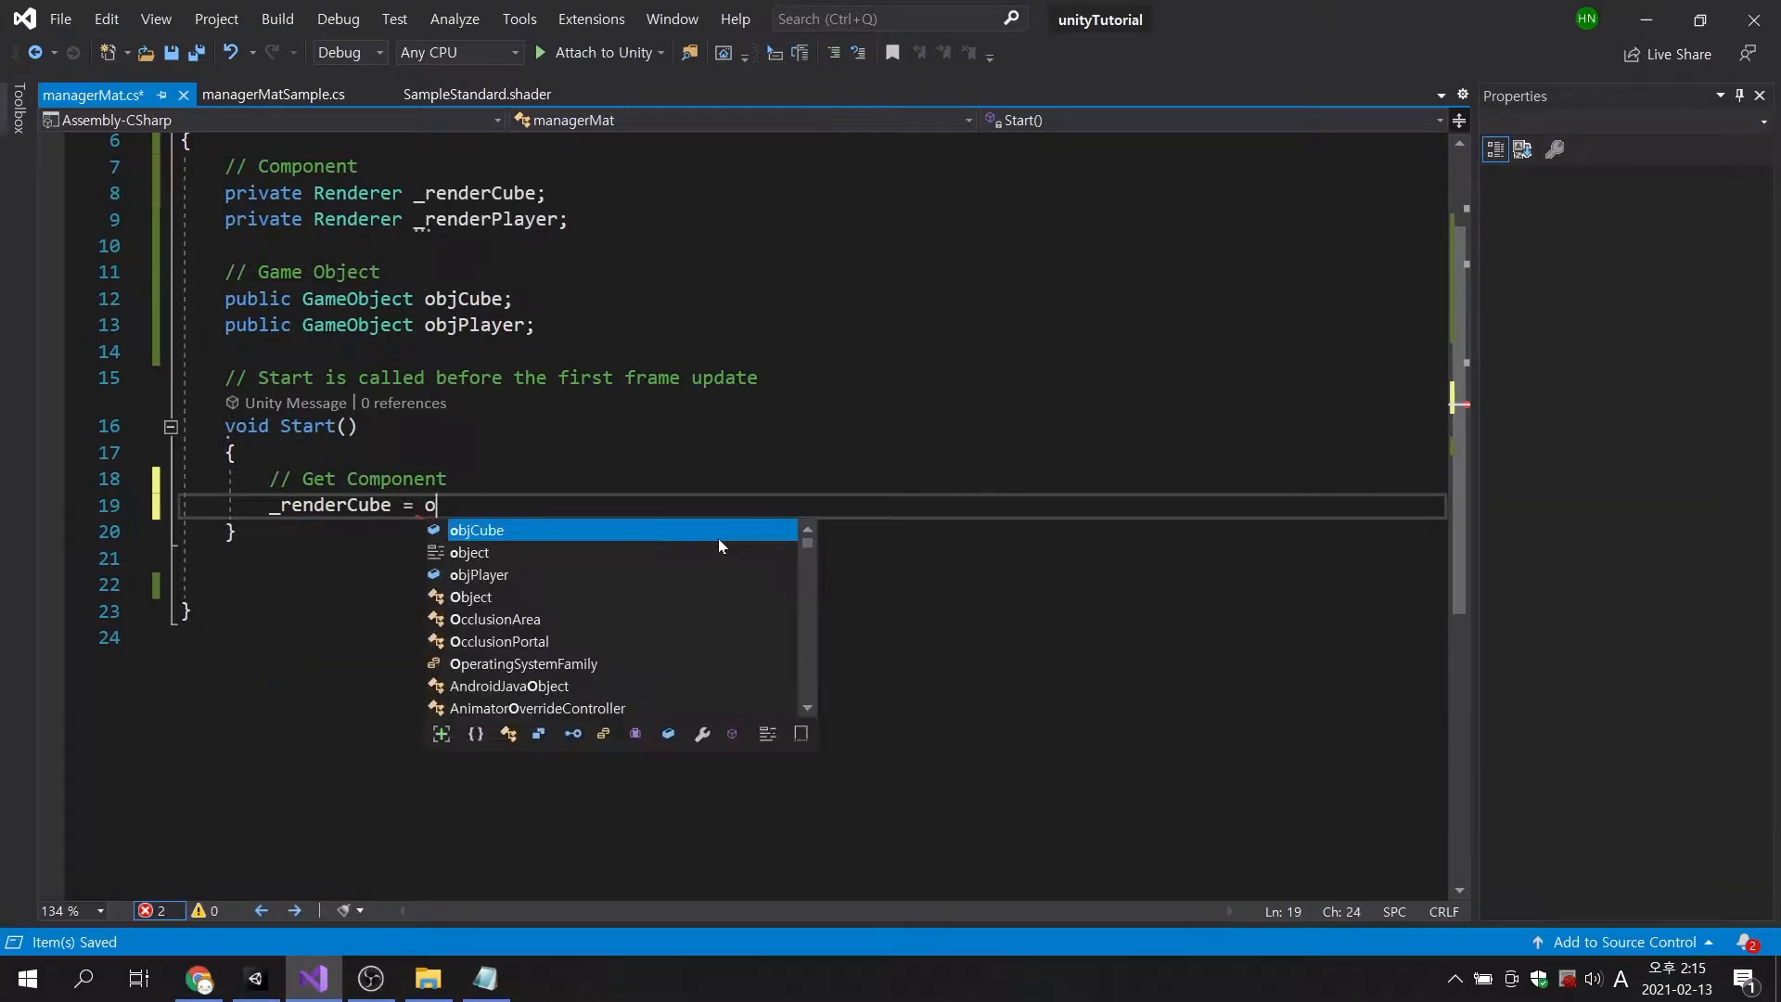
{"action": "type", "text": "bjCube.GetComponent<Renderer>();"}
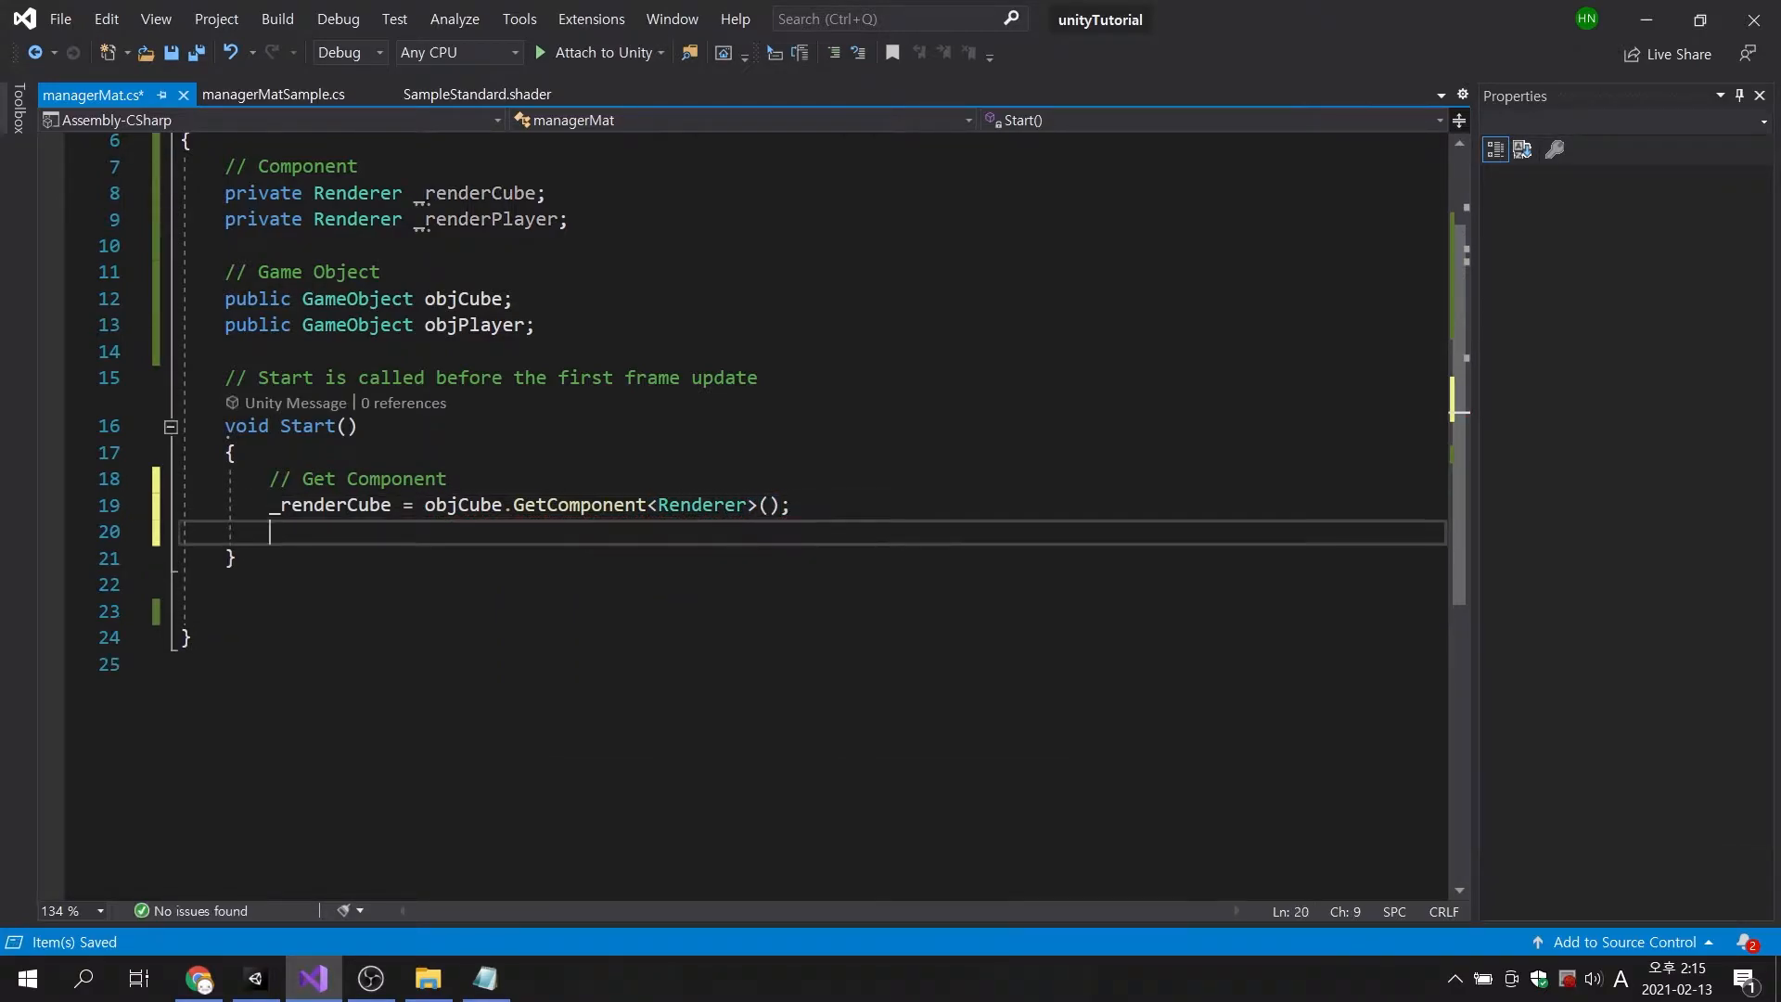
{"action": "type", "text": "_renderPlayer"}
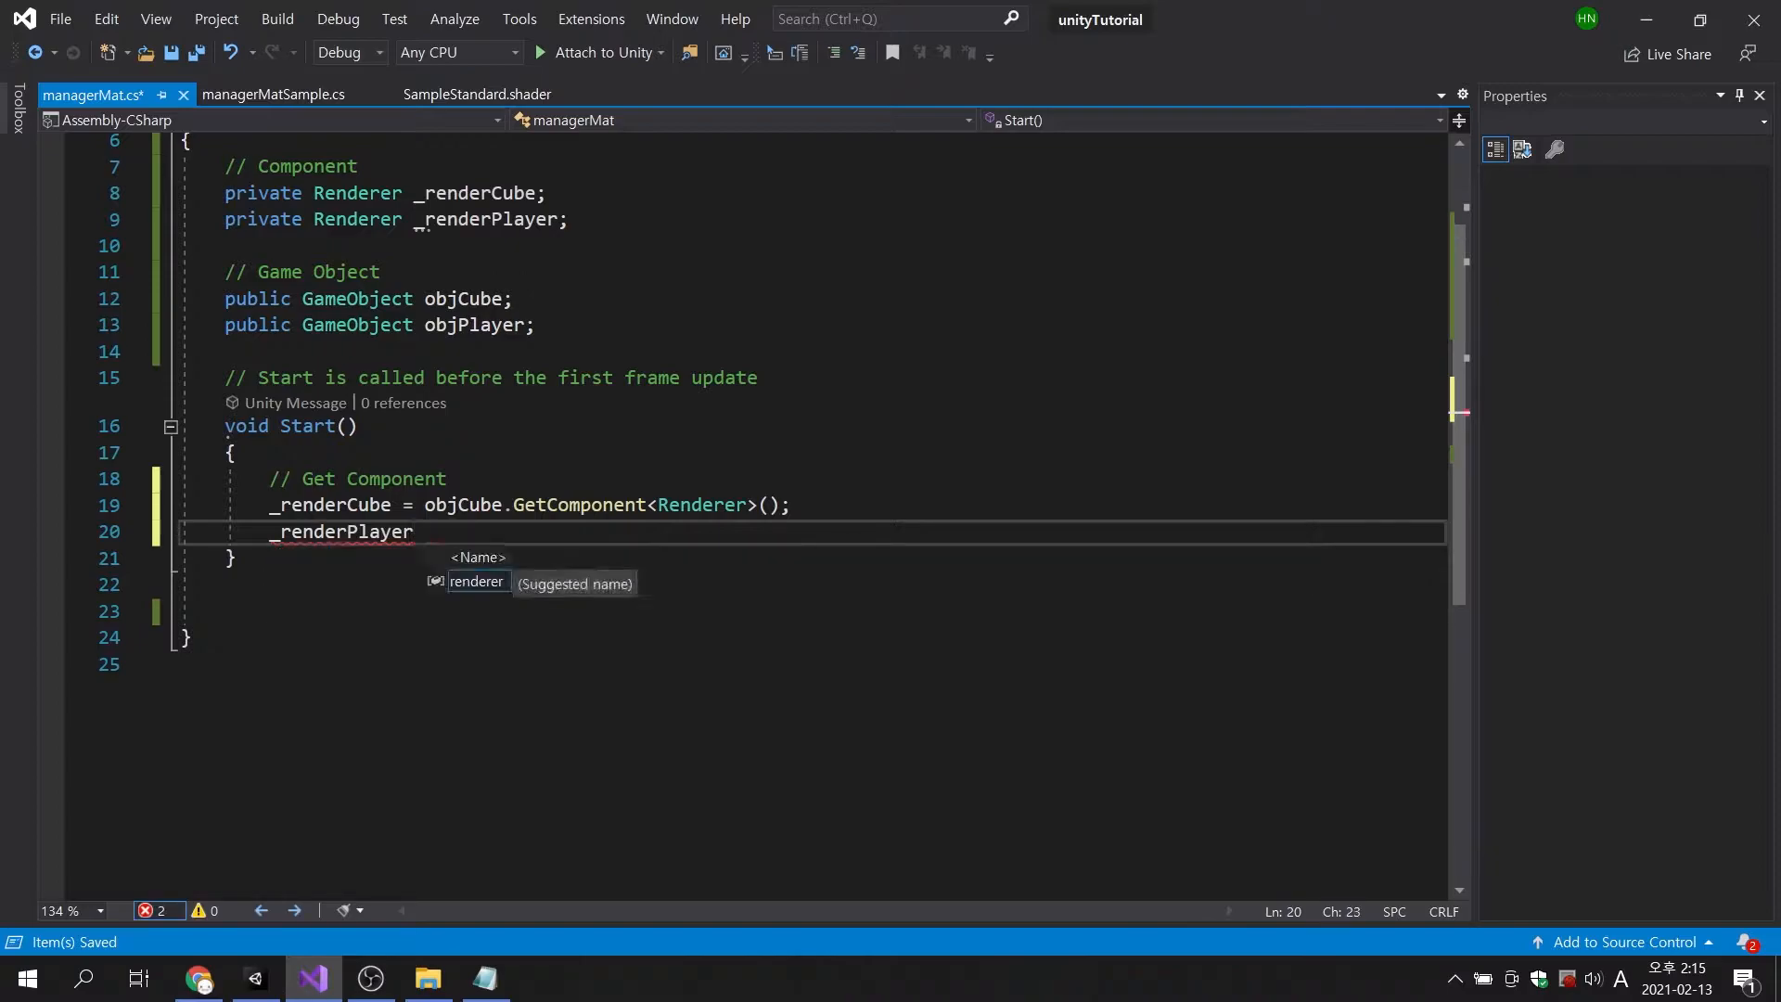
{"action": "type", "text": "= objPlayer"}
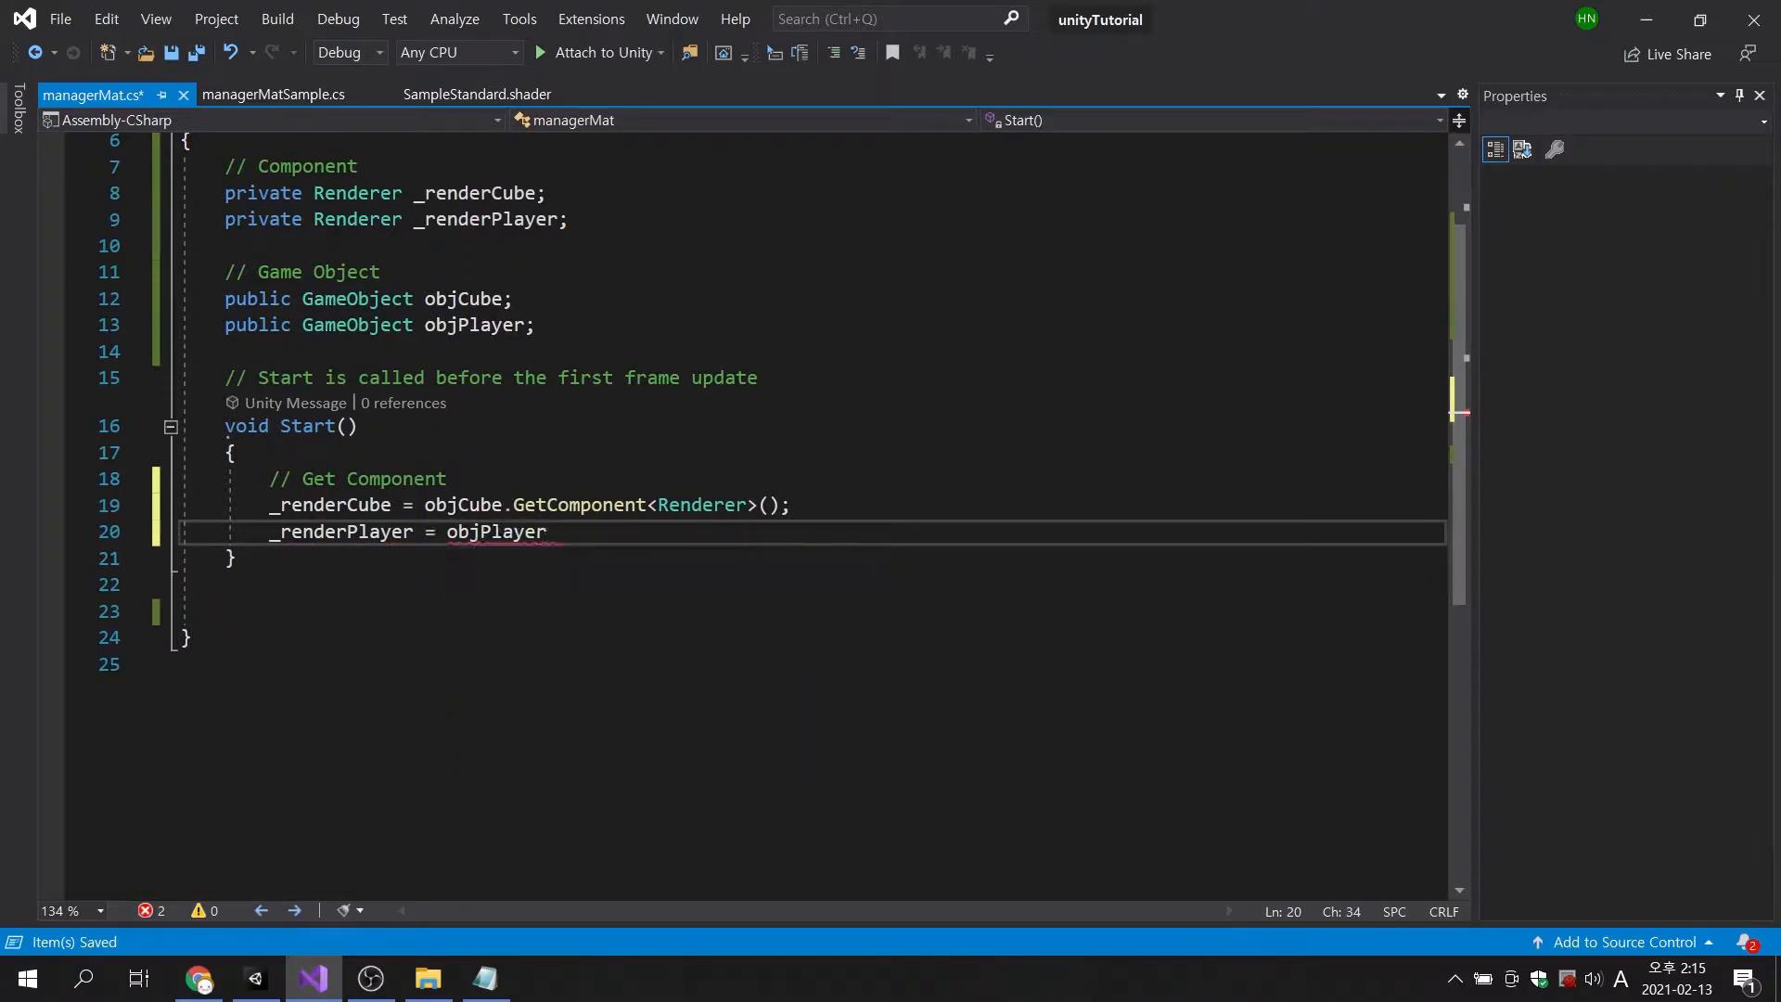
{"action": "type", "text": ".GetComponent"}
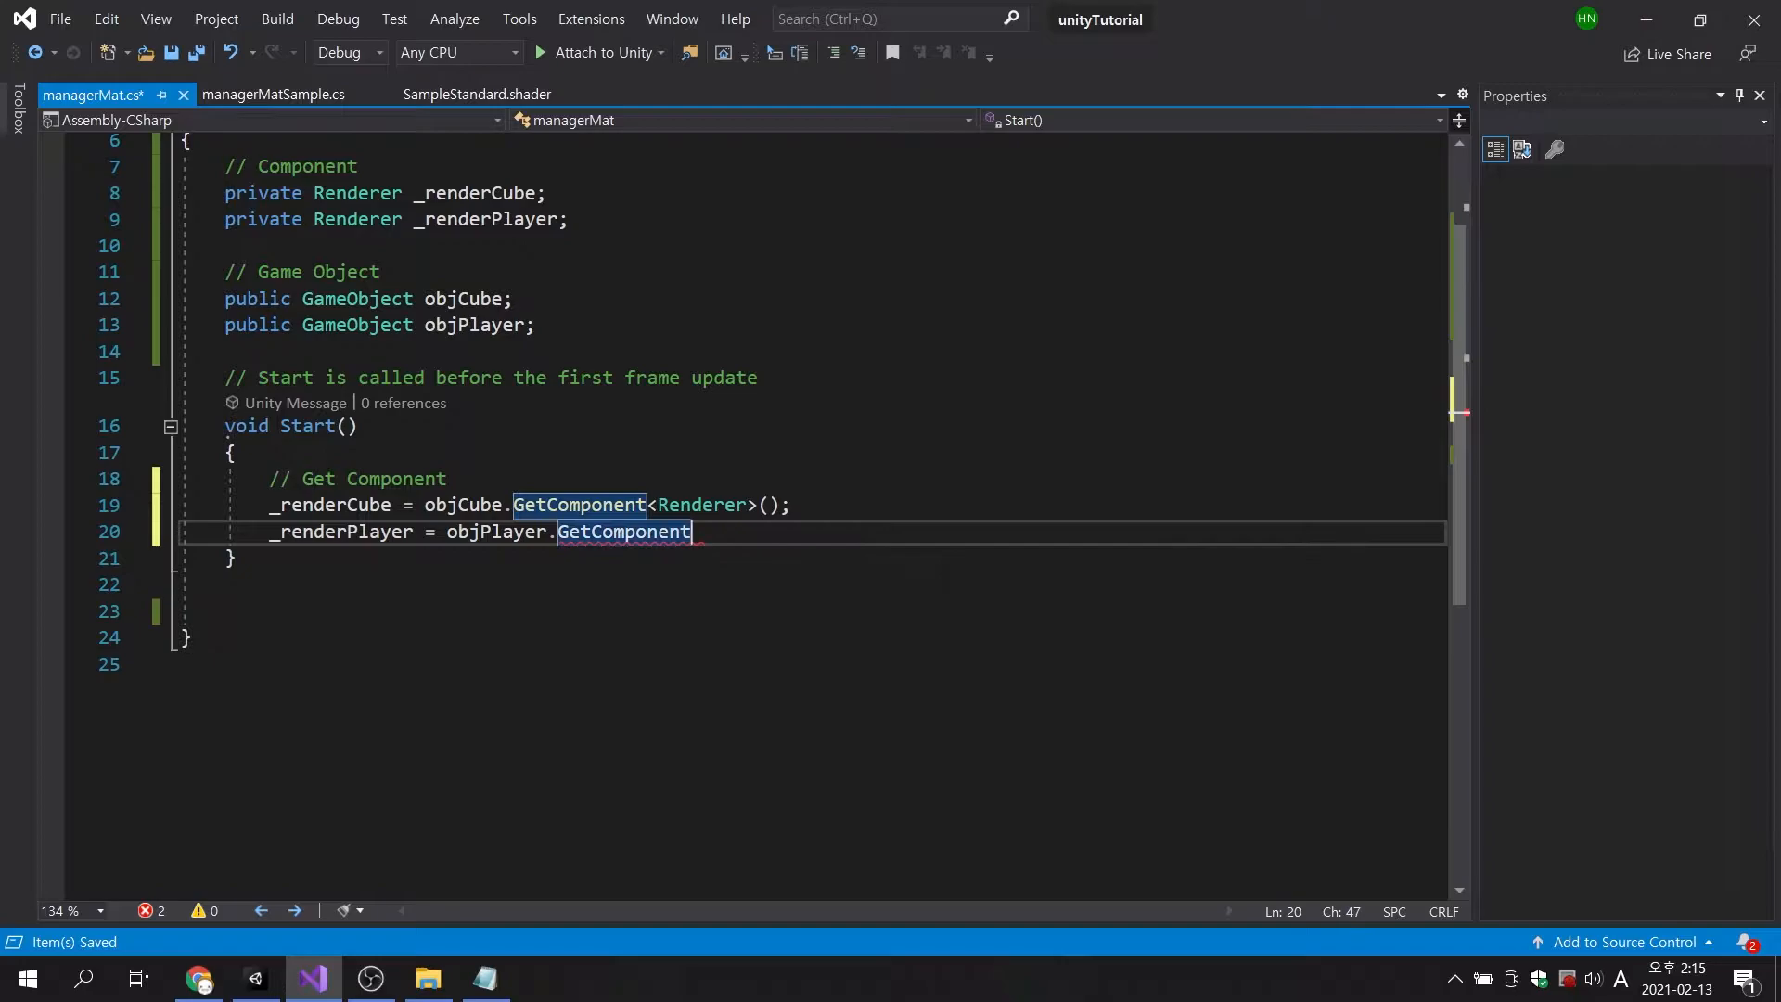
{"action": "type", "text": "<Renderer>();"}
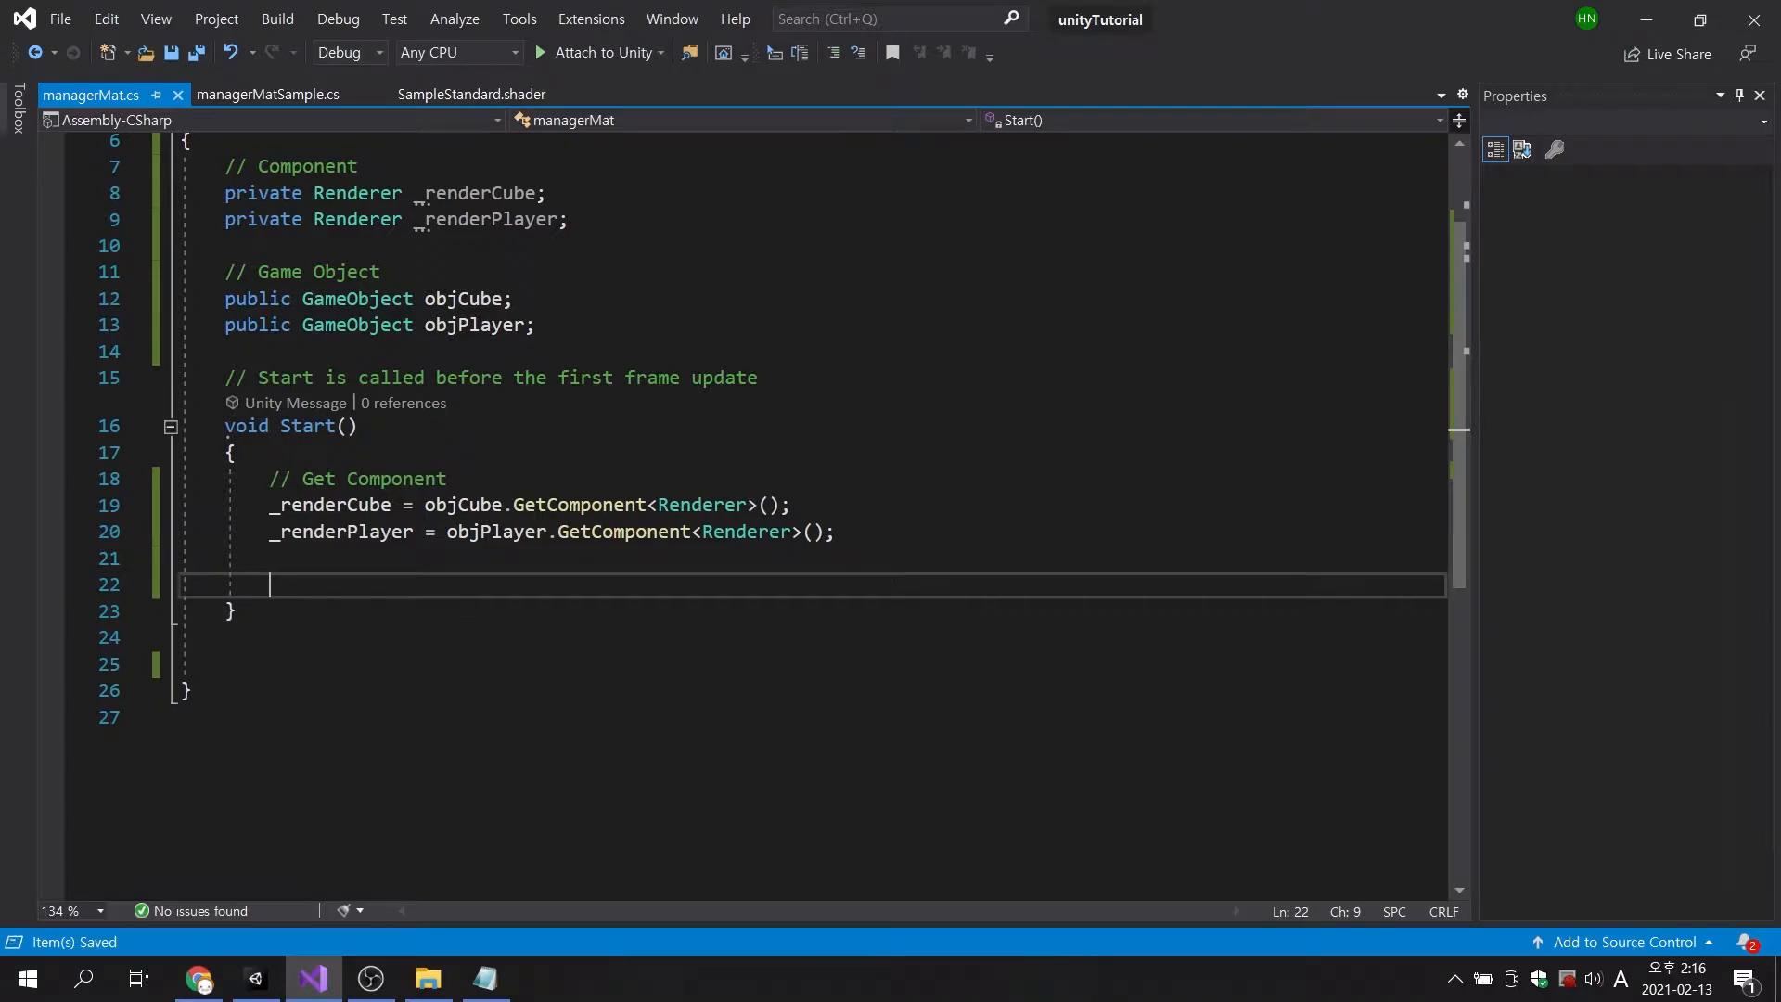
{"action": "type", "text": "//"}
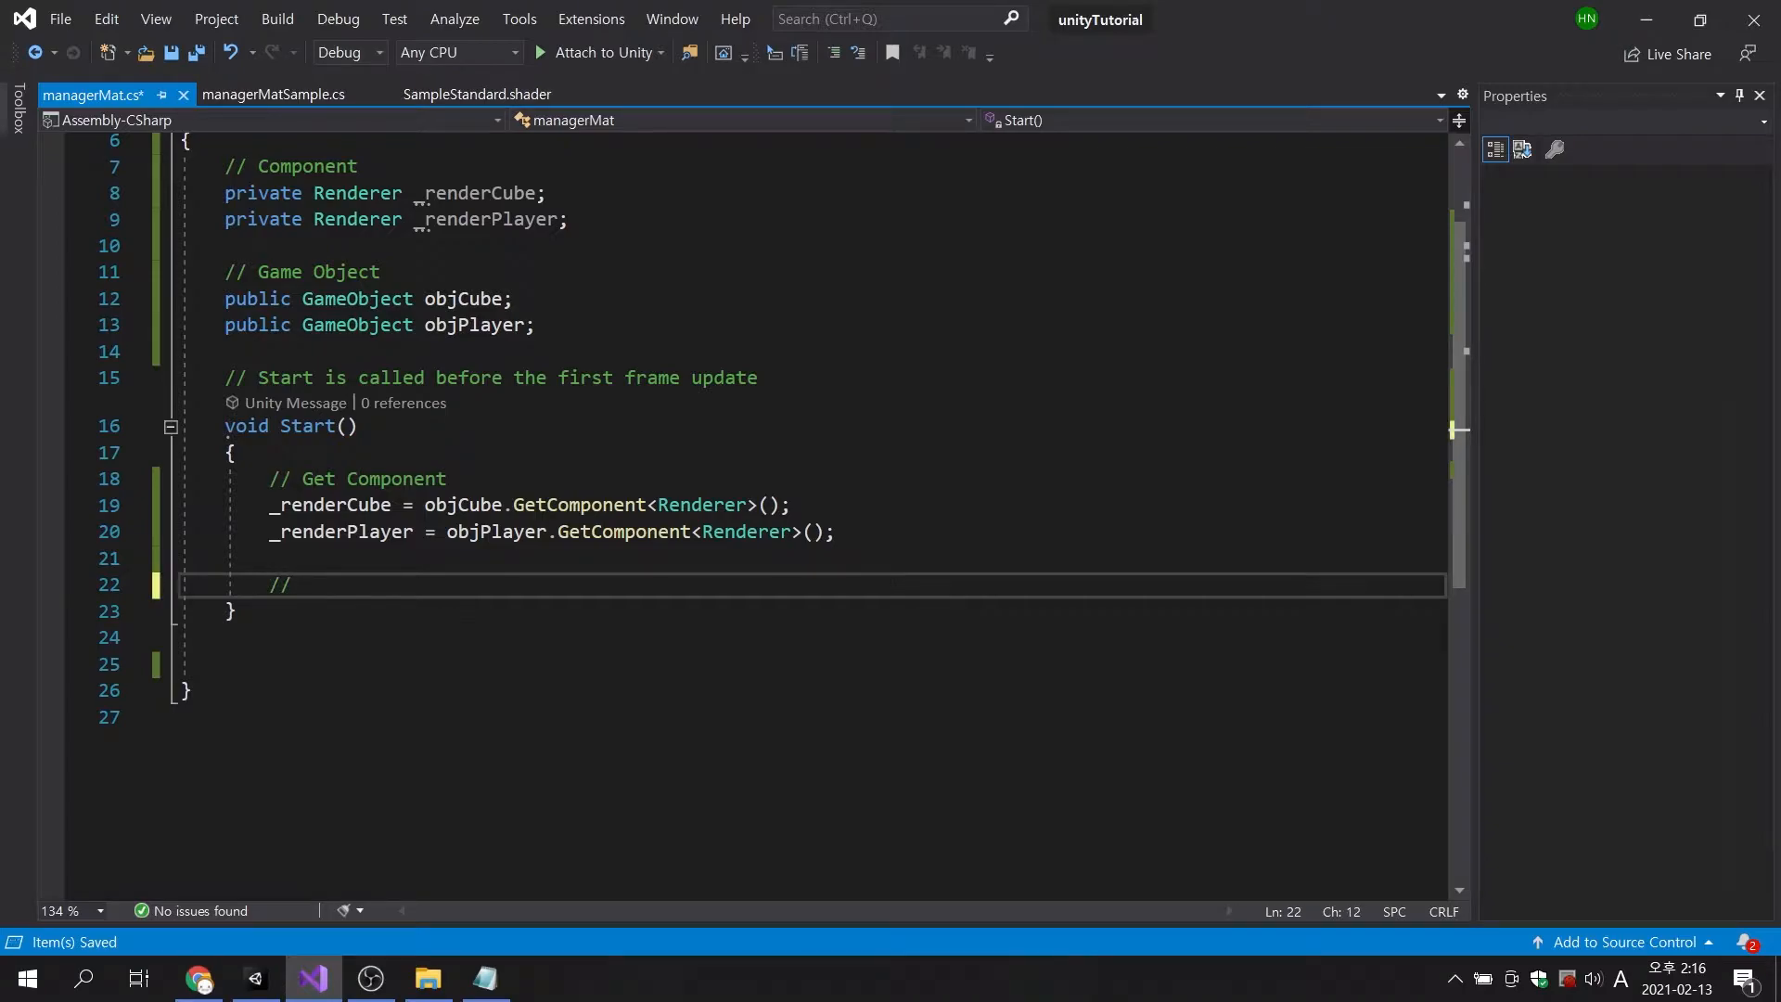
{"action": "type", "text": "Change Cube Mat"}
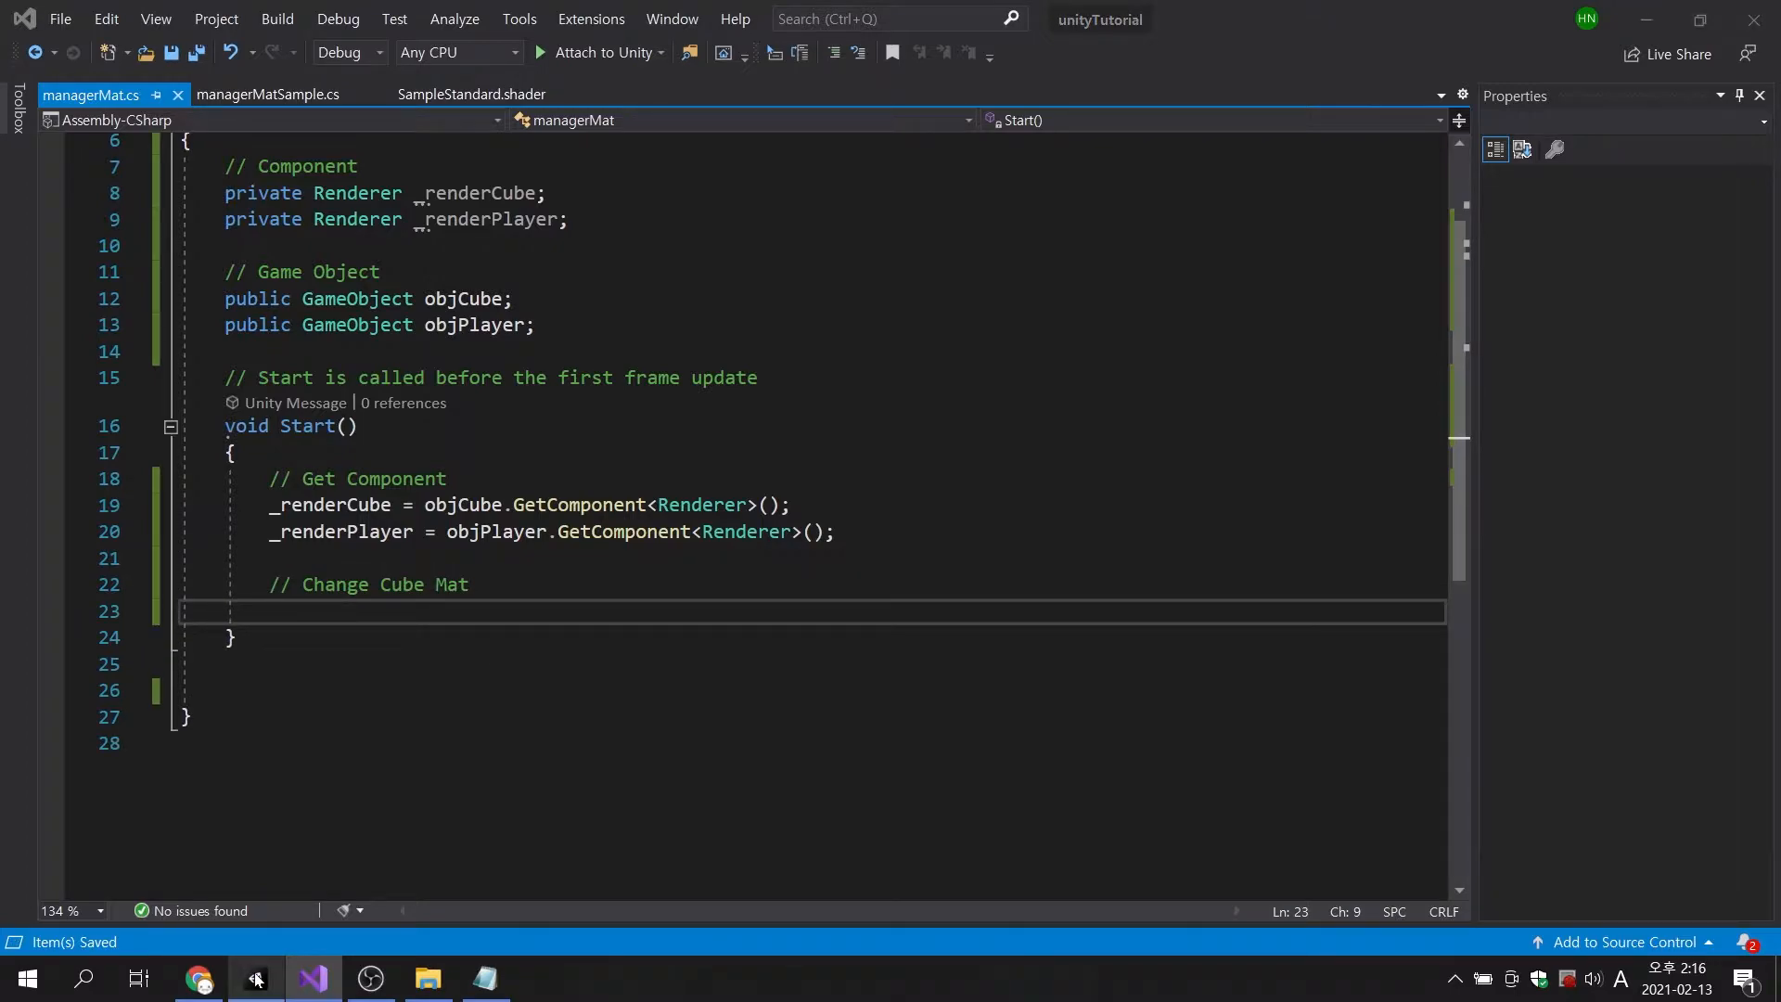
Check managerMaterial's Obj Cube and Obj Player assignments in Unity, then return to Visual Studio.
{"action": "left_click", "coordinate": [256, 977]}
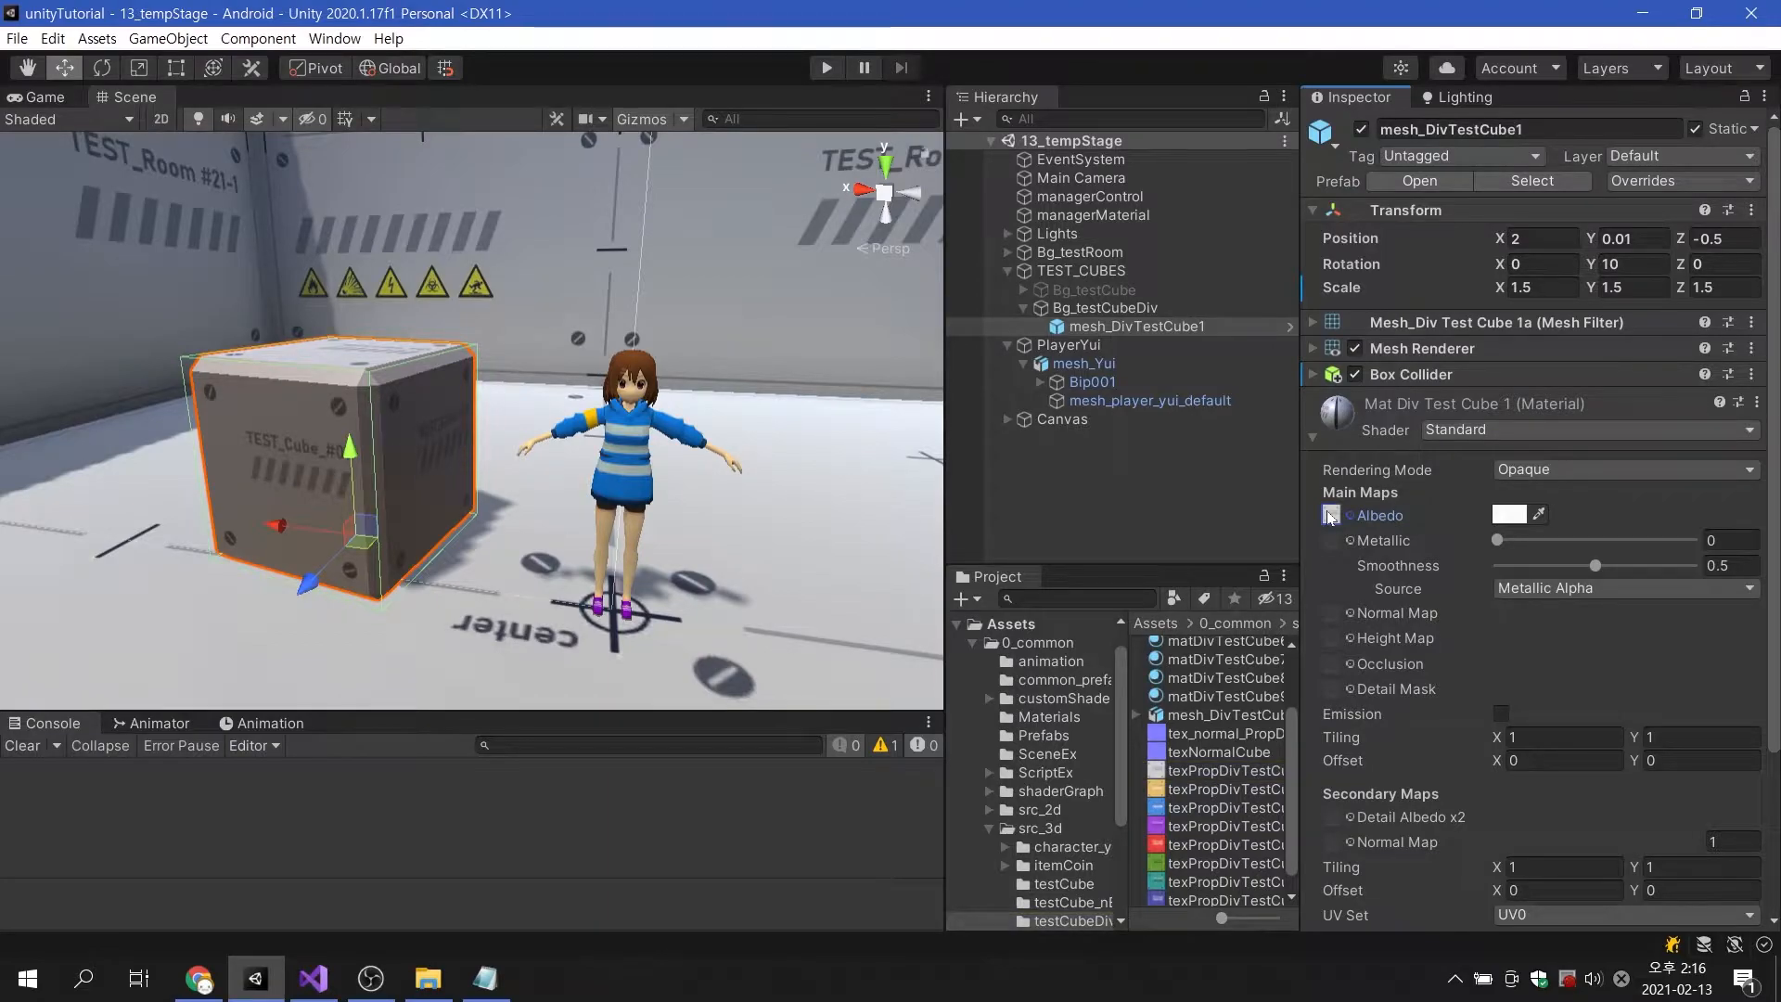
{"action": "left_click", "coordinate": [1093, 214]}
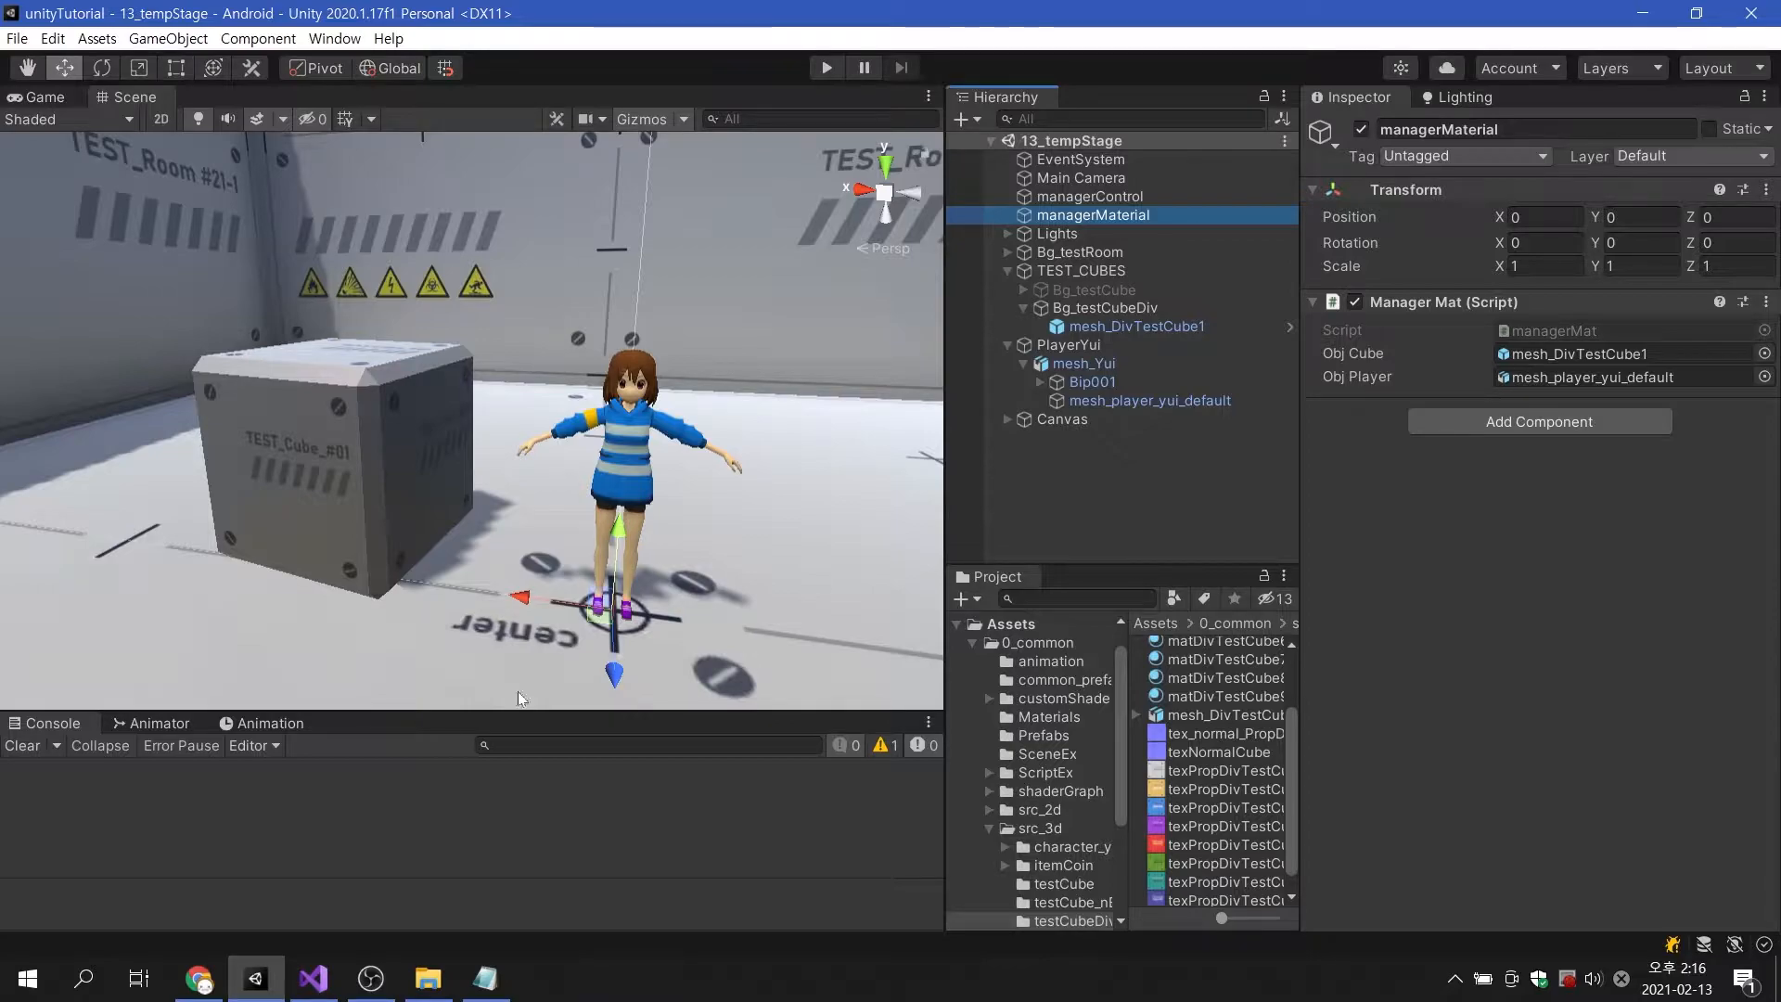
{"action": "left_click", "coordinate": [311, 977]}
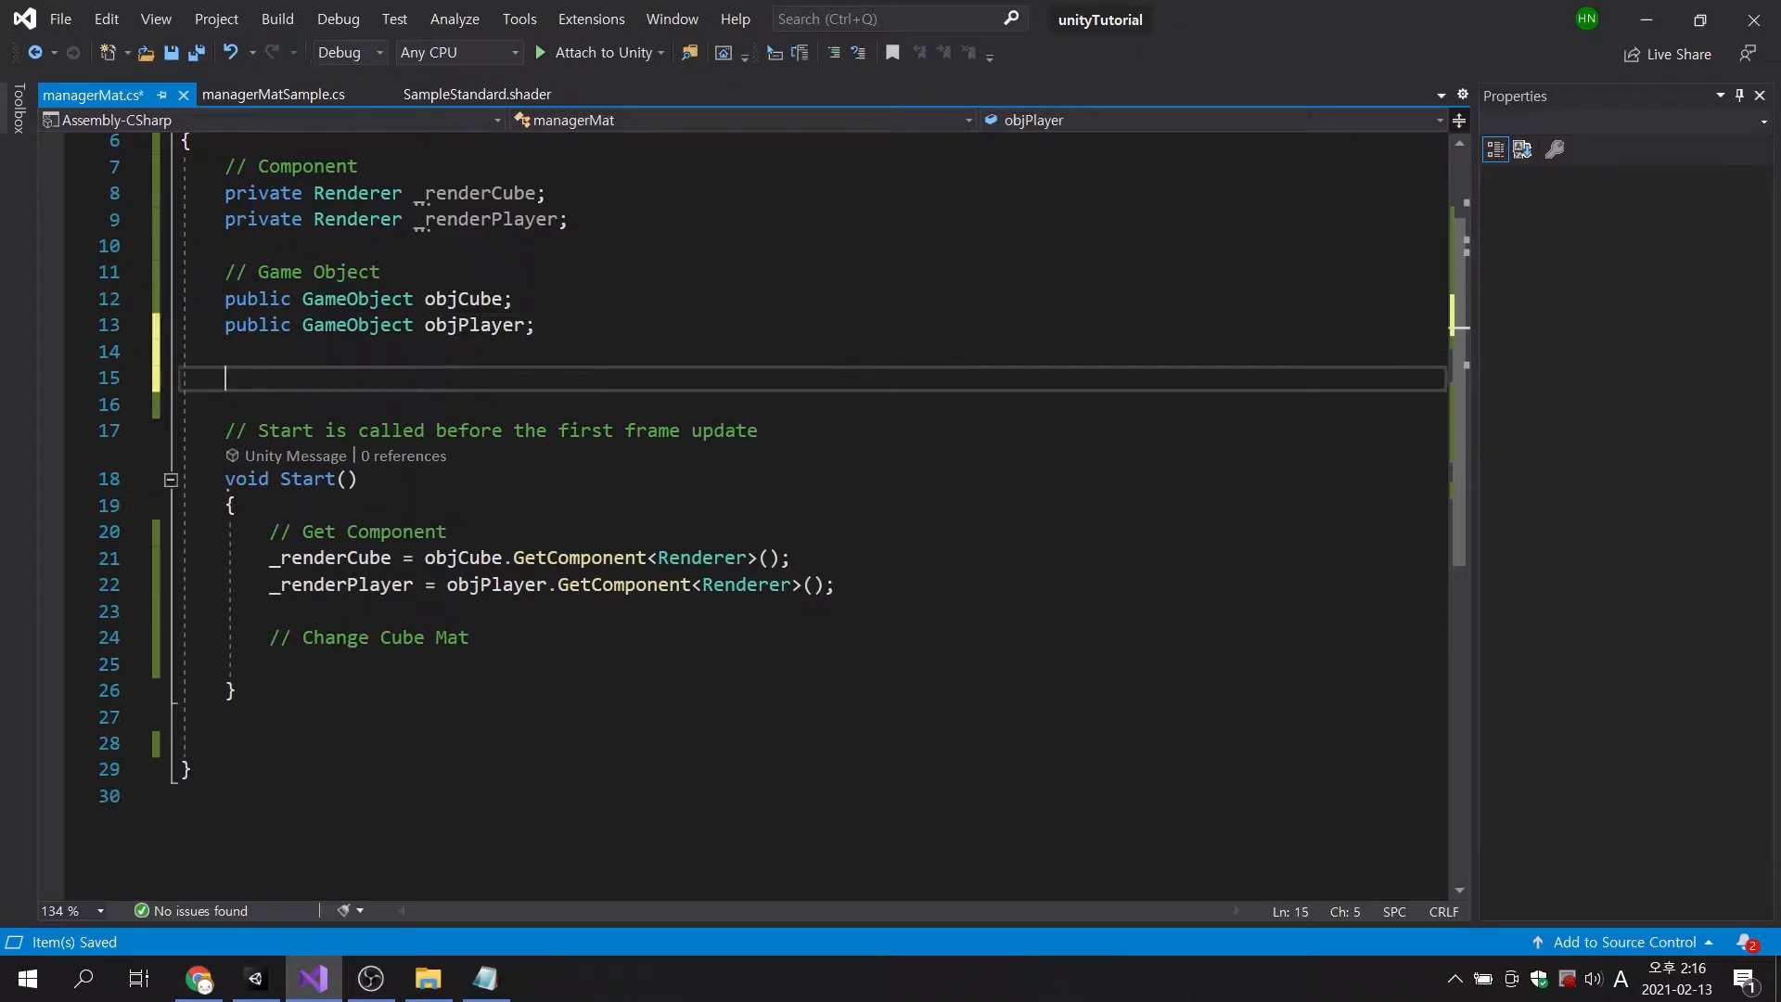
Declare 'public Texture2D texCubeNew;' under an '// etc' comment.
{"action": "type", "text": "// etc"}
{"action": "type", "text": "public"}
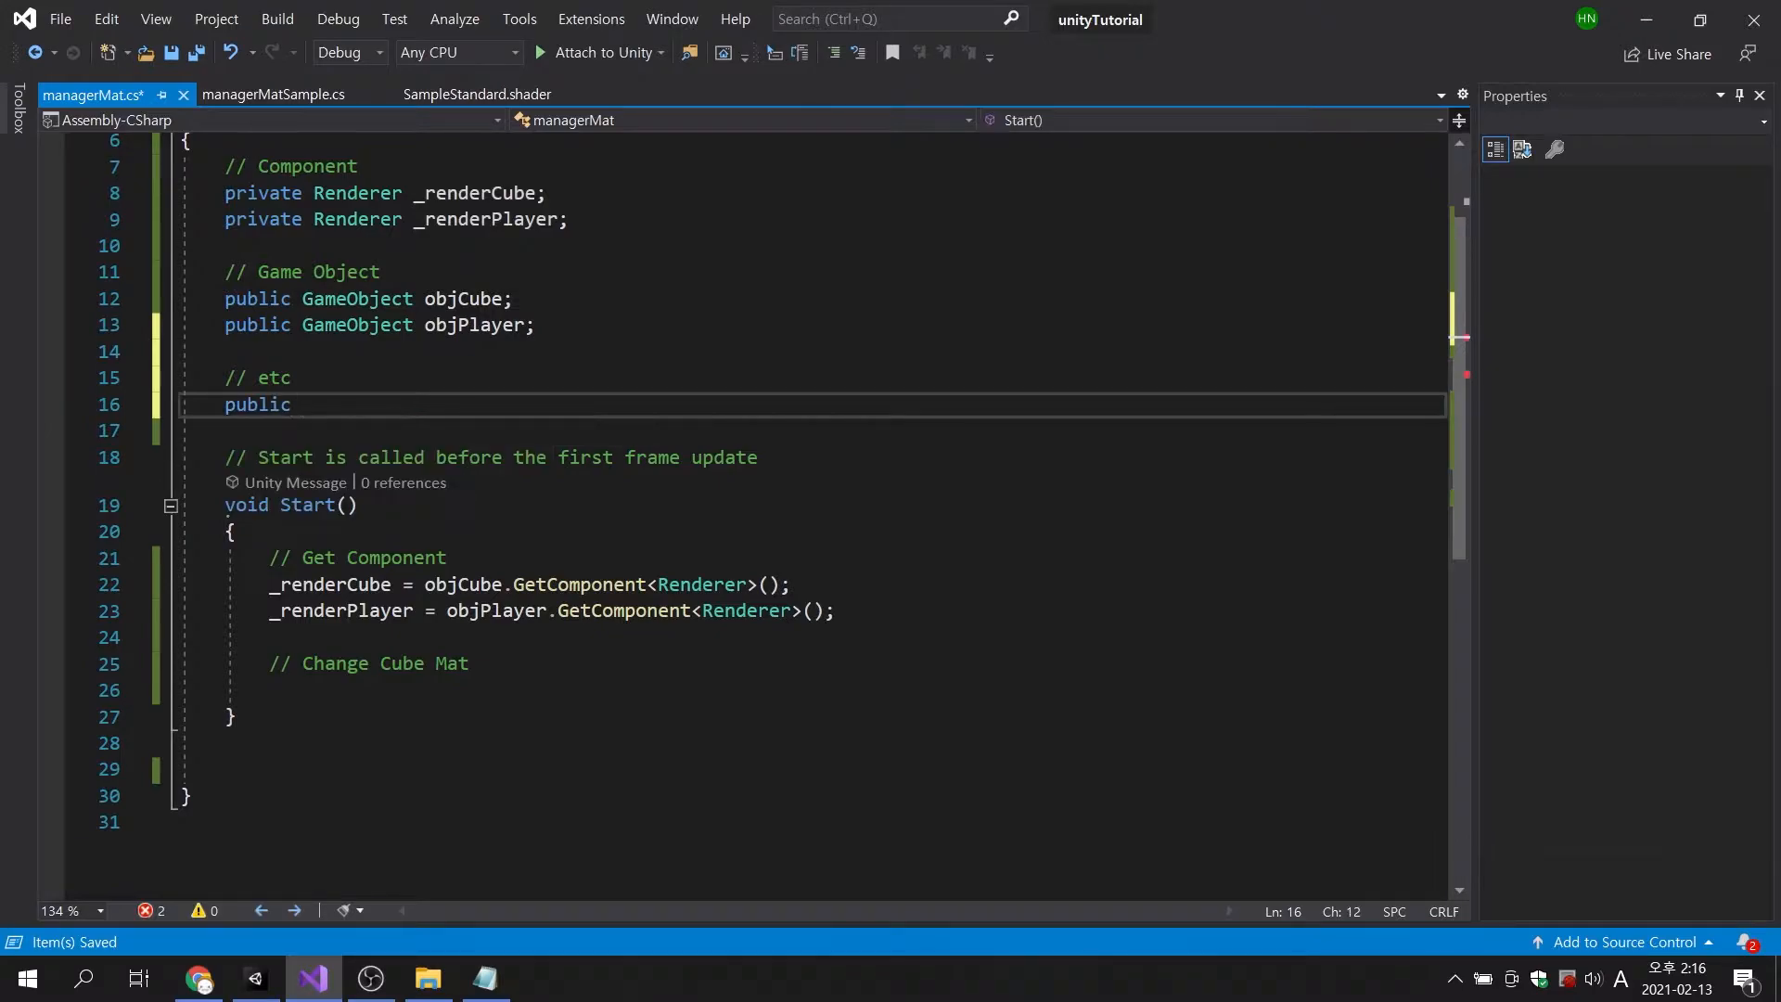
{"action": "type", "text": "Texture2D"}
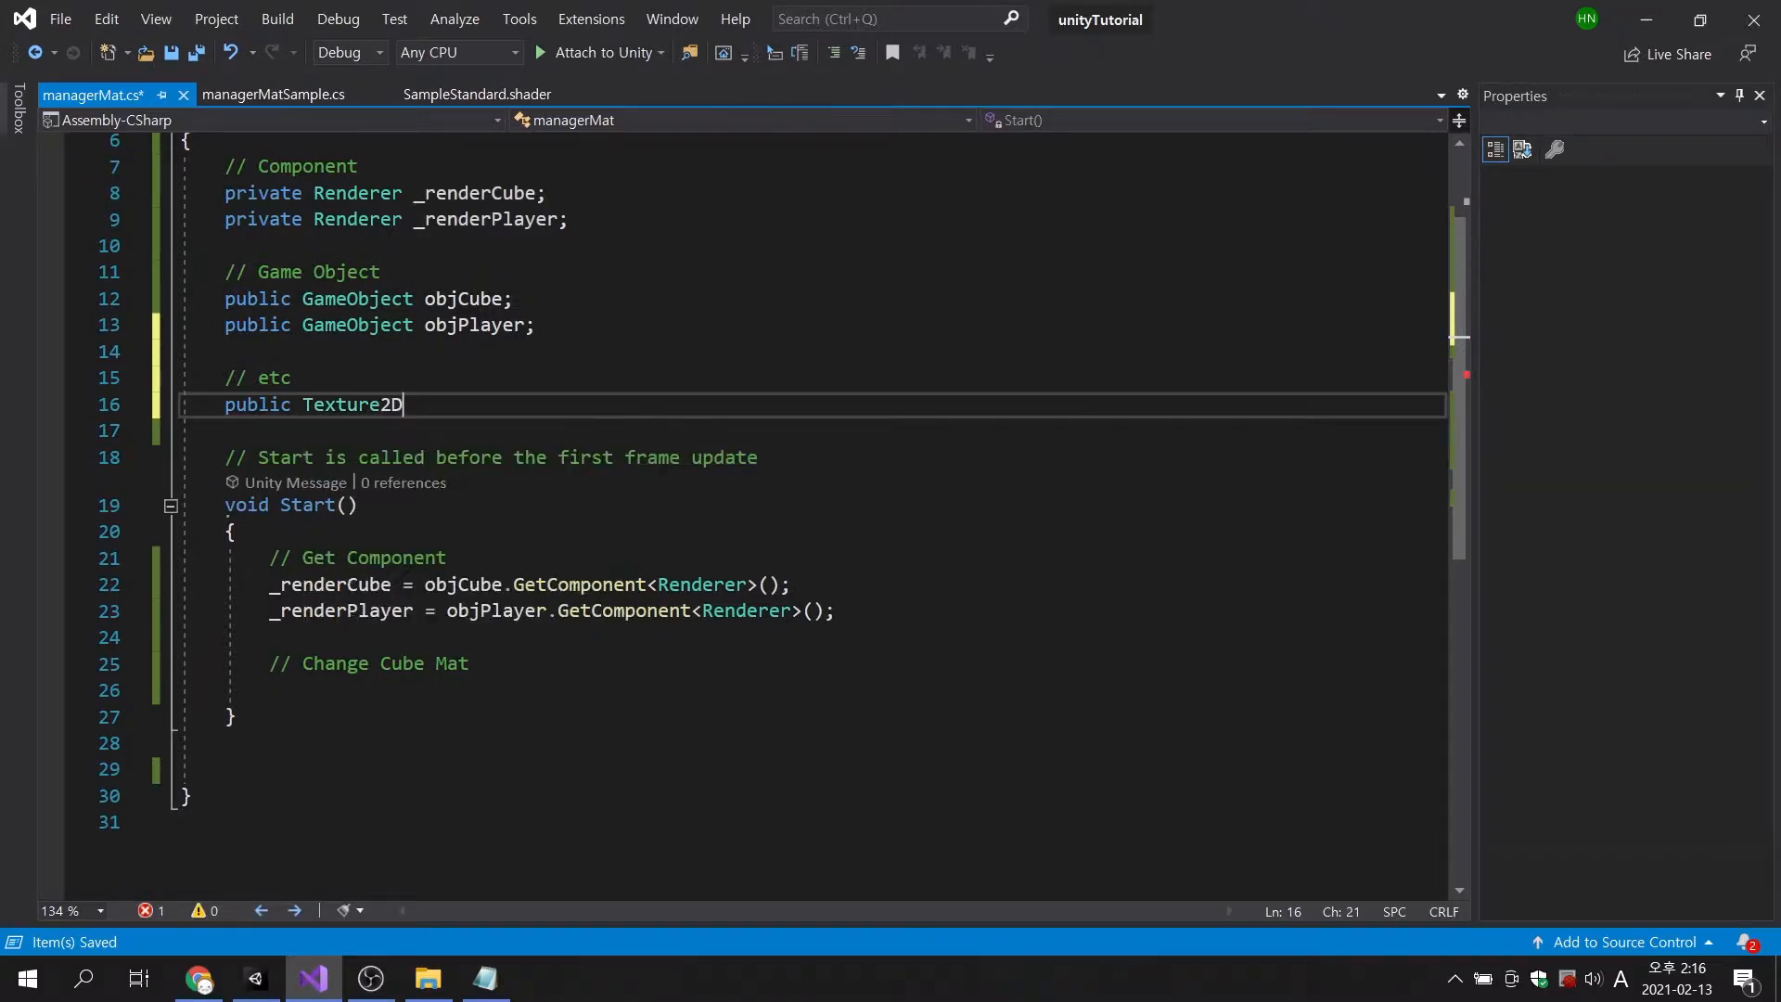
{"action": "type", "text": "tex"}
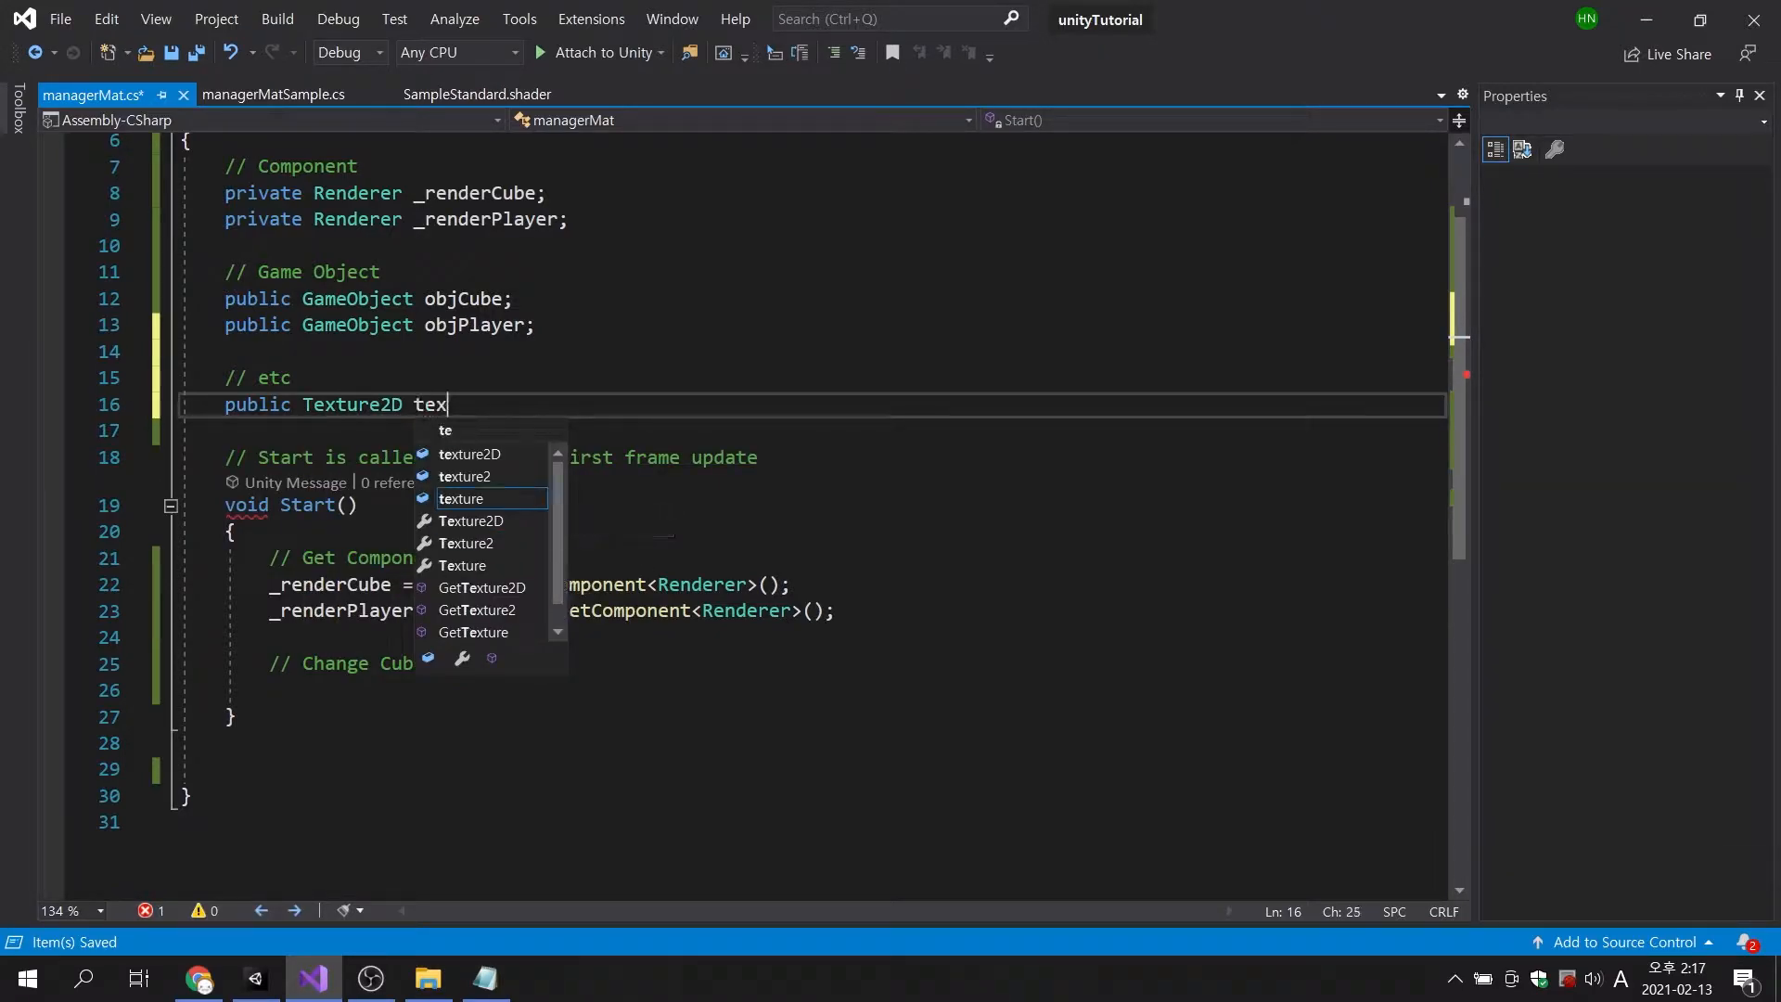
{"action": "type", "text": "CubeNew;"}
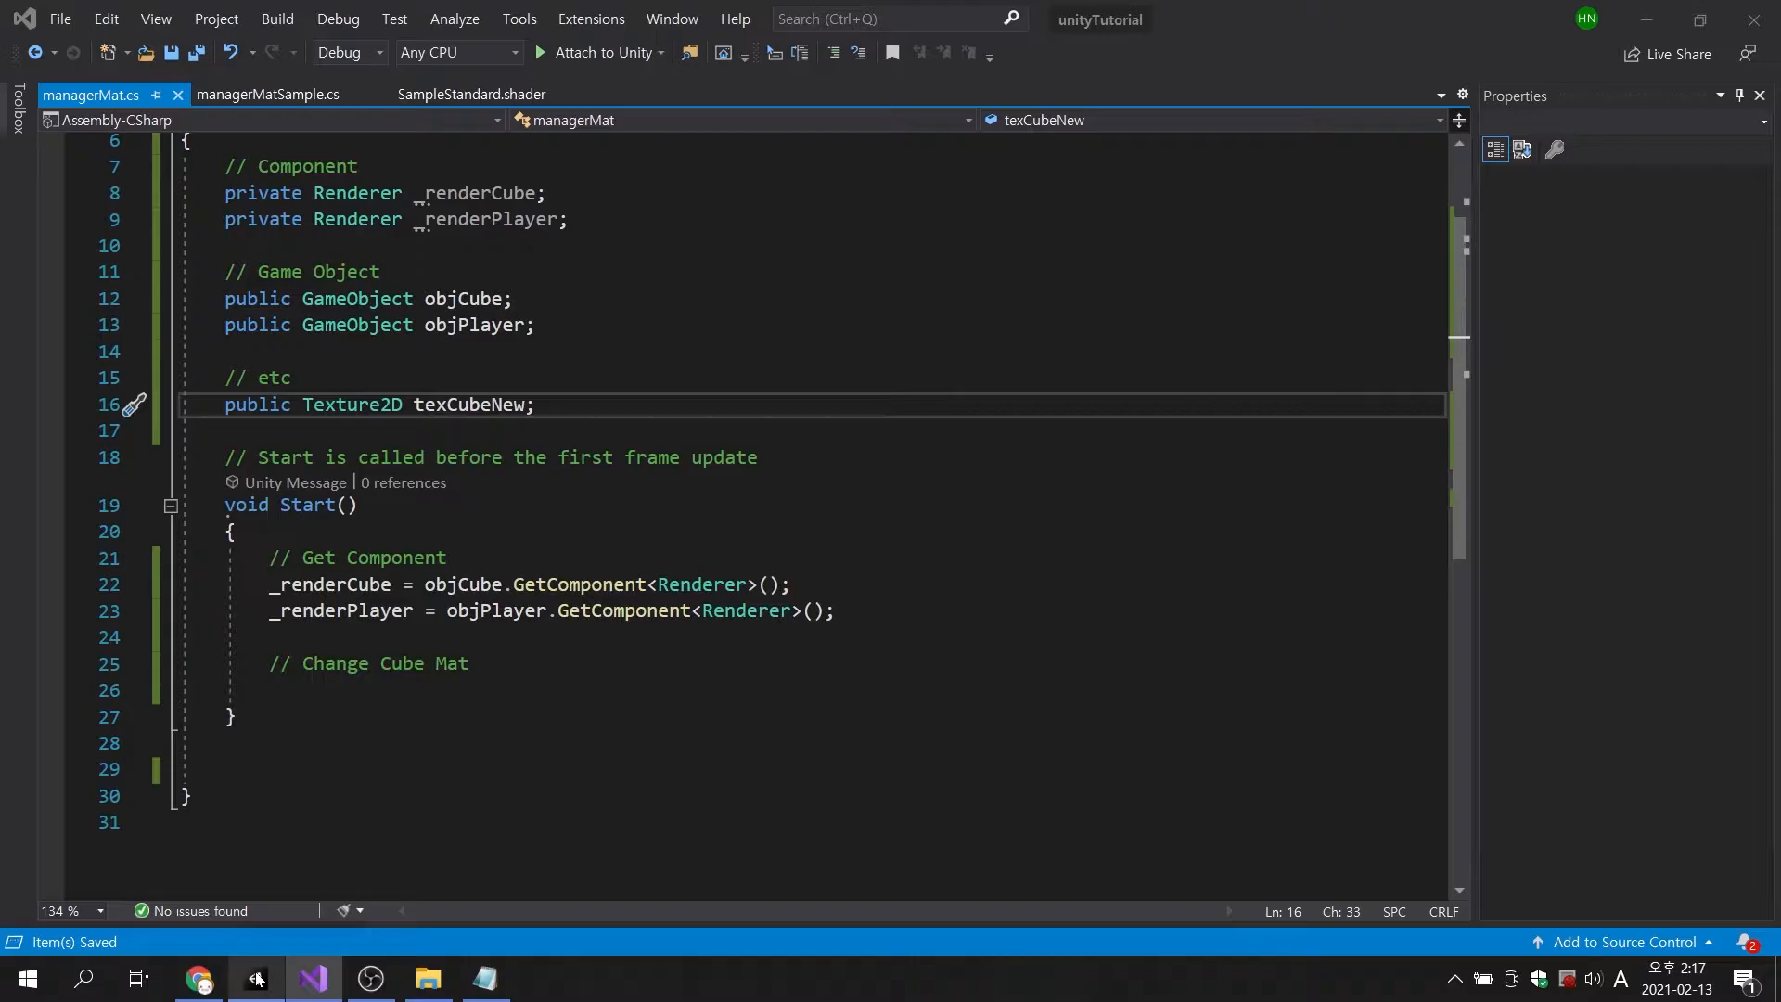
Assign texPropDivTestCube5 to managerMaterial's Tex Cube New field, then return to the code.
{"action": "left_click", "coordinate": [254, 977]}
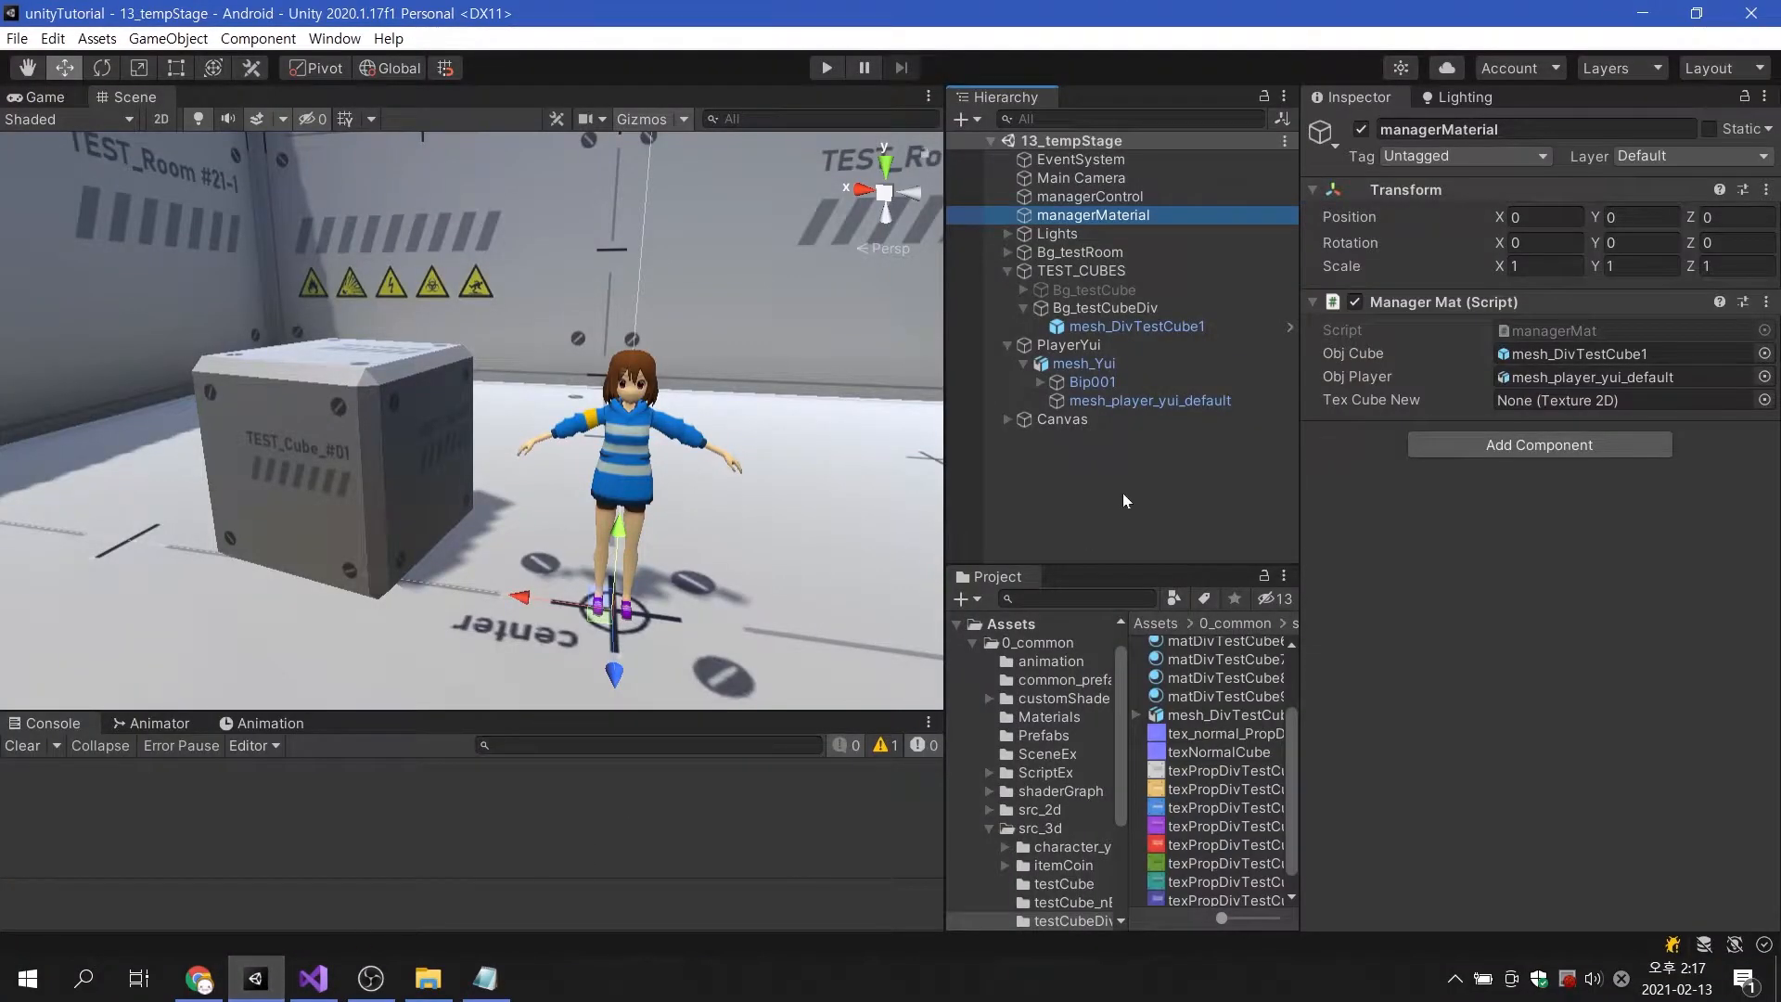
{"action": "left_click", "coordinate": [1224, 844]}
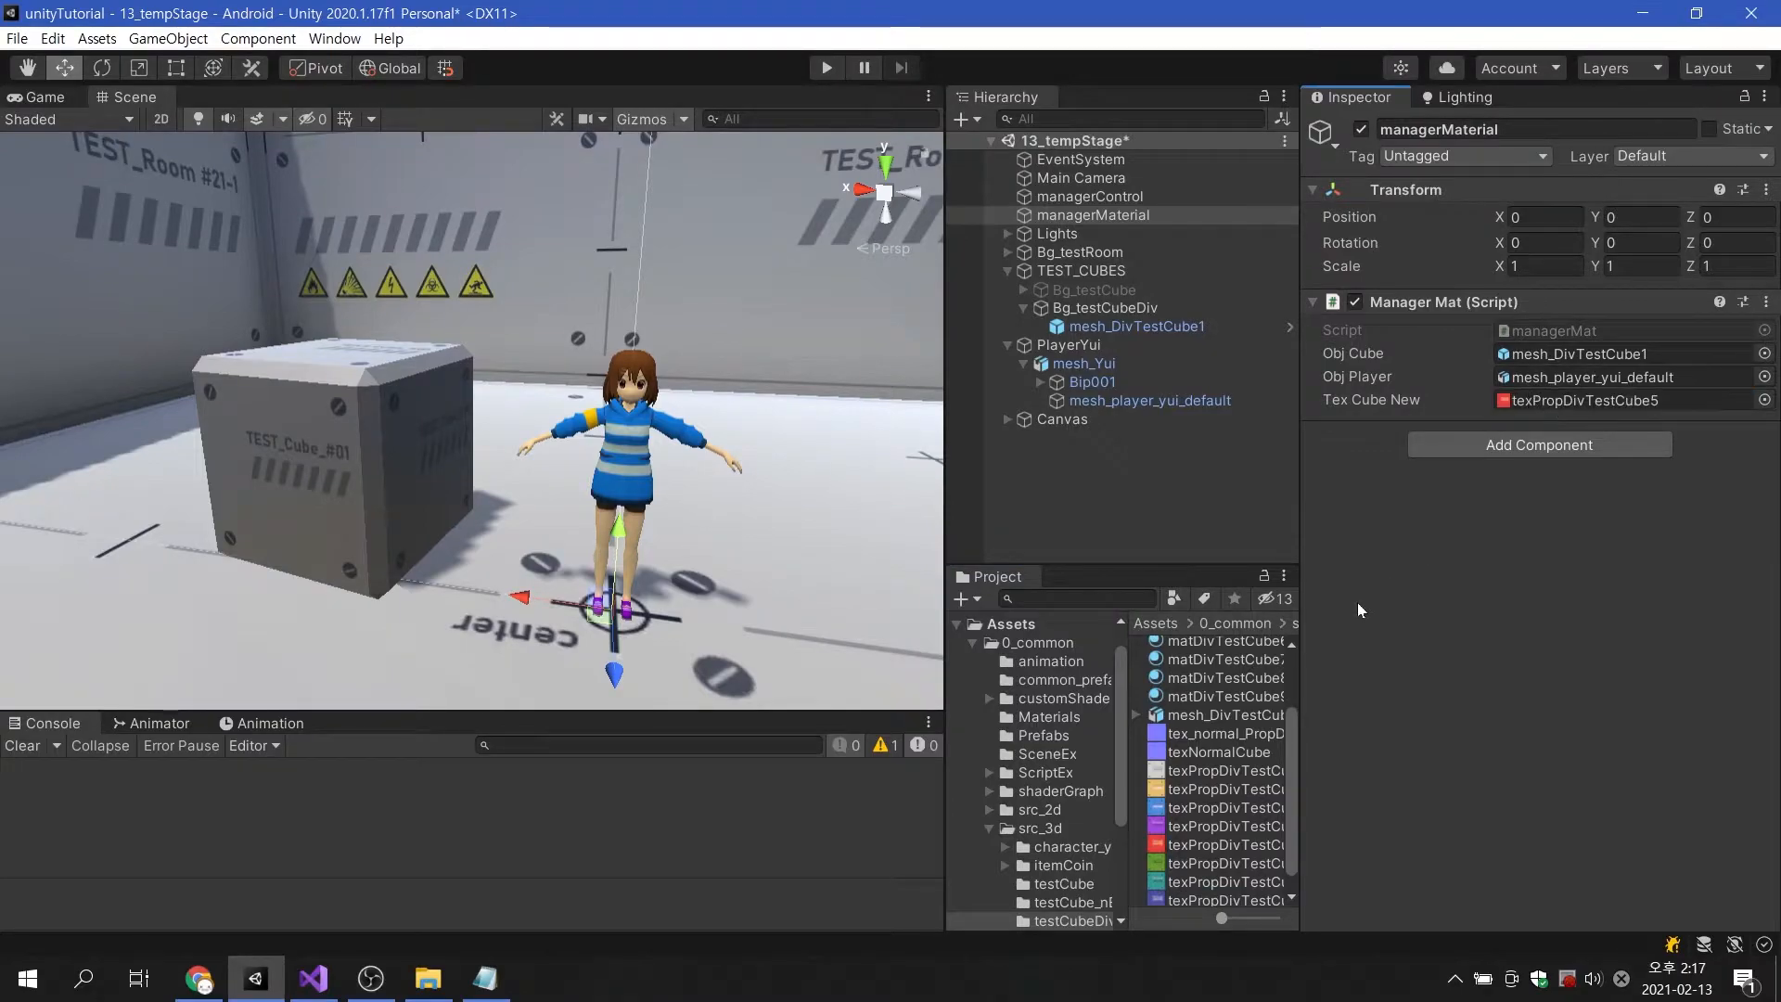
{"action": "mouse_move", "coordinate": [1186, 546]}
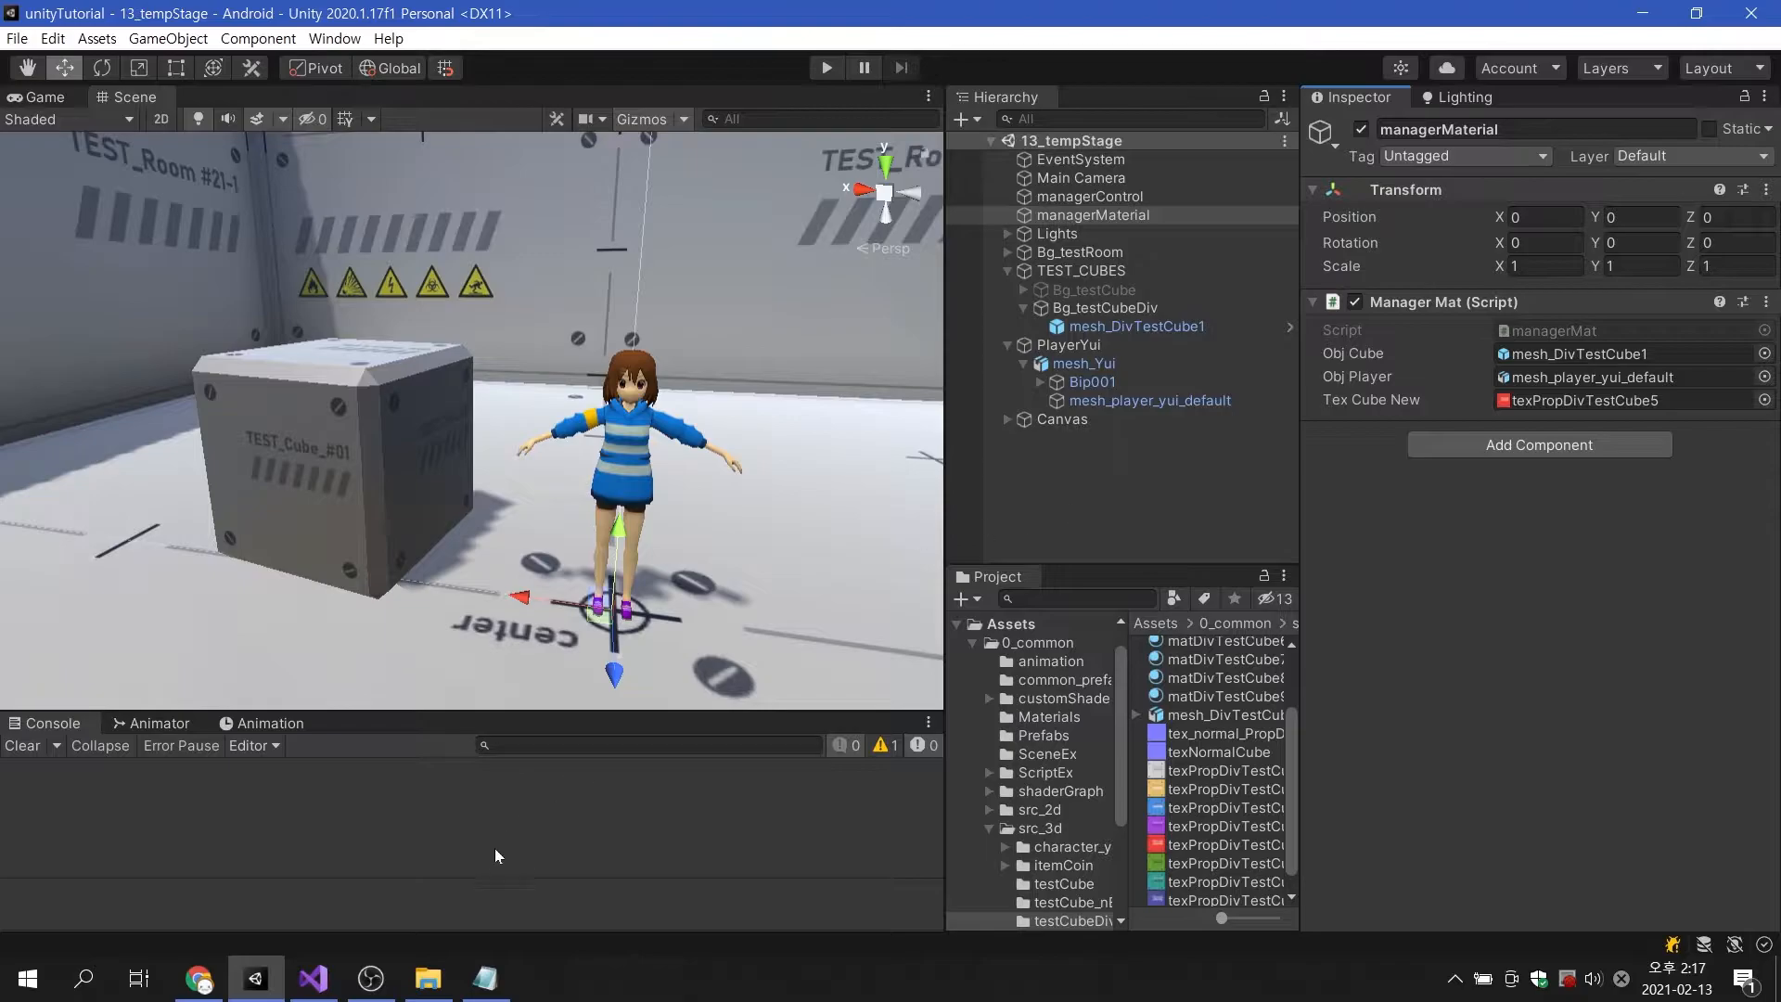
{"action": "left_click", "coordinate": [312, 978]}
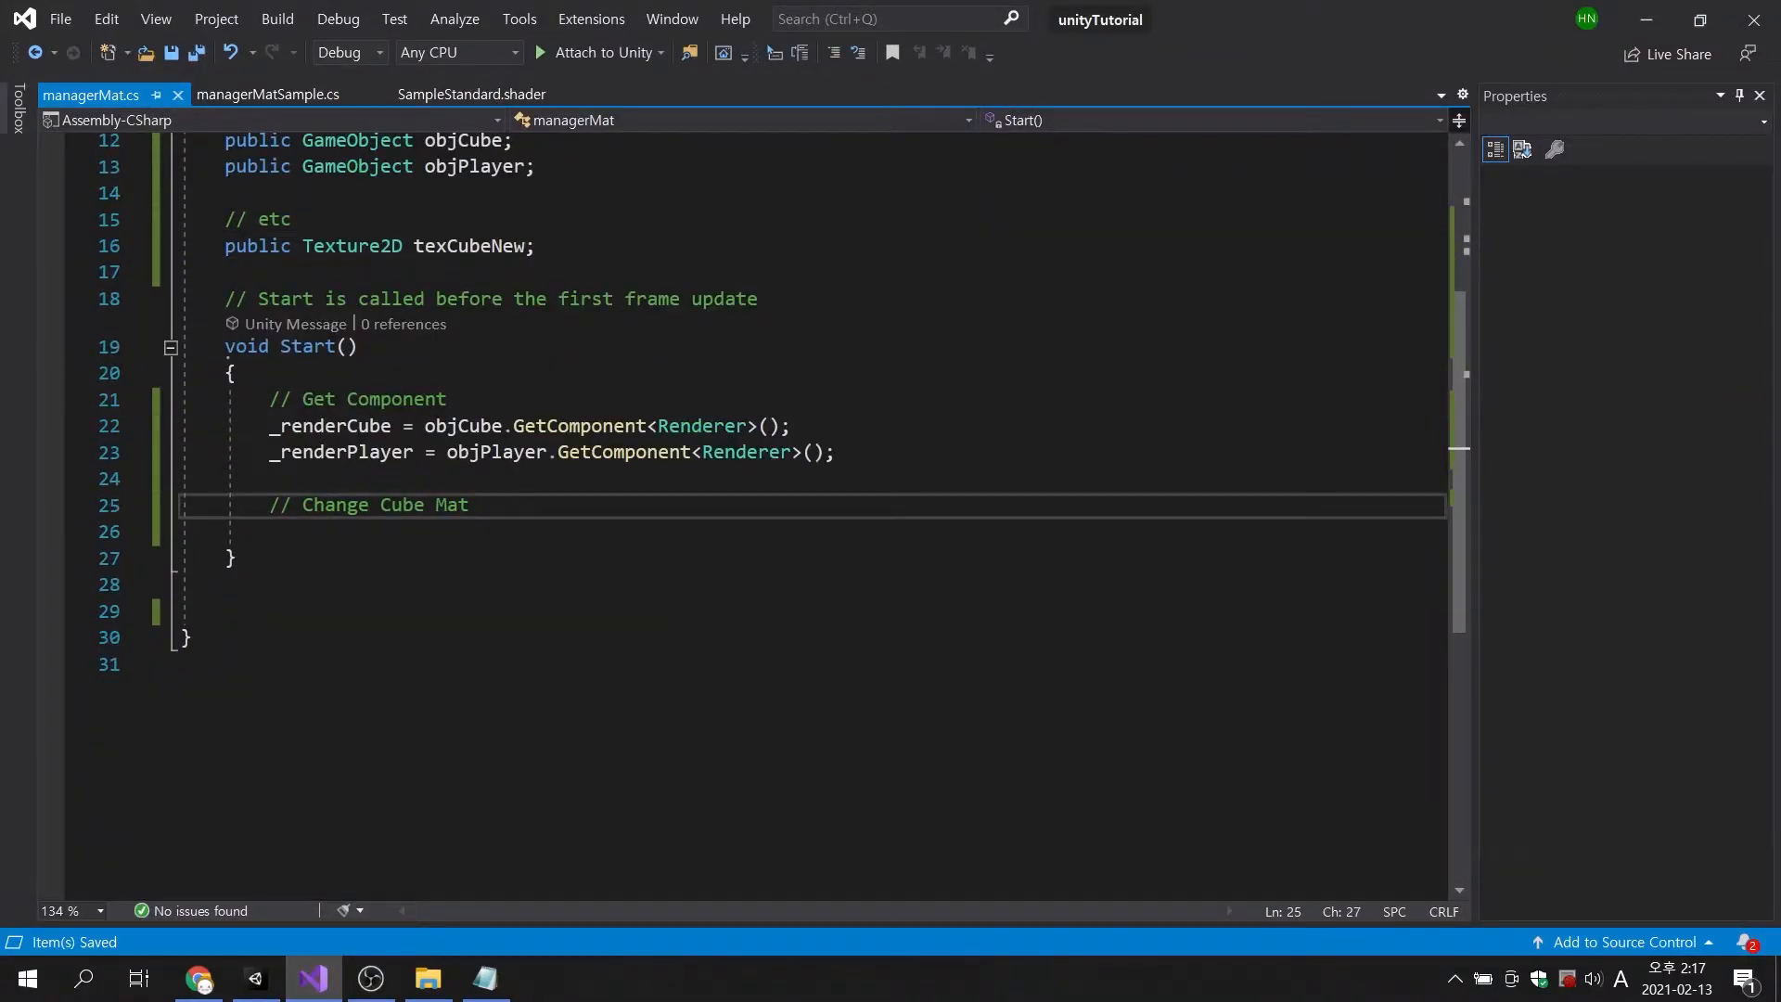
Add _renderCube.material.SetTexture("_MainTex", texCubeNew) with a '// set tex' comment.
{"action": "type", "text": "_renderCube.material"}
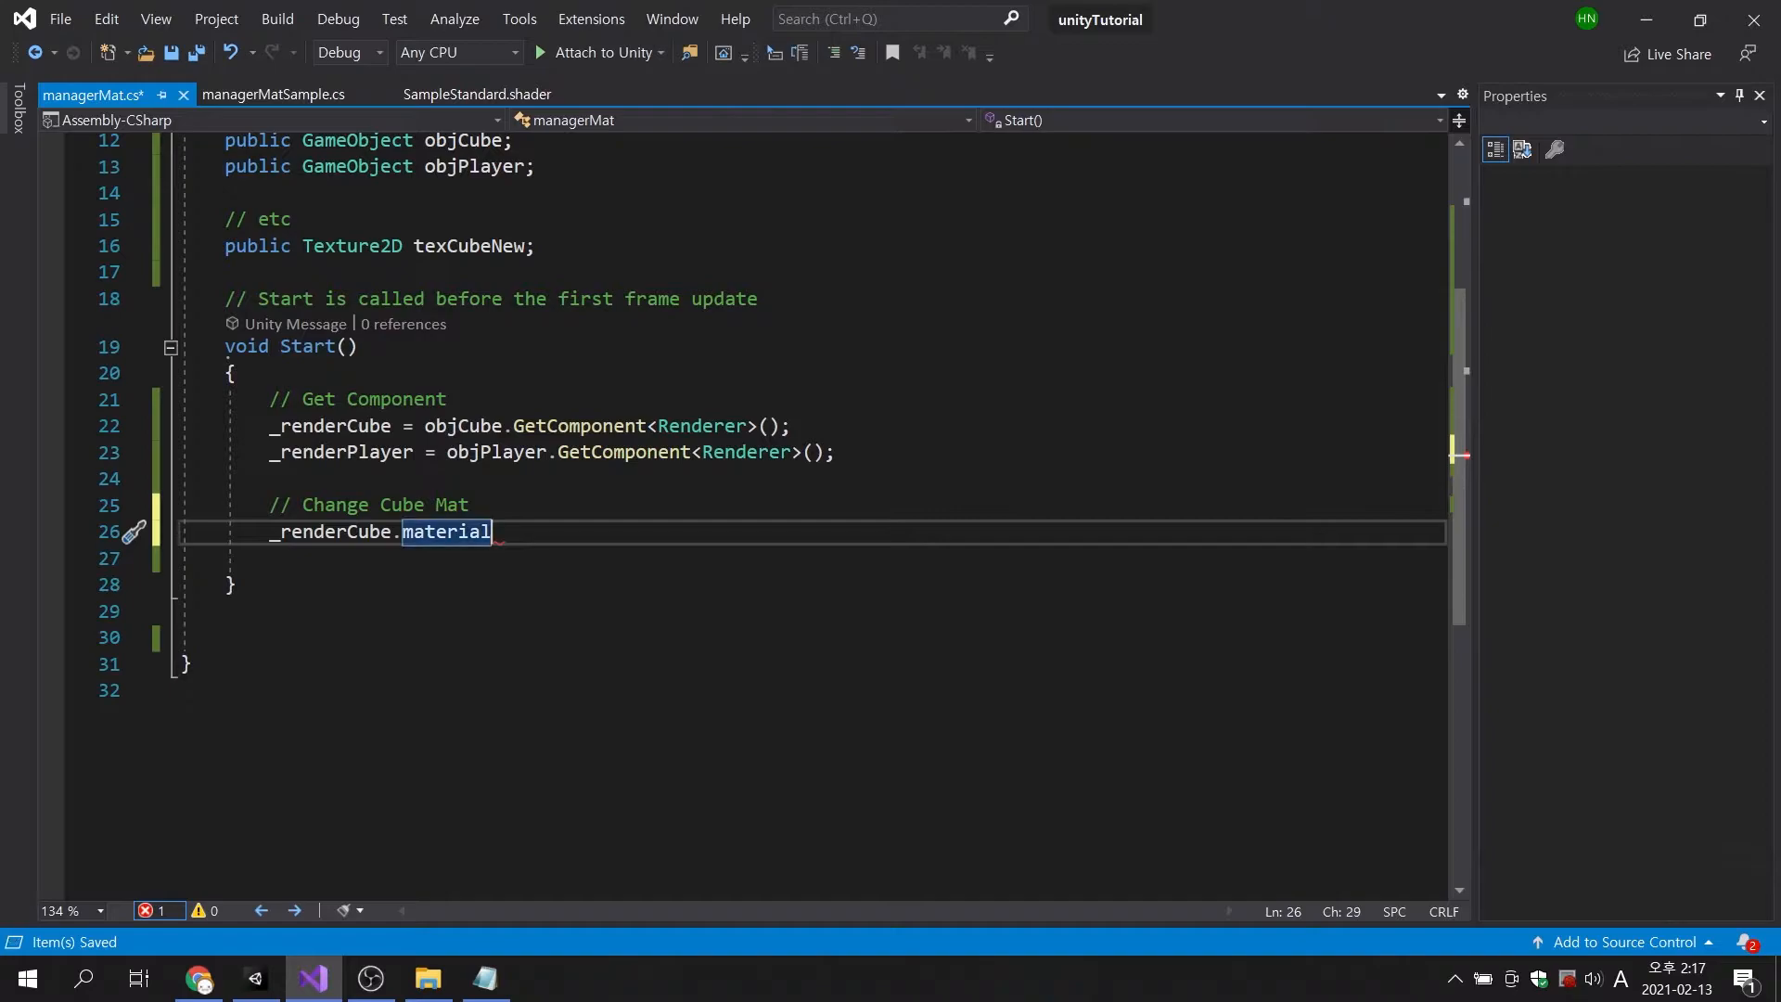
{"action": "type", "text": ".SetTexture("}
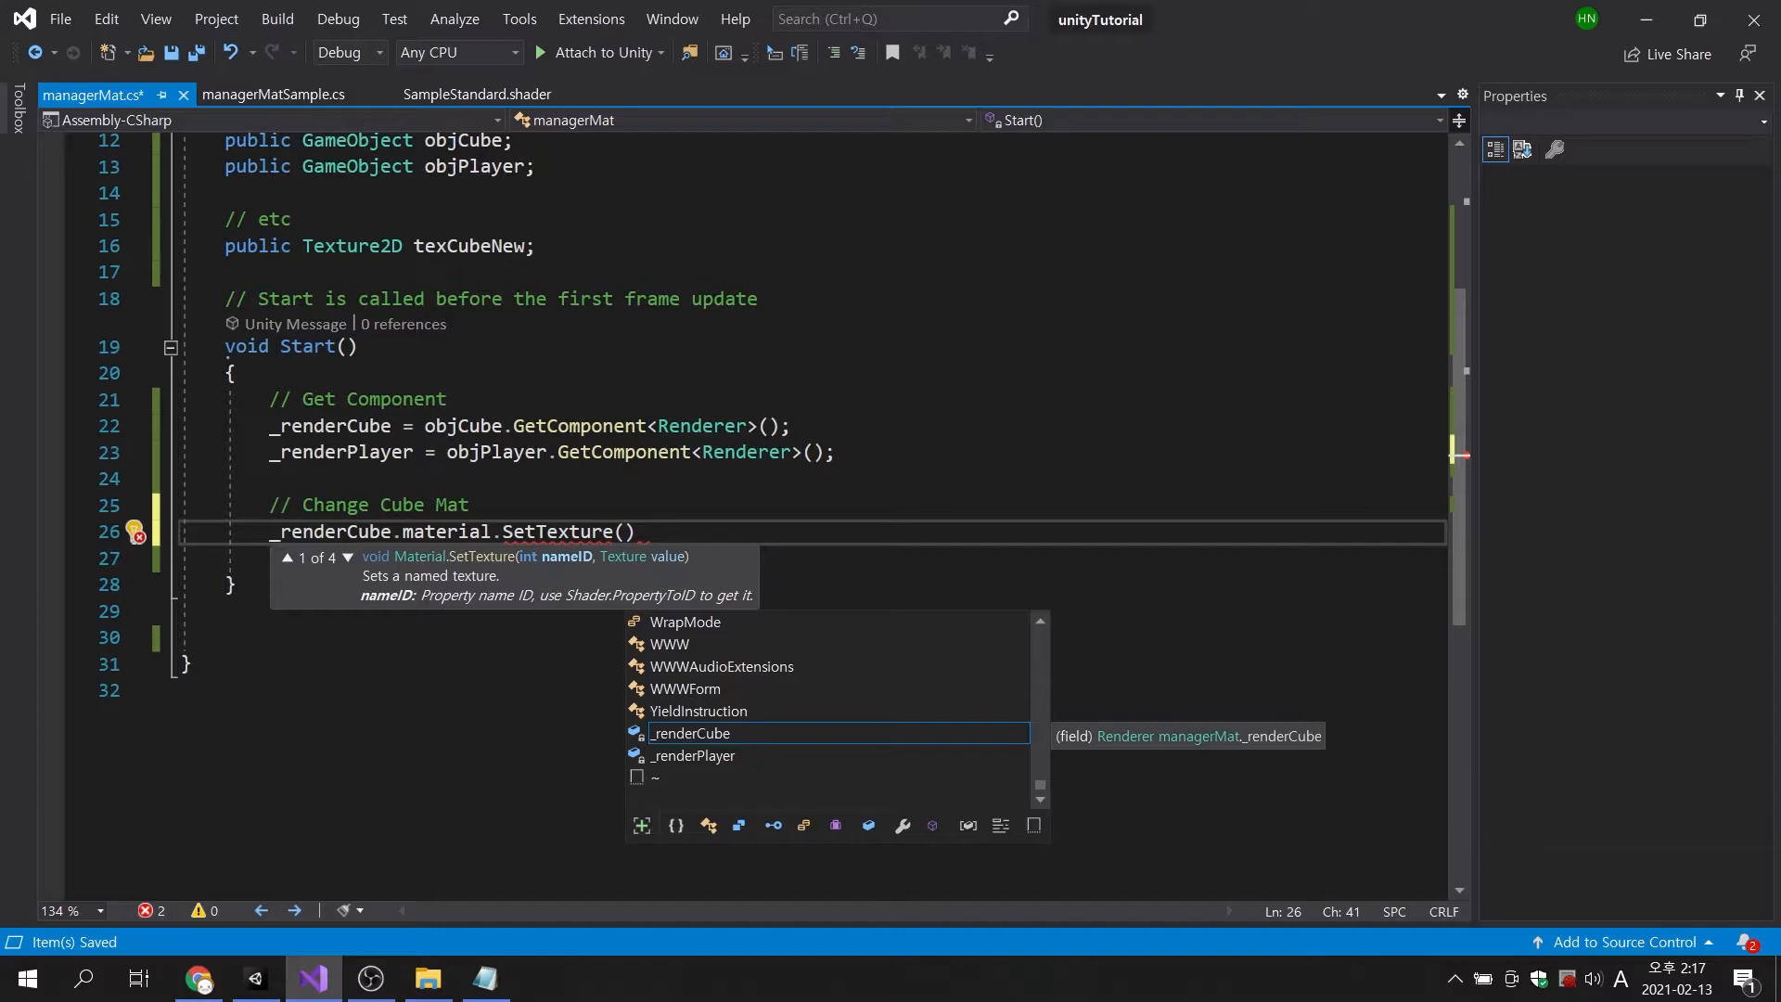
{"action": "type", "text": "\"_\""}
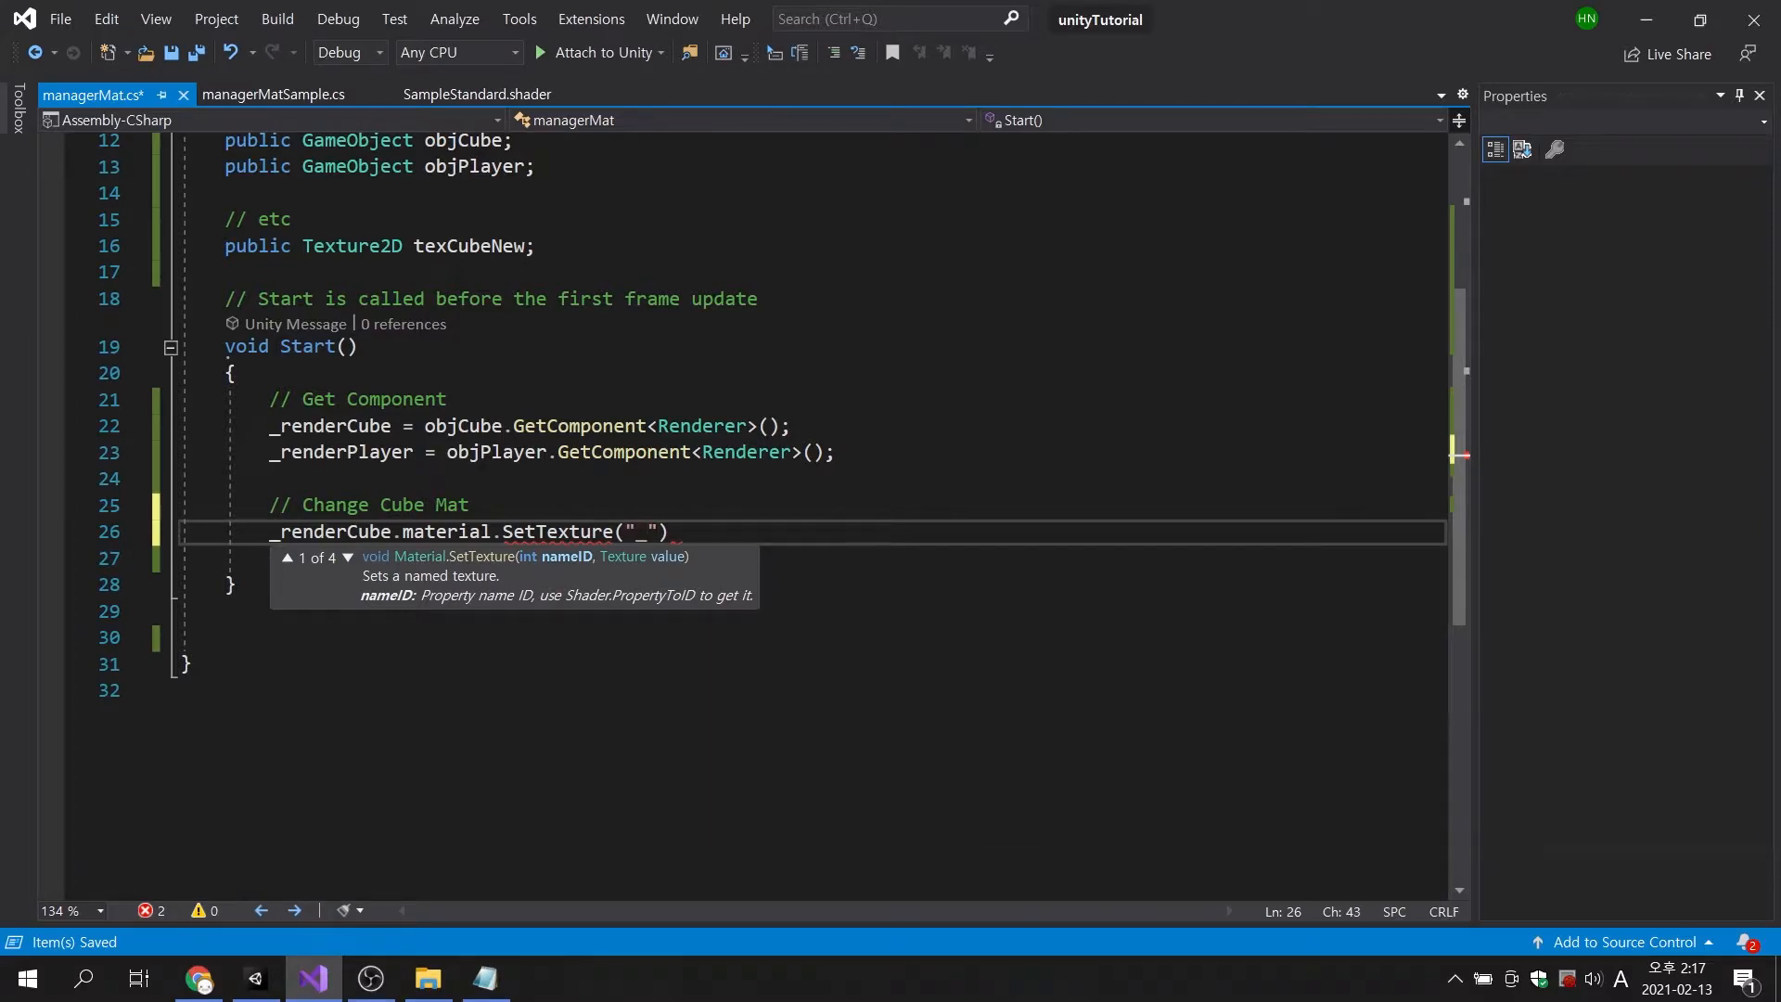
{"action": "type", "text": "MainTex"}
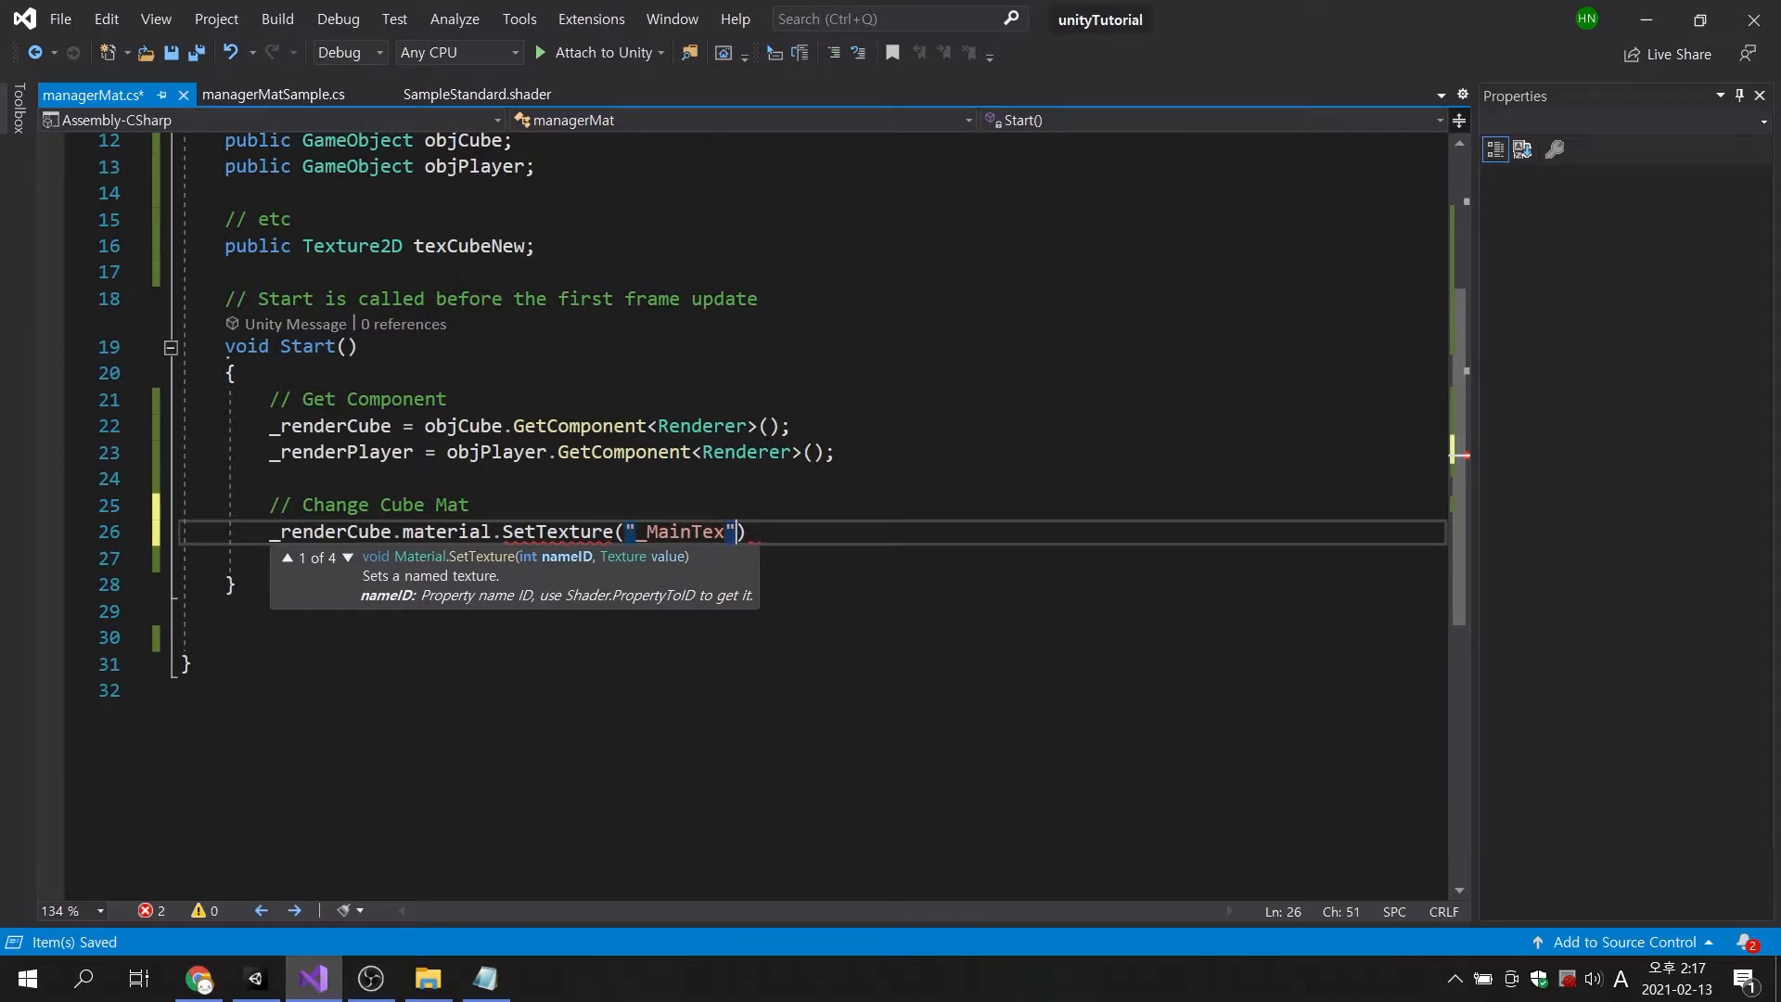
{"action": "type", "text": ","}
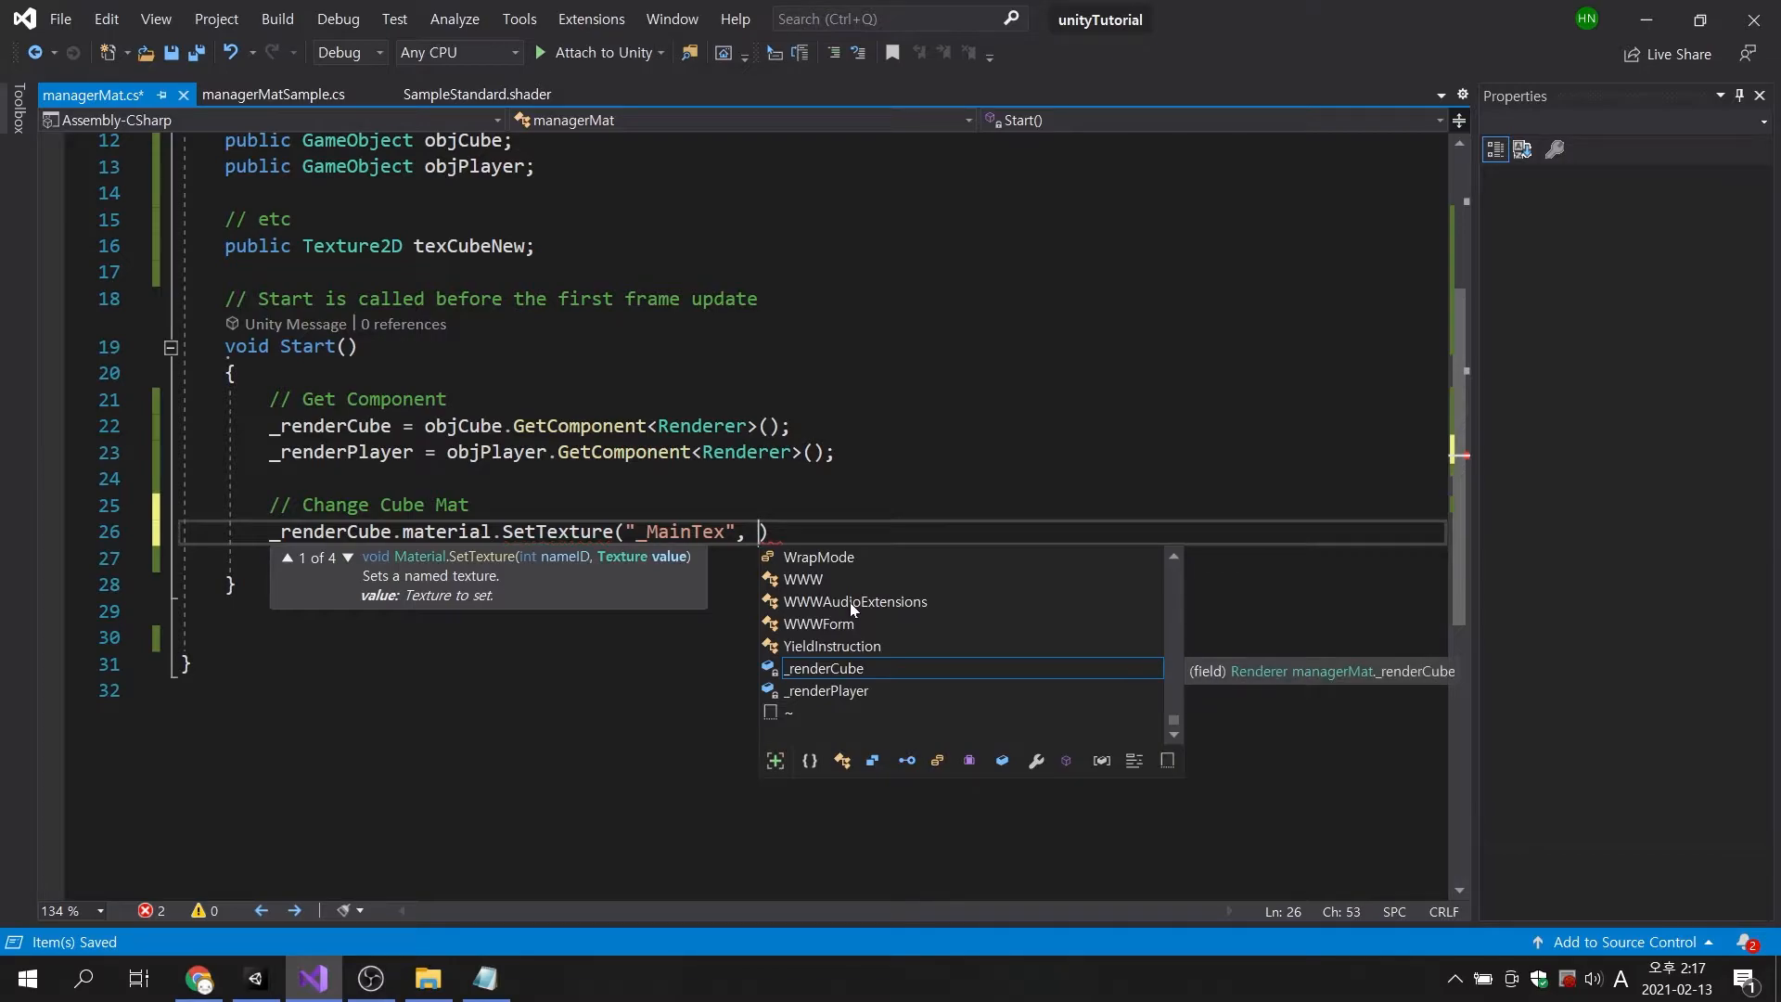
{"action": "type", "text": "texCubeNew"}
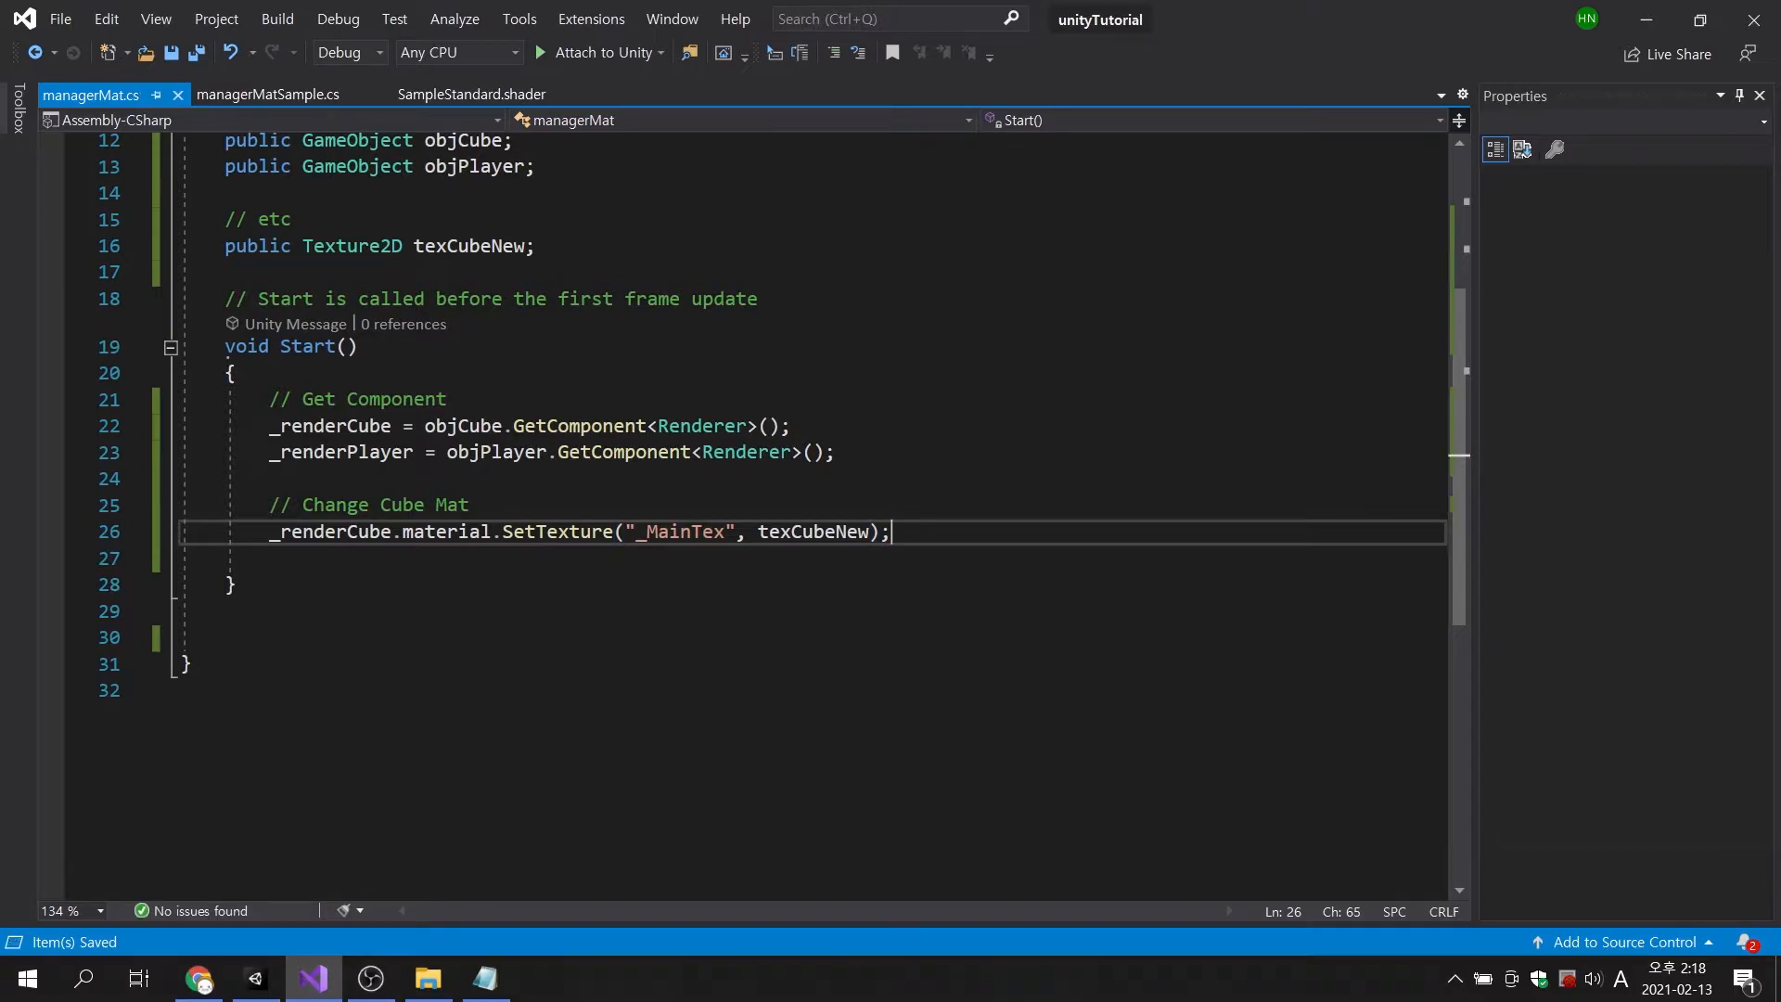
{"action": "type", "text": "// set t"}
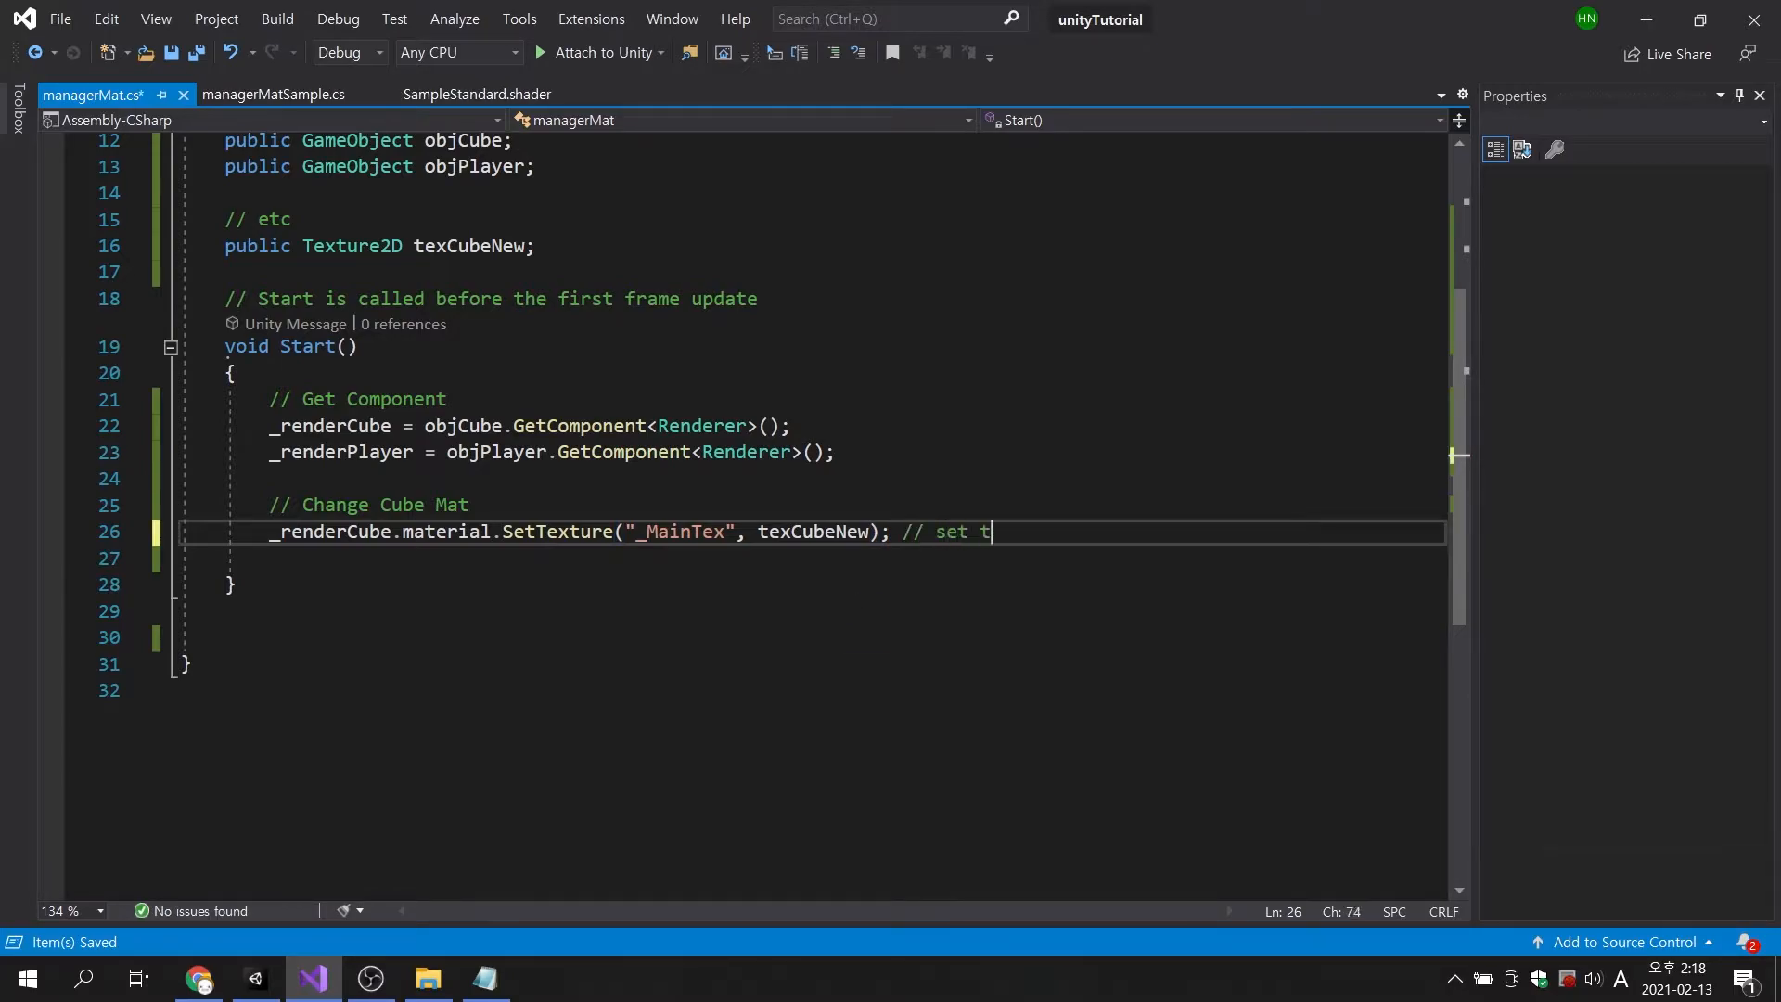
{"action": "type", "text": "ex"}
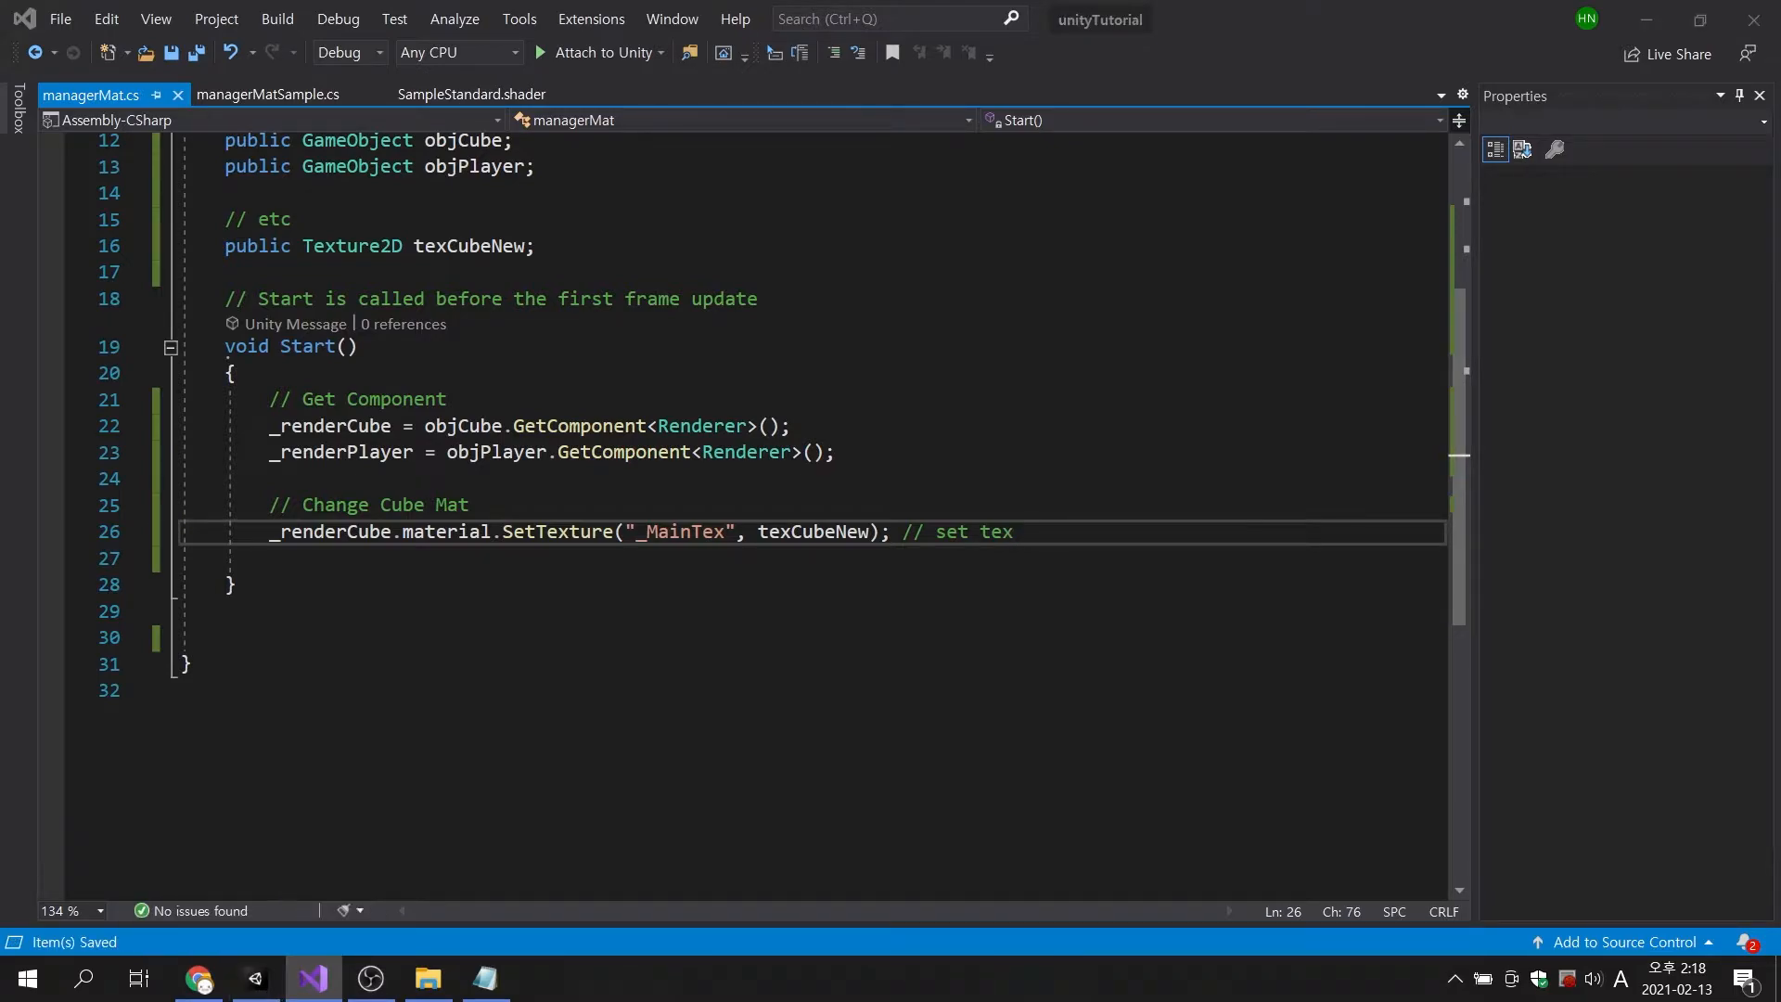
Play the scene, confirm the cube's red texture in its material, then stop play mode.
{"action": "left_click", "coordinate": [254, 978]}
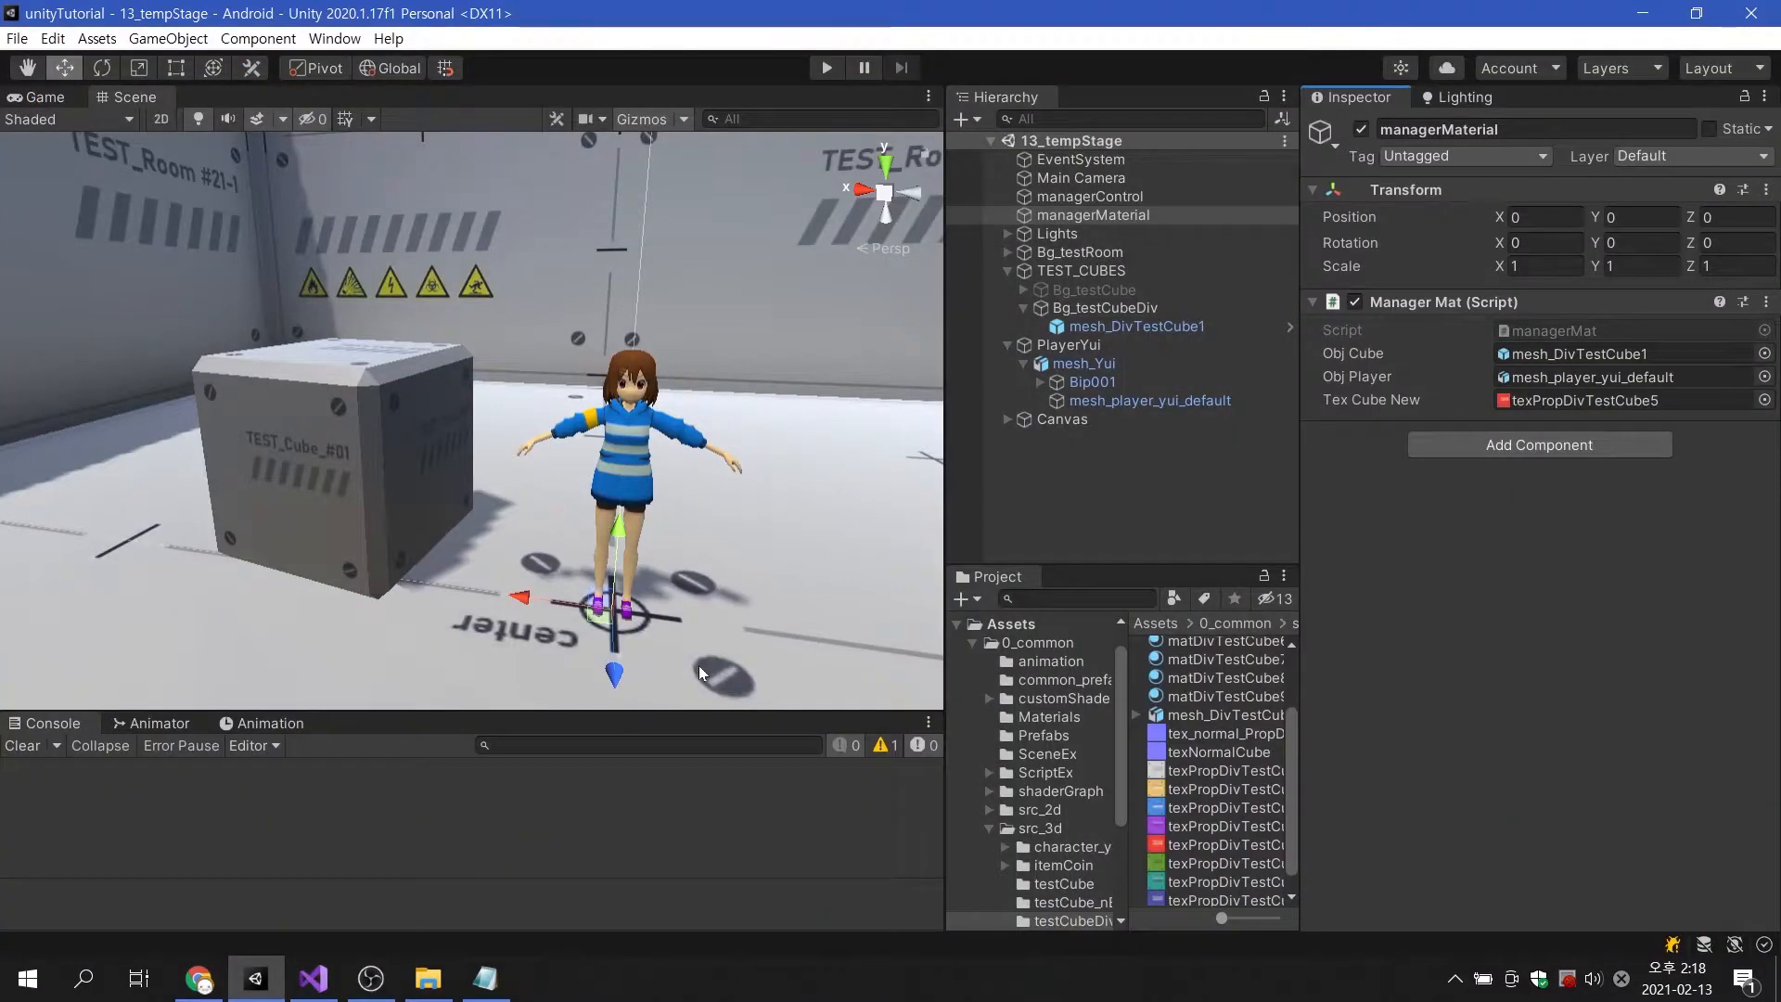
{"action": "mouse_move", "coordinate": [826, 66]}
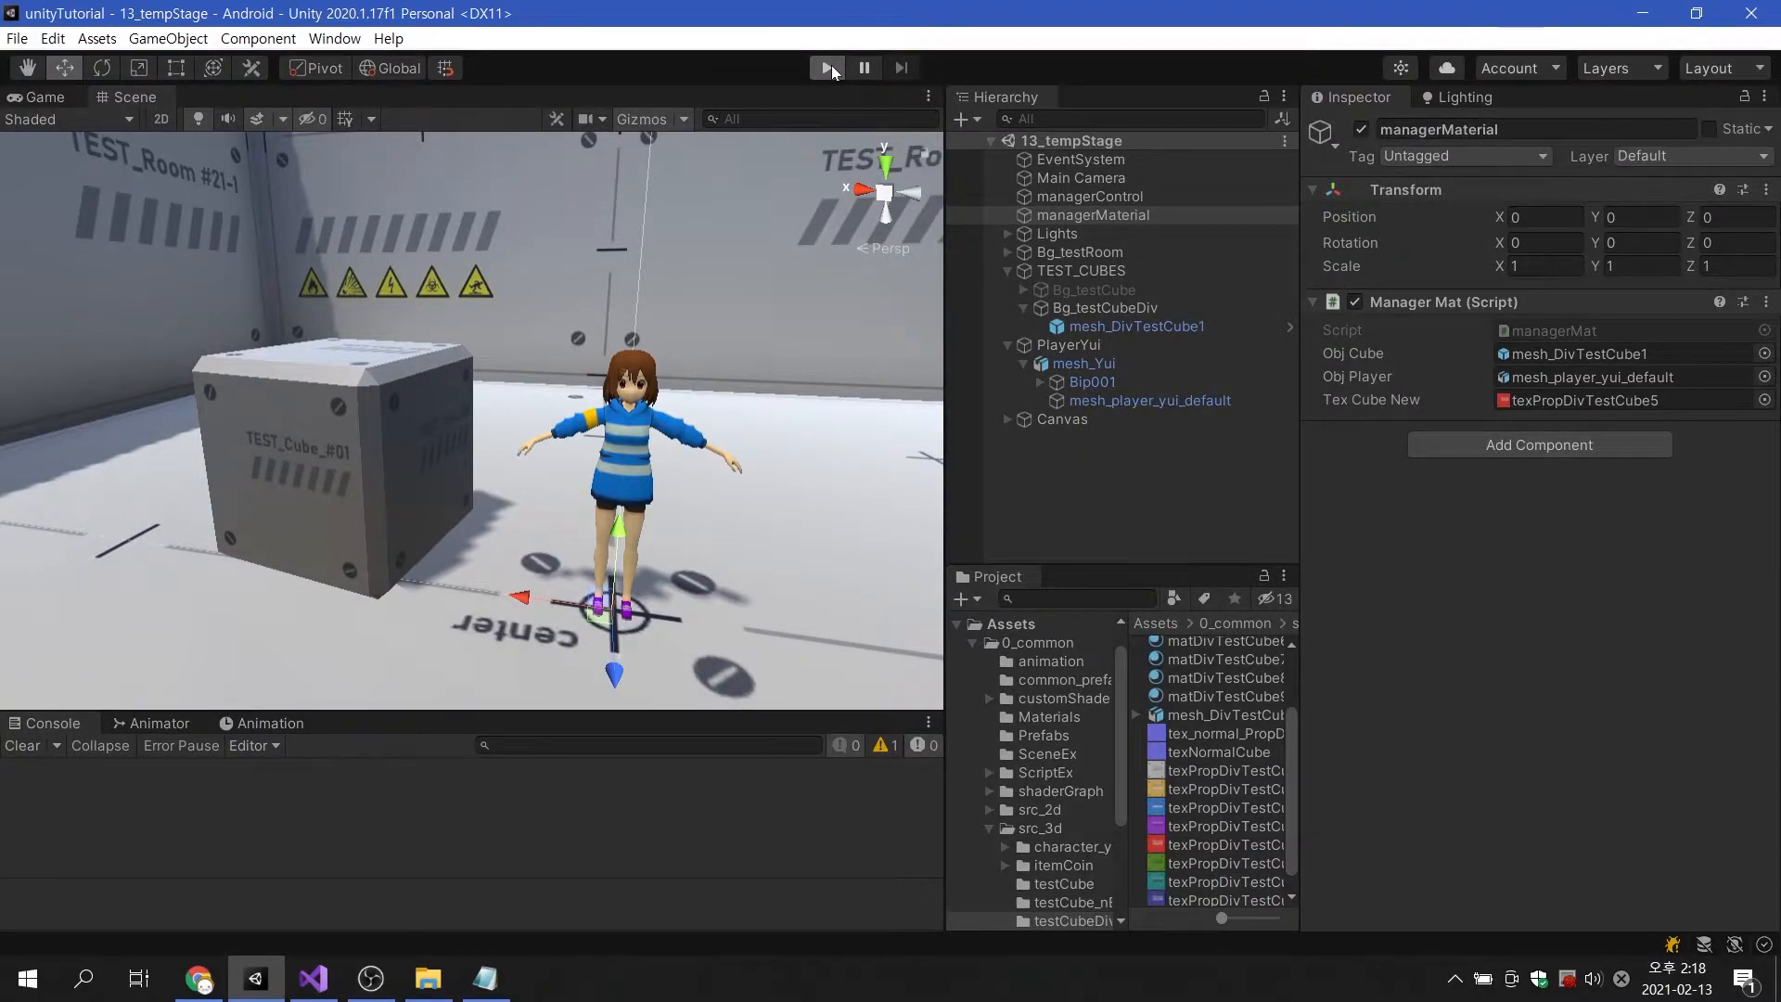
{"action": "left_click", "coordinate": [825, 67]}
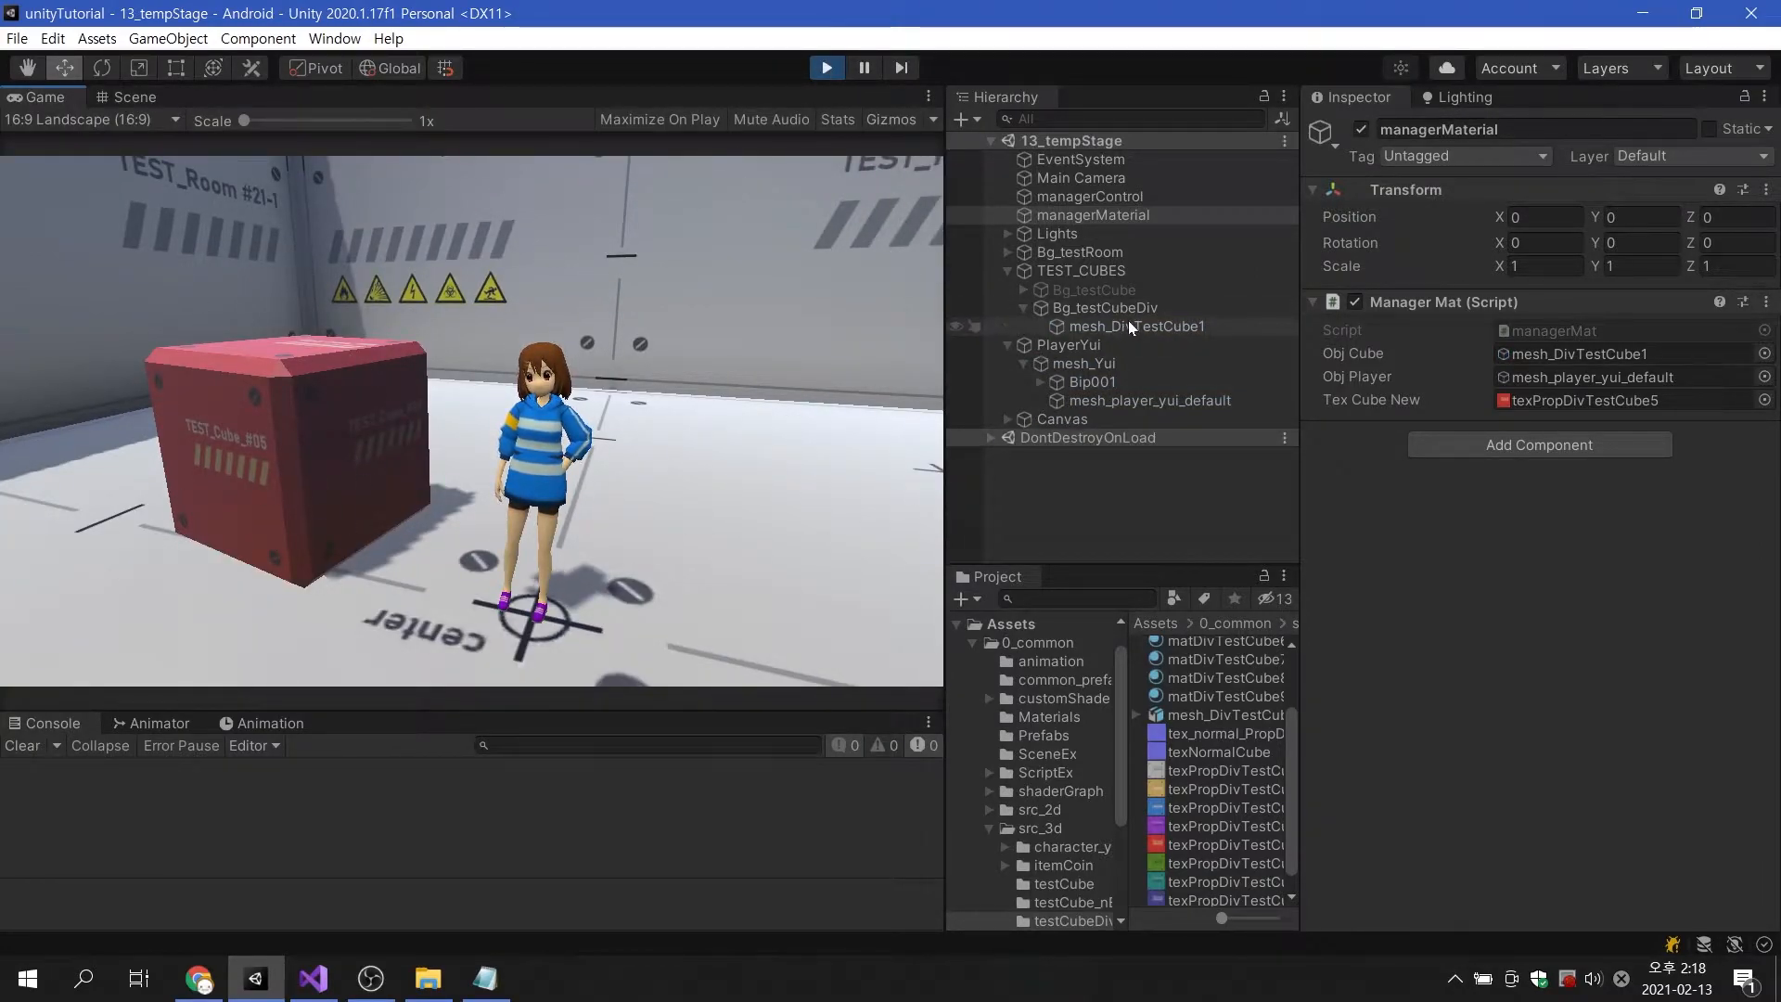
{"action": "left_click", "coordinate": [1137, 325]}
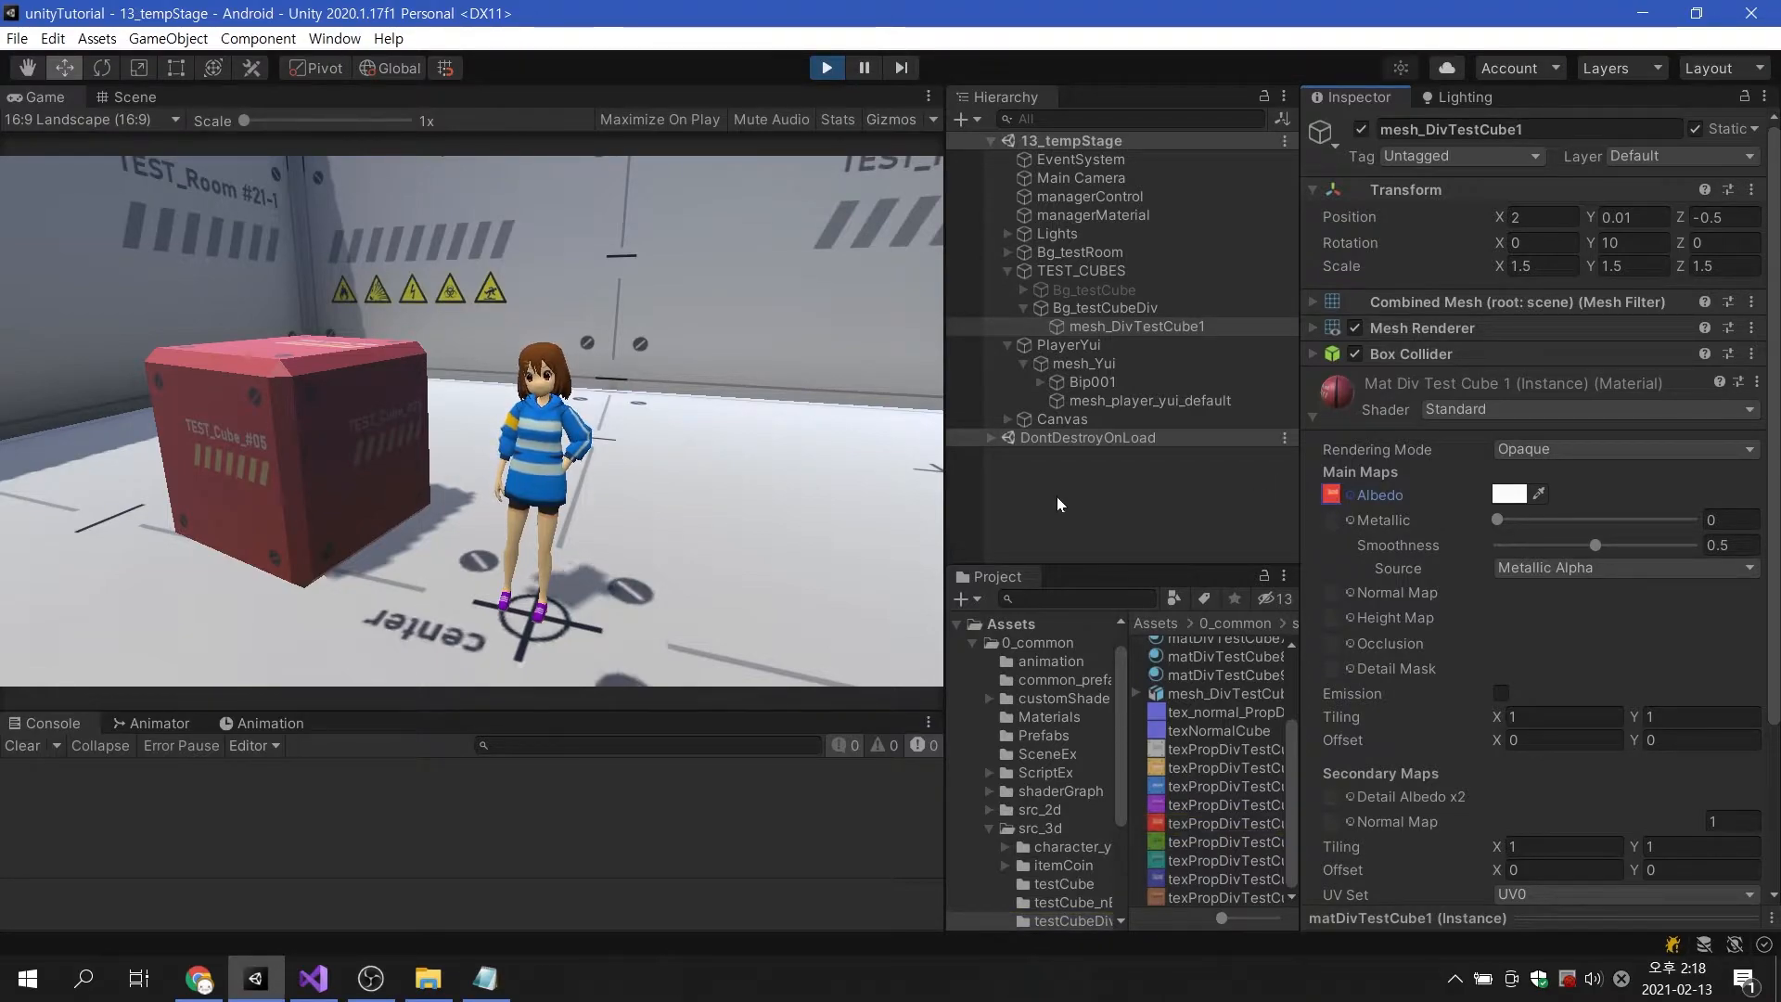
{"action": "left_click", "coordinate": [826, 67]}
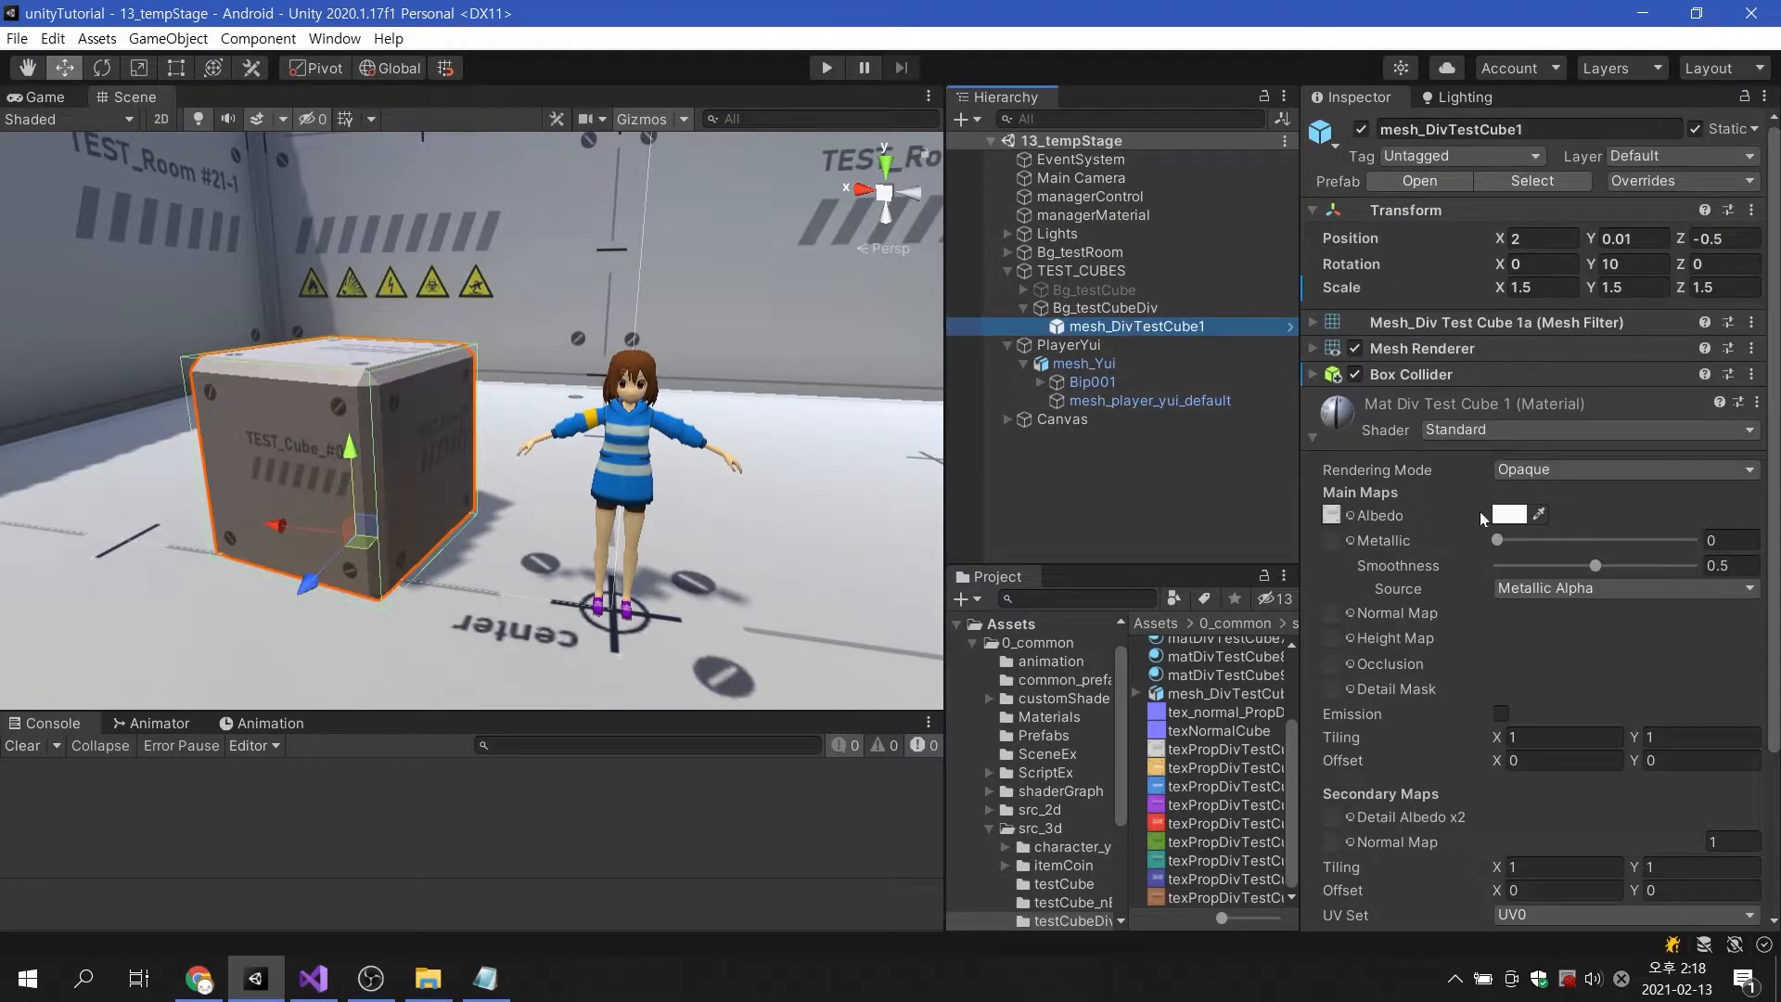
Tint the cube's Albedo green, revert it to white FFFFFF, and return to Visual Studio.
{"action": "left_click", "coordinate": [1524, 515]}
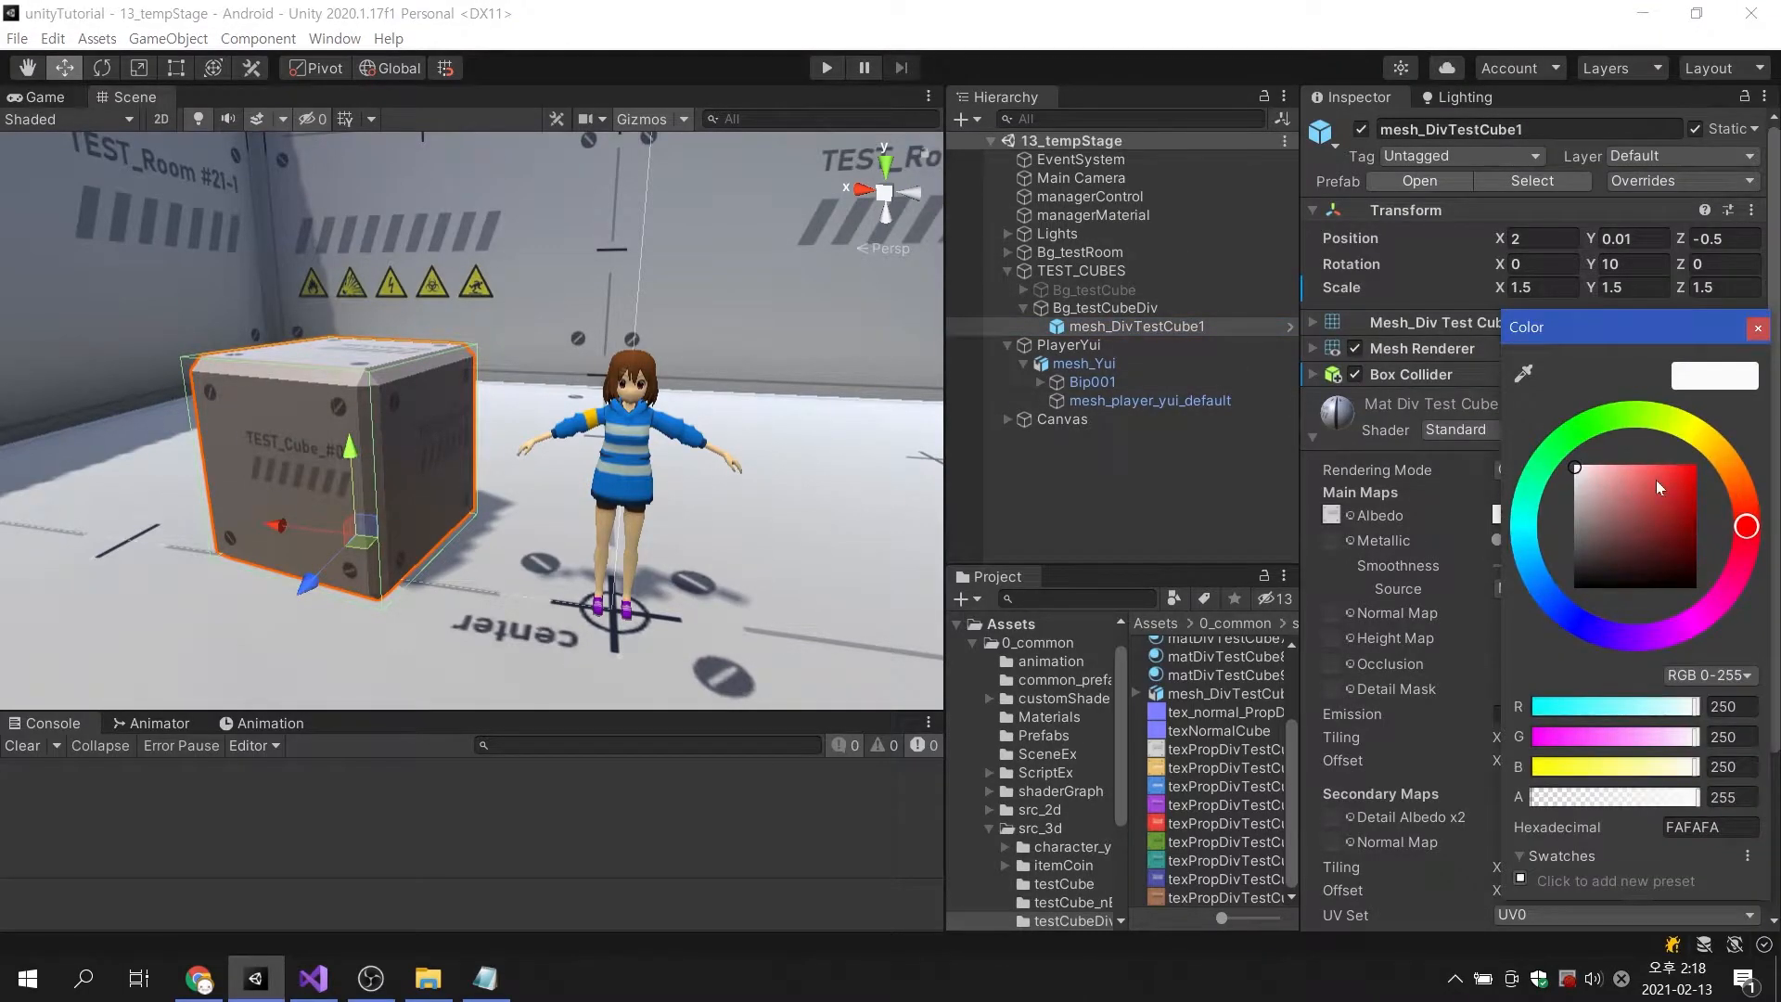
{"action": "left_click", "coordinate": [1738, 477]}
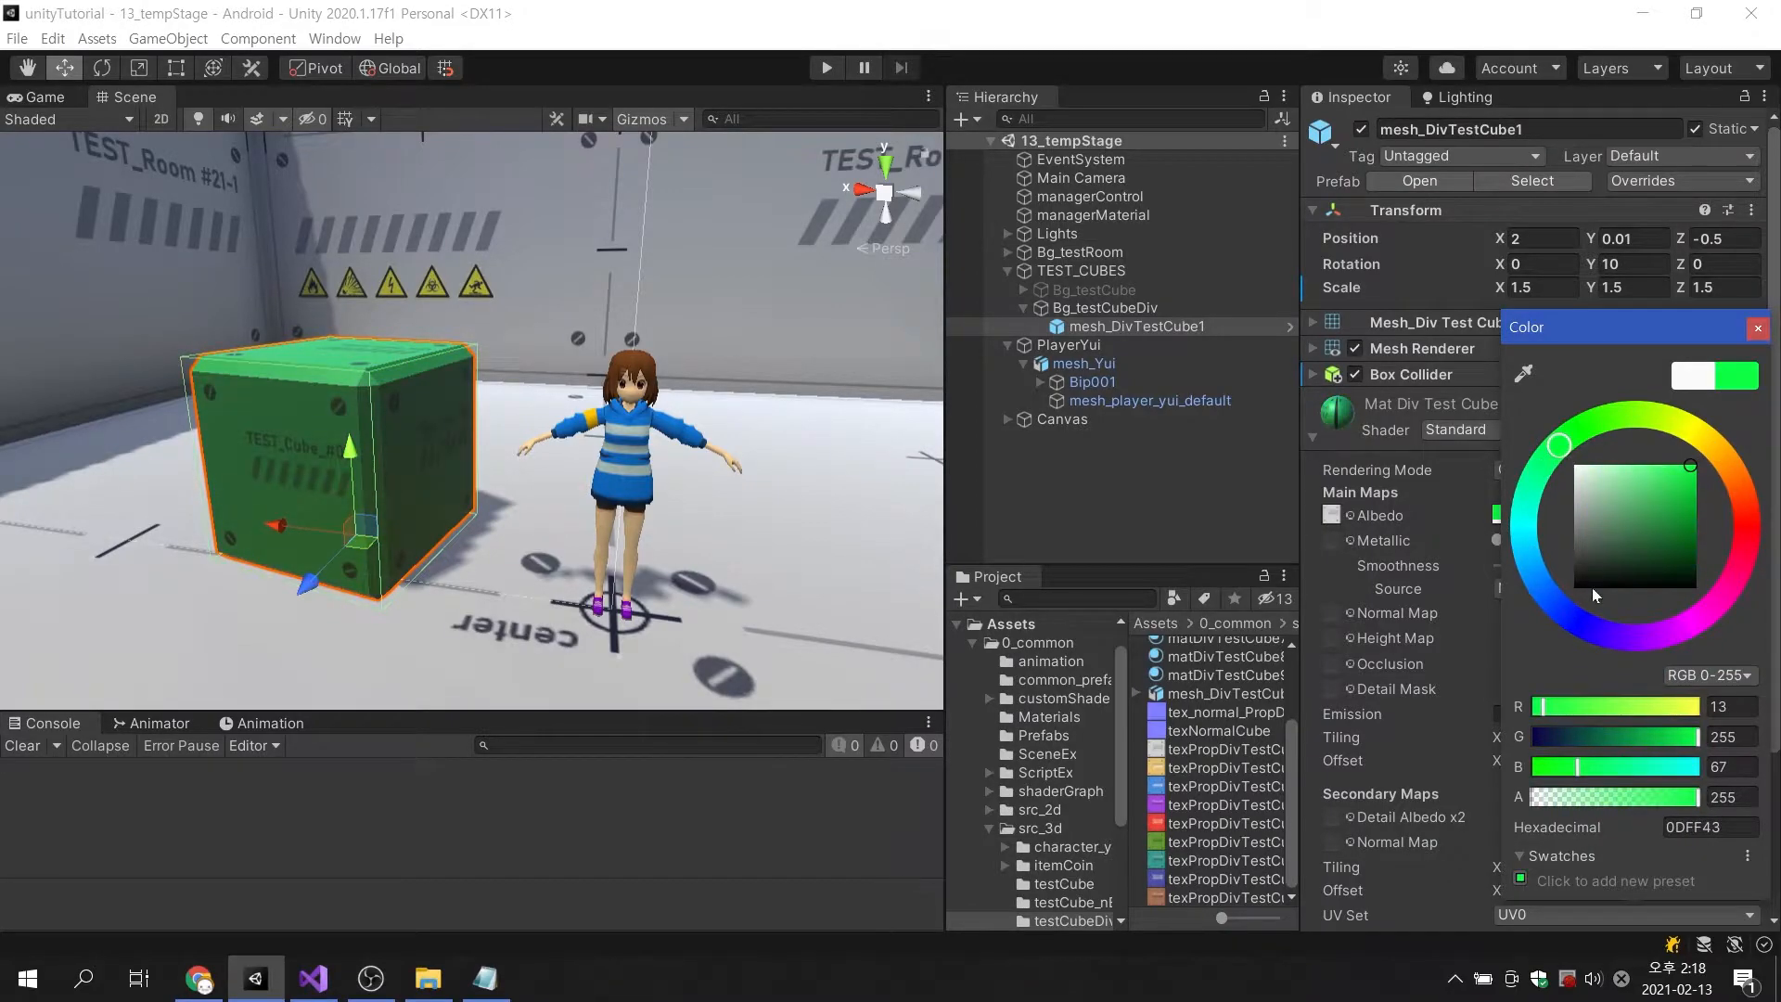
{"action": "mouse_move", "coordinate": [1604, 543]}
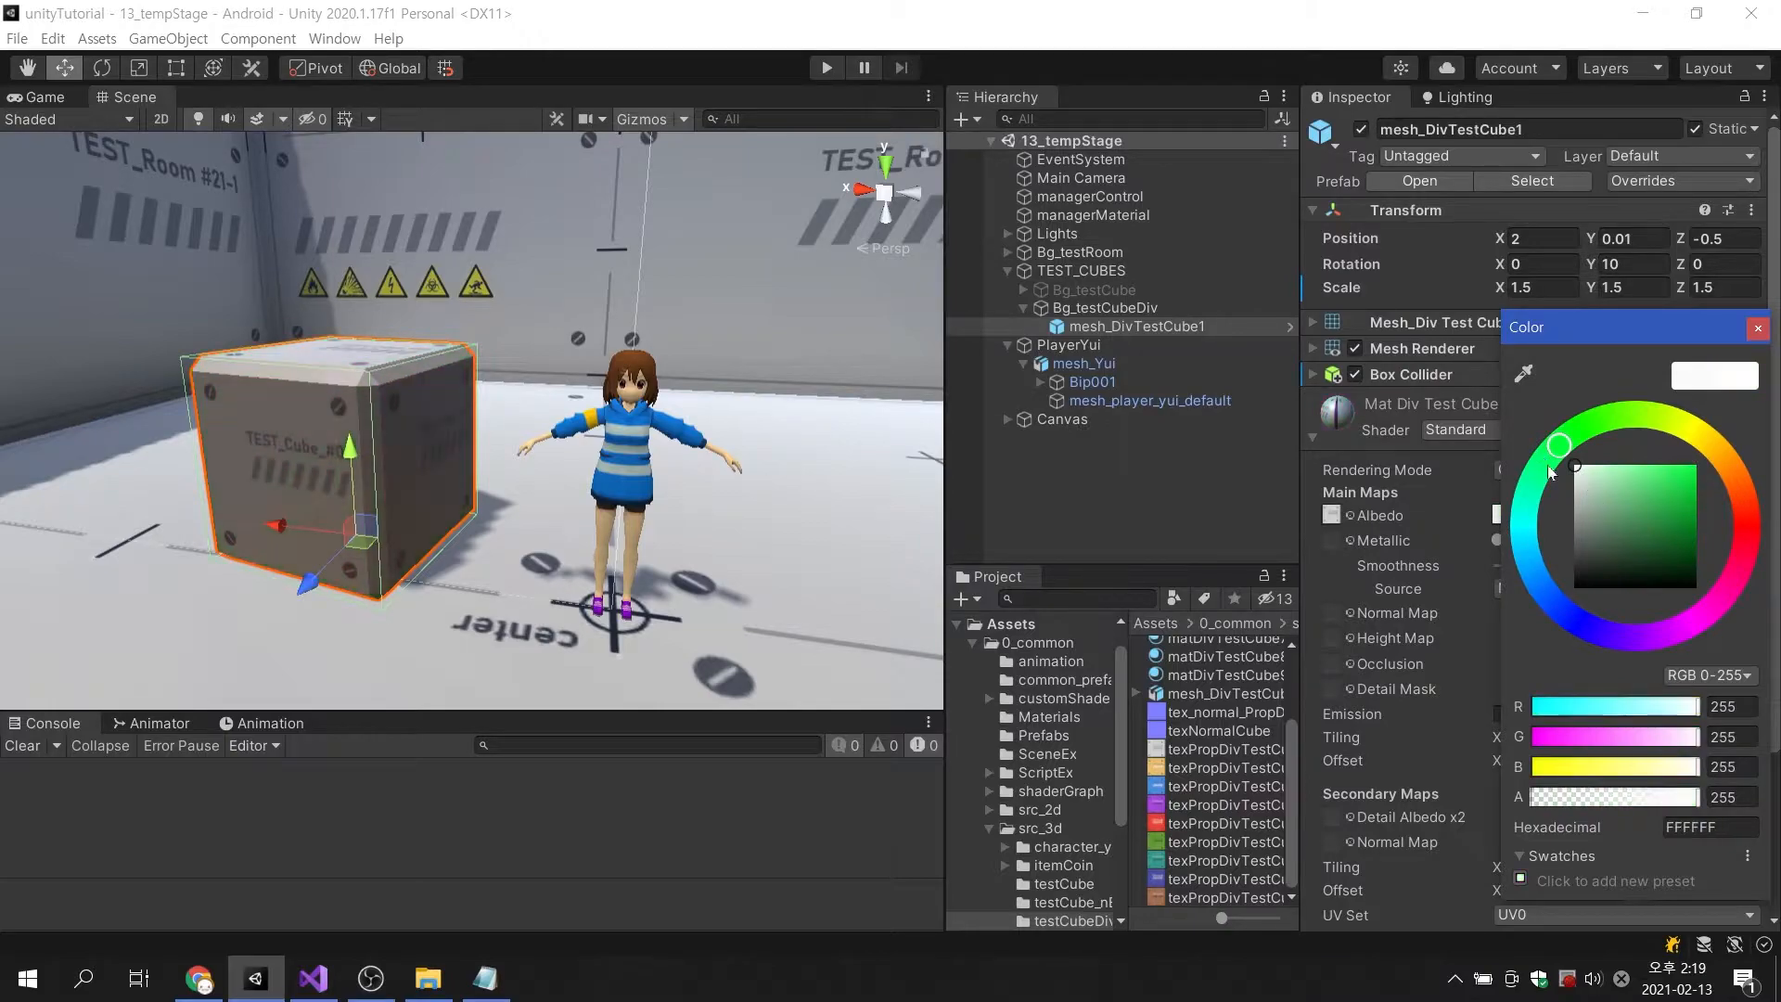
{"action": "left_click", "coordinate": [1757, 328]}
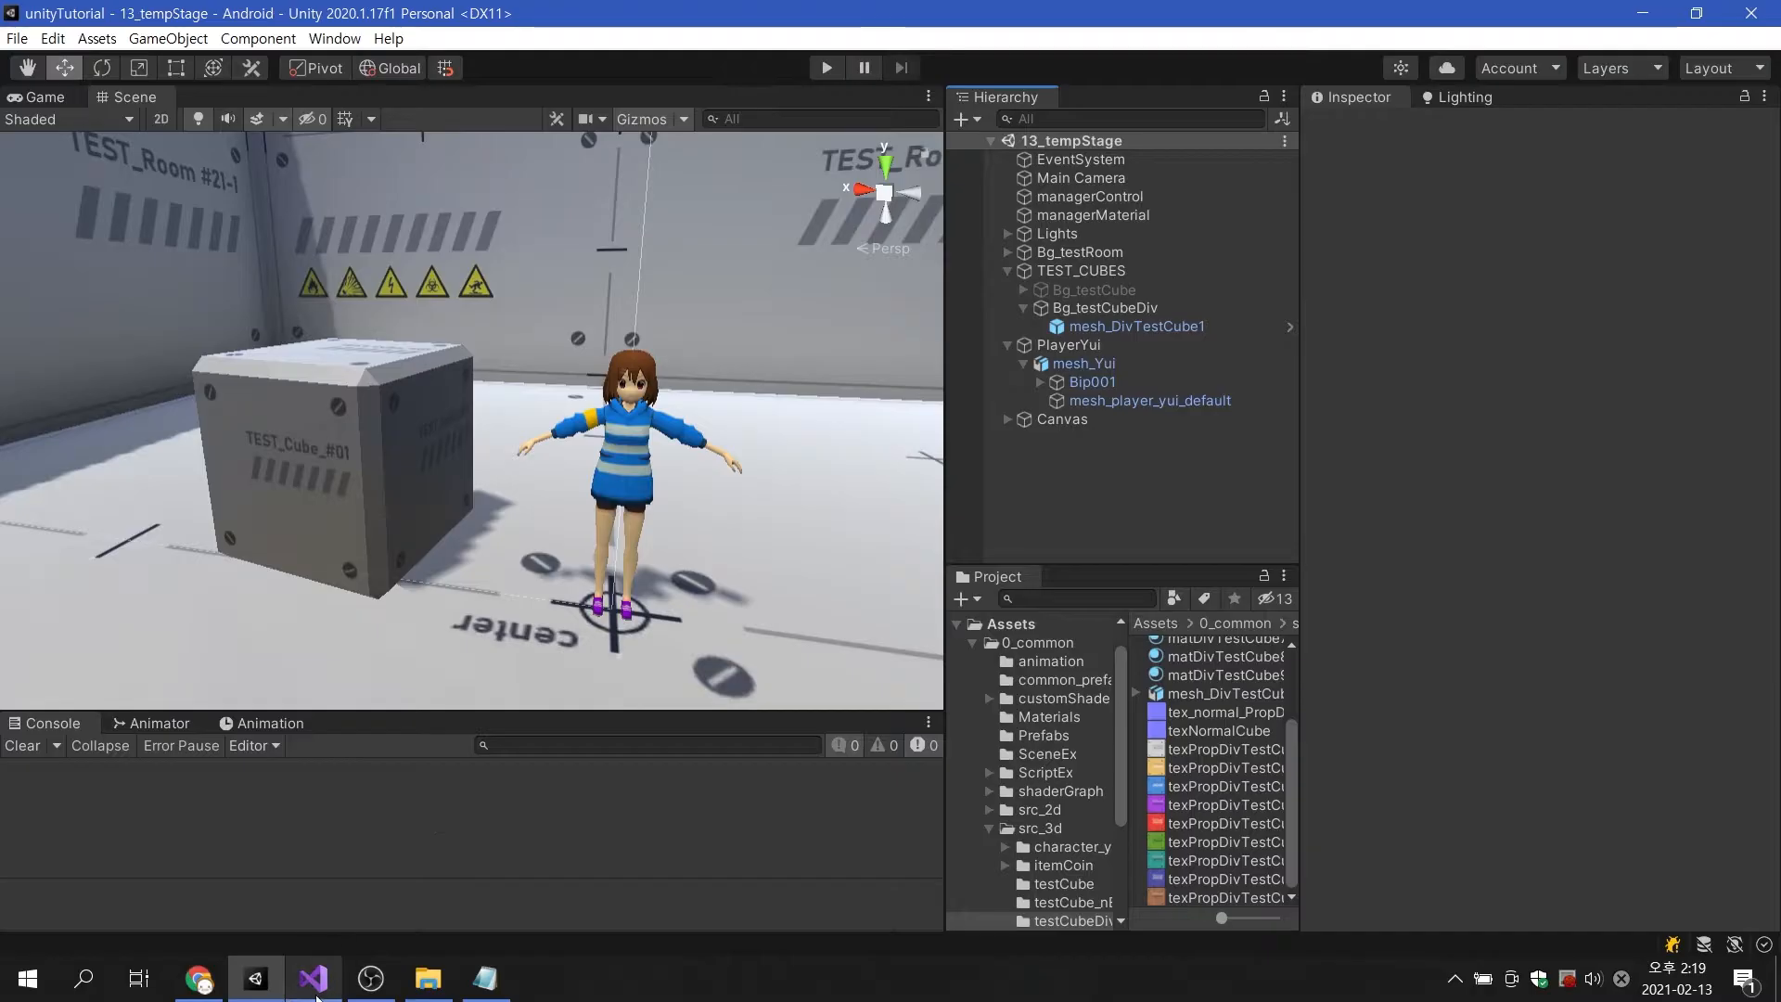
{"action": "left_click", "coordinate": [309, 977]}
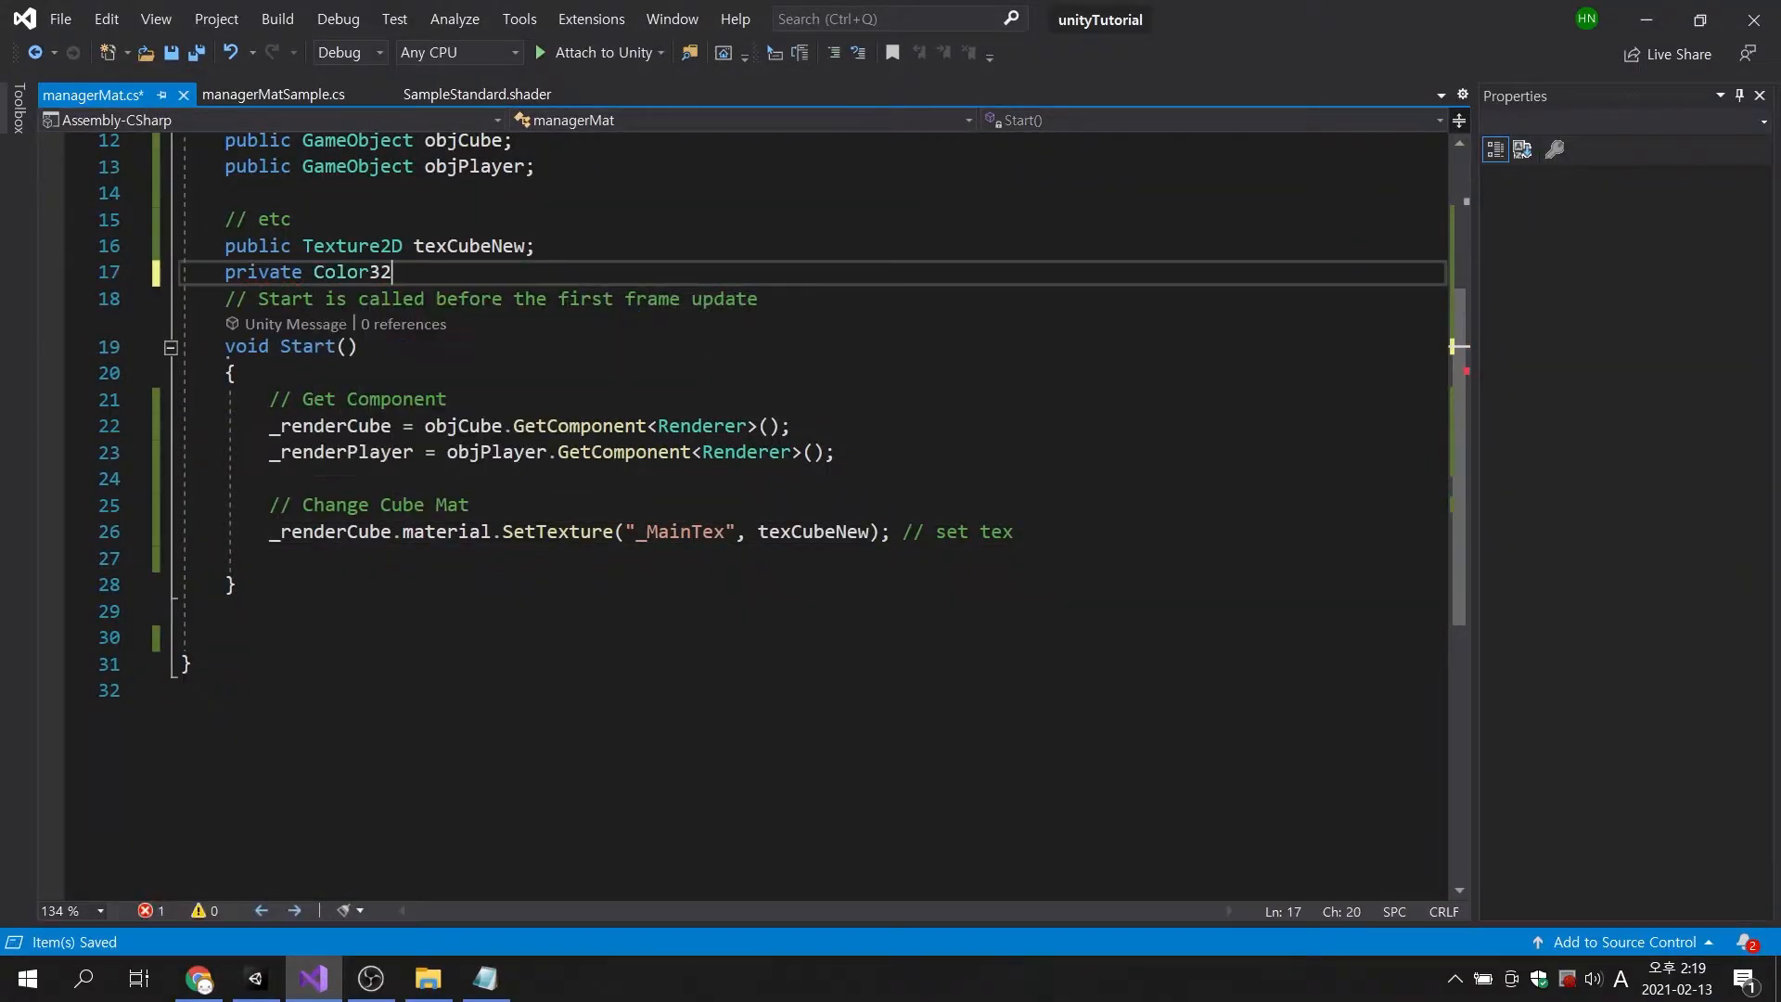
Declare 'private Color32 colorCubeNew = new Color32(0, 230, 60, 255);' in managerMat.
{"action": "type", "text": "colorCubeNew"}
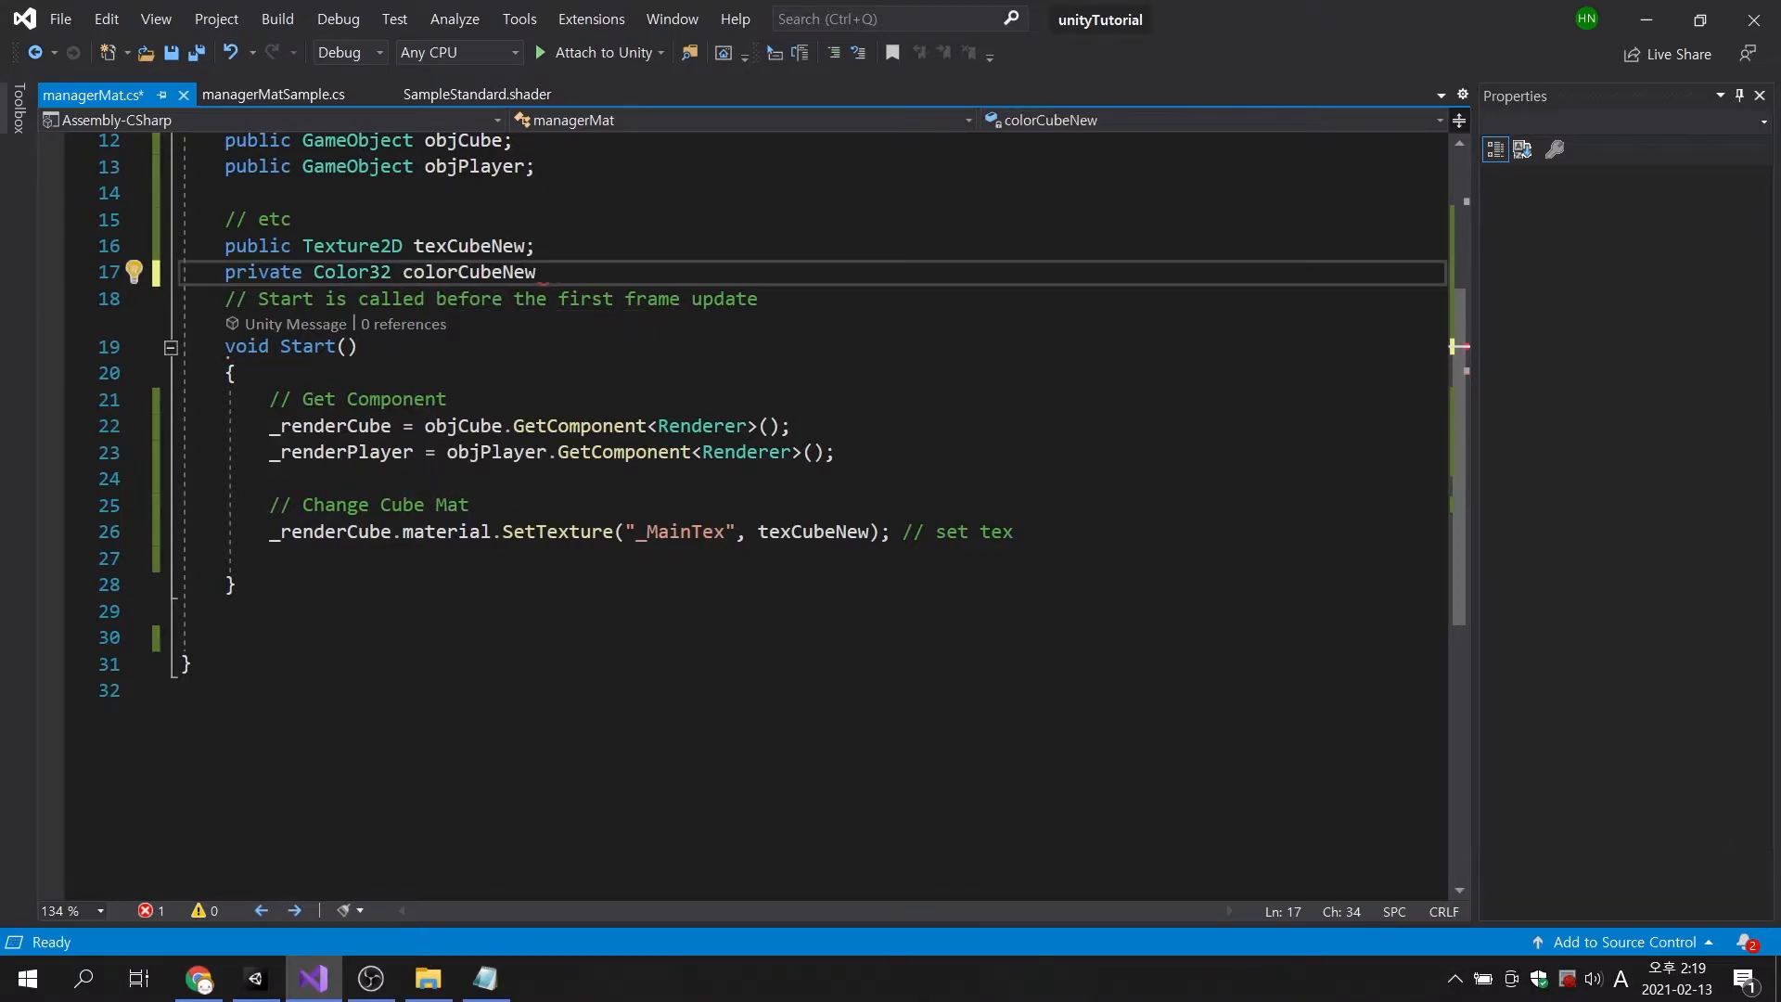
{"action": "type", "text": "= new"}
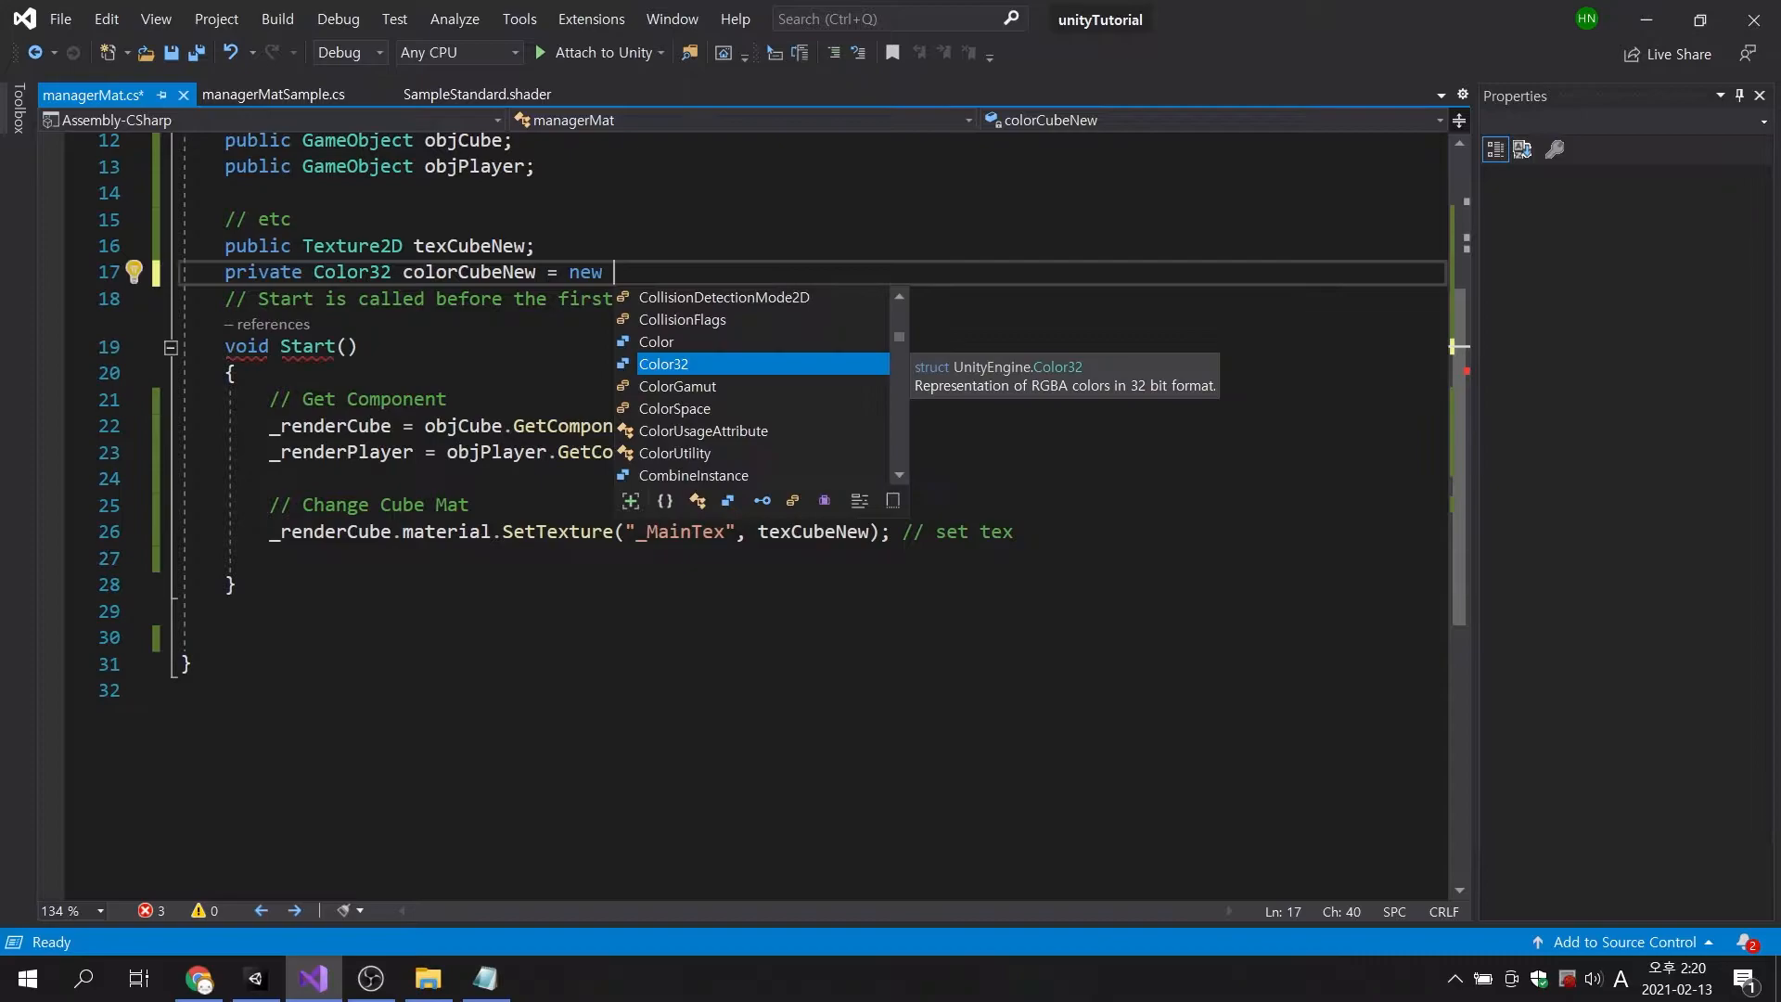
{"action": "type", "text": "Color32(0,"}
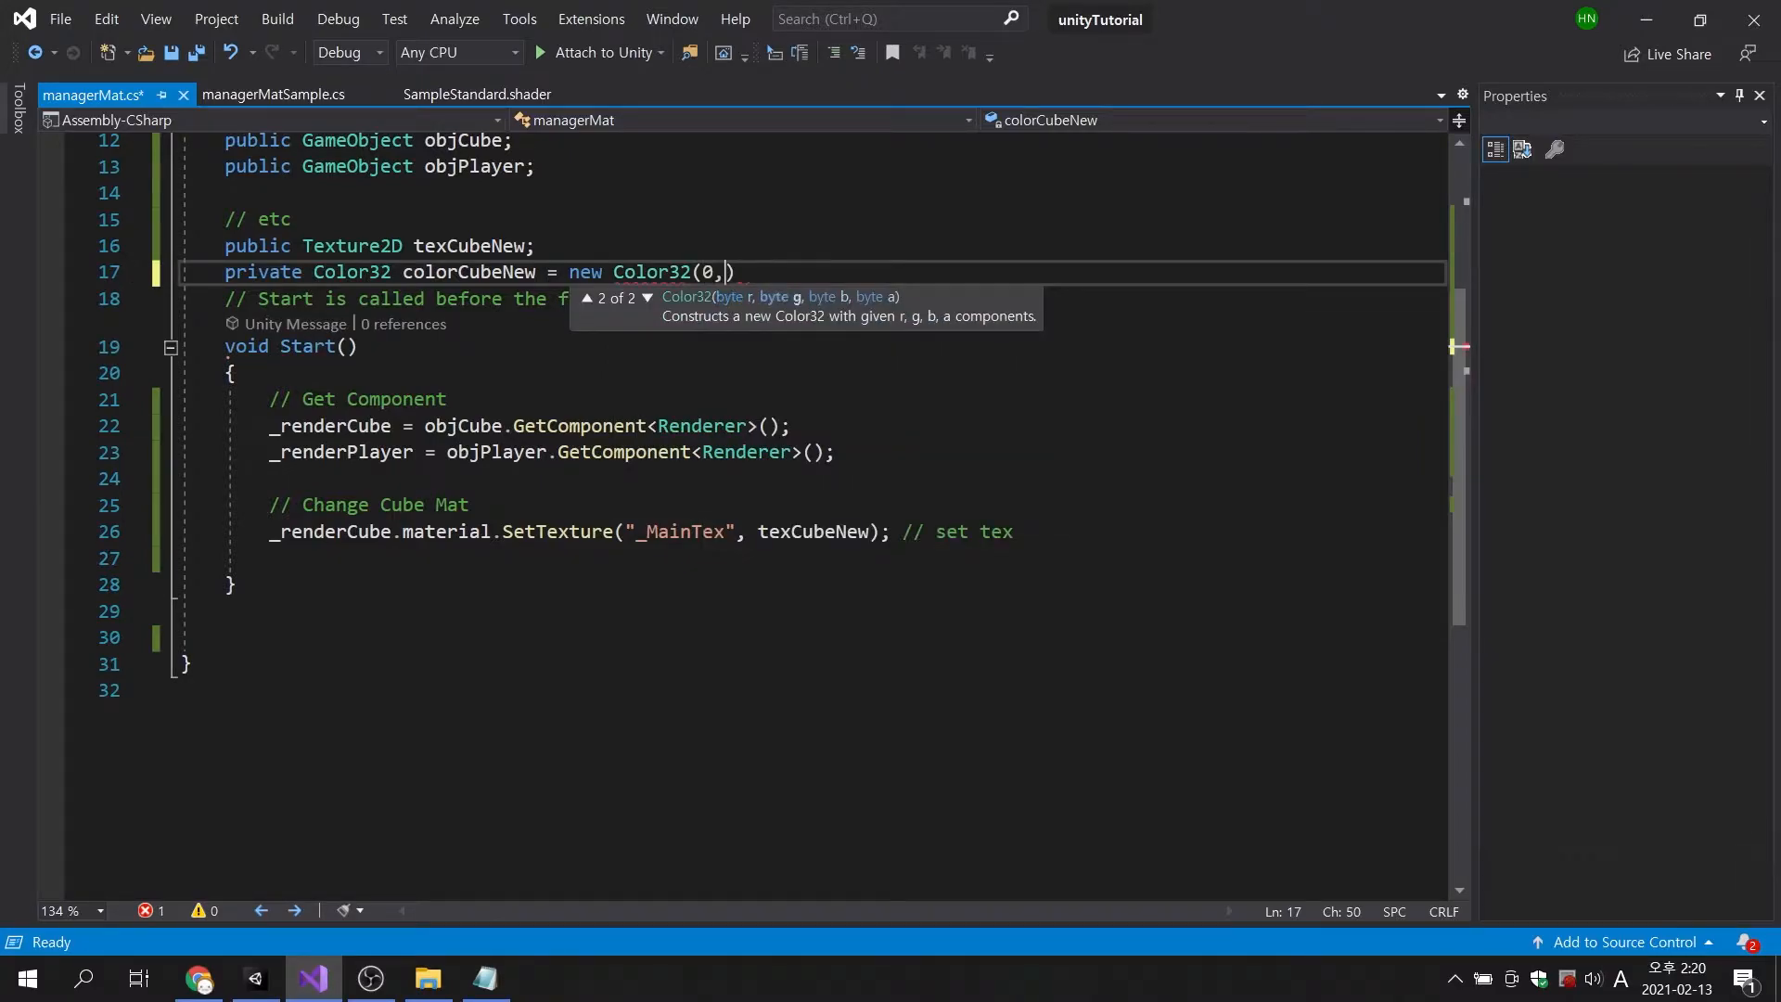
{"action": "type", "text": "230, 60, 255"}
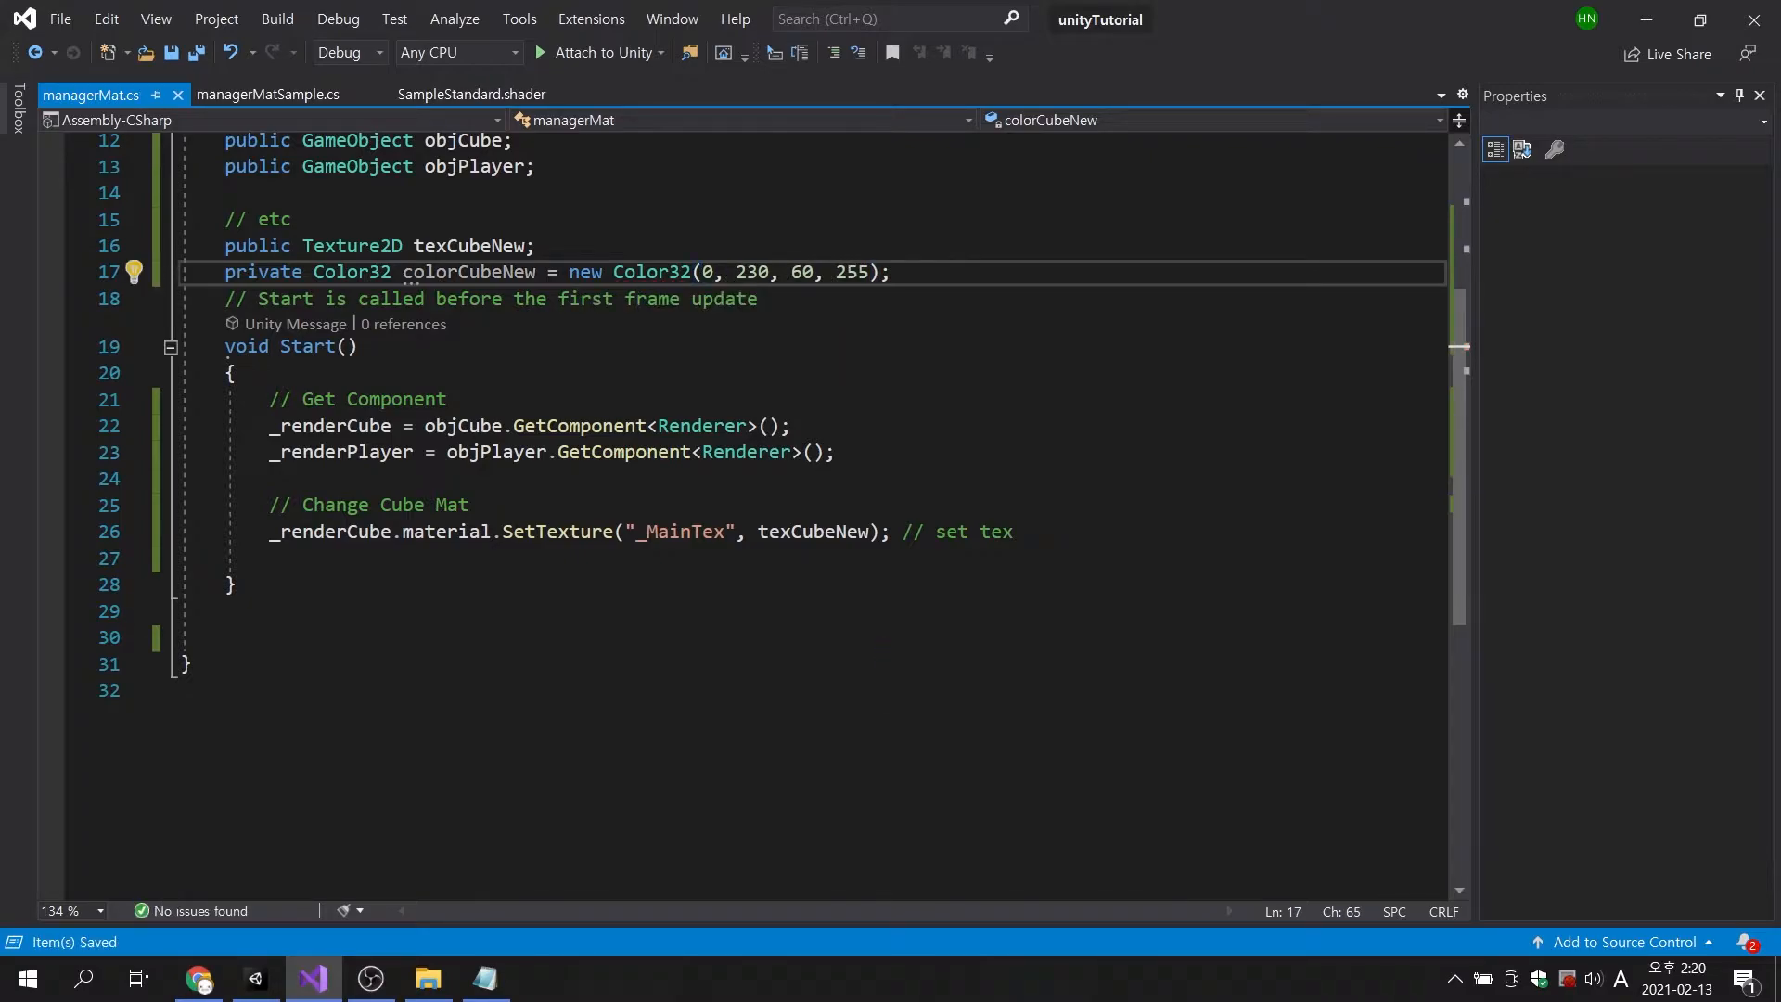
{"action": "left_click", "coordinate": [273, 558]}
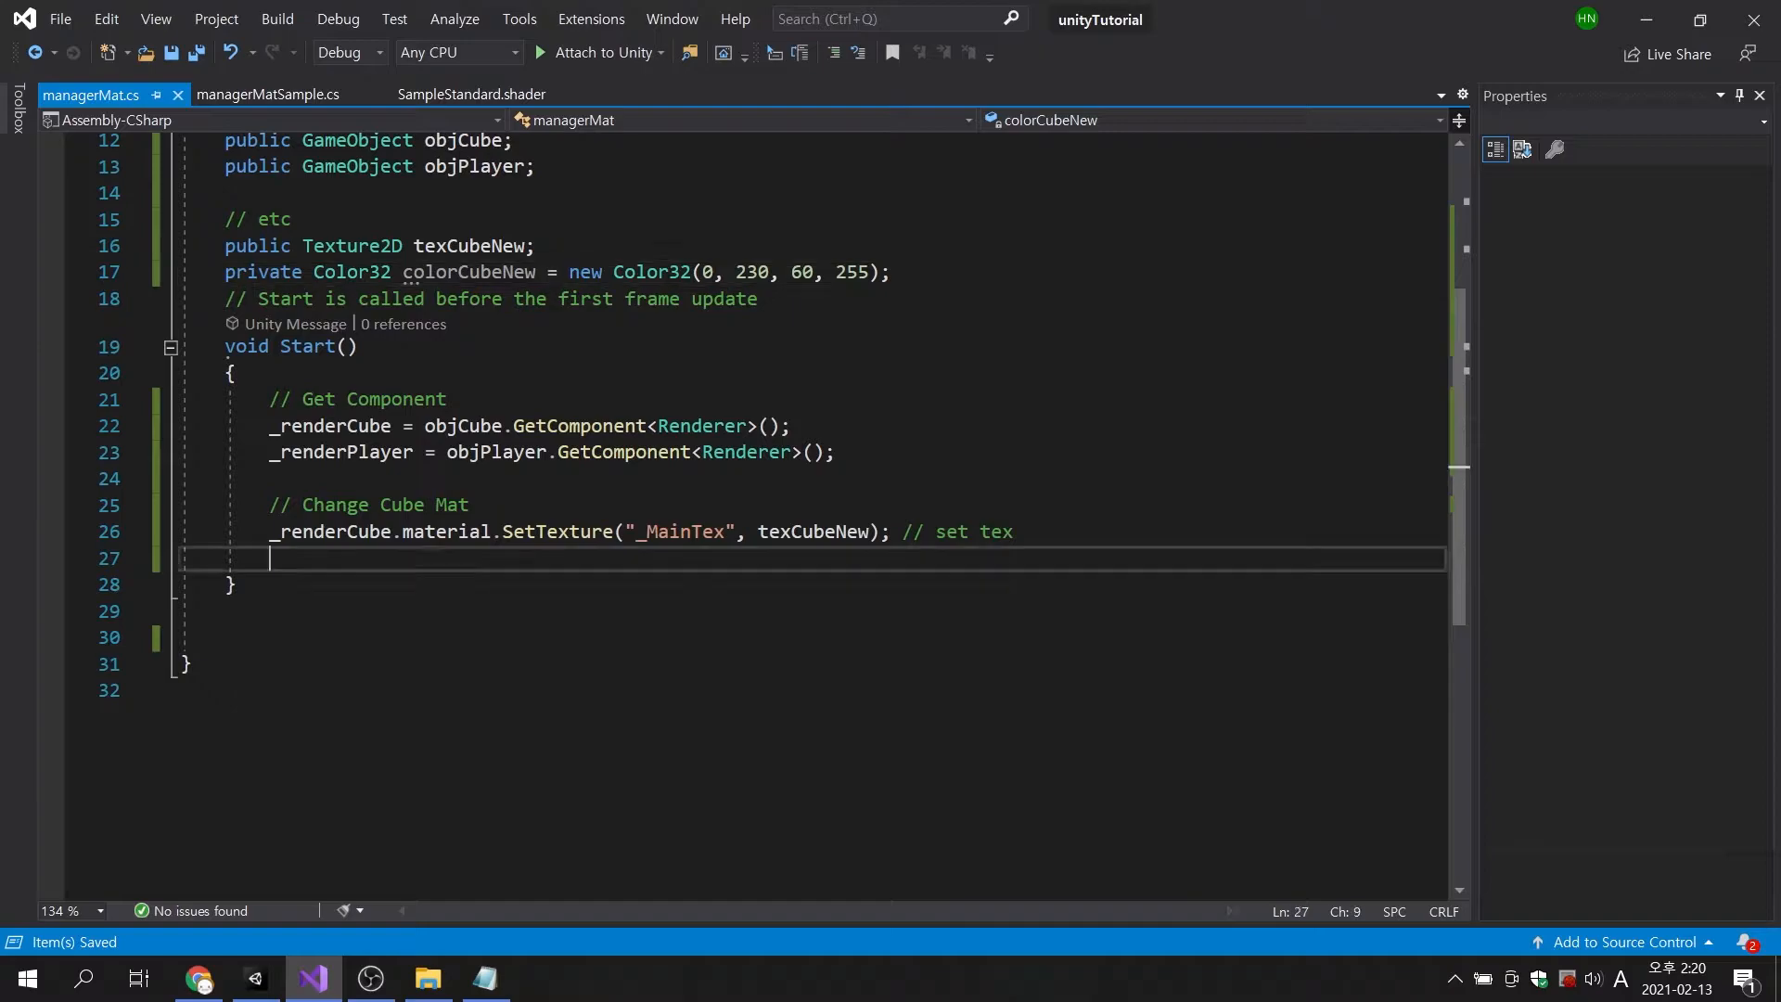
Add _renderCube.material.SetColor("_Color", colorCubeNew) with a 'set color' comment, commenting out SetTexture.
{"action": "type", "text": "_renderCube.material."}
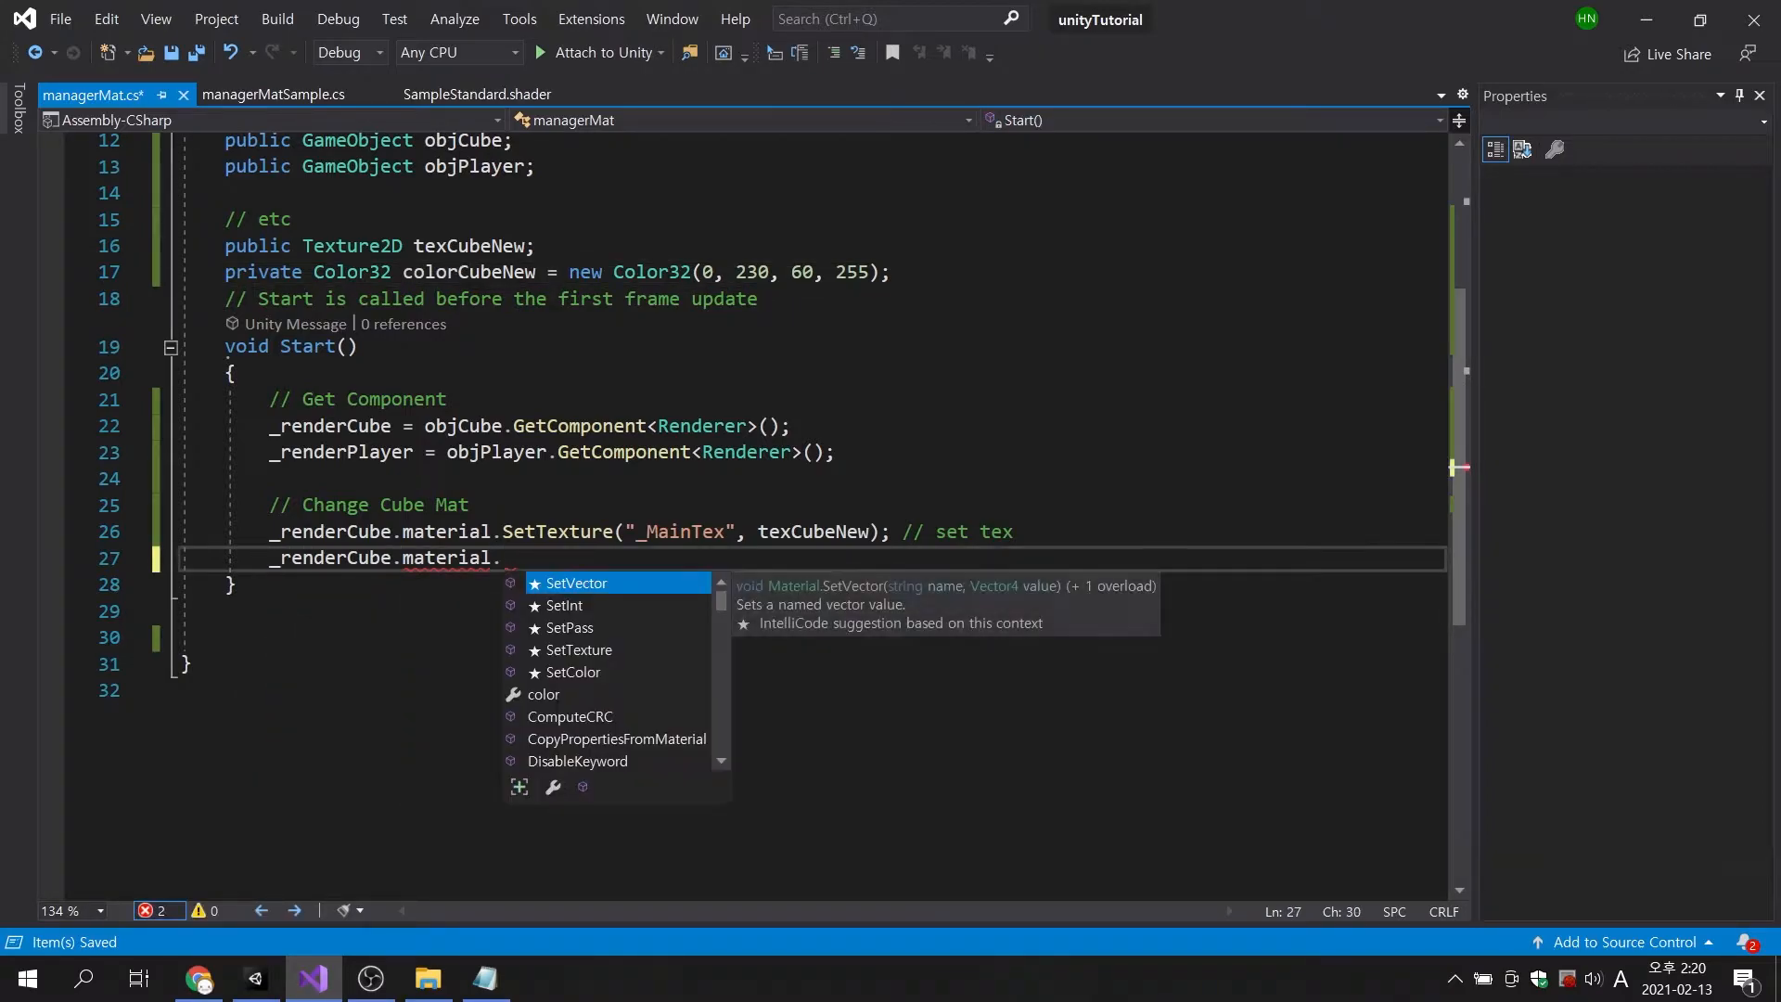
{"action": "type", "text": "SetColor"}
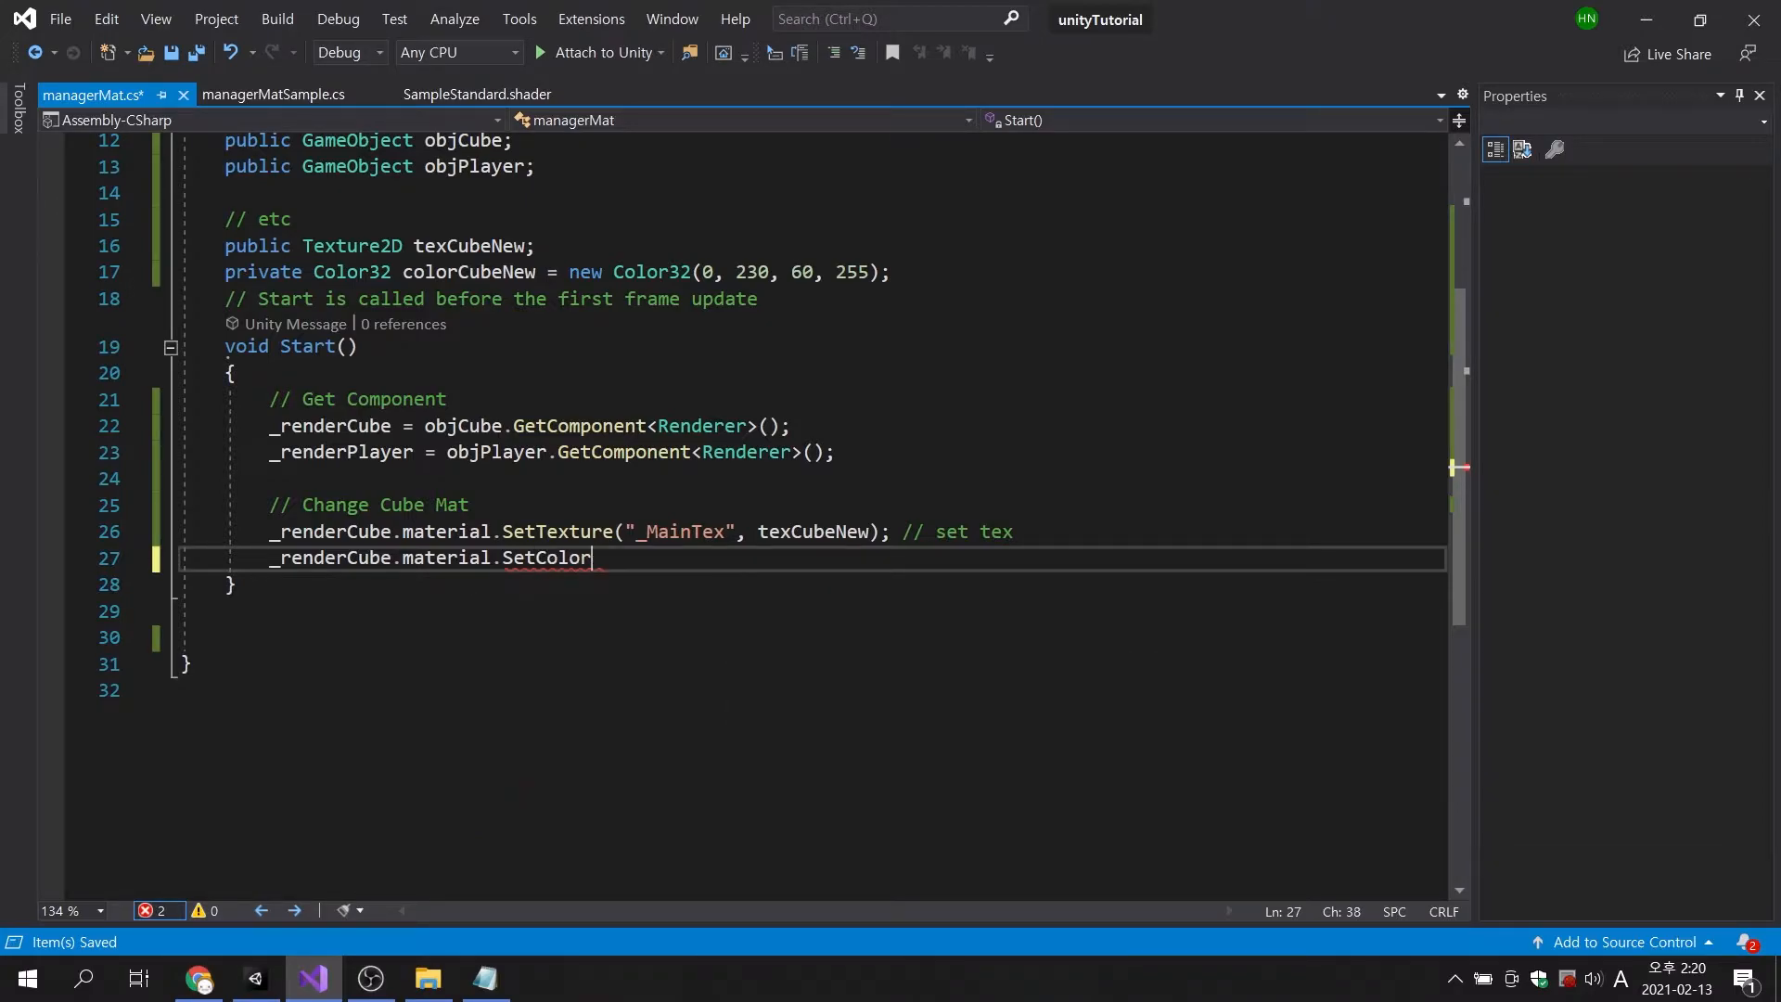
{"action": "type", "text": "("}
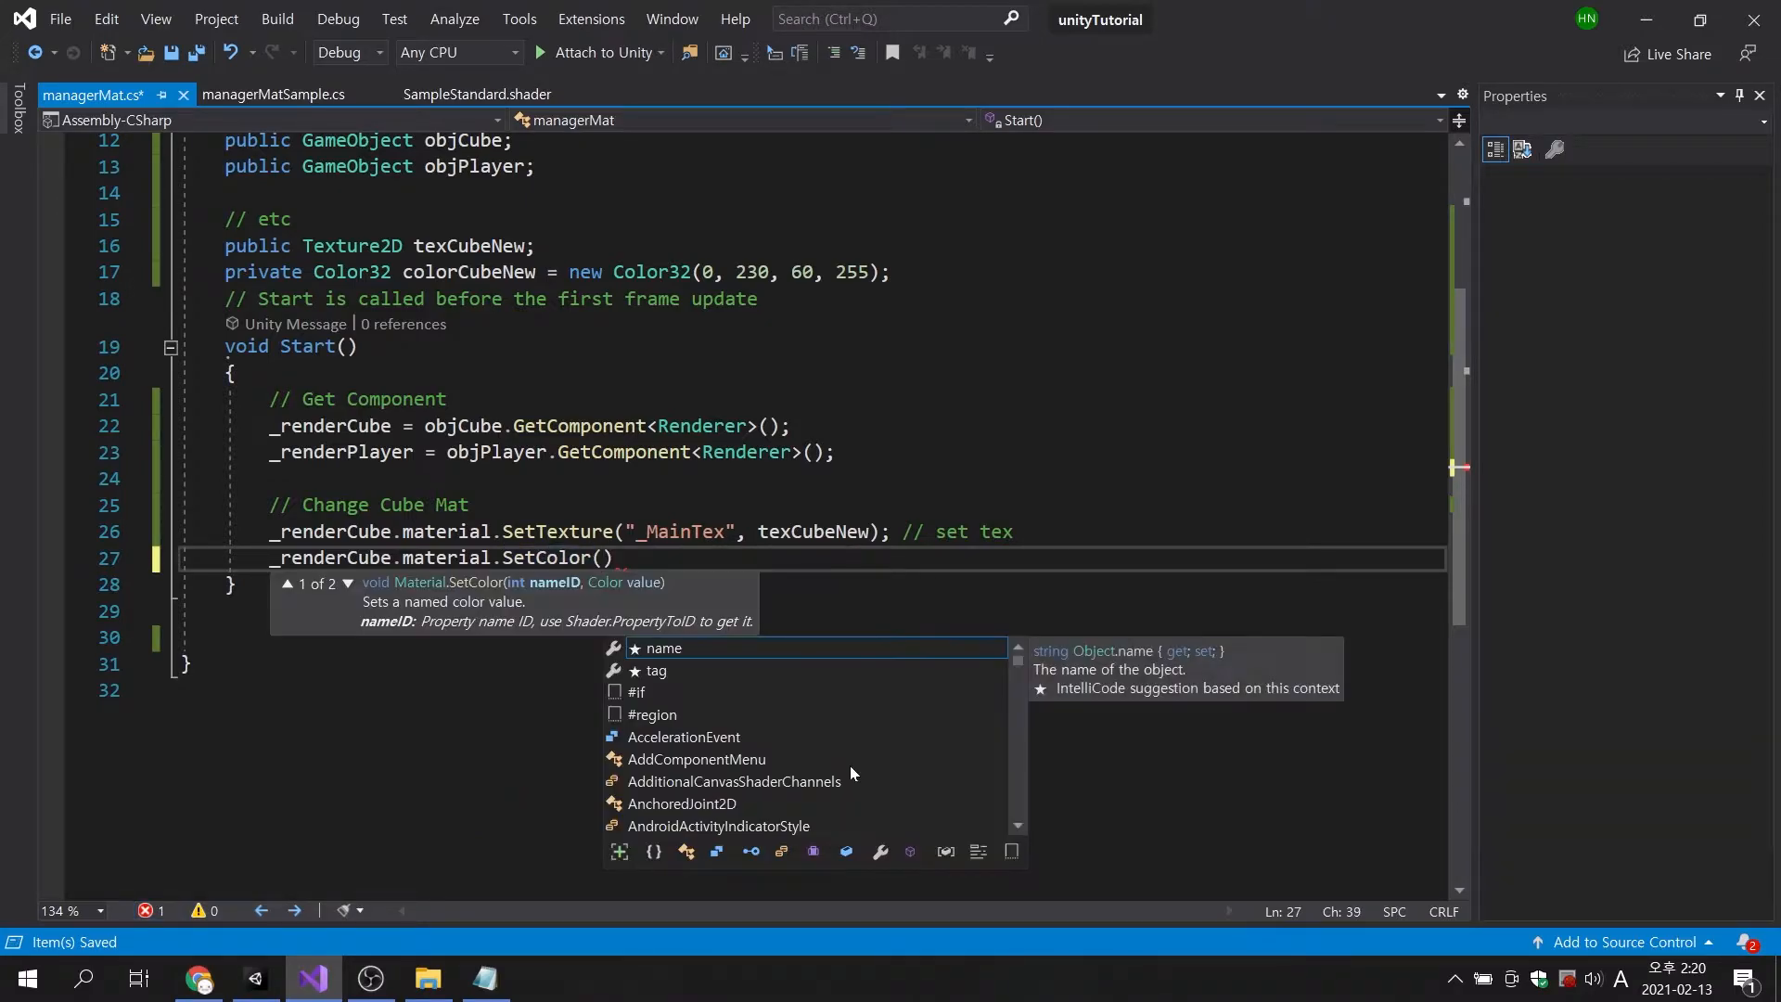
{"action": "type", "text": "\"_"}
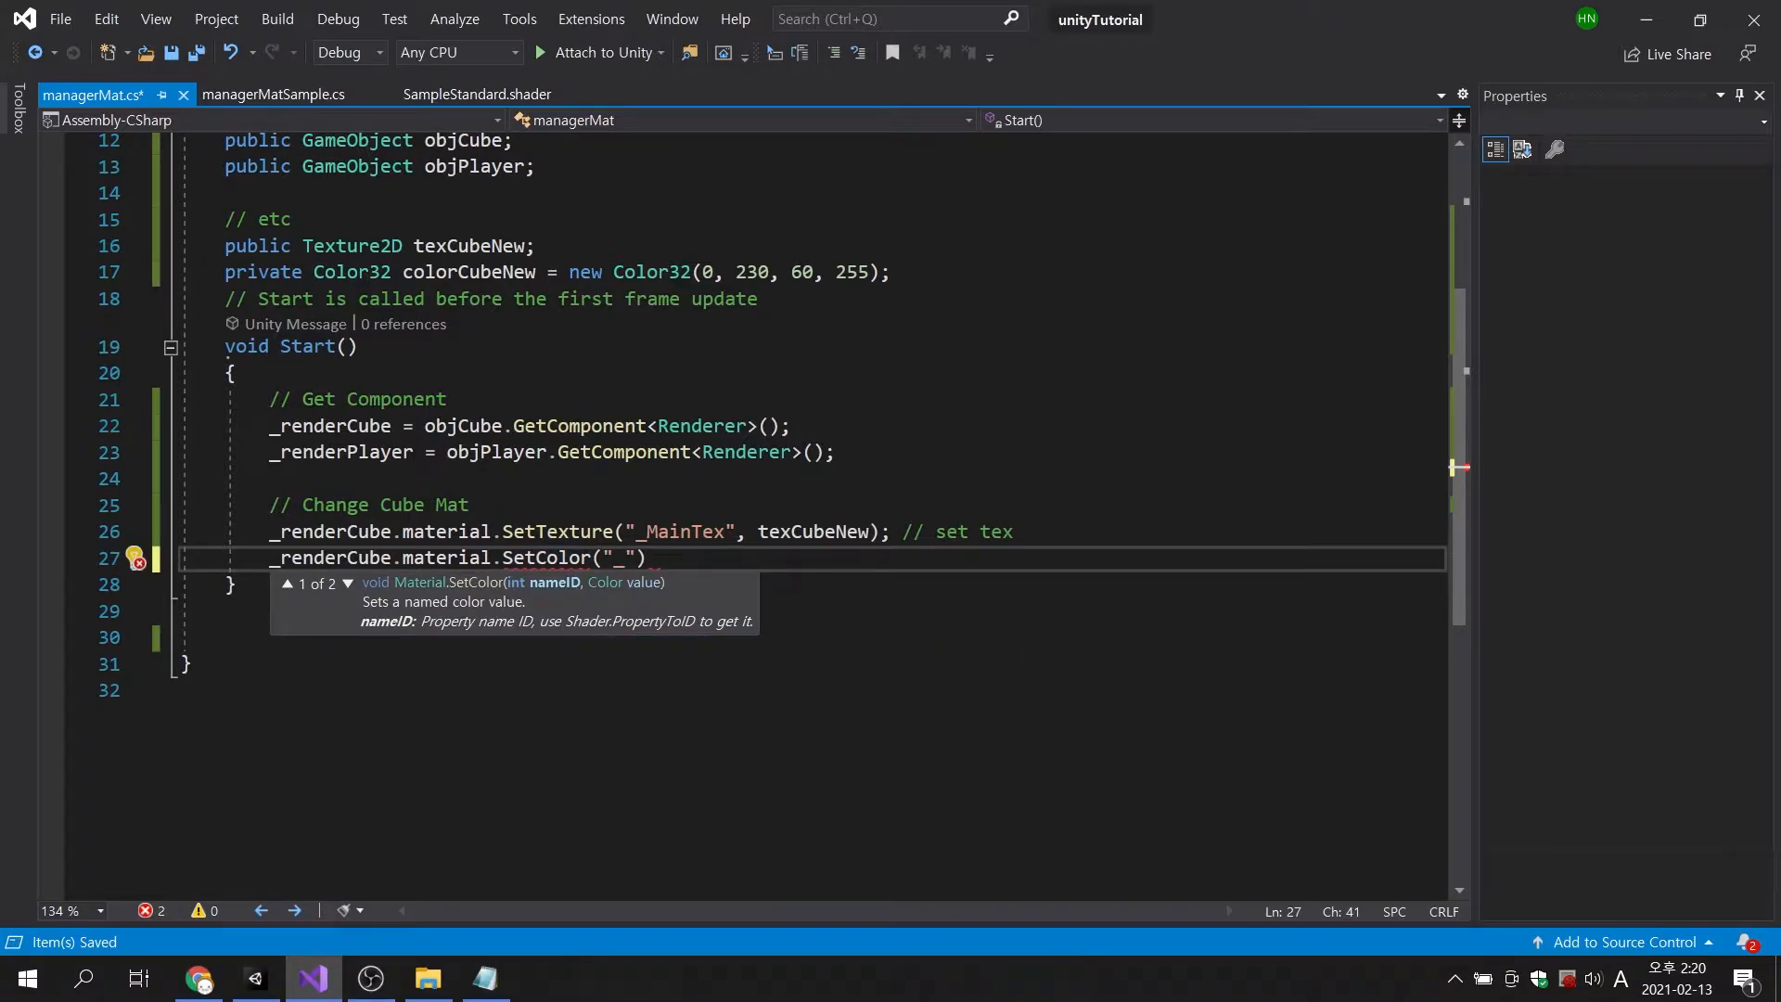
{"action": "type", "text": "Color"}
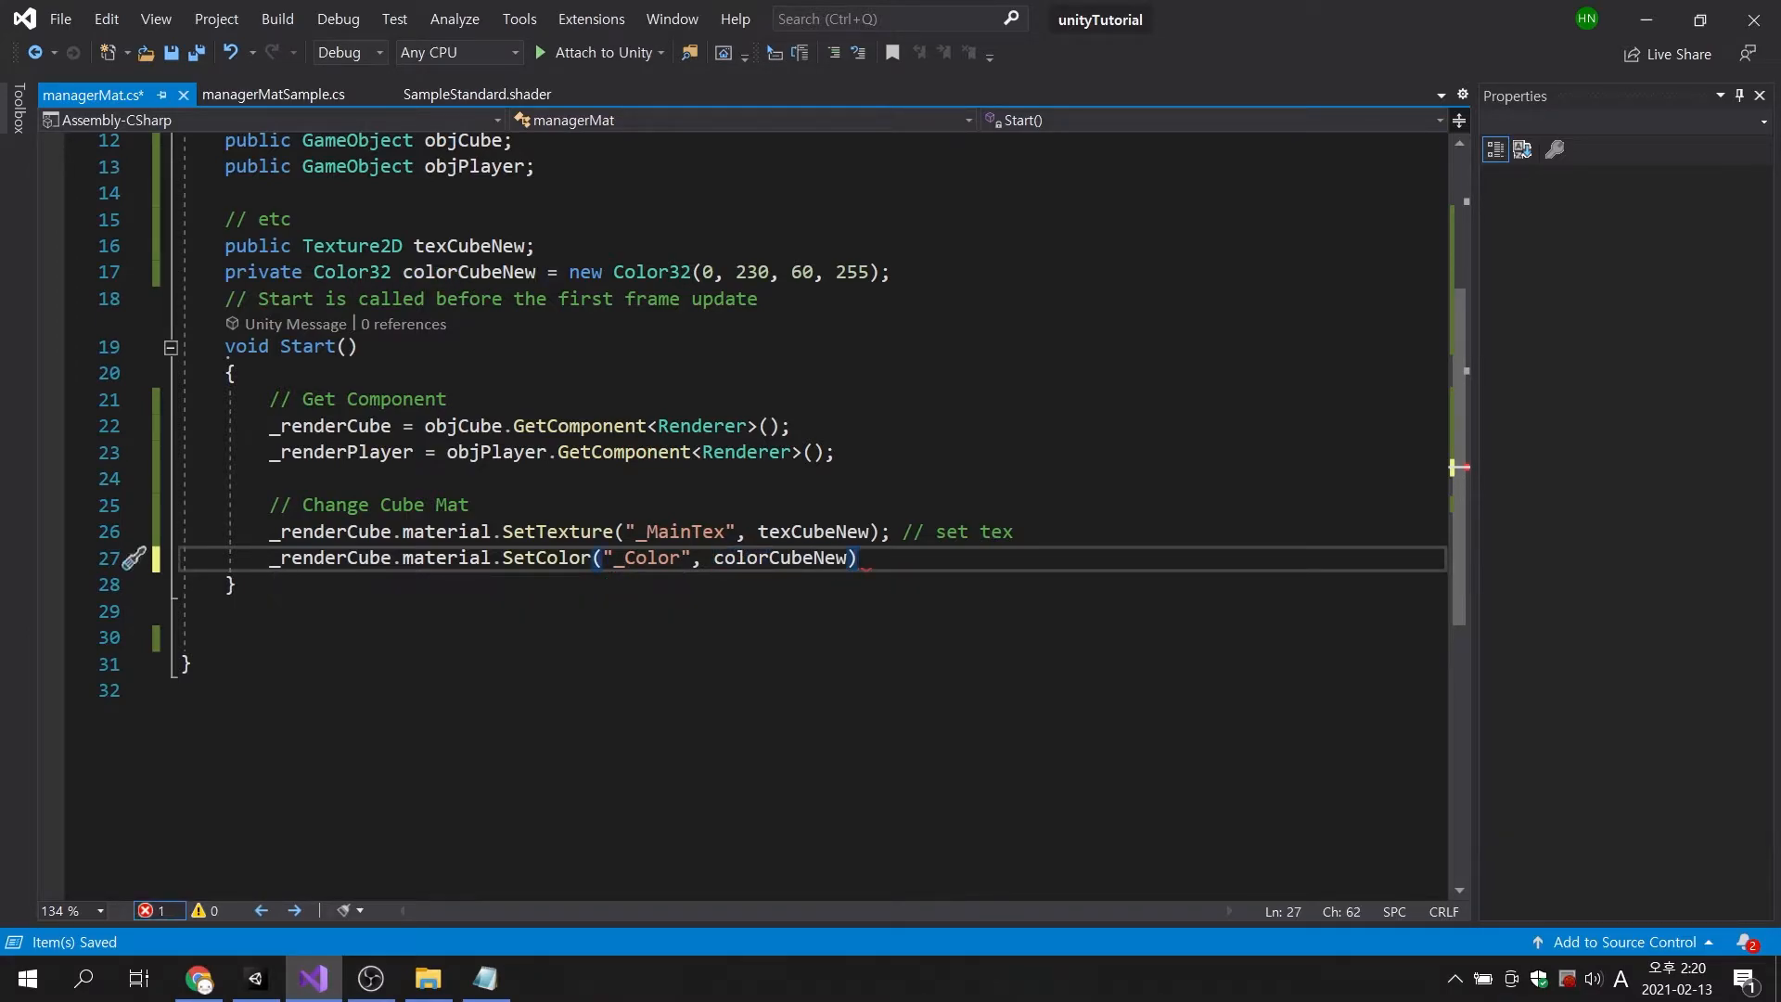
{"action": "type", "text": "; // set co"}
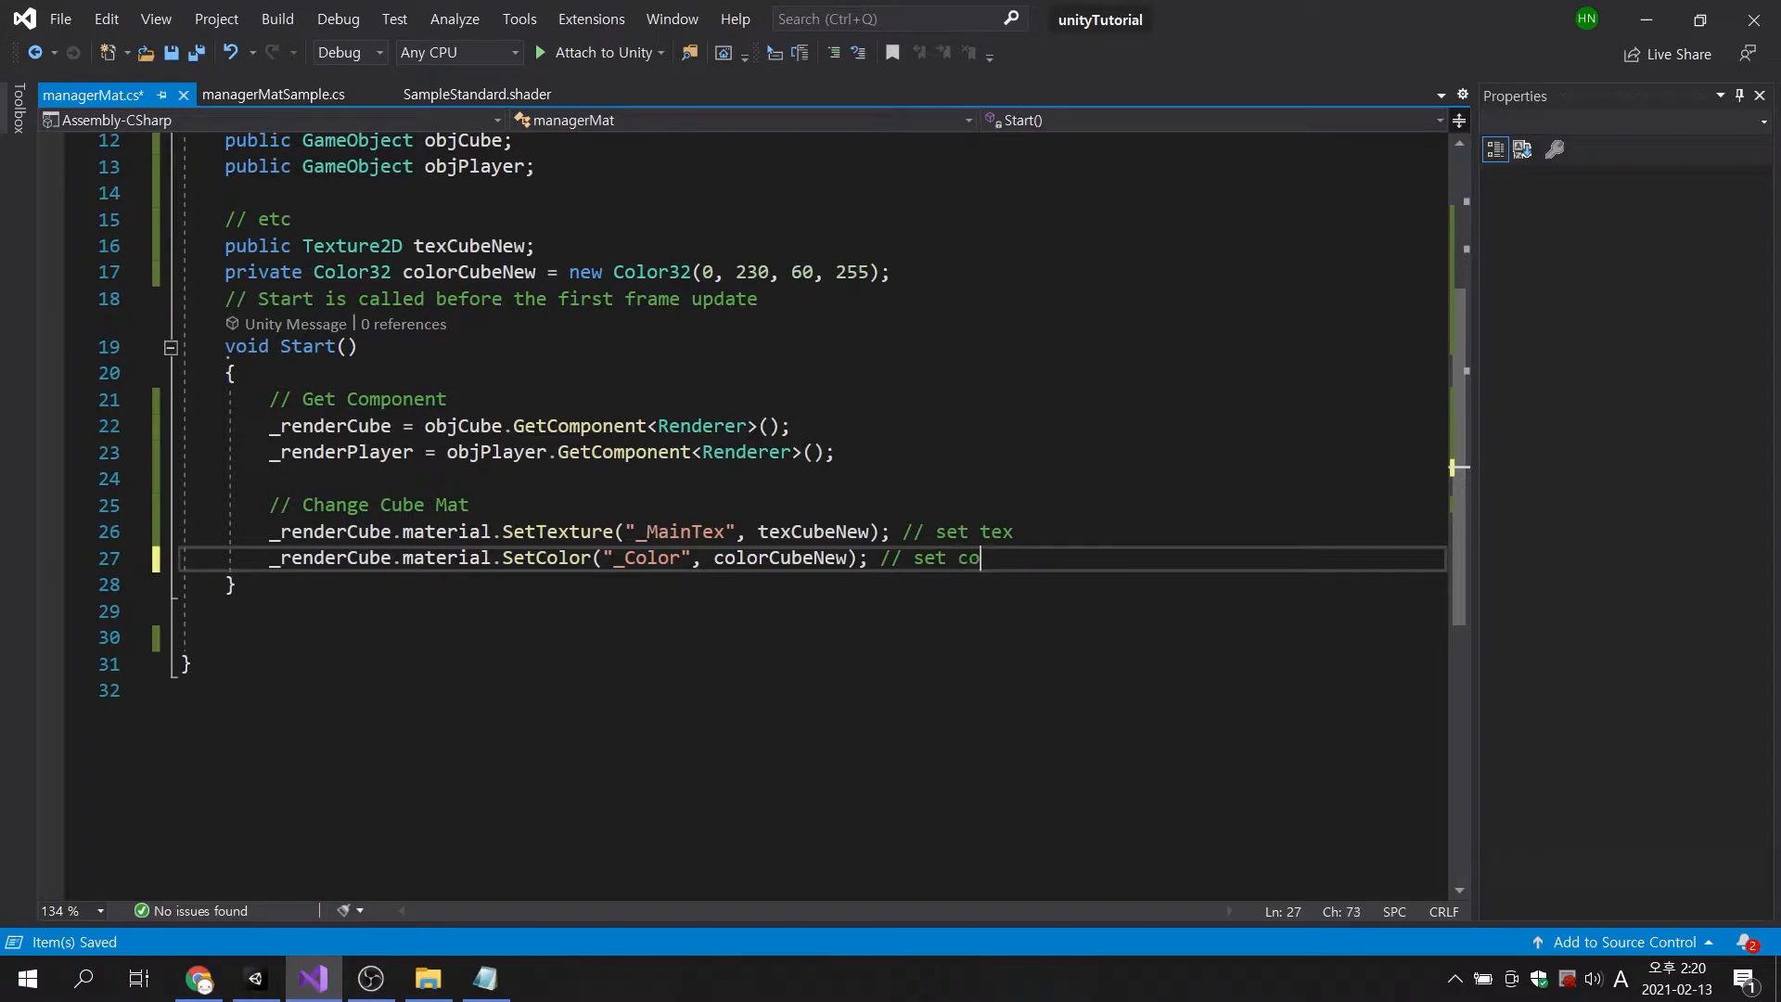
{"action": "type", "text": "lor"}
{"action": "left_click", "coordinate": [814, 532]}
{"action": "type", "text": "//"}
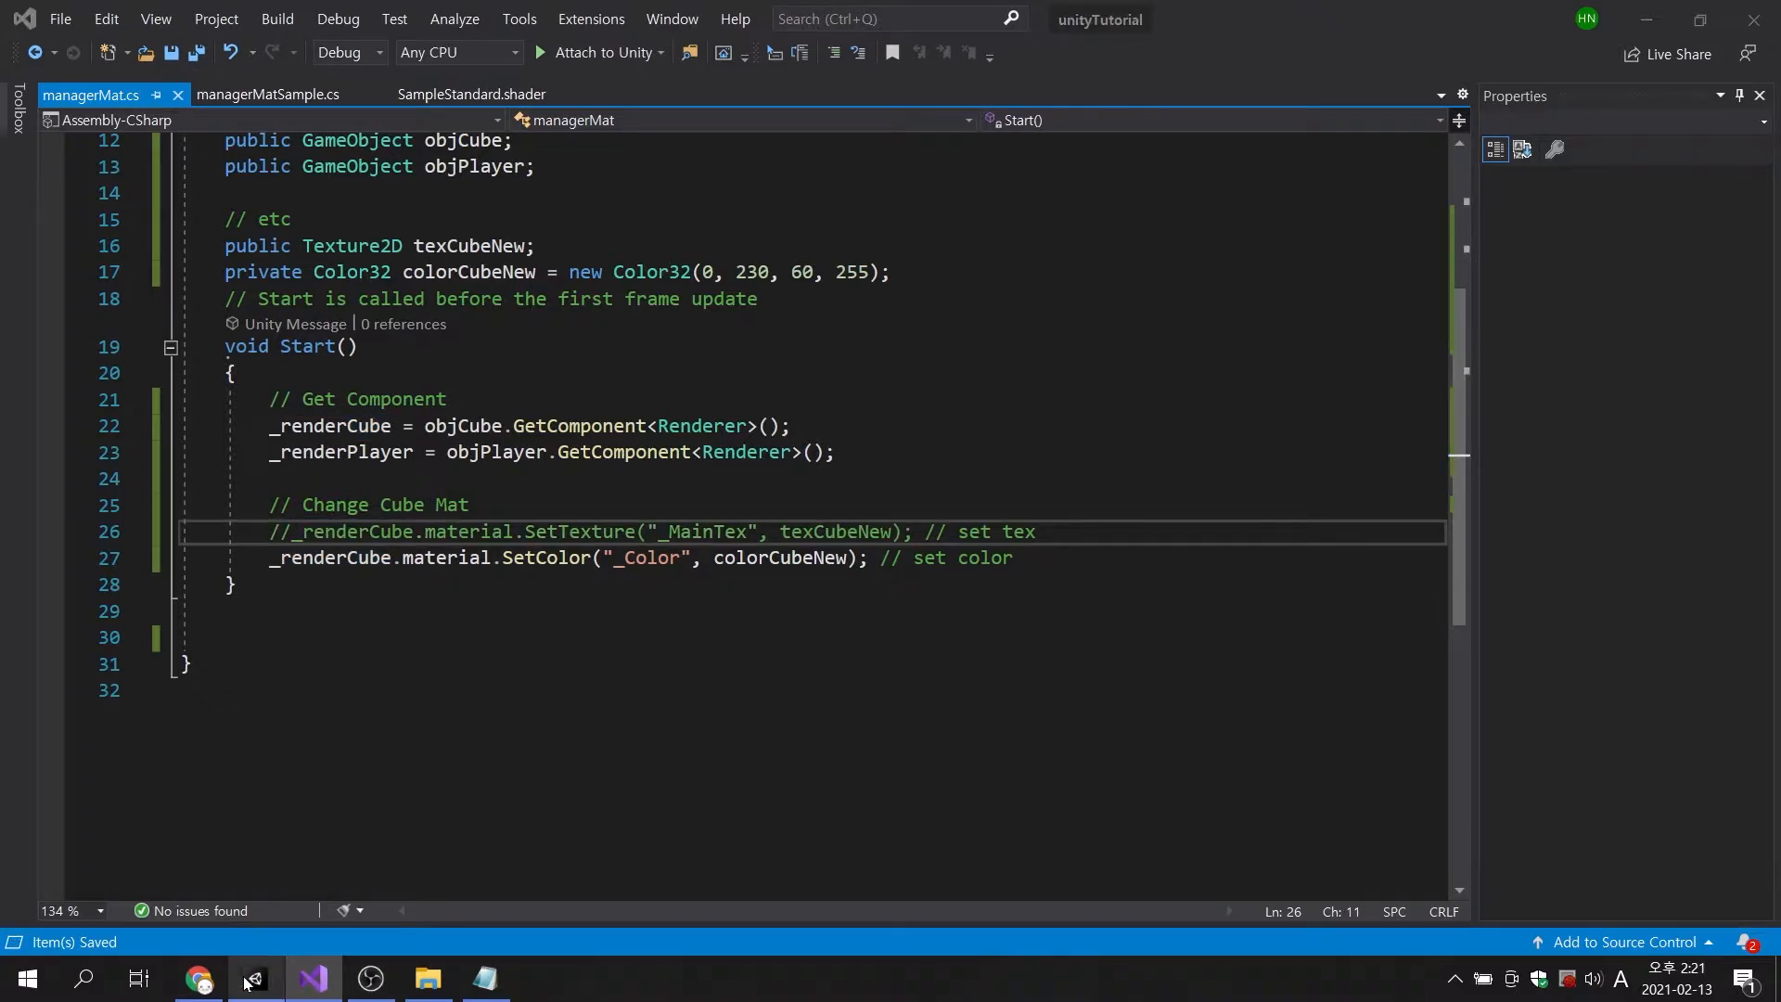
{"action": "left_click", "coordinate": [253, 978]}
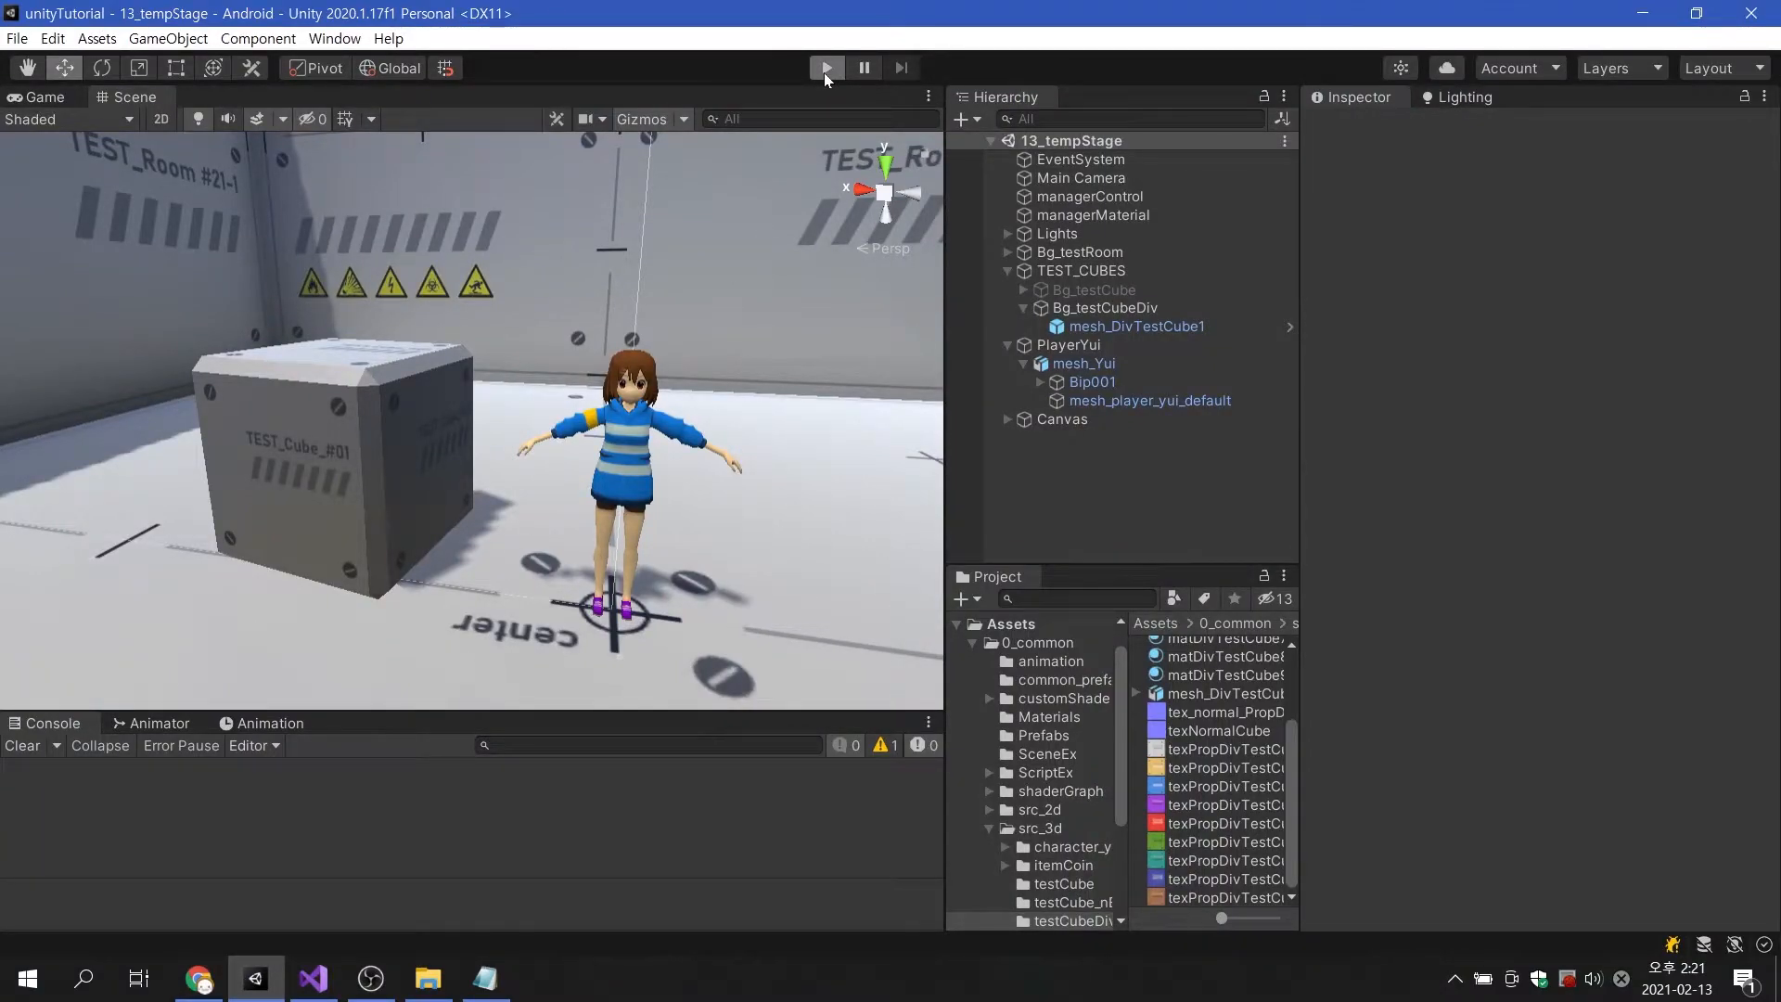
Play the scene, check mesh_DivTestCube1's green Albedo, then stop play mode.
{"action": "left_click", "coordinate": [826, 67]}
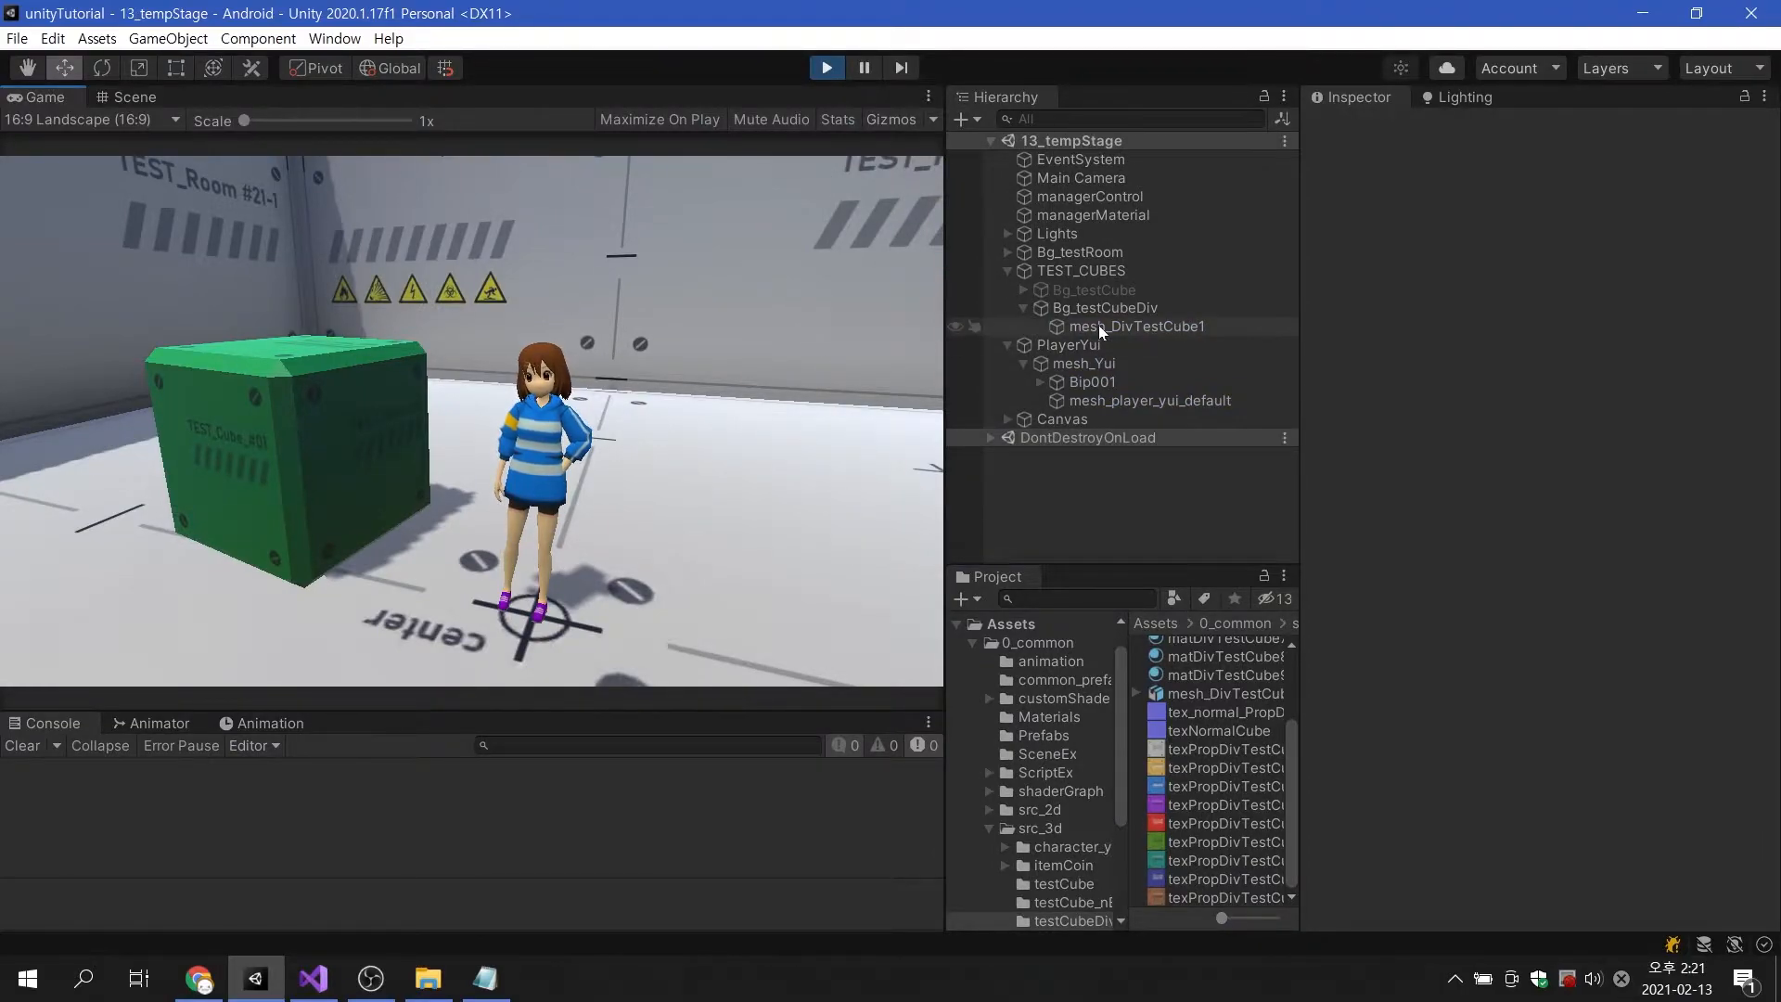
{"action": "left_click", "coordinate": [1137, 326]}
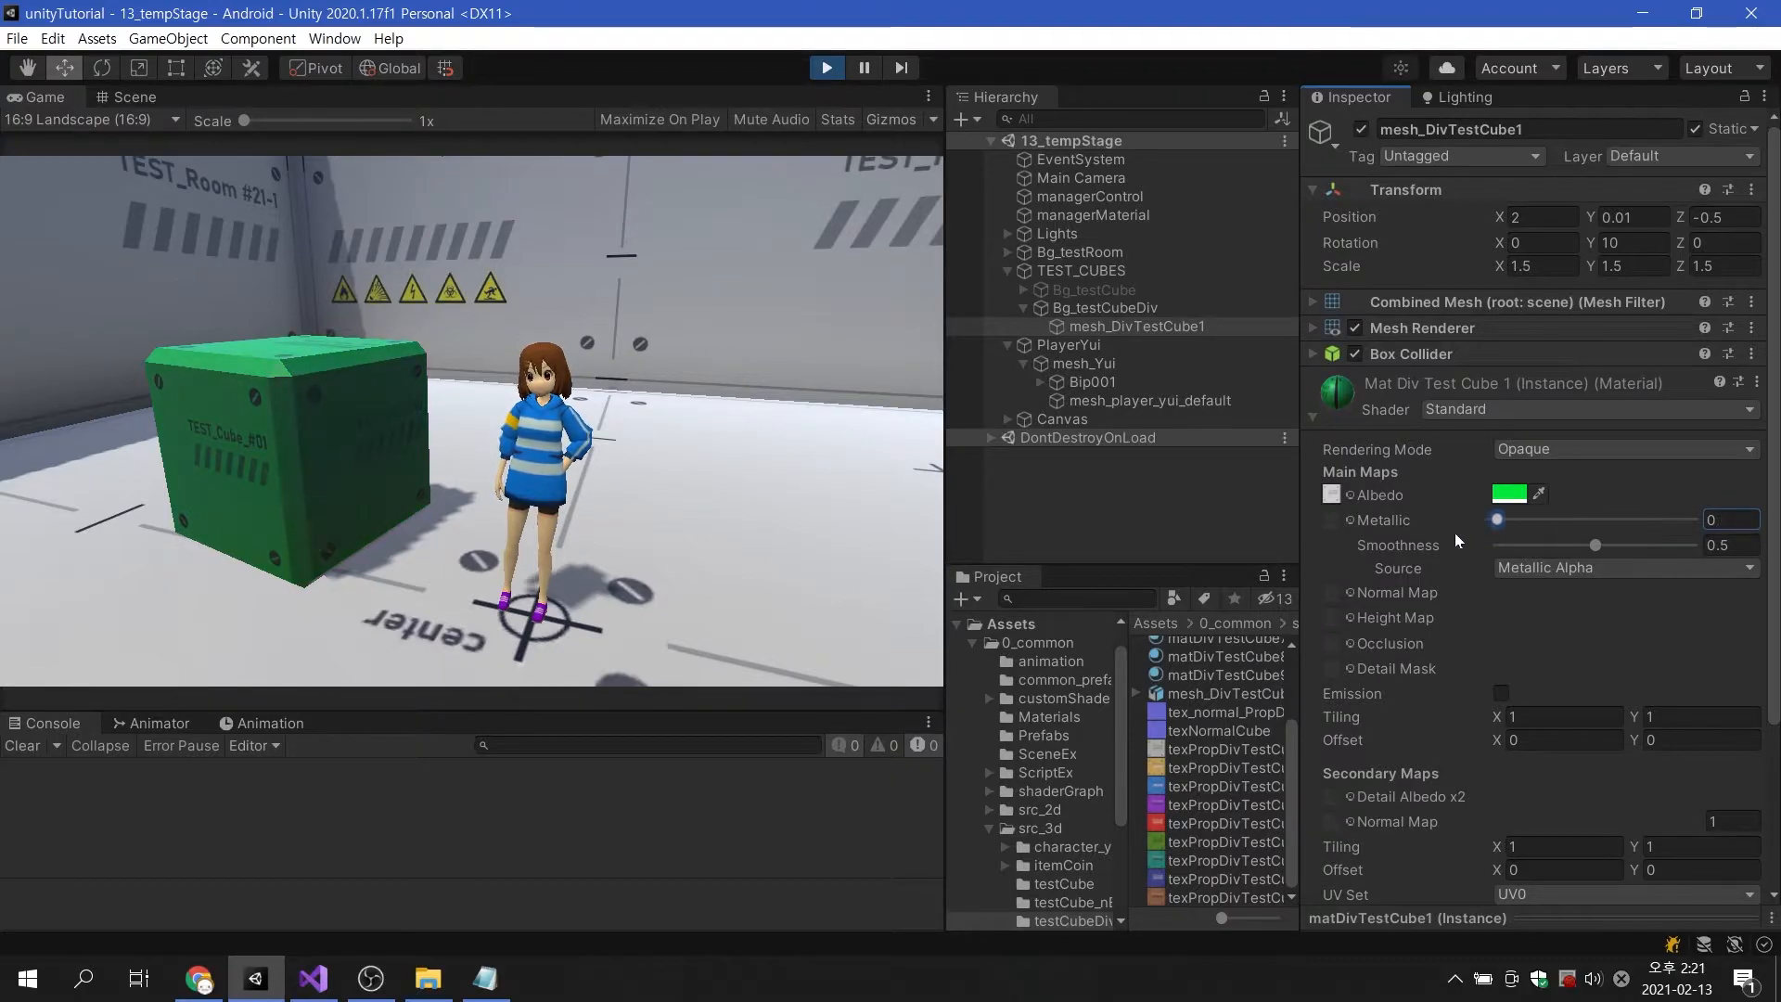
{"action": "left_click", "coordinate": [1066, 500]}
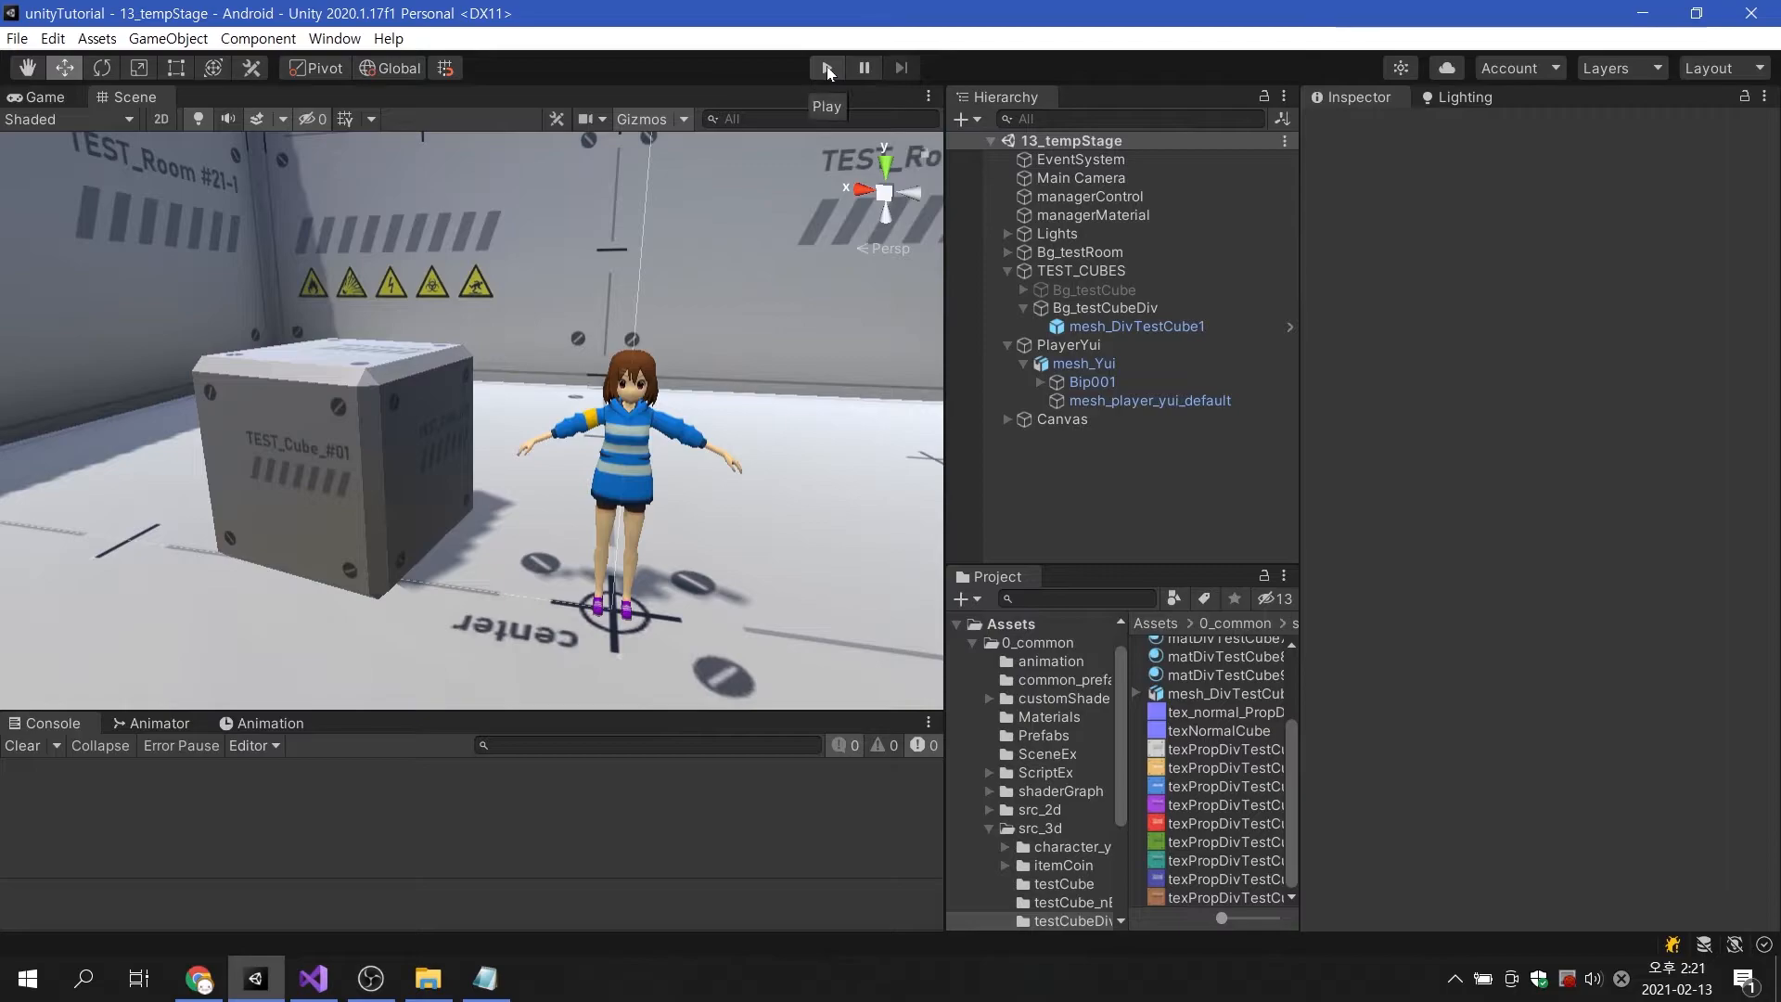
{"action": "mouse_move", "coordinate": [314, 977]}
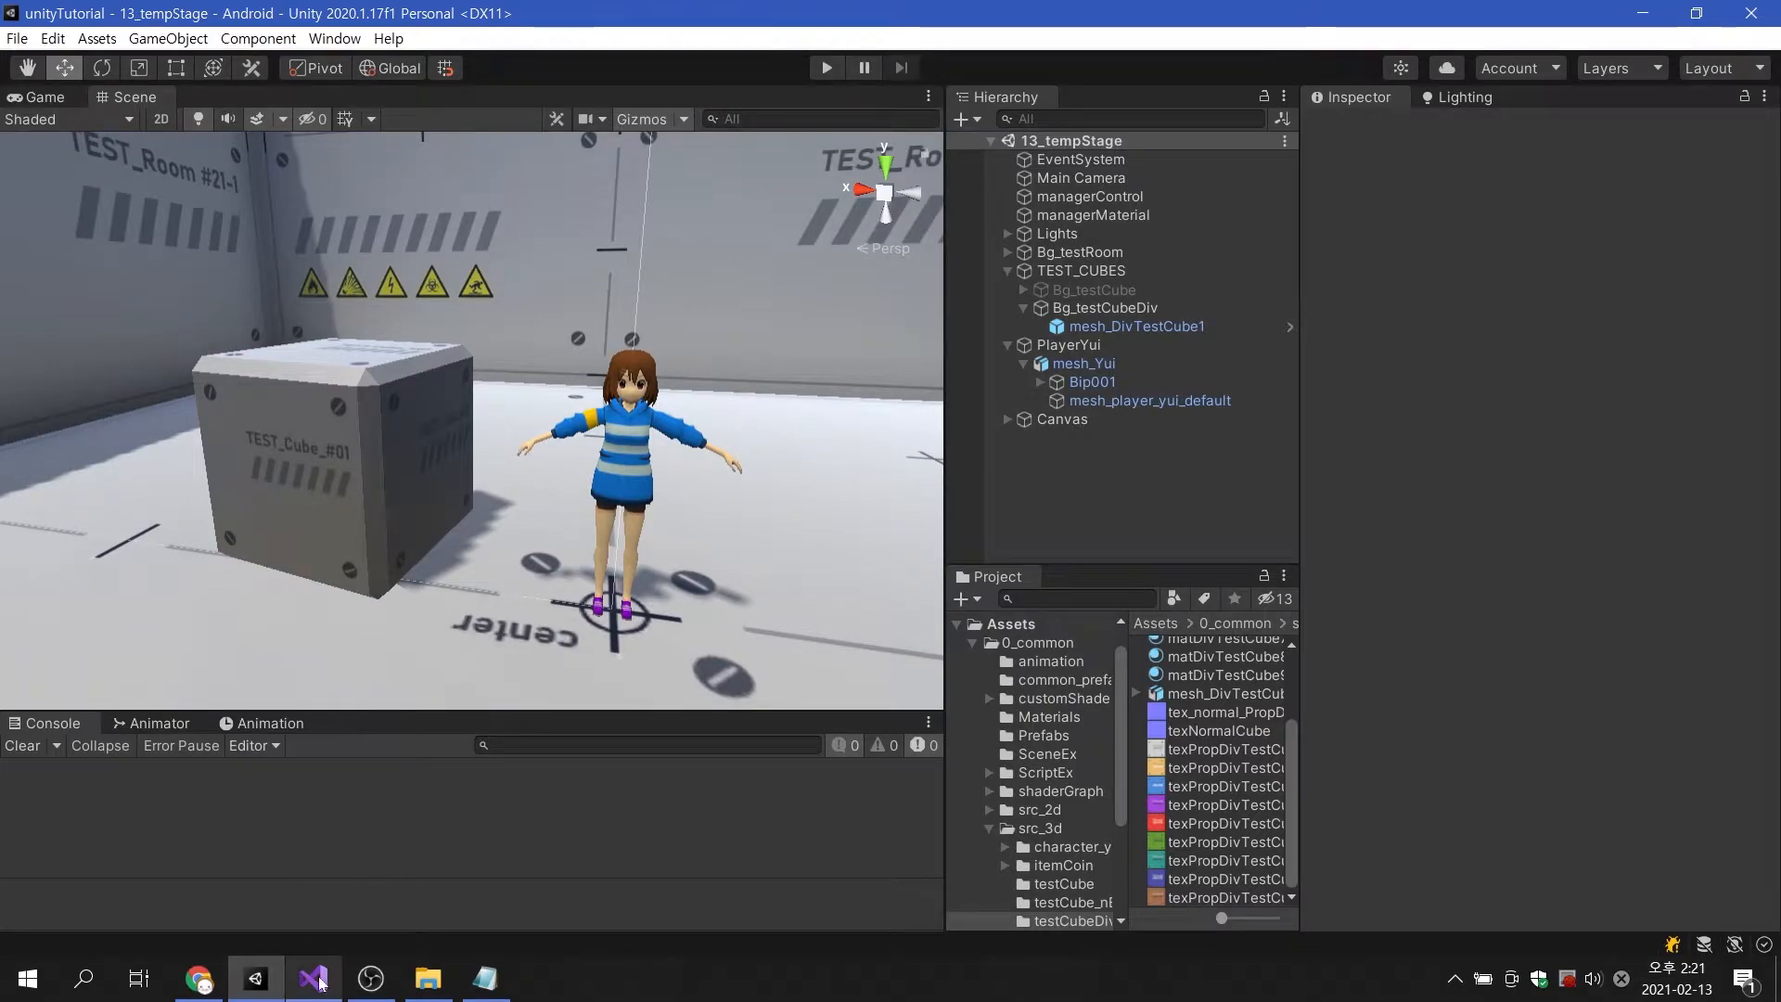
{"action": "left_click", "coordinate": [309, 977]}
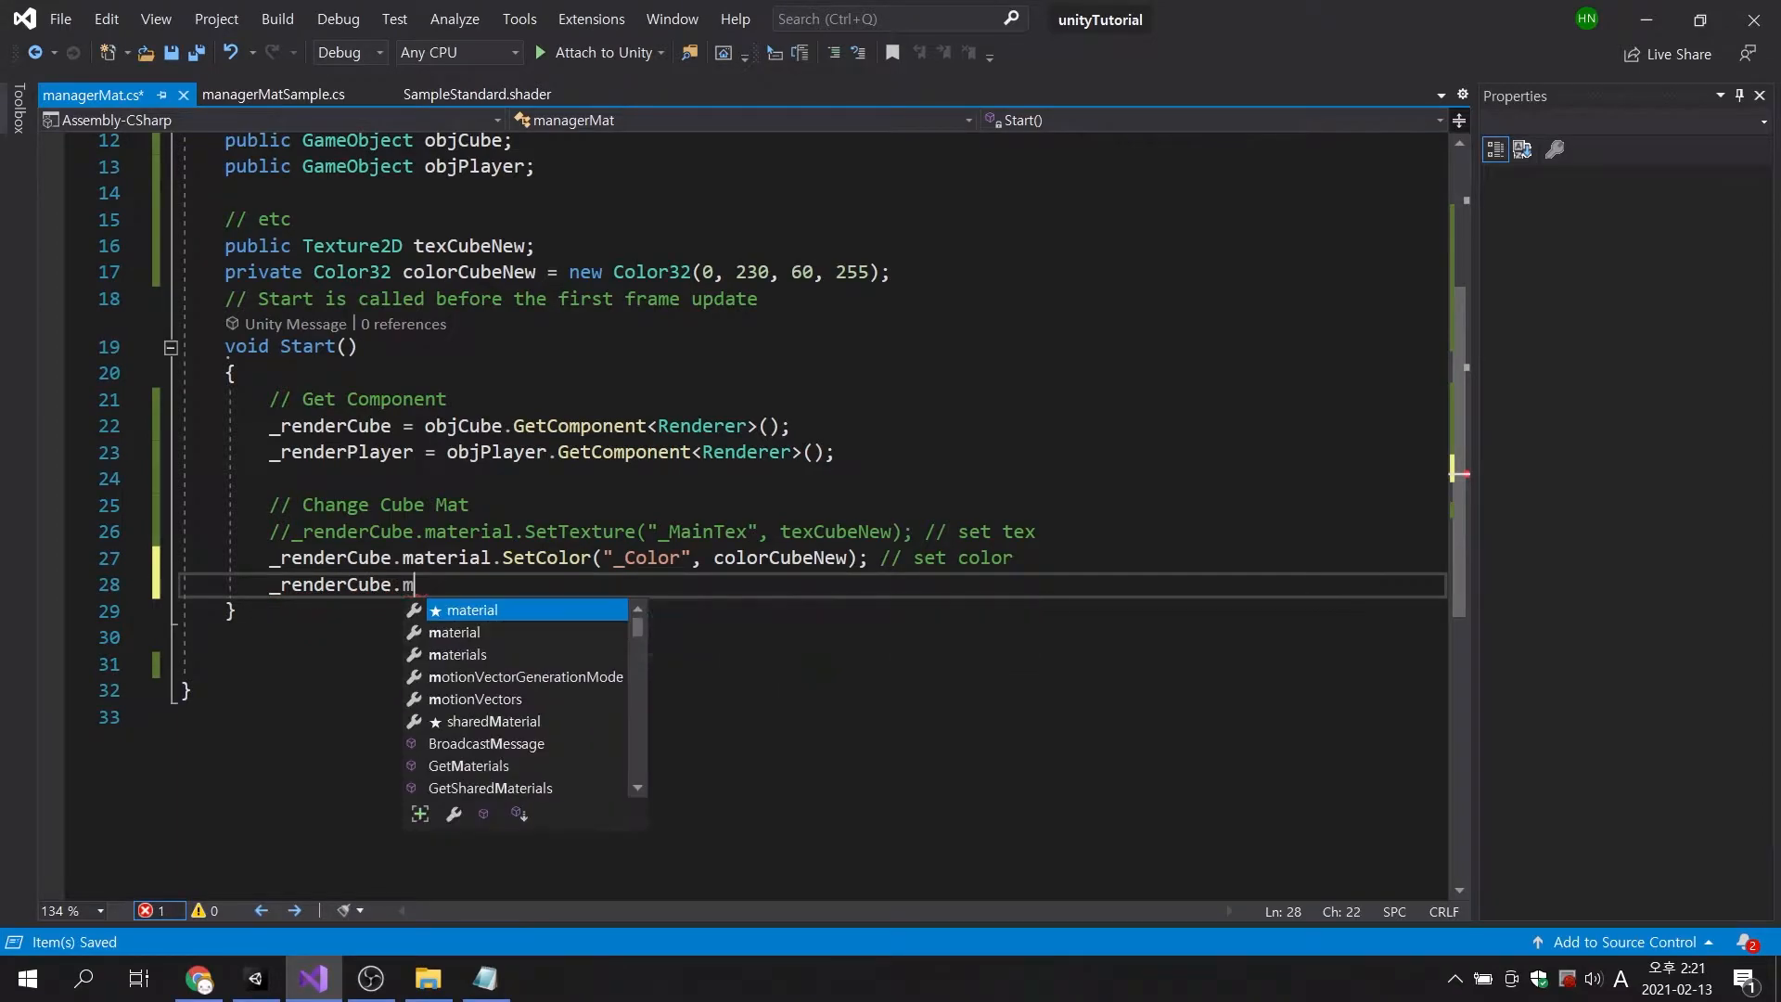
Add _renderCube.material.SetFloat("_Metallic", 0.7f) with a 'set float (Metallic)' comment.
{"action": "type", "text": "aterial.SetFloat(\""}
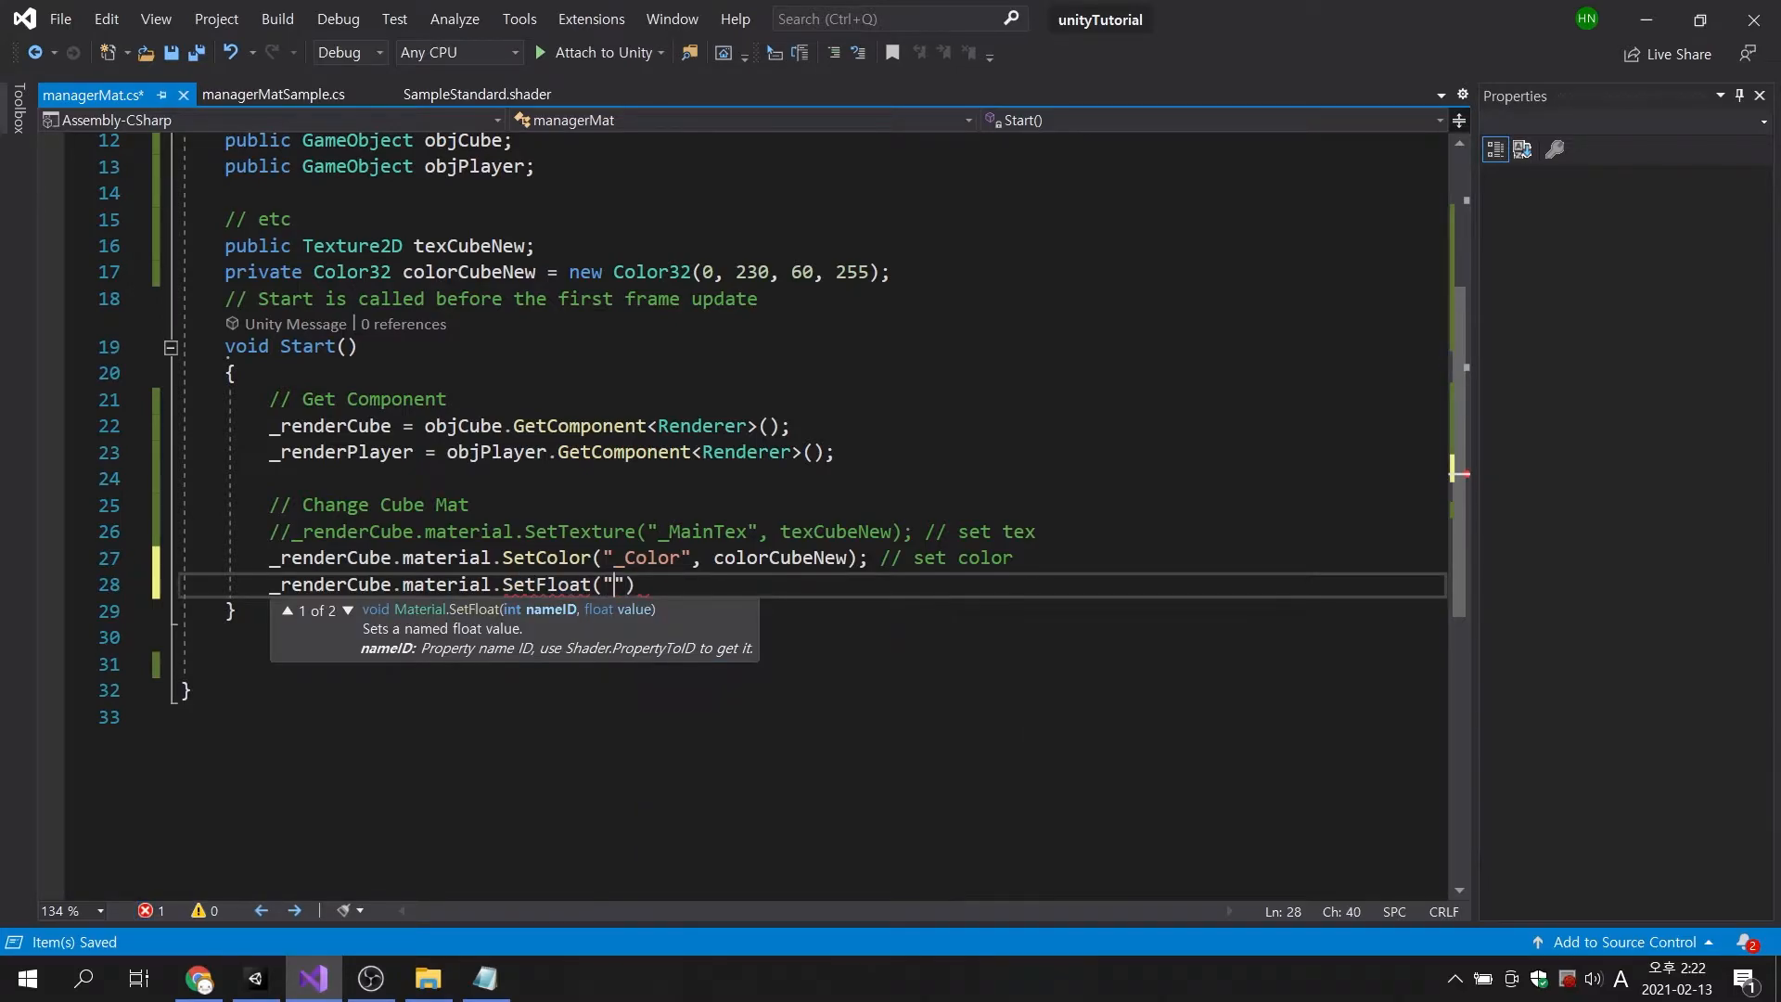
{"action": "type", "text": "_Me"}
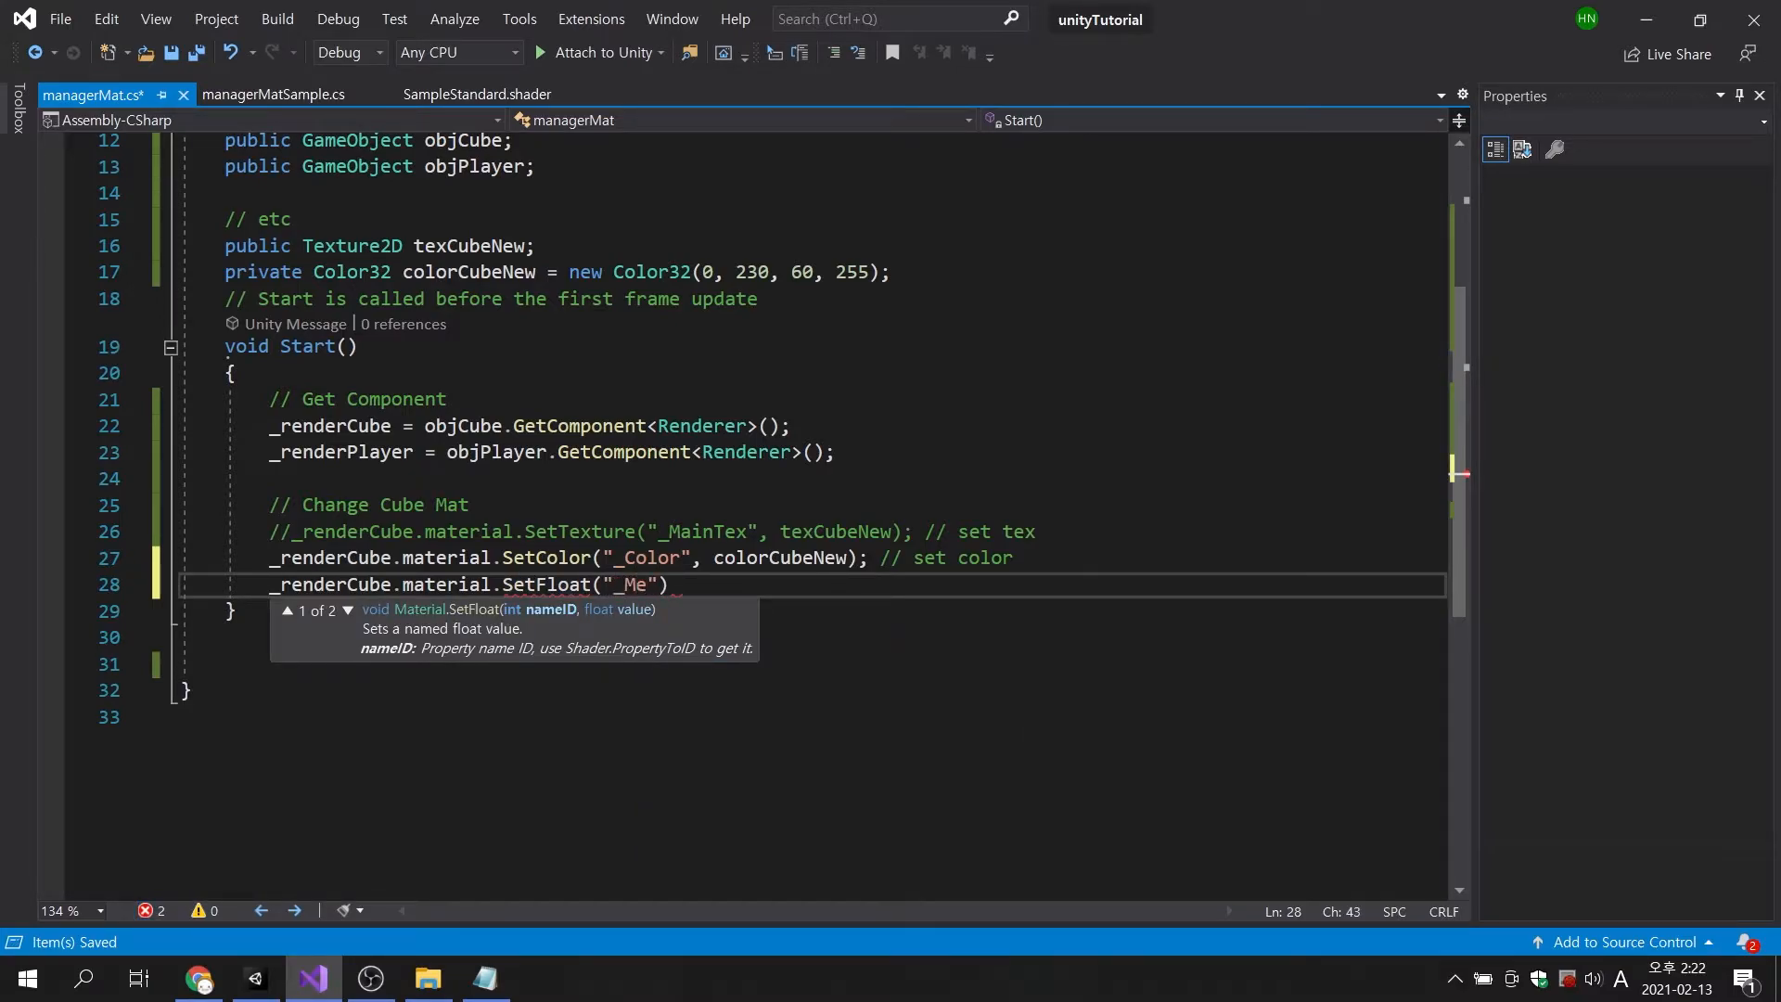
{"action": "type", "text": "tallic"}
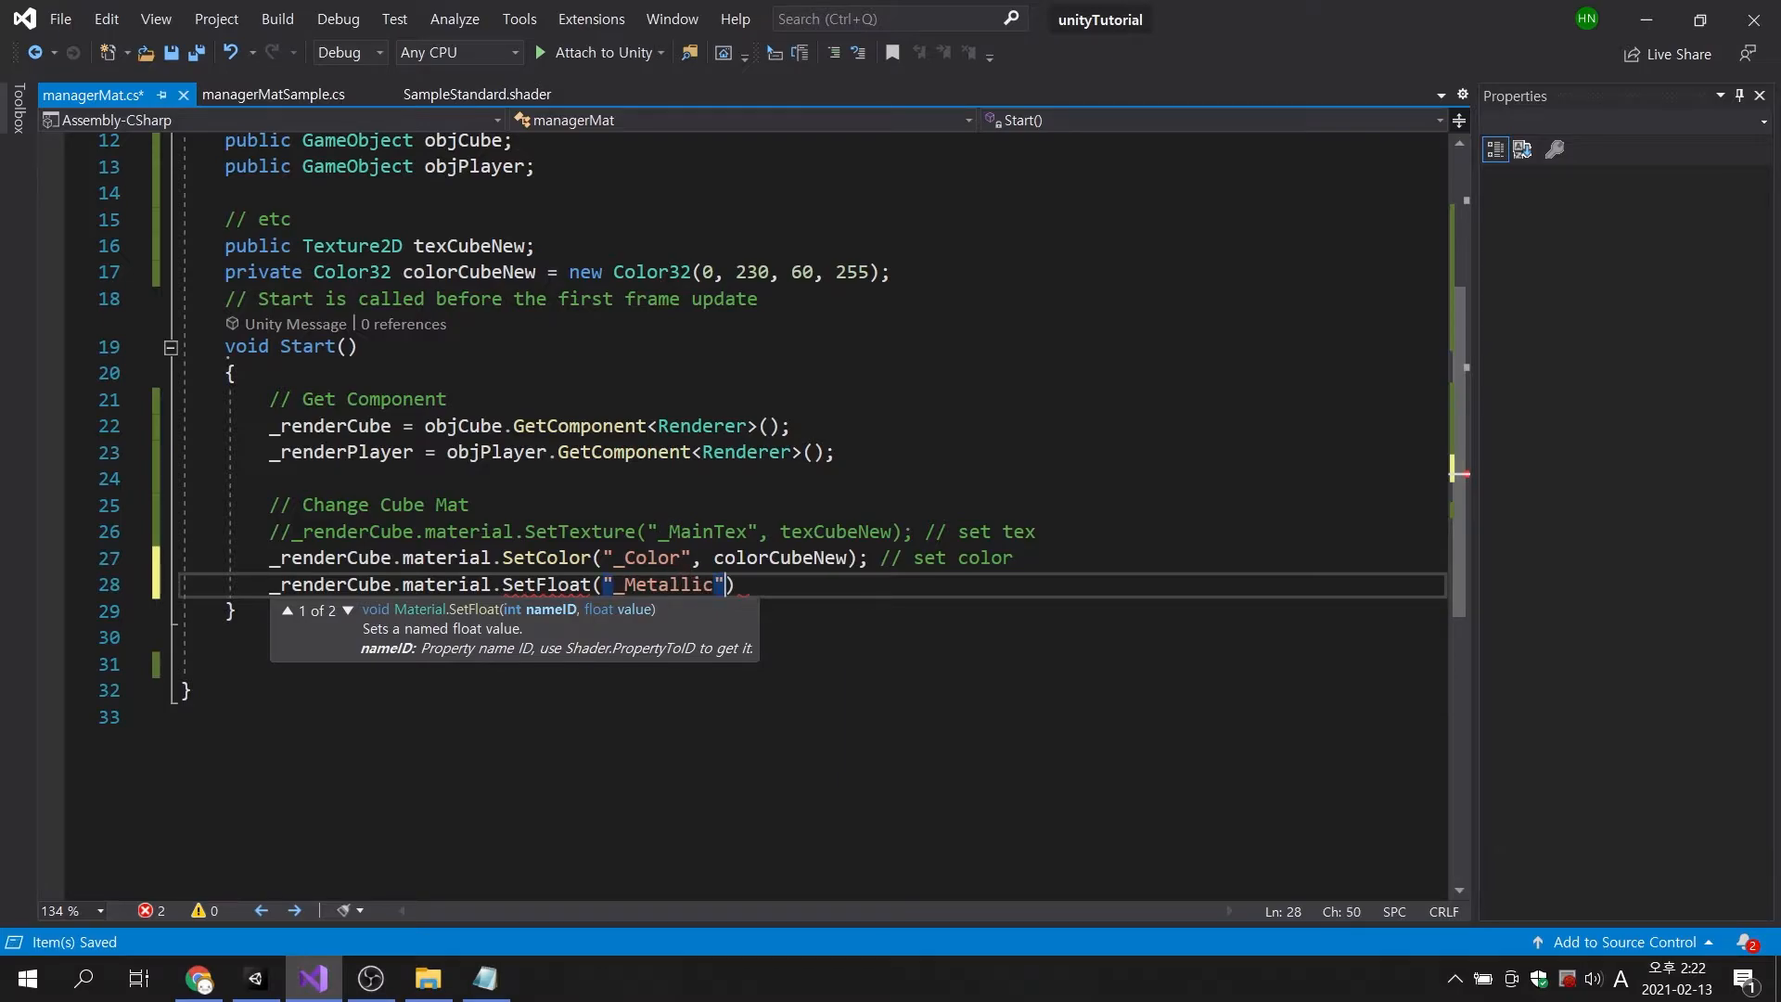
{"action": "type", "text": ", 0."}
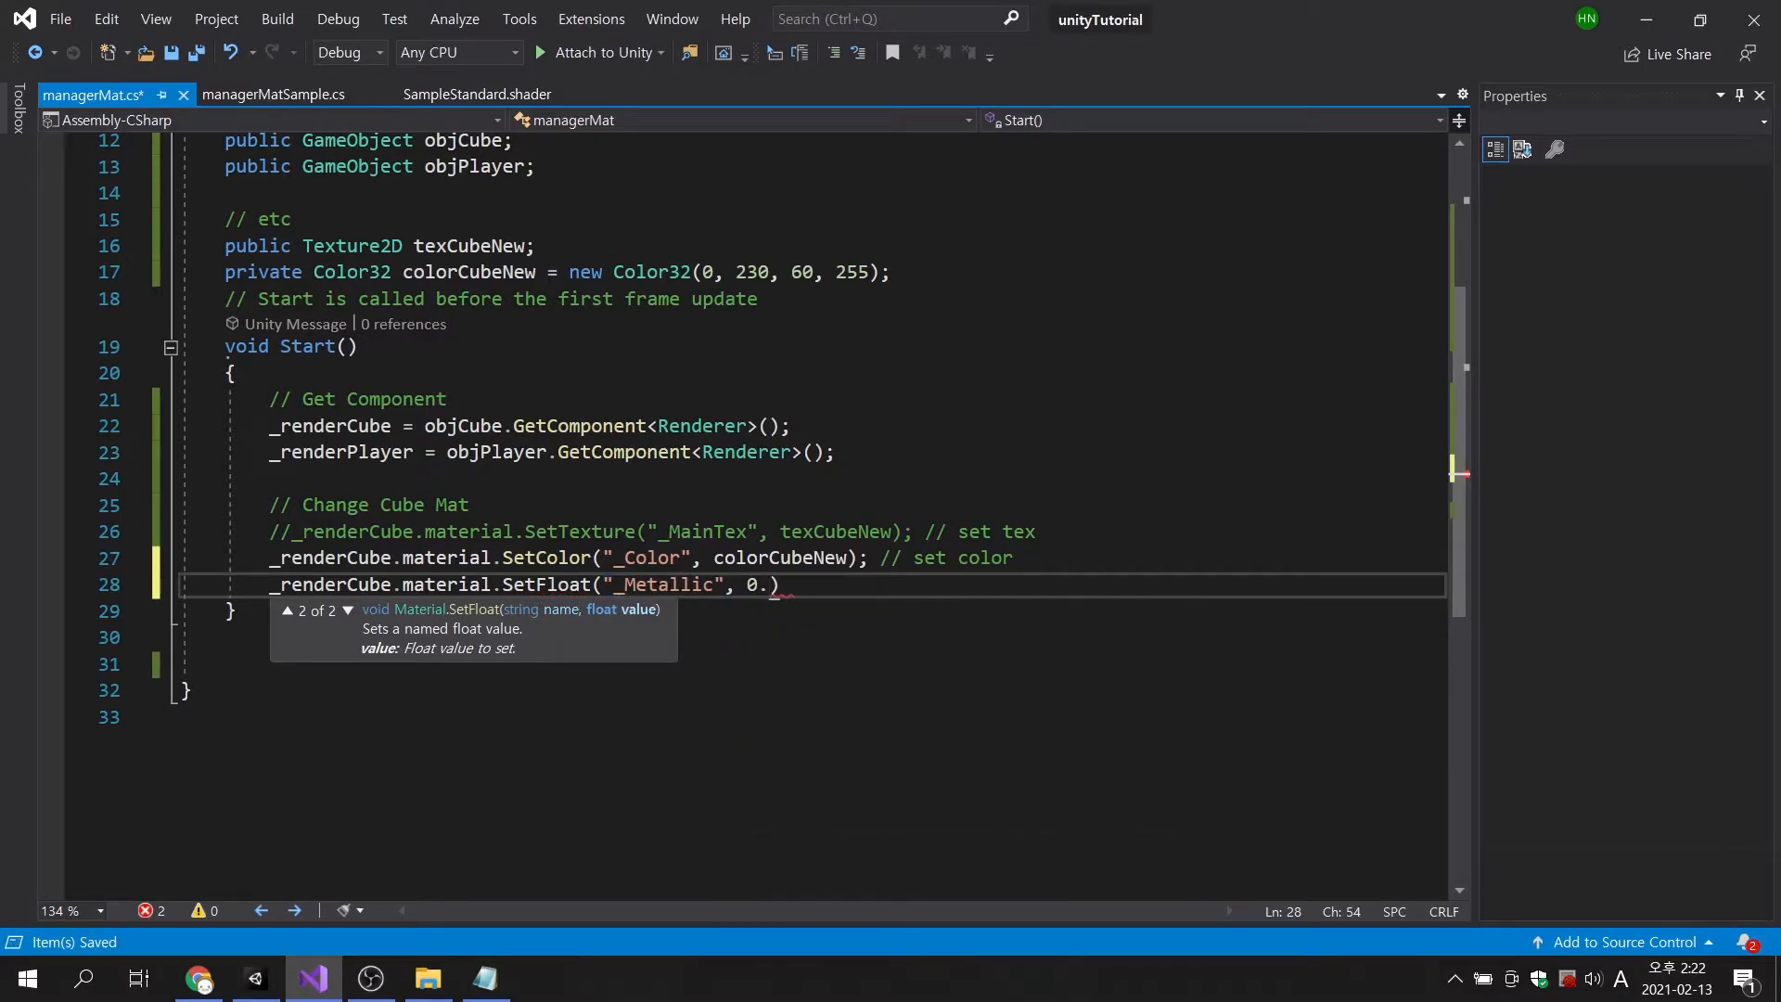
{"action": "type", "text": "7f);"}
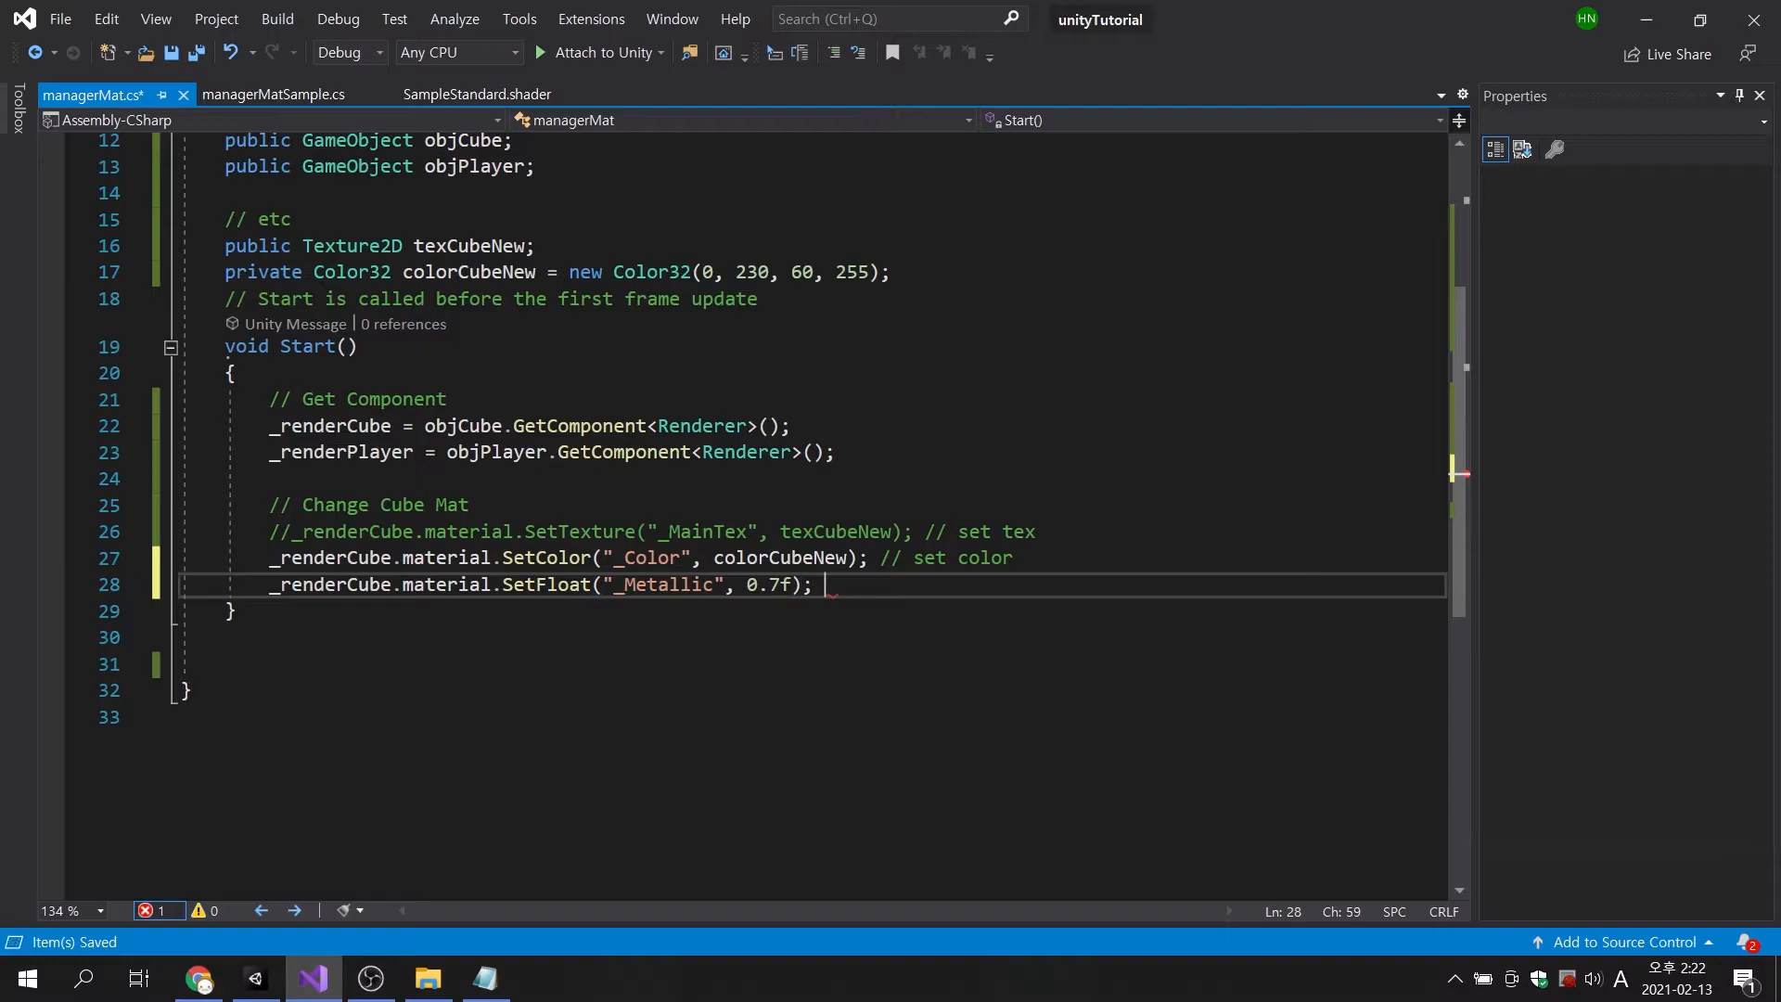
{"action": "type", "text": "// set"}
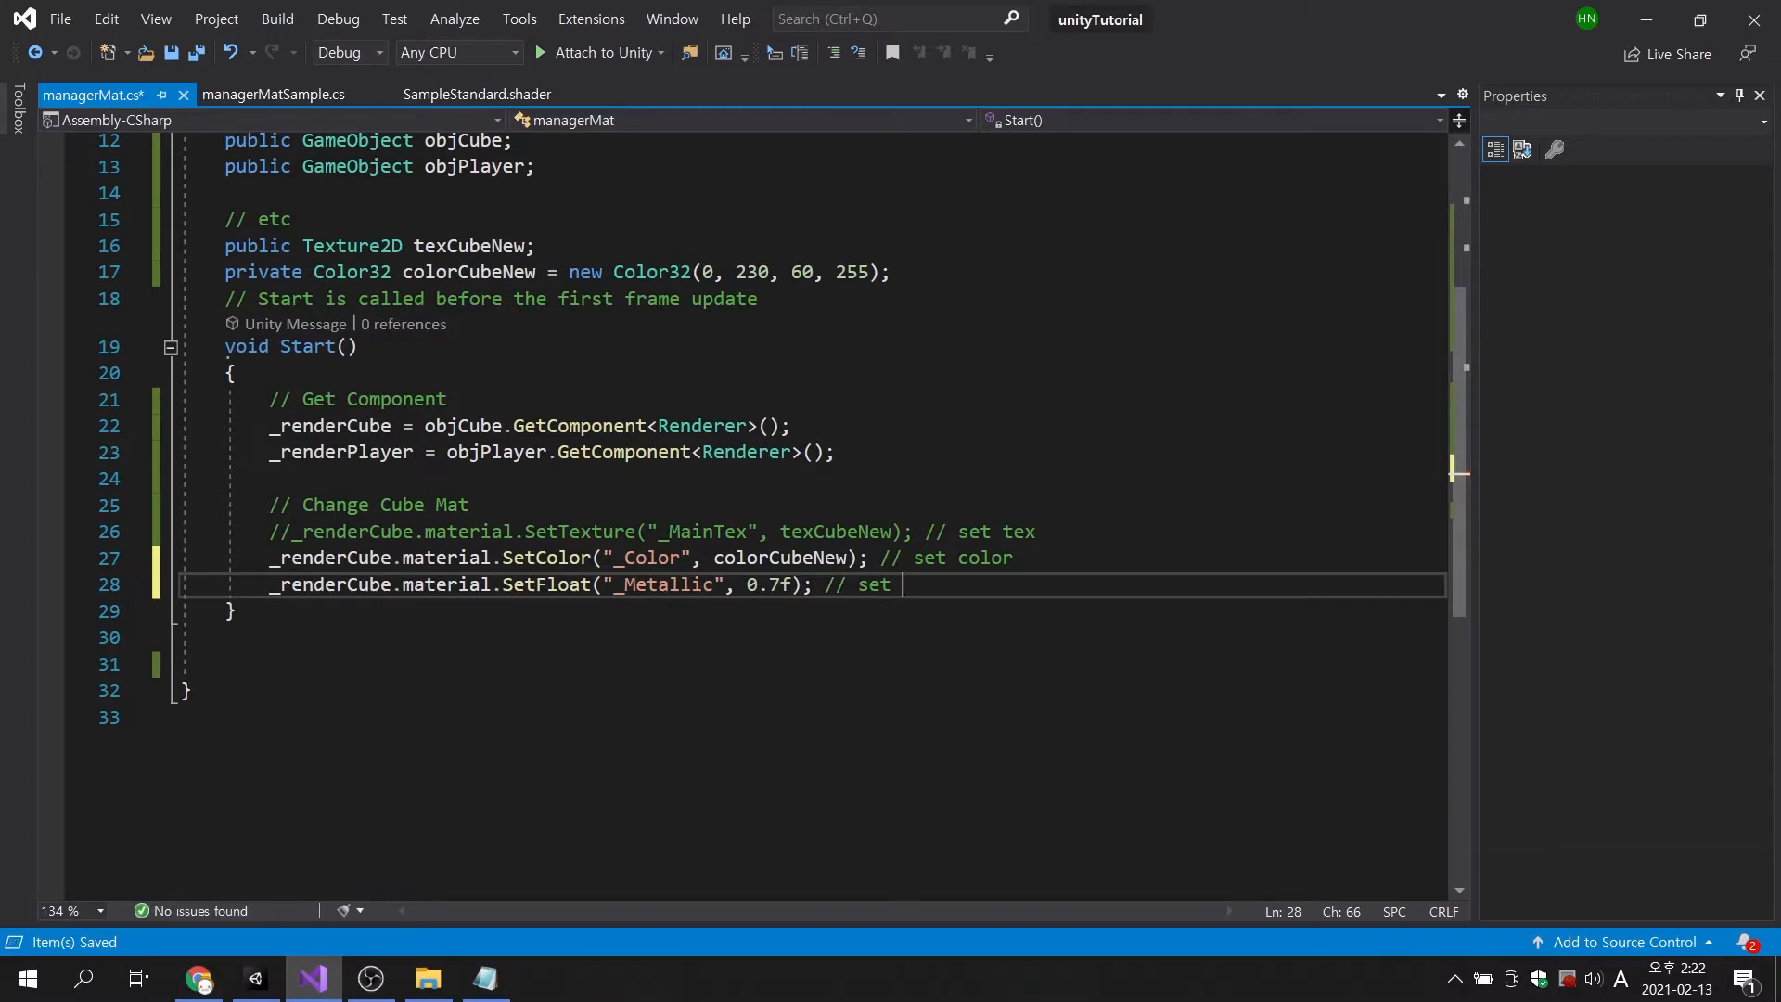
{"action": "type", "text": "float (M"}
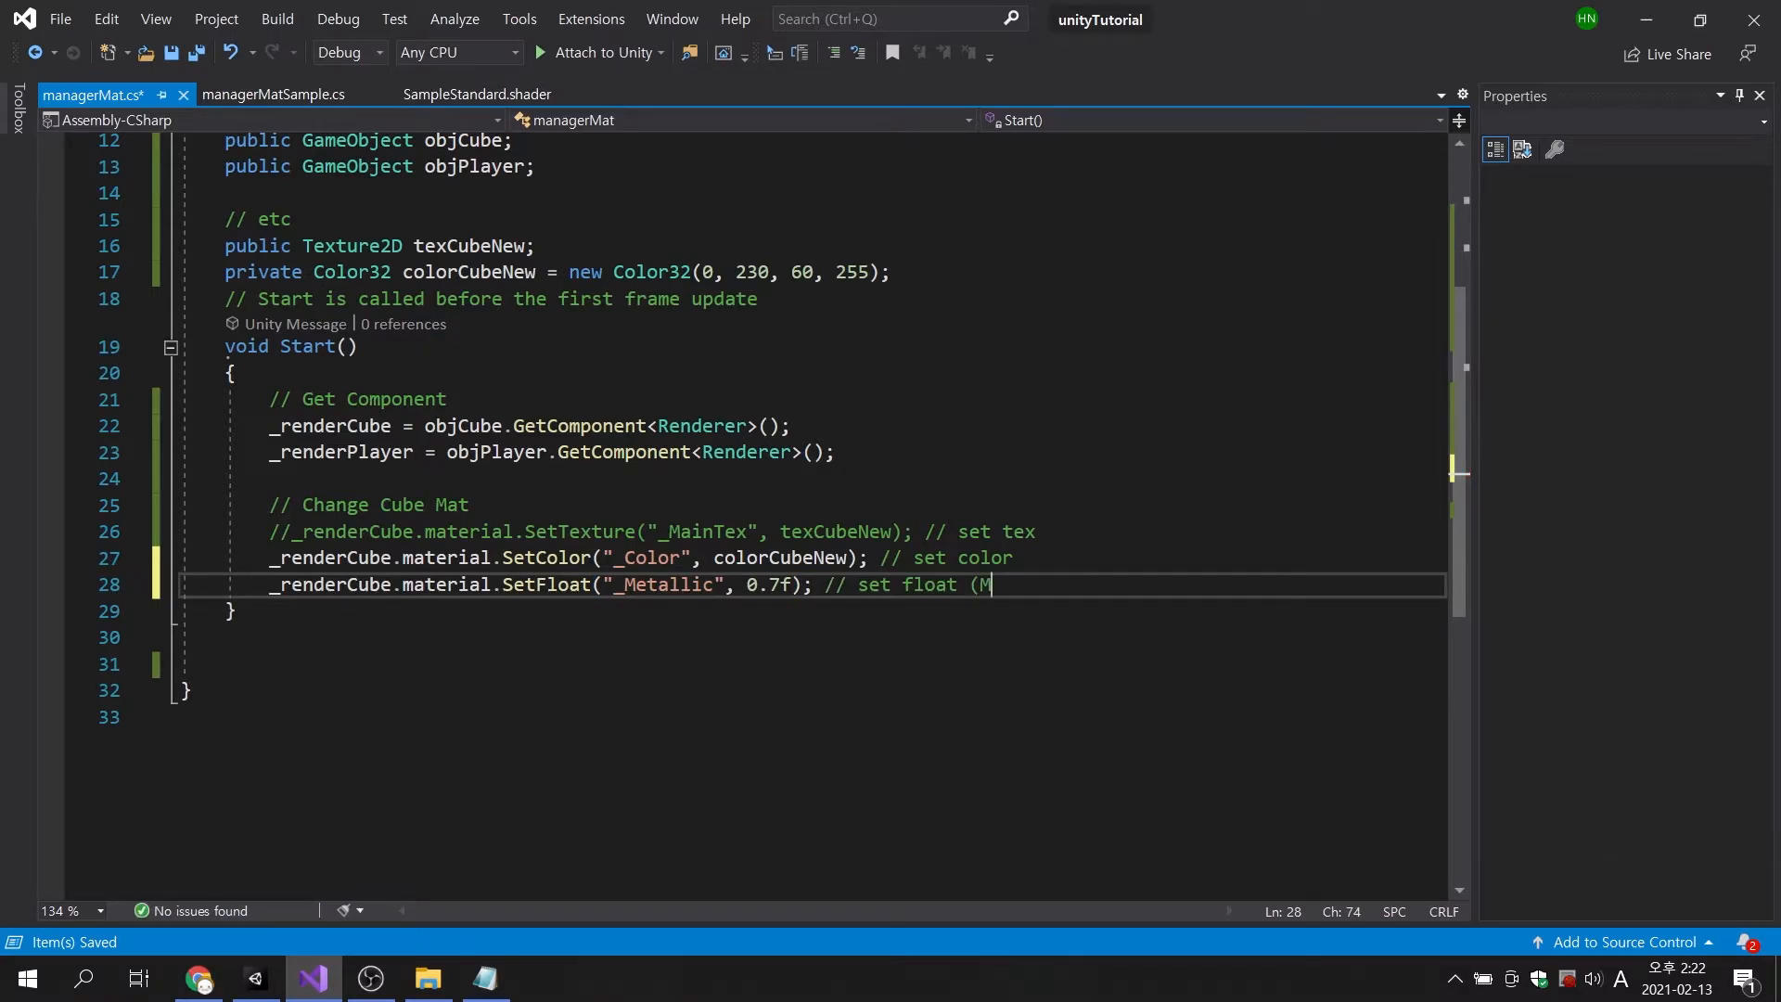
{"action": "type", "text": "etallic)"}
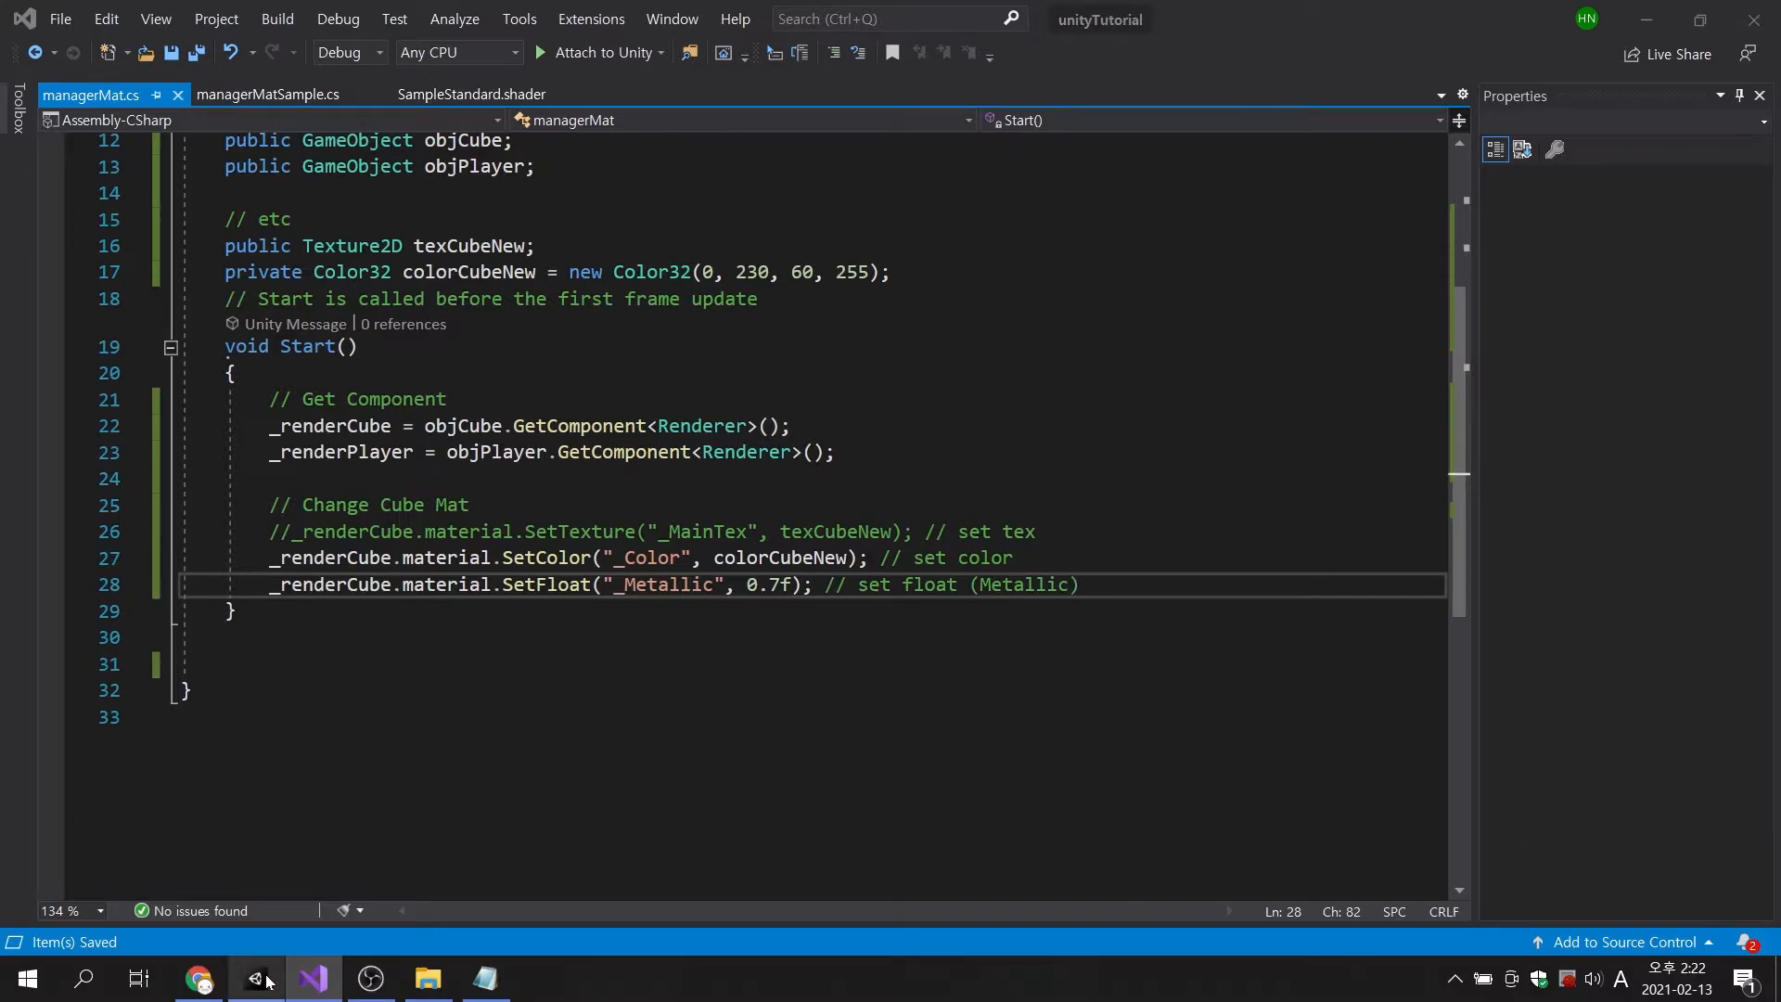
Play the scene, confirm mesh_DivTestCube1's material shows Metallic 0.7, then stop.
{"action": "left_click", "coordinate": [257, 977]}
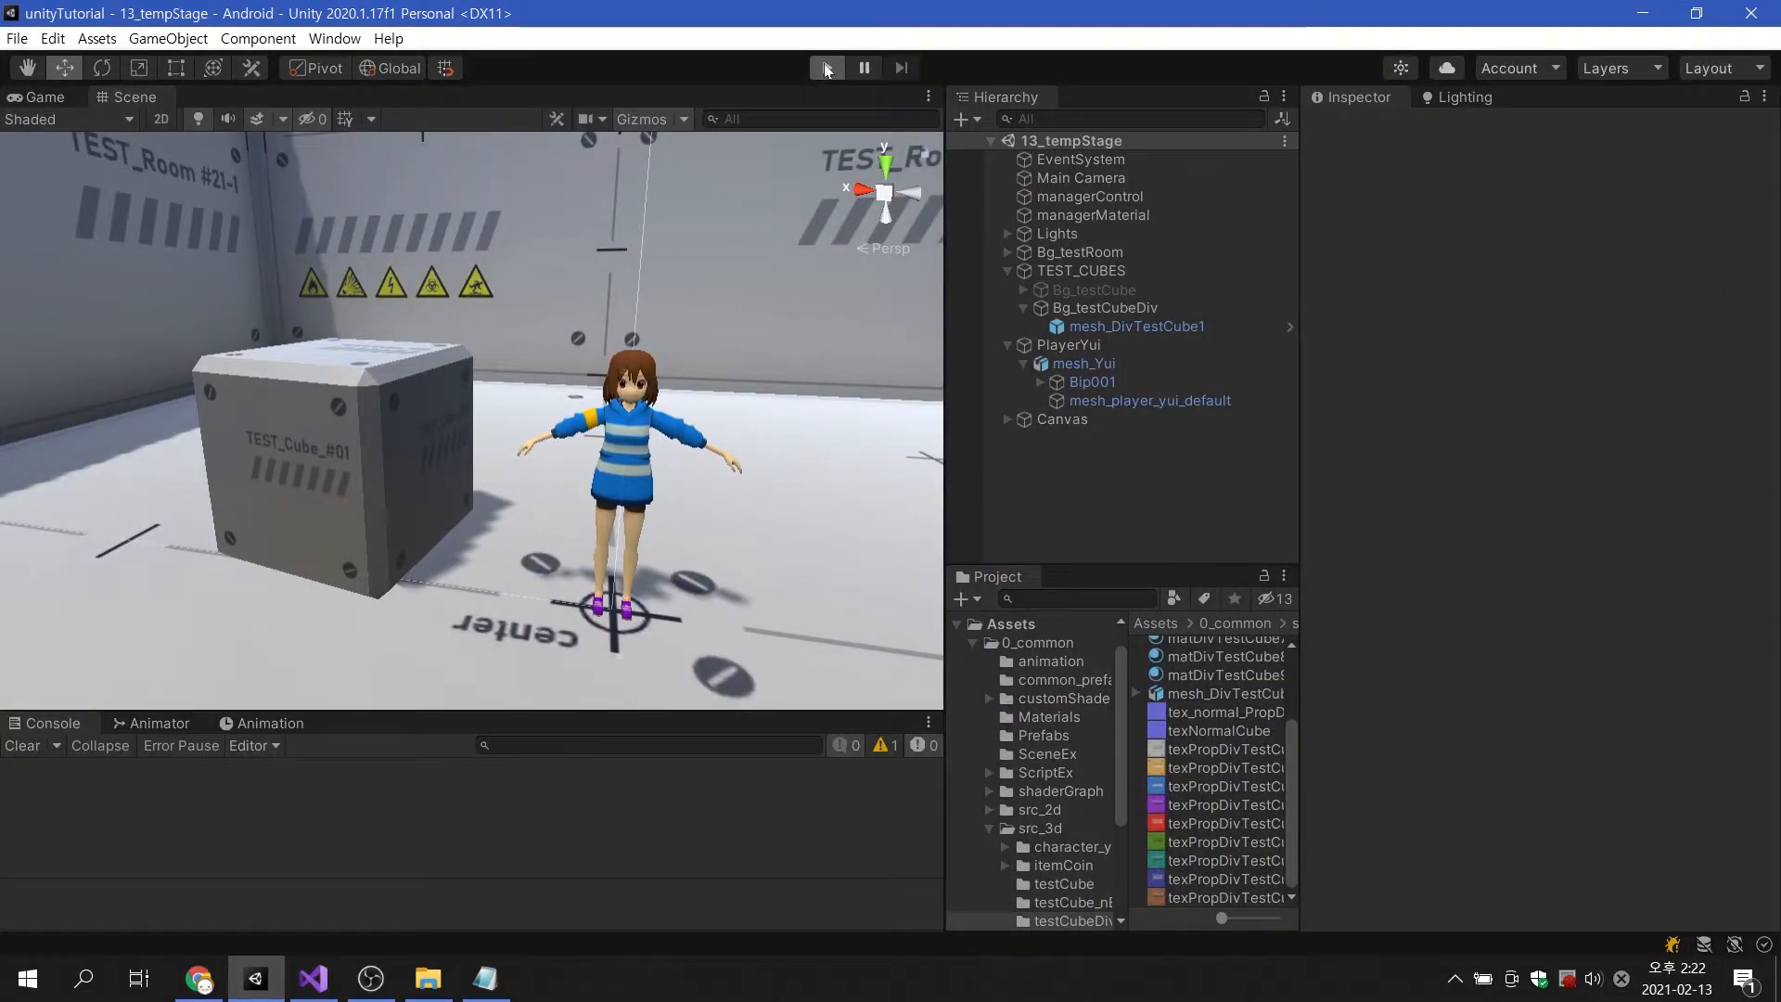
{"action": "left_click", "coordinate": [825, 67]}
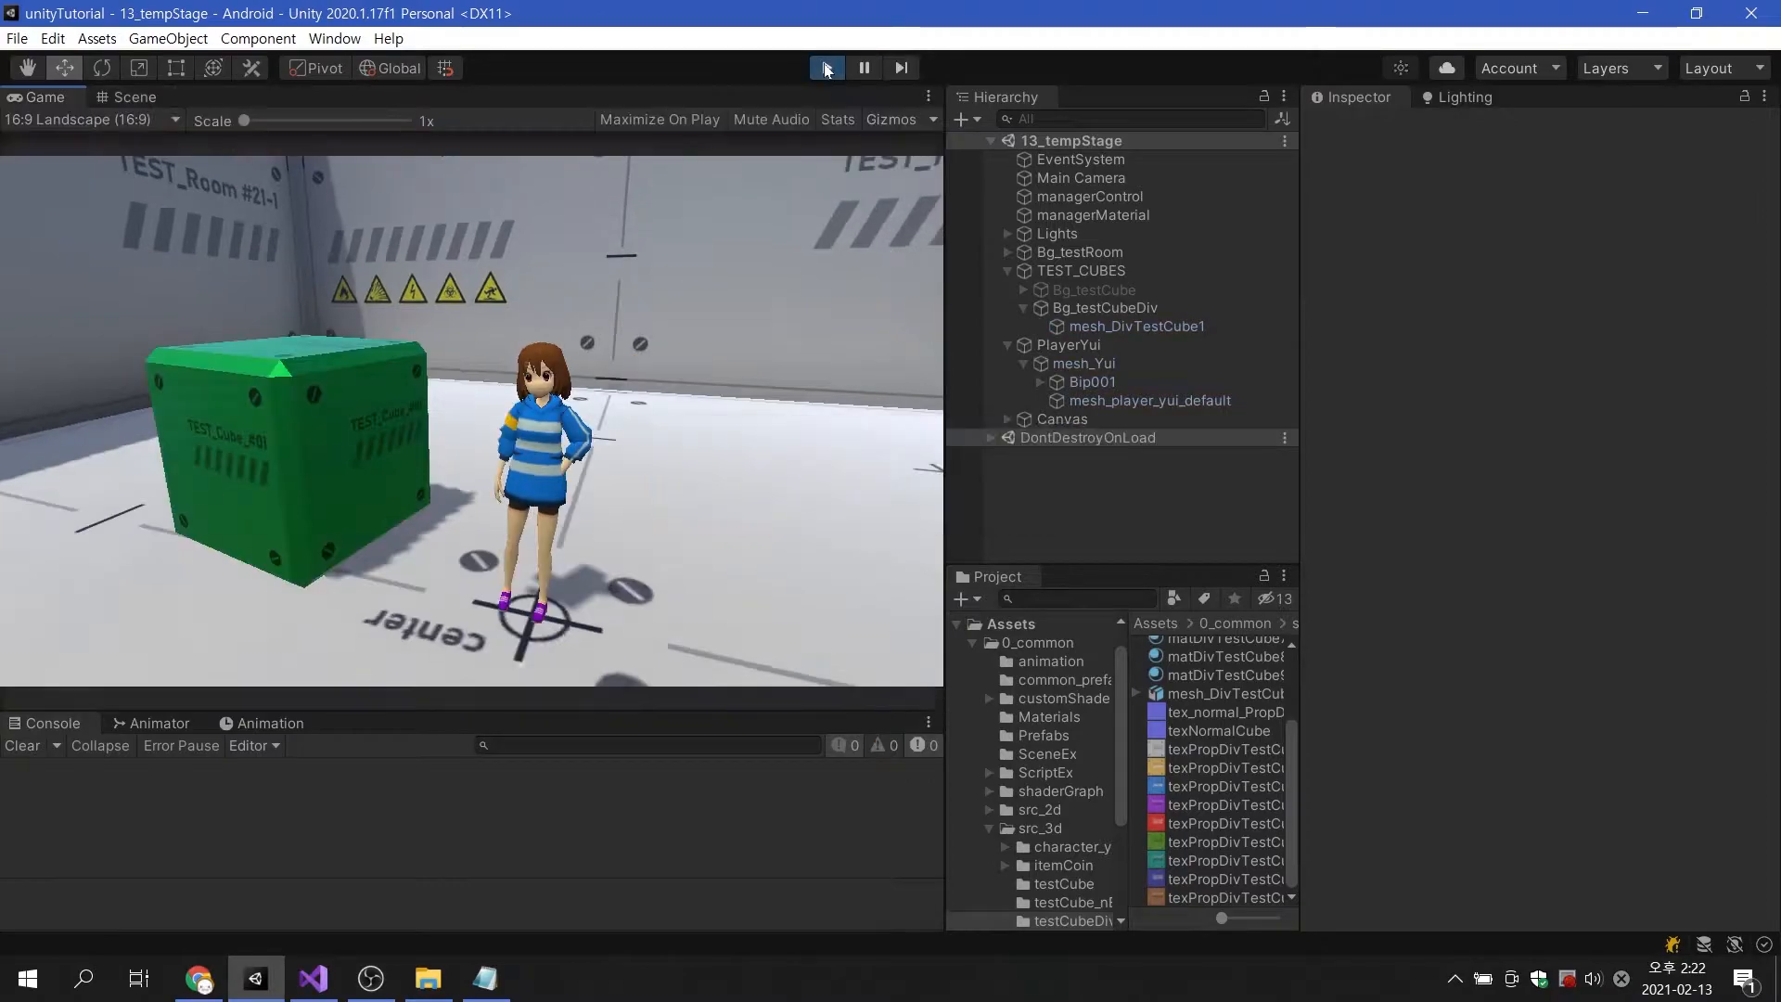
{"action": "left_click", "coordinate": [1136, 325]}
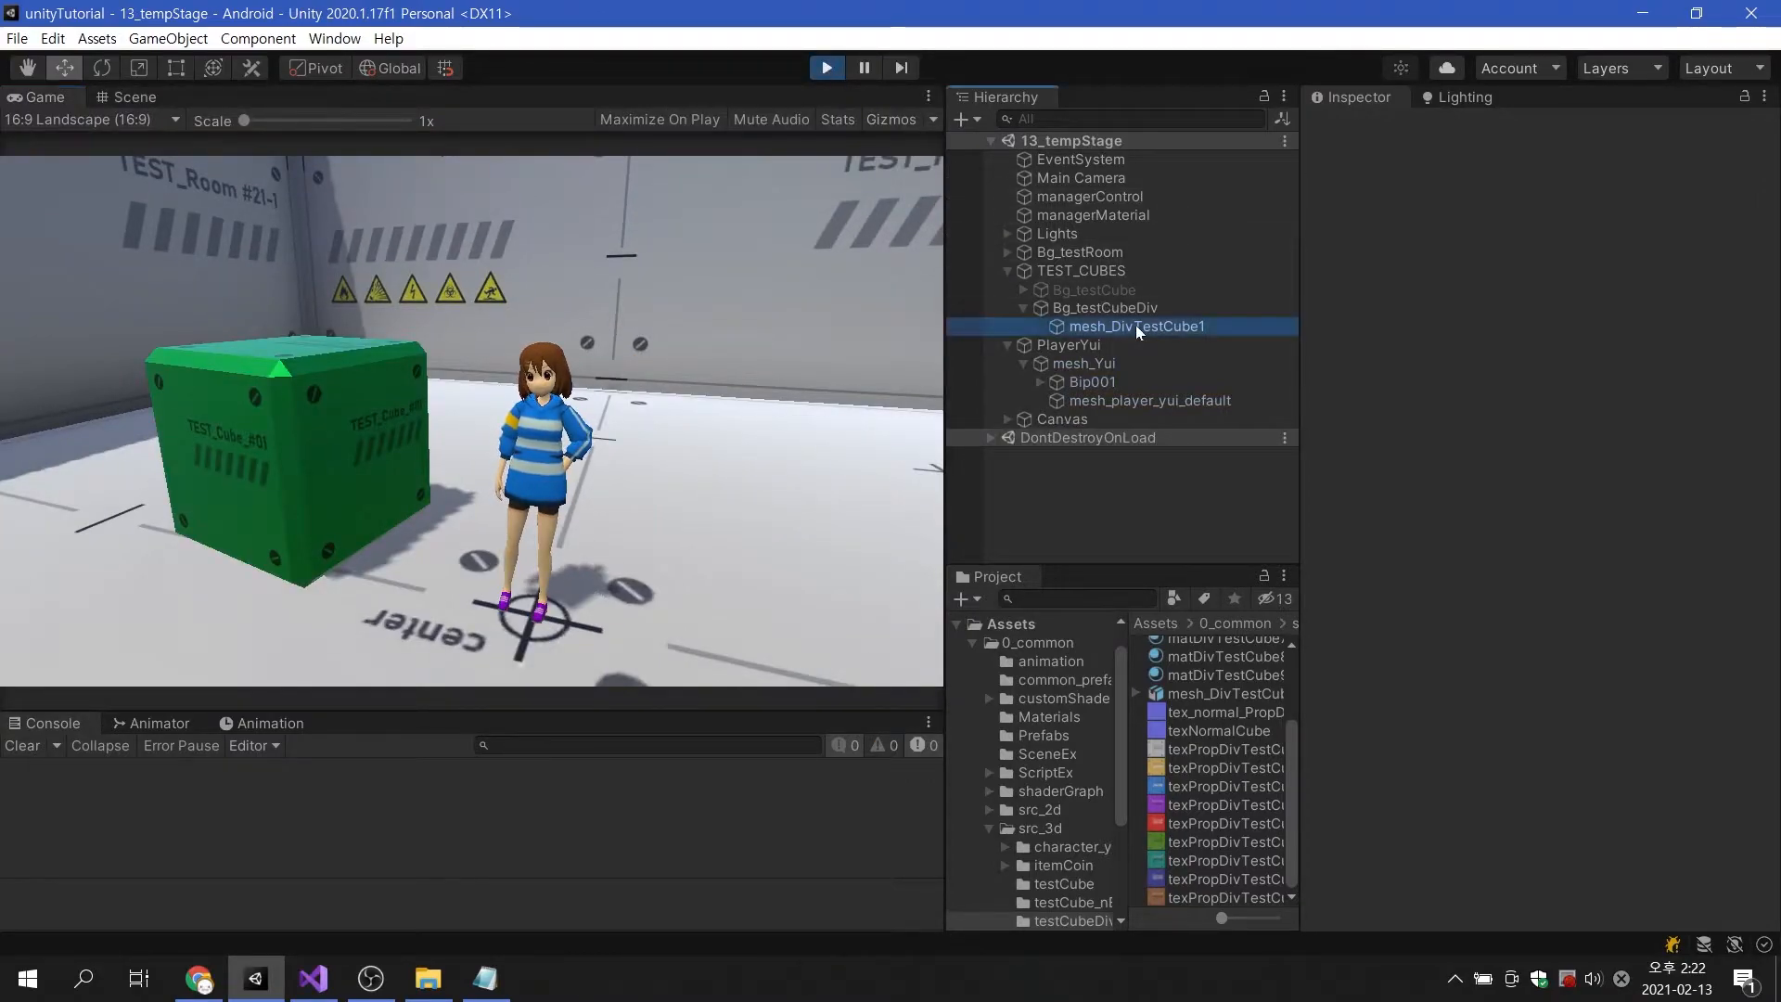
{"action": "left_click", "coordinate": [1134, 326]}
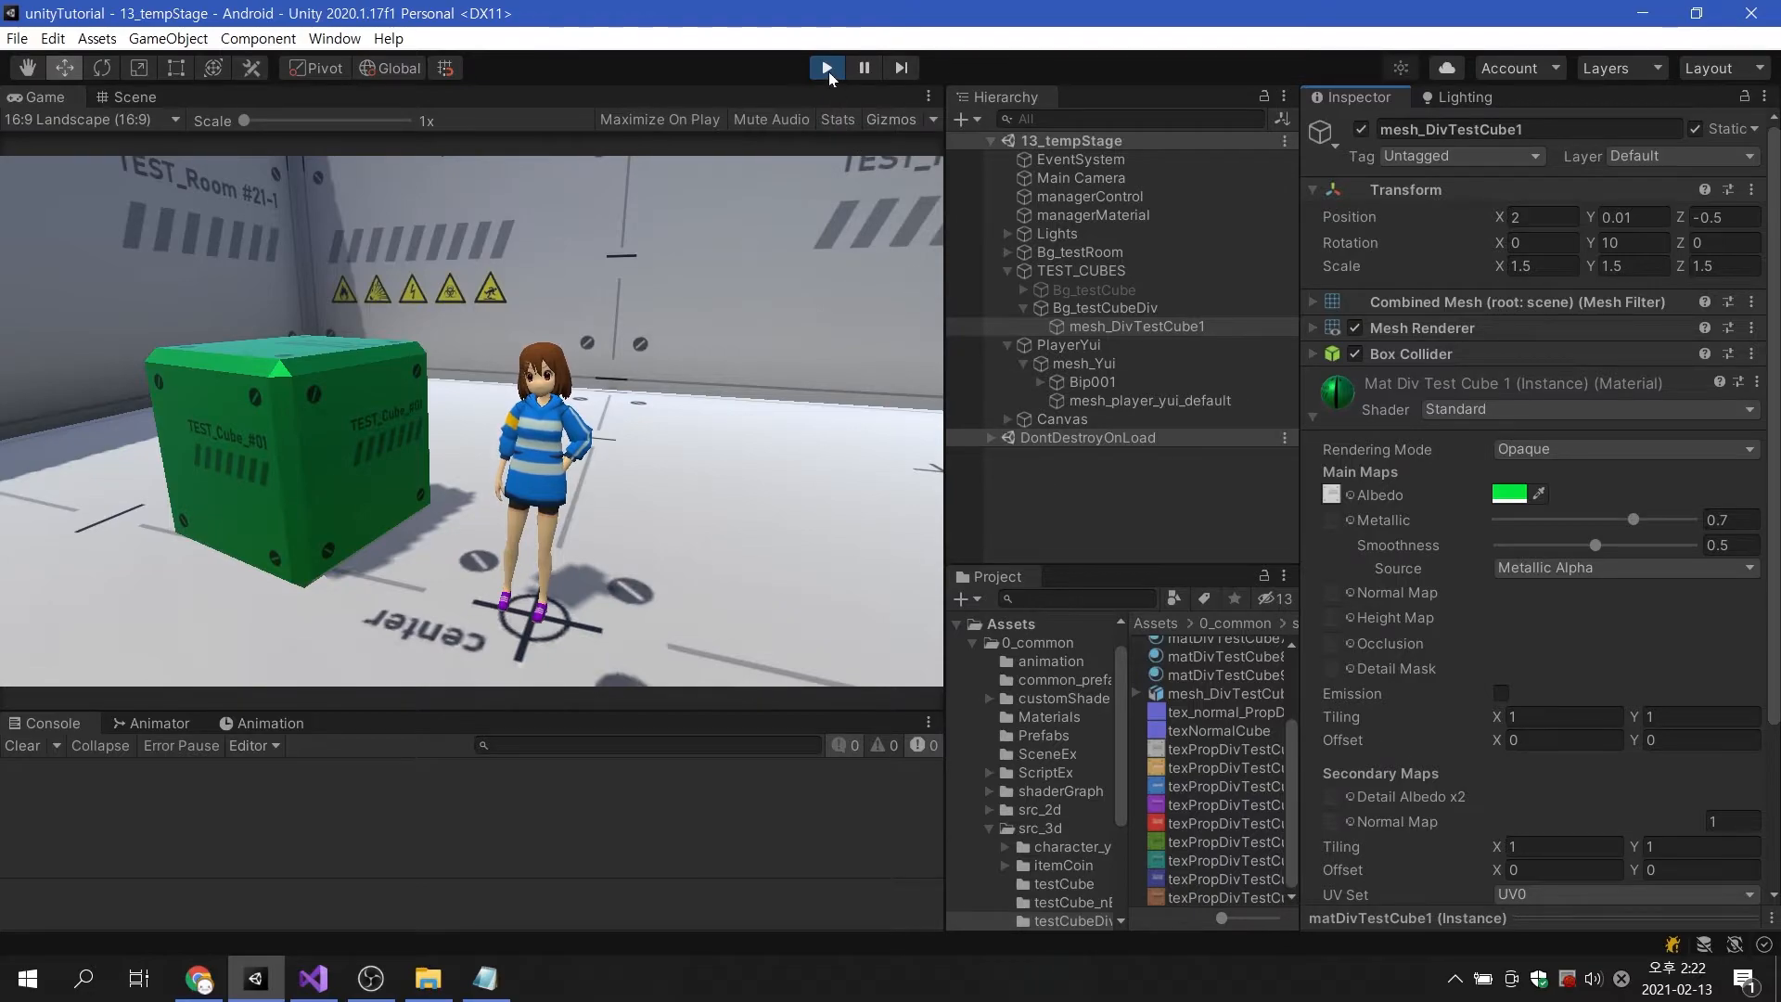
{"action": "left_click", "coordinate": [827, 67]}
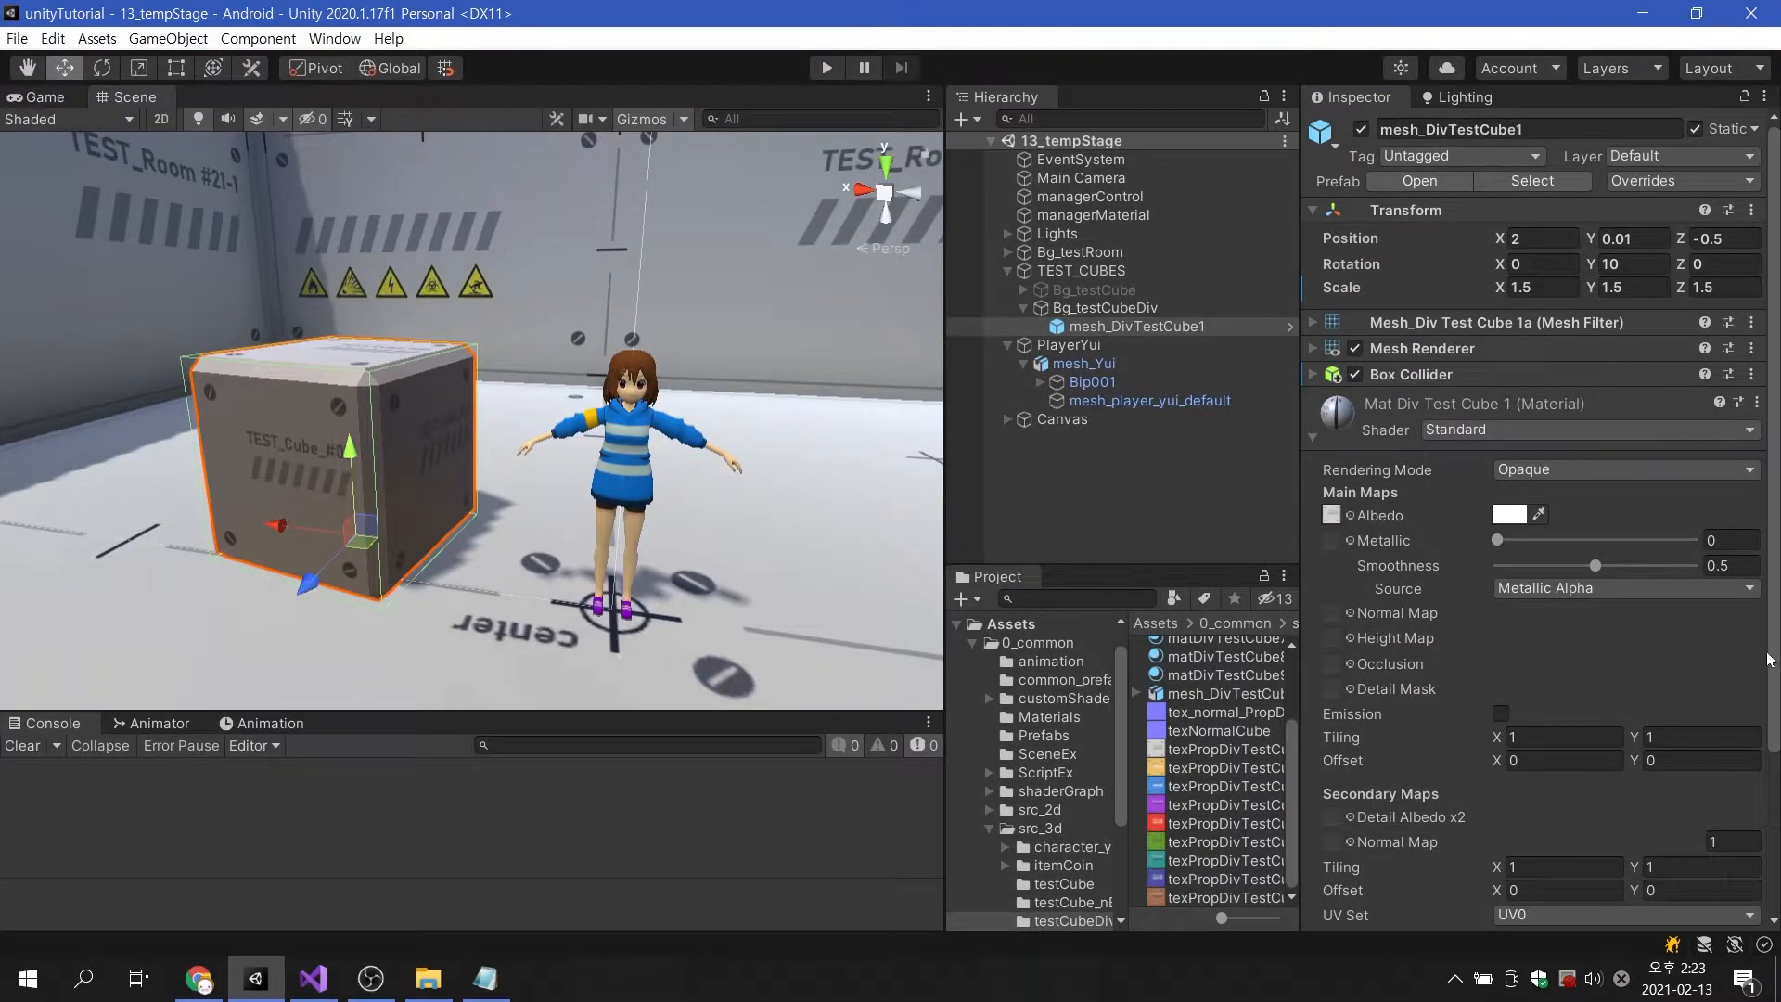
{"action": "scroll", "scroll_direction": "down", "scroll_amount": 3}
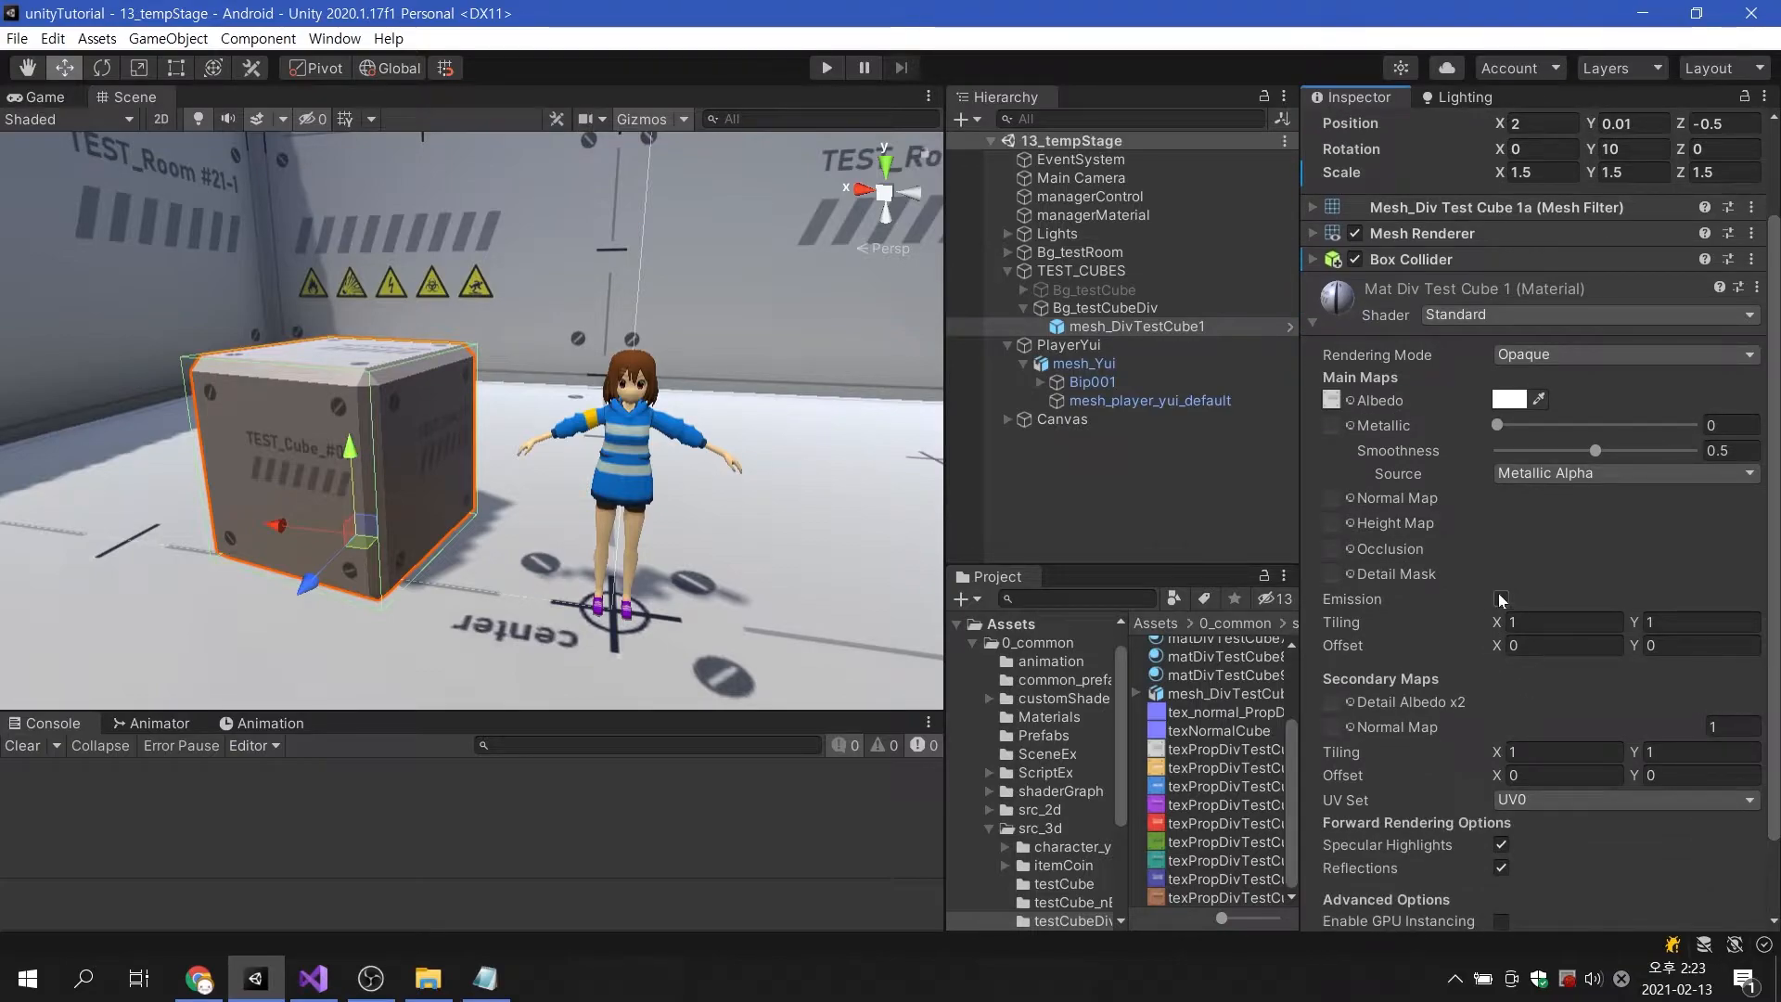
{"action": "left_click", "coordinate": [1499, 599]}
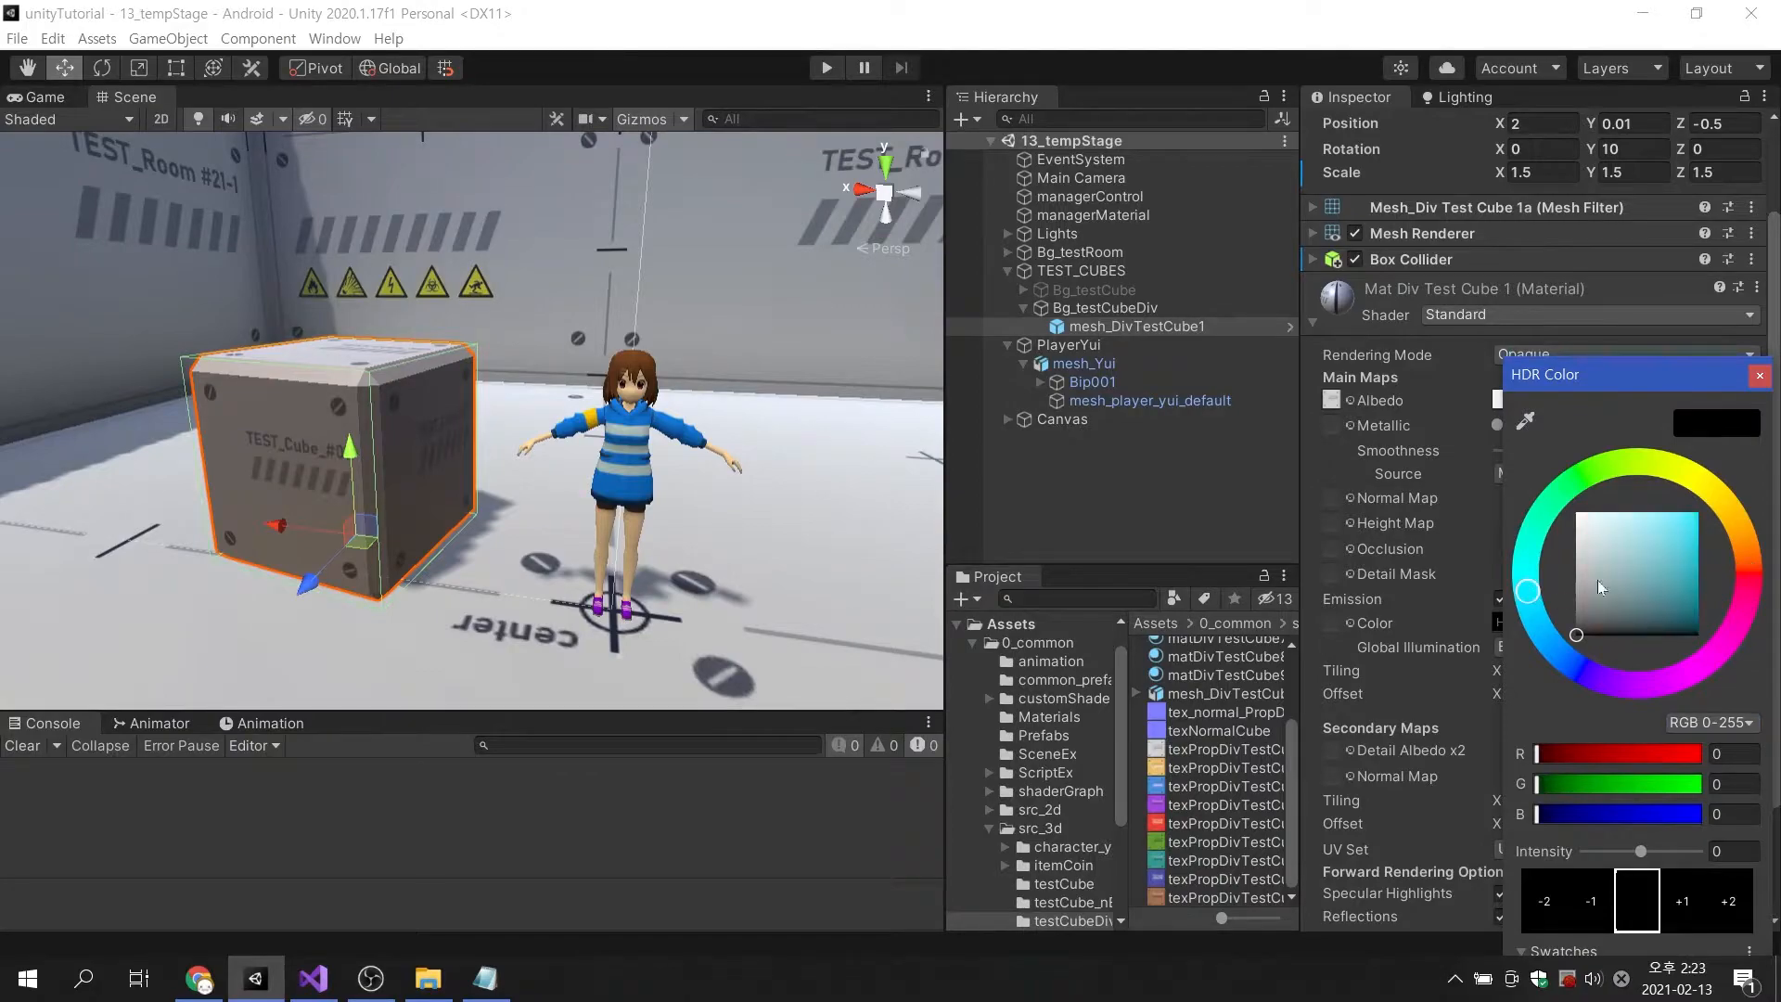
{"action": "left_click", "coordinate": [1699, 543]}
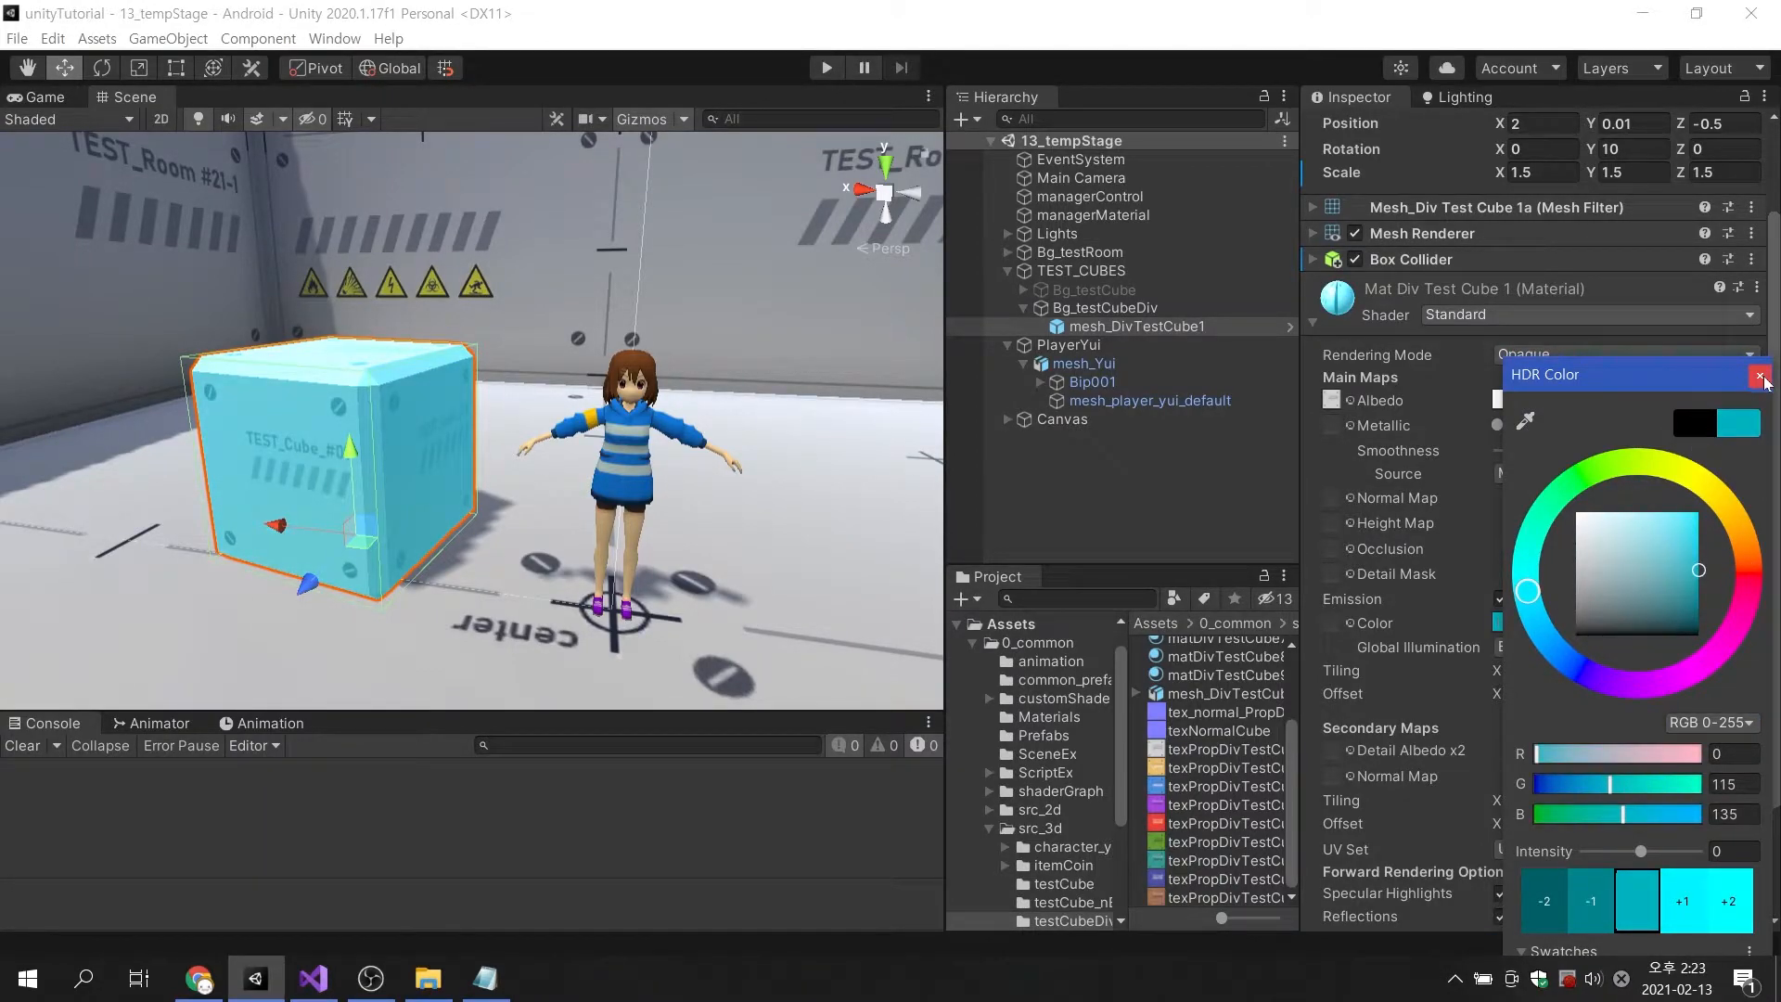
{"action": "left_click", "coordinate": [1578, 633]}
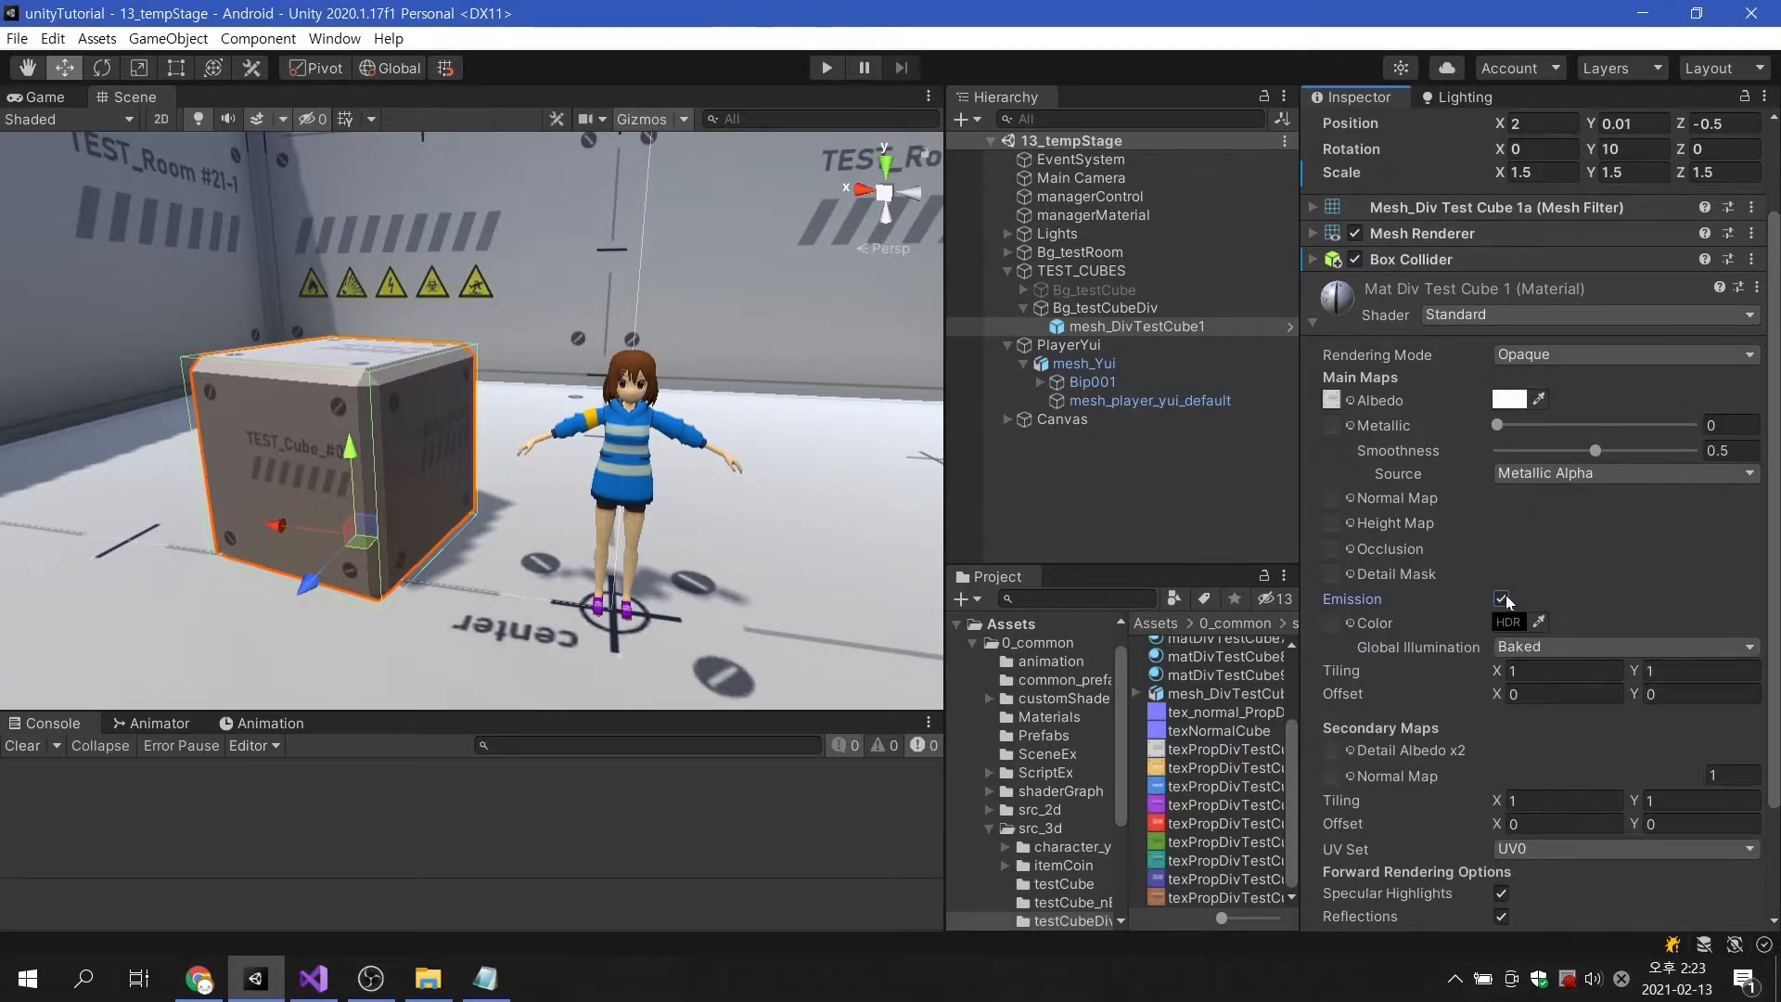
{"action": "left_click", "coordinate": [1501, 599]}
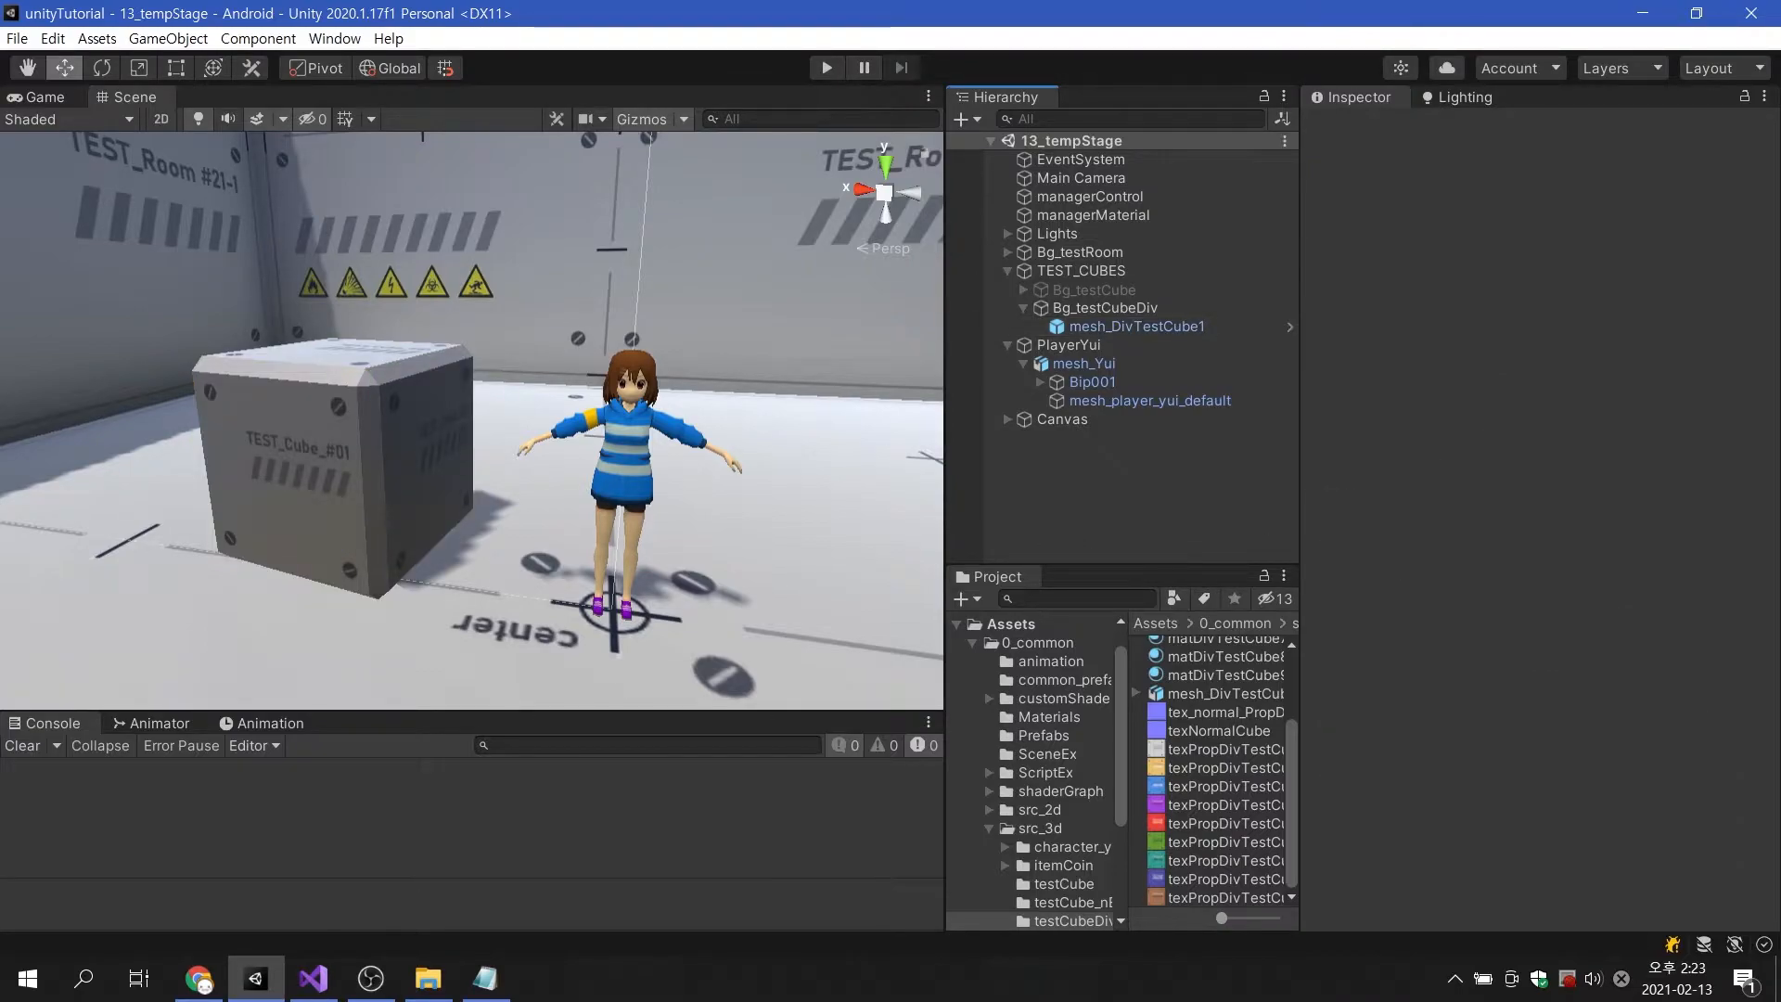
Add _renderCube.material.EnableKeyword("_EMISSION") with an Emission comment to Start.
{"action": "left_click", "coordinate": [309, 978]}
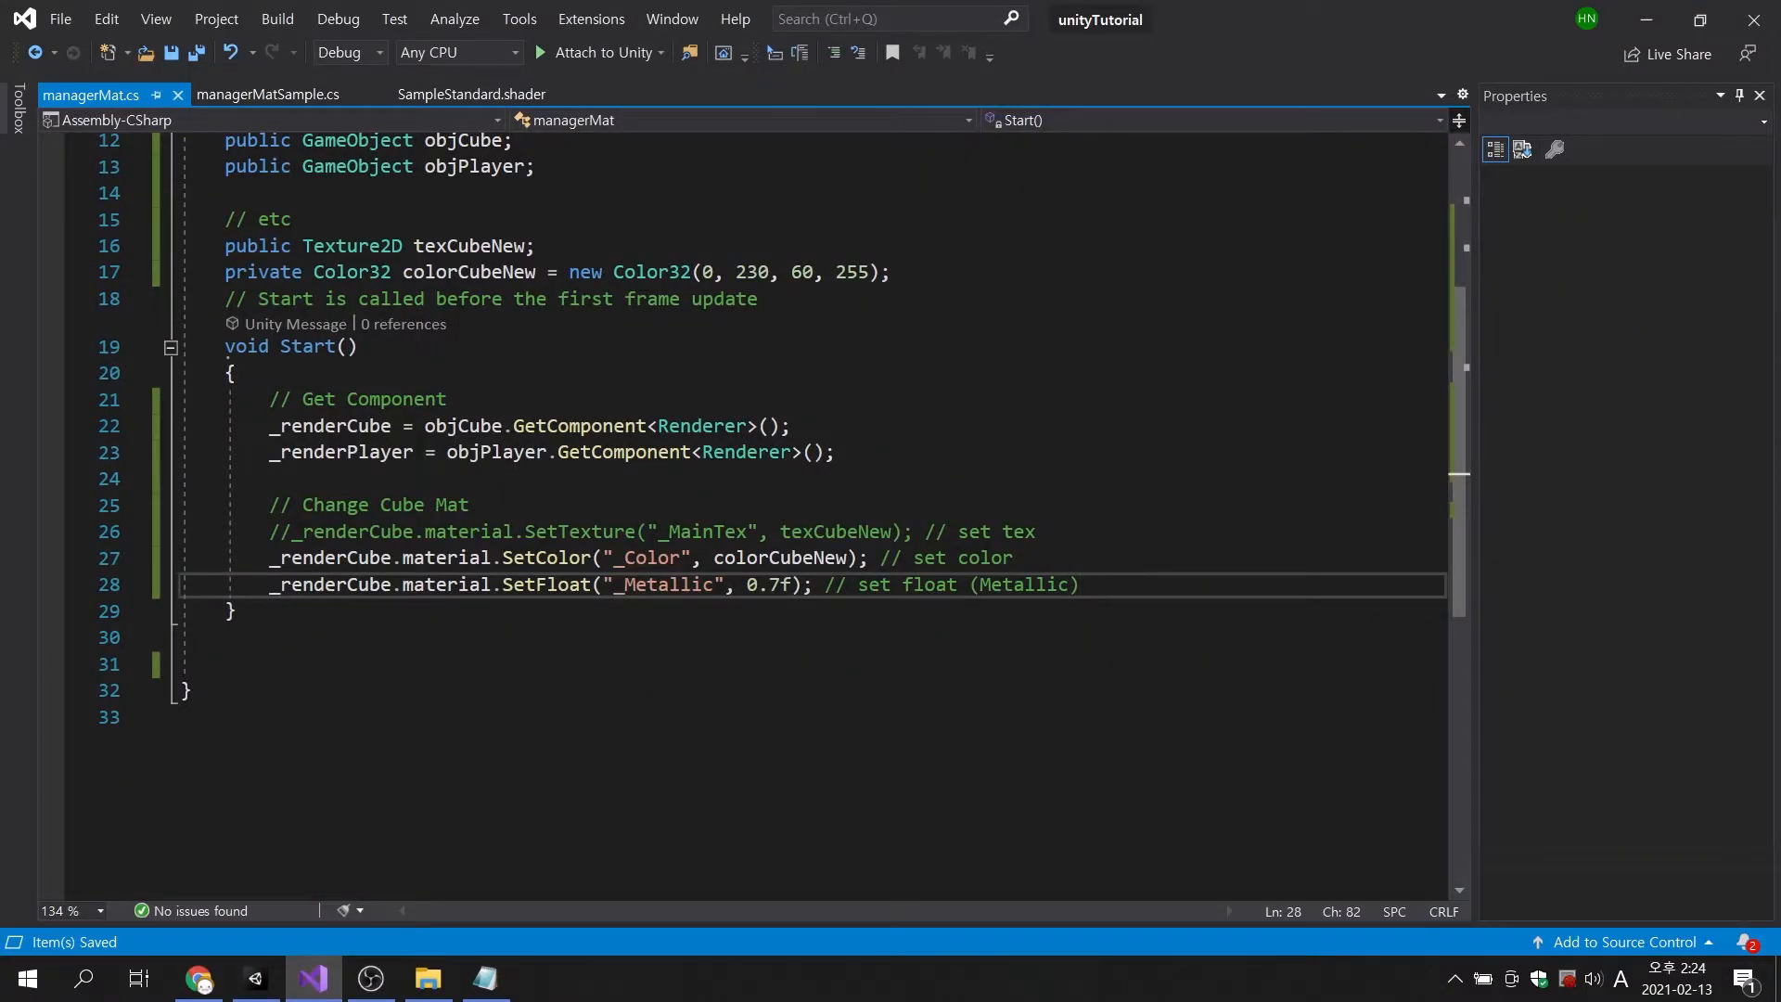
{"action": "type", "text": "_renderCube.material"}
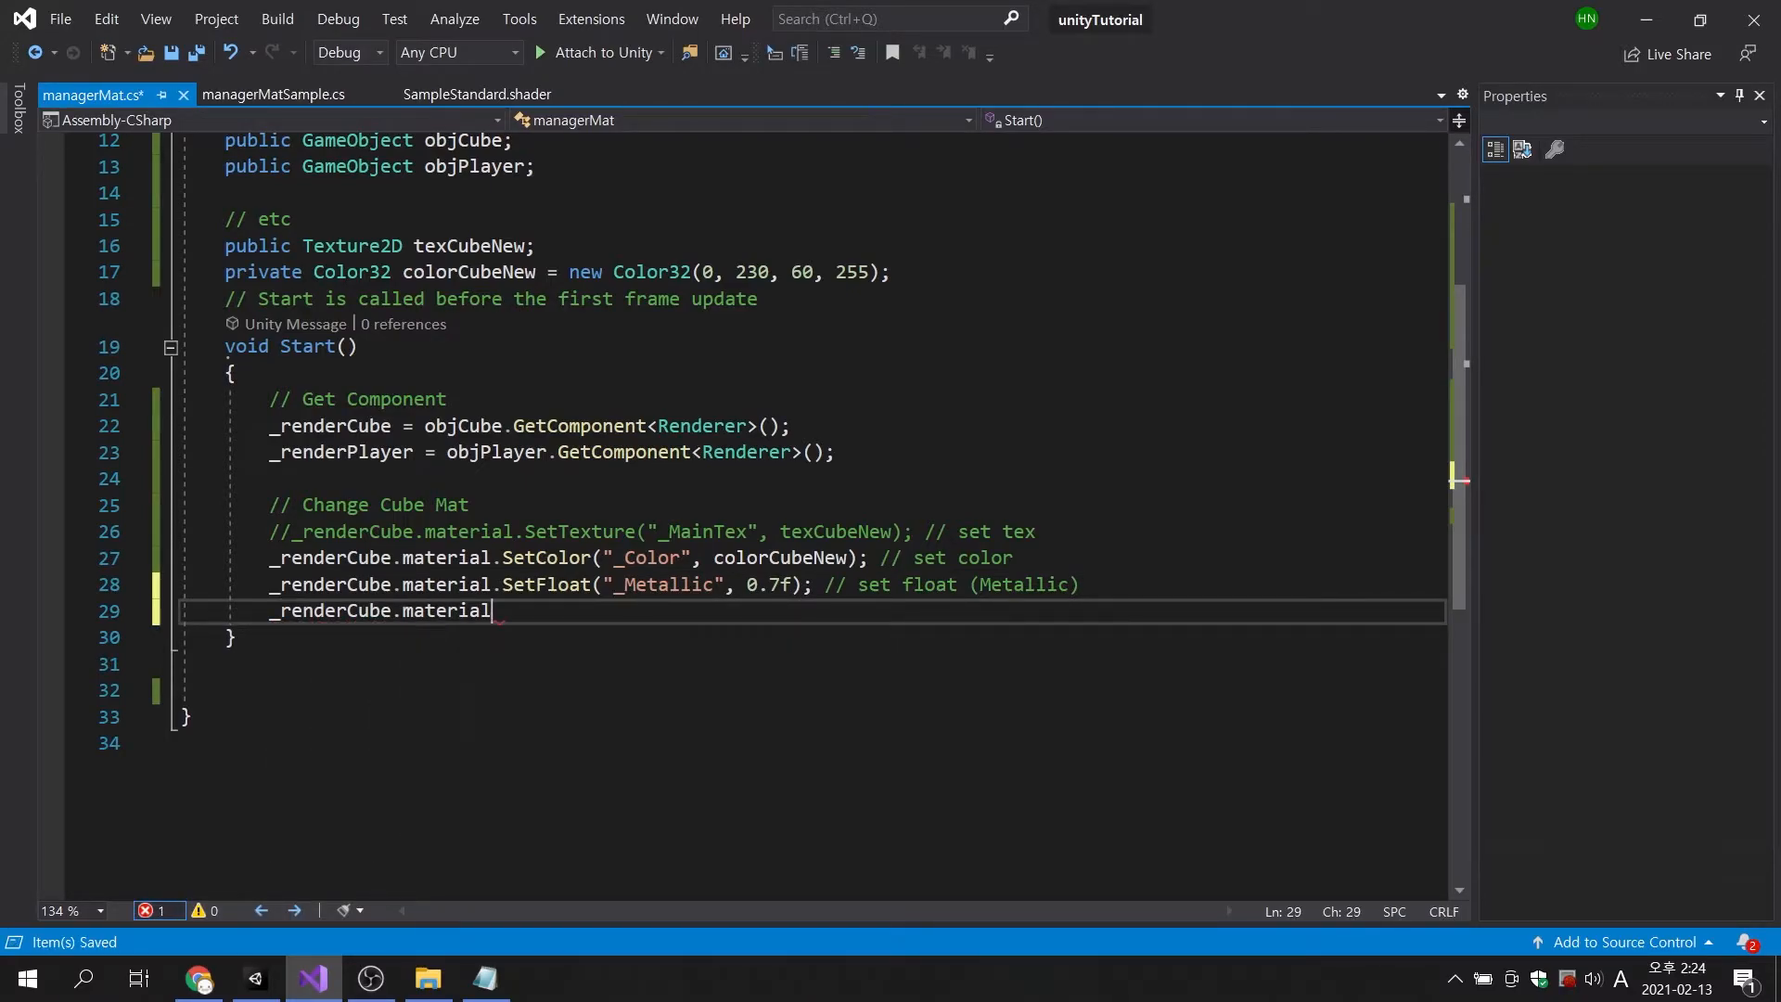
{"action": "type", "text": "."}
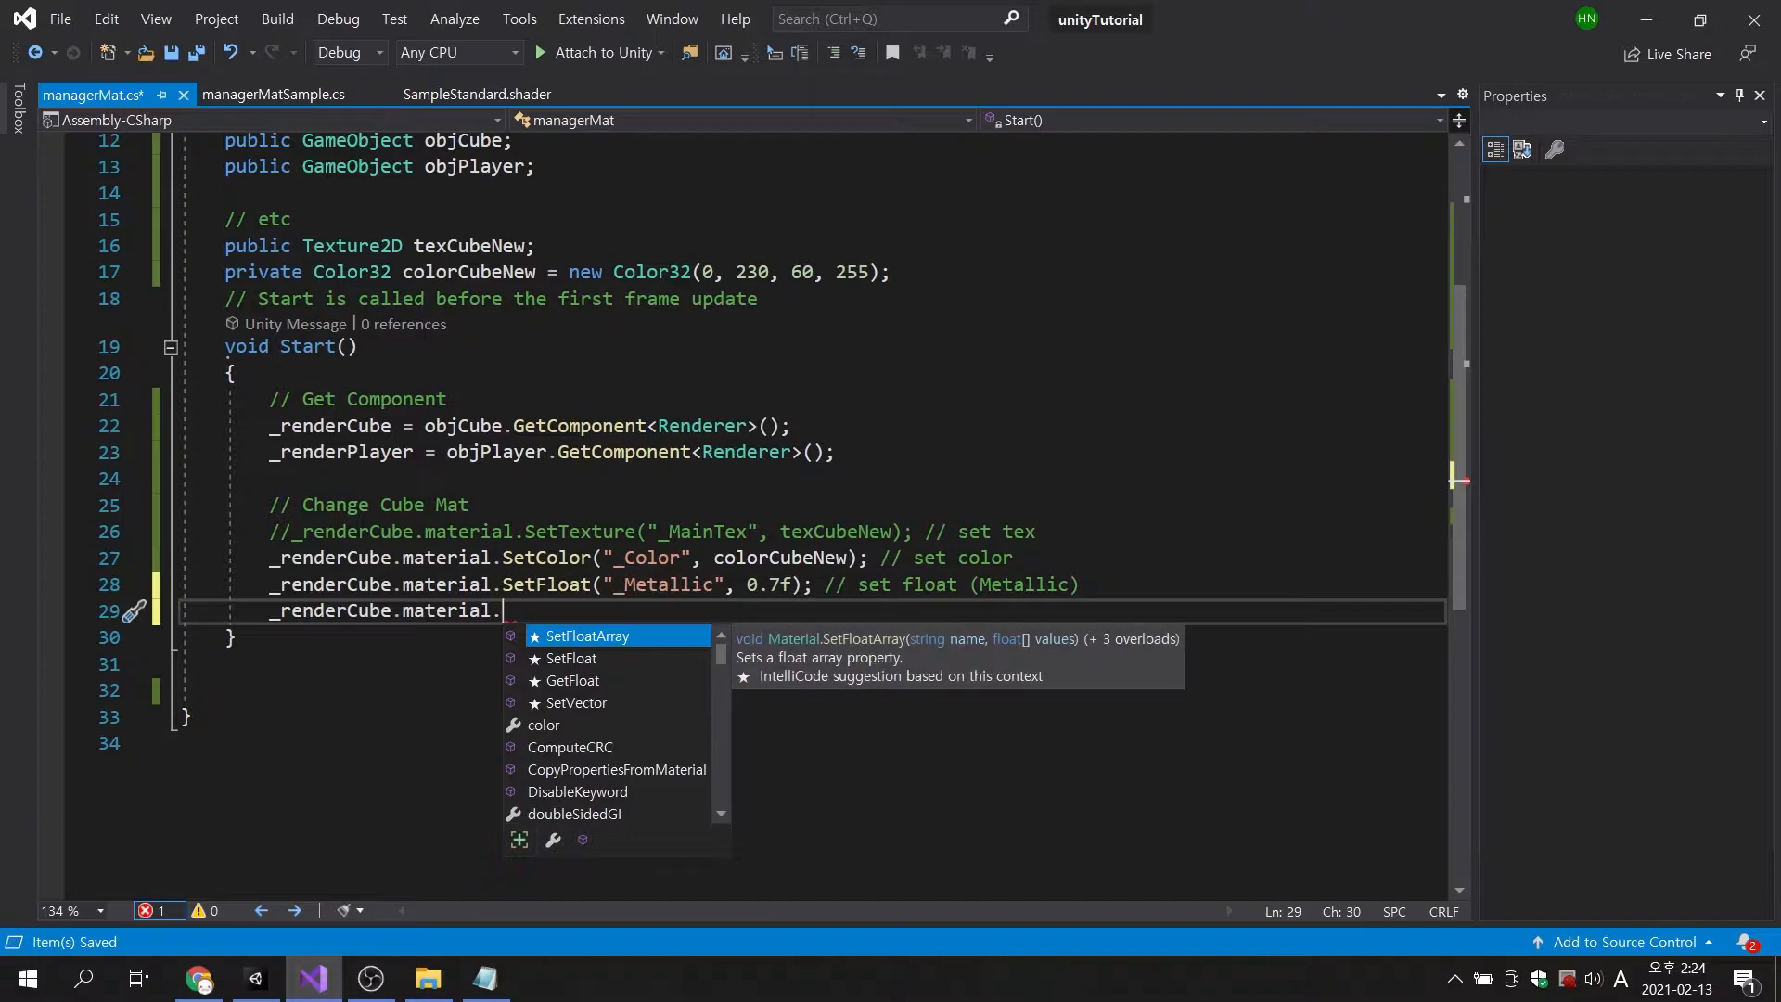
{"action": "type", "text": "EnableKeyword(\""}
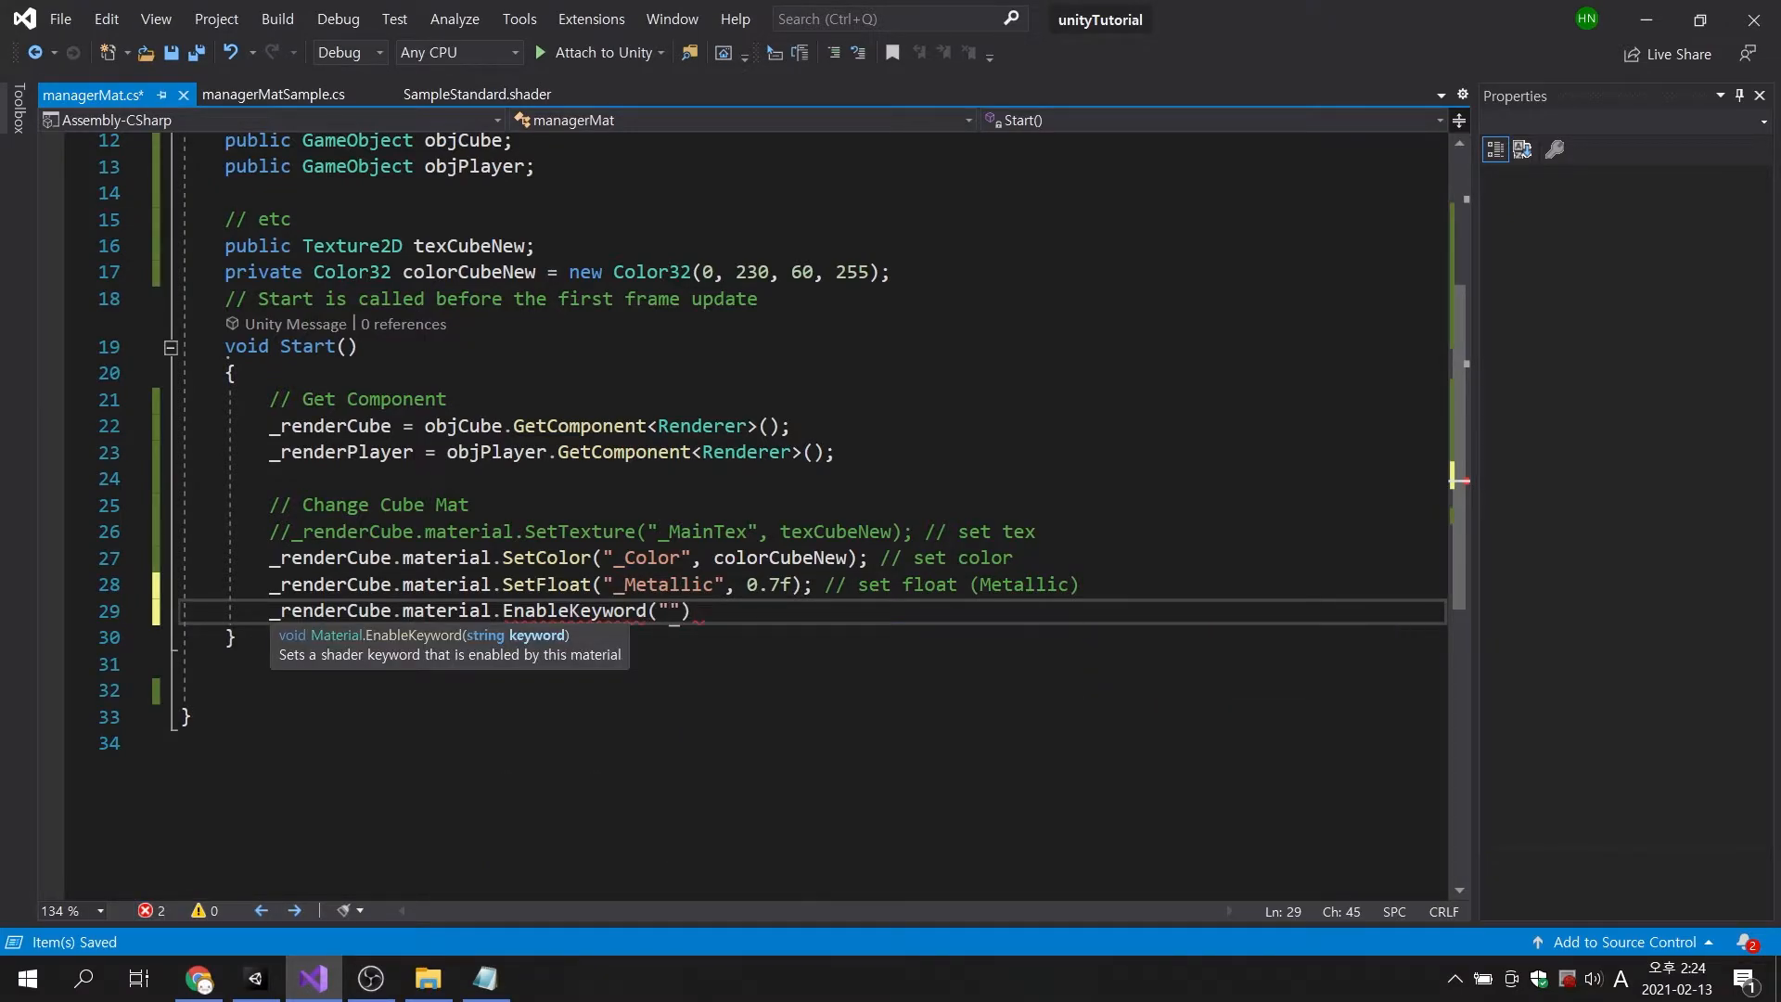
{"action": "type", "text": "_EM"}
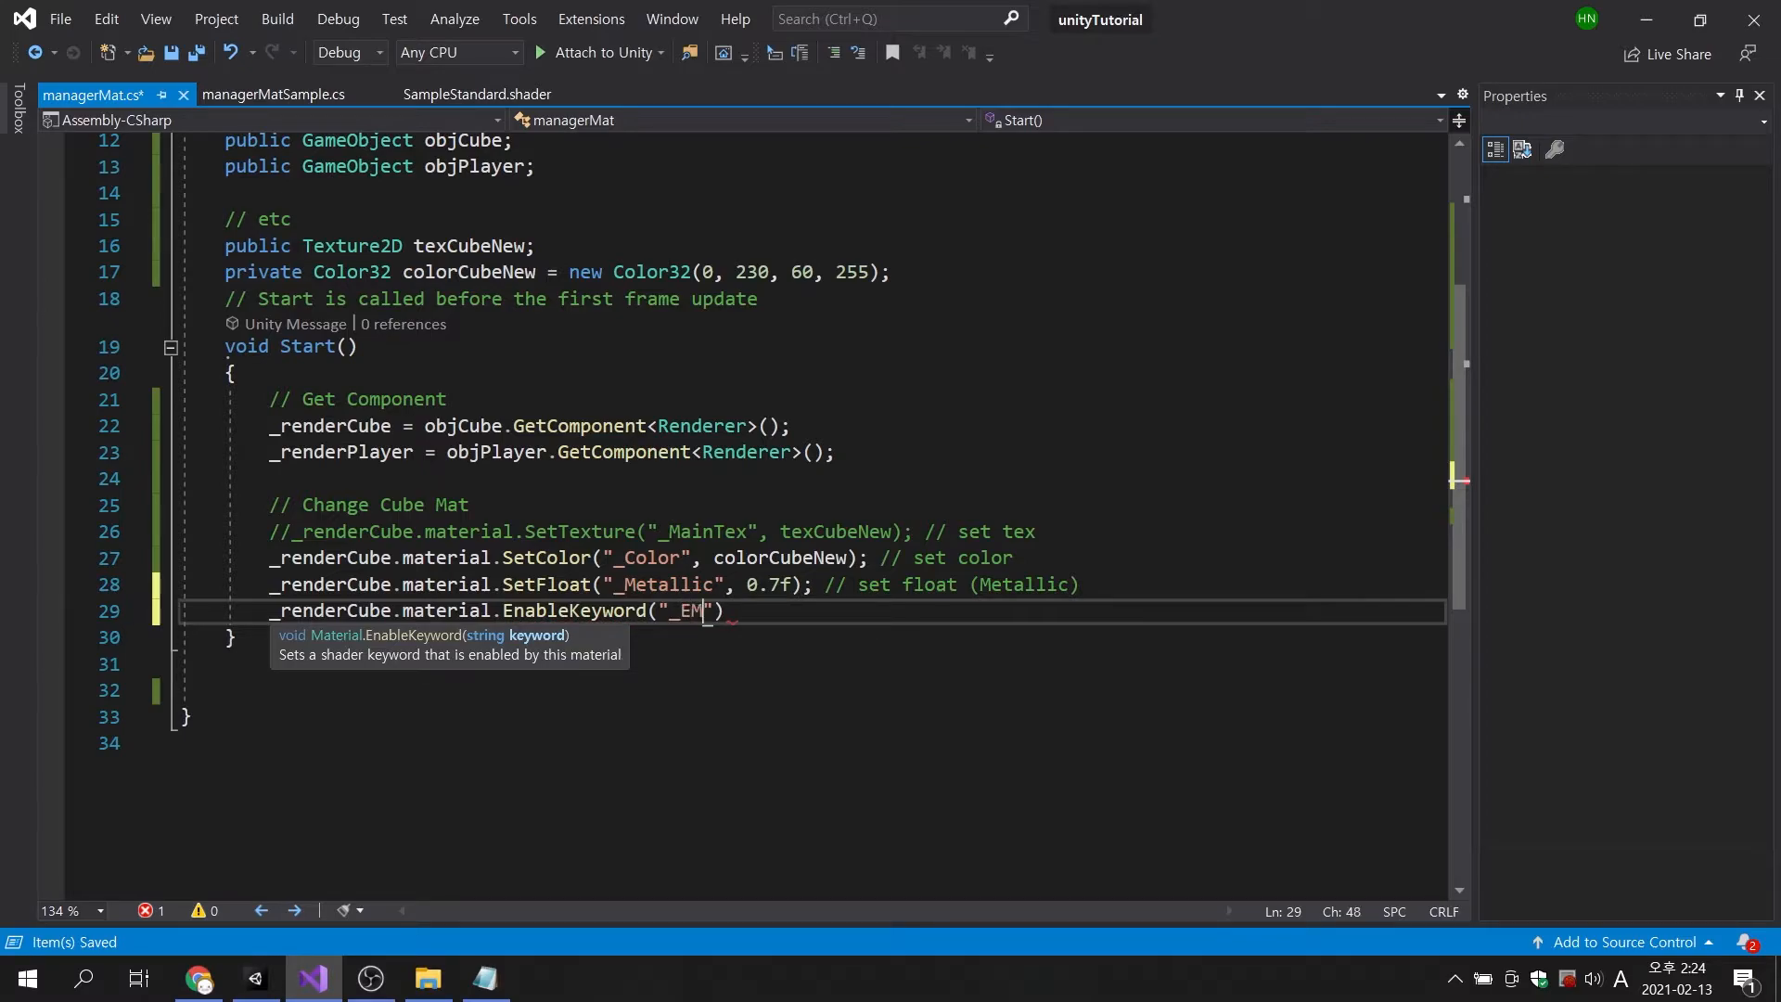
{"action": "type", "text": "ISSION"}
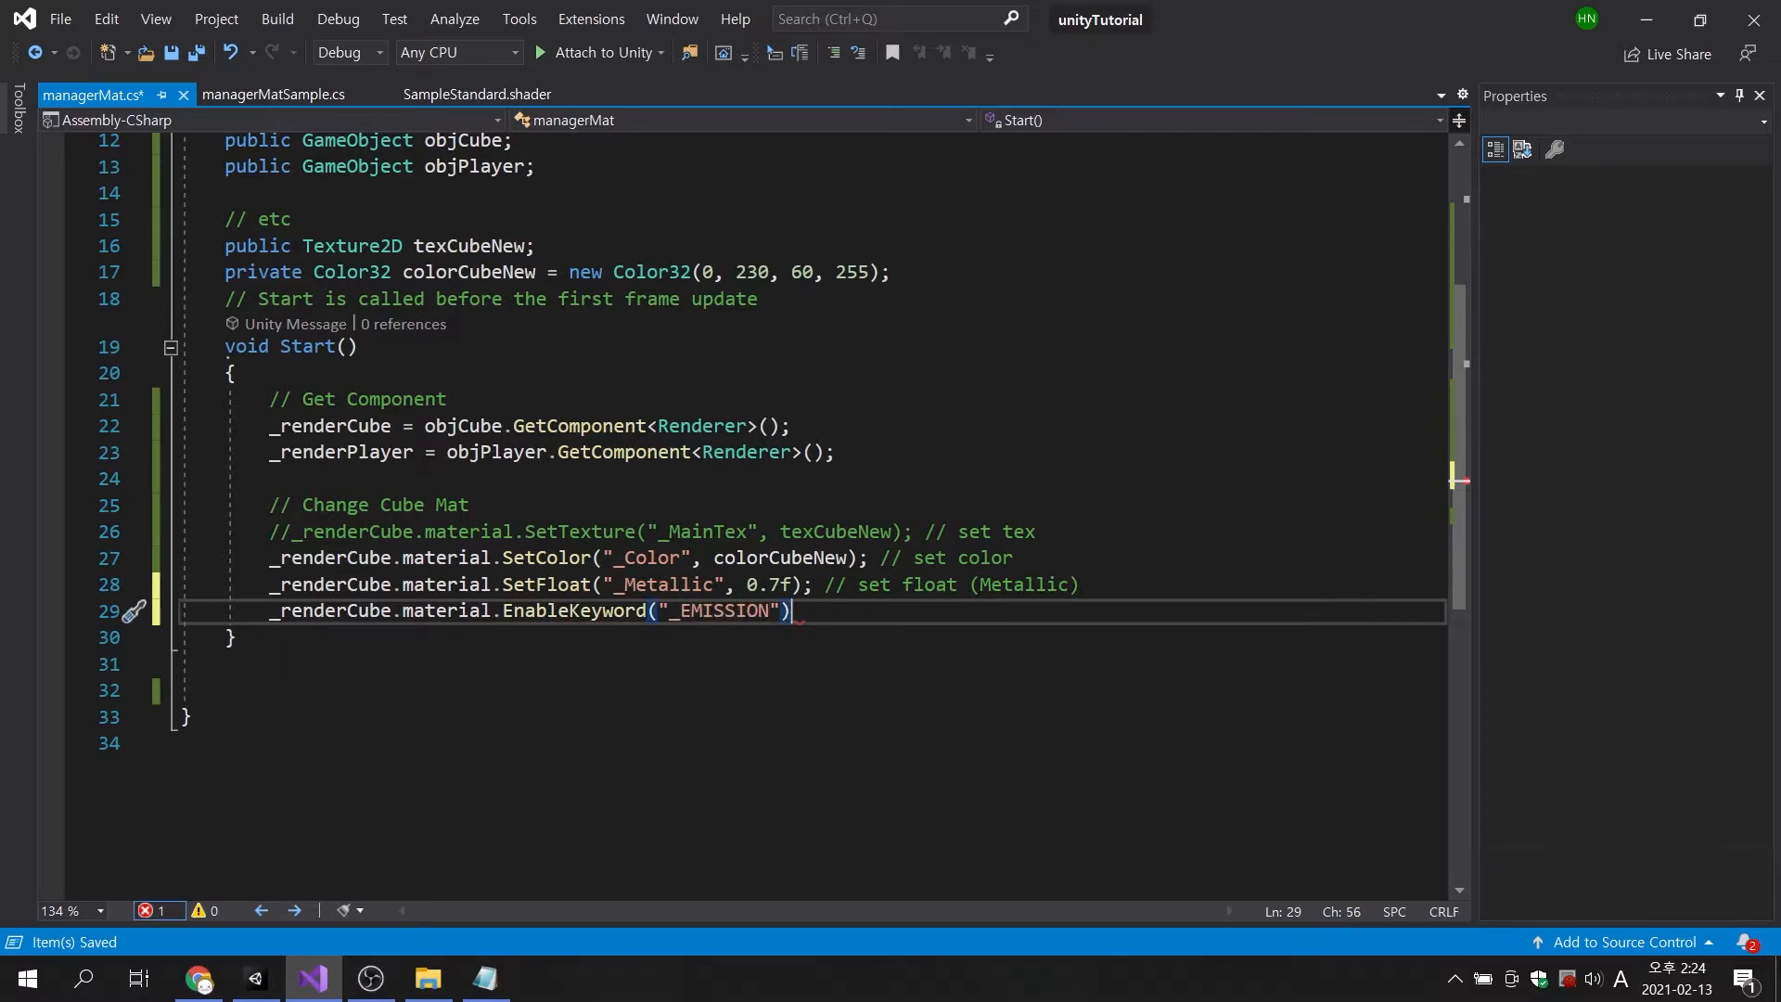
{"action": "type", "text": "; // enable ("}
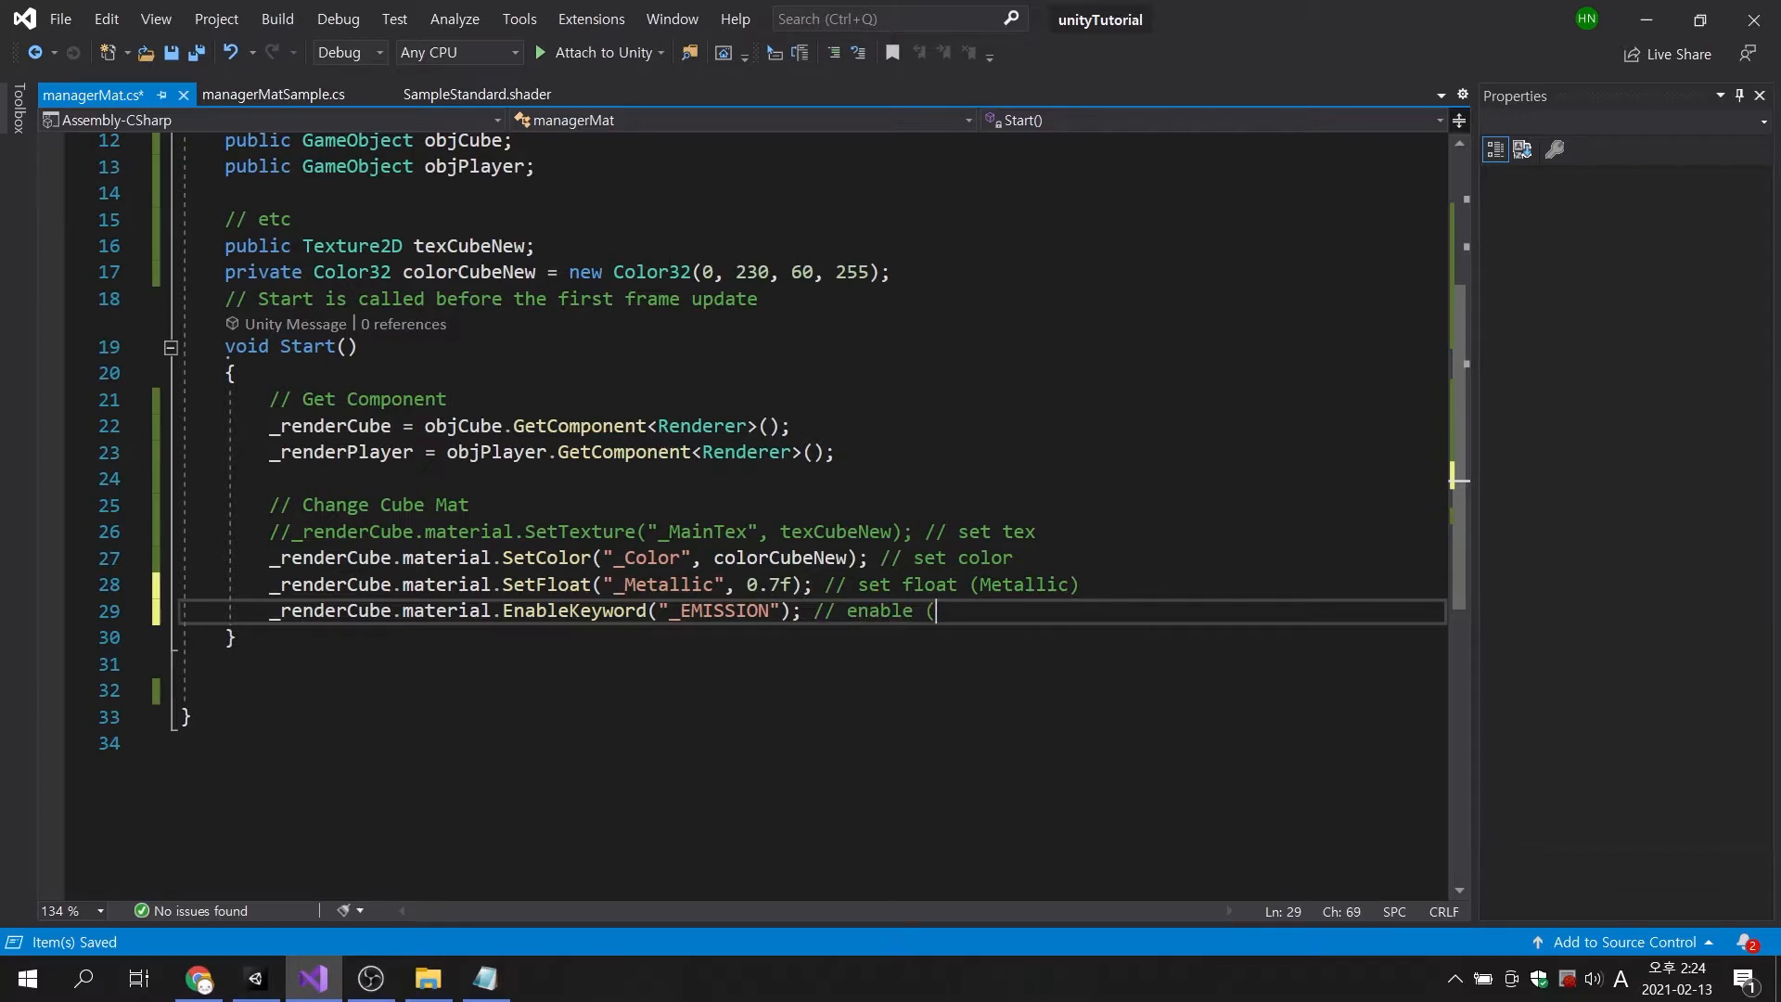
{"action": "type", "text": "Emission)"}
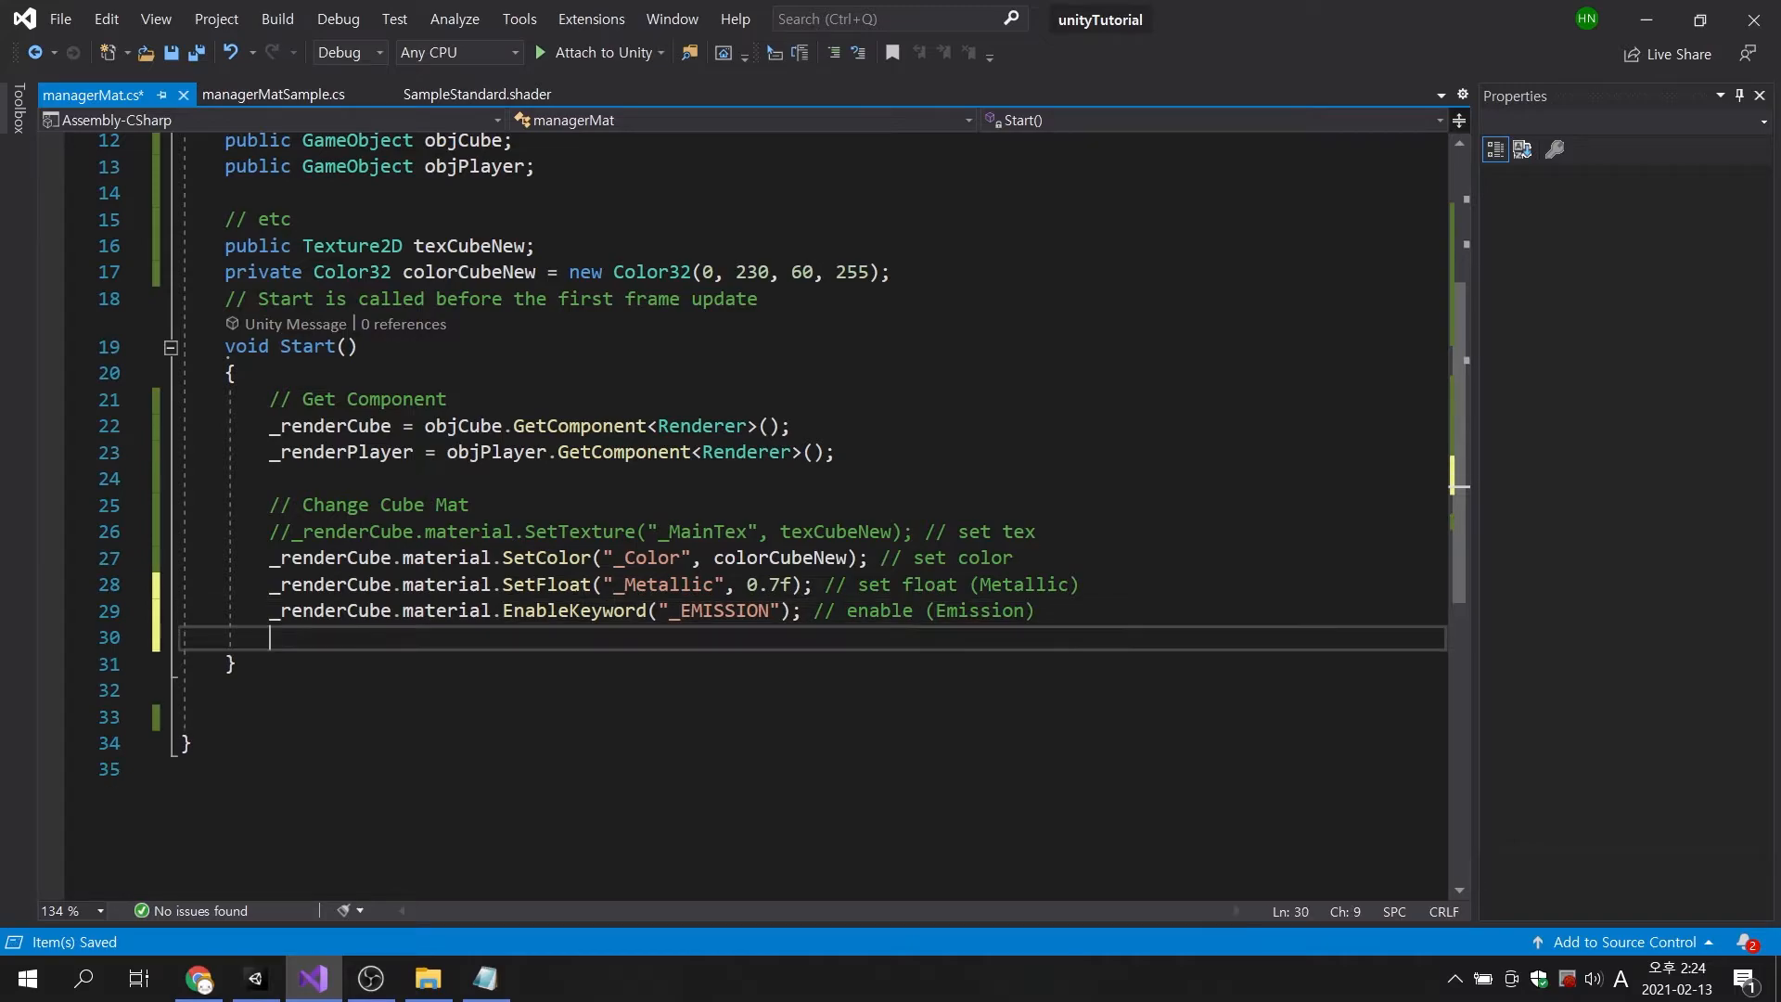
Set "_EmissionColor" to new Color32(0, 110, 130, 255) with a comment, and save.
{"action": "type", "text": "_renderCube."}
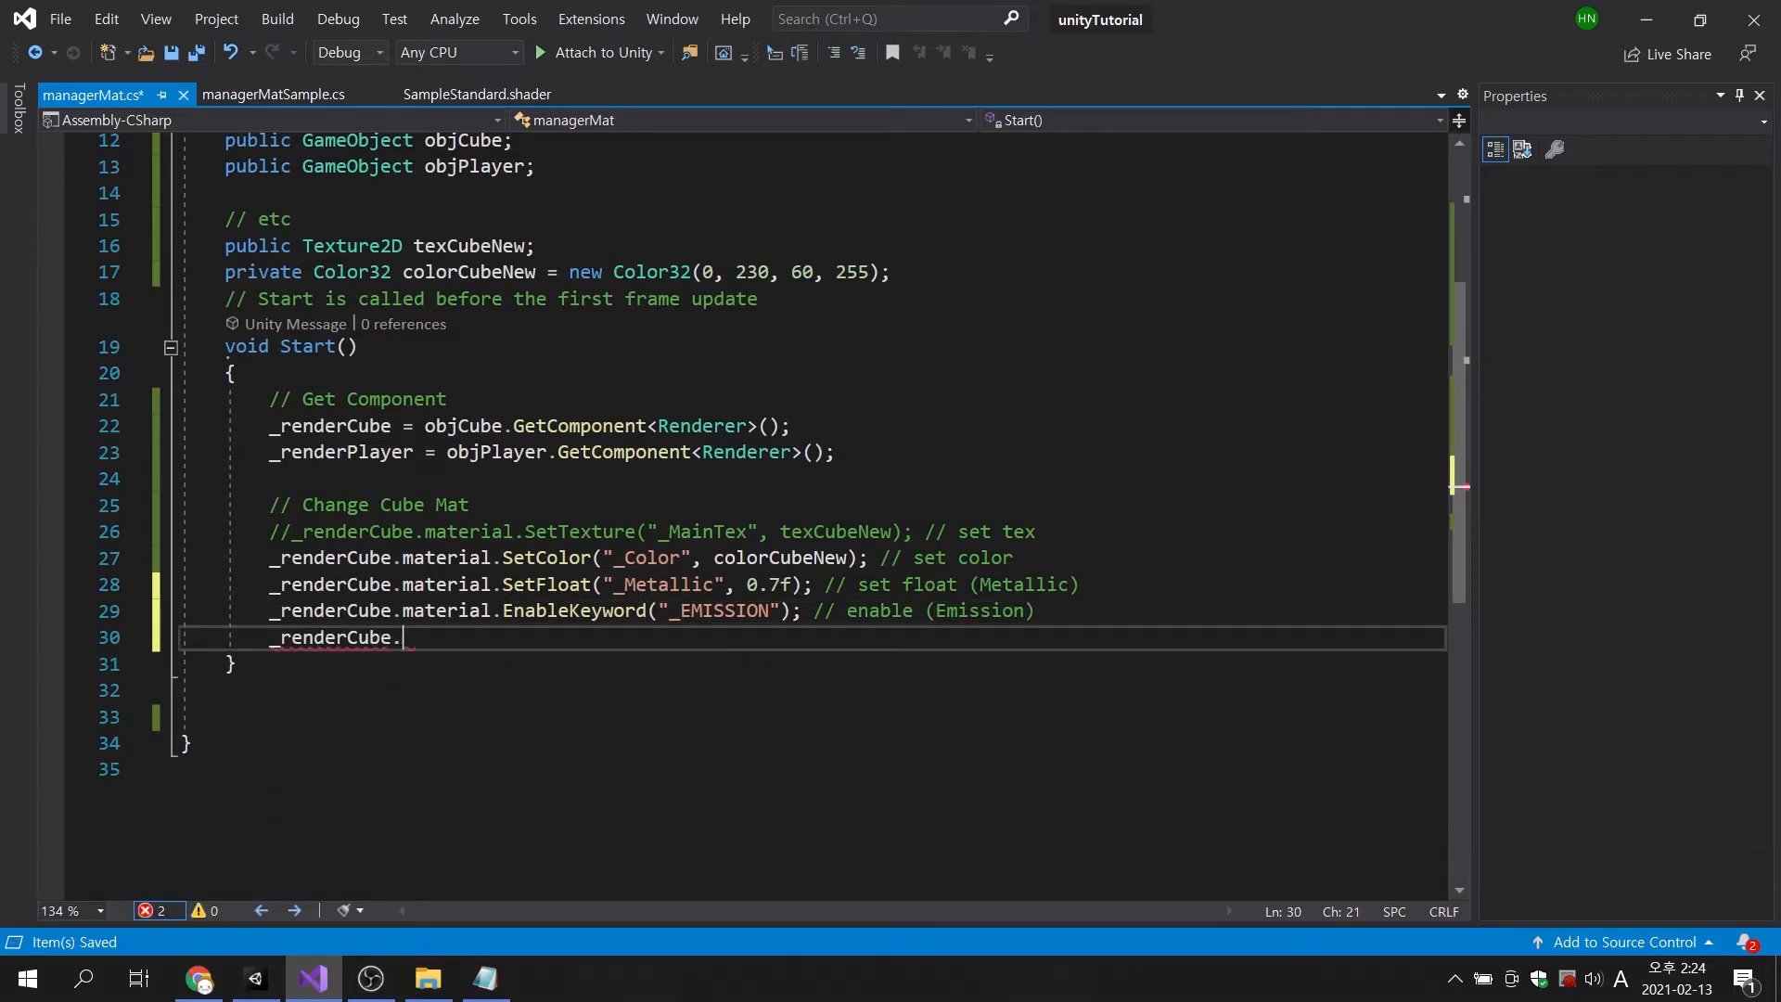
{"action": "type", "text": "material.SetColor"}
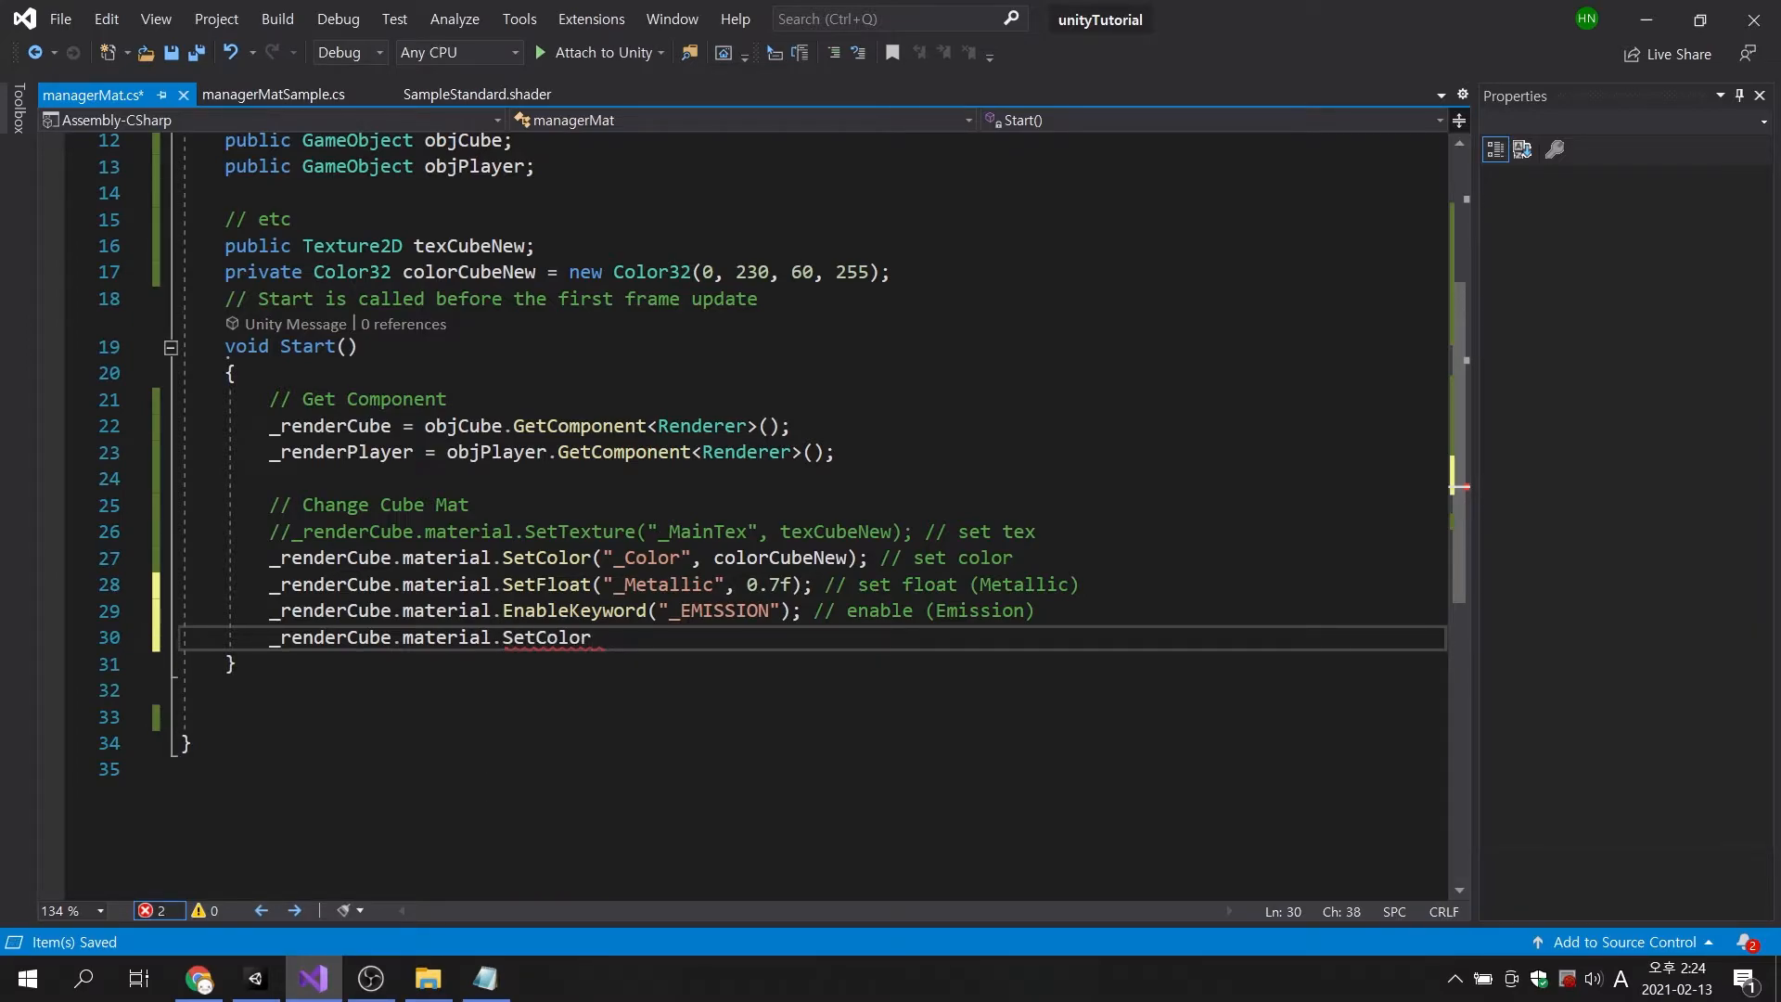
{"action": "type", "text": "(\"_\")"}
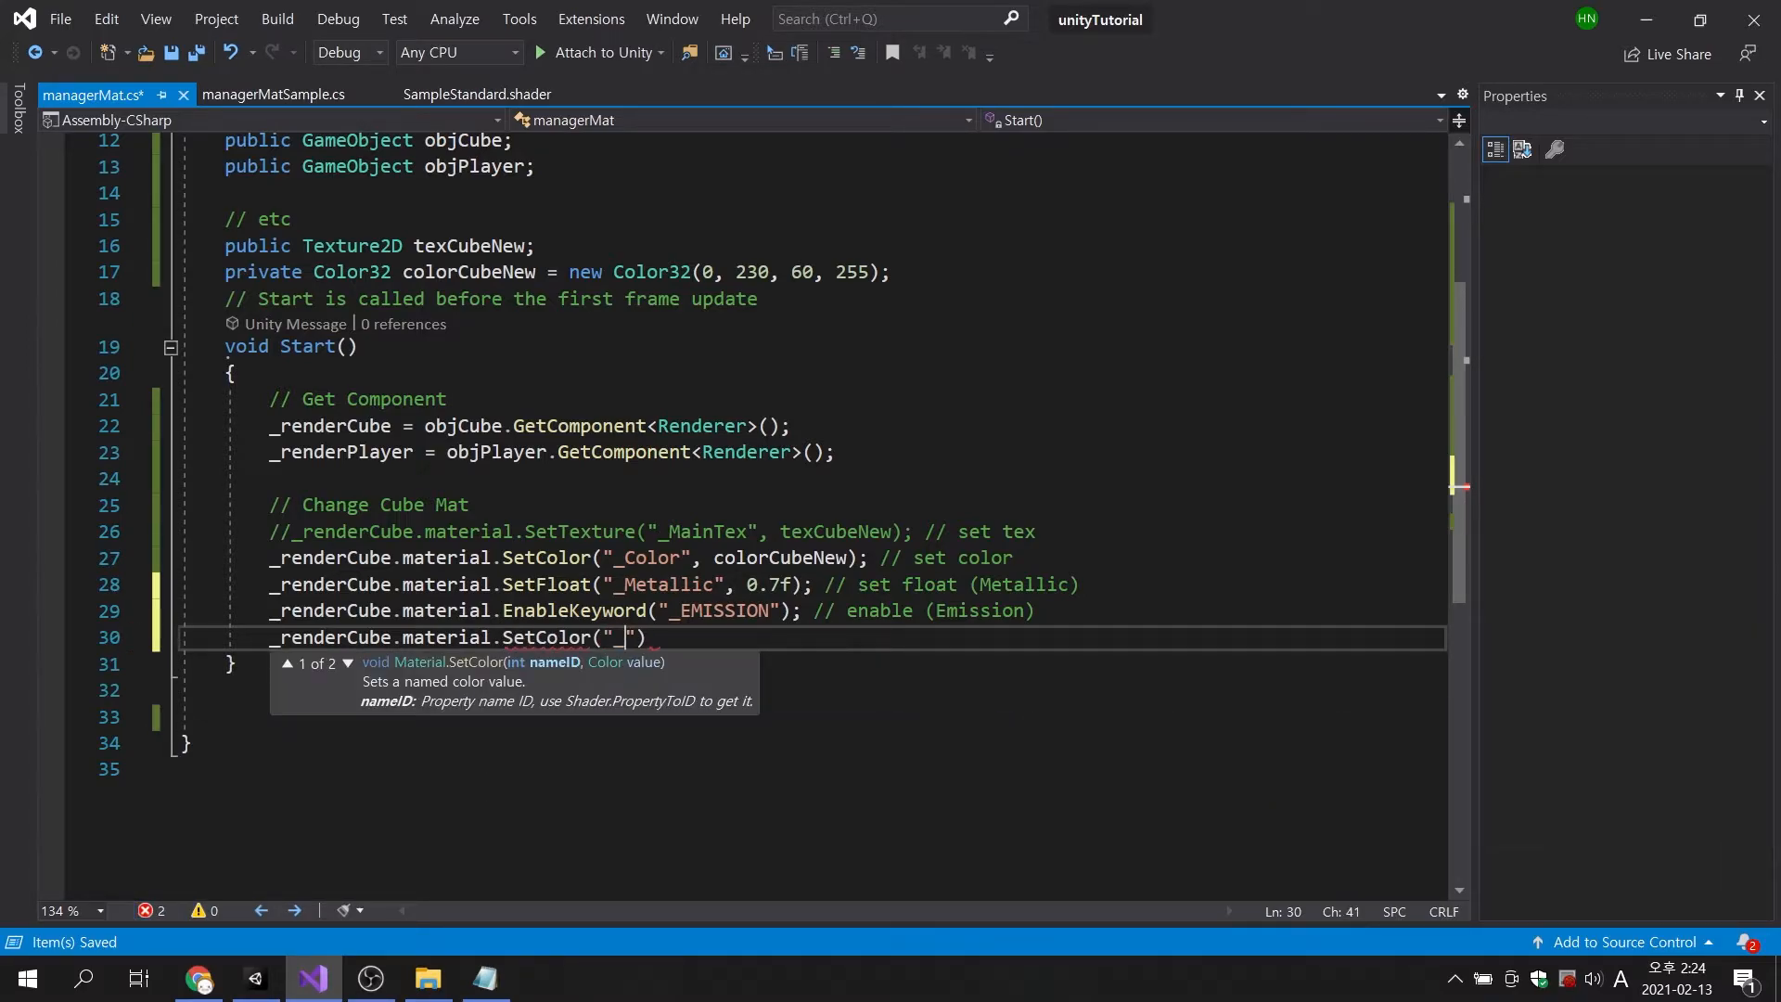
{"action": "type", "text": "Emission"}
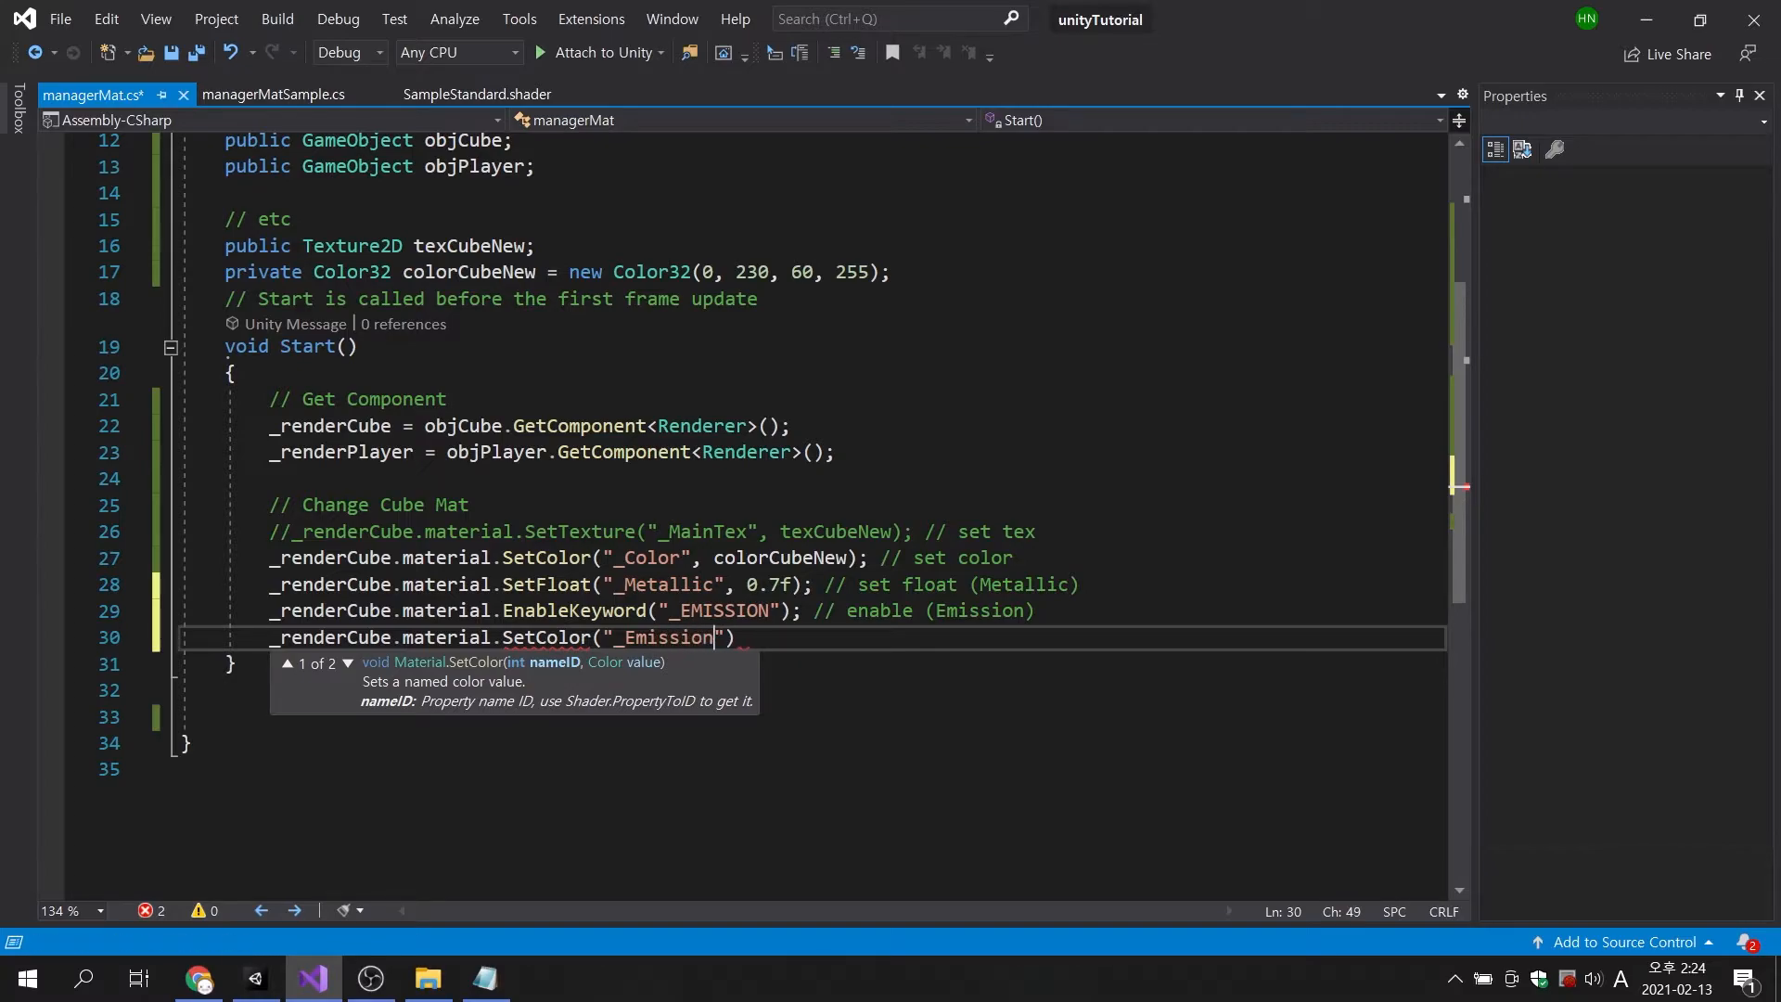
{"action": "type", "text": "Color"}
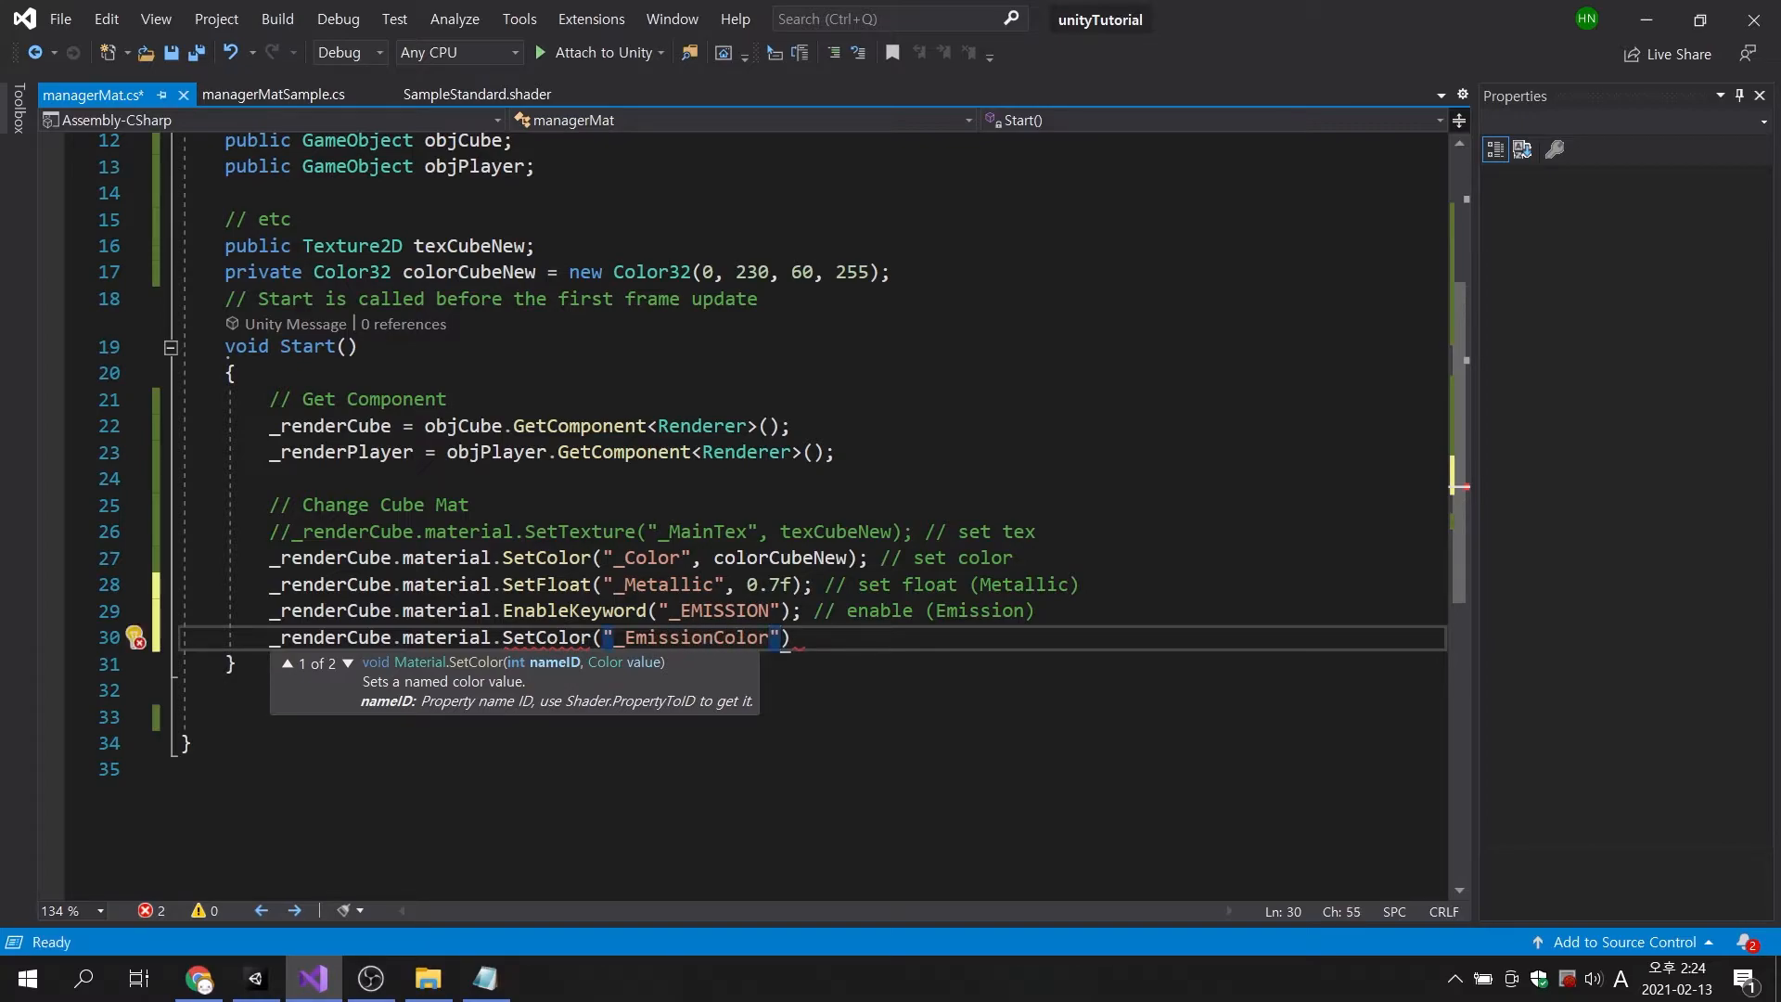
{"action": "type", "text": ", new Color32("}
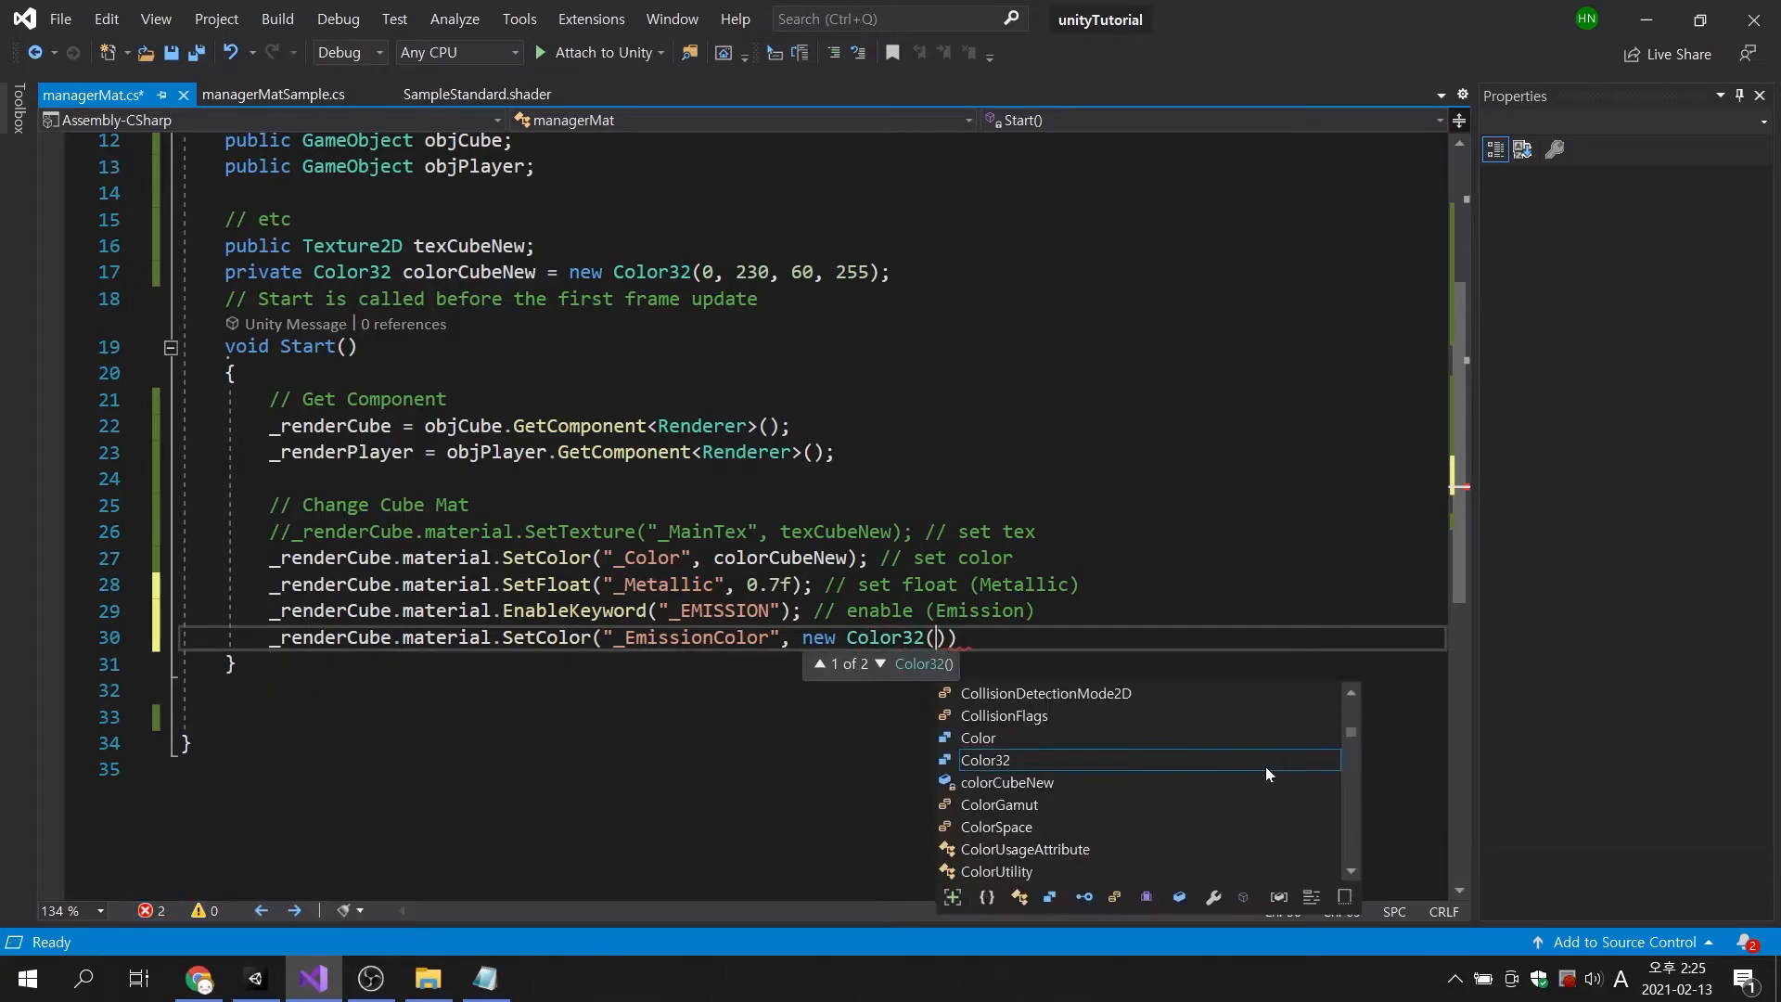
{"action": "type", "text": "0,110"}
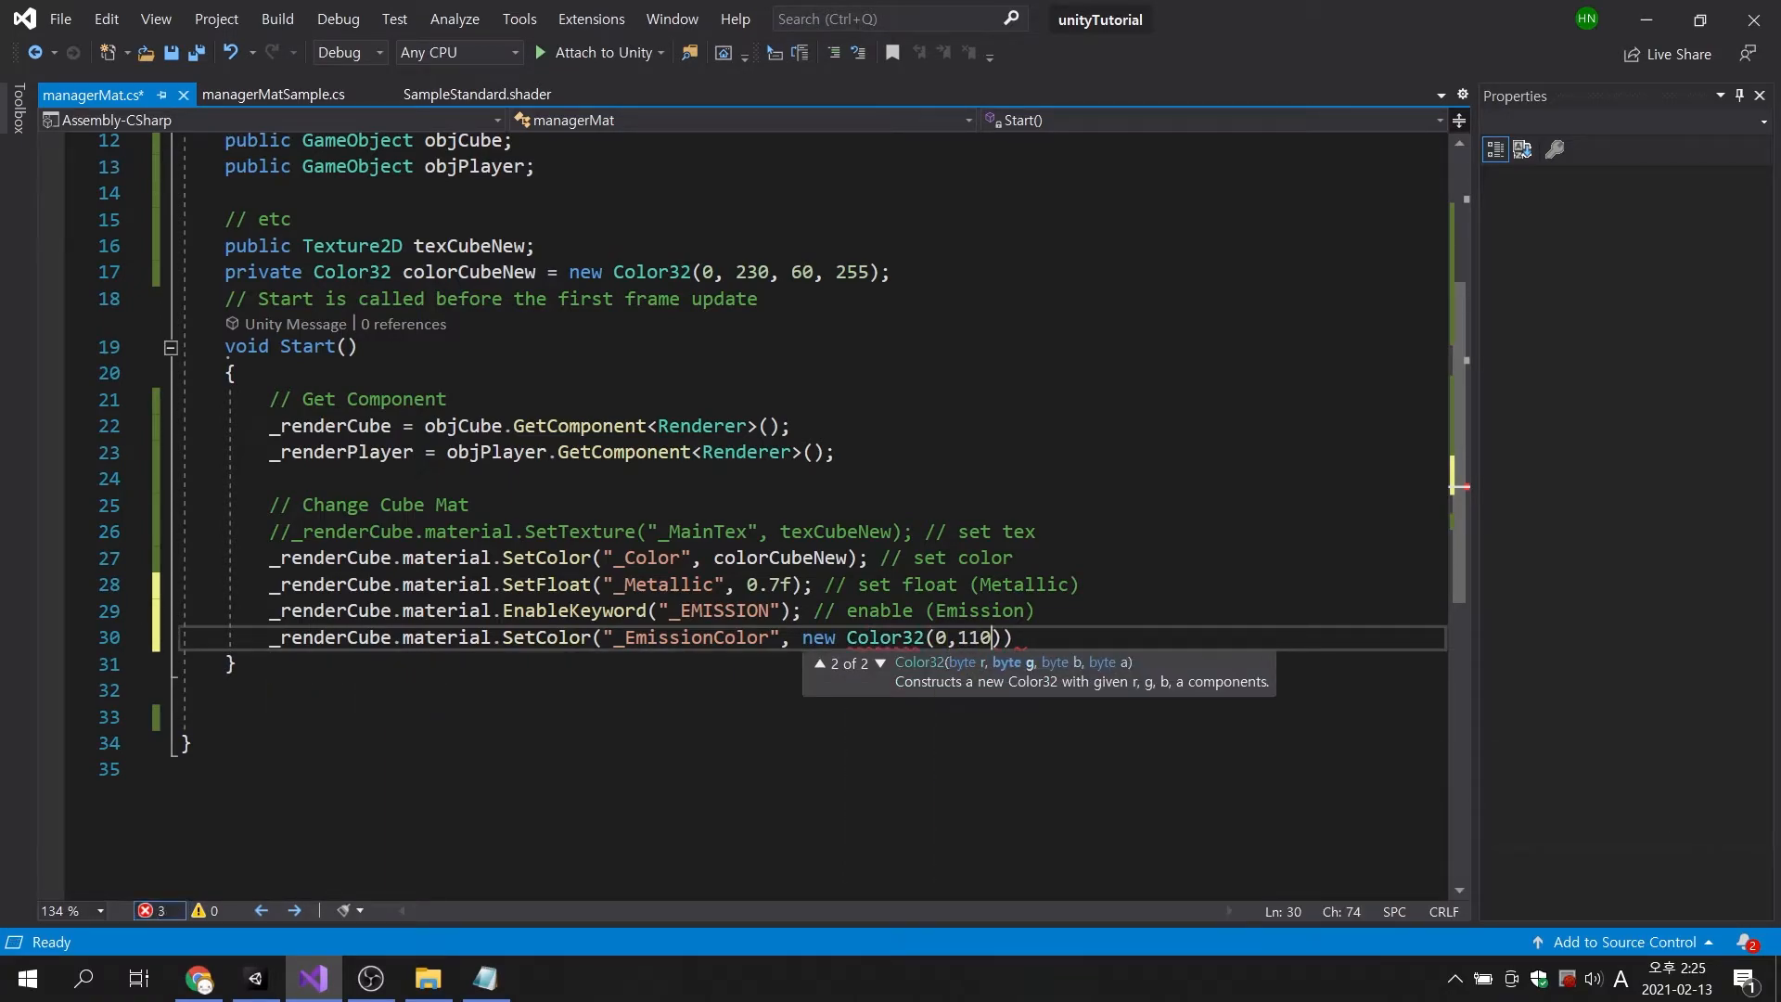
{"action": "type", "text": ",130,255"}
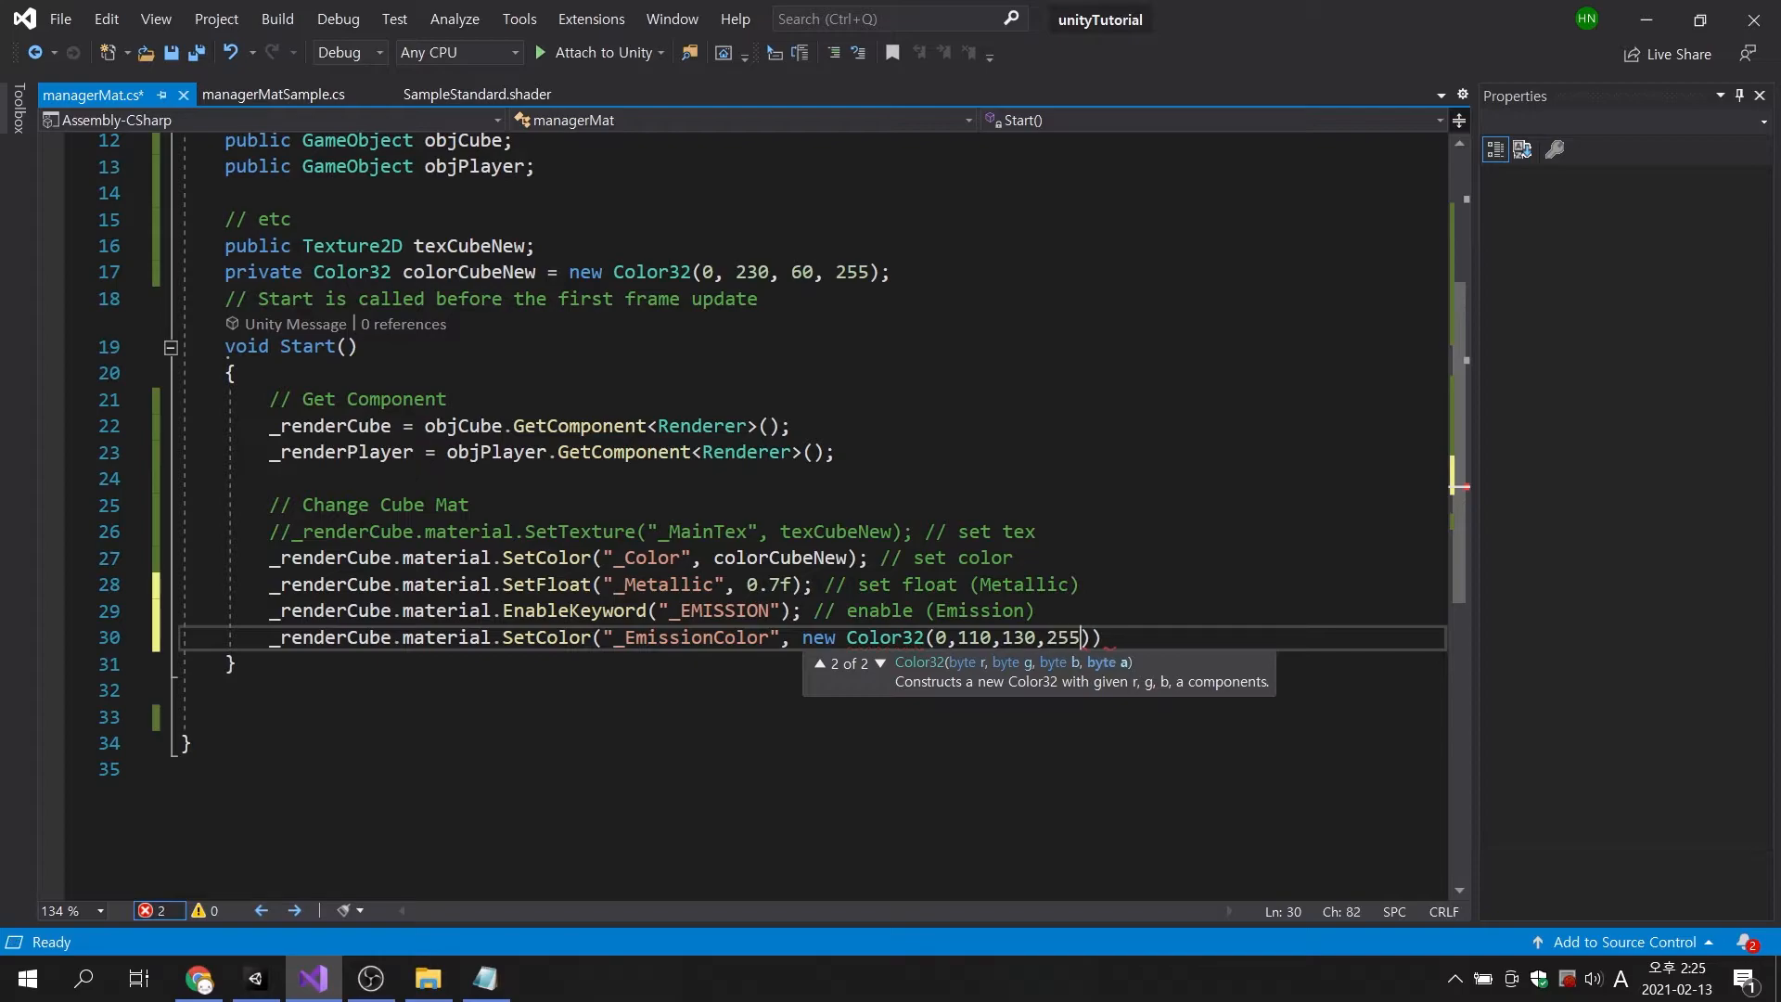
{"action": "type", "text": "); // set color (Emis"}
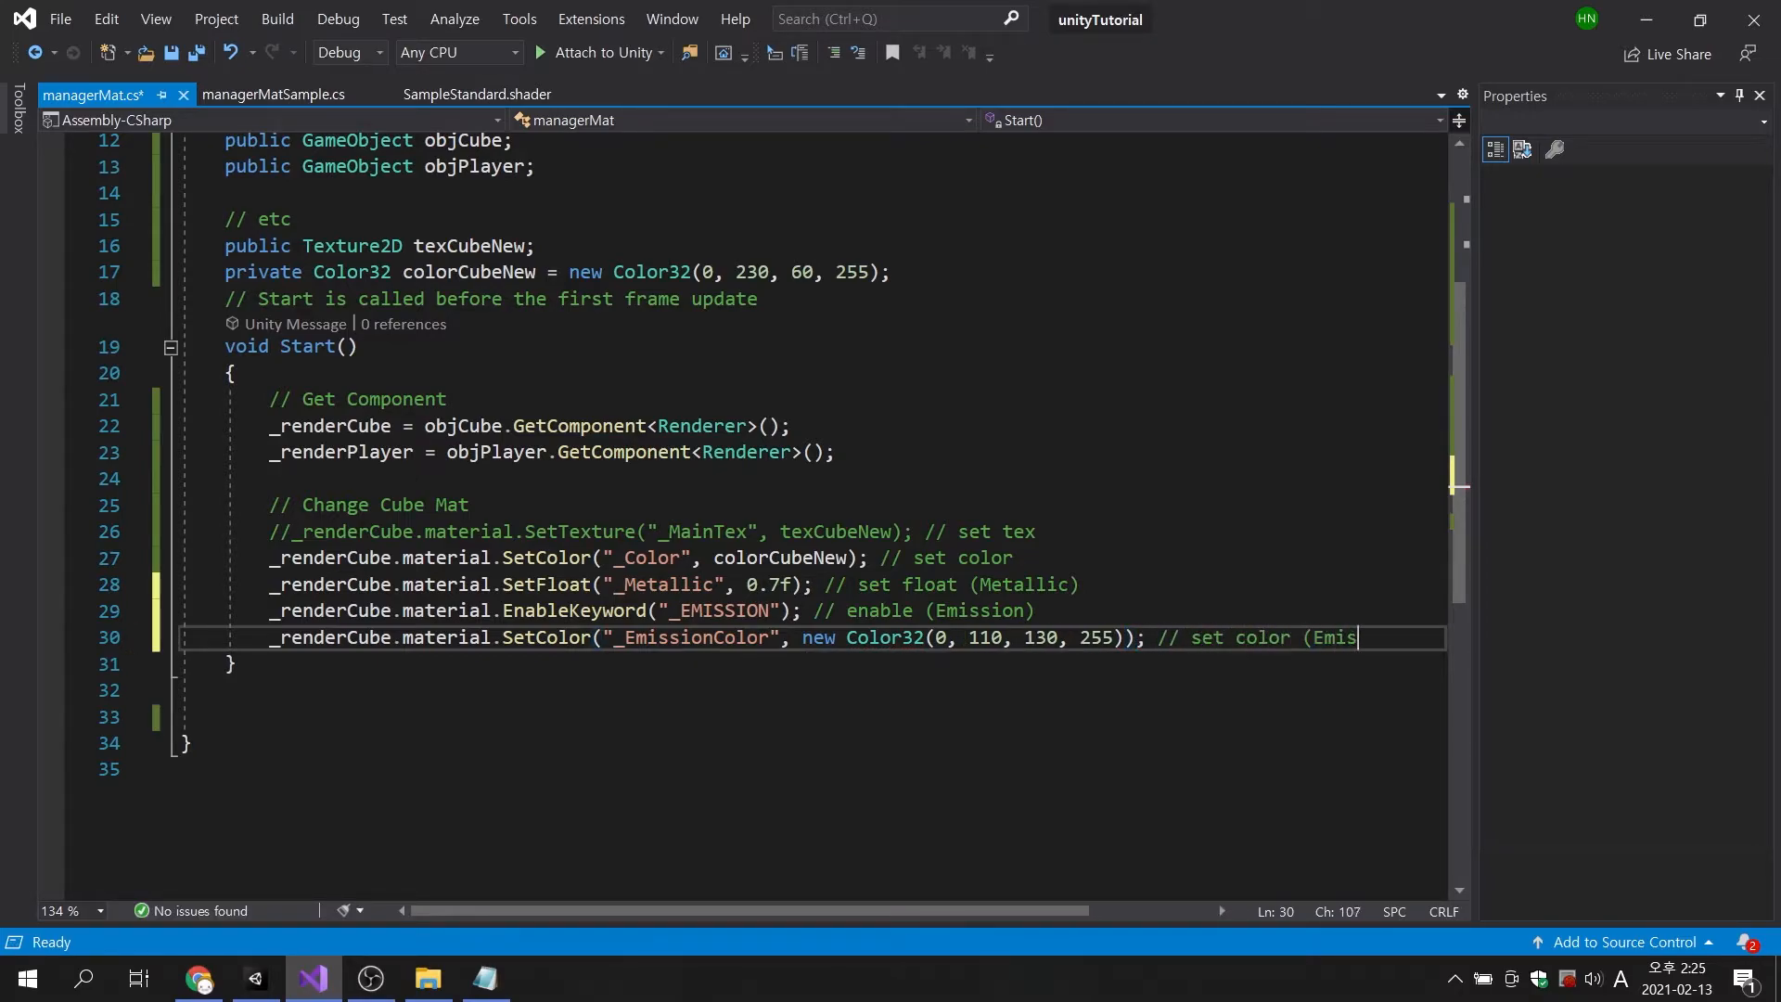
{"action": "key", "text": "enter"}
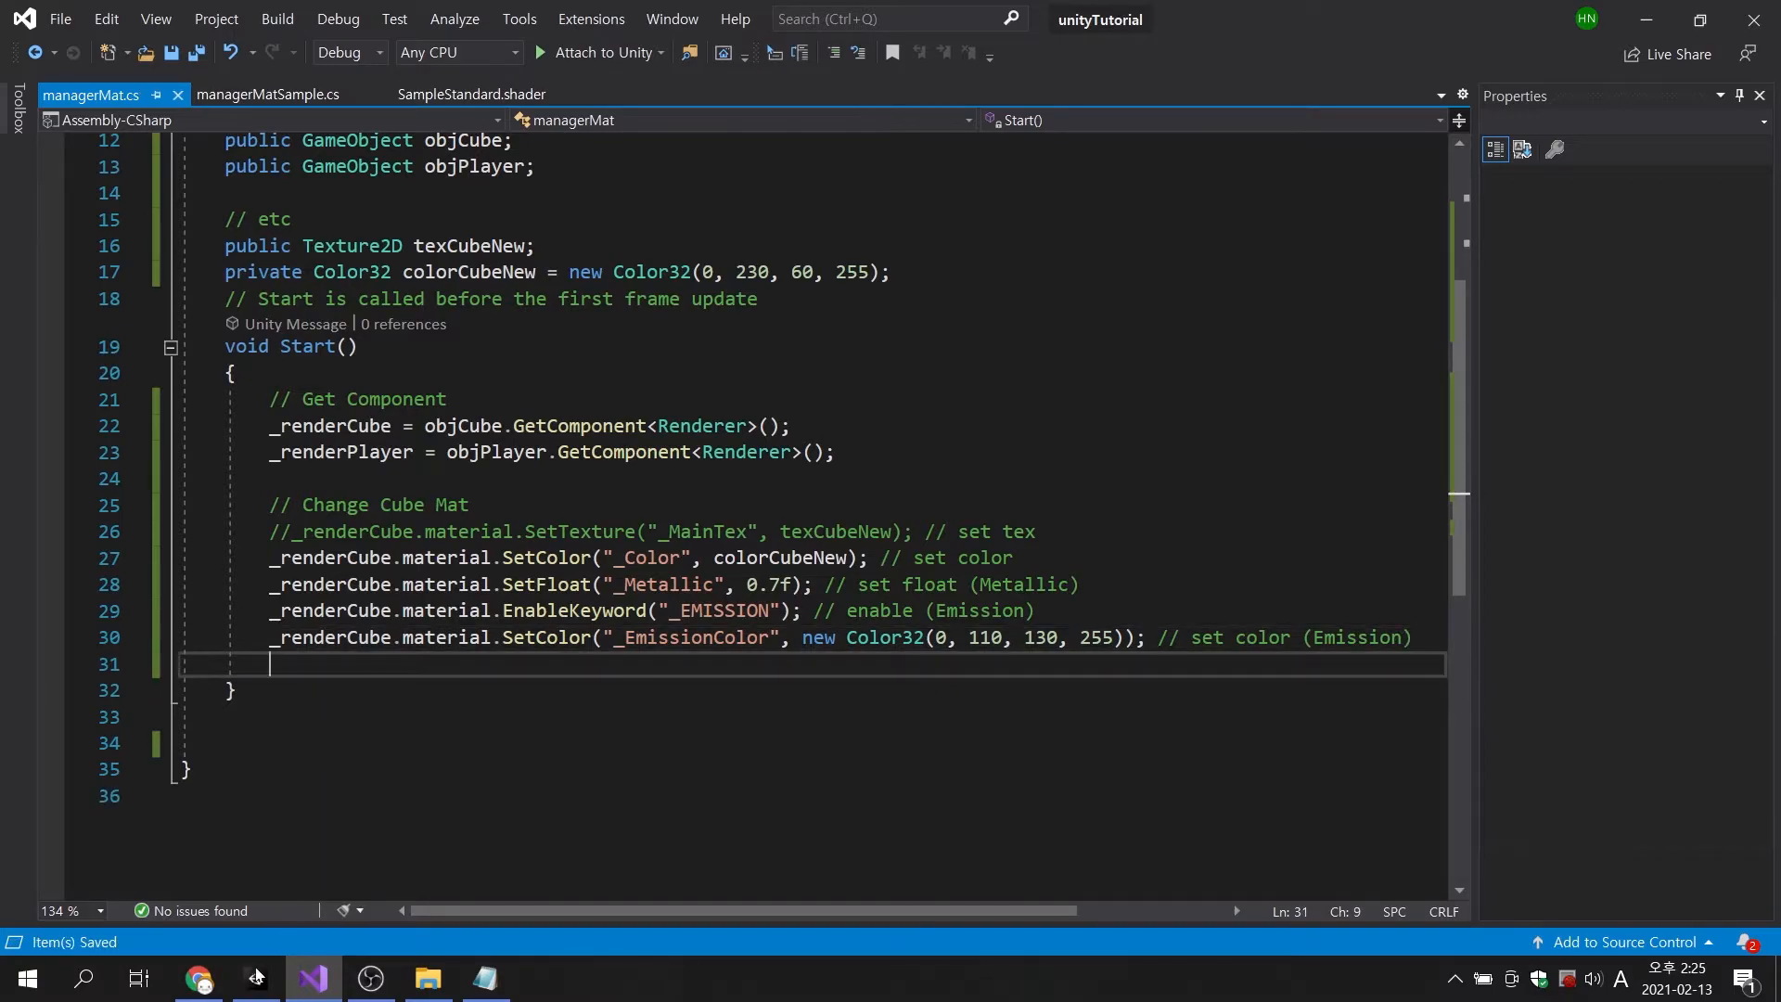
Run the scene to see the test cube glowing teal, then stop play mode.
{"action": "left_click", "coordinate": [254, 977]}
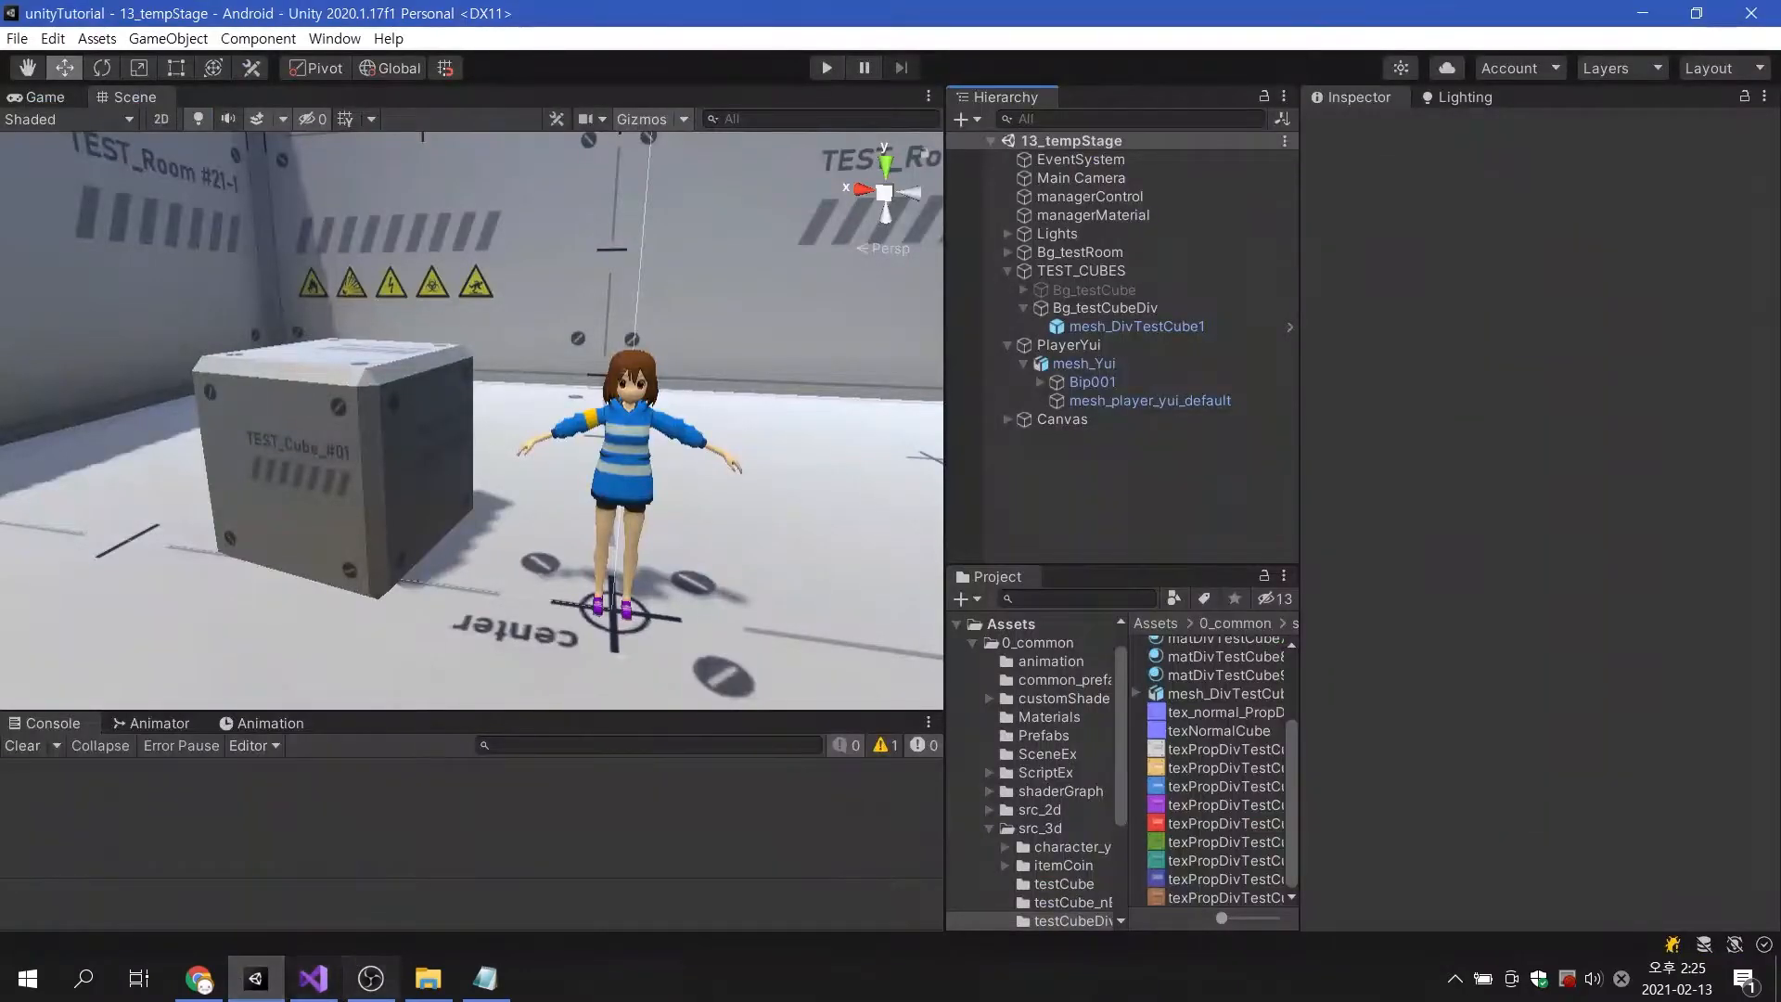
{"action": "left_click", "coordinate": [825, 68]}
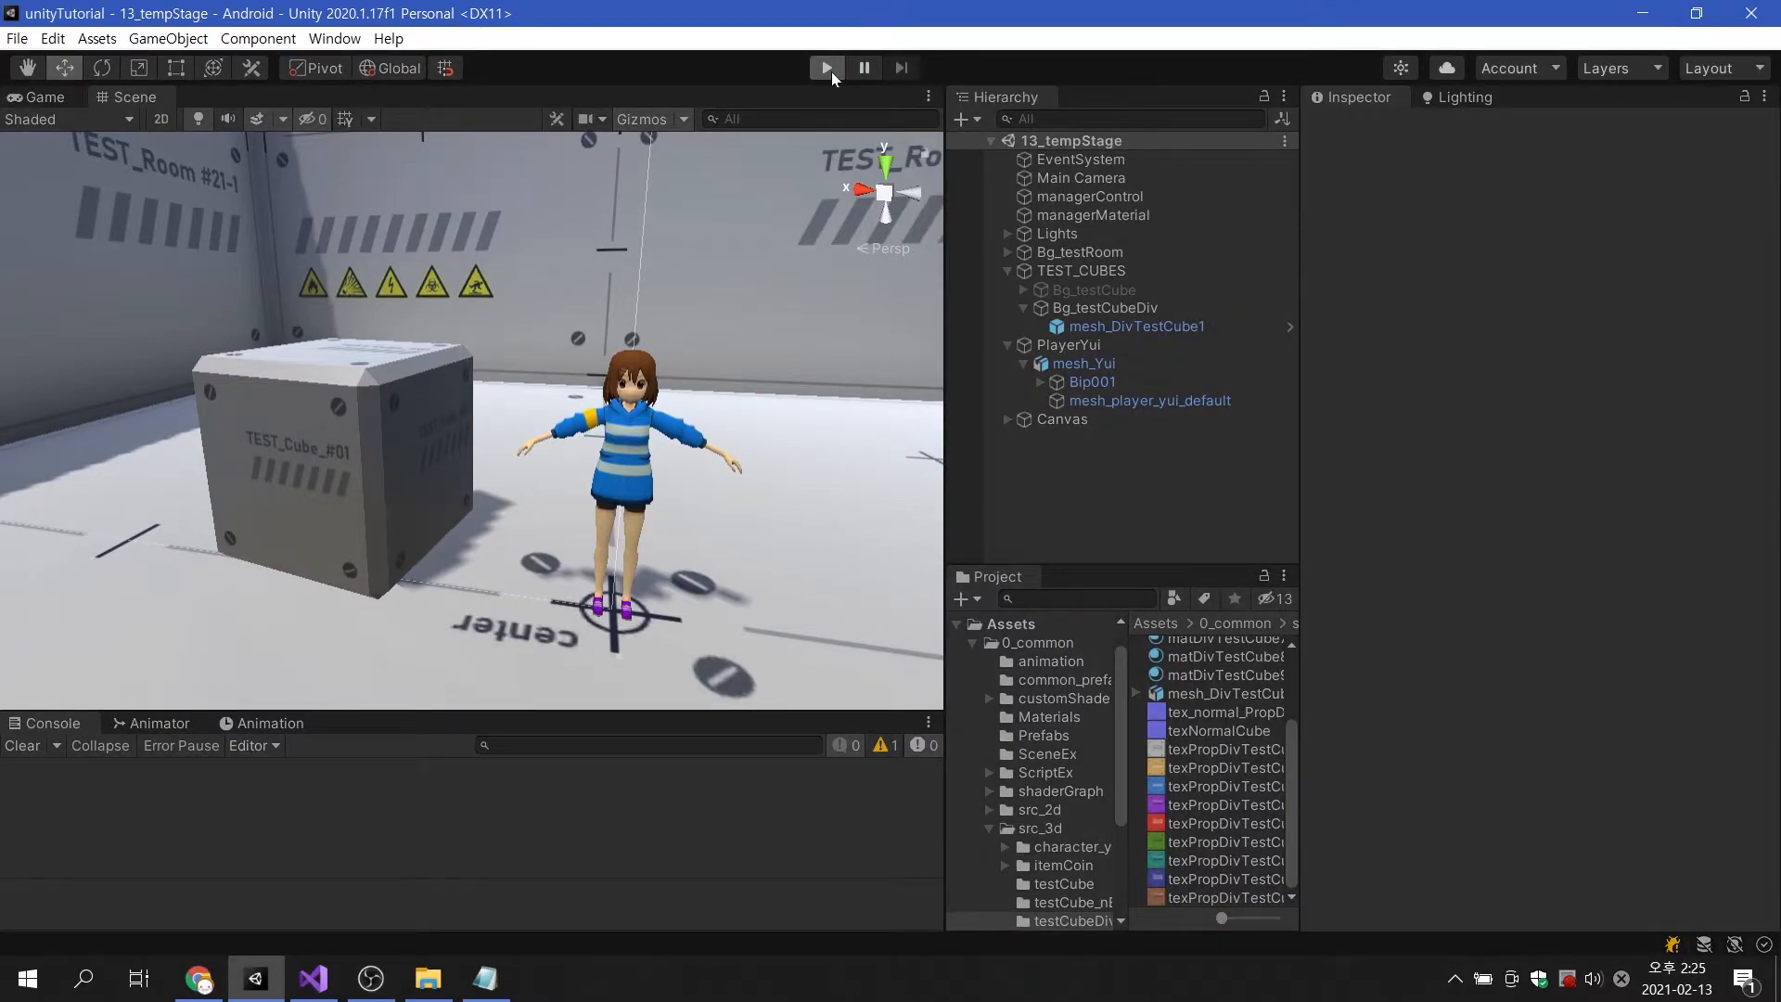
{"action": "left_click", "coordinate": [825, 67]}
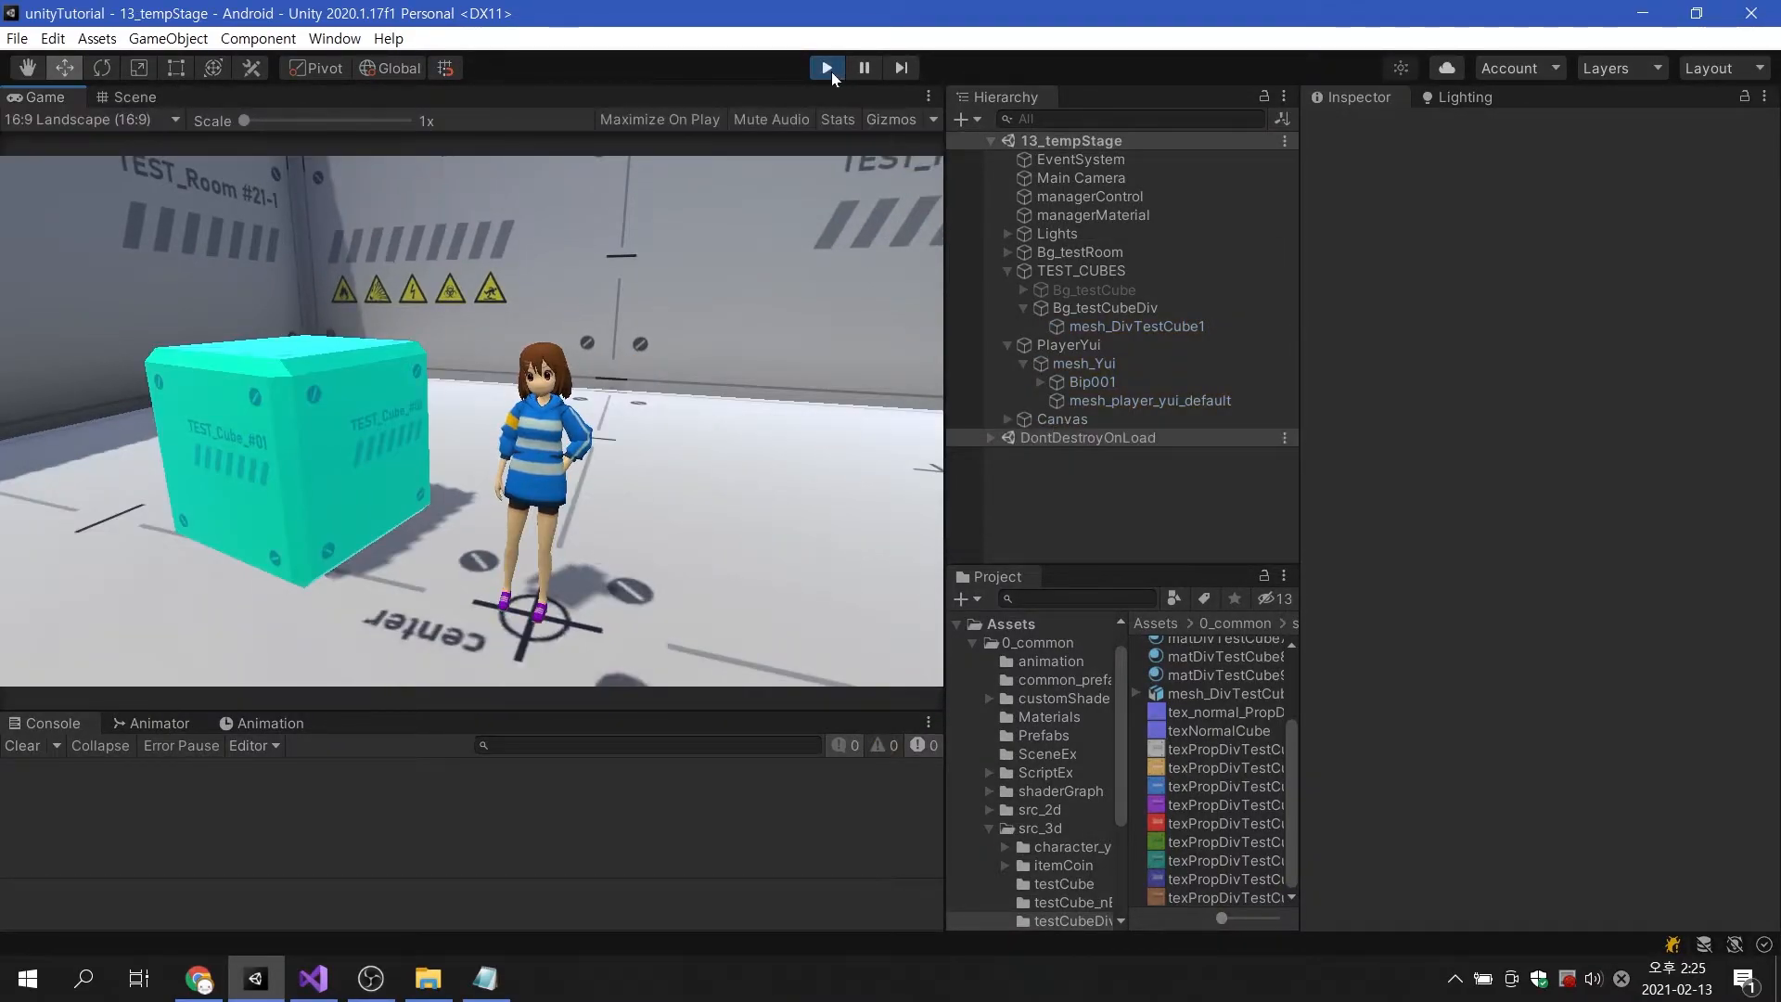
{"action": "left_click", "coordinate": [826, 67]}
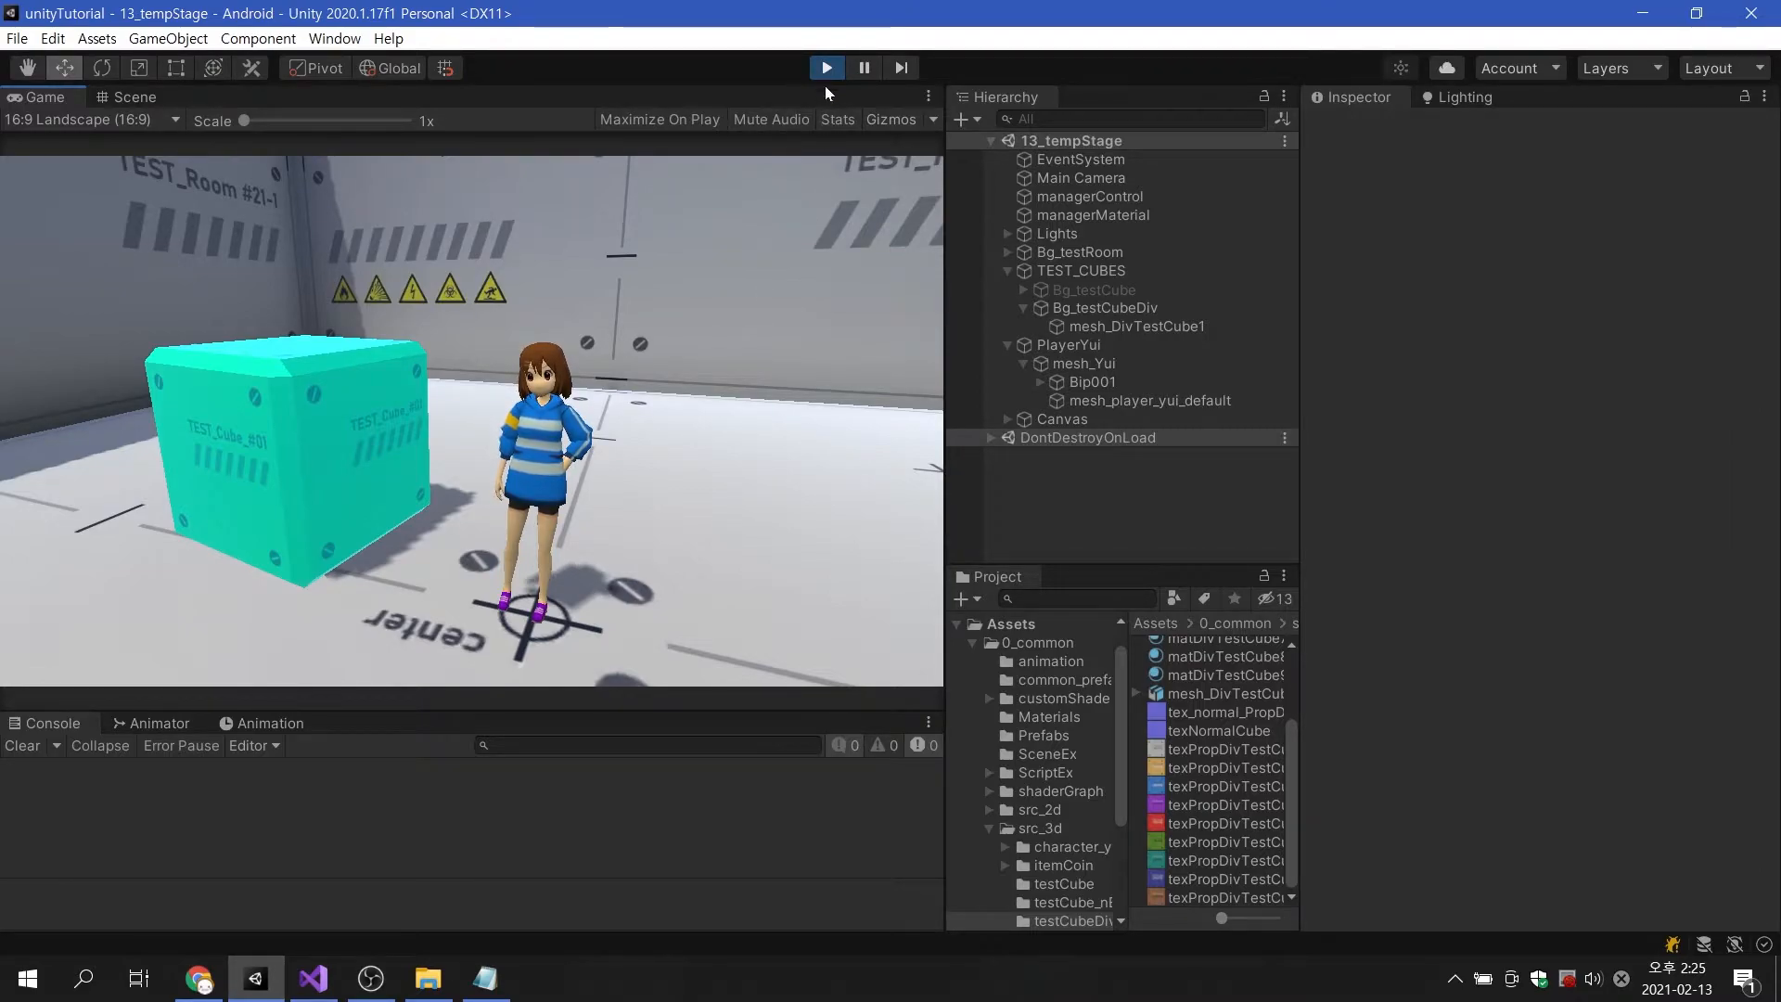
{"action": "left_click", "coordinate": [132, 97]}
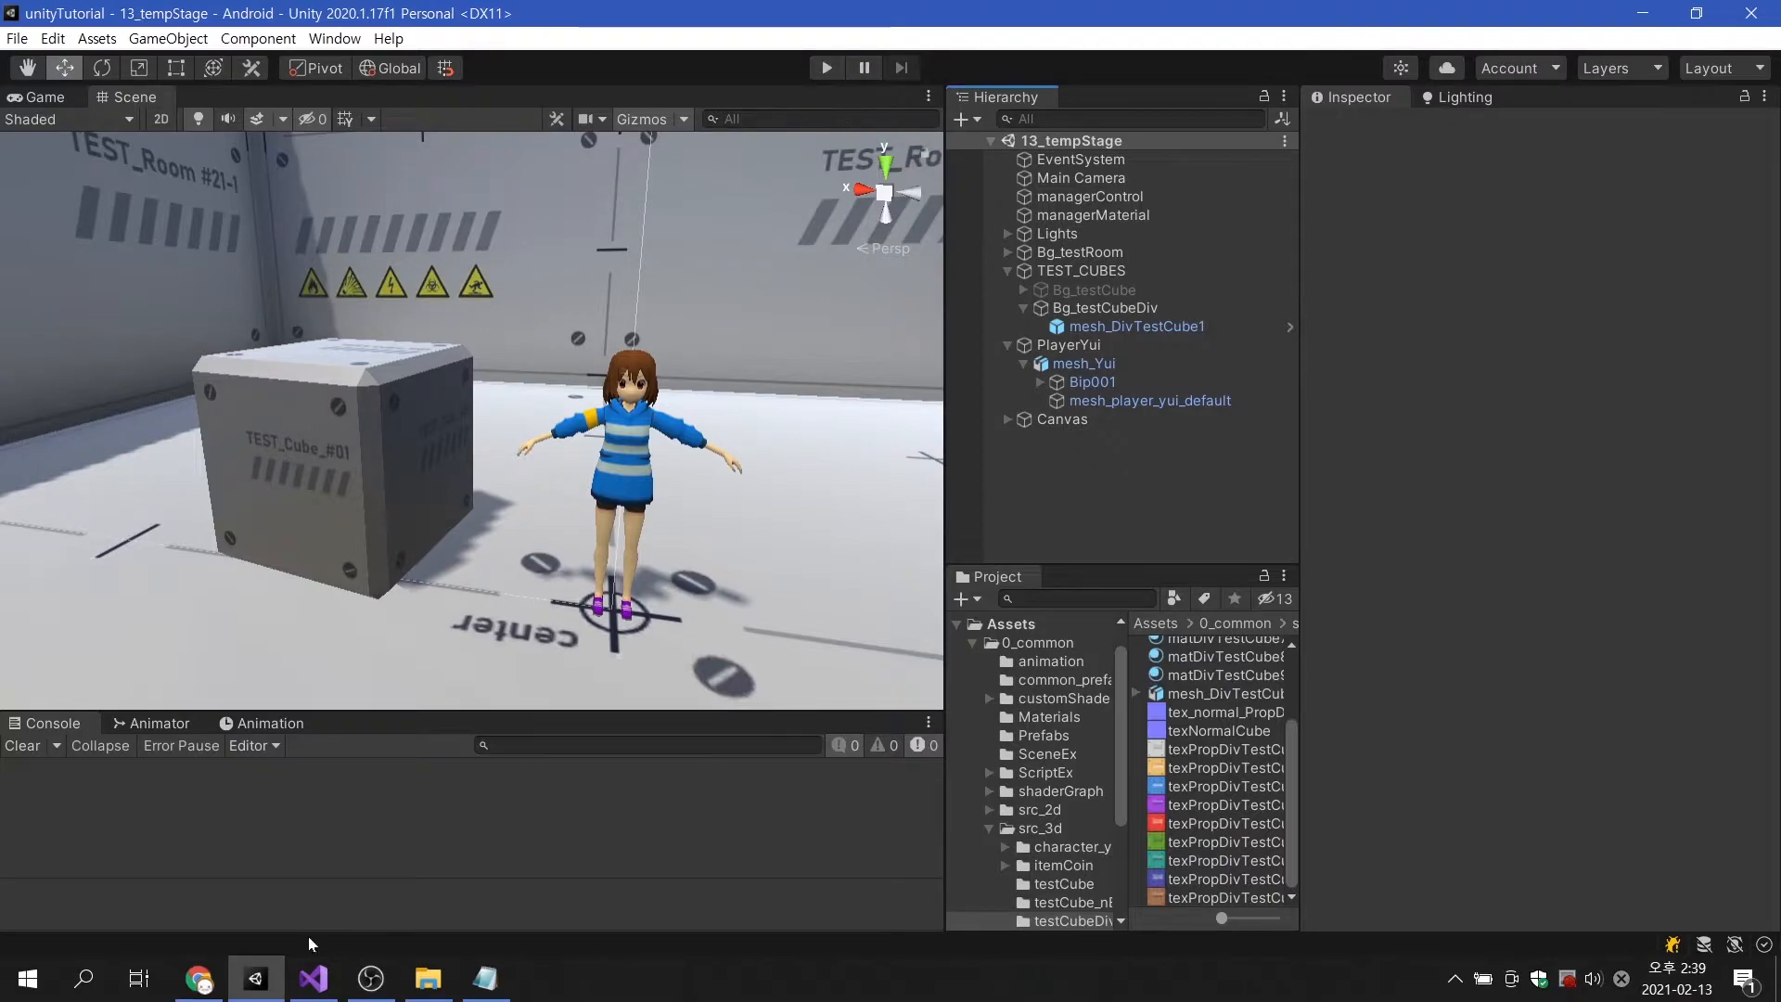
Write public void EmOn() setting the cube's "_EmissionColor" to white (255, 255, 255).
{"action": "left_click", "coordinate": [310, 977]}
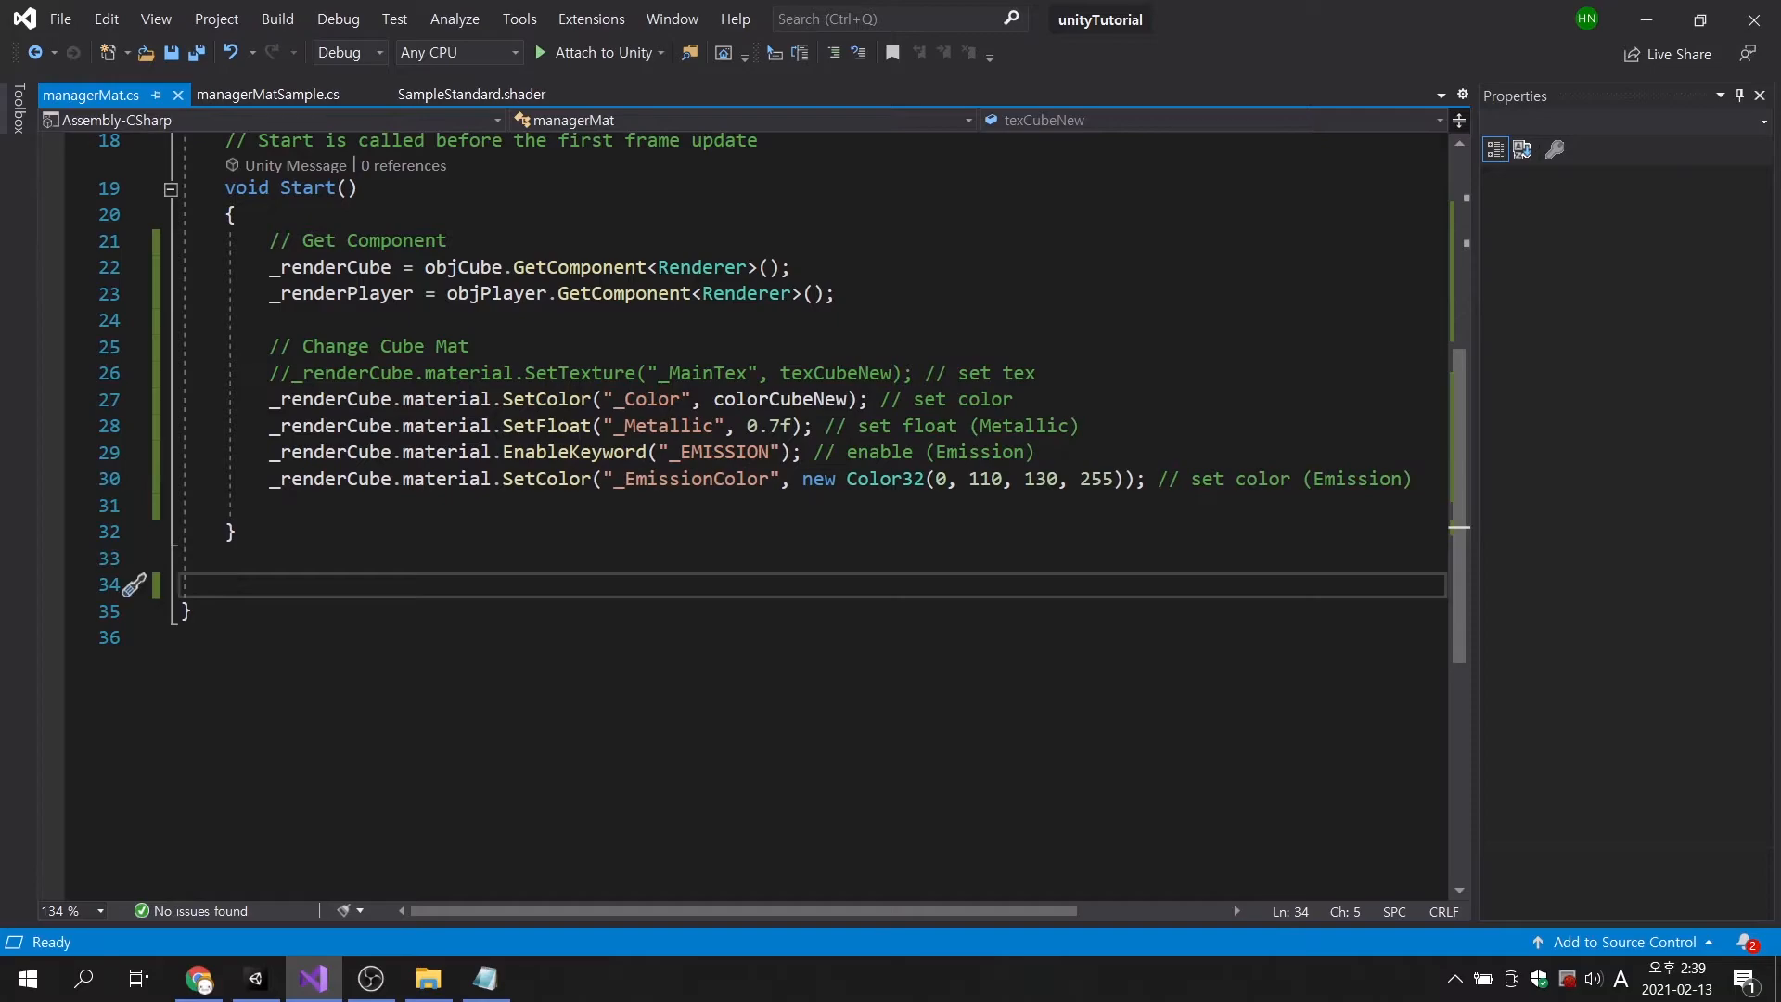
{"action": "type", "text": "public void"}
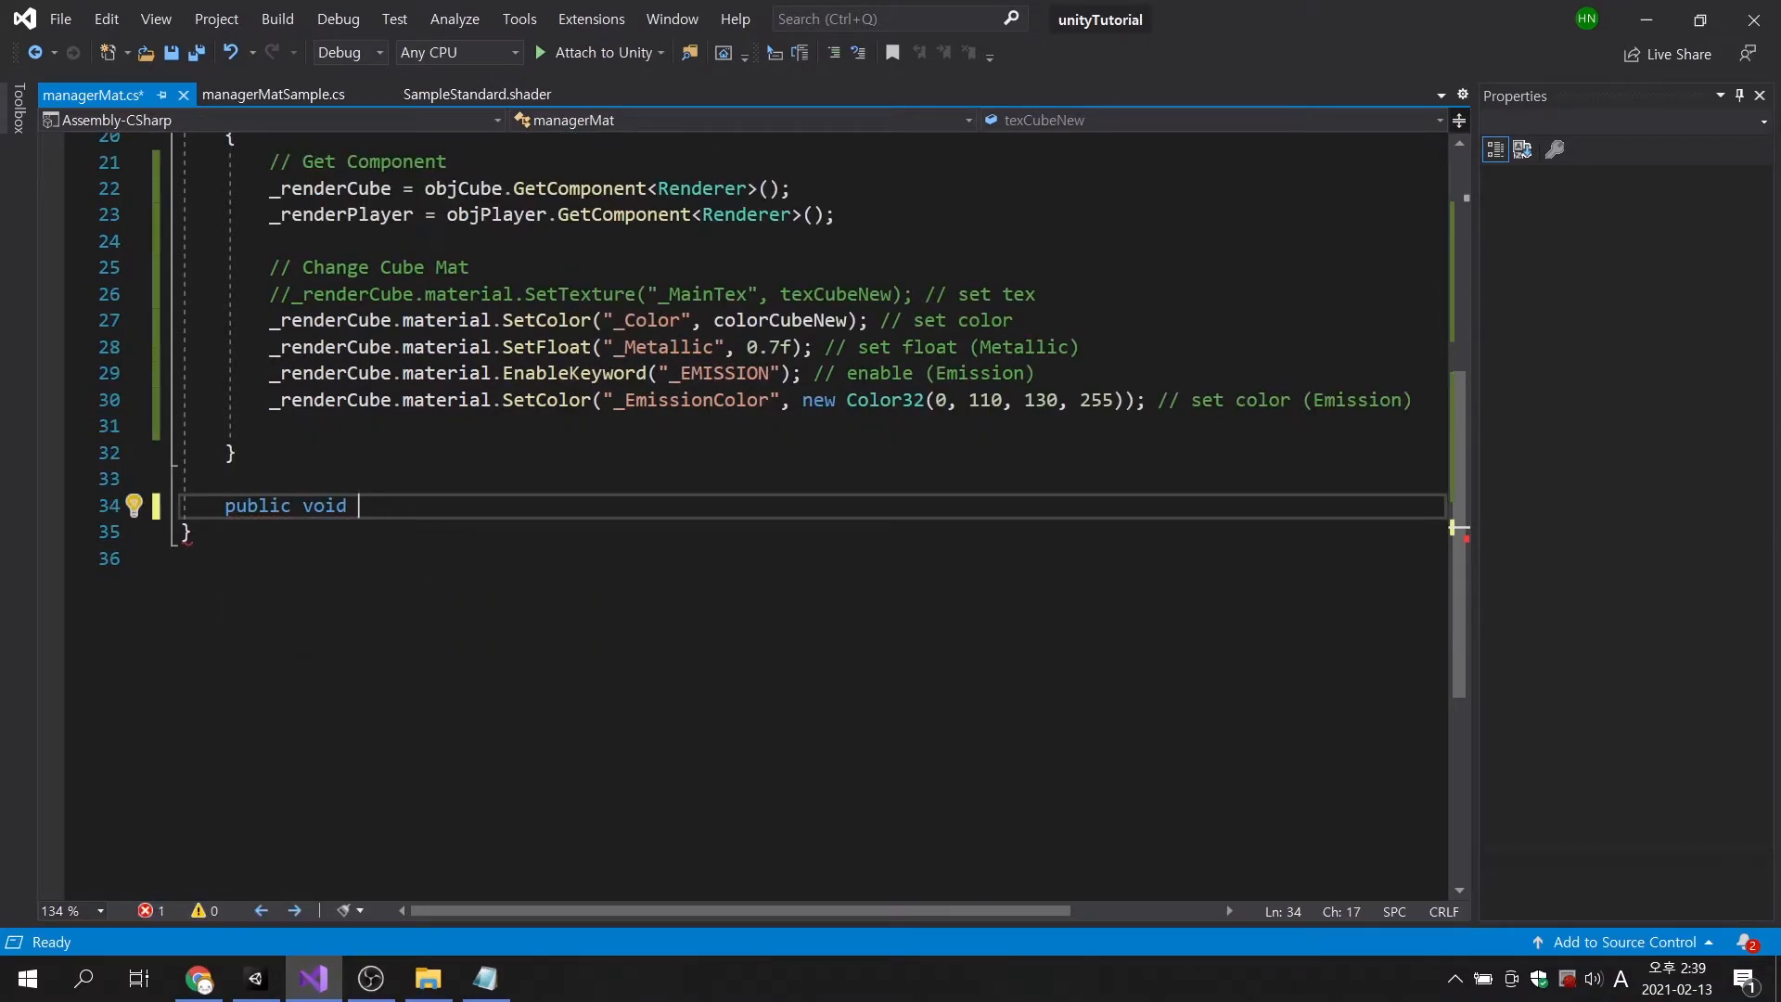
{"action": "type", "text": "Em"}
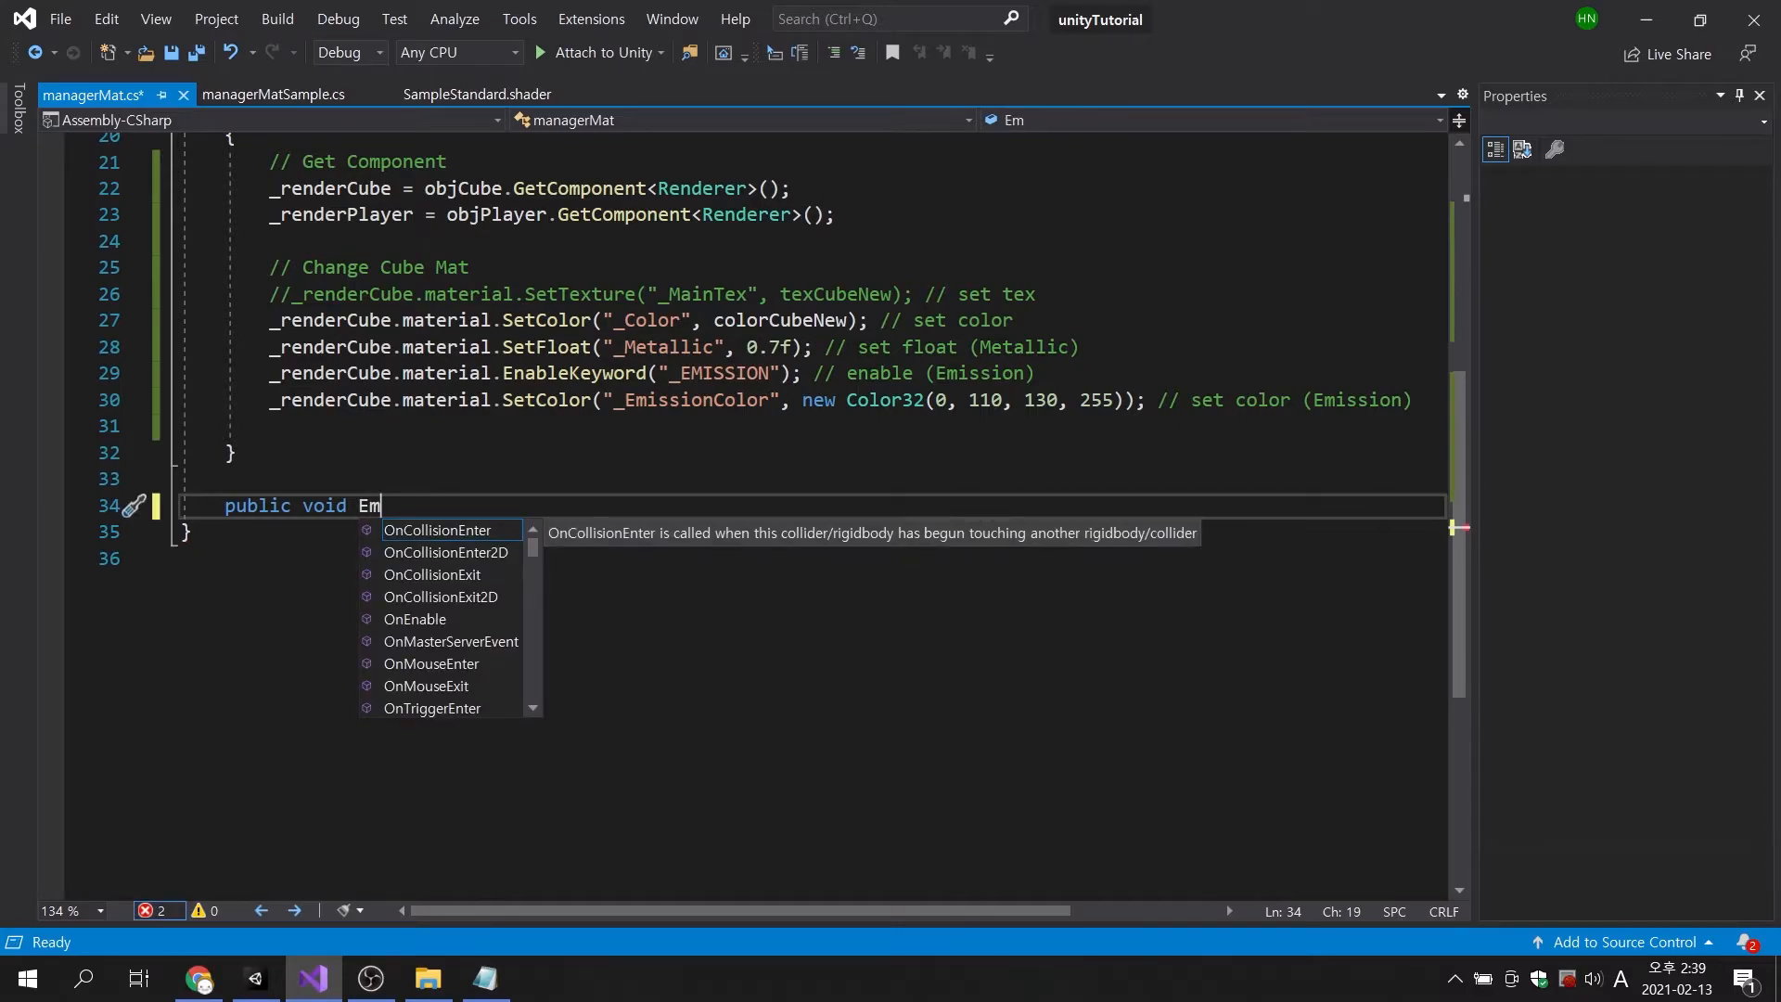
{"action": "type", "text": "On("}
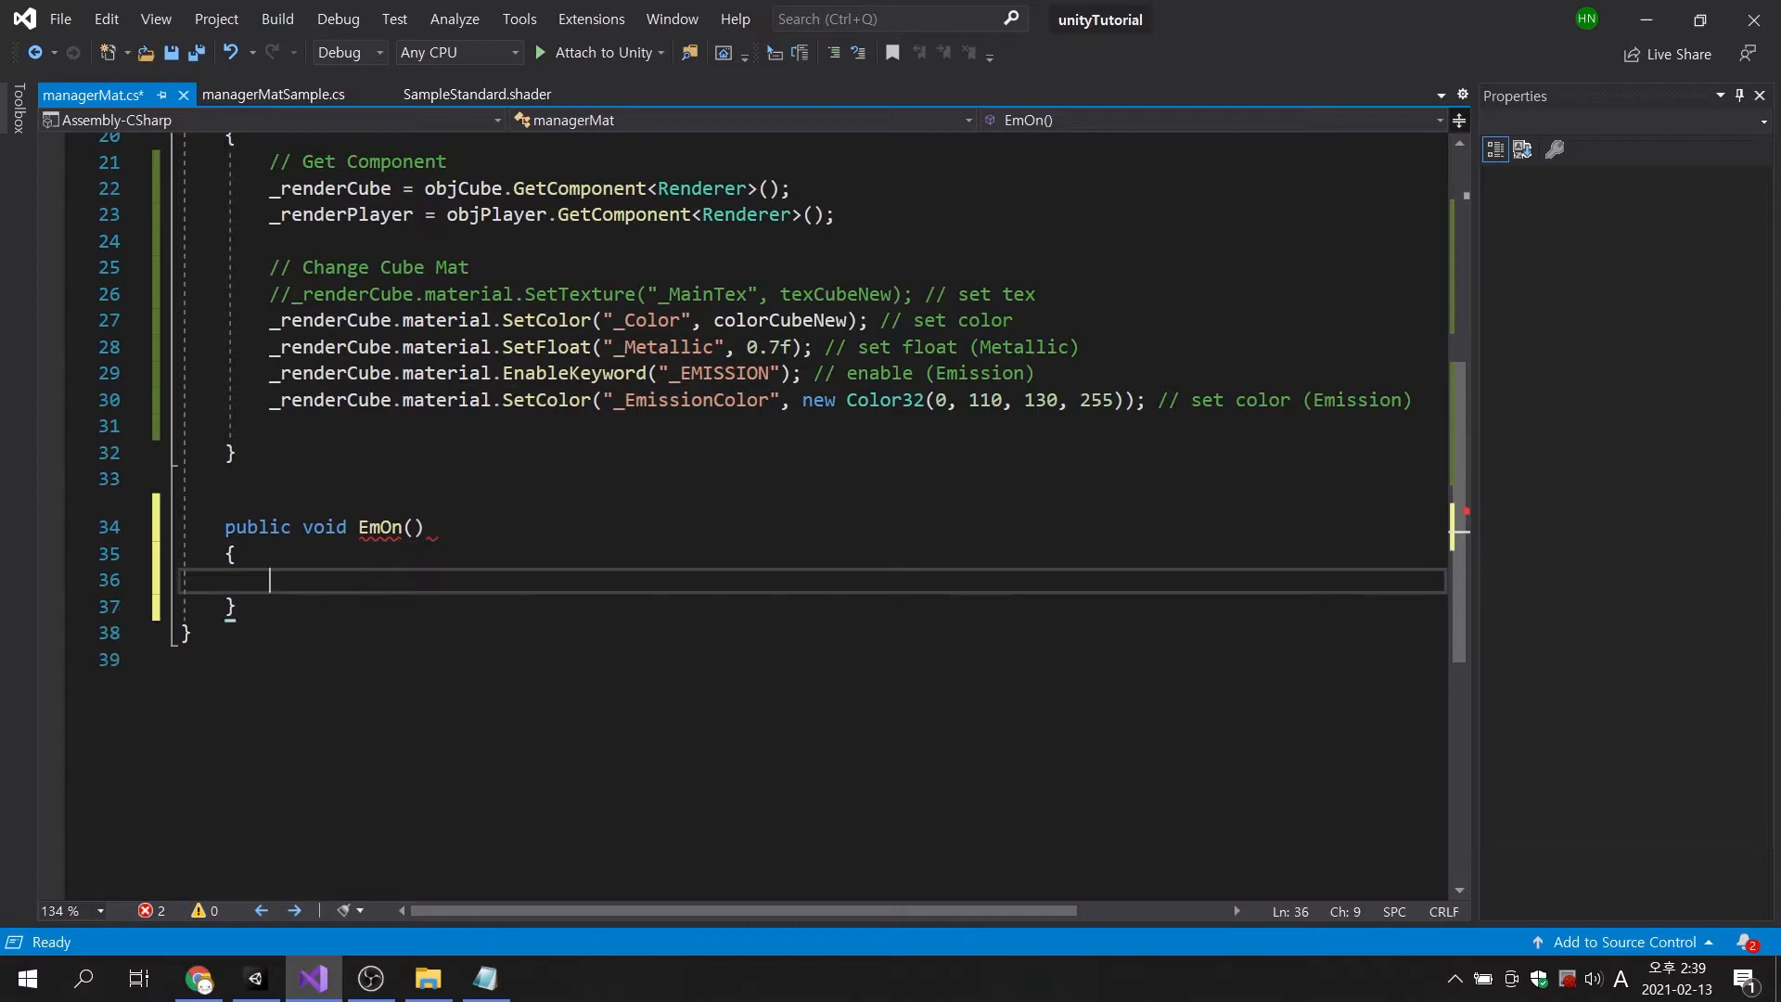
{"action": "type", "text": "public void EmOff("}
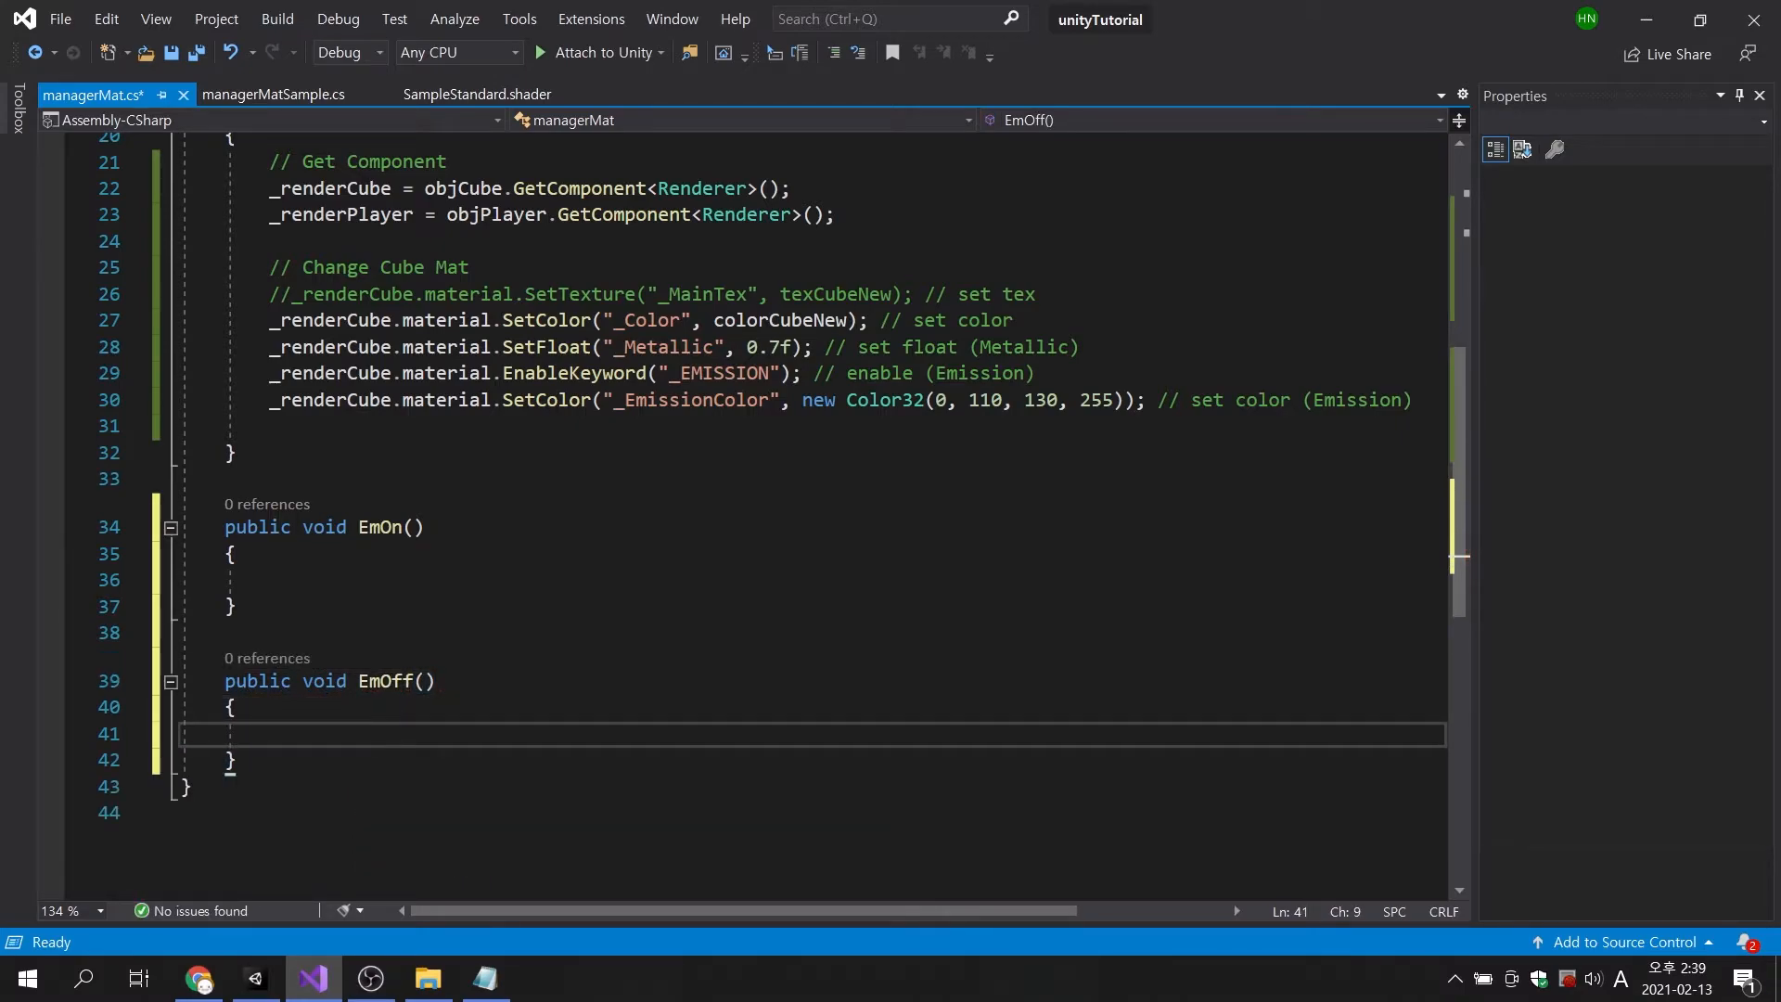
{"action": "left_click", "coordinate": [273, 581]}
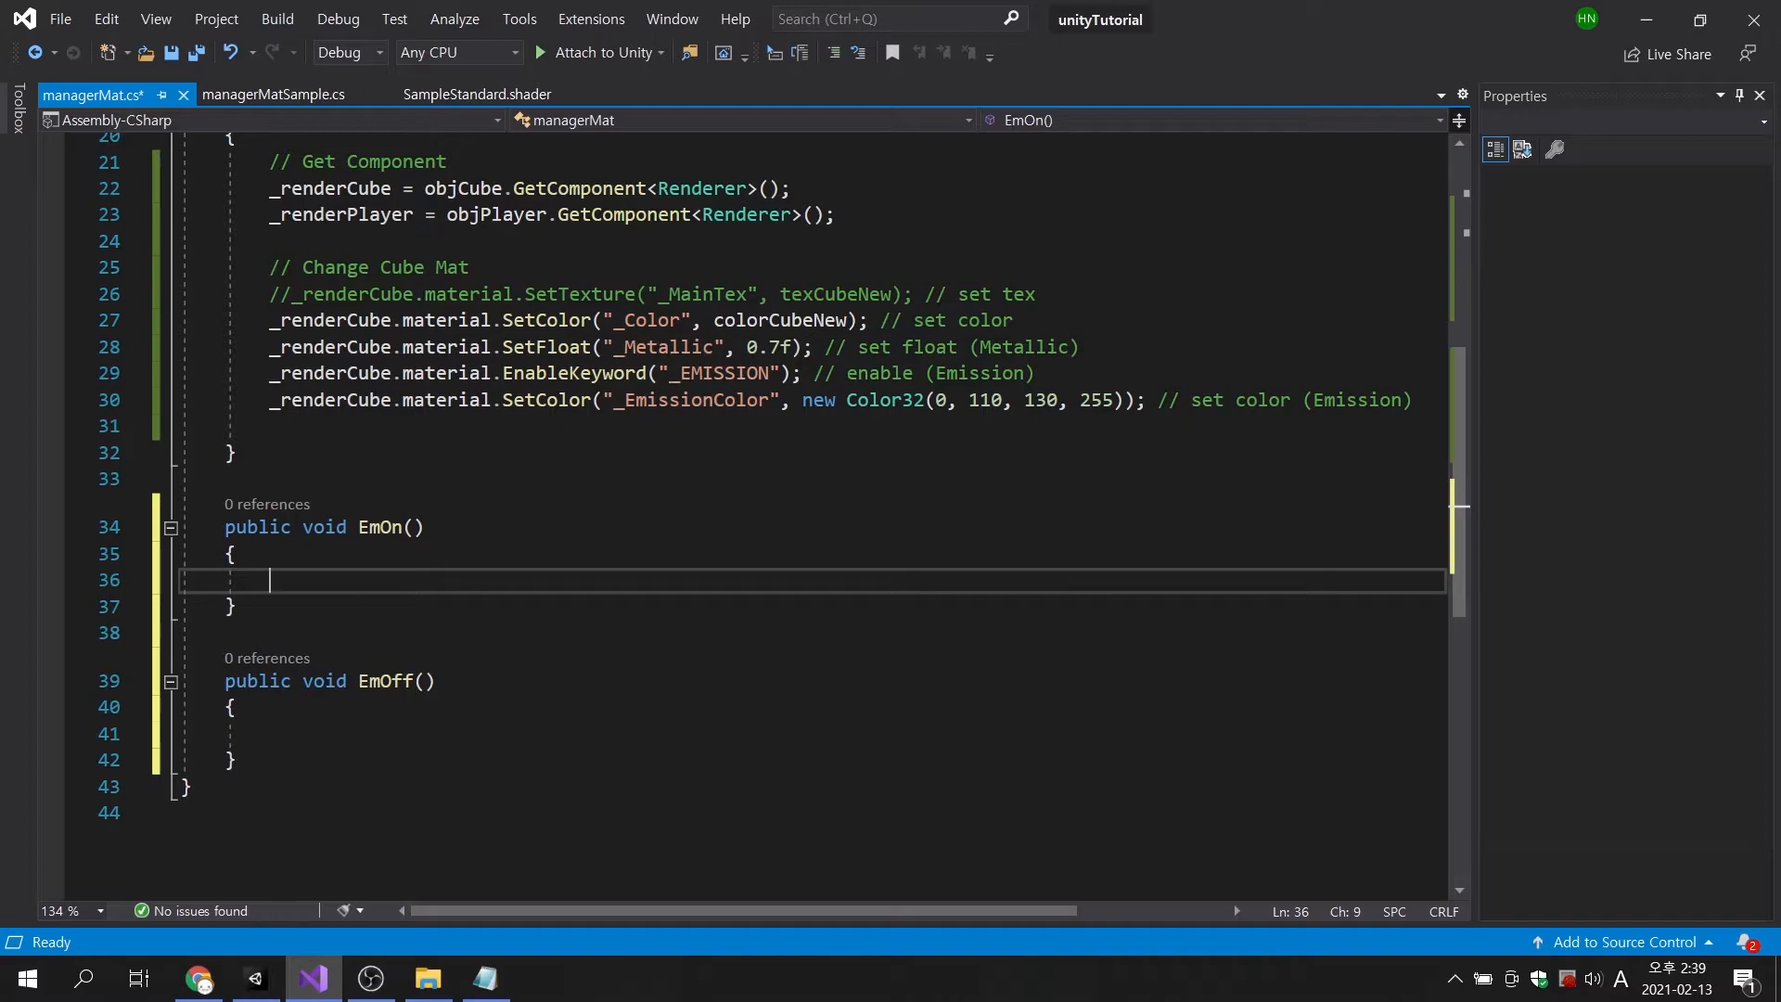
{"action": "type", "text": "_renderCube."}
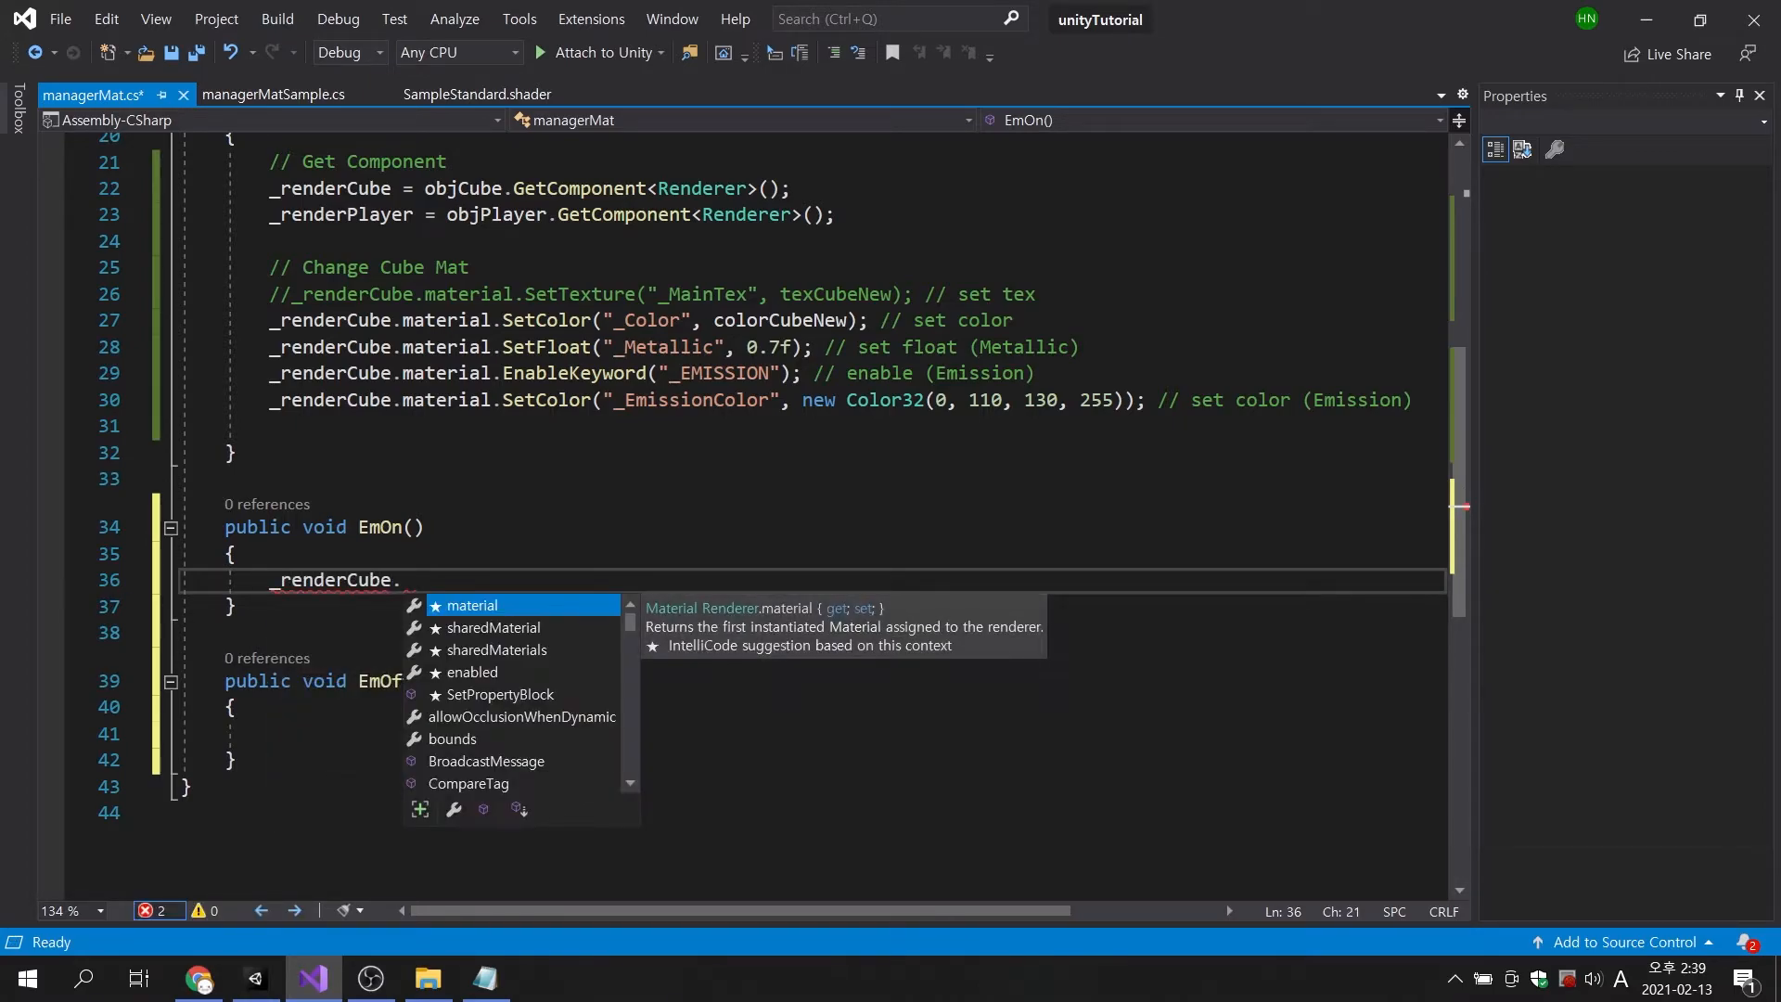
{"action": "type", "text": "material.SetColor(\"_"}
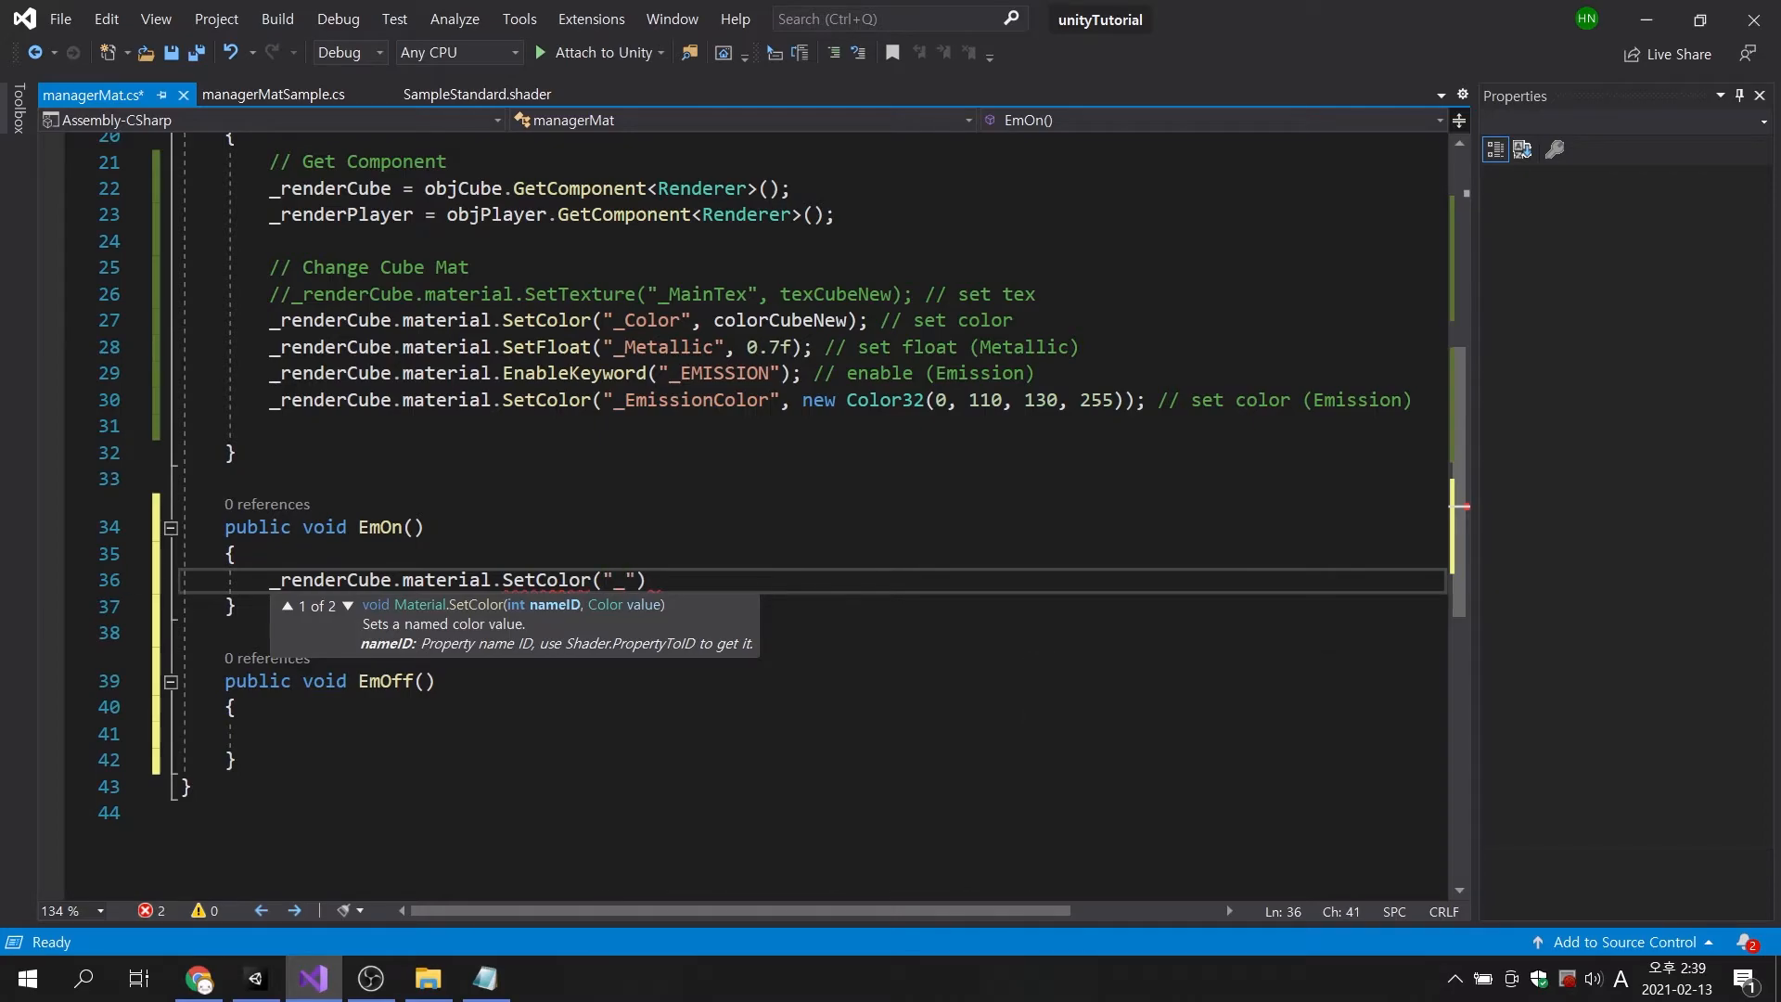
{"action": "type", "text": "EmissionColor"}
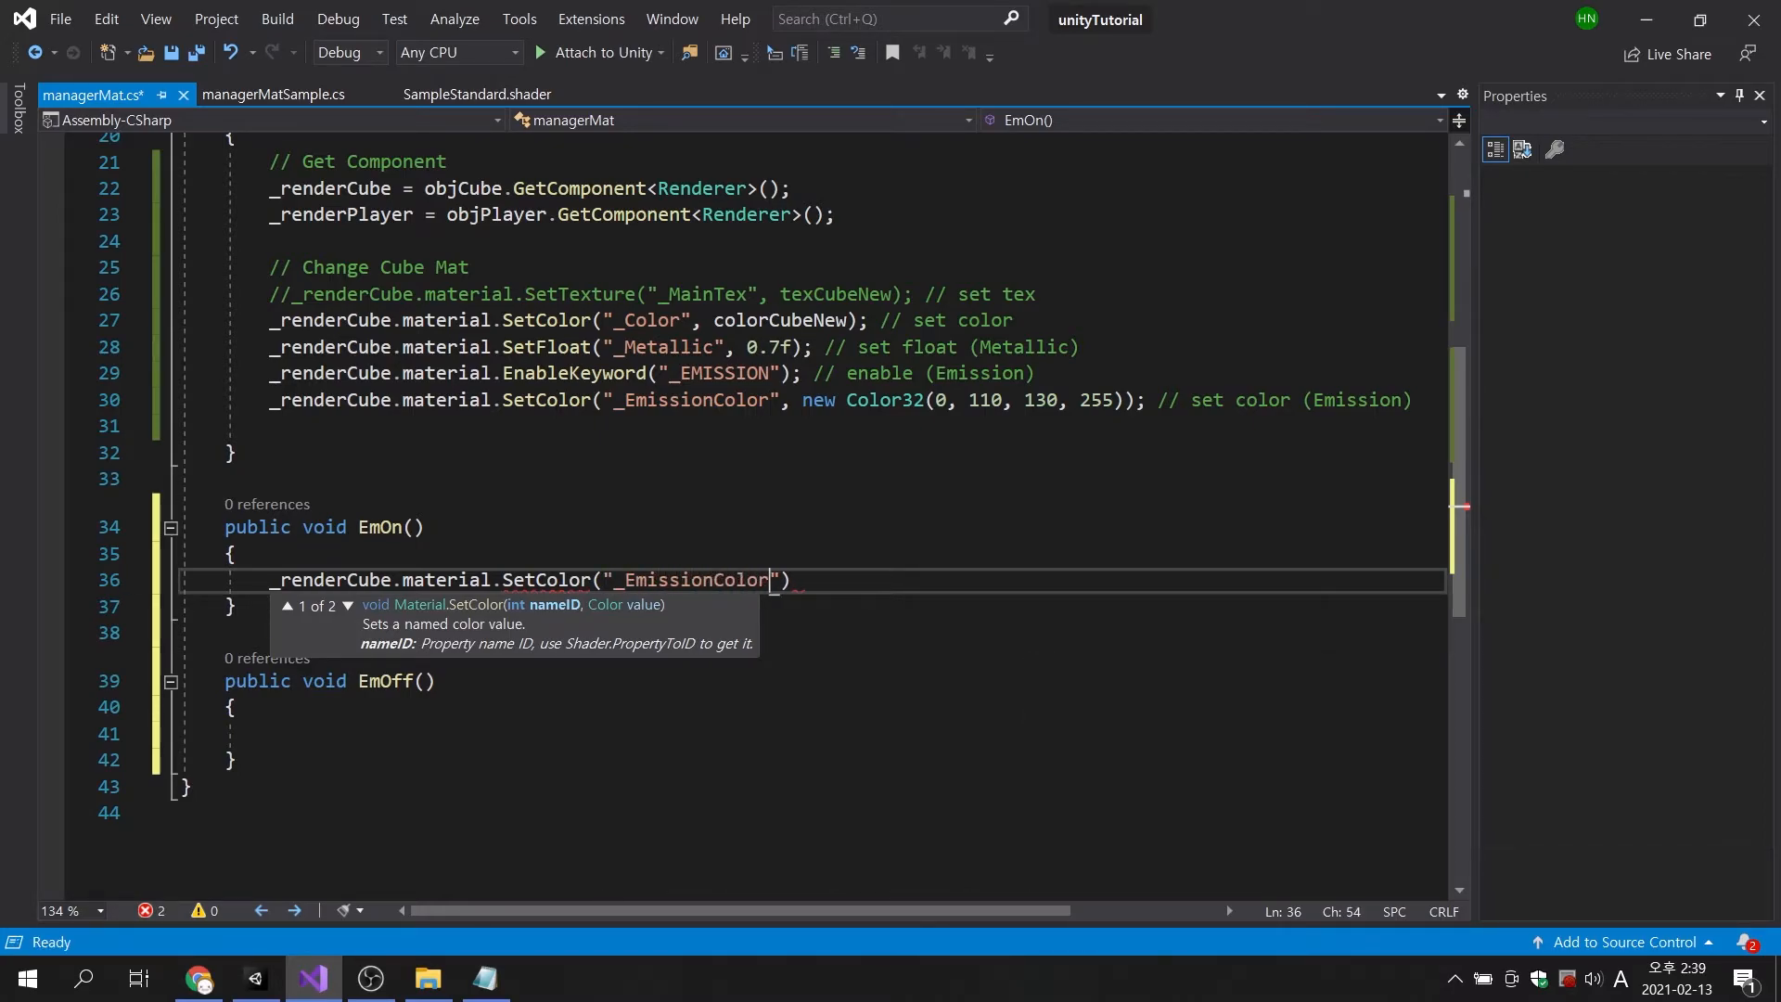
{"action": "type", "text": "\", new Color32"}
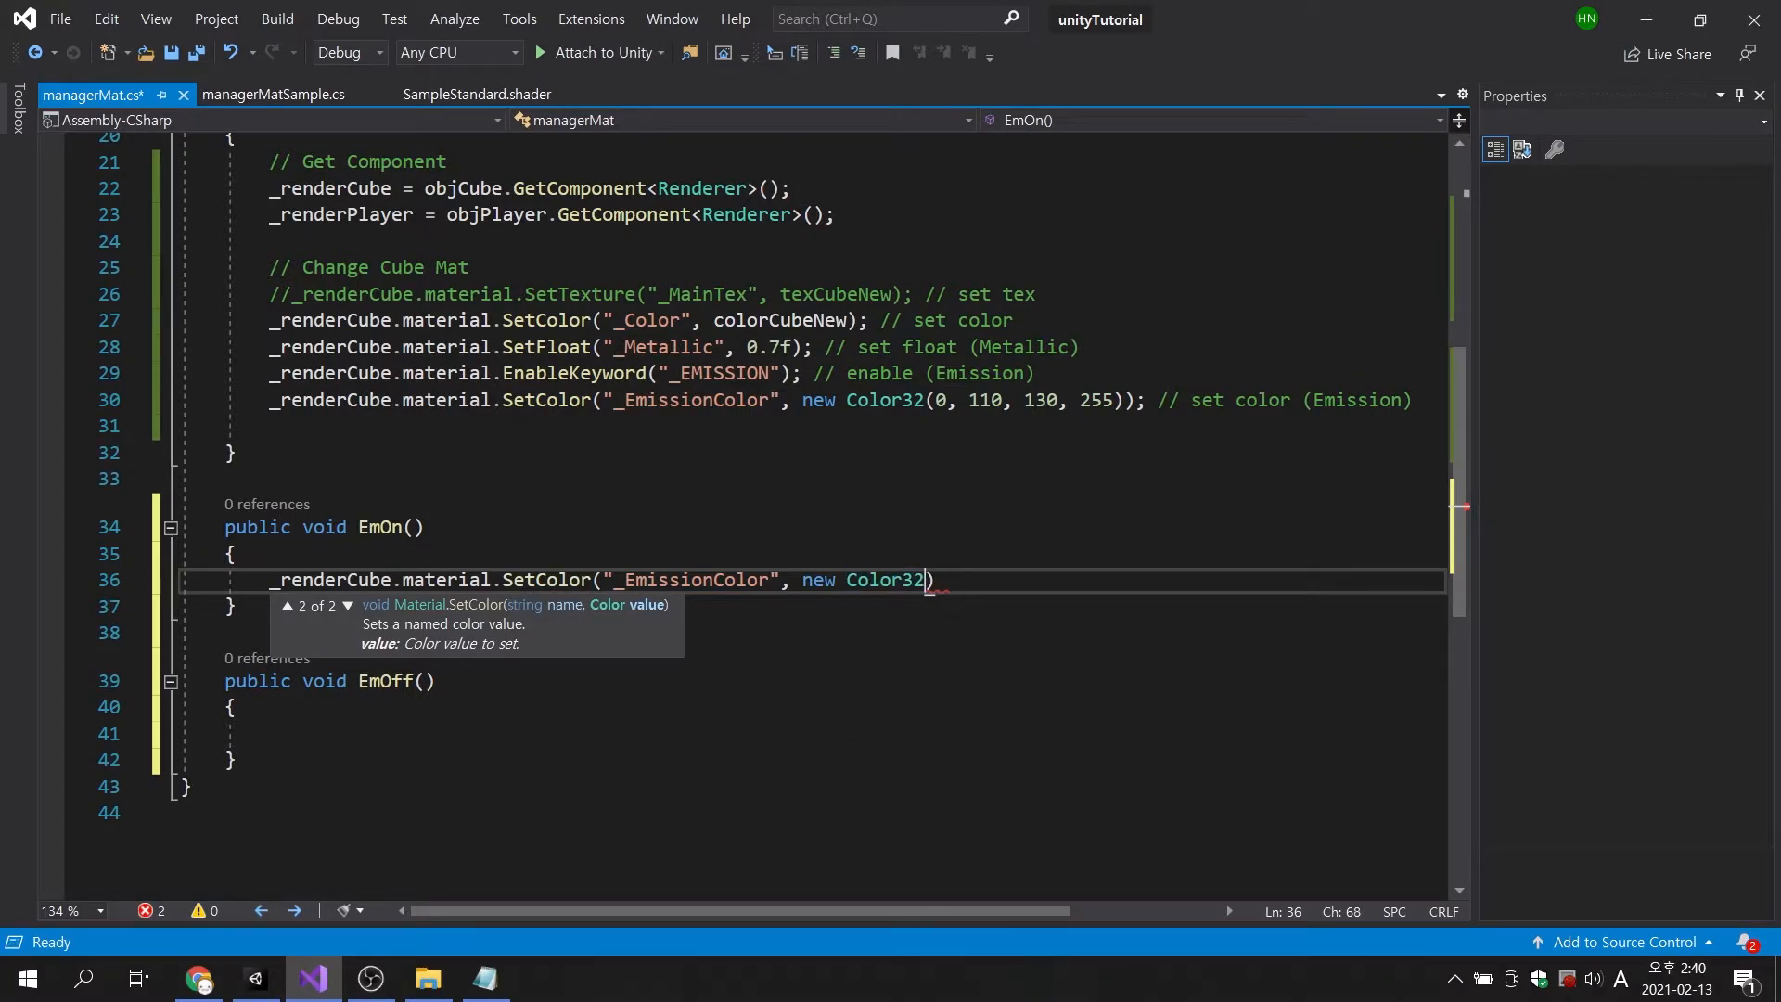
{"action": "type", "text": "(255,25,"}
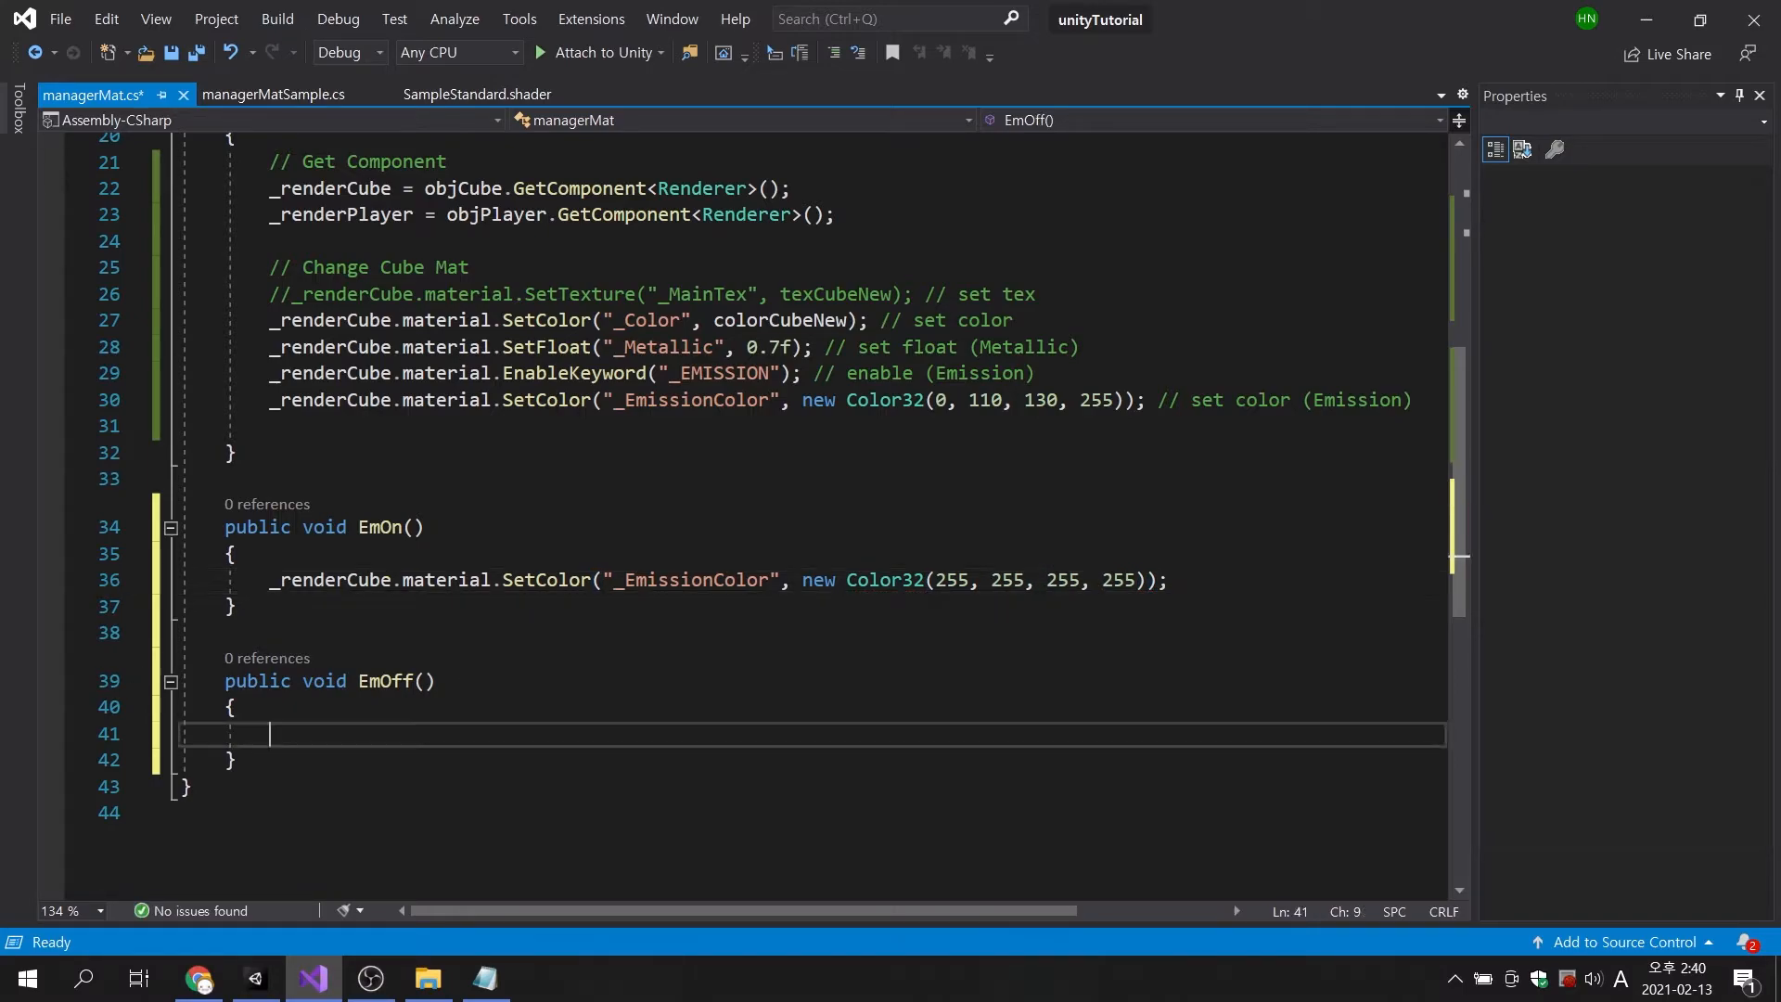
Write EmOff's body setting "_EmissionColor" to black (0, 0, 0).
{"action": "type", "text": "_renderCube"}
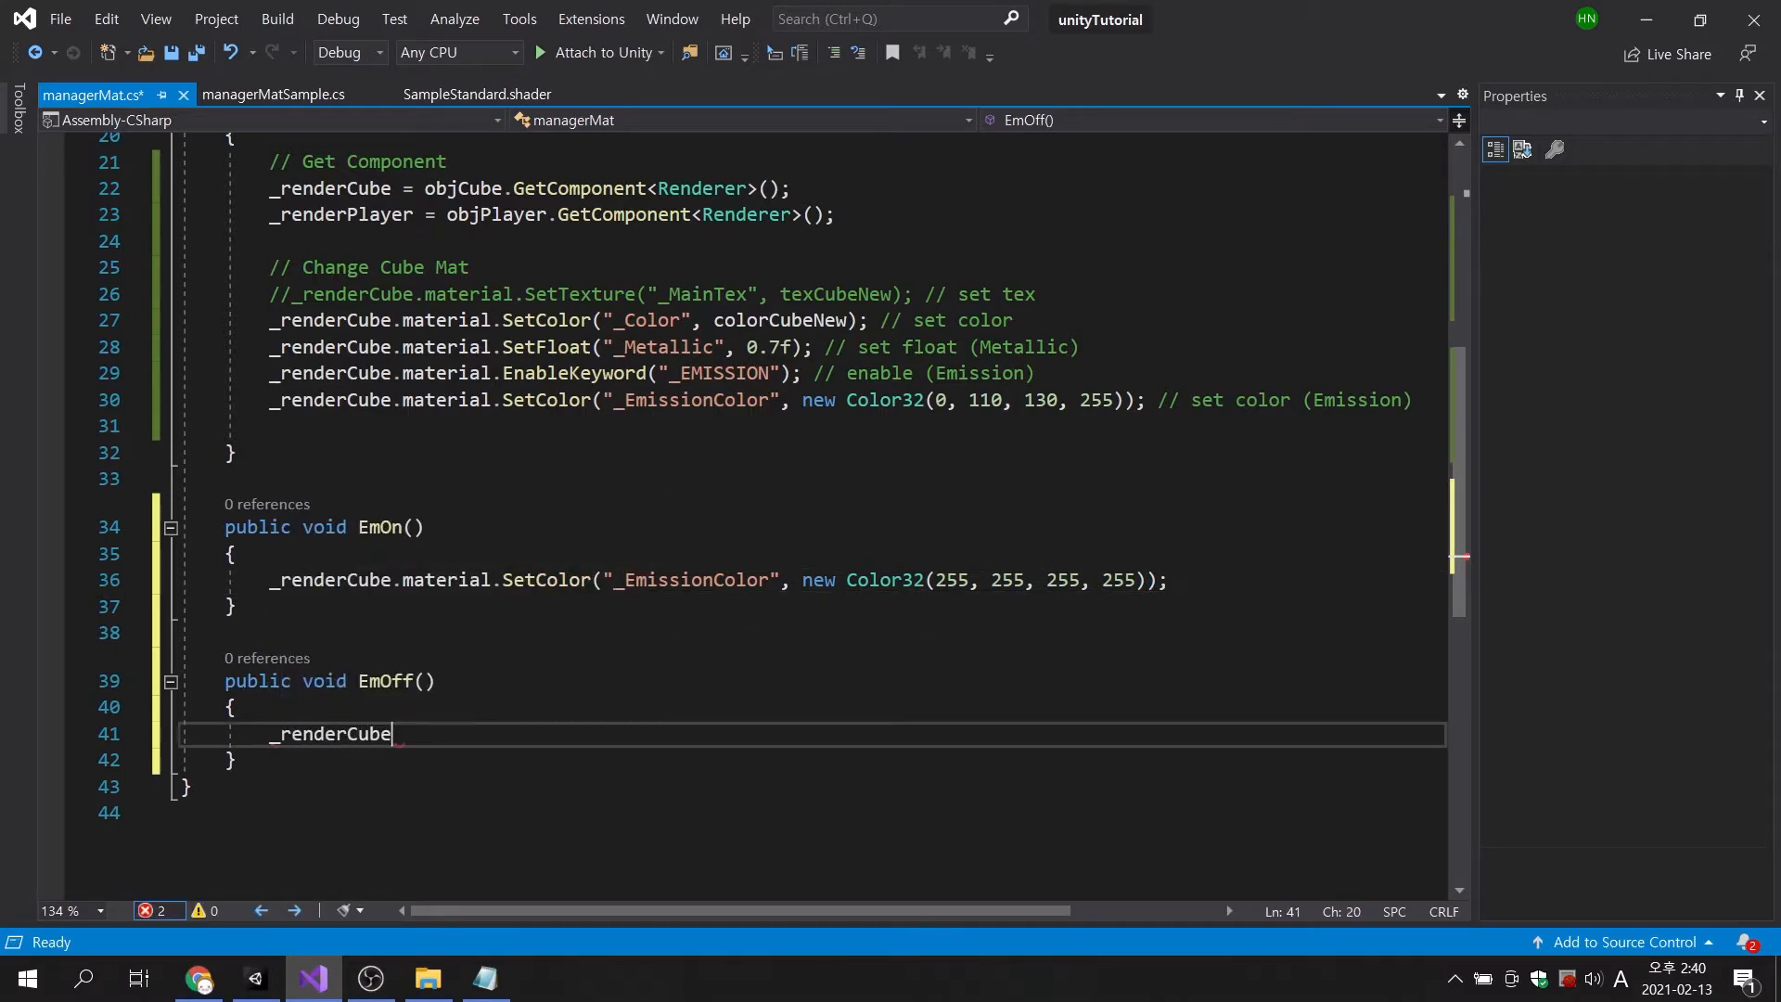
{"action": "type", "text": ".material.SetColor(\"_EmissionColor\", new Color32(255, 255, 255, 255"}
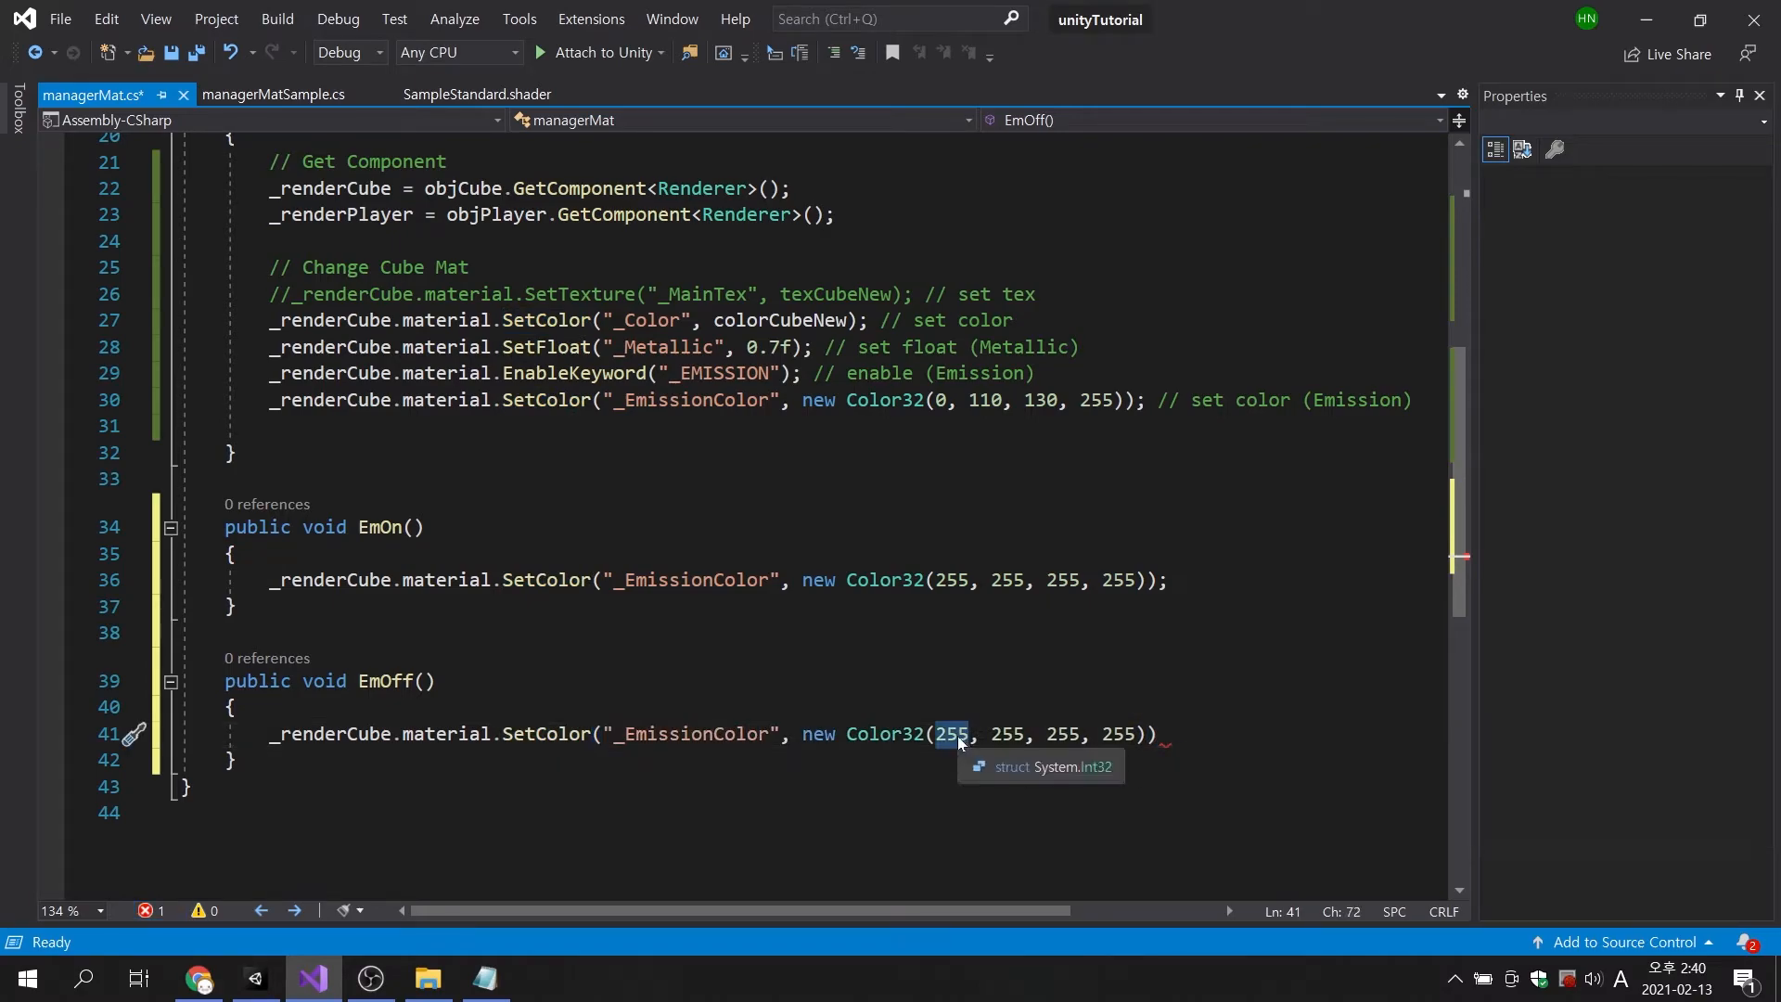
{"action": "type", "text": "0, 0, 0"}
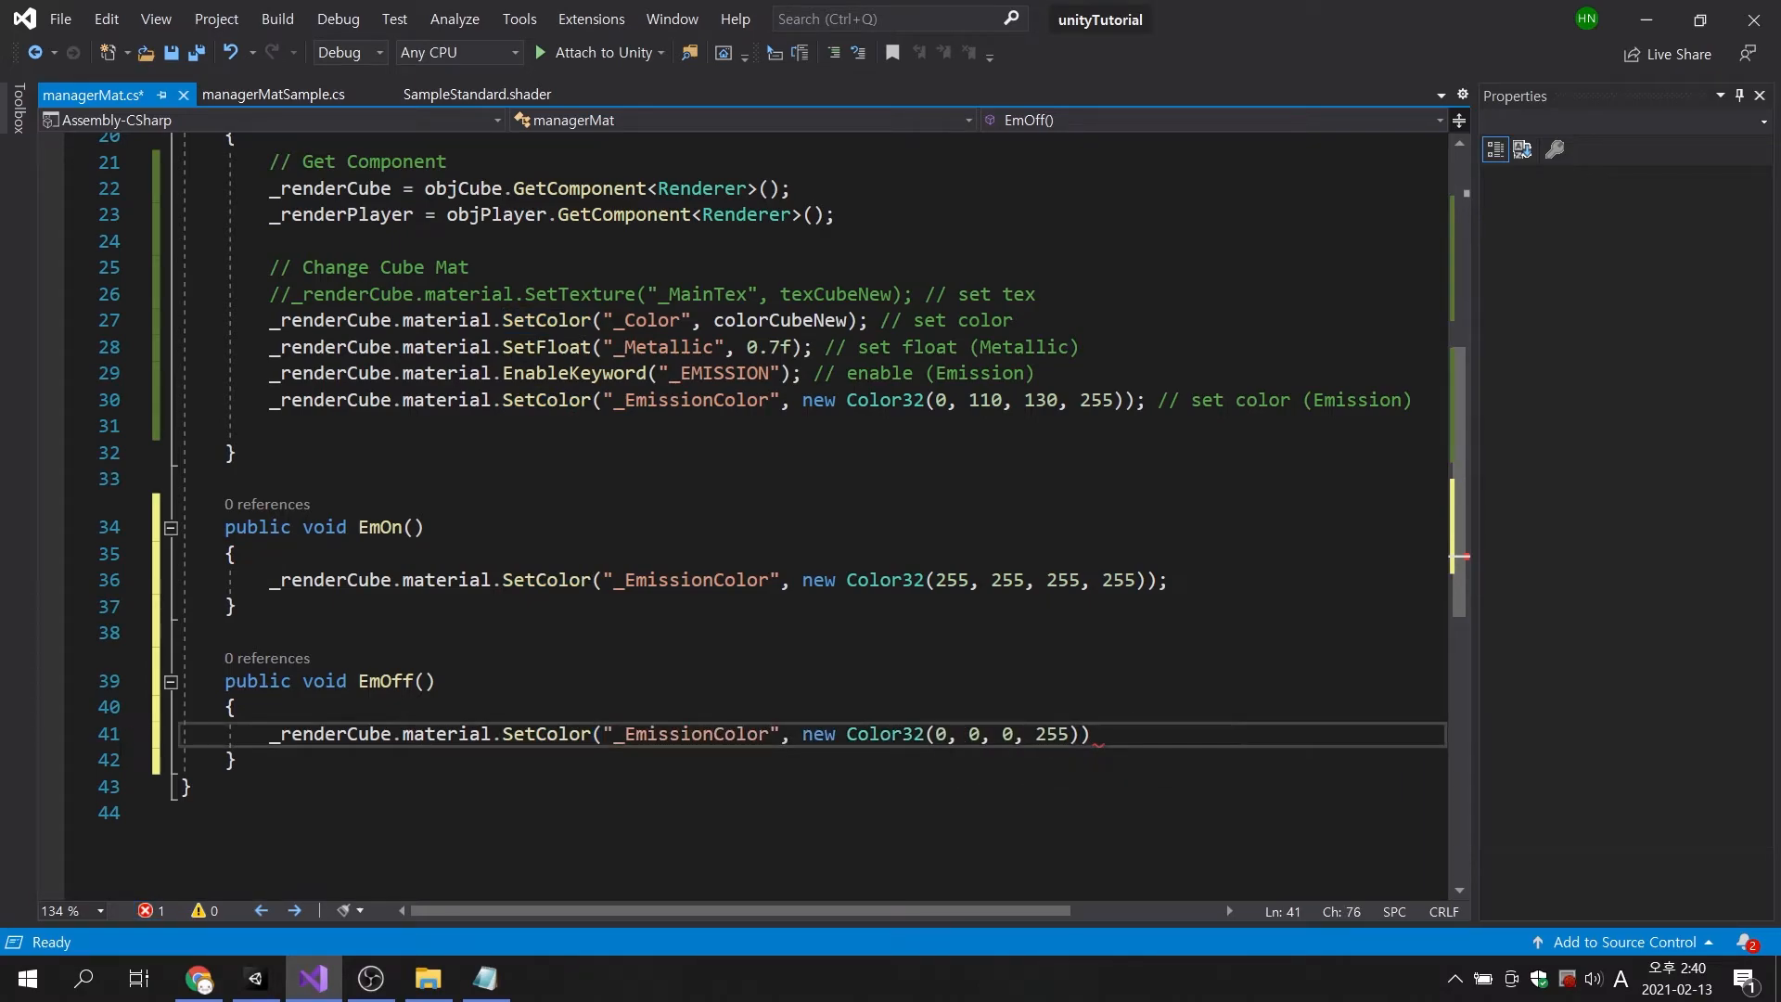
{"action": "type", "text": ";"}
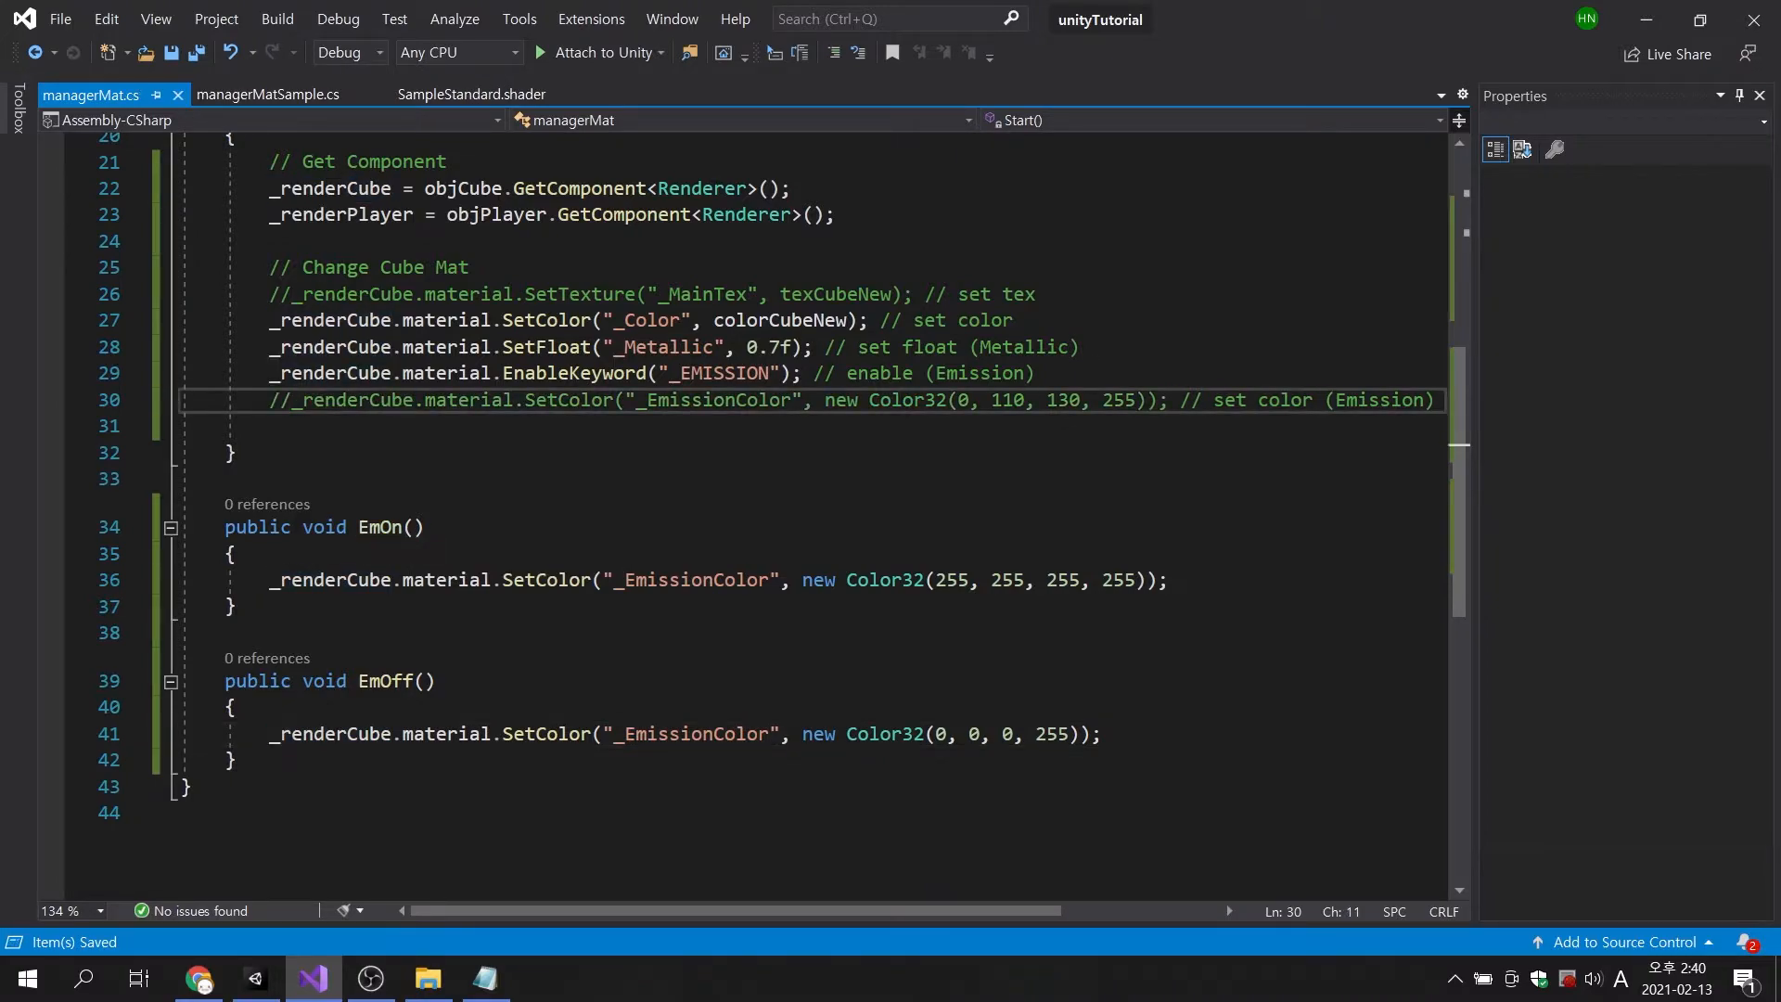
{"action": "mouse_move", "coordinate": [1554, 148]}
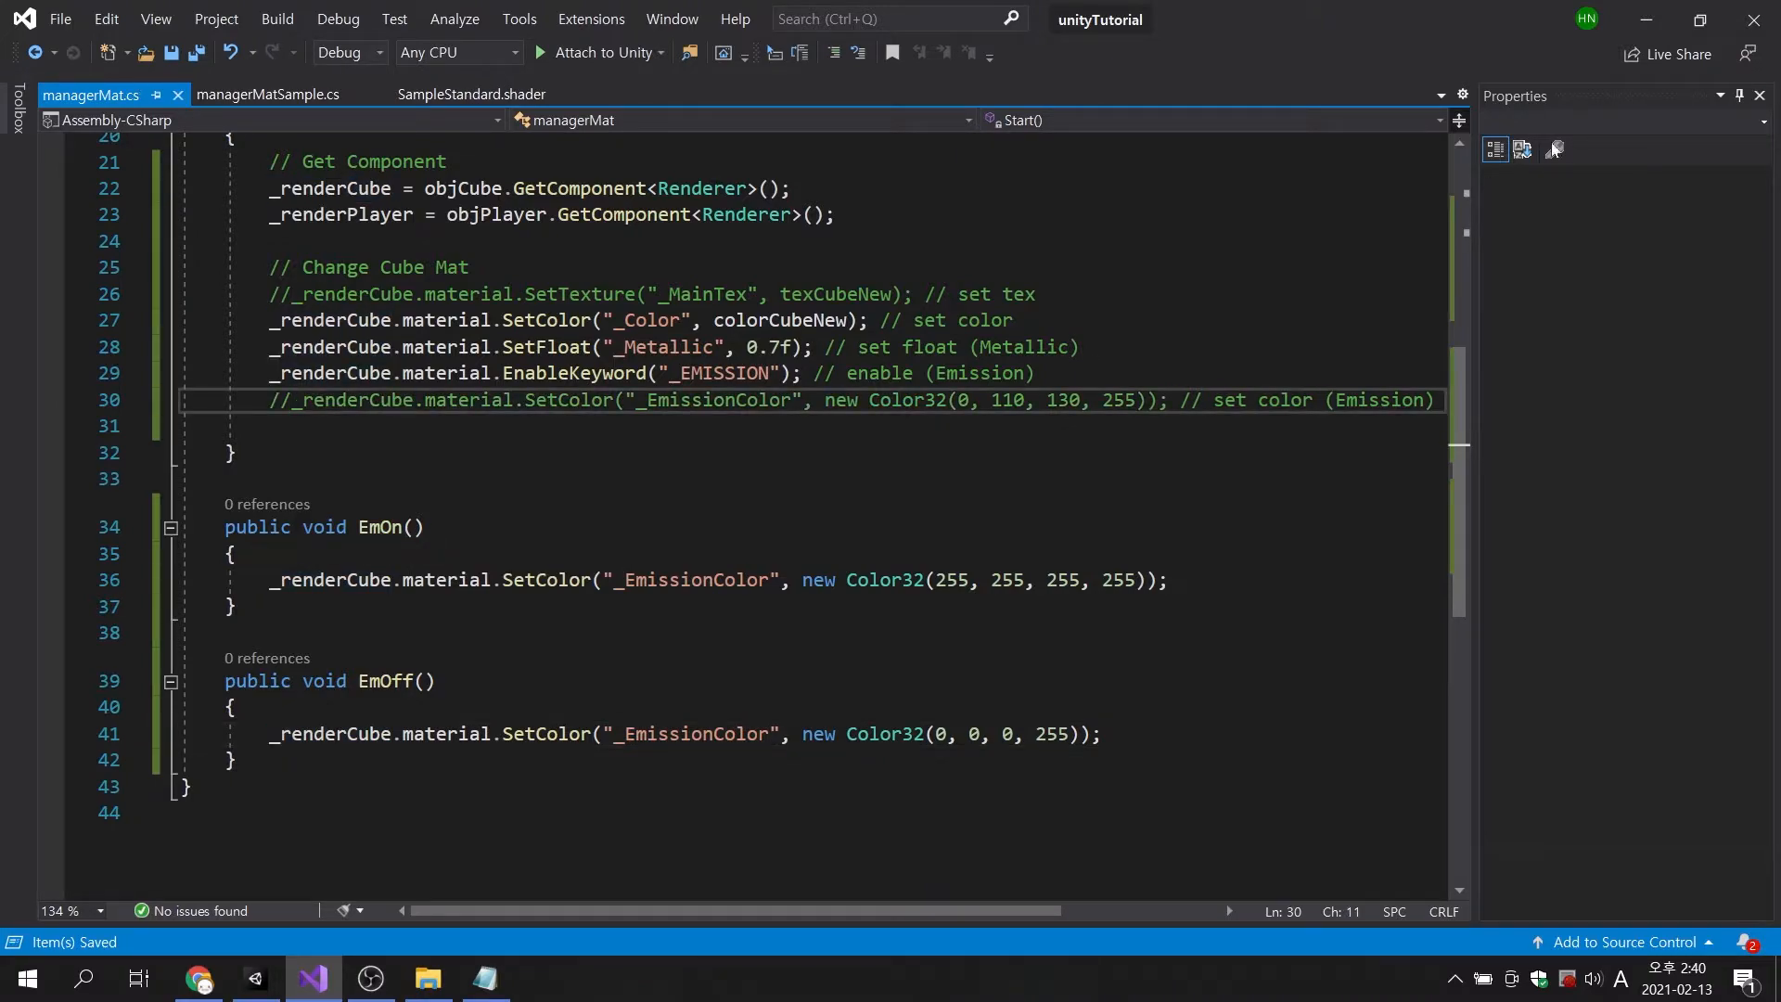
{"action": "left_click", "coordinate": [254, 977]}
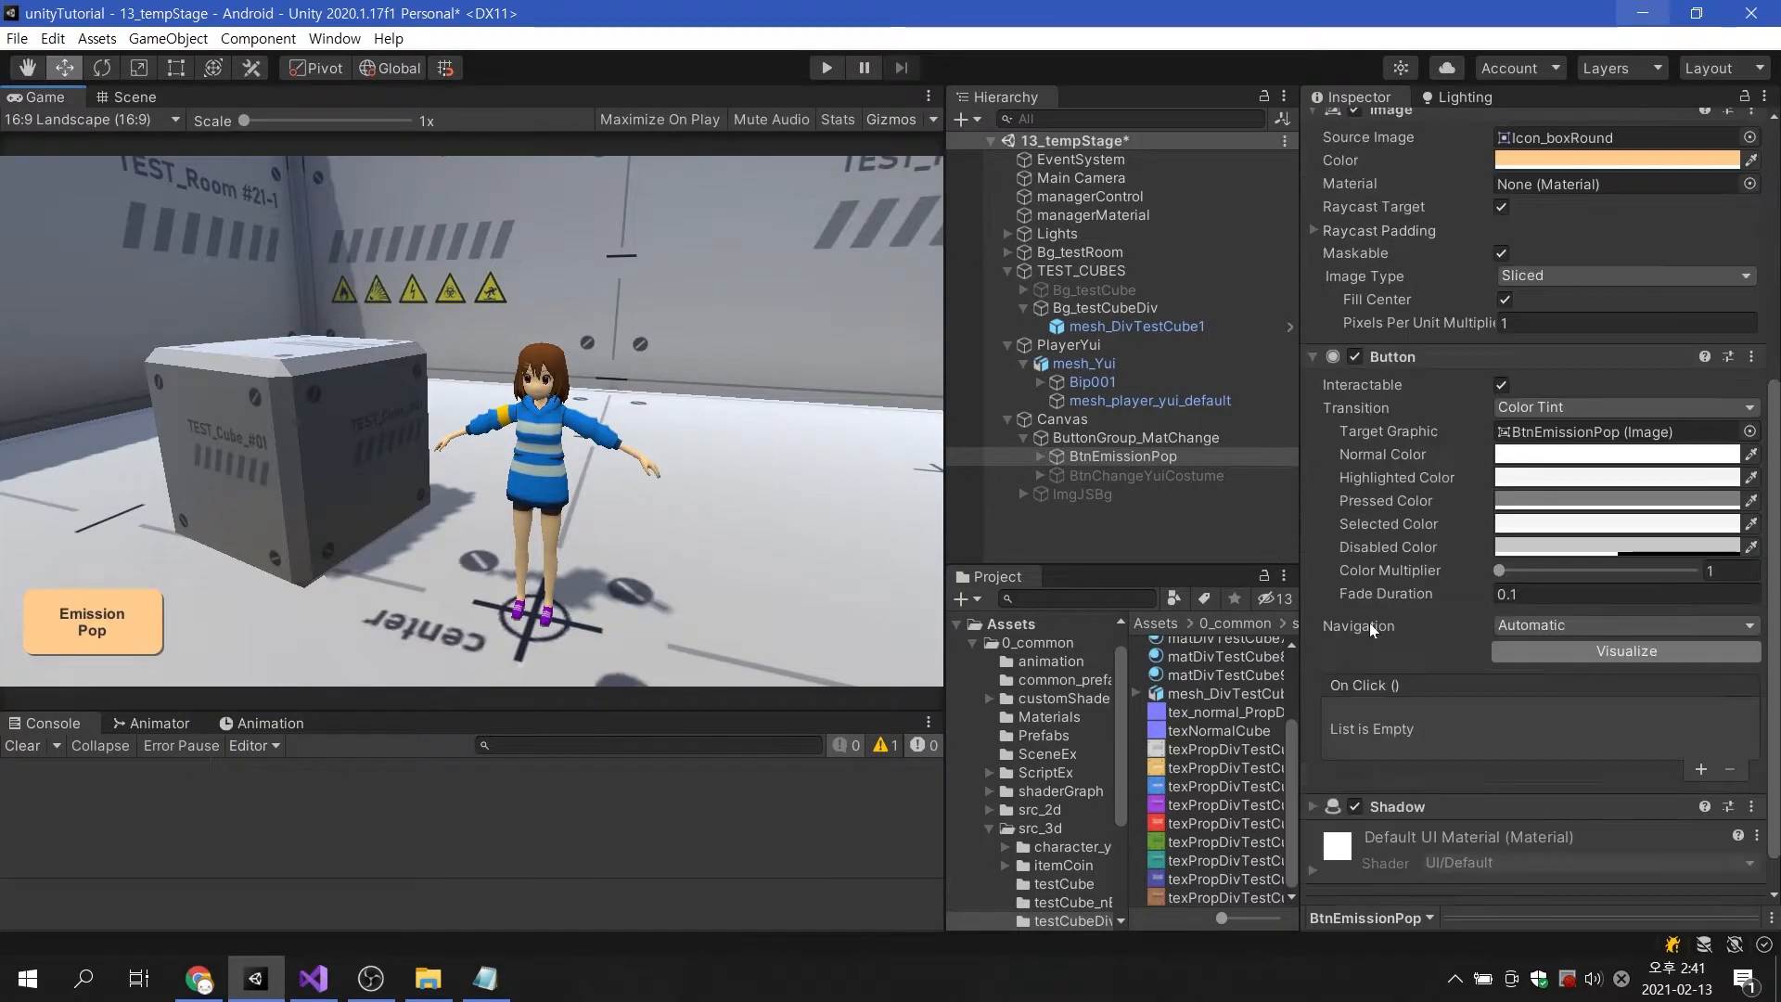
Add Pointer Down and Pointer Up events to BtnEmissionPop's Event Trigger, calling managerMat functions.
{"action": "scroll", "scroll_direction": "down", "scroll_amount": 3}
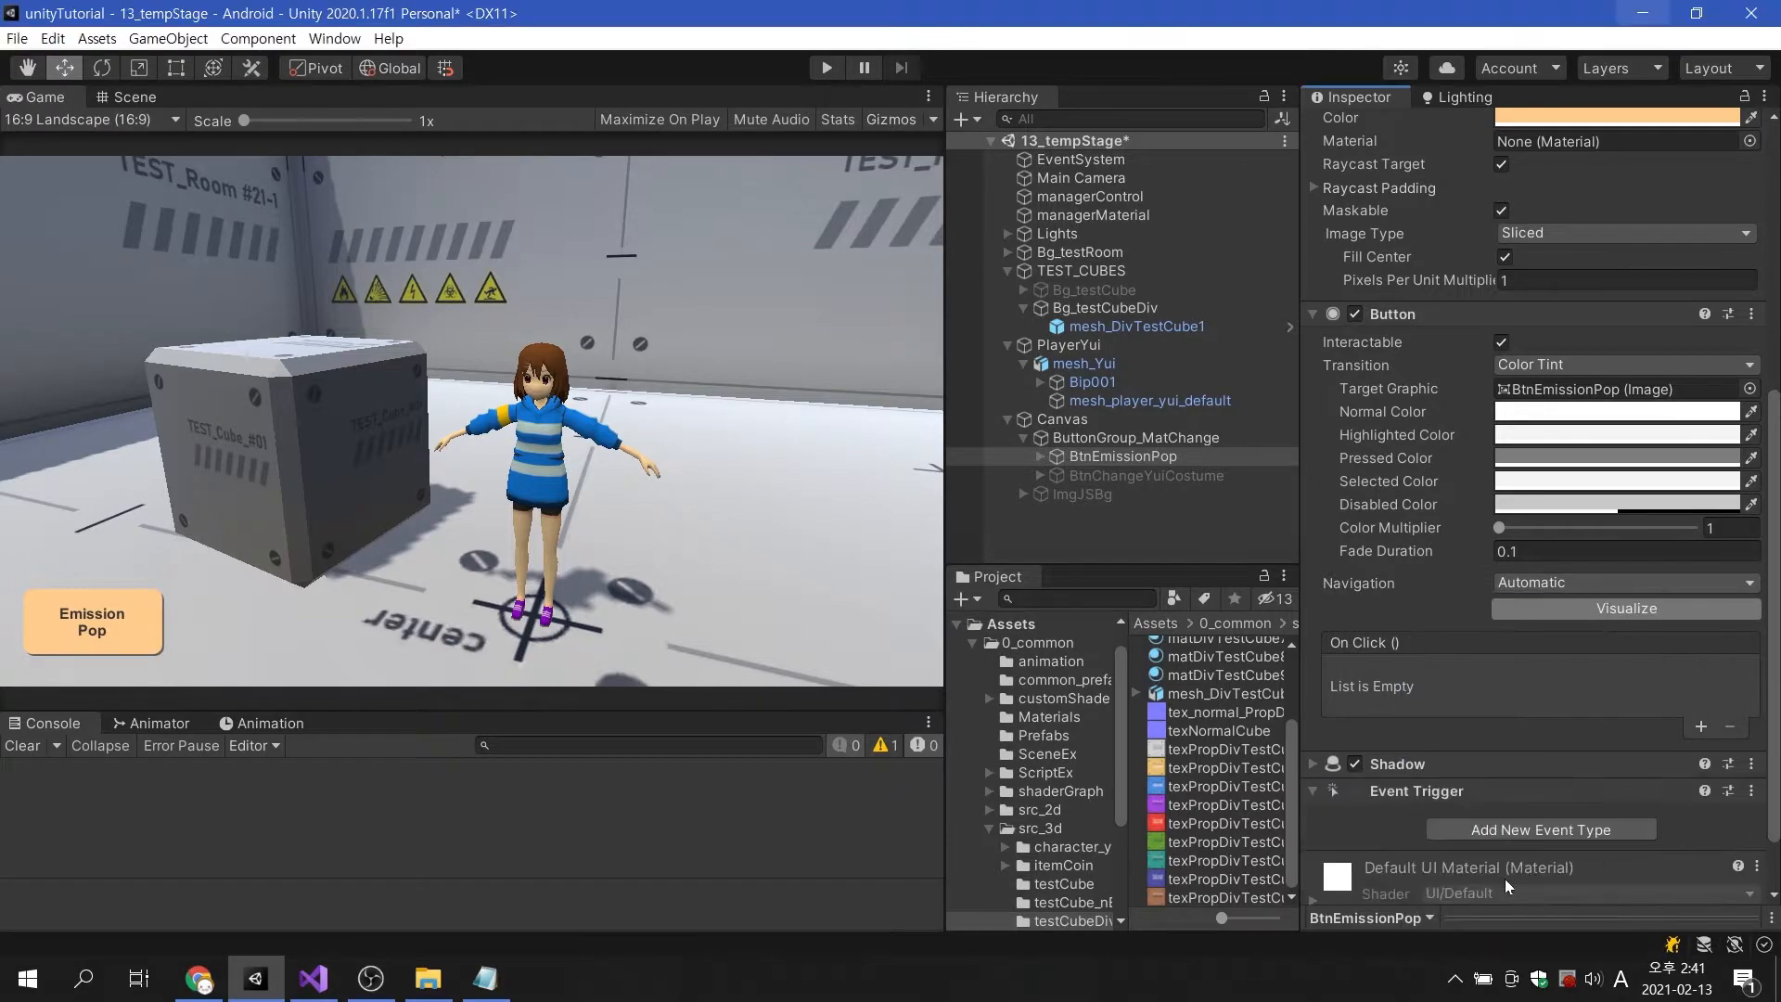
{"action": "left_click", "coordinate": [1539, 829]}
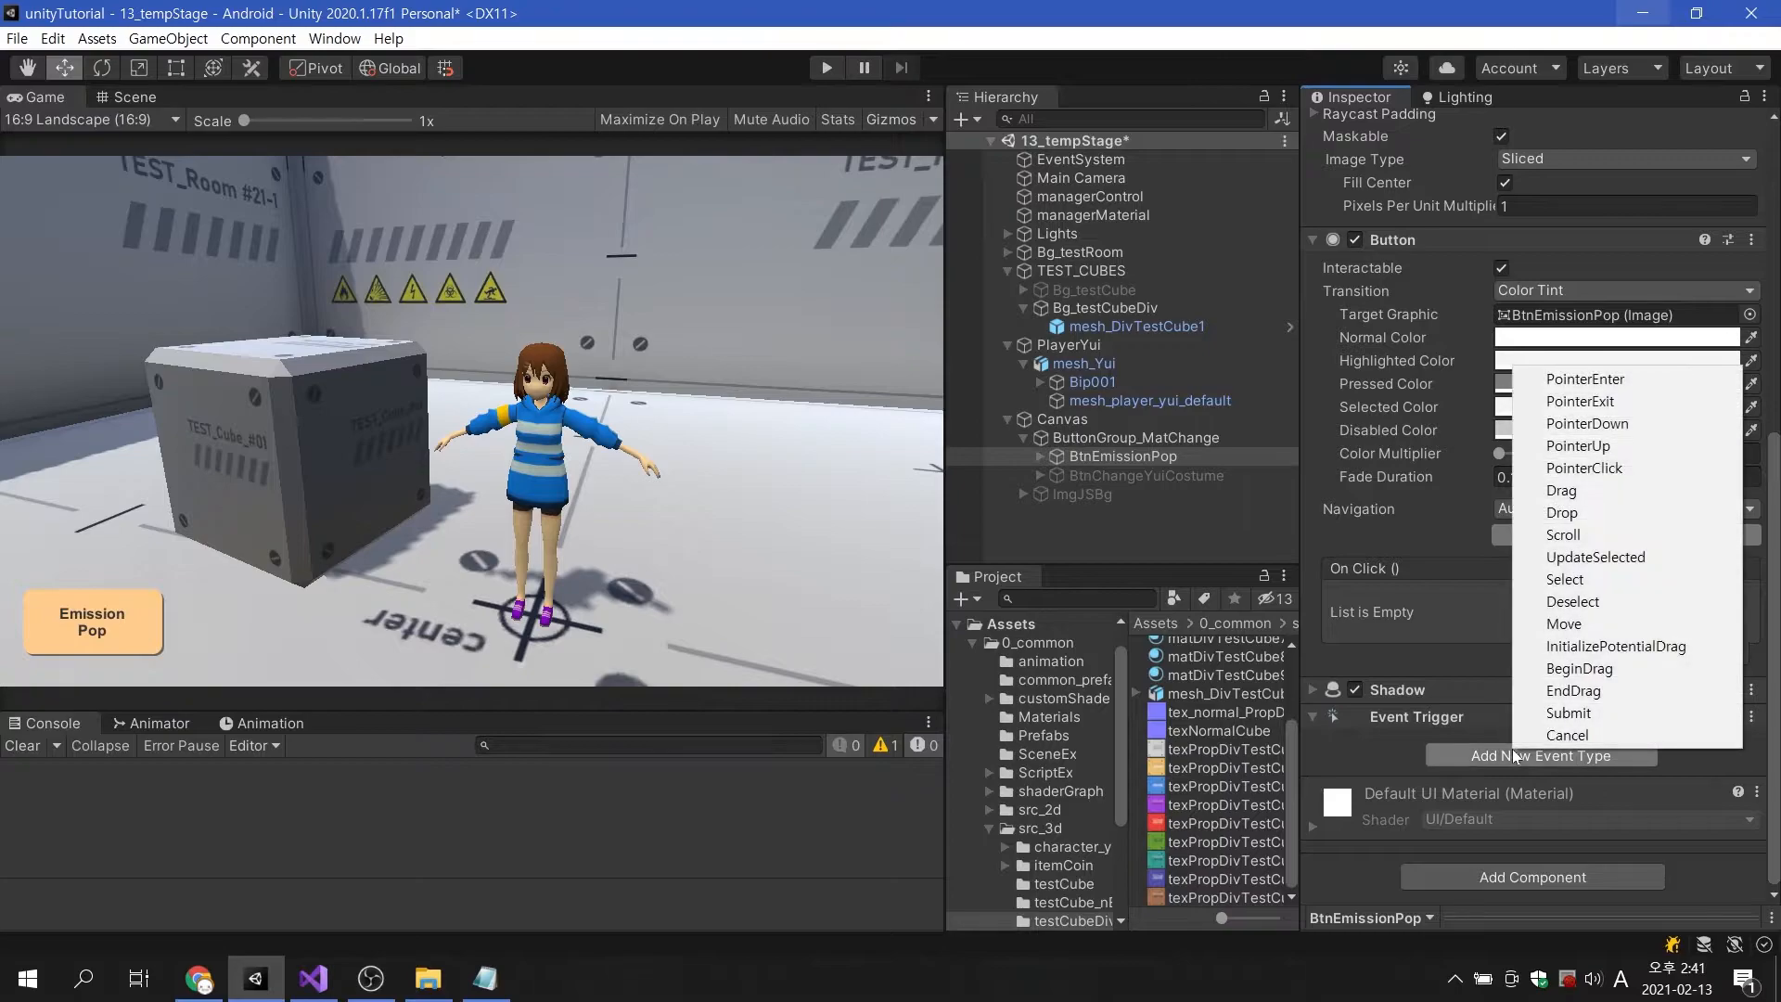
{"action": "left_click", "coordinate": [1587, 424]}
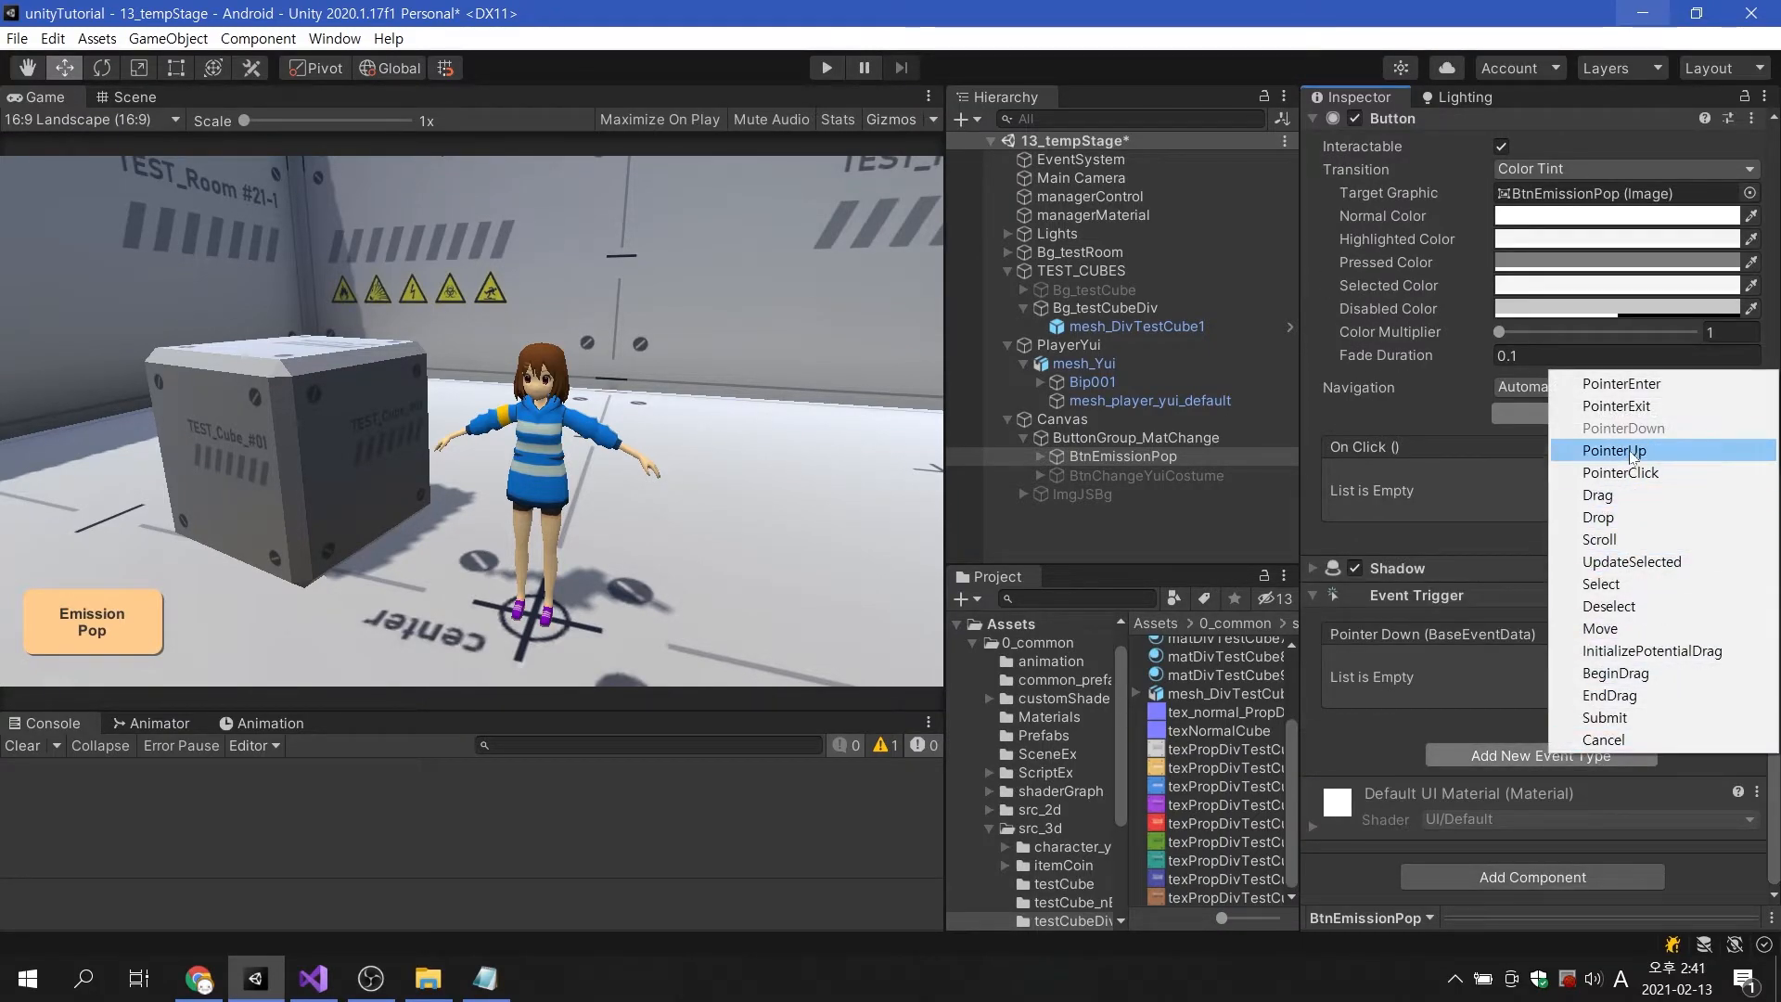
{"action": "left_click", "coordinate": [1624, 428]}
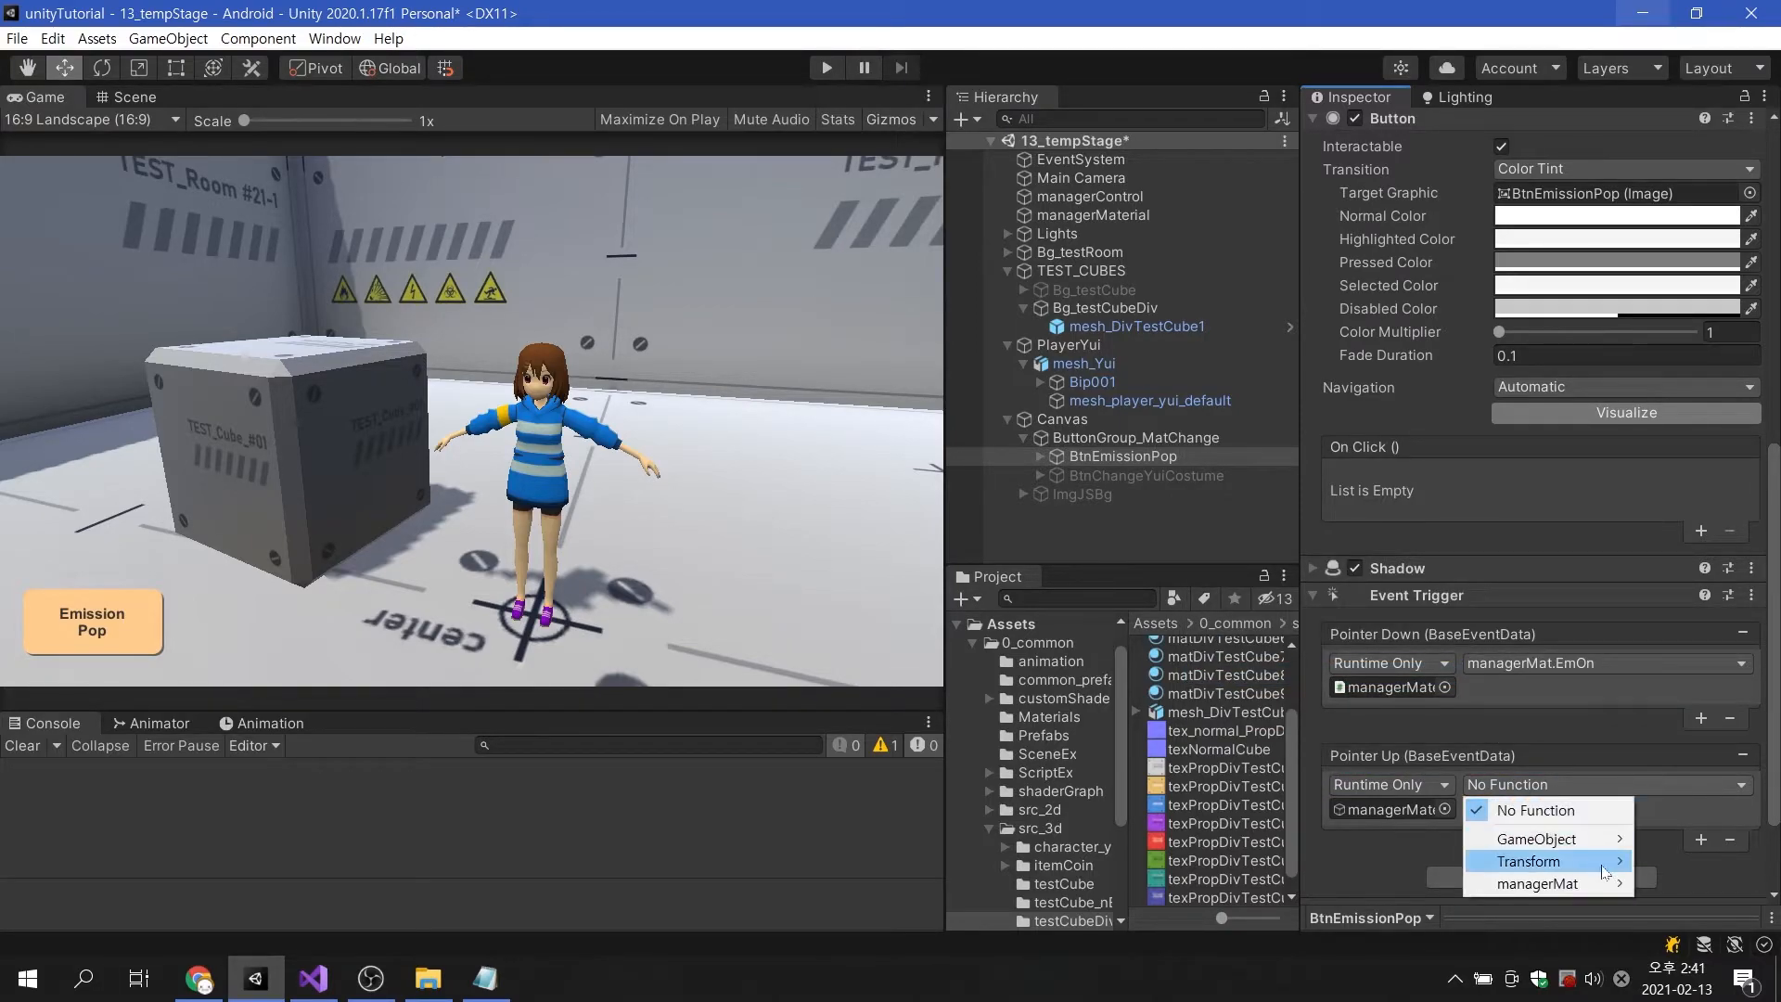
{"action": "left_click", "coordinate": [1540, 883]}
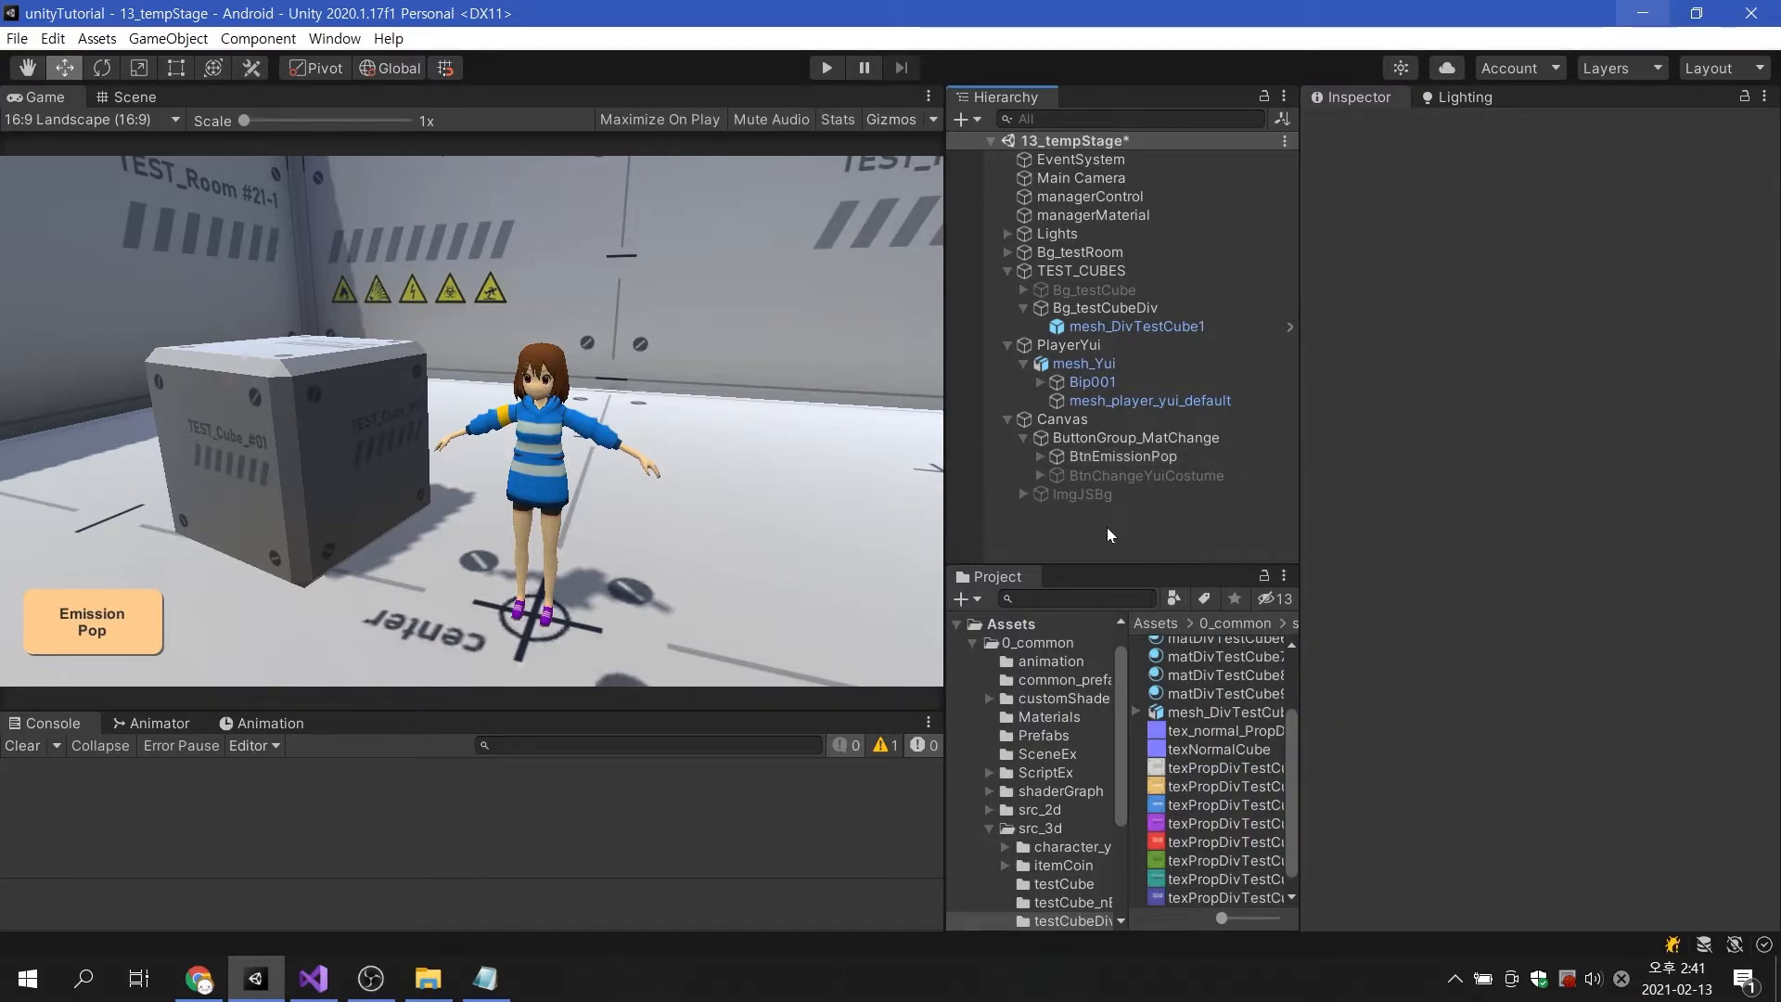
{"action": "left_click", "coordinate": [826, 66]}
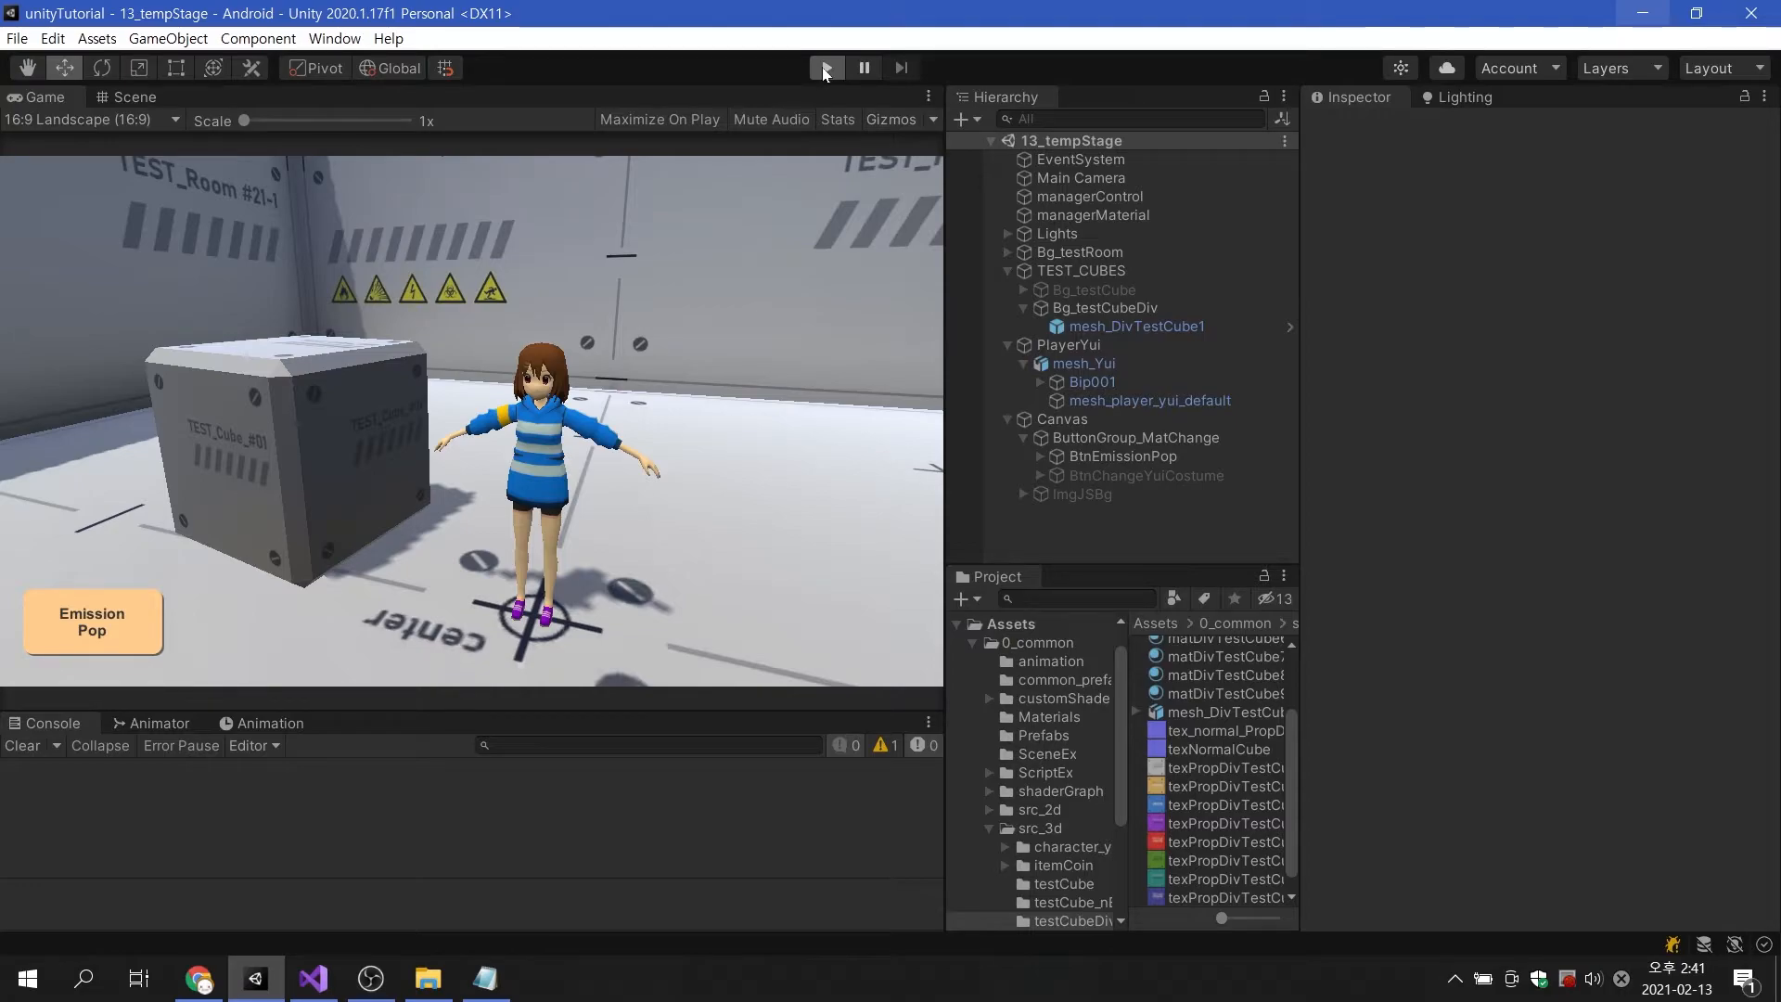
{"action": "left_click", "coordinate": [827, 67]}
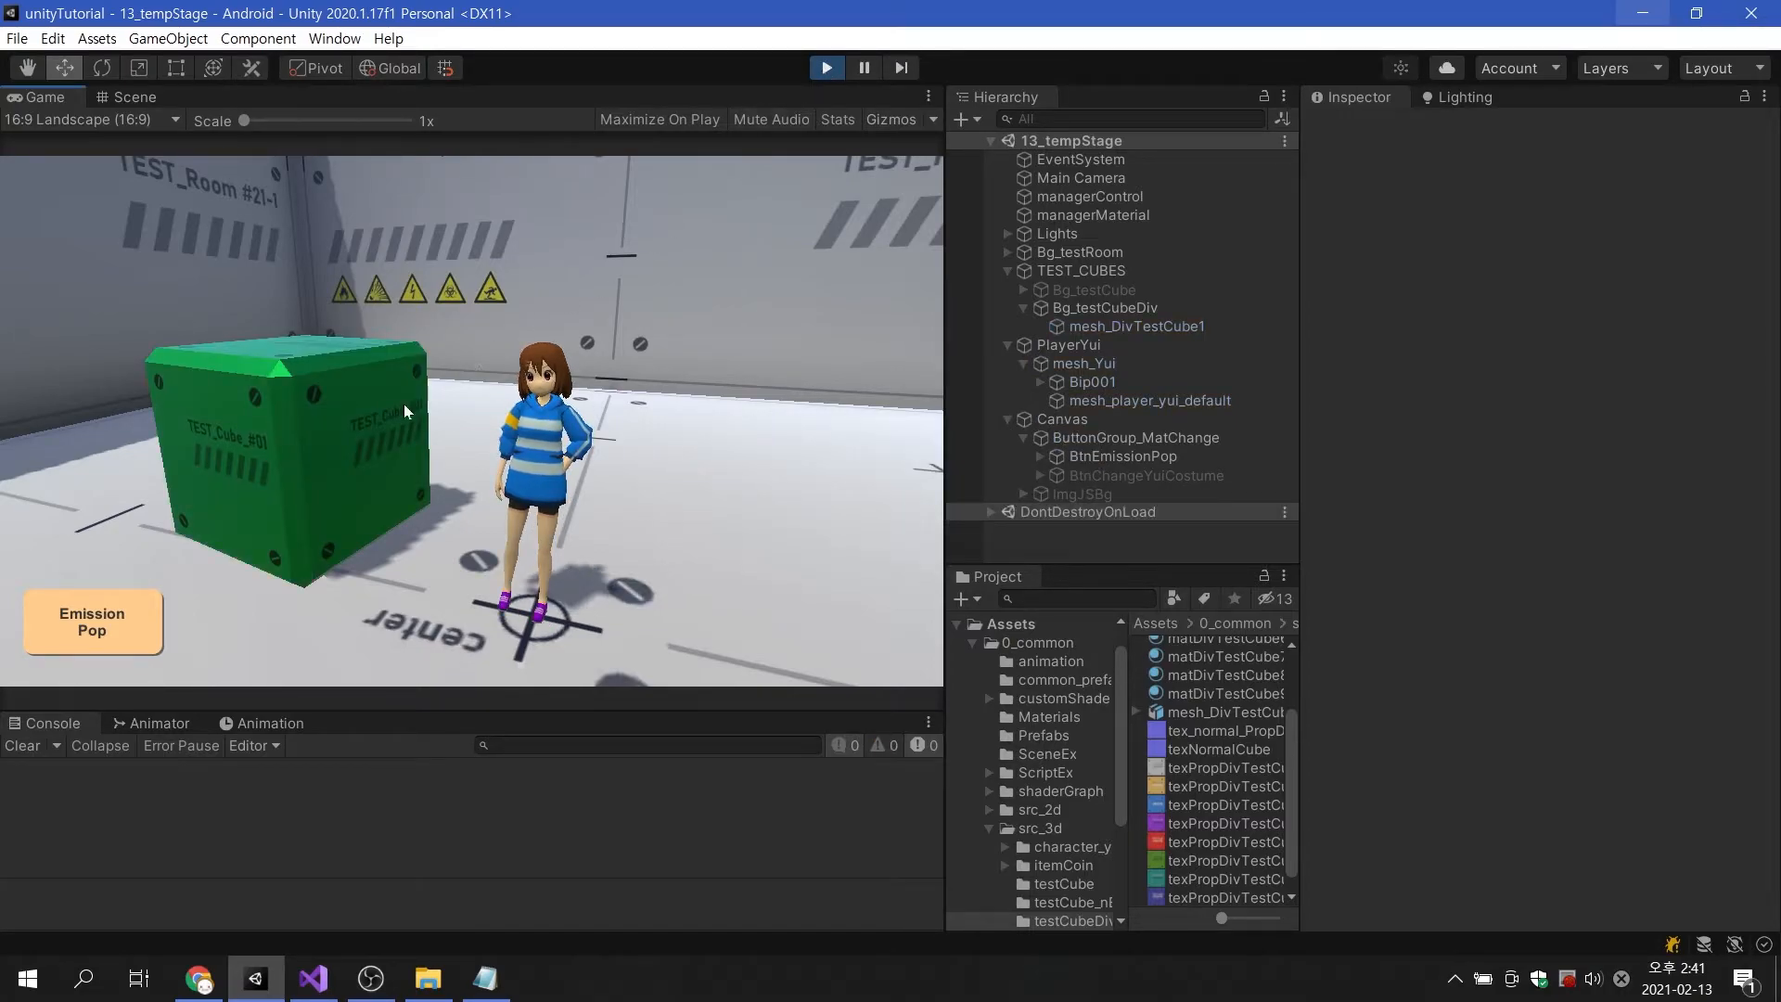
{"action": "left_click", "coordinate": [92, 622]}
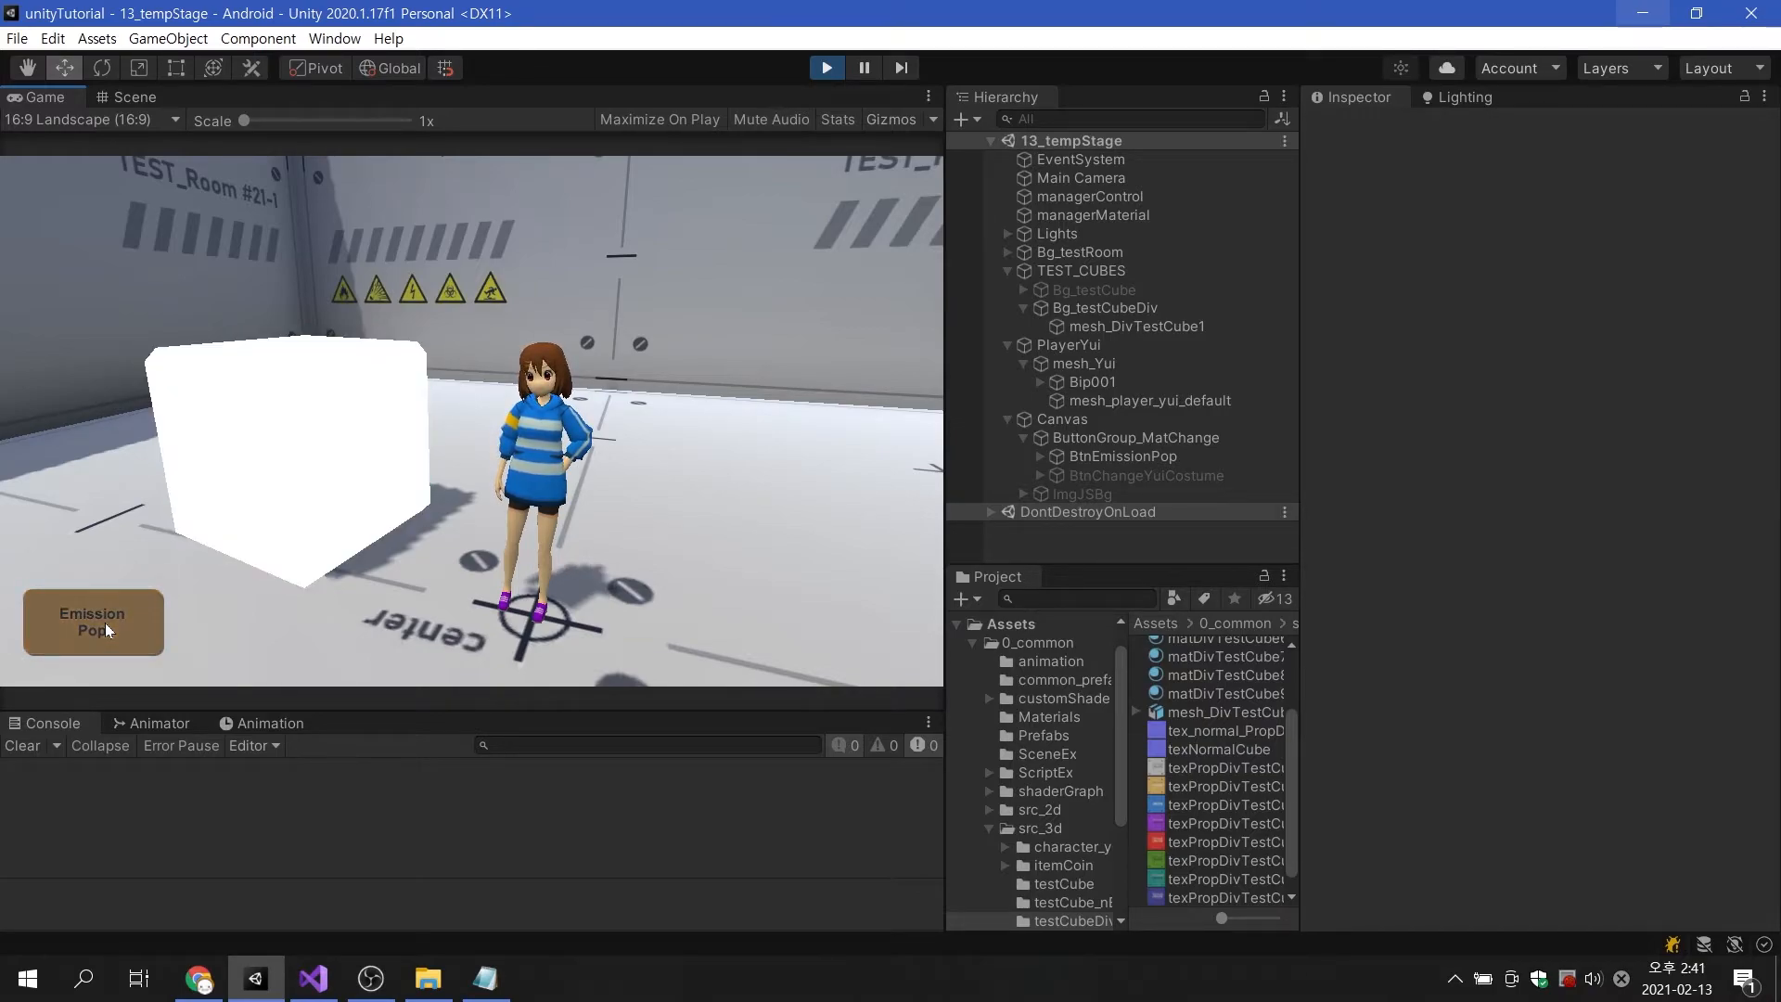
{"action": "left_click", "coordinate": [92, 622]}
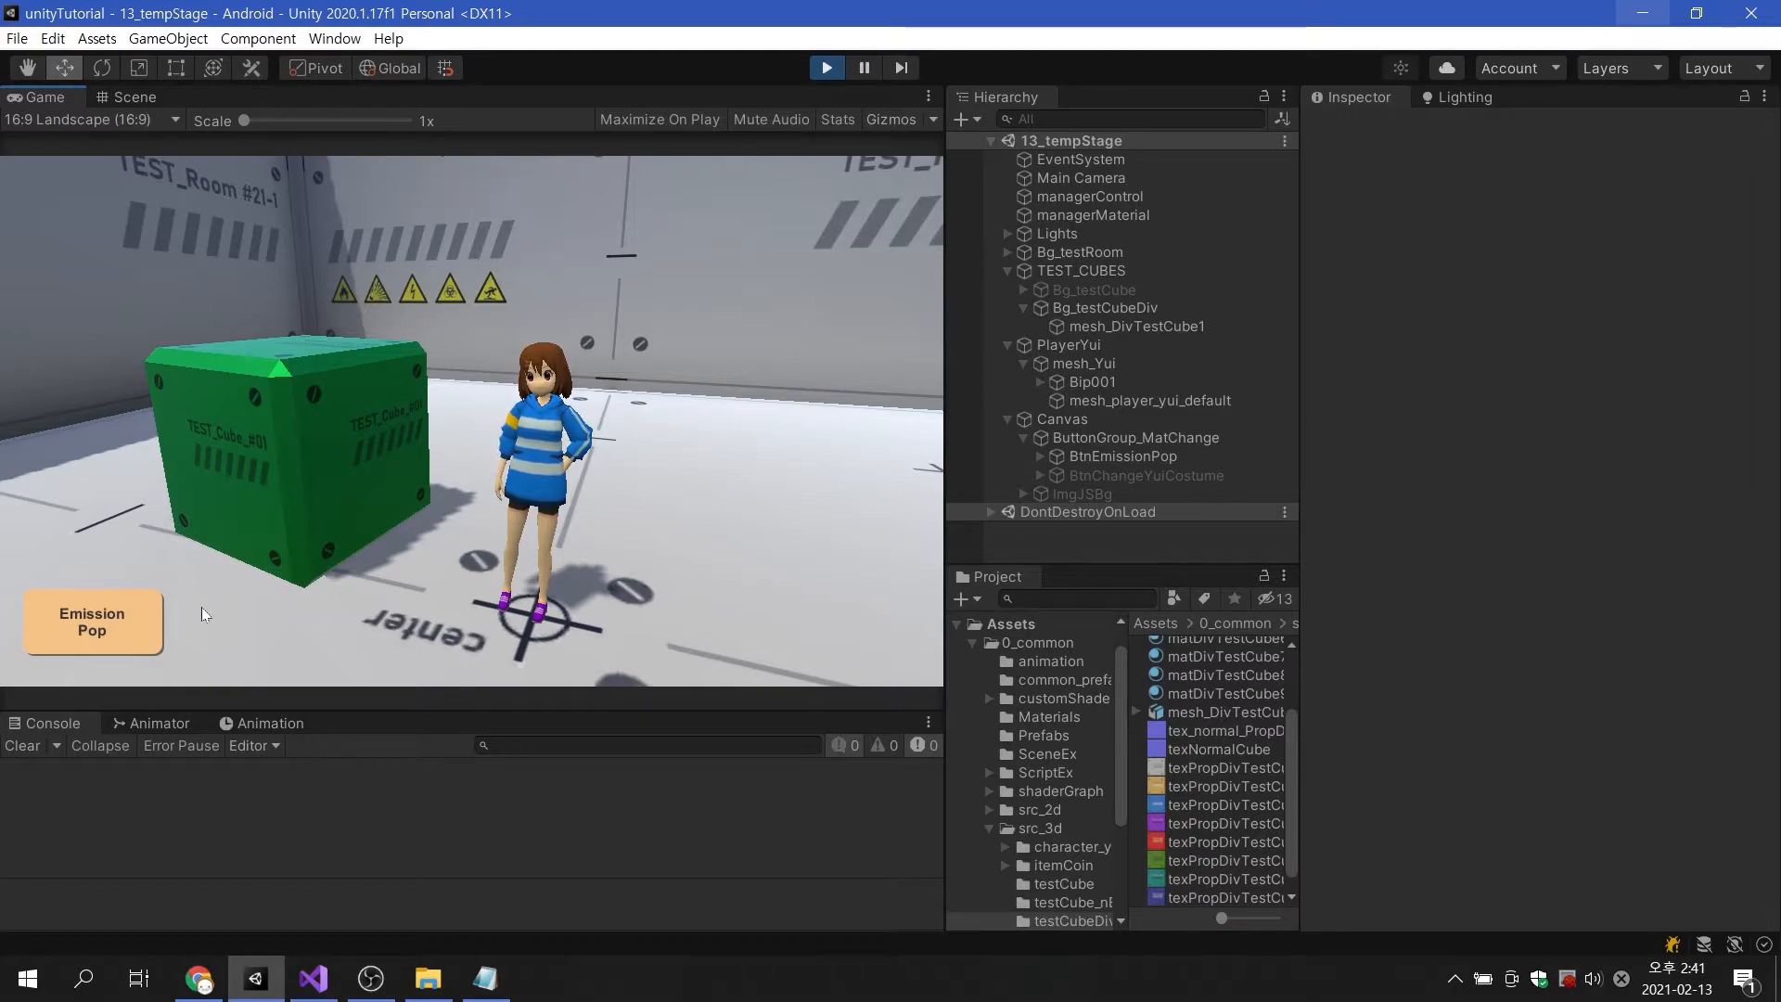
{"action": "mouse_move", "coordinate": [270, 573]}
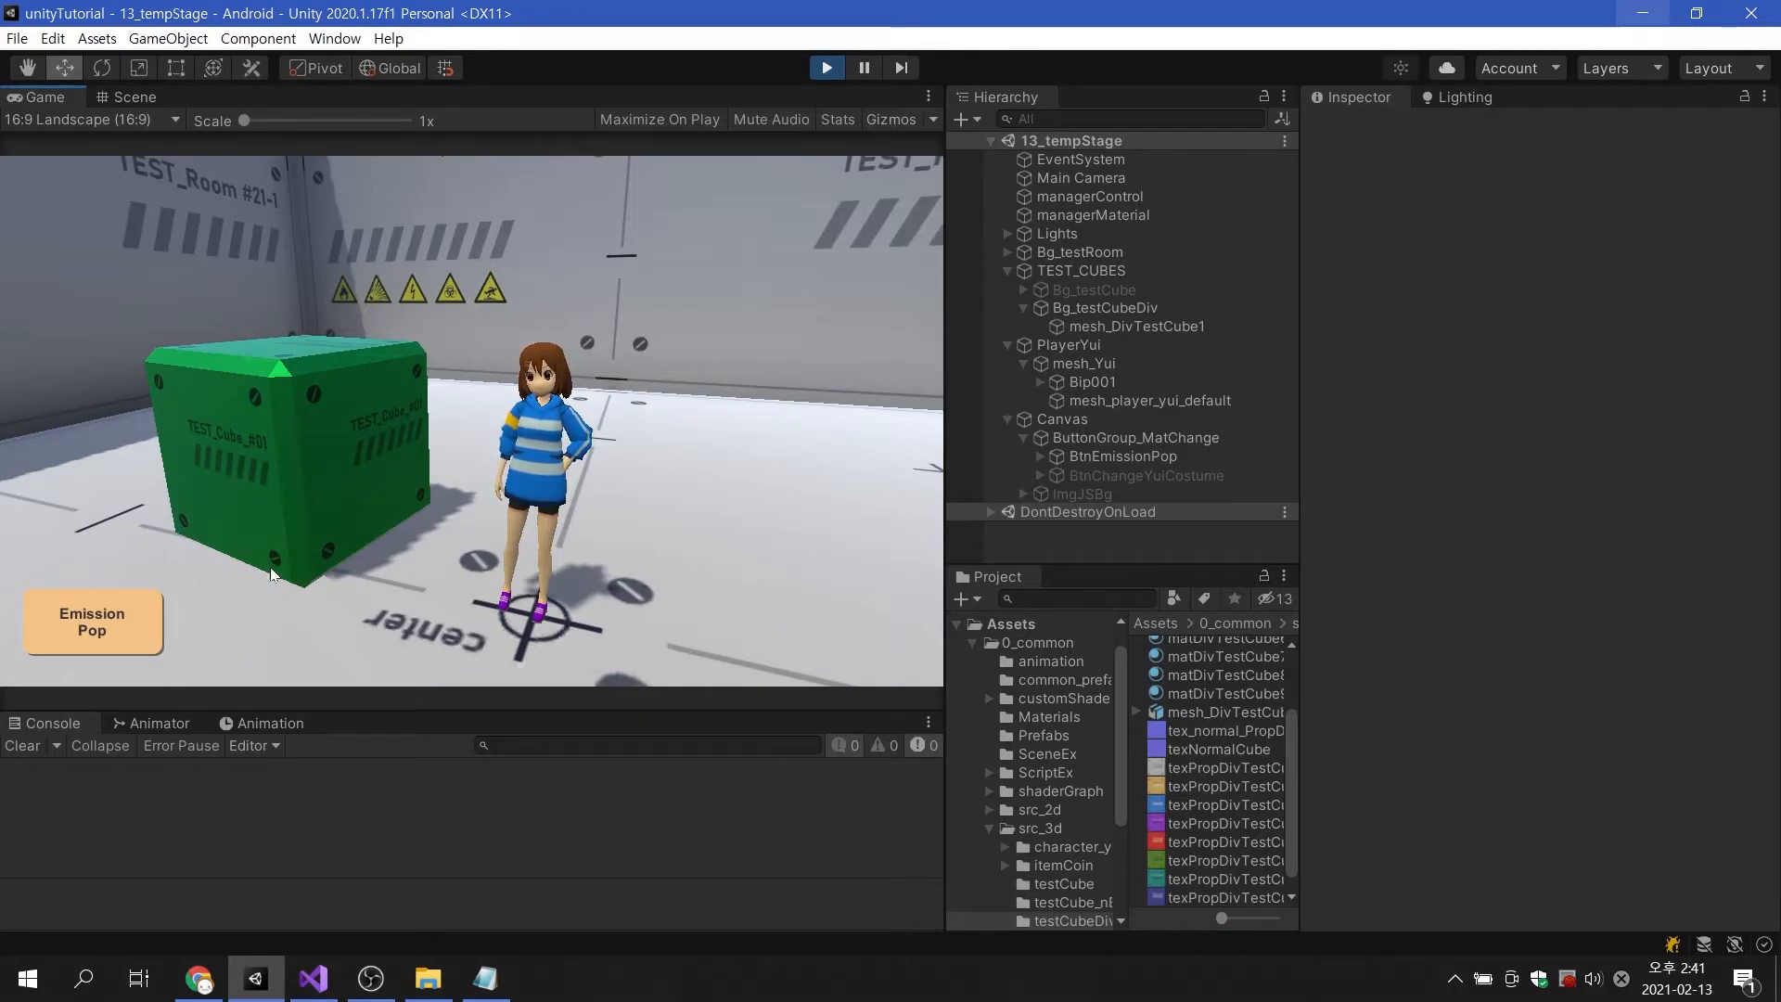
{"action": "left_click", "coordinate": [826, 67]}
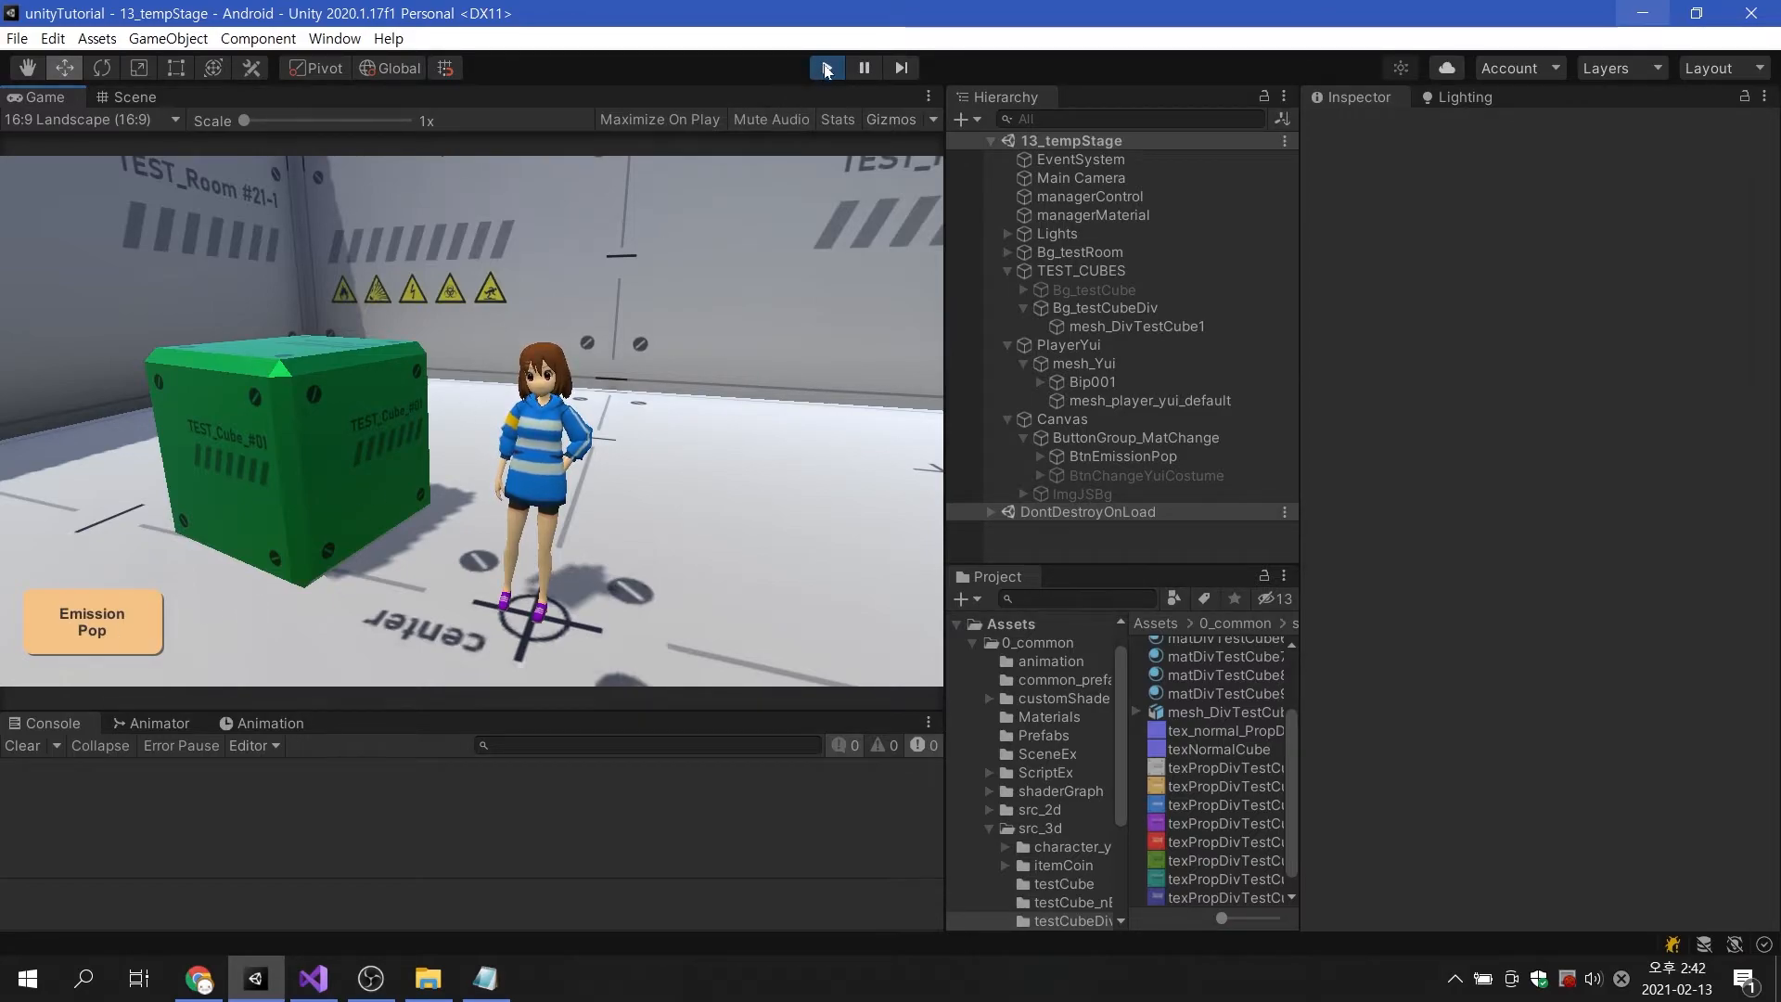
{"action": "left_click", "coordinate": [825, 67]}
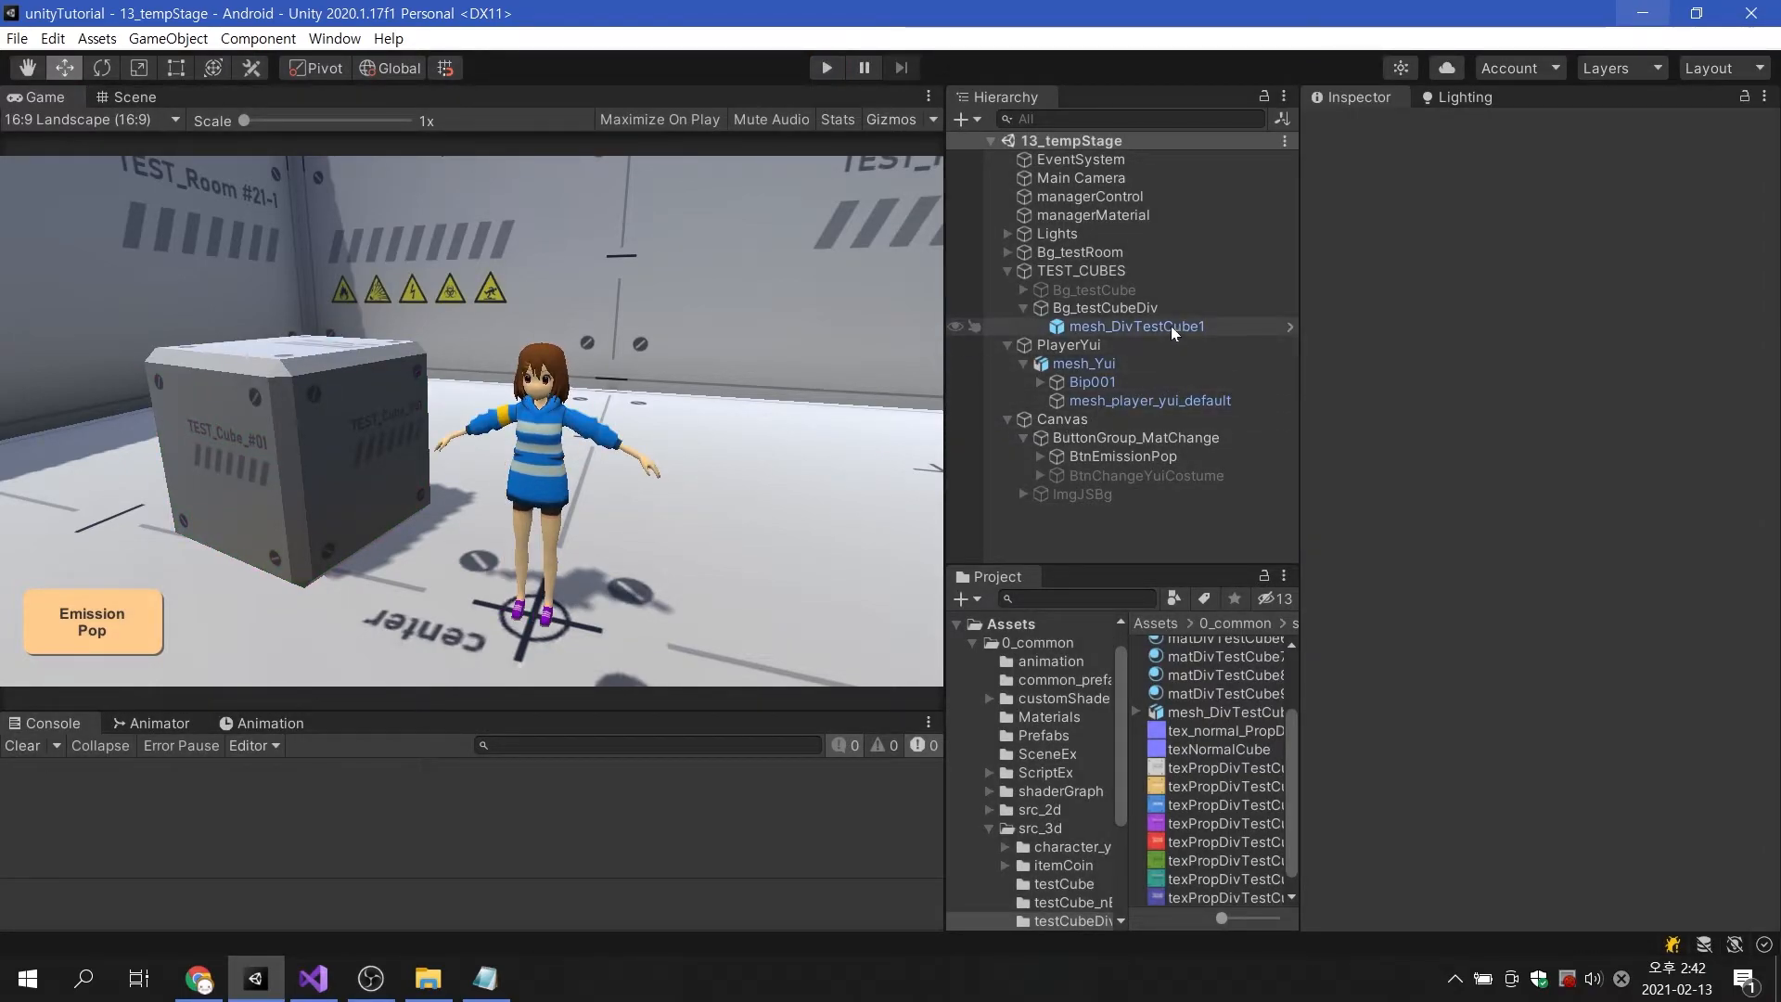
Try Tiling X values 0.67 and 0.61 on mesh_DivTestCube1's material, then restore 1.
{"action": "left_click", "coordinate": [1136, 326]}
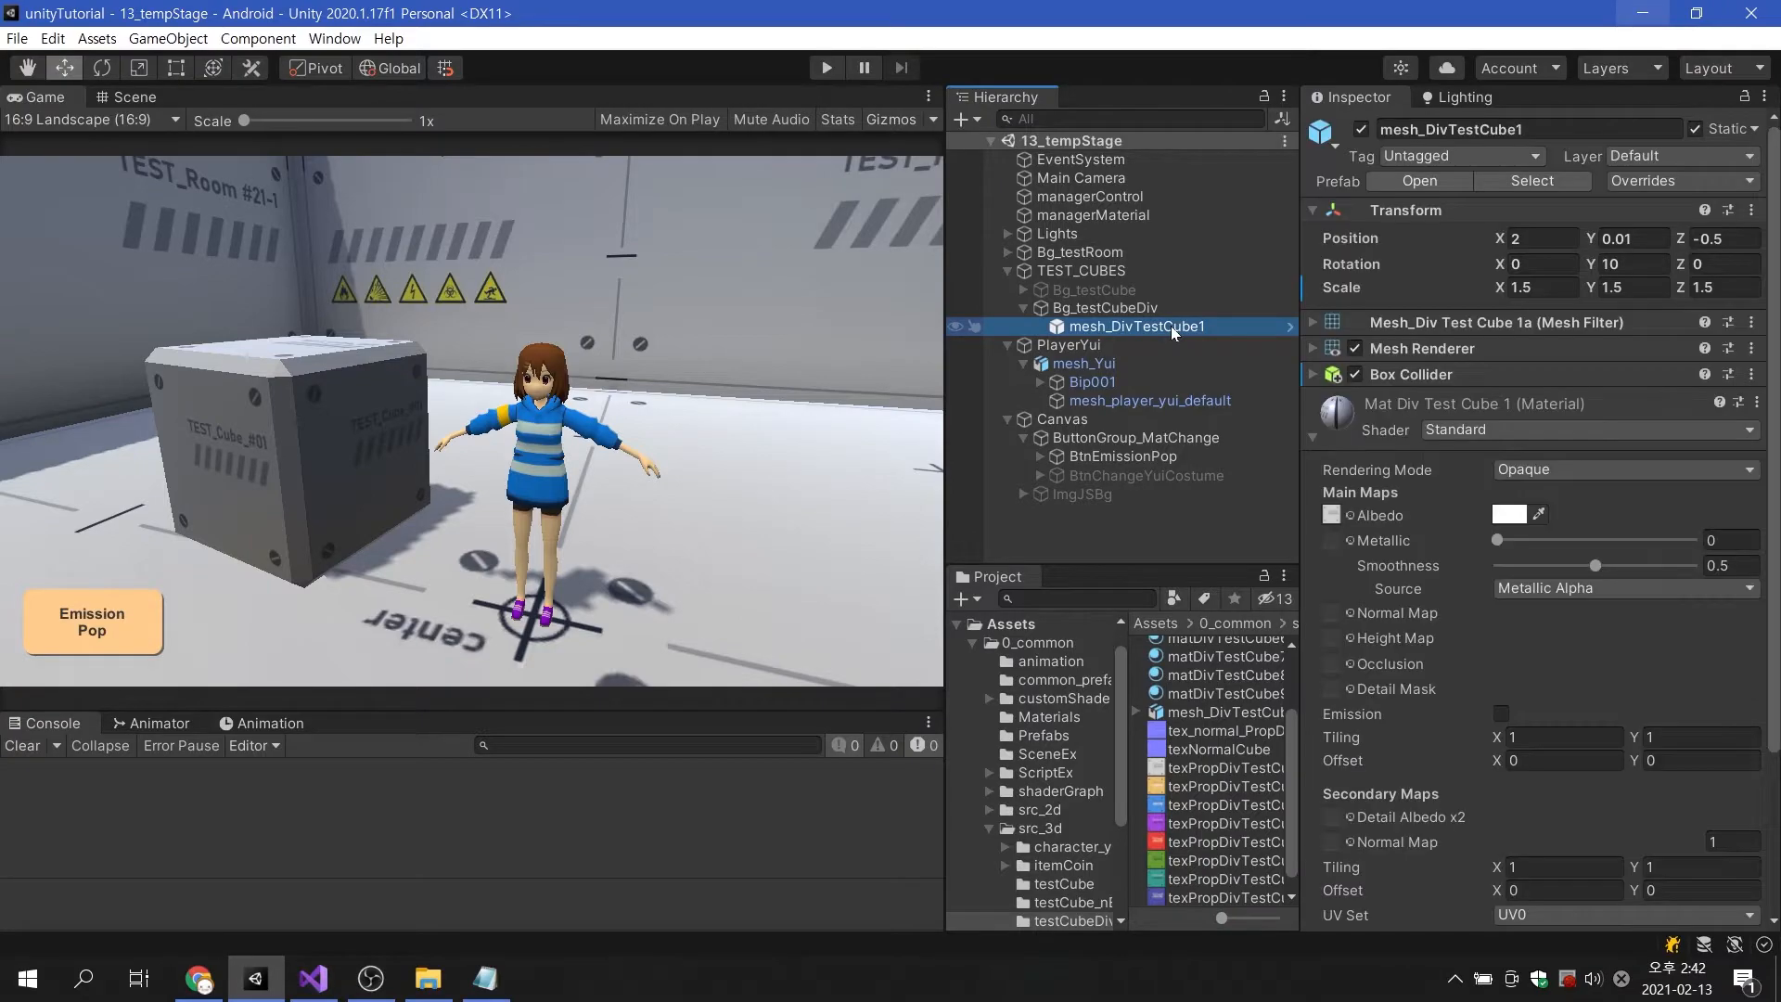
{"action": "scroll", "scroll_direction": "down", "scroll_amount": 3}
{"action": "type", "text": ".81"}
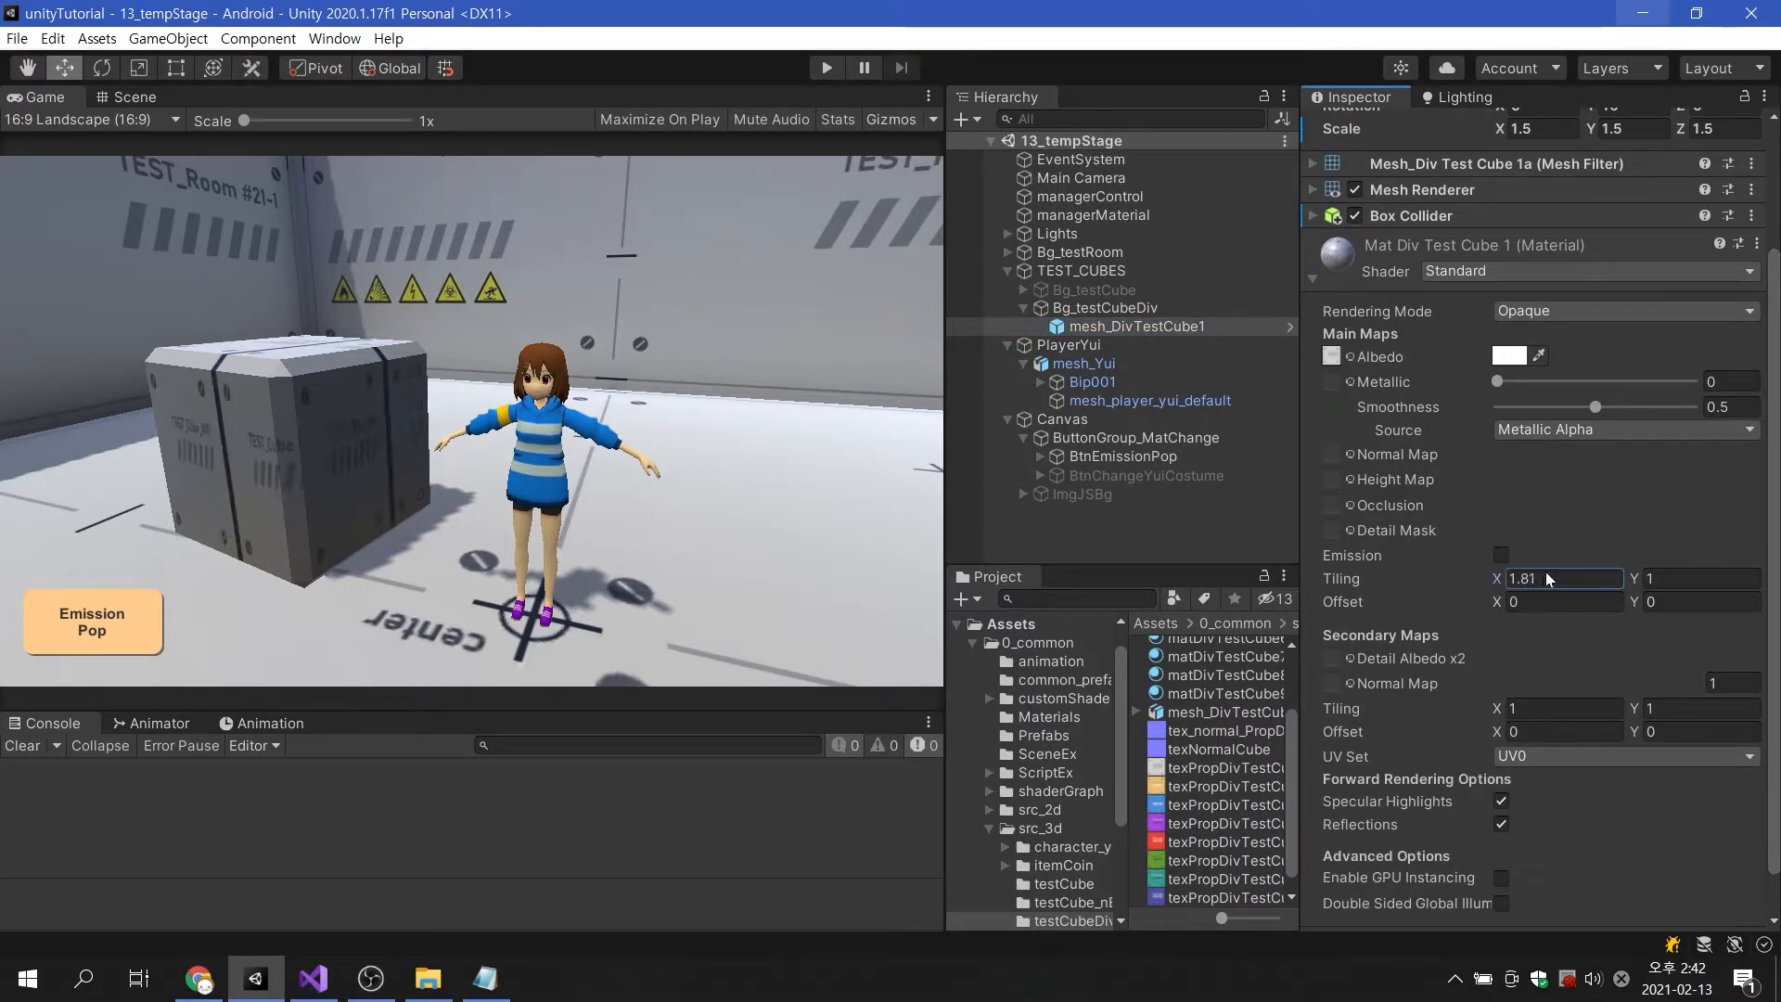
{"action": "type", "text": "0.67"}
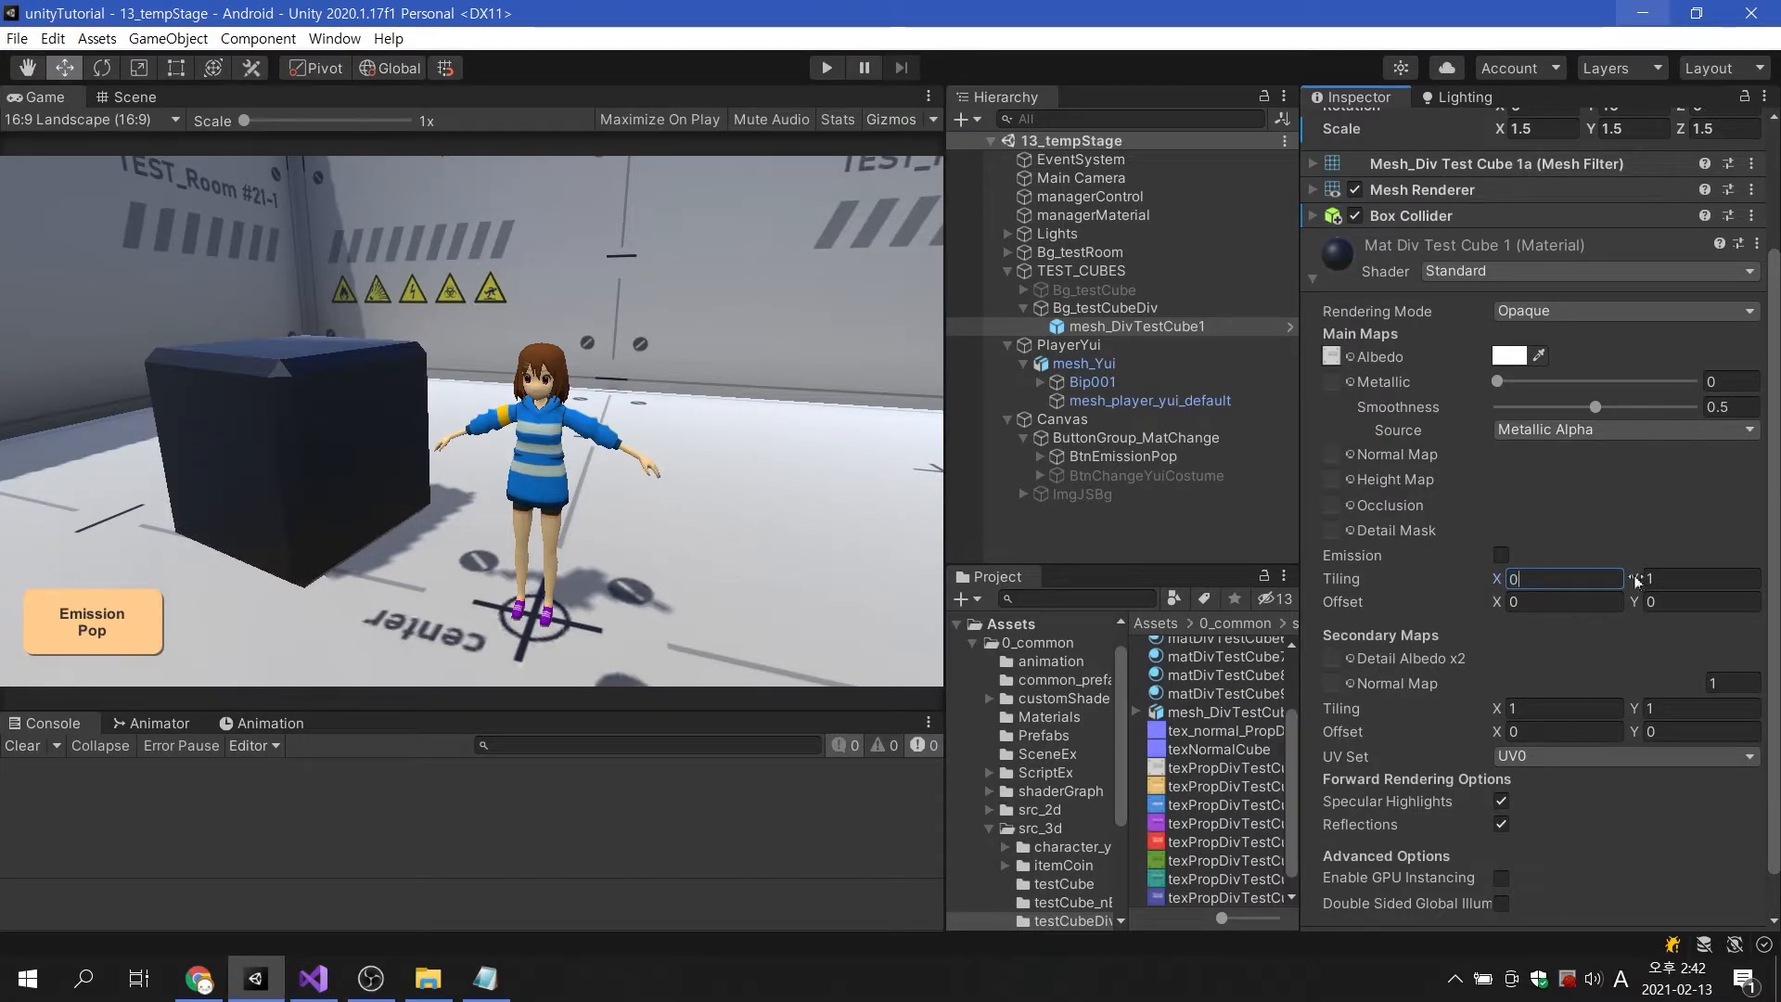
{"action": "type", "text": "0.61"}
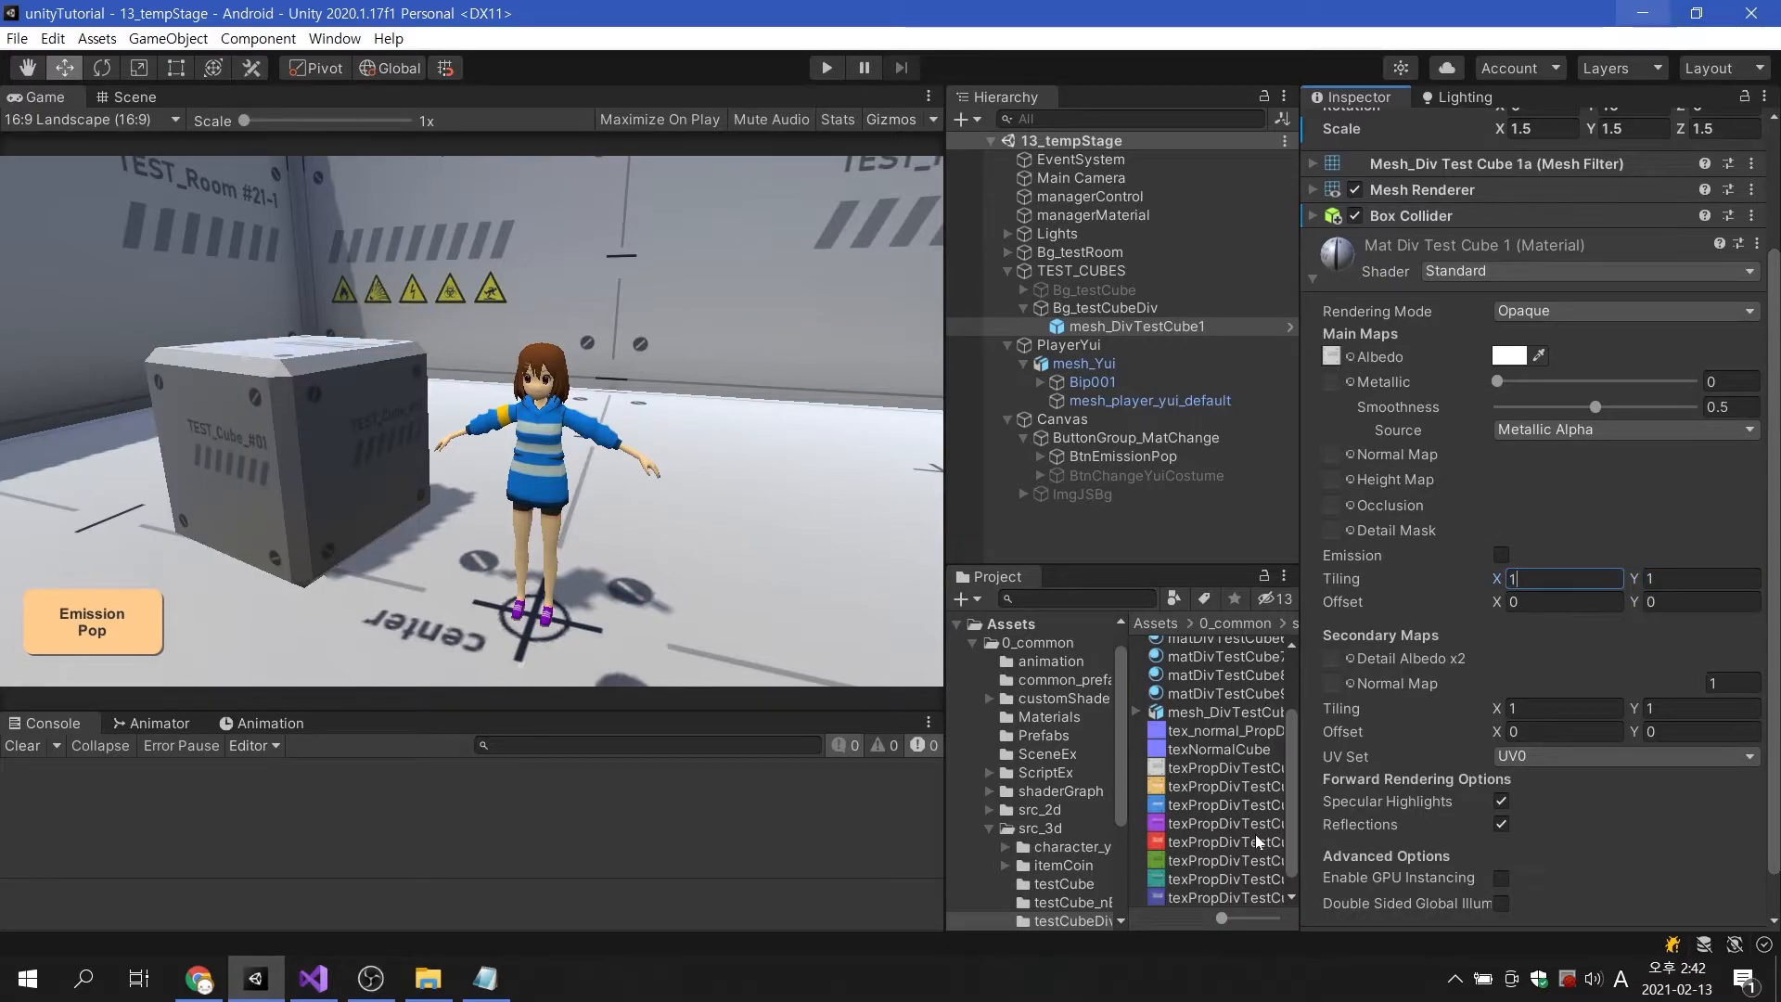
{"action": "left_click", "coordinate": [1224, 842]}
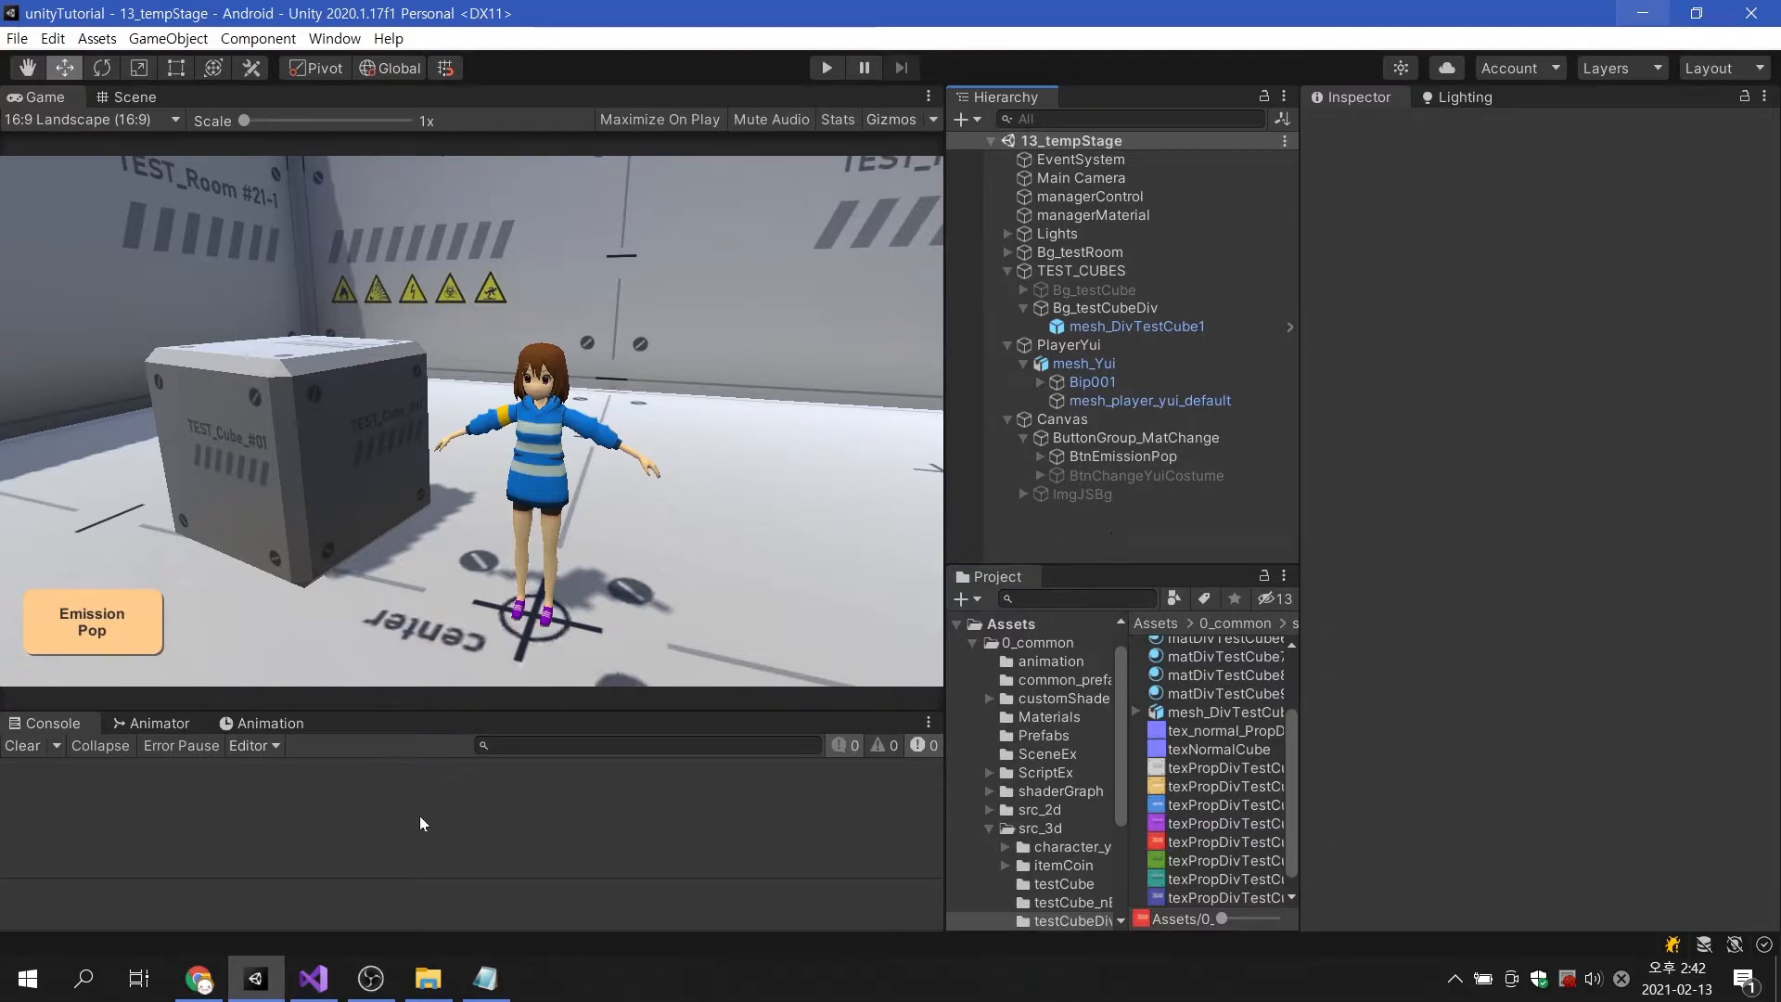
Add _renderCube.material.SetTextureScale("_MainTex", new Vector2(2, 2)) to Start and save managerMat.
{"action": "left_click", "coordinate": [310, 977]}
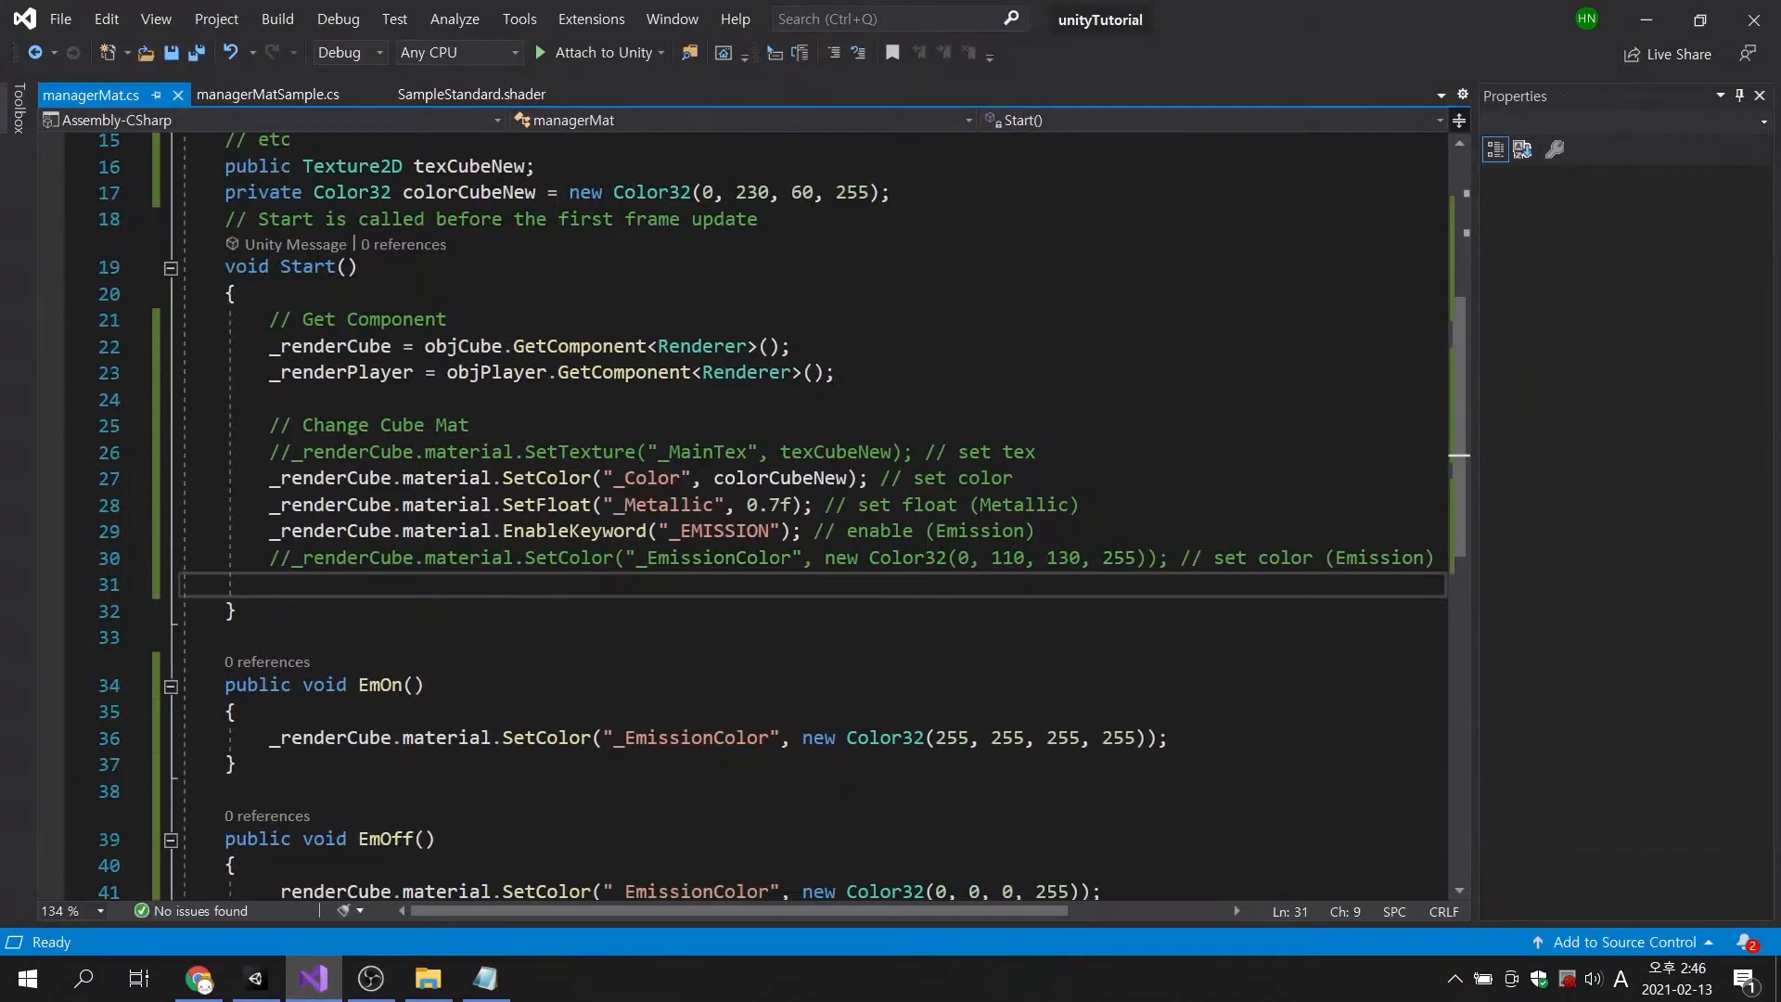
{"action": "type", "text": "_renderCube."}
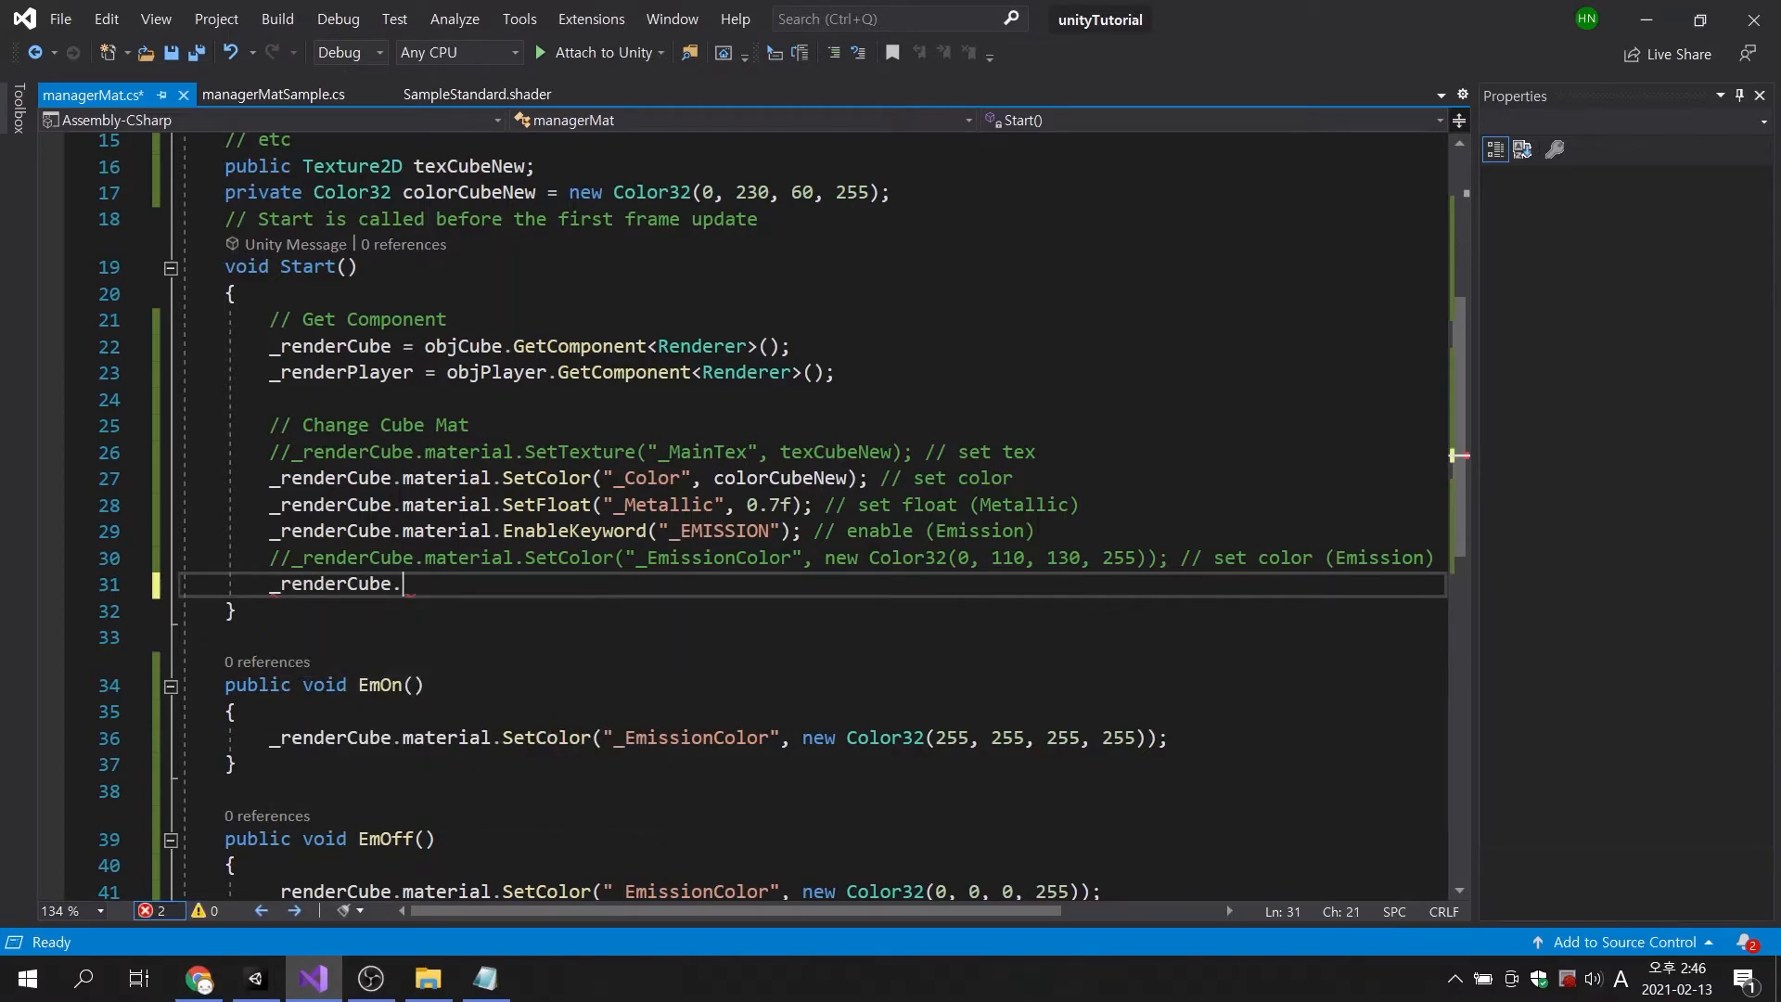
{"action": "type", "text": "material.S"}
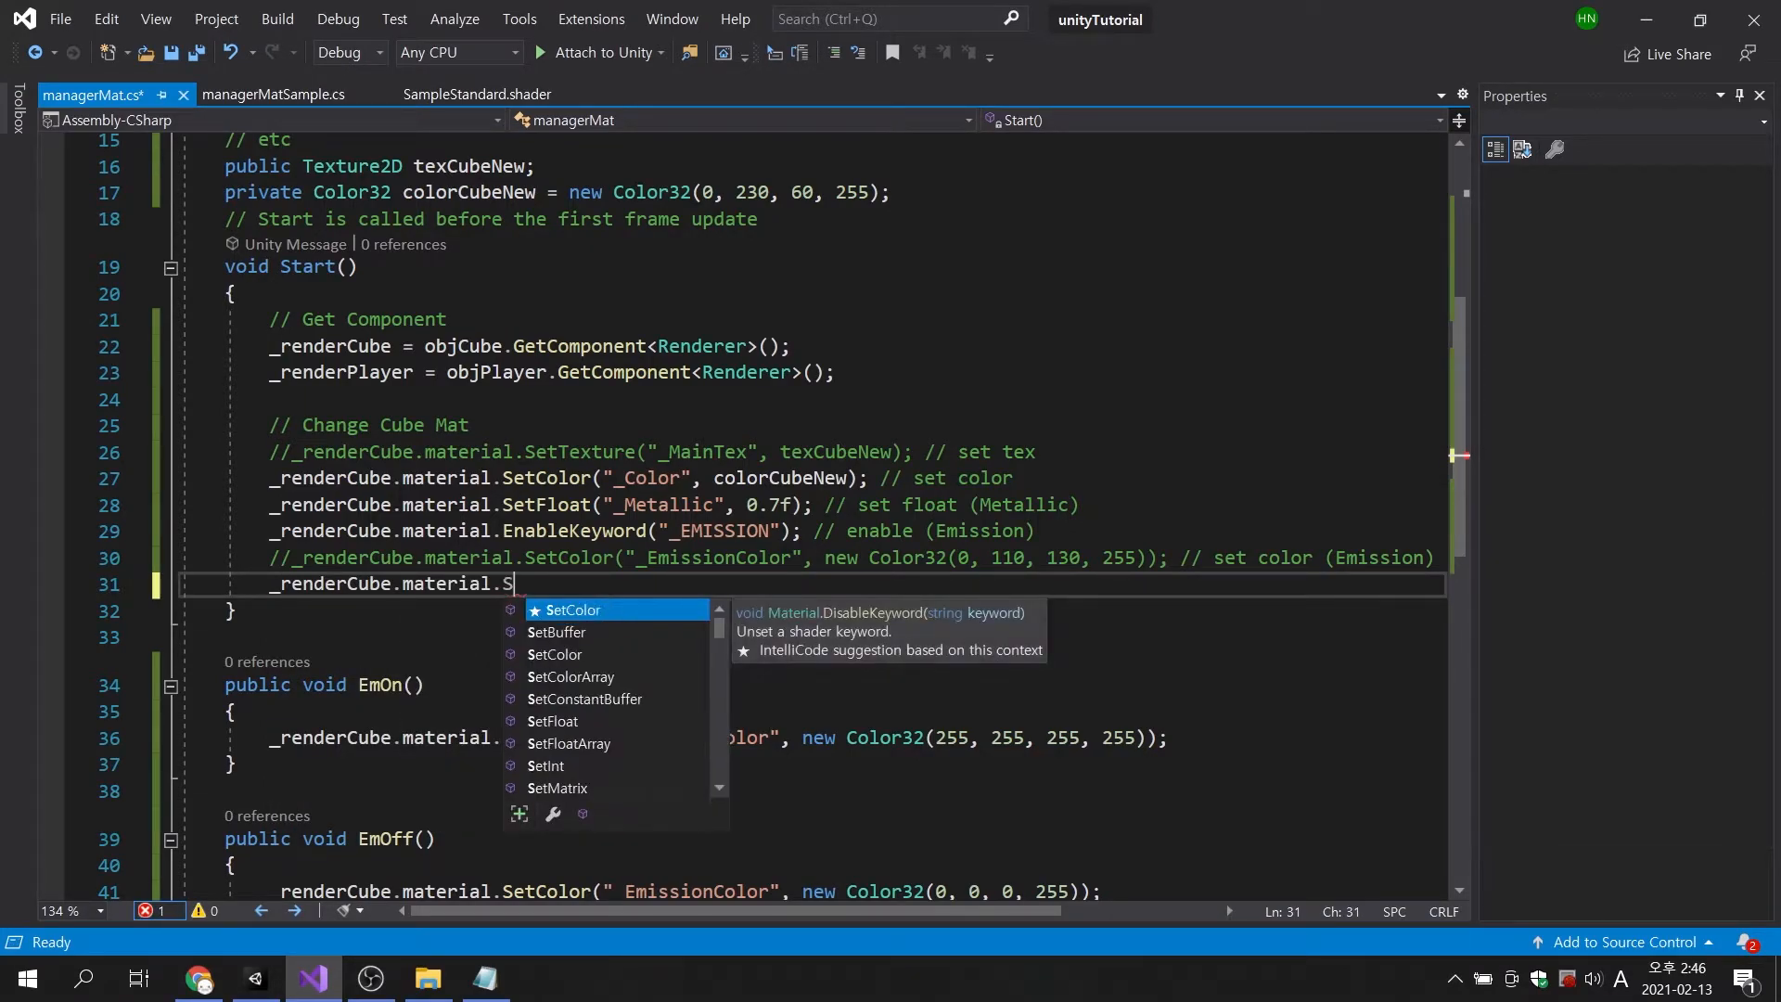
{"action": "type", "text": "eTe"}
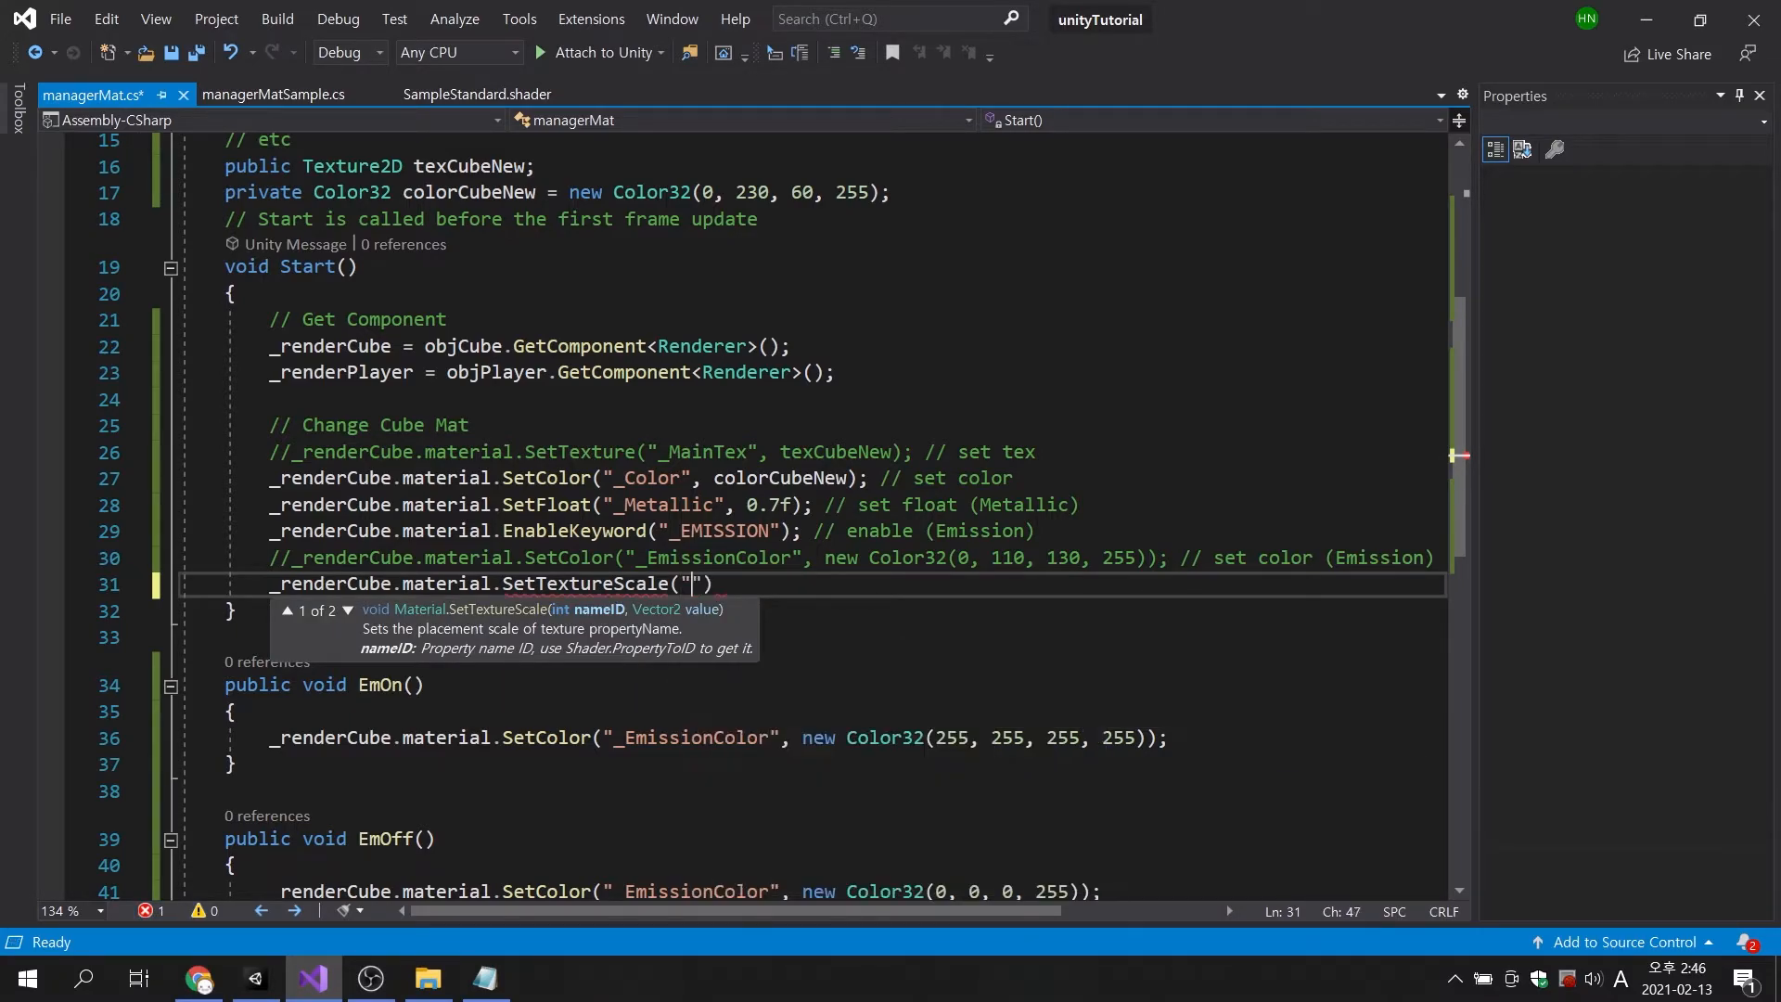
{"action": "type", "text": "_MainTex"}
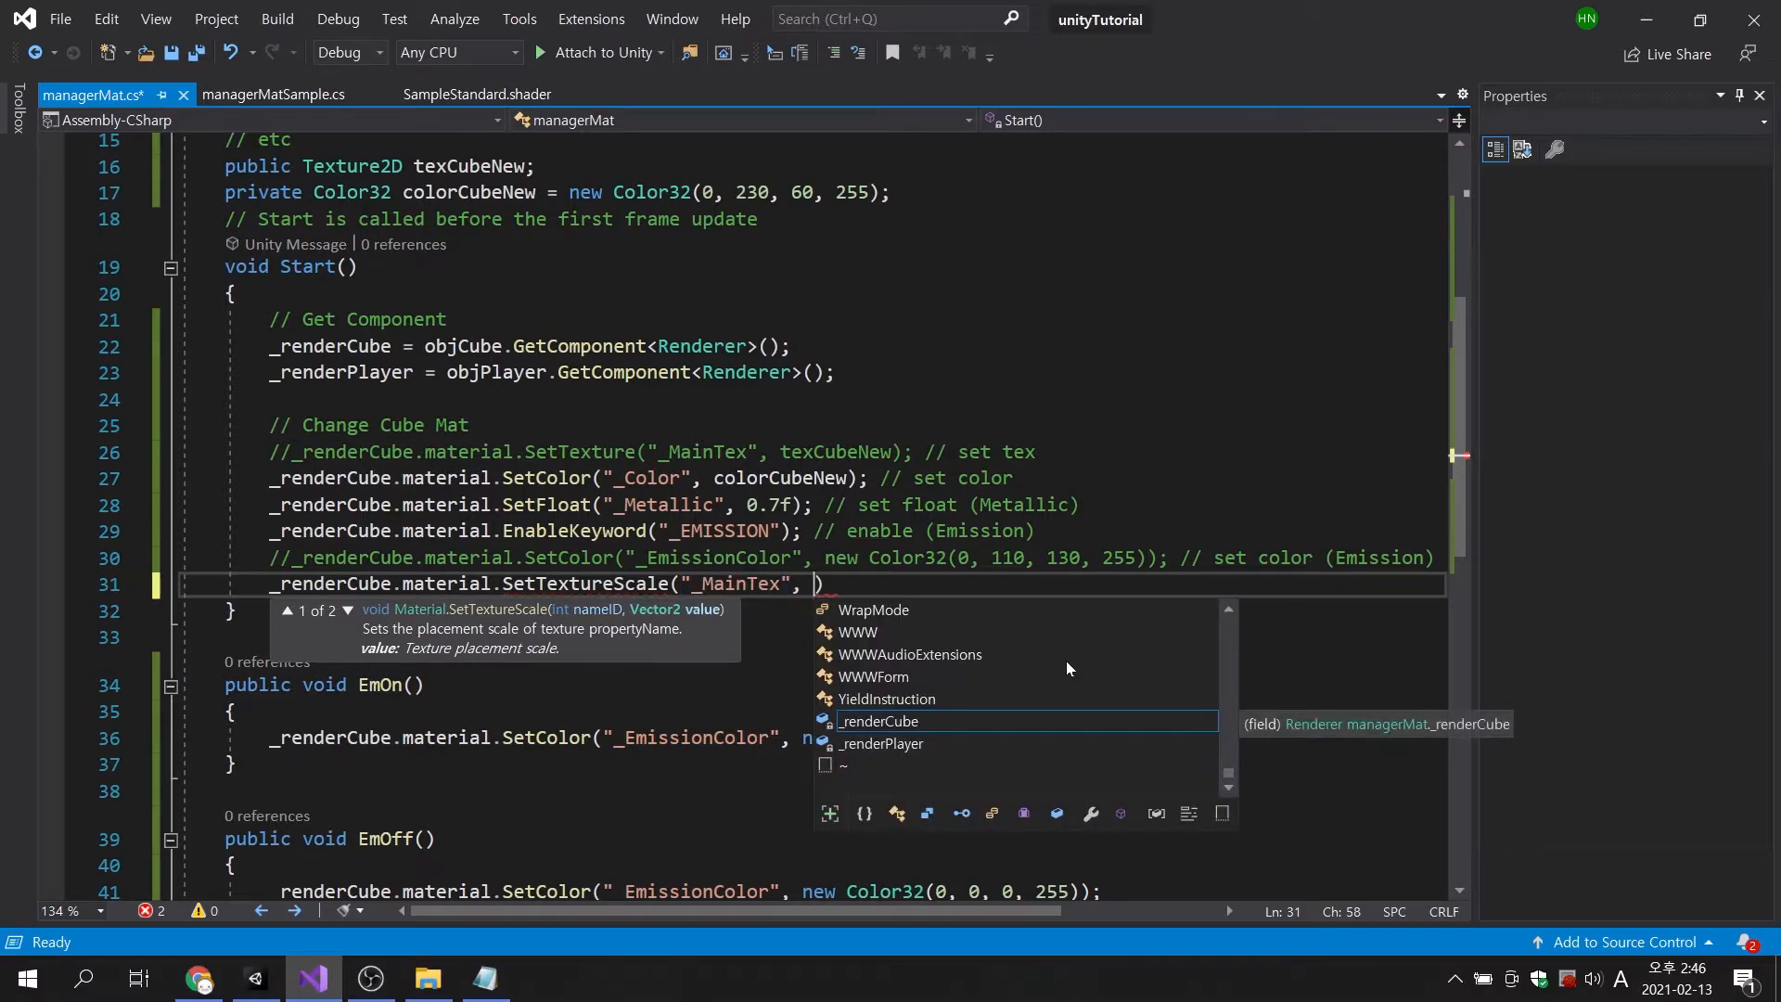
{"action": "mouse_move", "coordinate": [642, 624]}
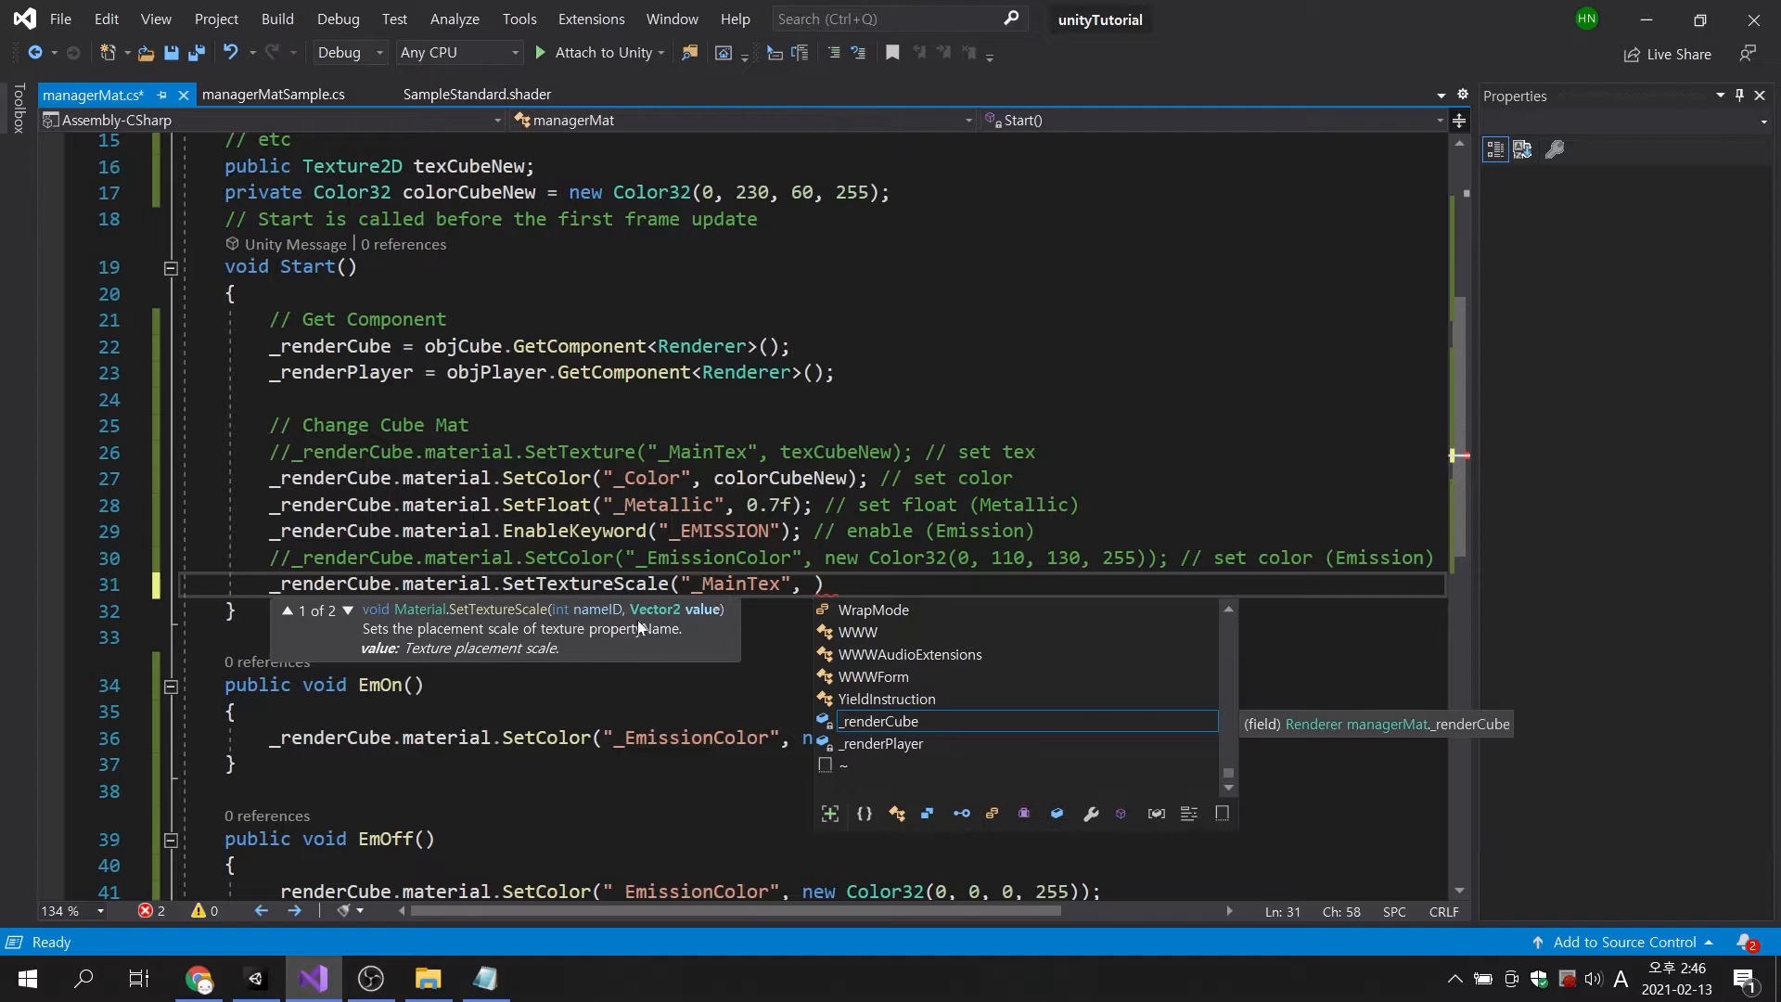
{"action": "mouse_move", "coordinate": [639, 632]}
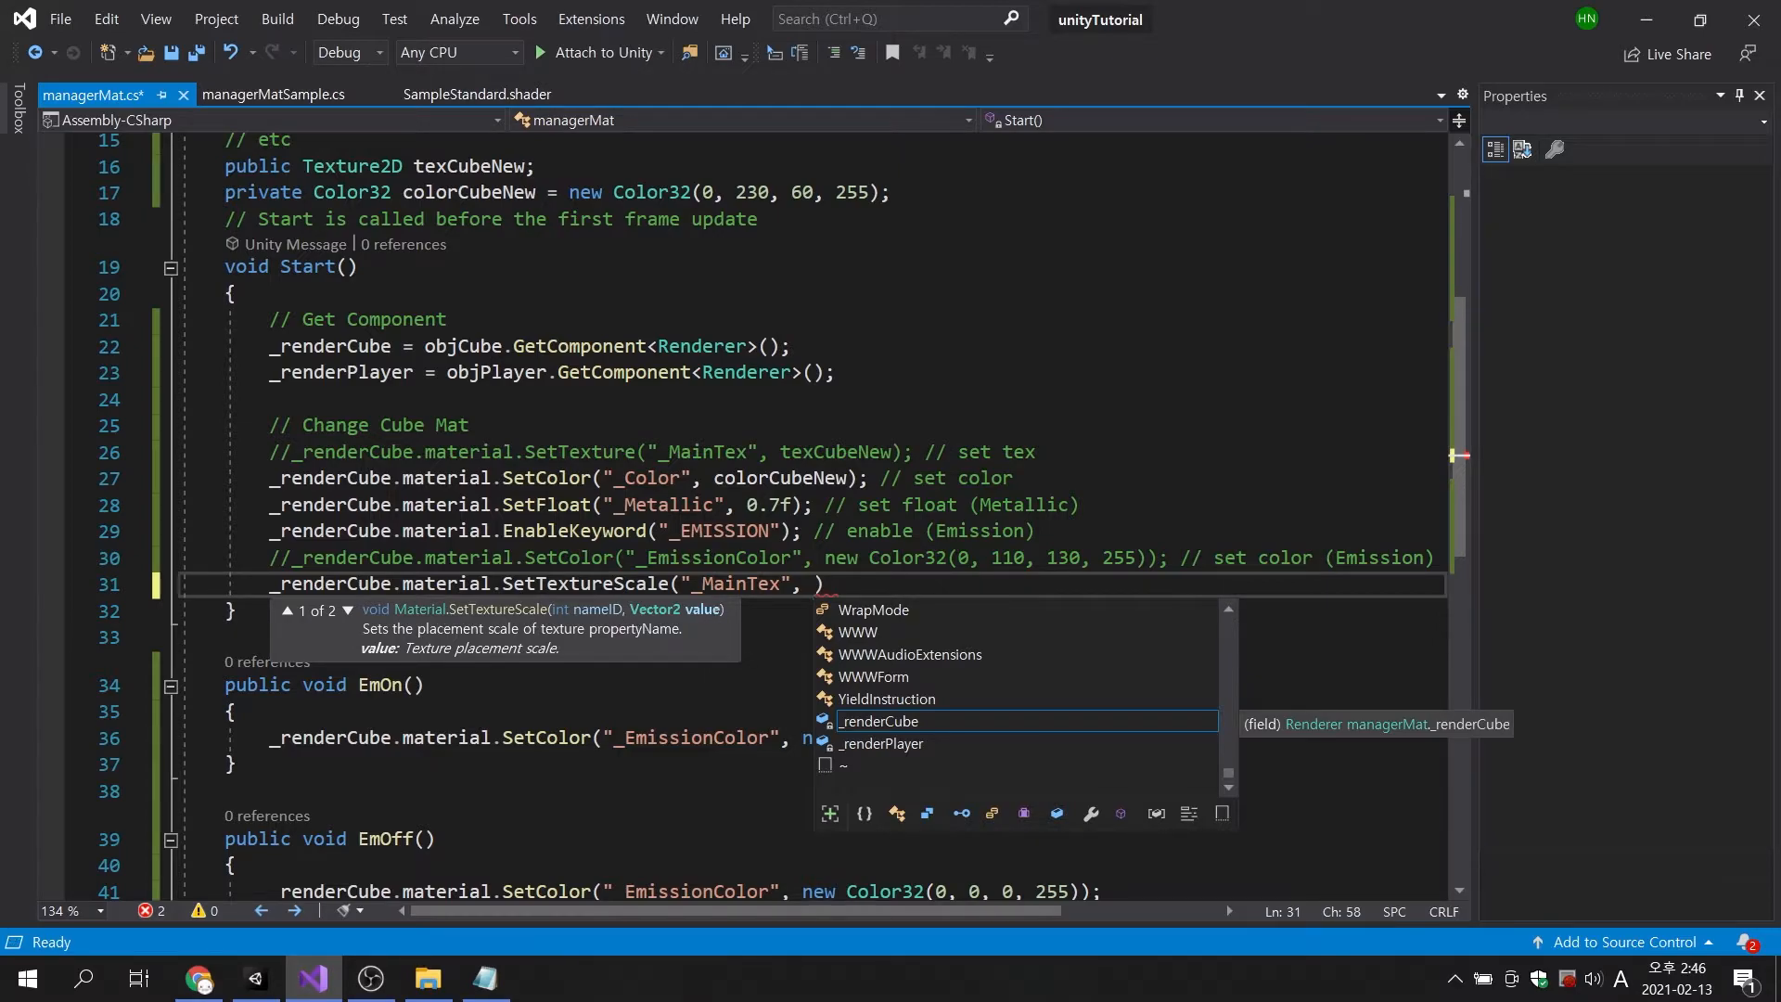
{"action": "type", "text": "Vector2"}
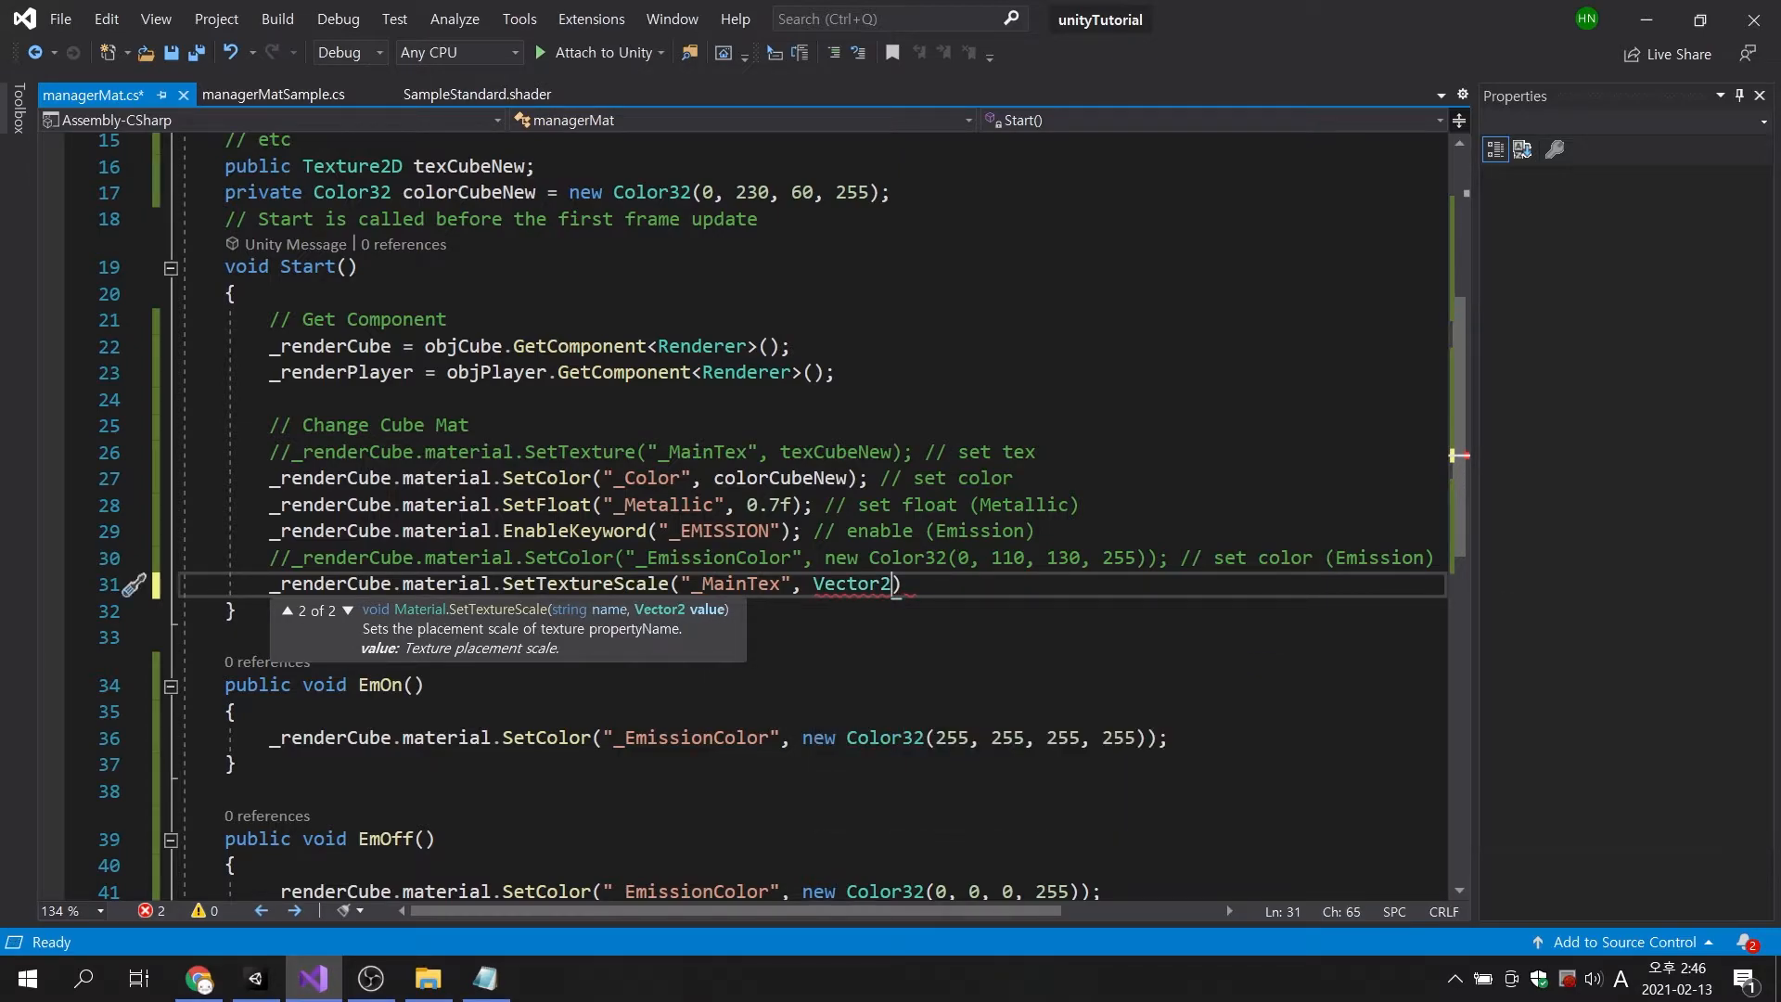
{"action": "type", "text": "new"}
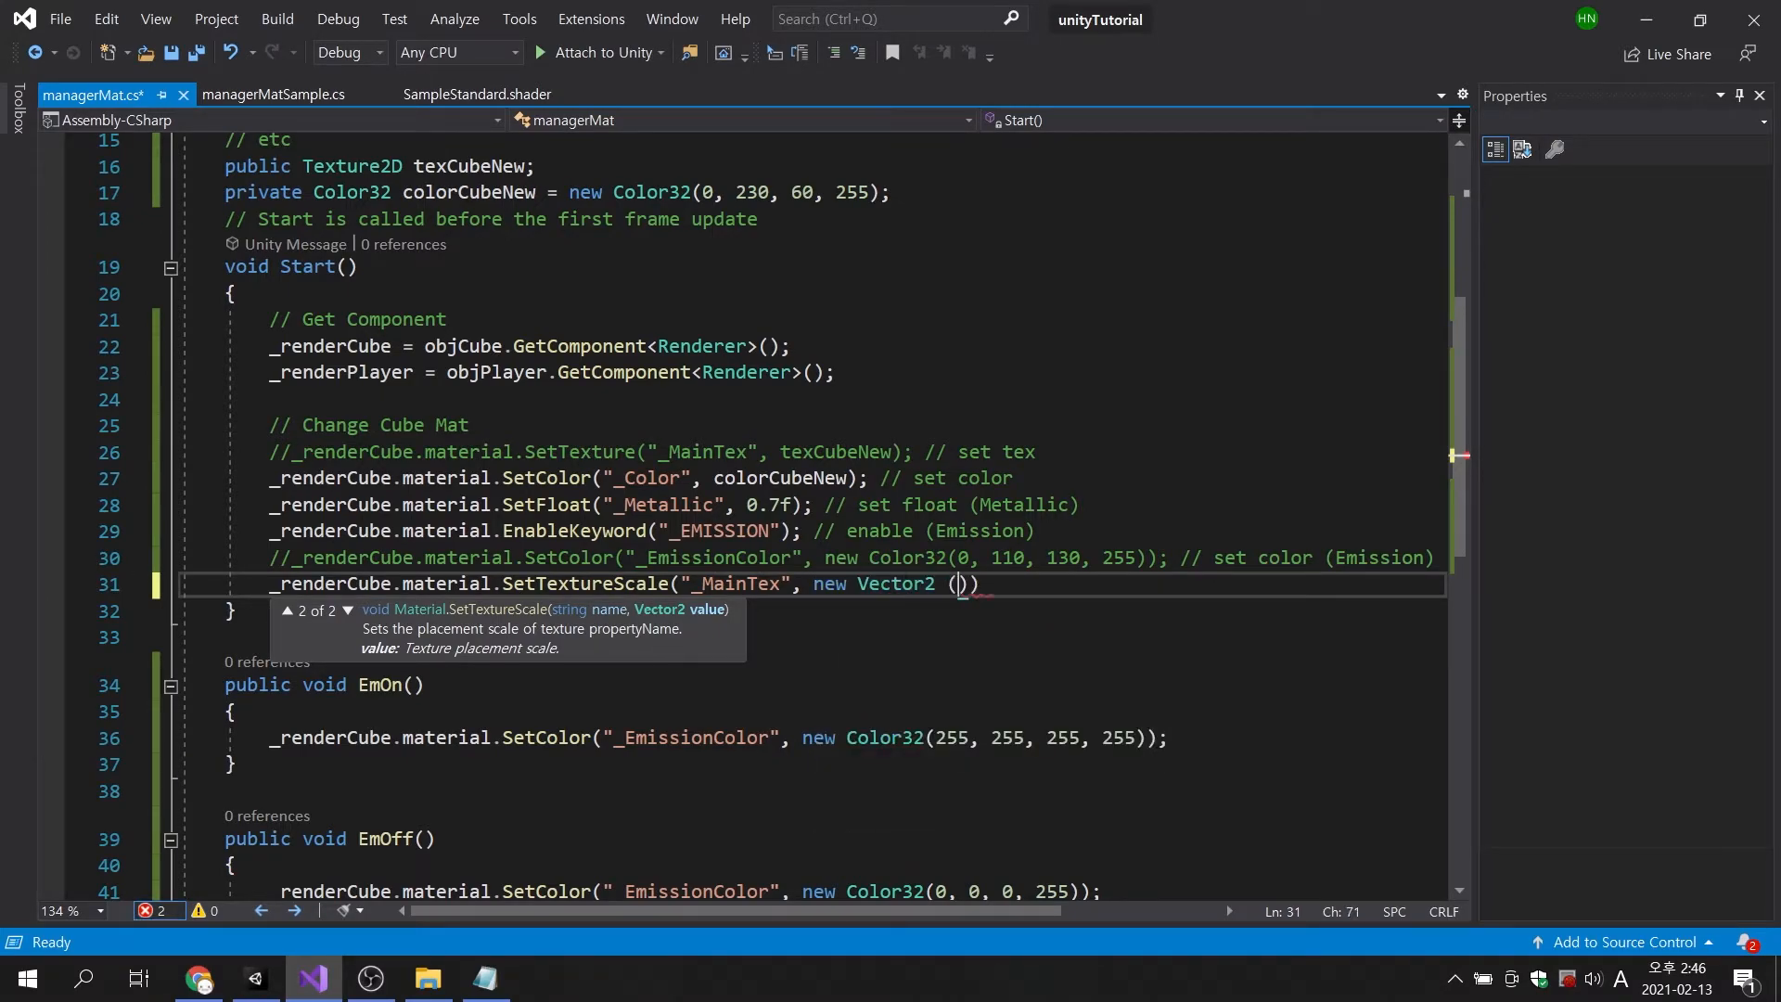
{"action": "type", "text": "2,2"}
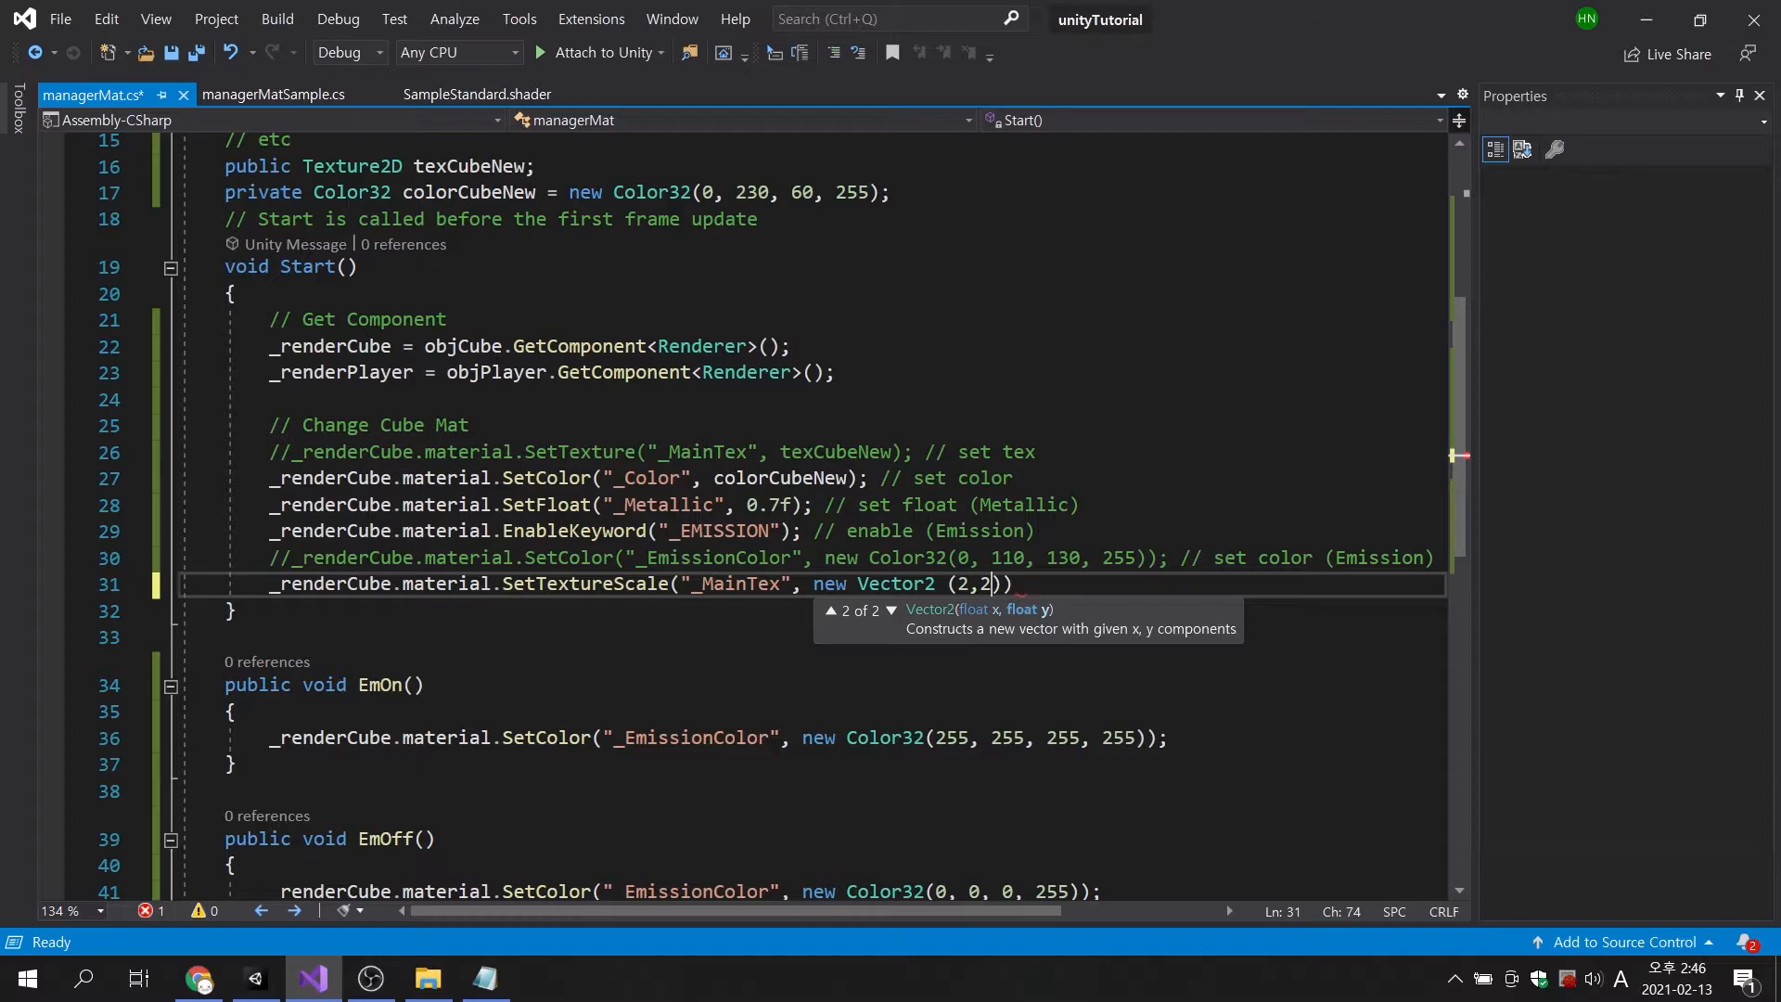
{"action": "key", "text": "ctrl+s"}
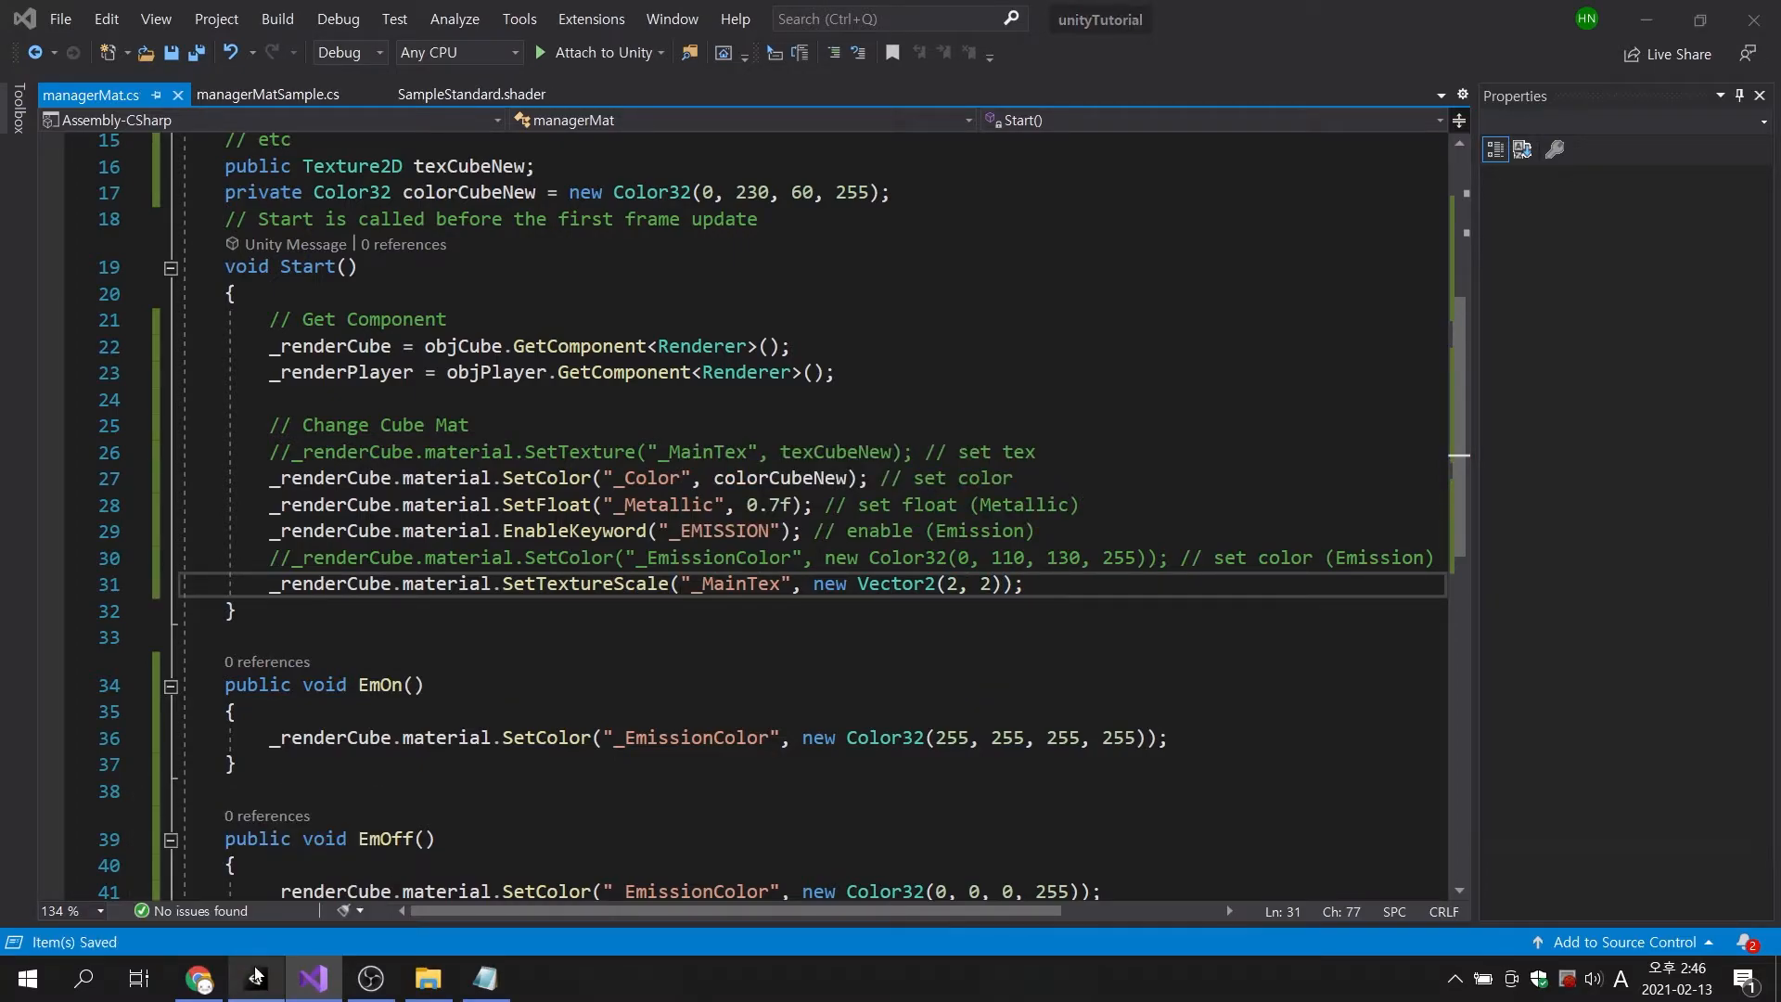
{"action": "left_click", "coordinate": [254, 977]}
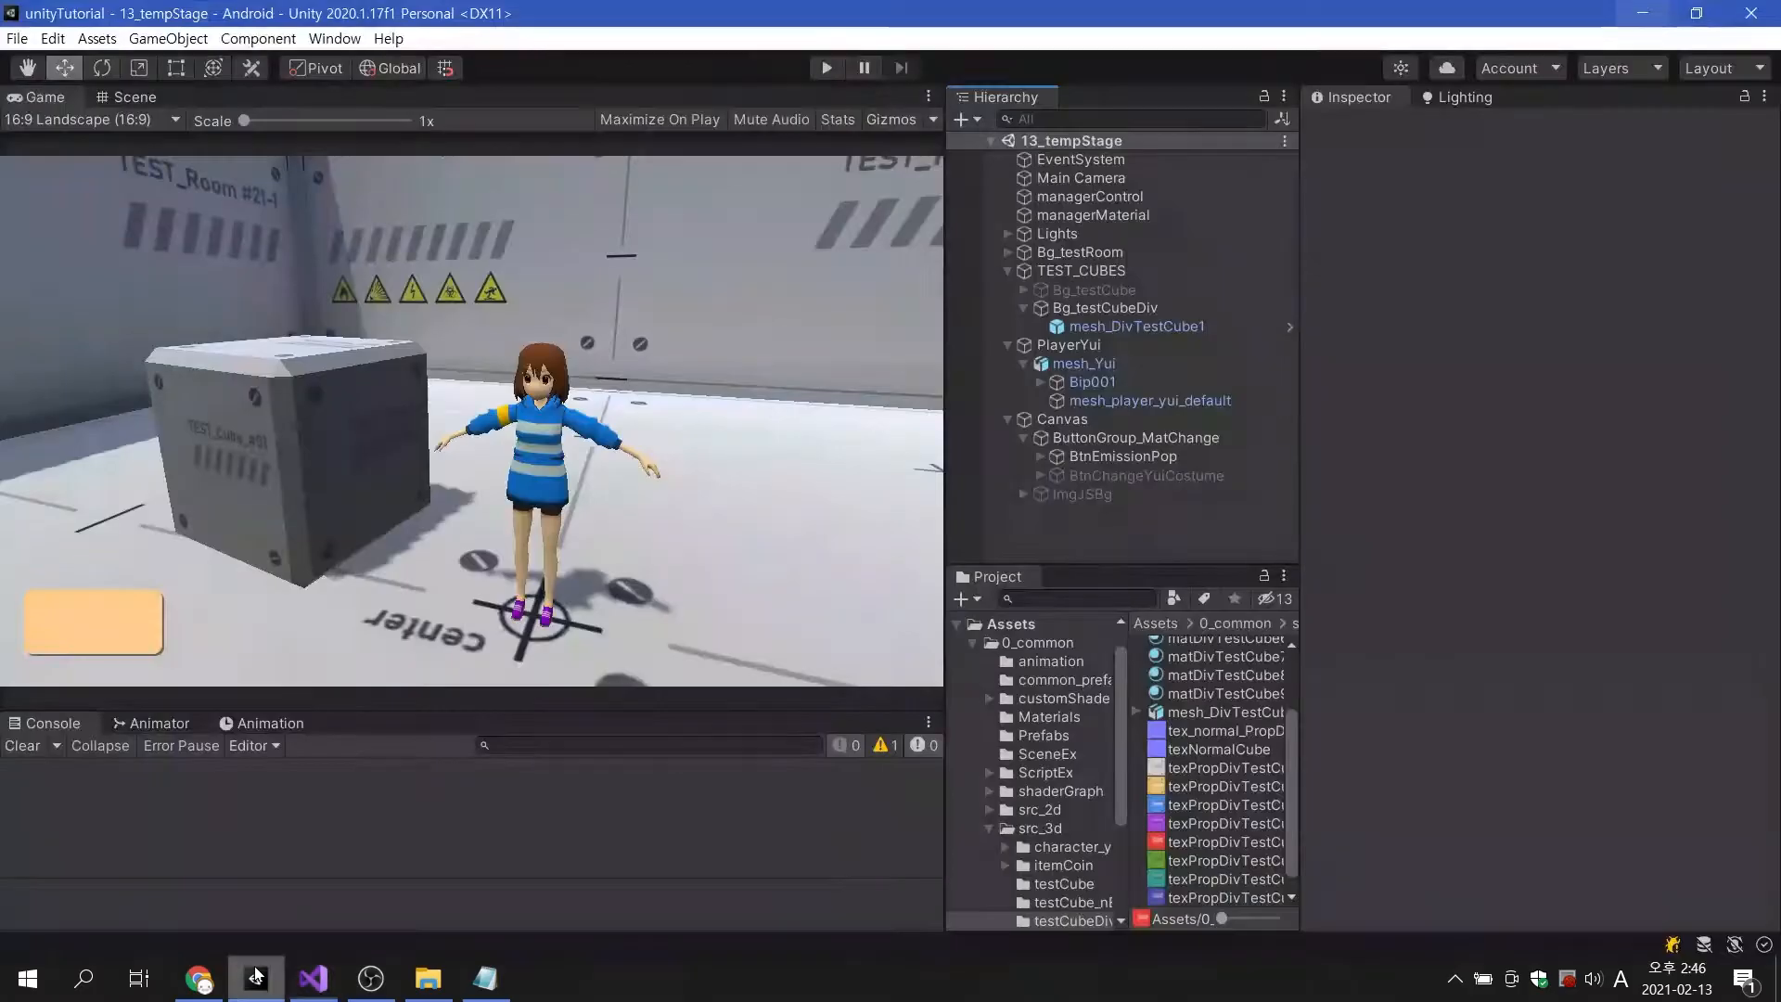
{"action": "left_click", "coordinate": [826, 67]}
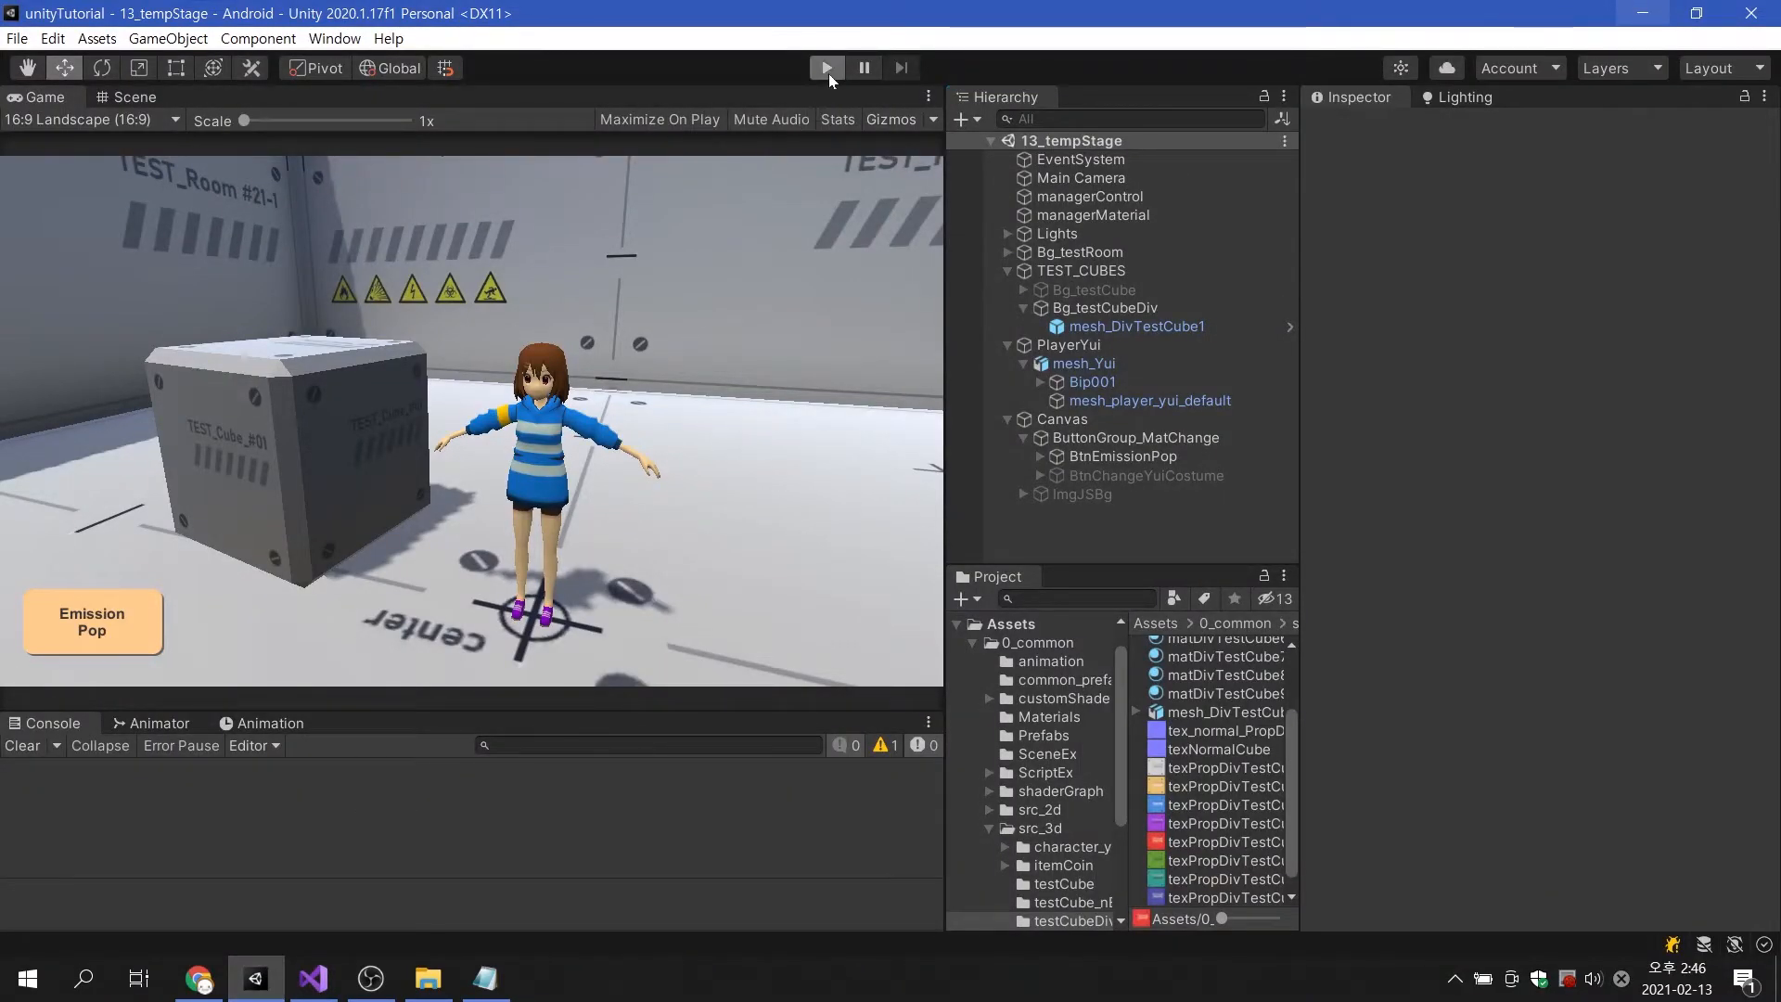
{"action": "left_click", "coordinate": [826, 67]}
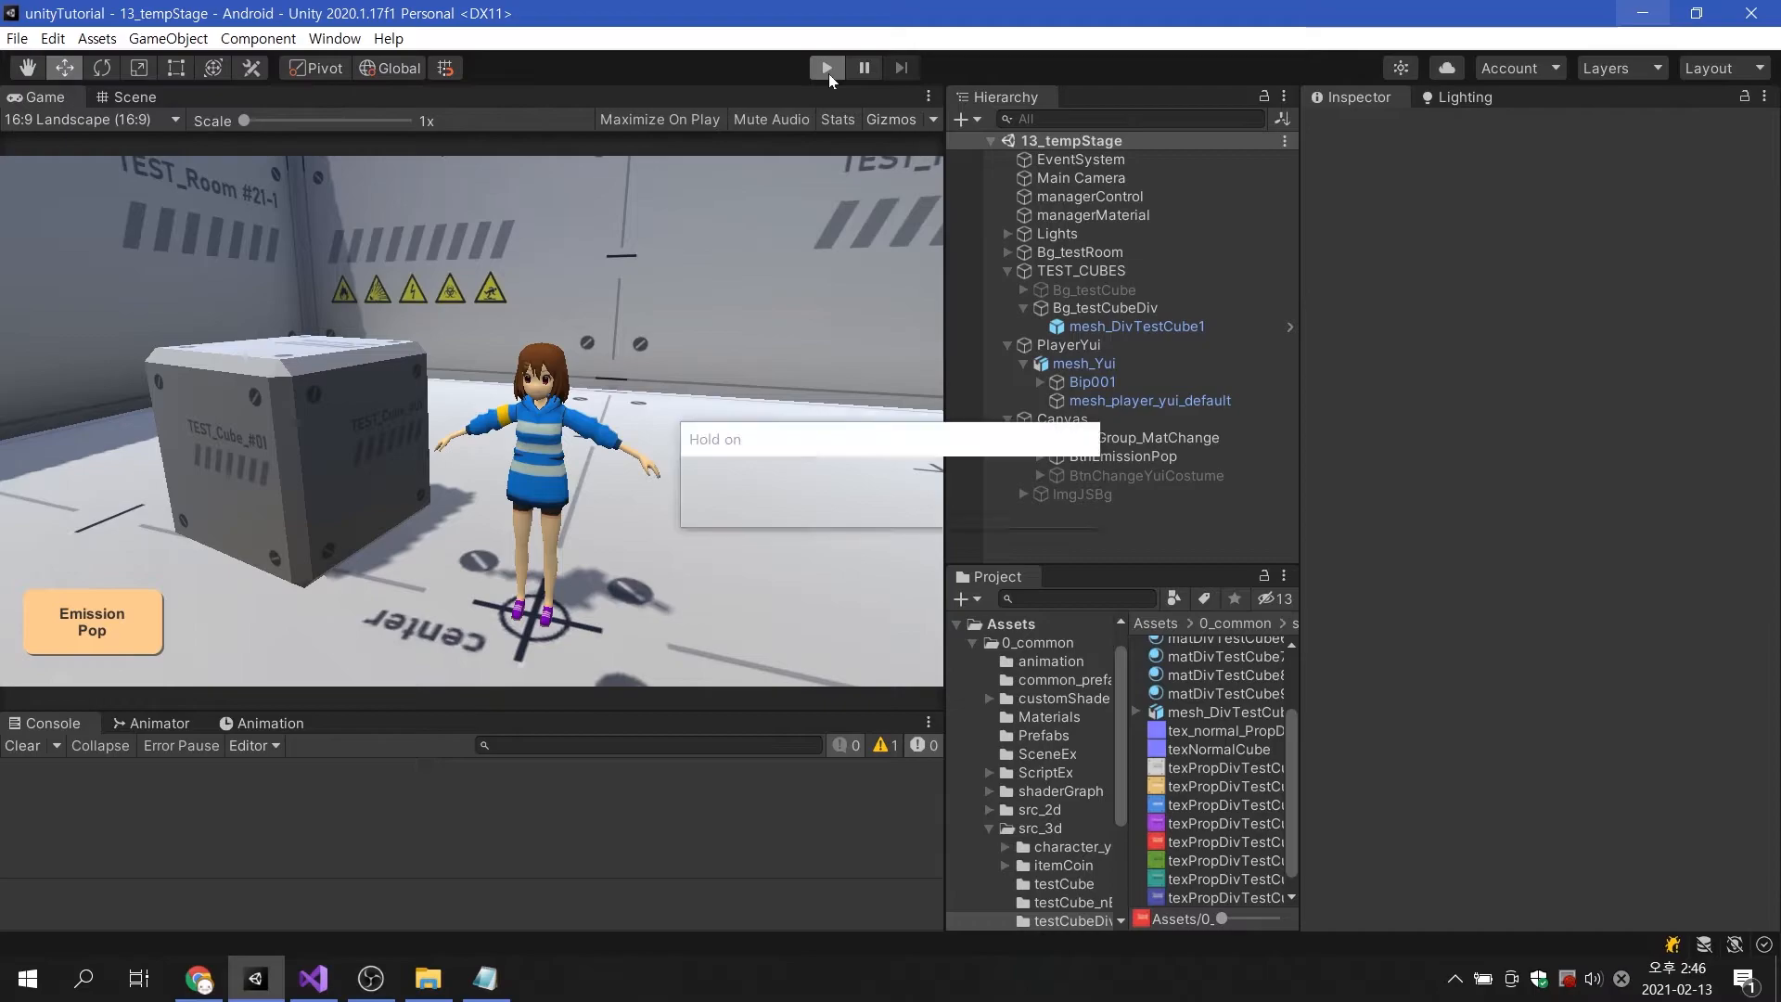
{"action": "left_click", "coordinate": [826, 67]}
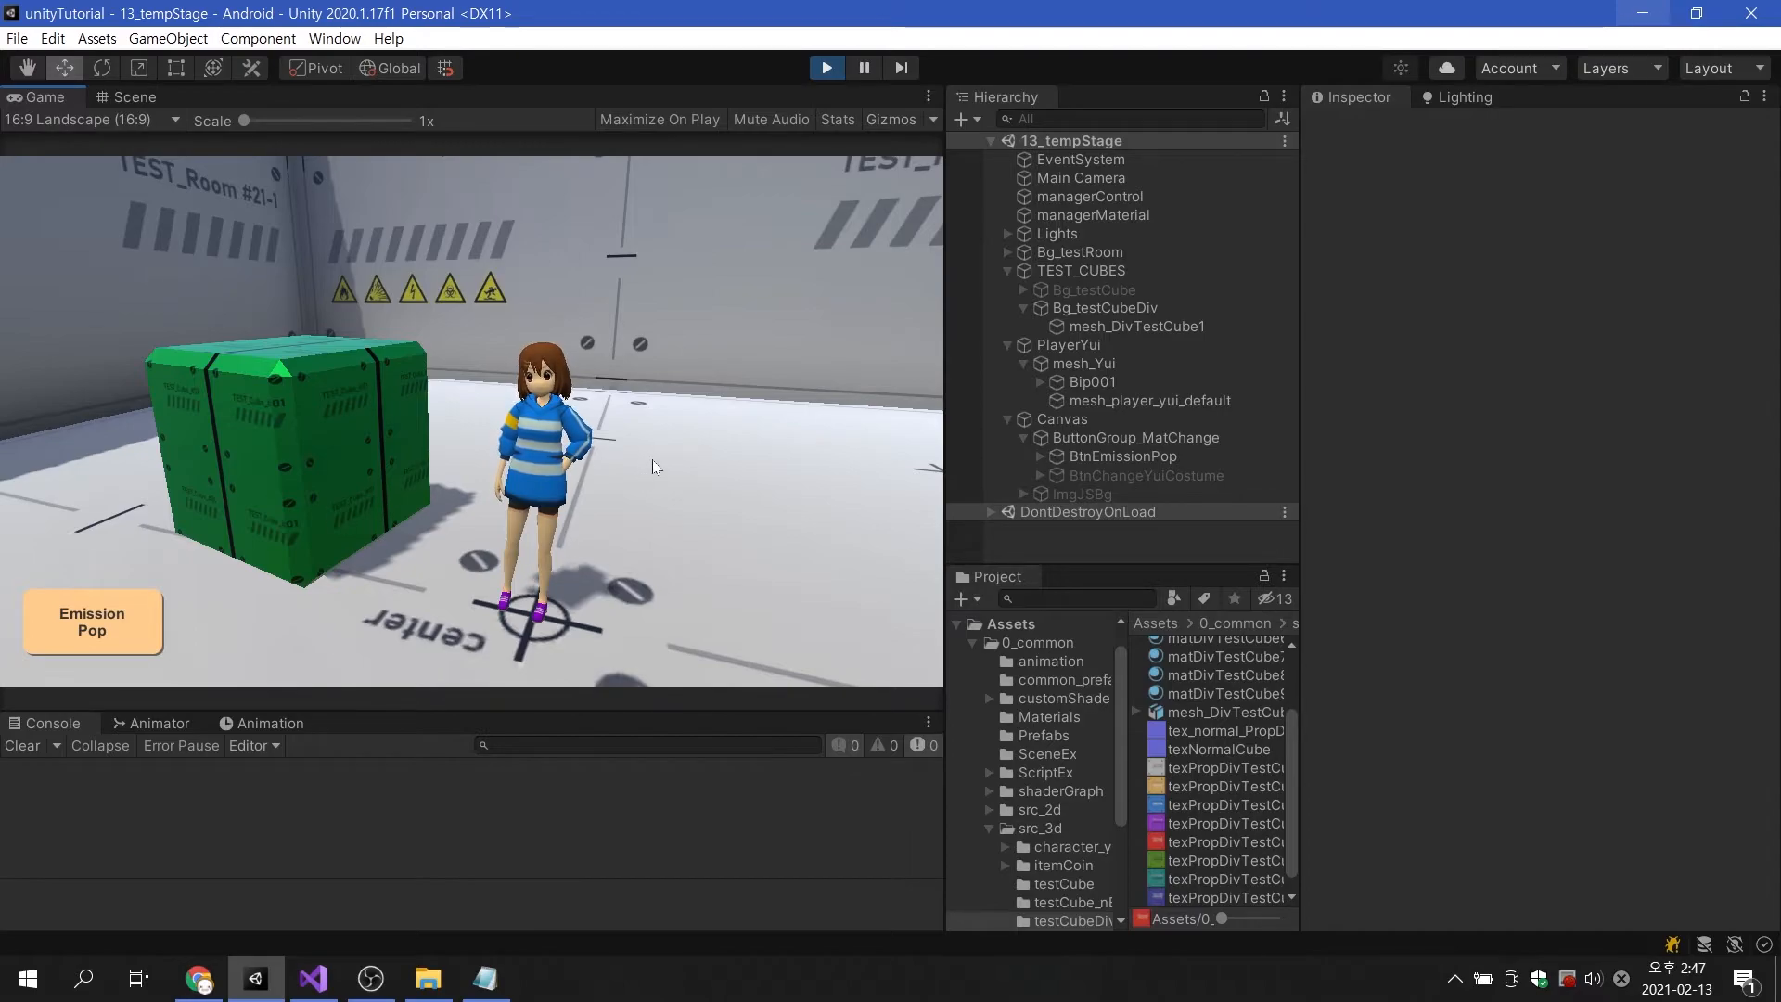
{"action": "left_click", "coordinate": [826, 67]}
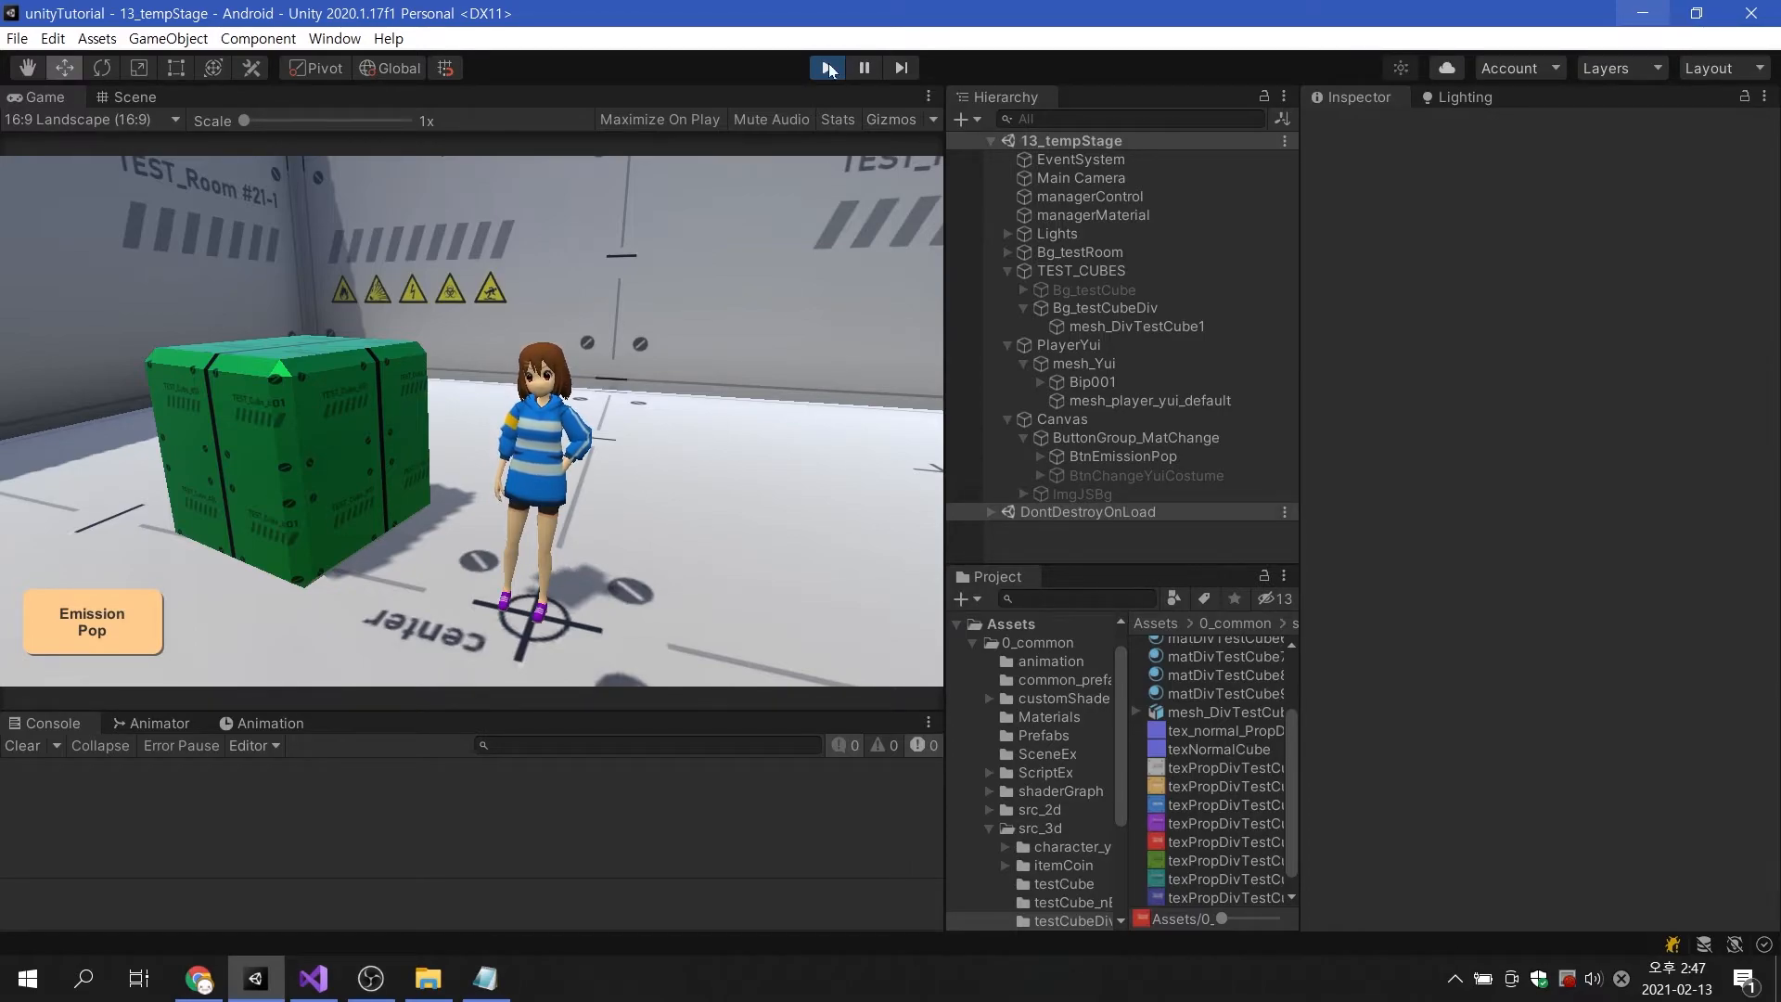
{"action": "left_click", "coordinate": [827, 67]}
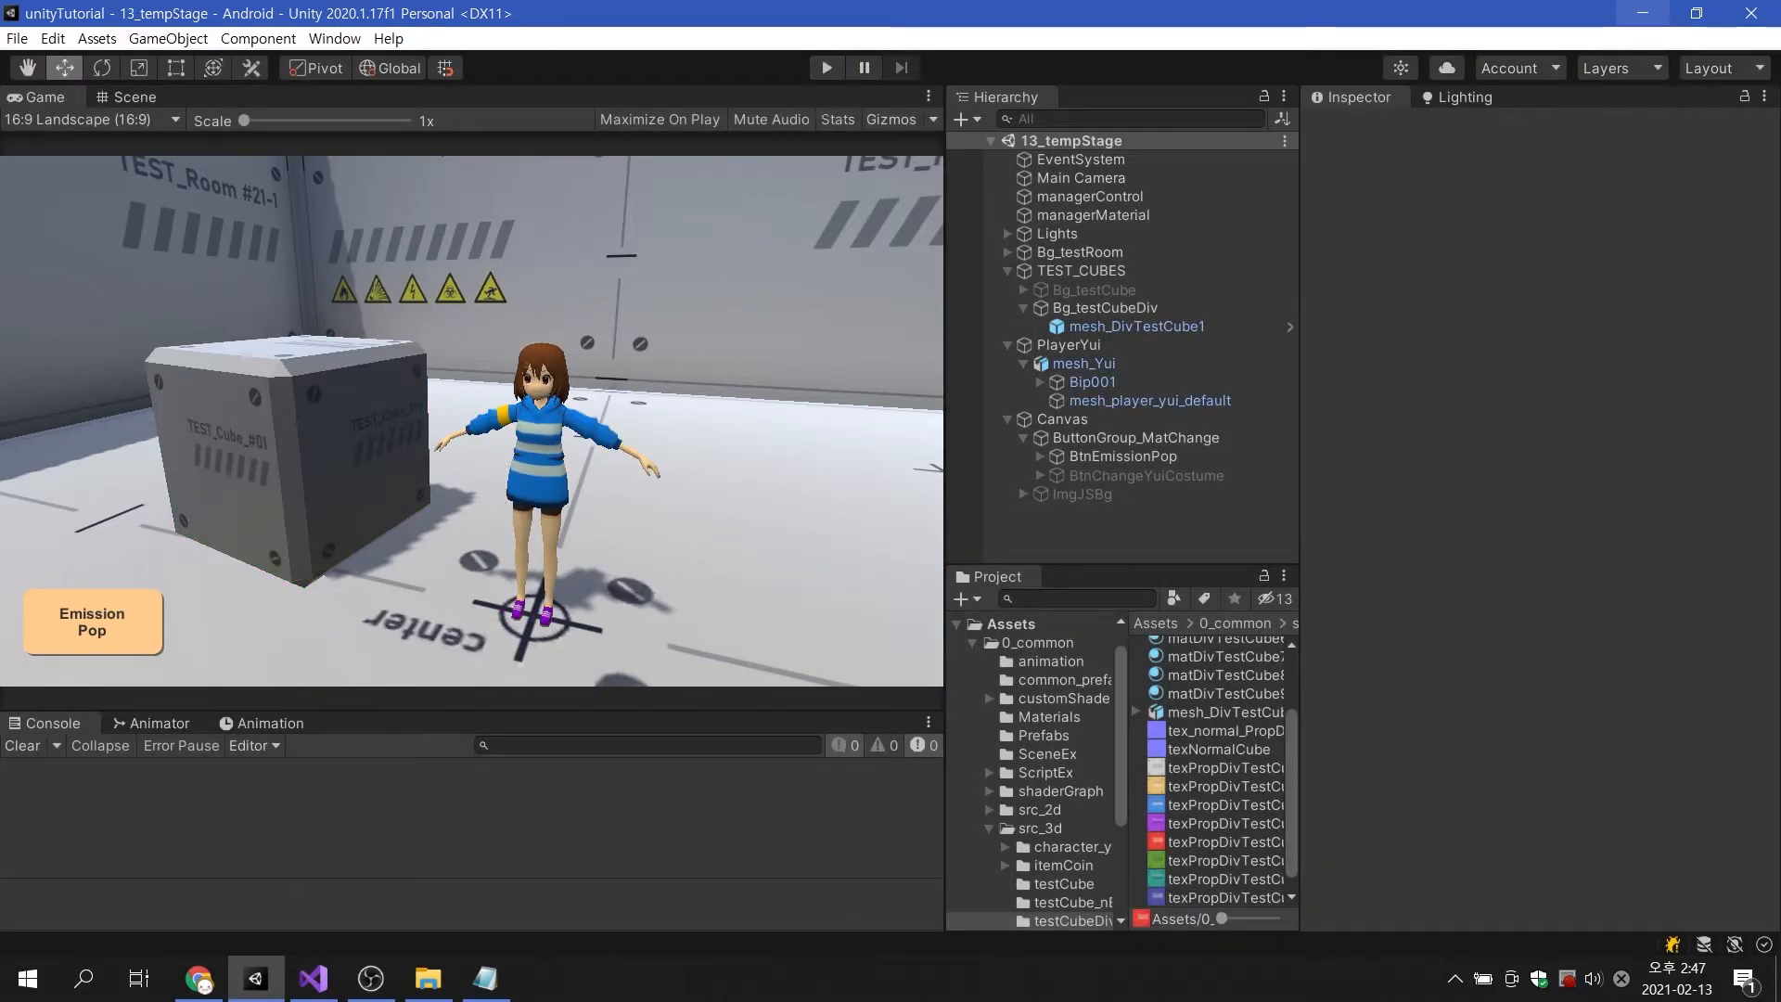
Add SetTextureOffset("_MainTex", new Vector2(1.5f, 1)) on a new line below the scale call.
{"action": "left_click", "coordinate": [309, 978]}
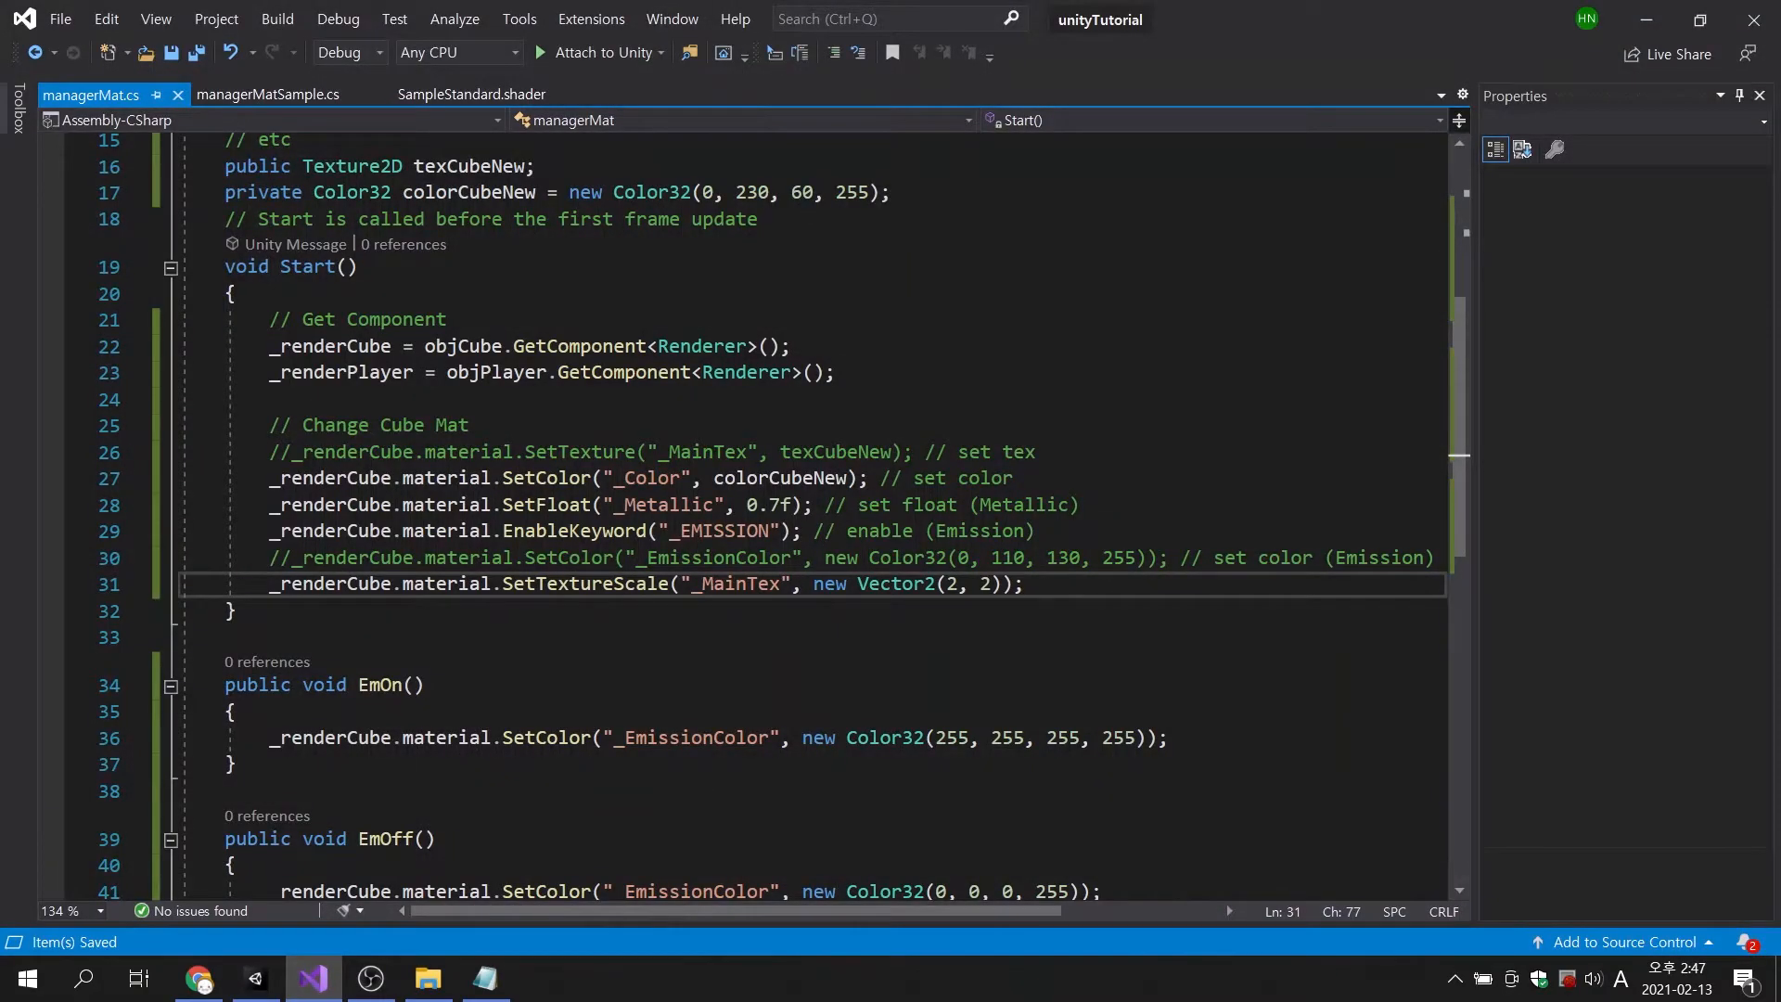
{"action": "key", "text": "enter"}
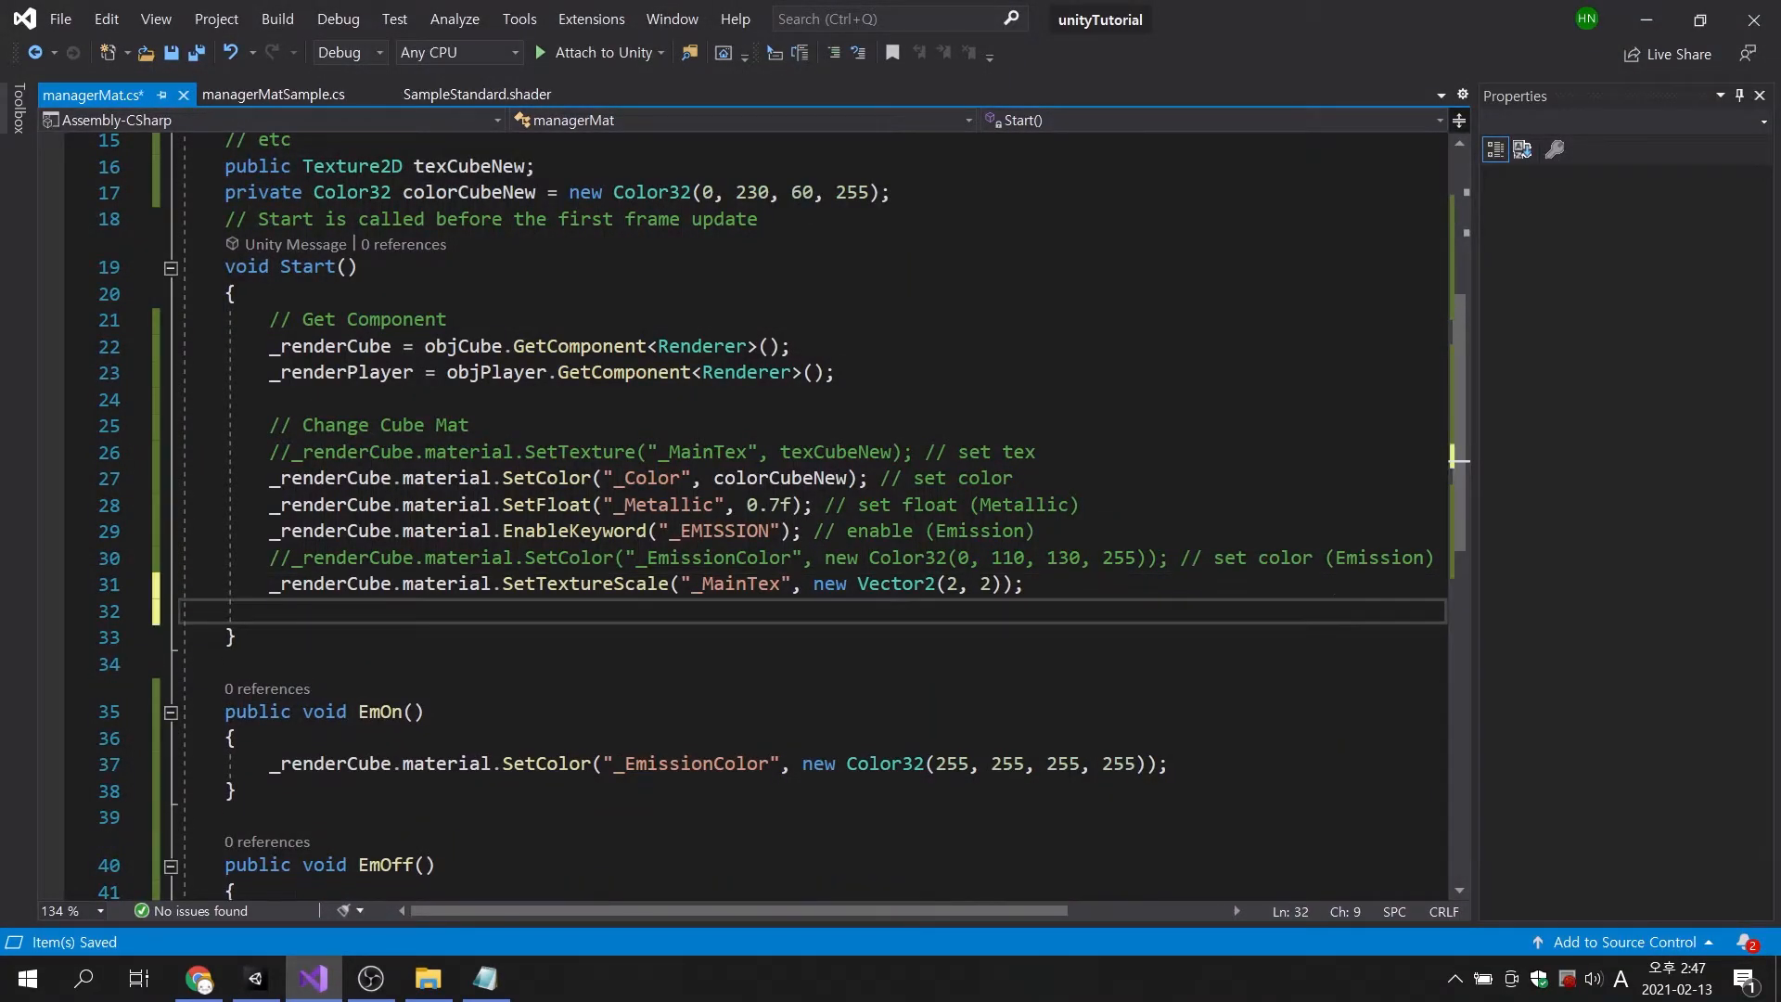
{"action": "type", "text": "_renderCube.material.Set"}
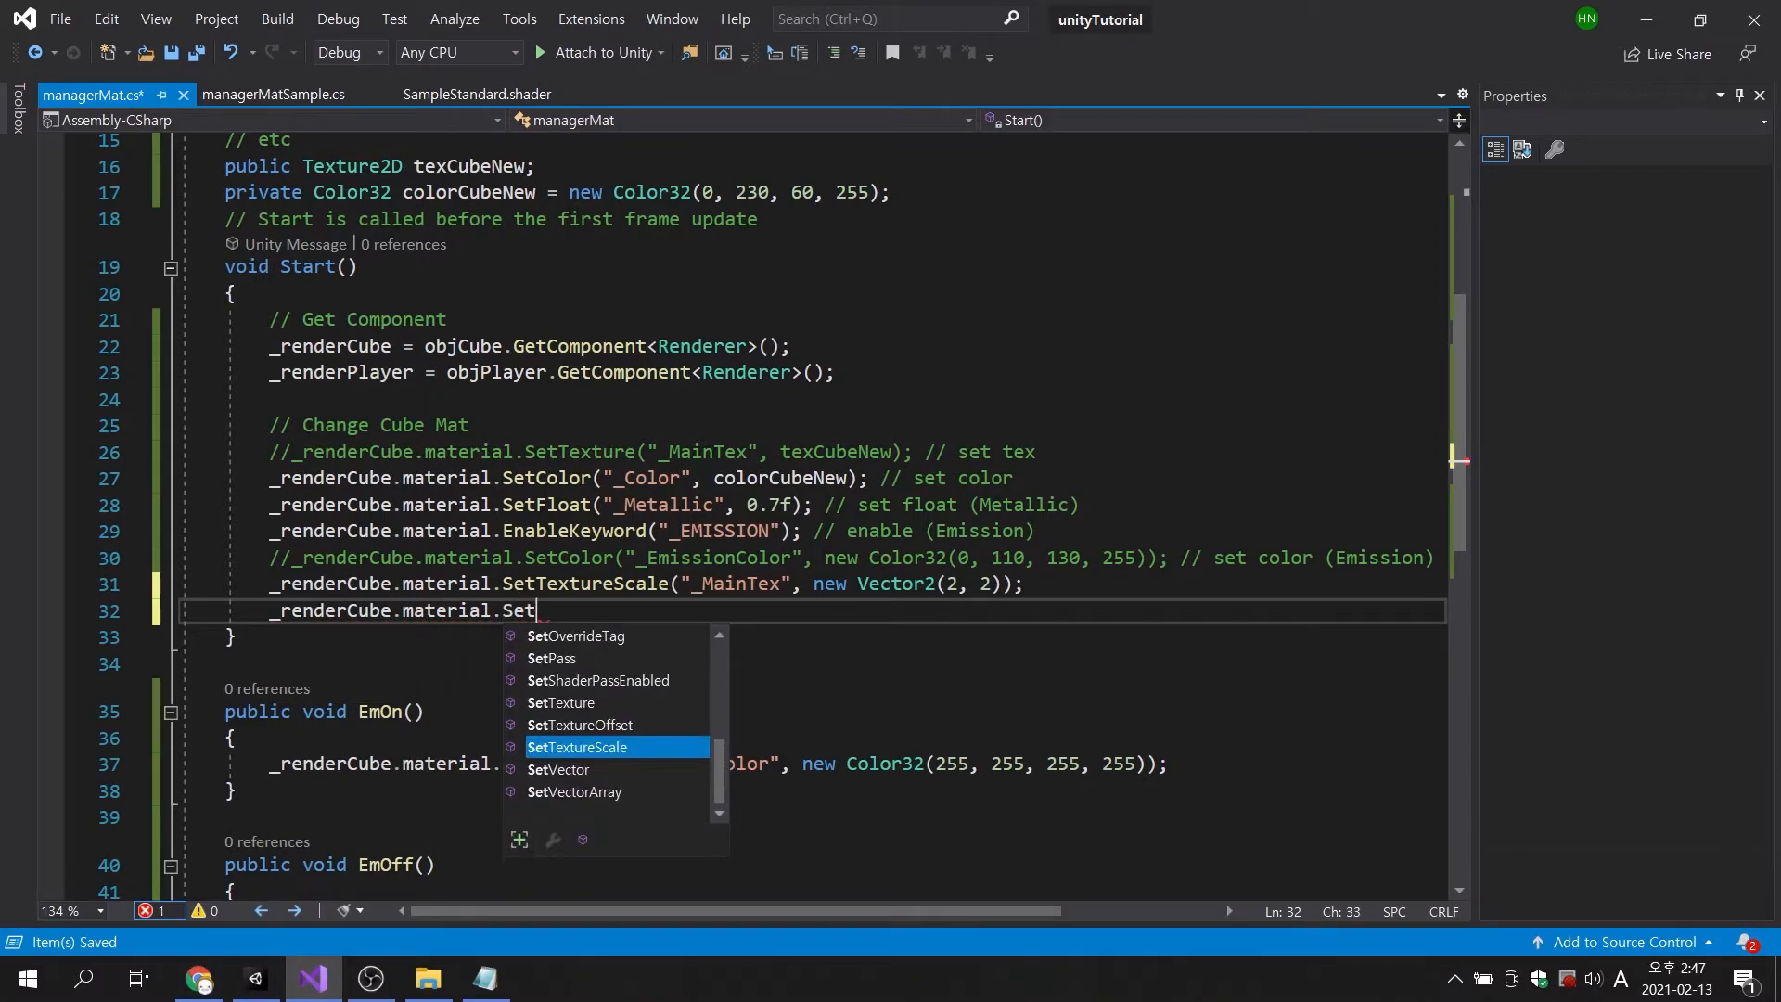
{"action": "type", "text": "TextureOffset"}
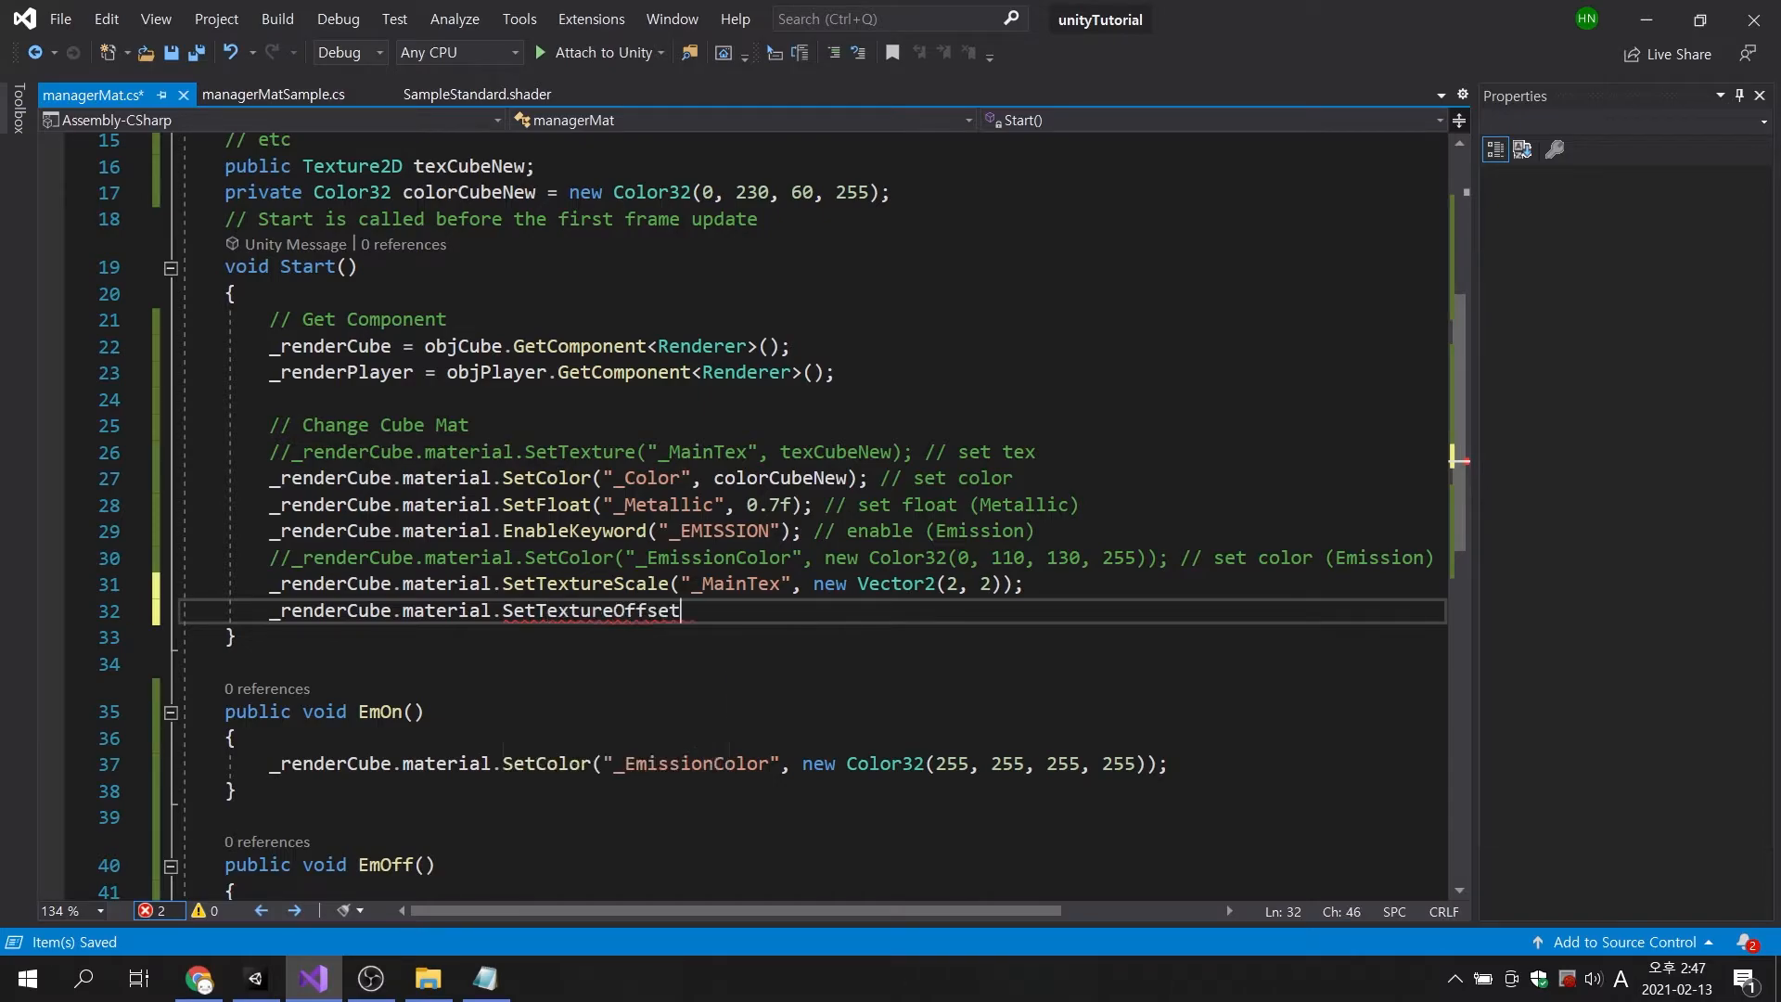
{"action": "type", "text": "(\"_MainTex"}
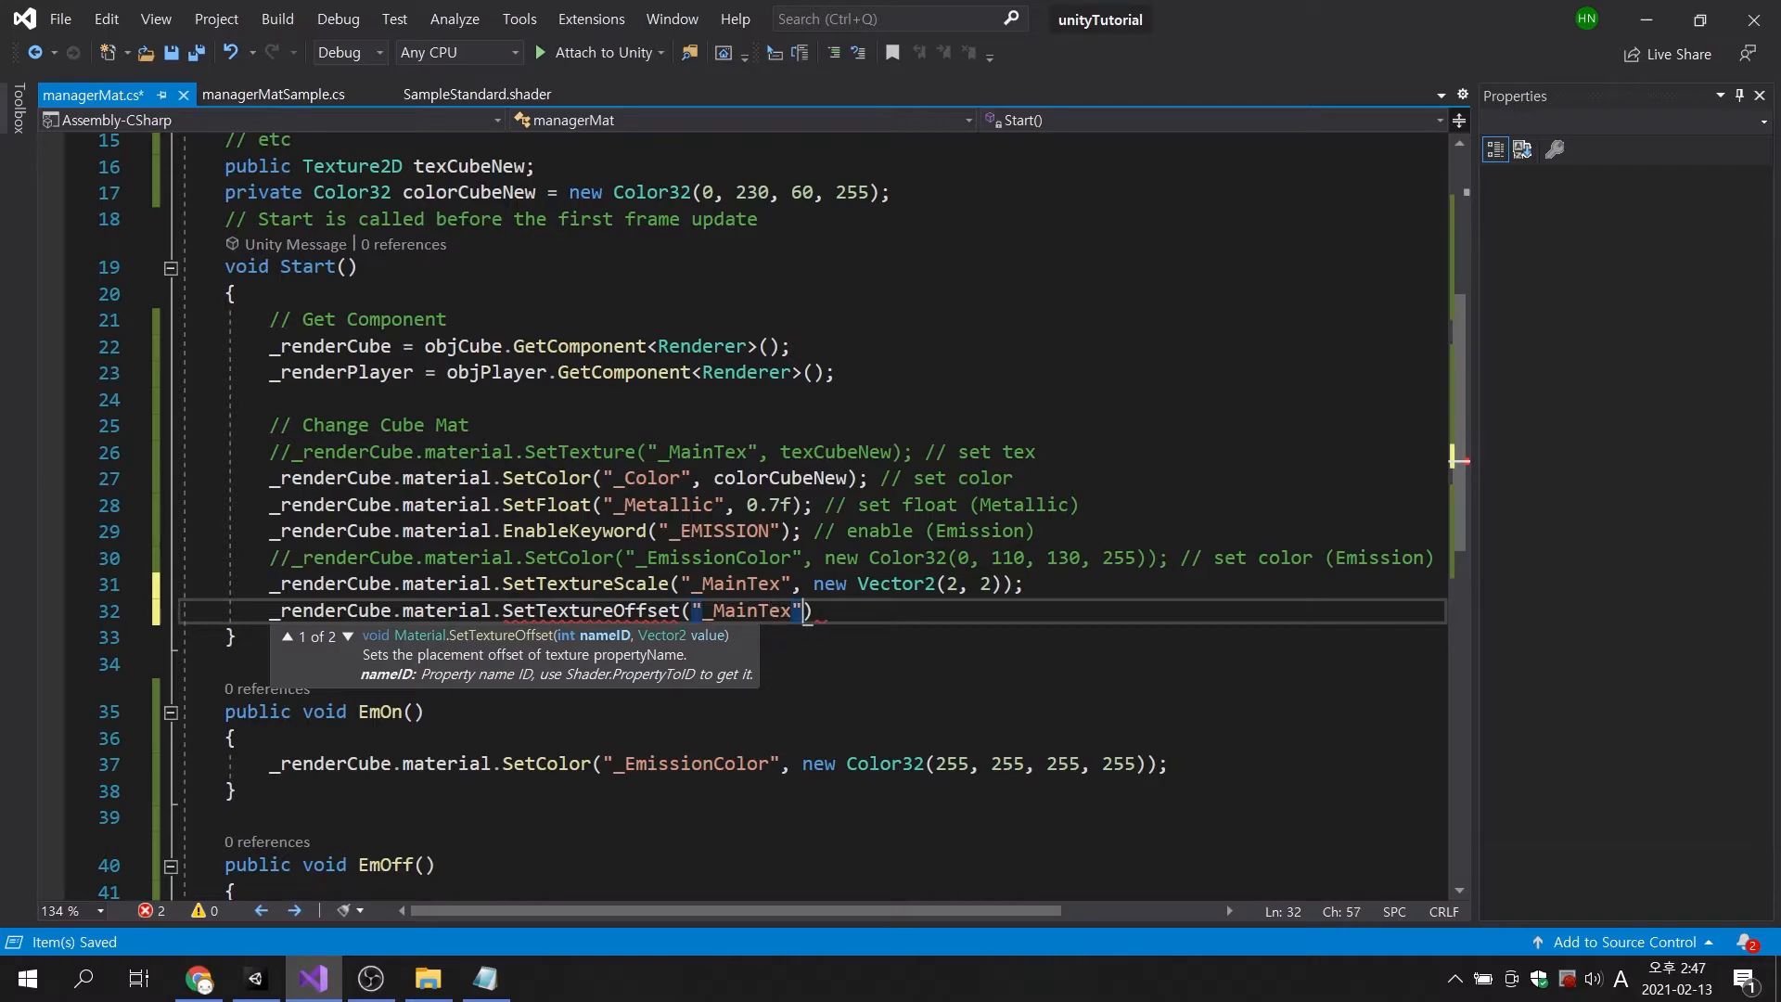
{"action": "type", "text": ", new Vector2("}
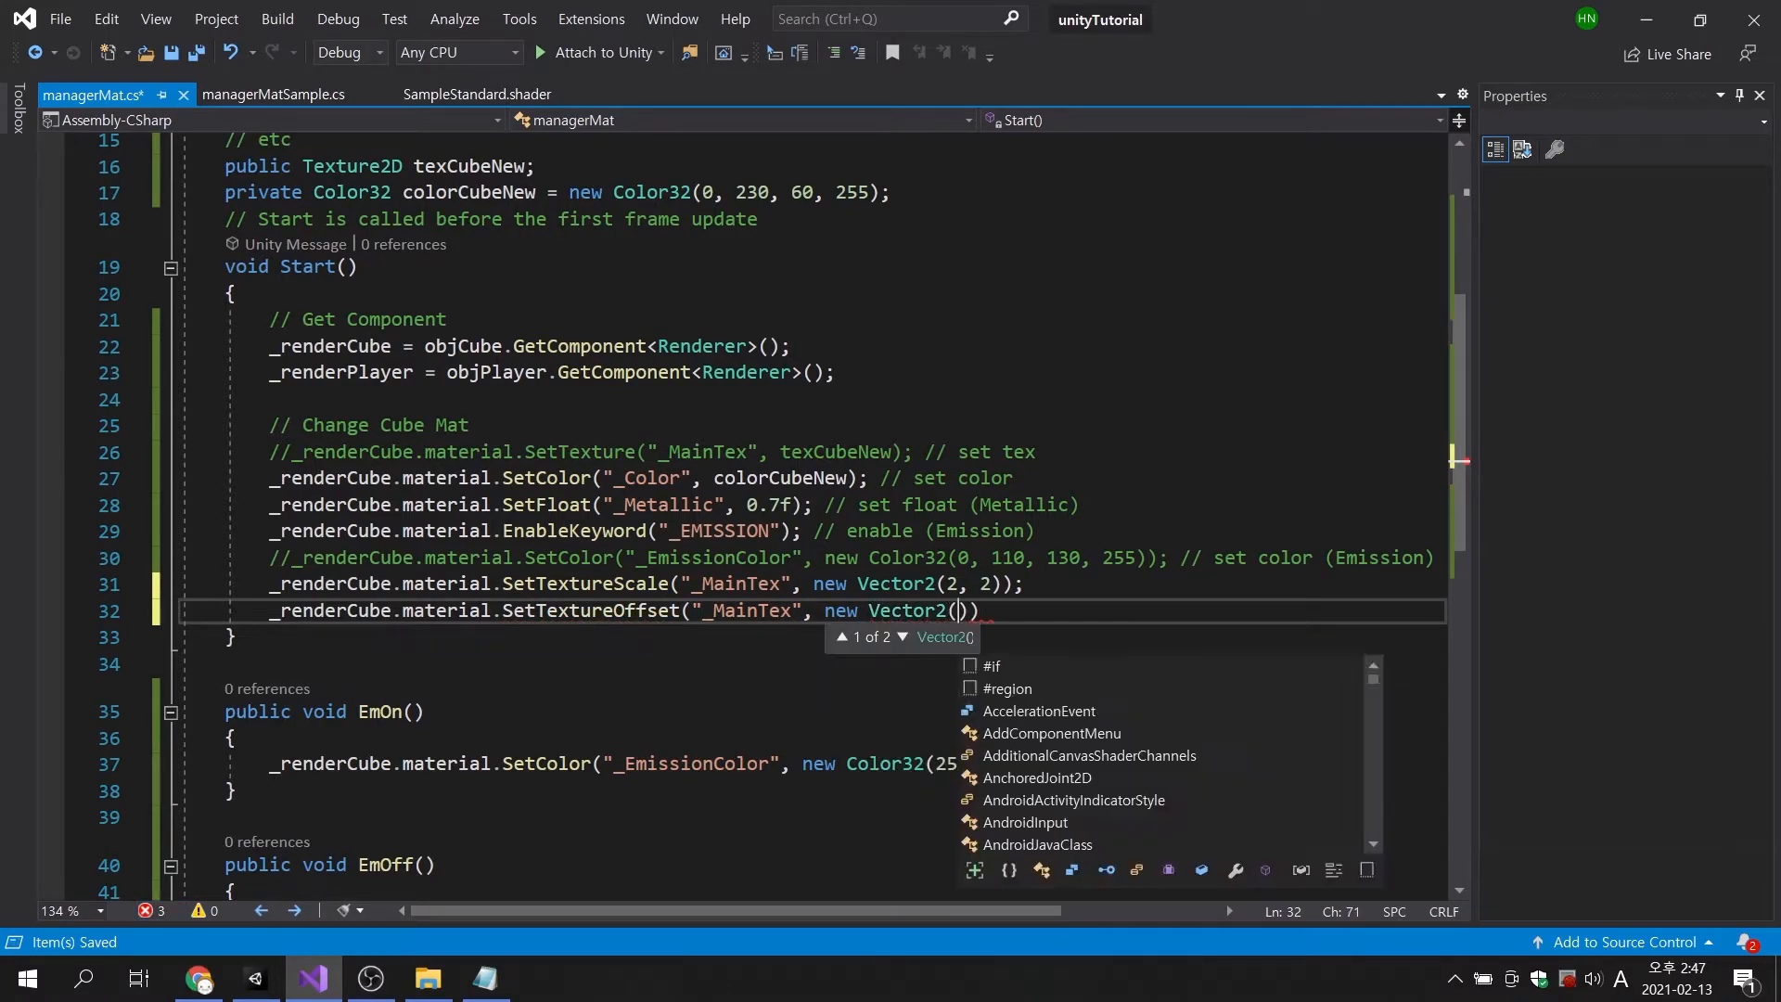
{"action": "type", "text": "1.5f"}
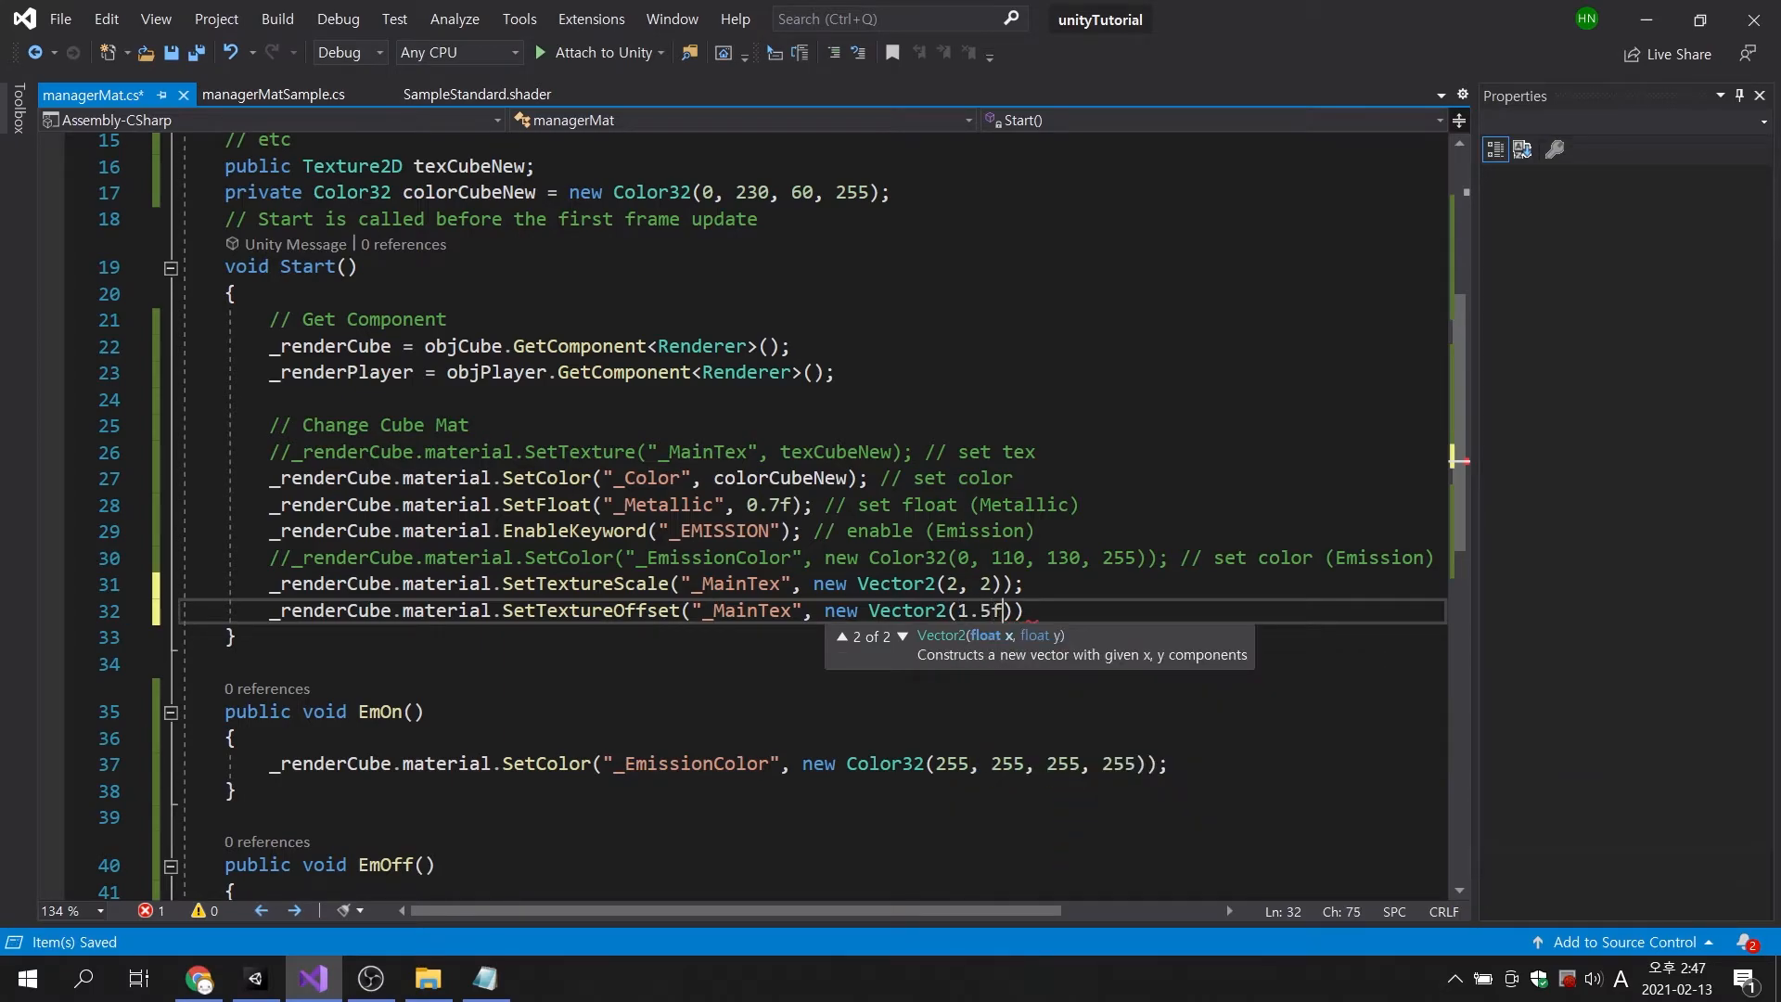
{"action": "type", "text": ",1"}
{"action": "left_click", "coordinate": [814, 584]}
{"action": "type", "text": "//"}
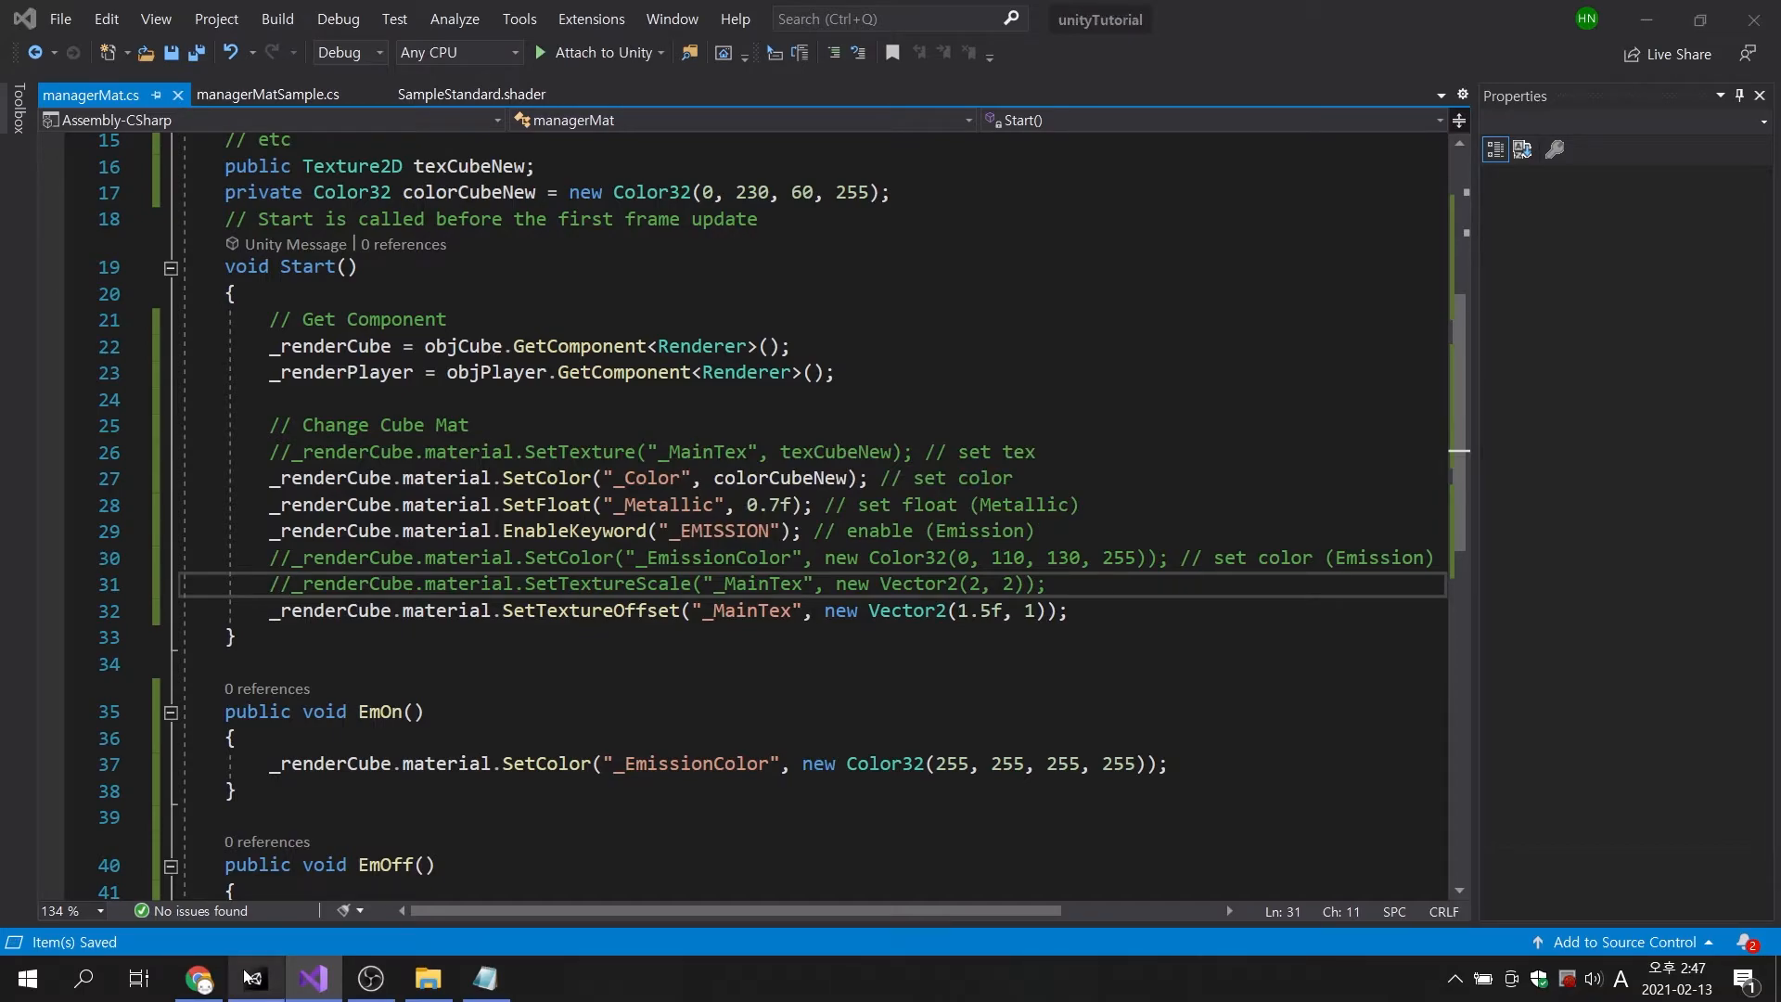
Play the scene, check the cube material's Offset X of 1.5, then stop playback.
{"action": "left_click", "coordinate": [253, 977]}
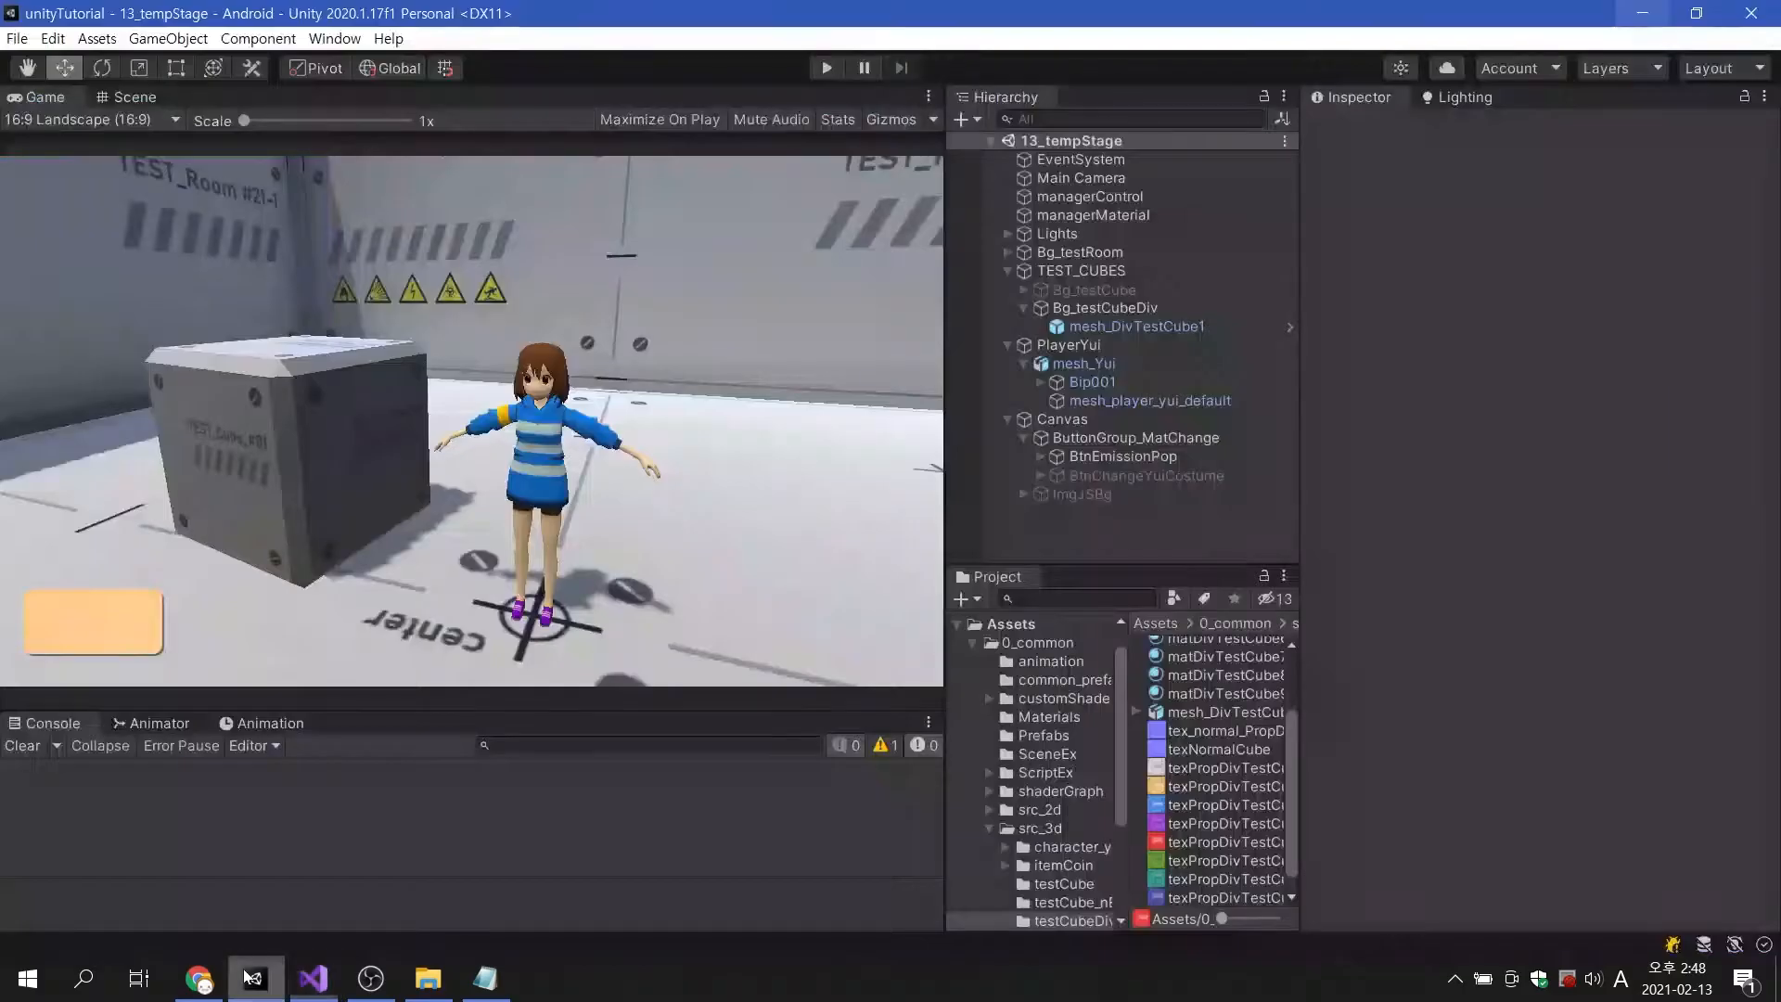
{"action": "left_click", "coordinate": [825, 67]}
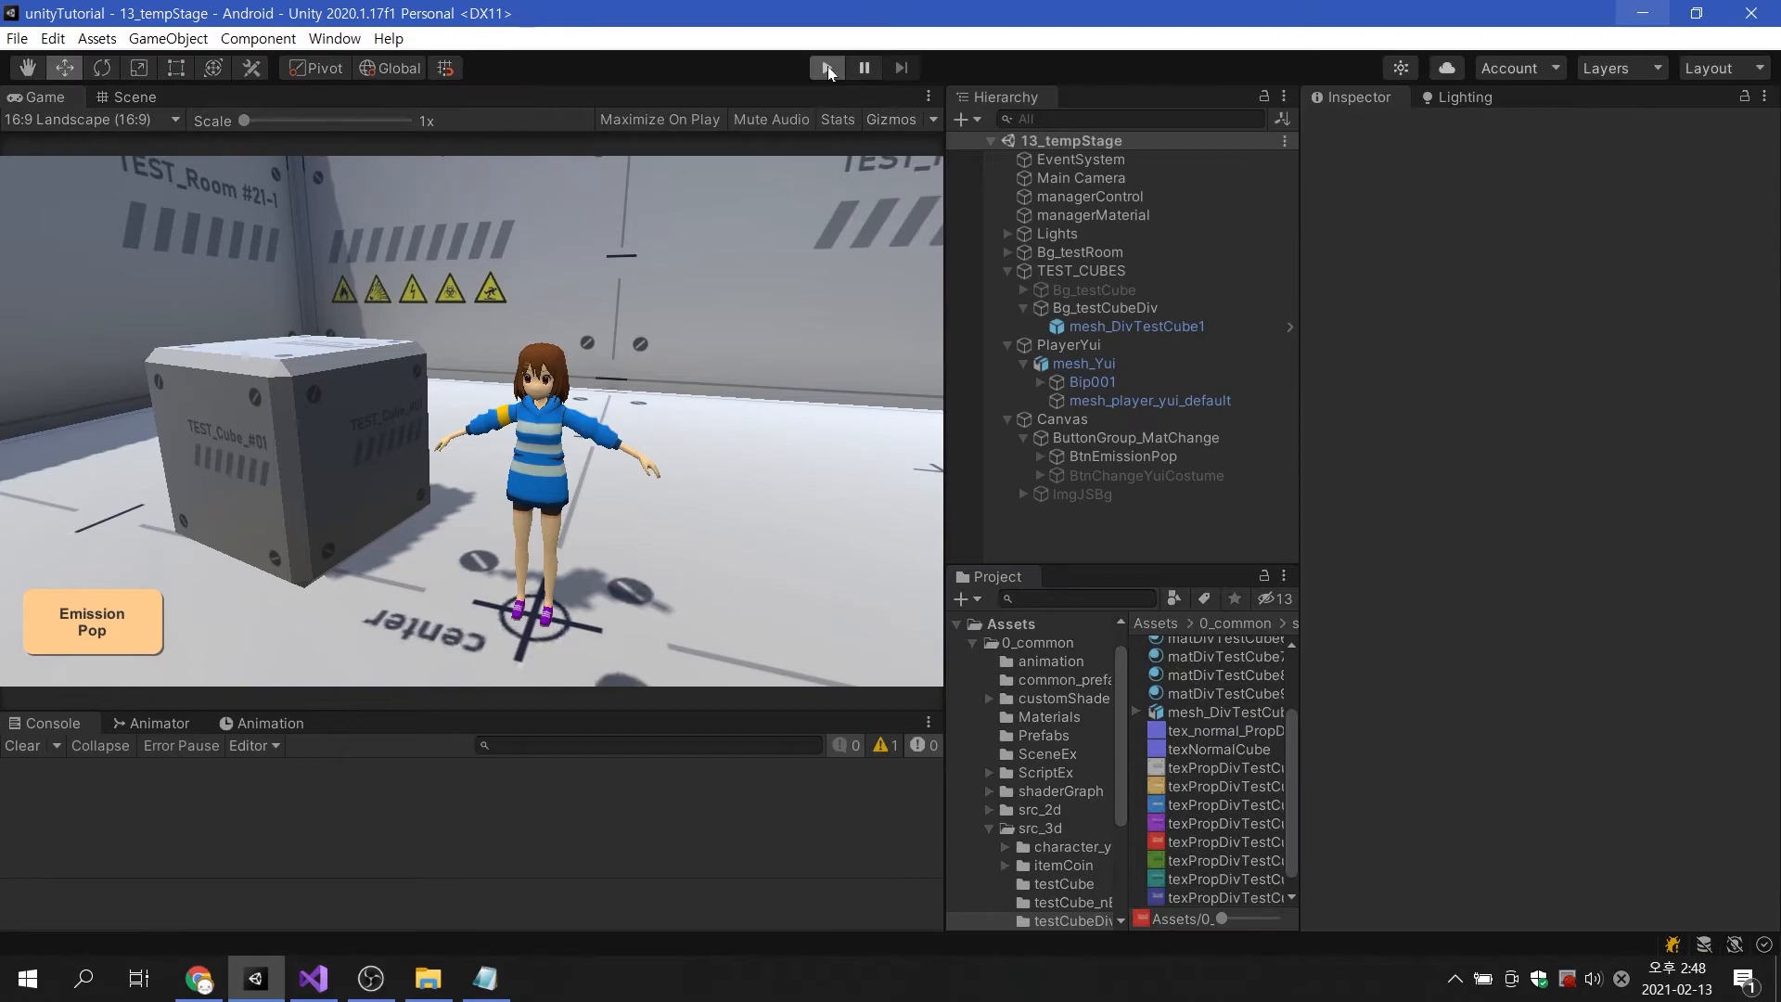
{"action": "left_click", "coordinate": [825, 67]}
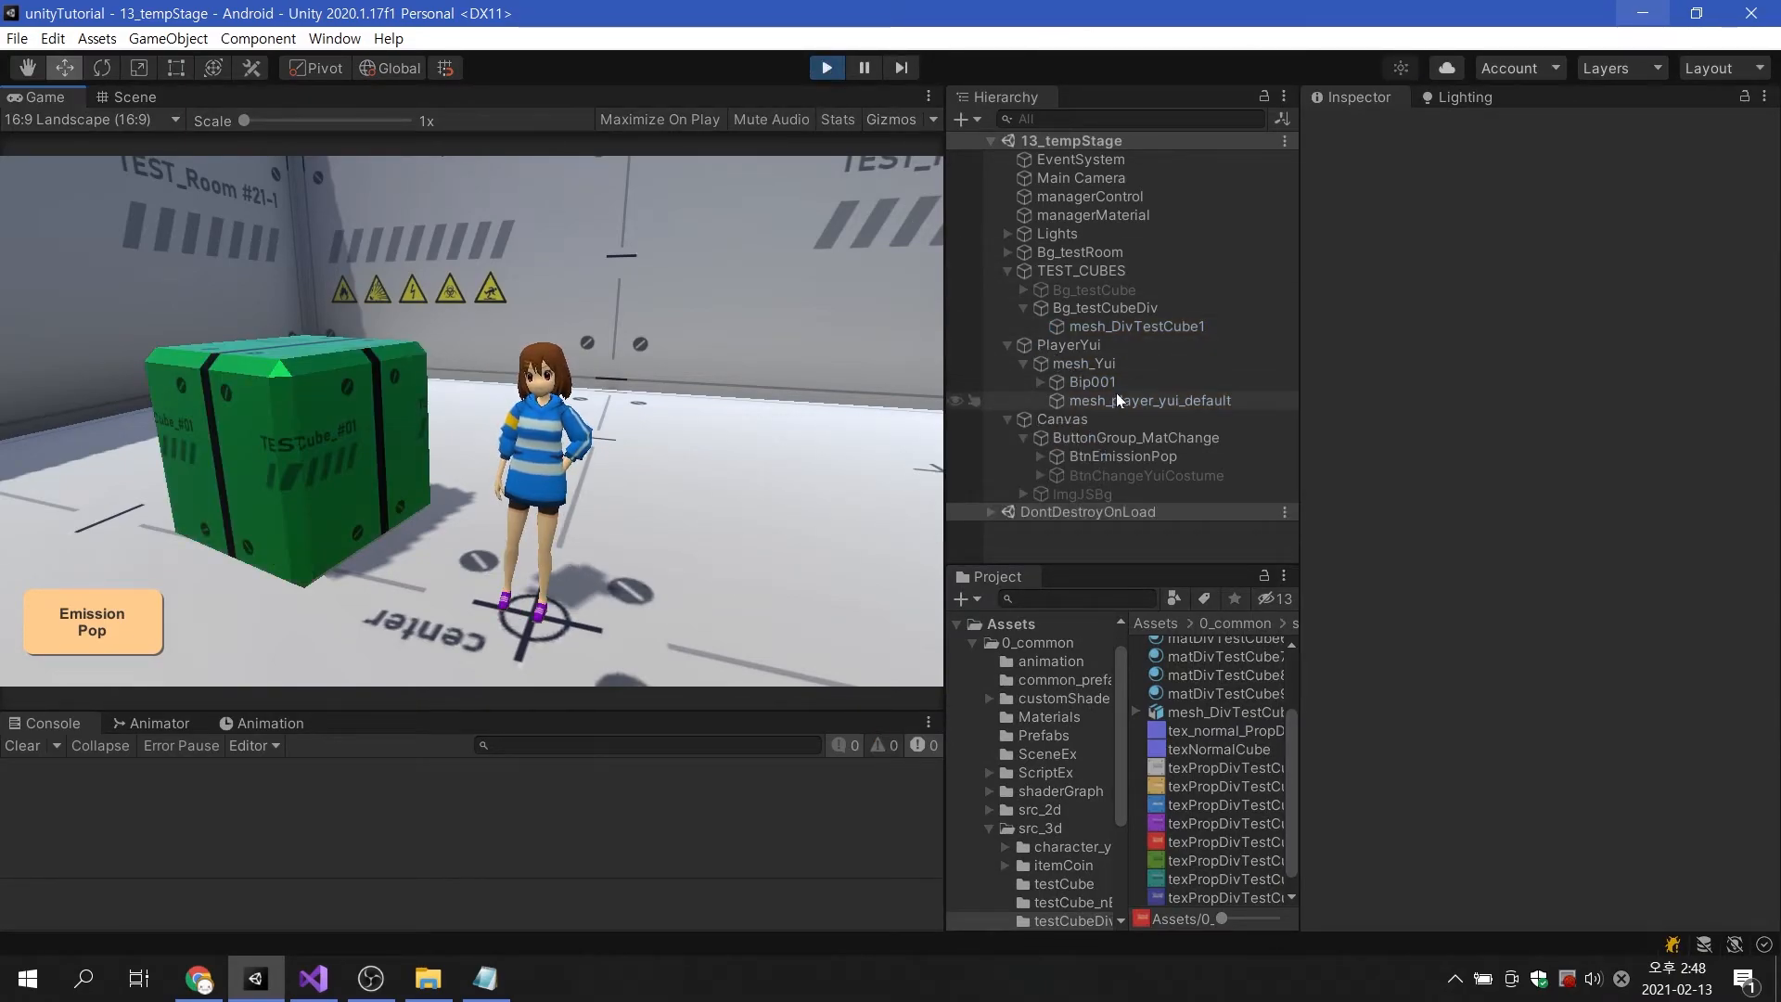
{"action": "left_click", "coordinate": [1135, 326]}
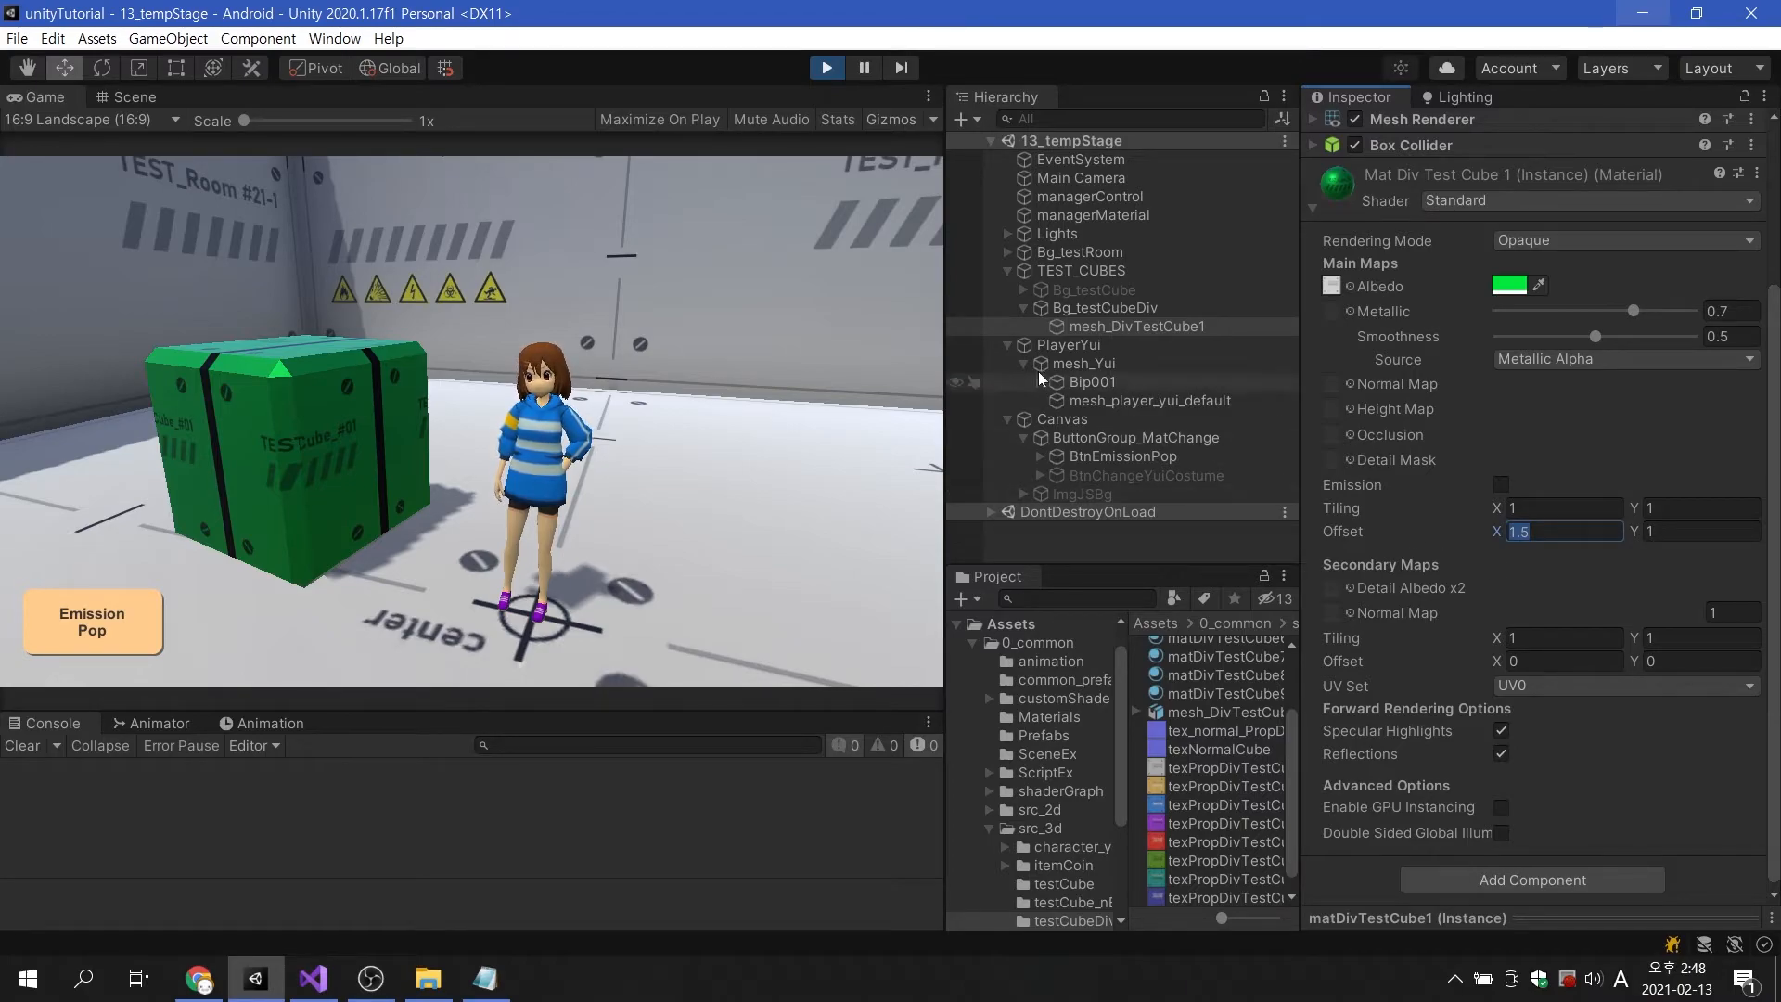
{"action": "left_click", "coordinate": [827, 67]}
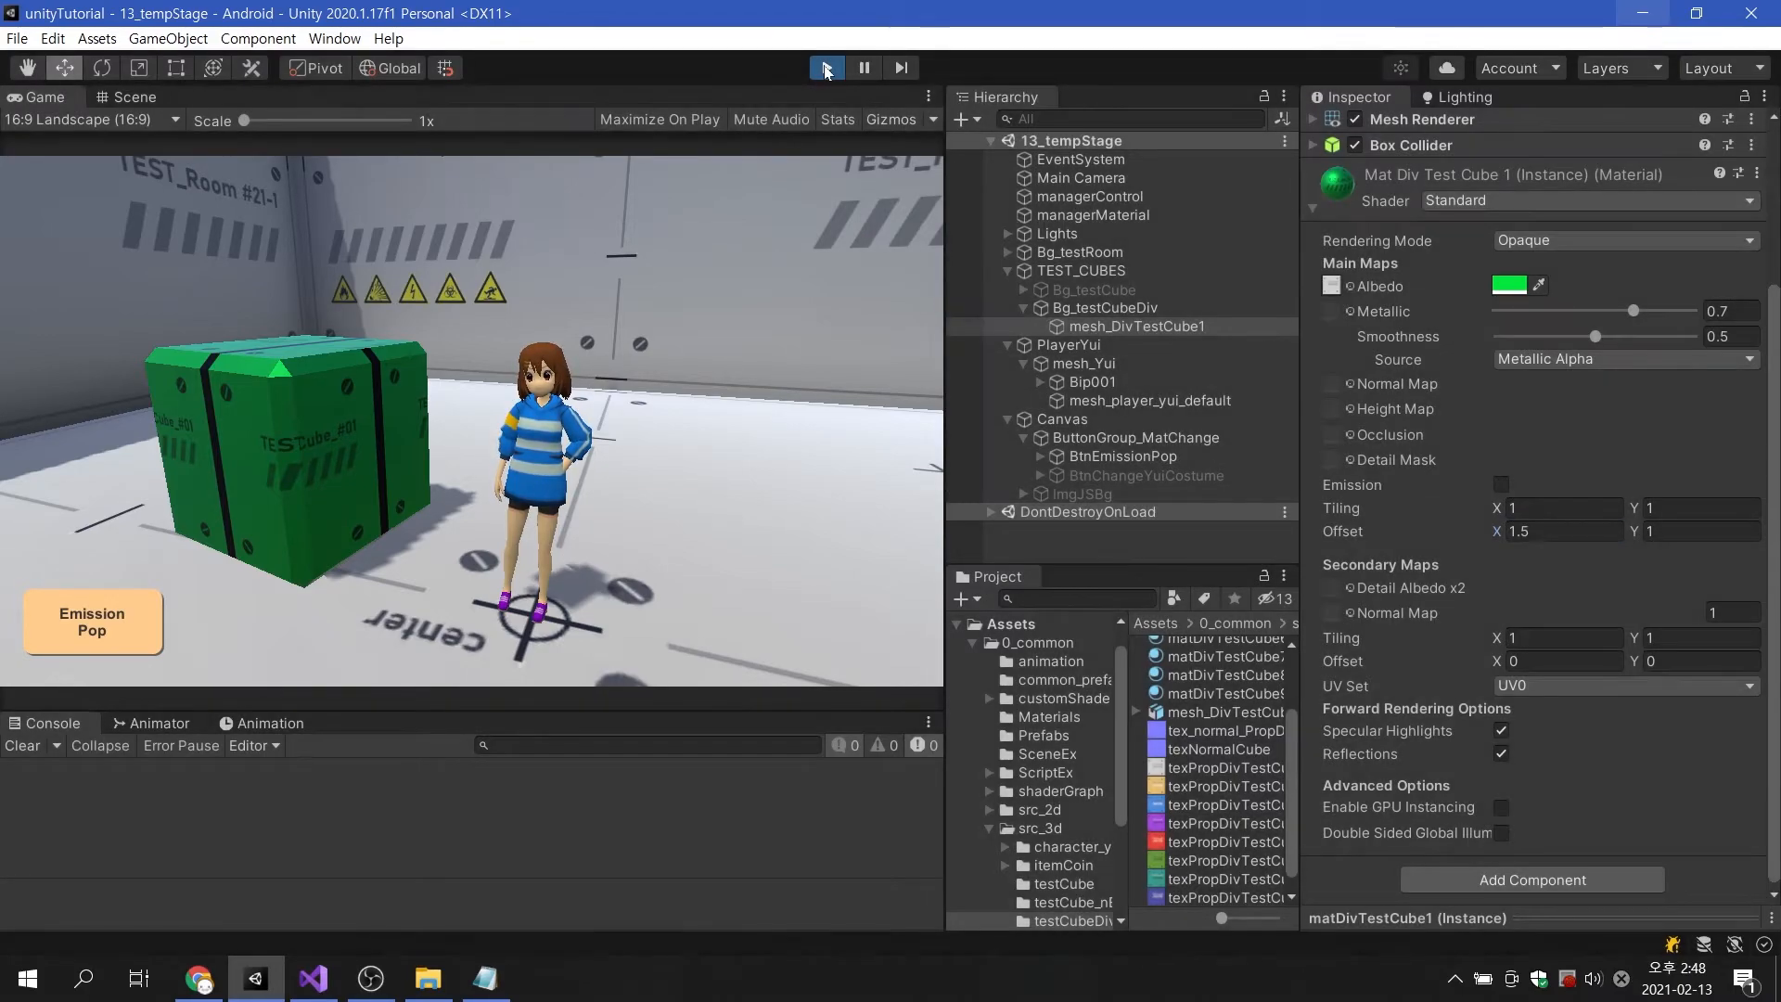
{"action": "left_click", "coordinate": [309, 978]}
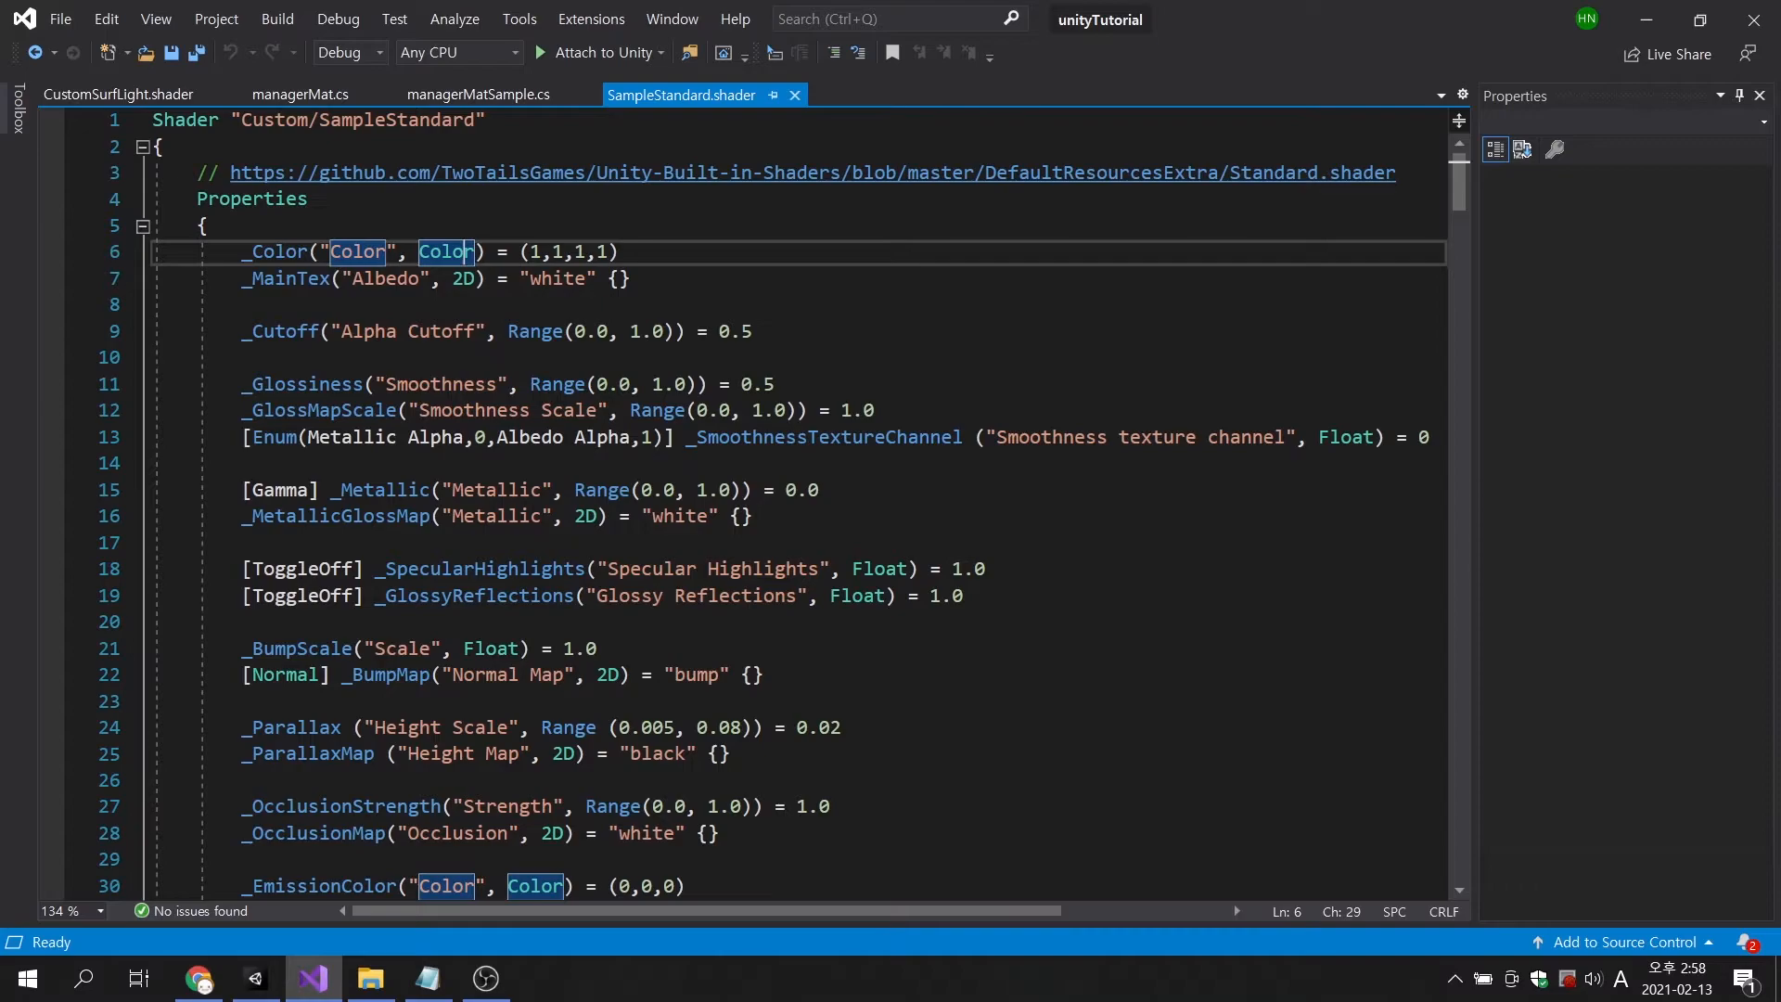
Browse the SampleStandard shader's Properties block, highlighting the _Color and _Metallic names.
{"action": "left_click", "coordinate": [330, 278]}
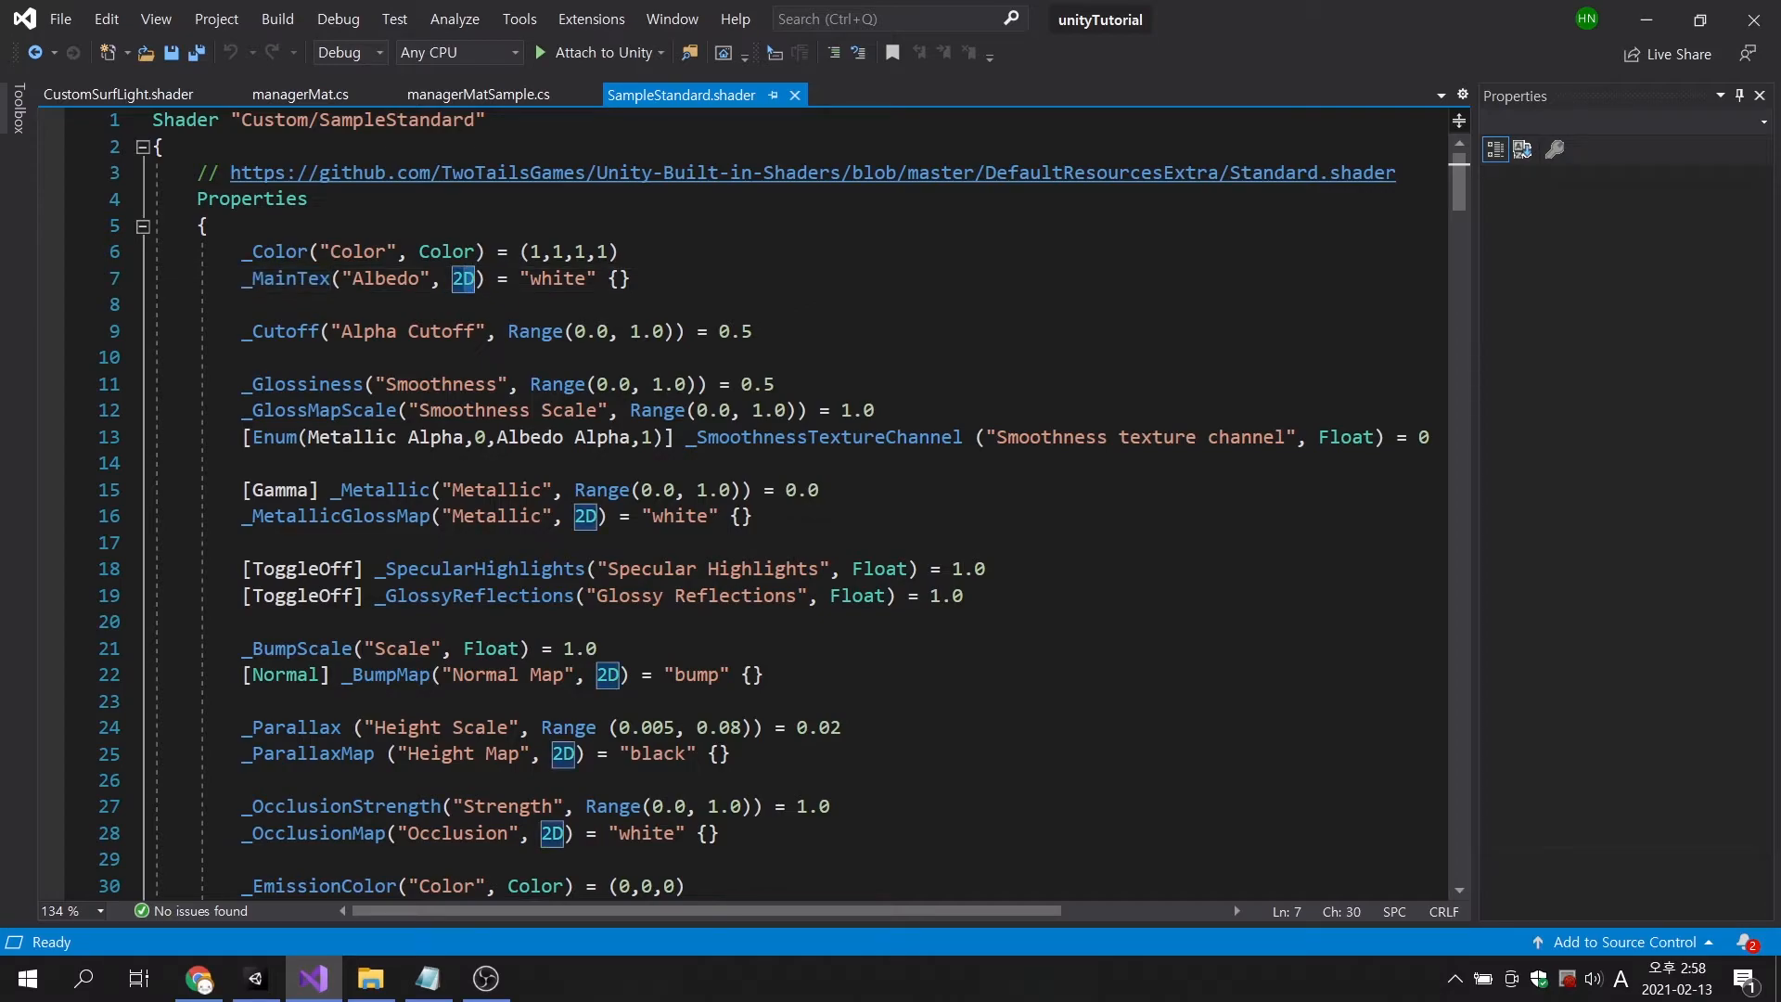
{"action": "scroll", "scroll_direction": "down", "scroll_amount": 3}
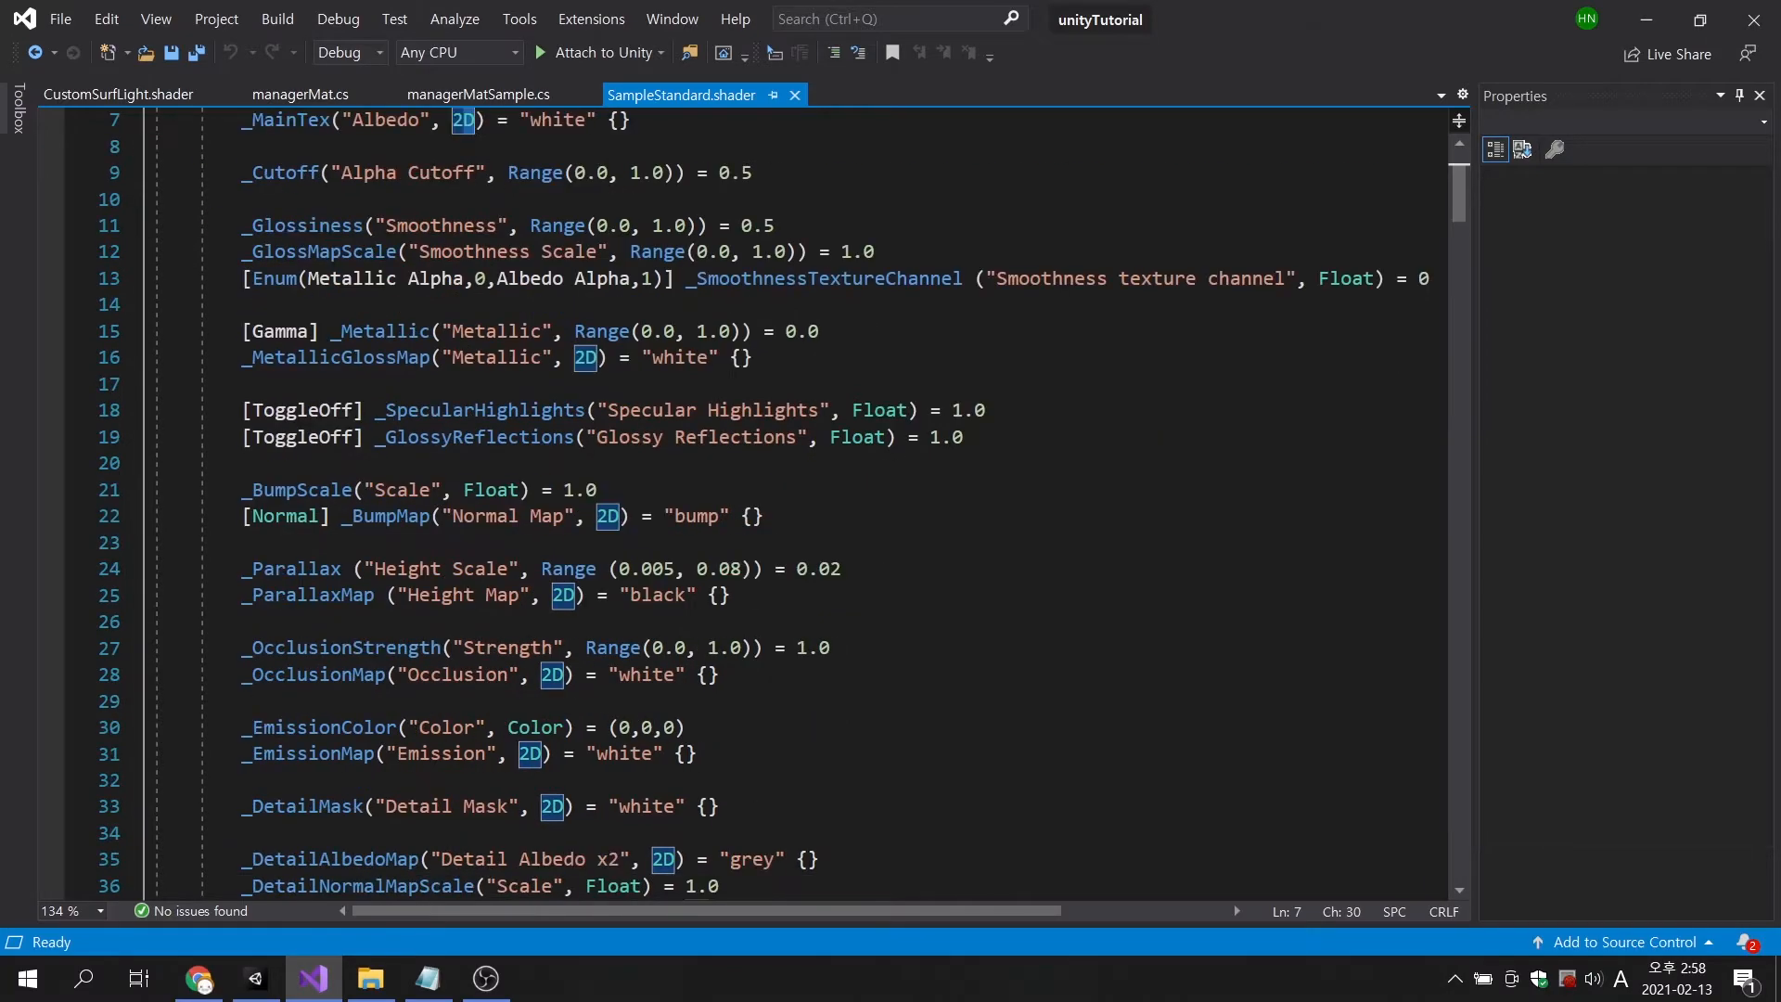
{"action": "double_click", "coordinate": [384, 330]}
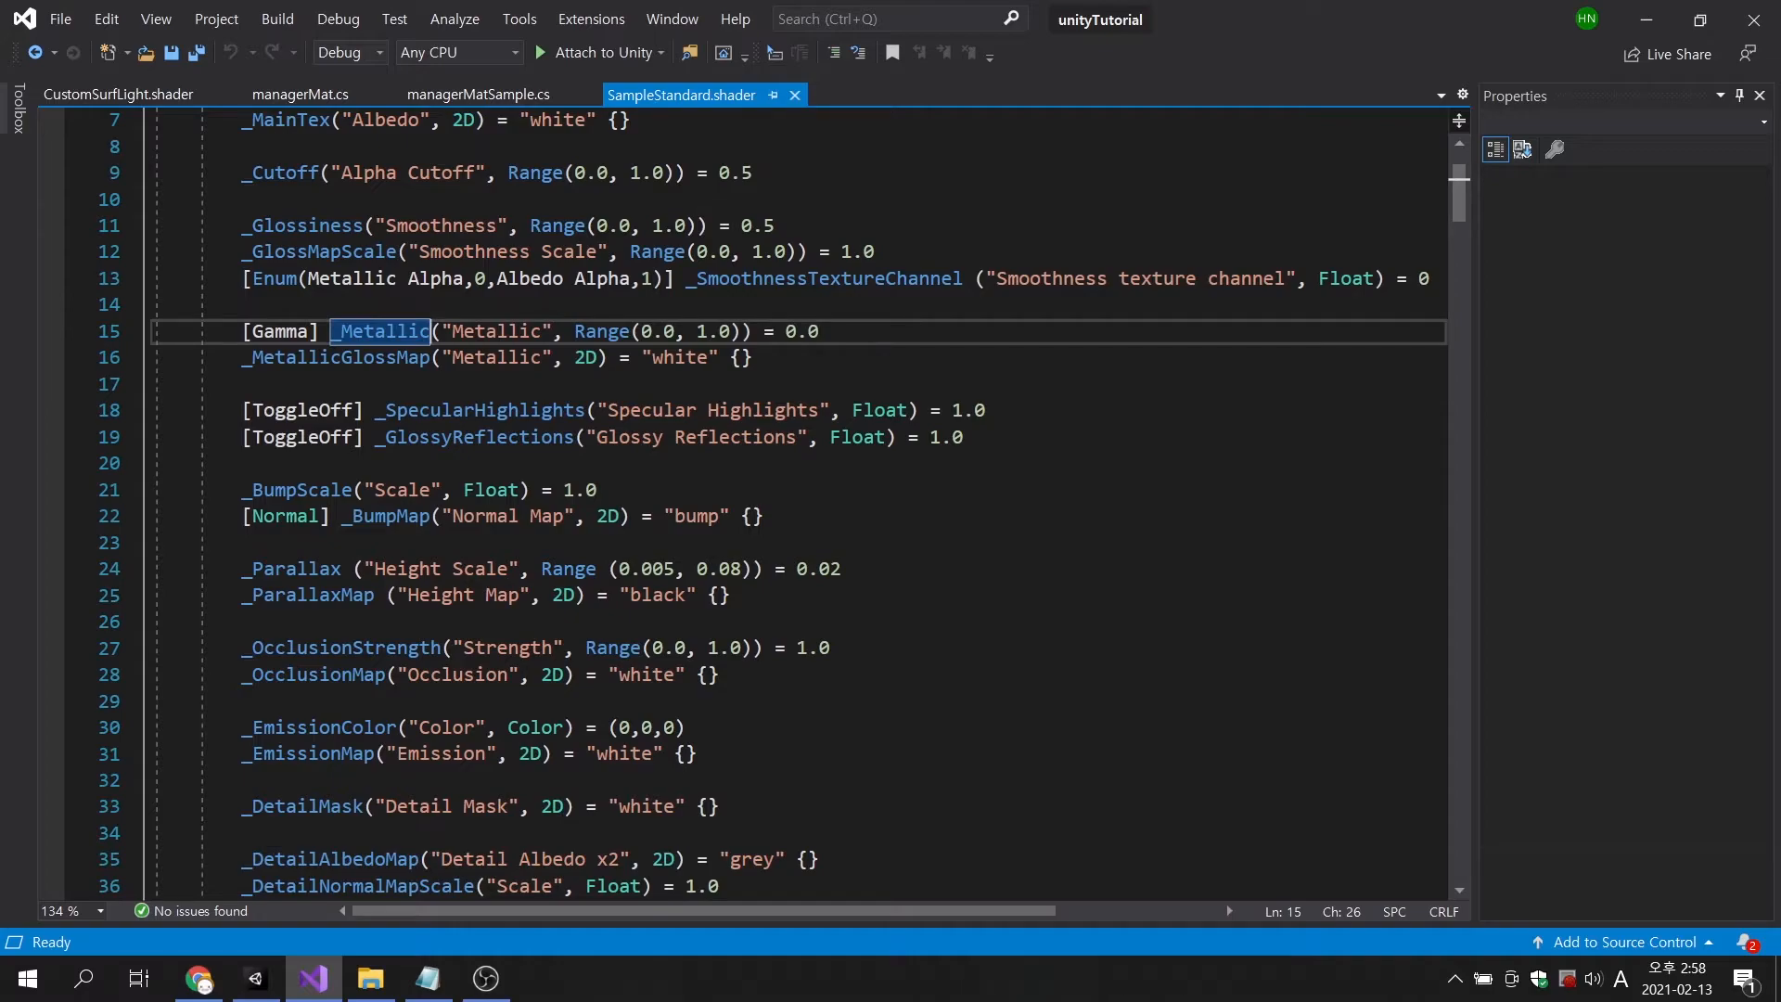
{"action": "scroll", "scroll_direction": "down", "scroll_amount": 3}
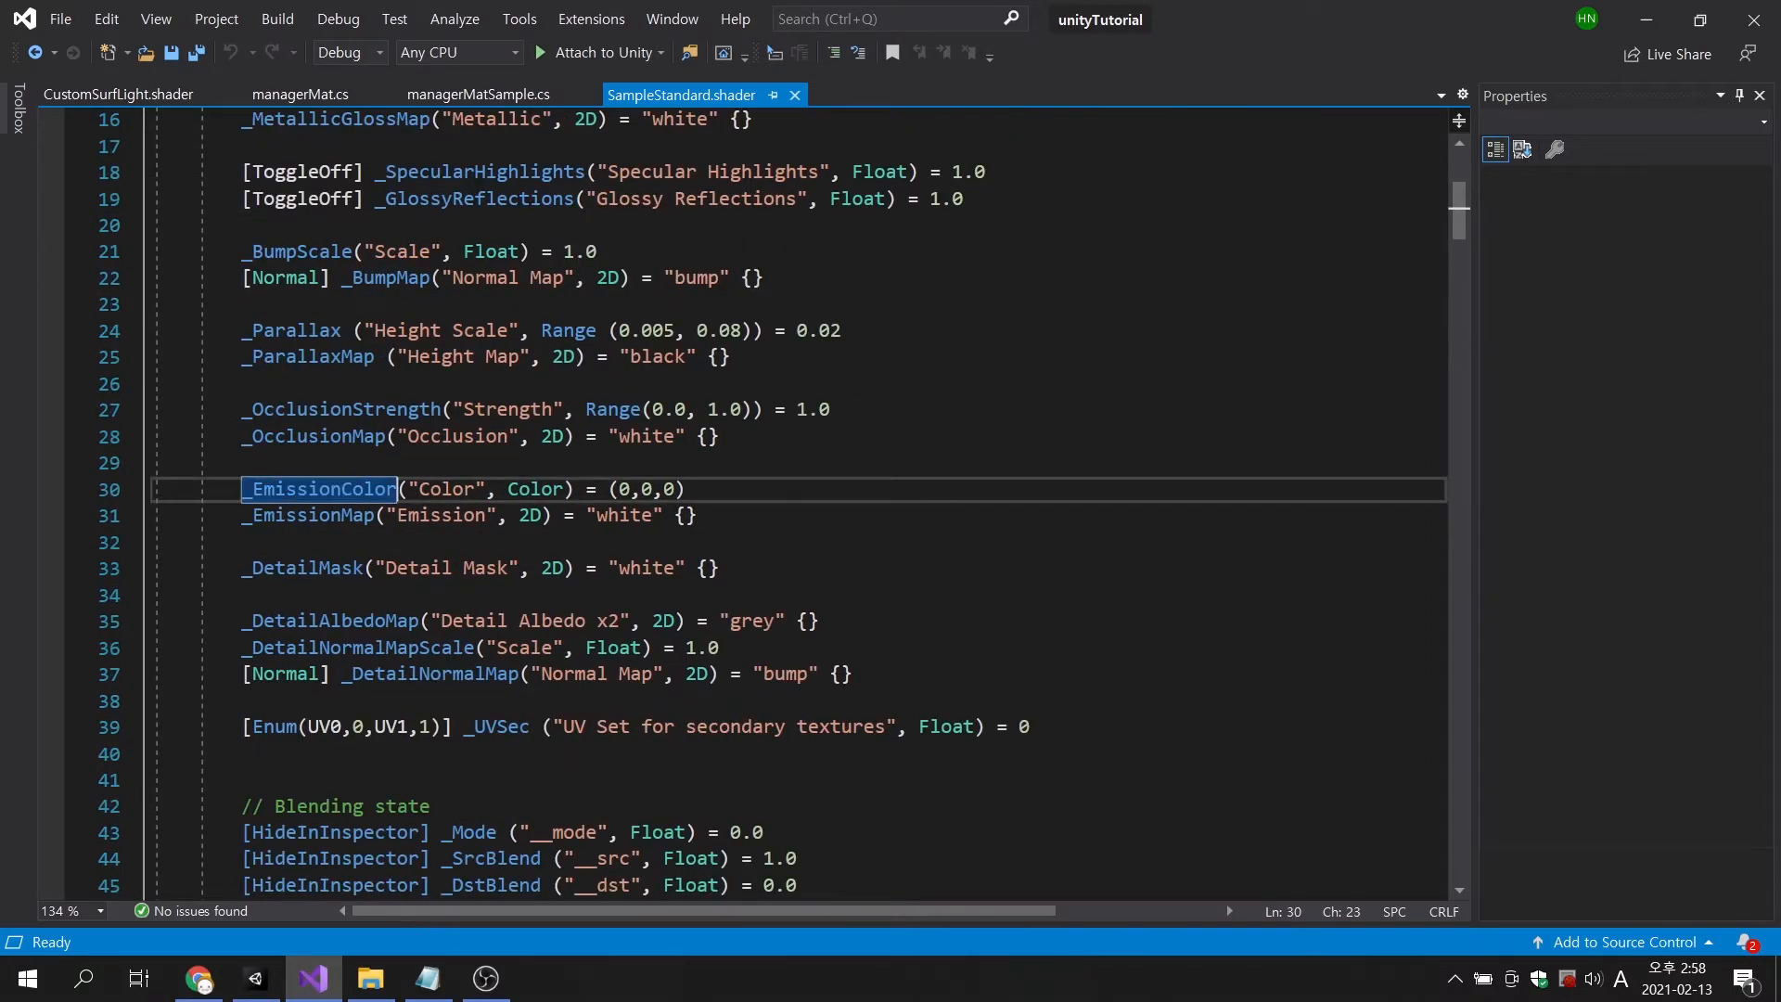
{"action": "scroll", "scroll_direction": "down", "scroll_amount": 3}
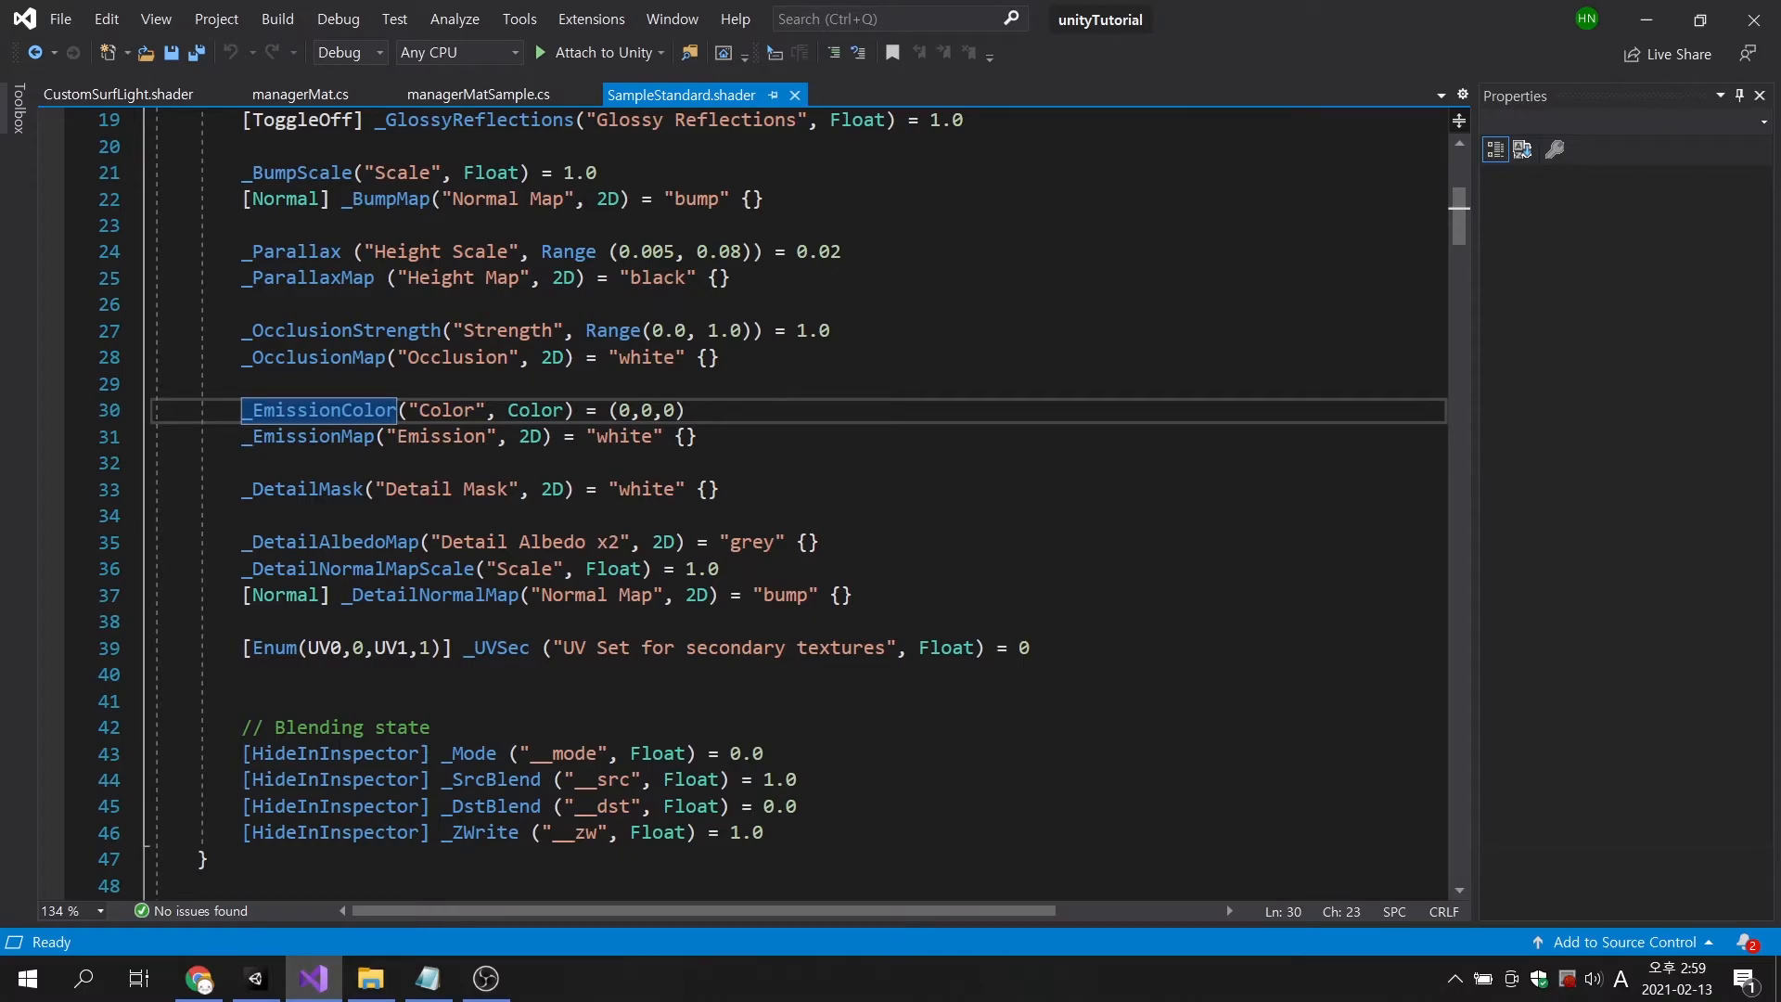
{"action": "left_click", "coordinate": [254, 978]}
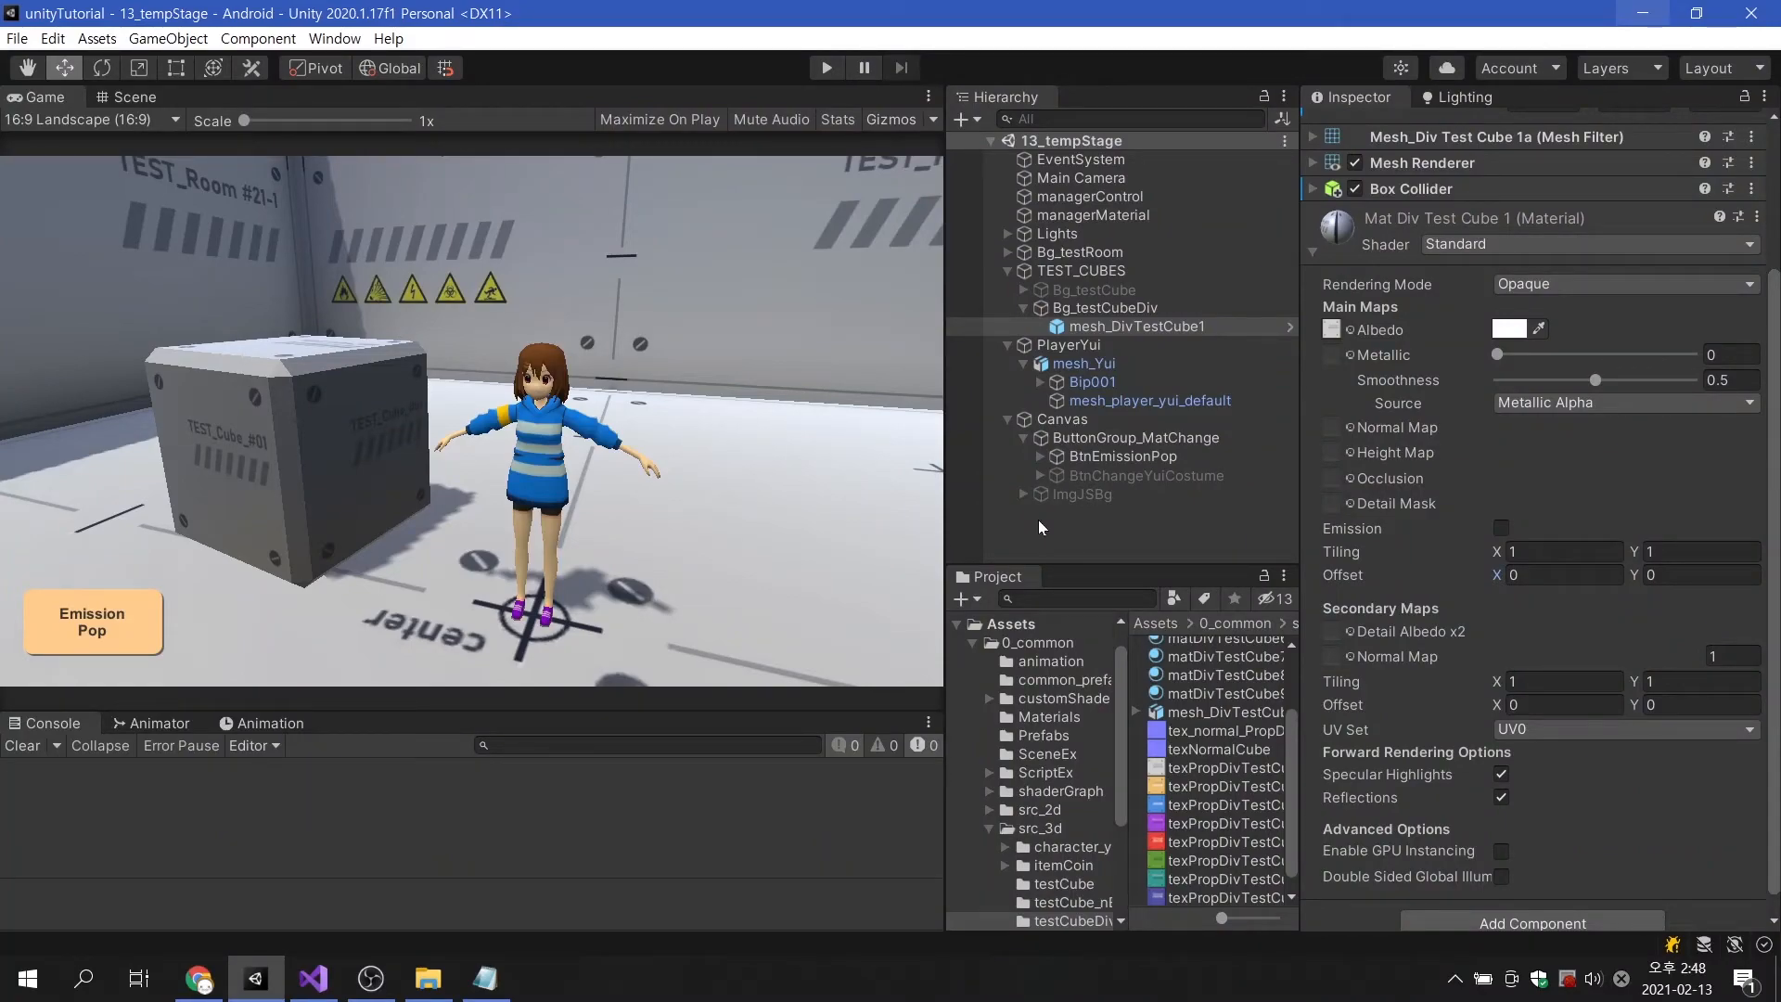
Select mesh_player_yui_default to view its CustomSurfLight material, then open the customShader folder.
{"action": "left_click", "coordinate": [1150, 400]}
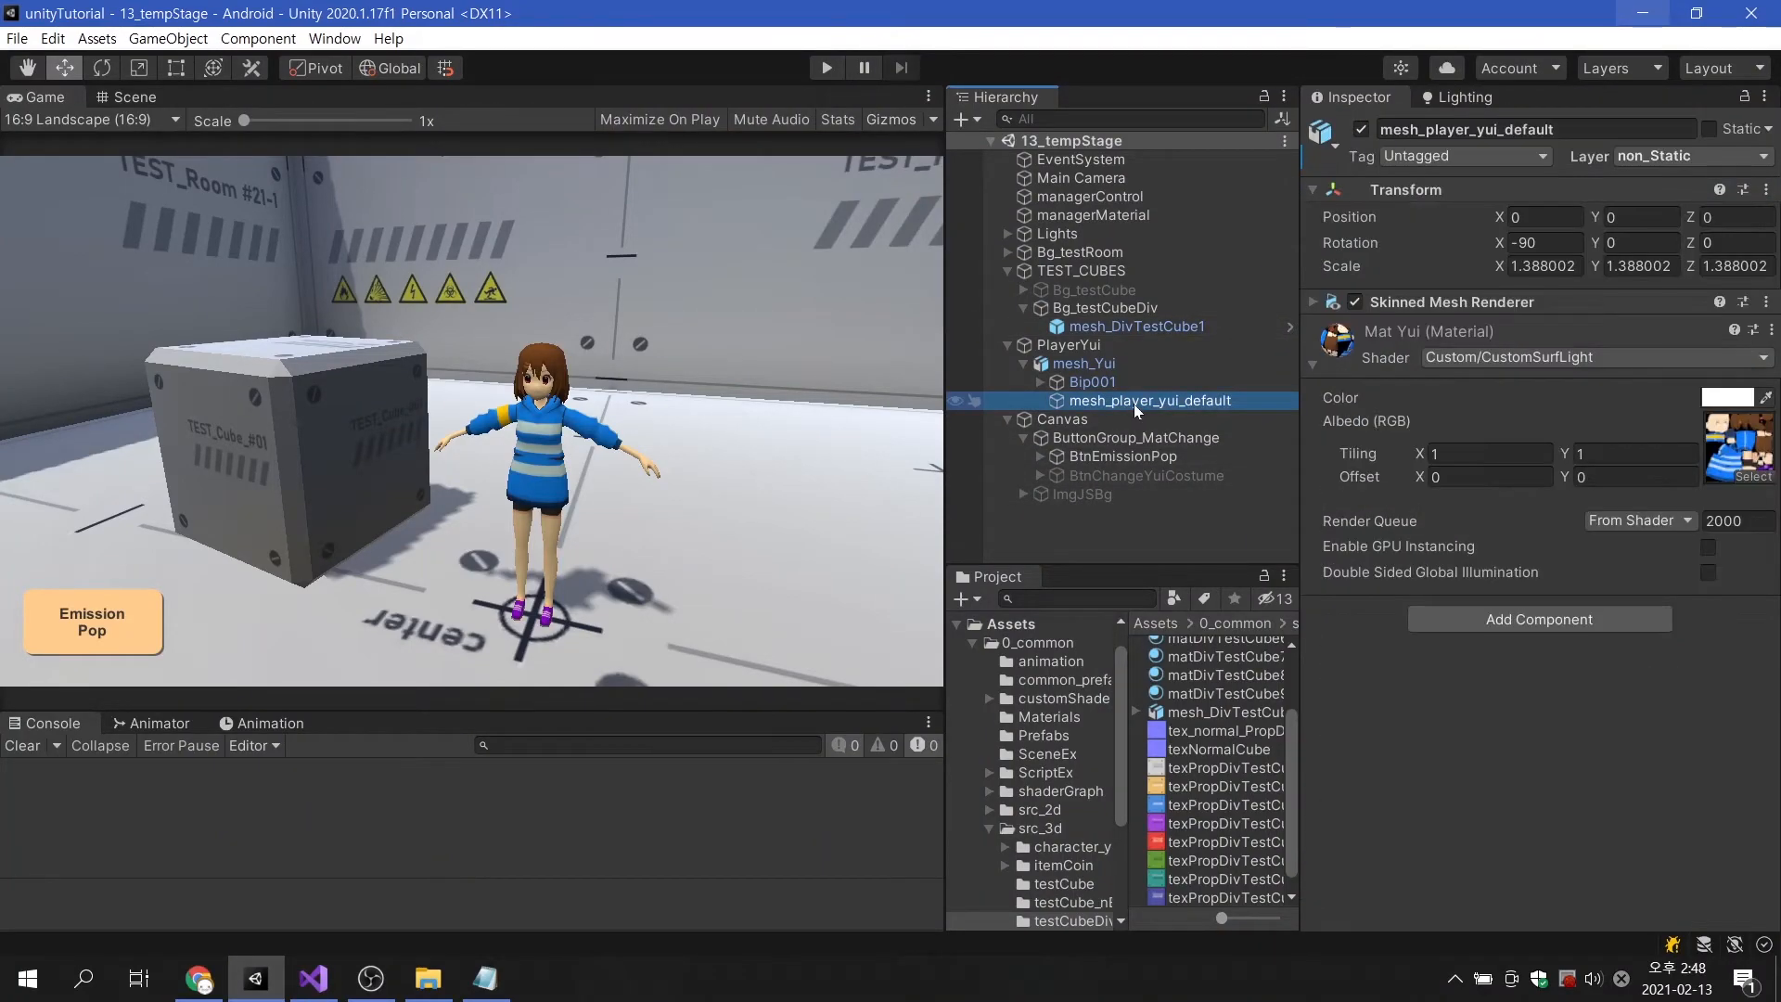
{"action": "mouse_move", "coordinate": [1287, 531]}
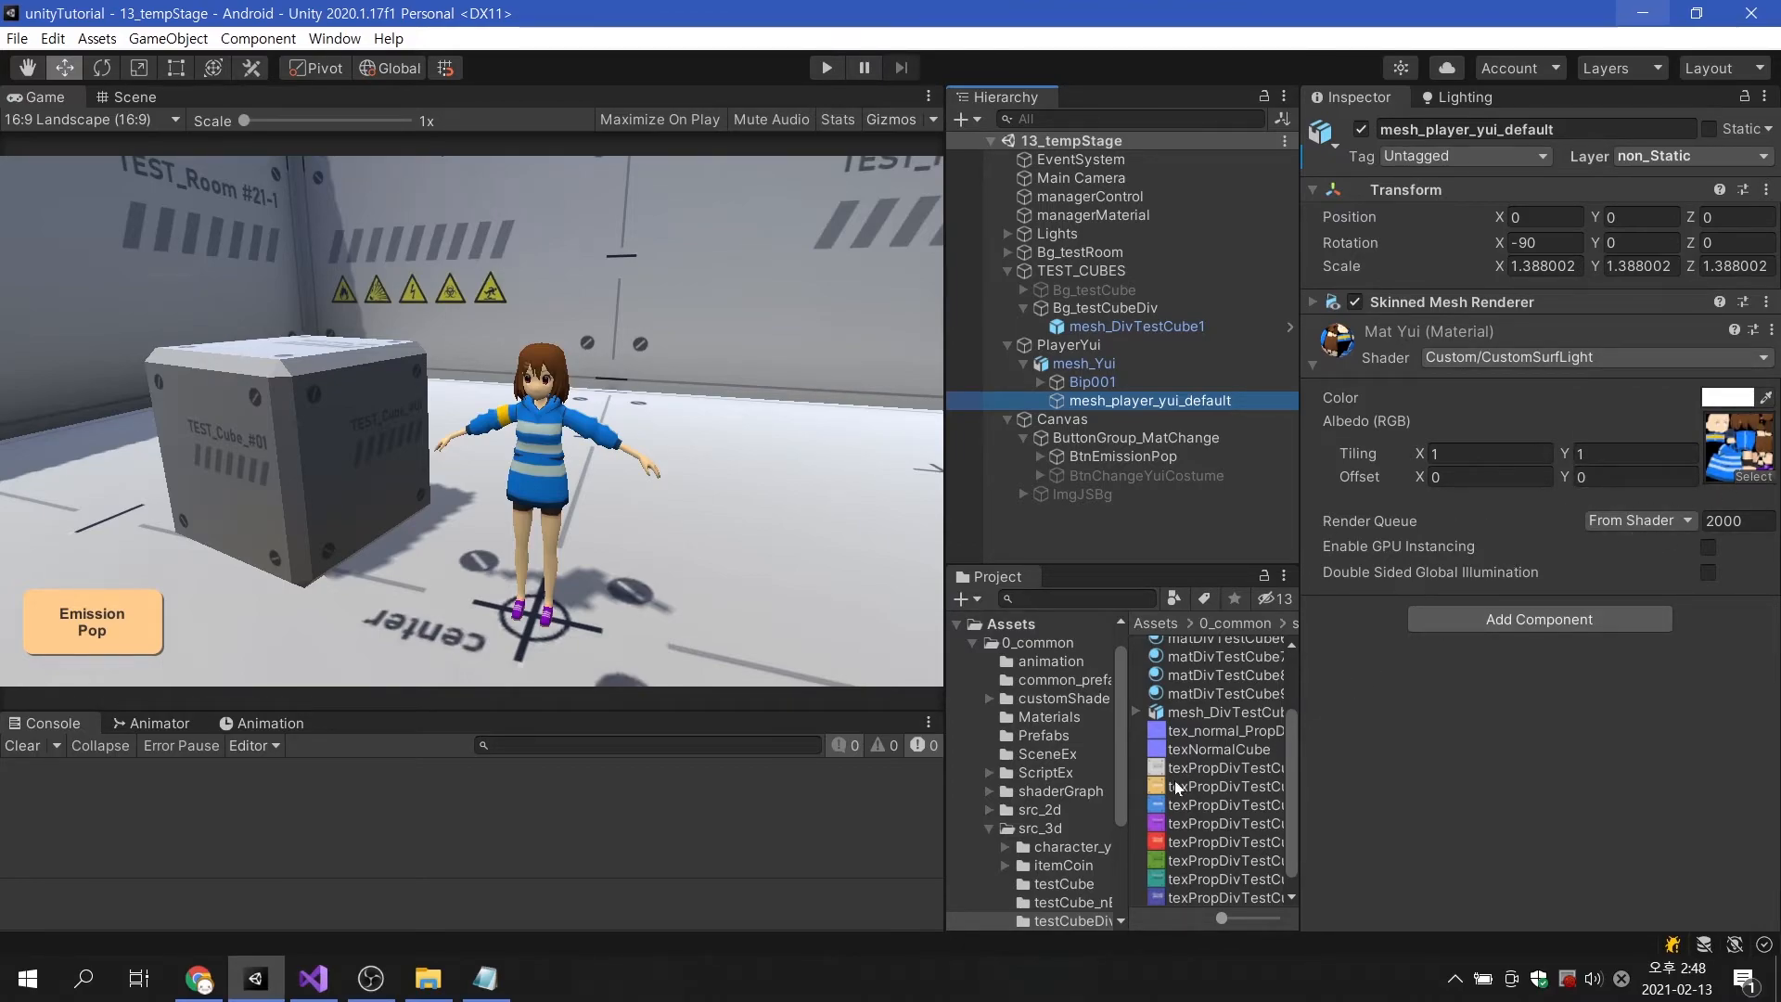
{"action": "scroll", "scroll_direction": "down", "scroll_amount": 3}
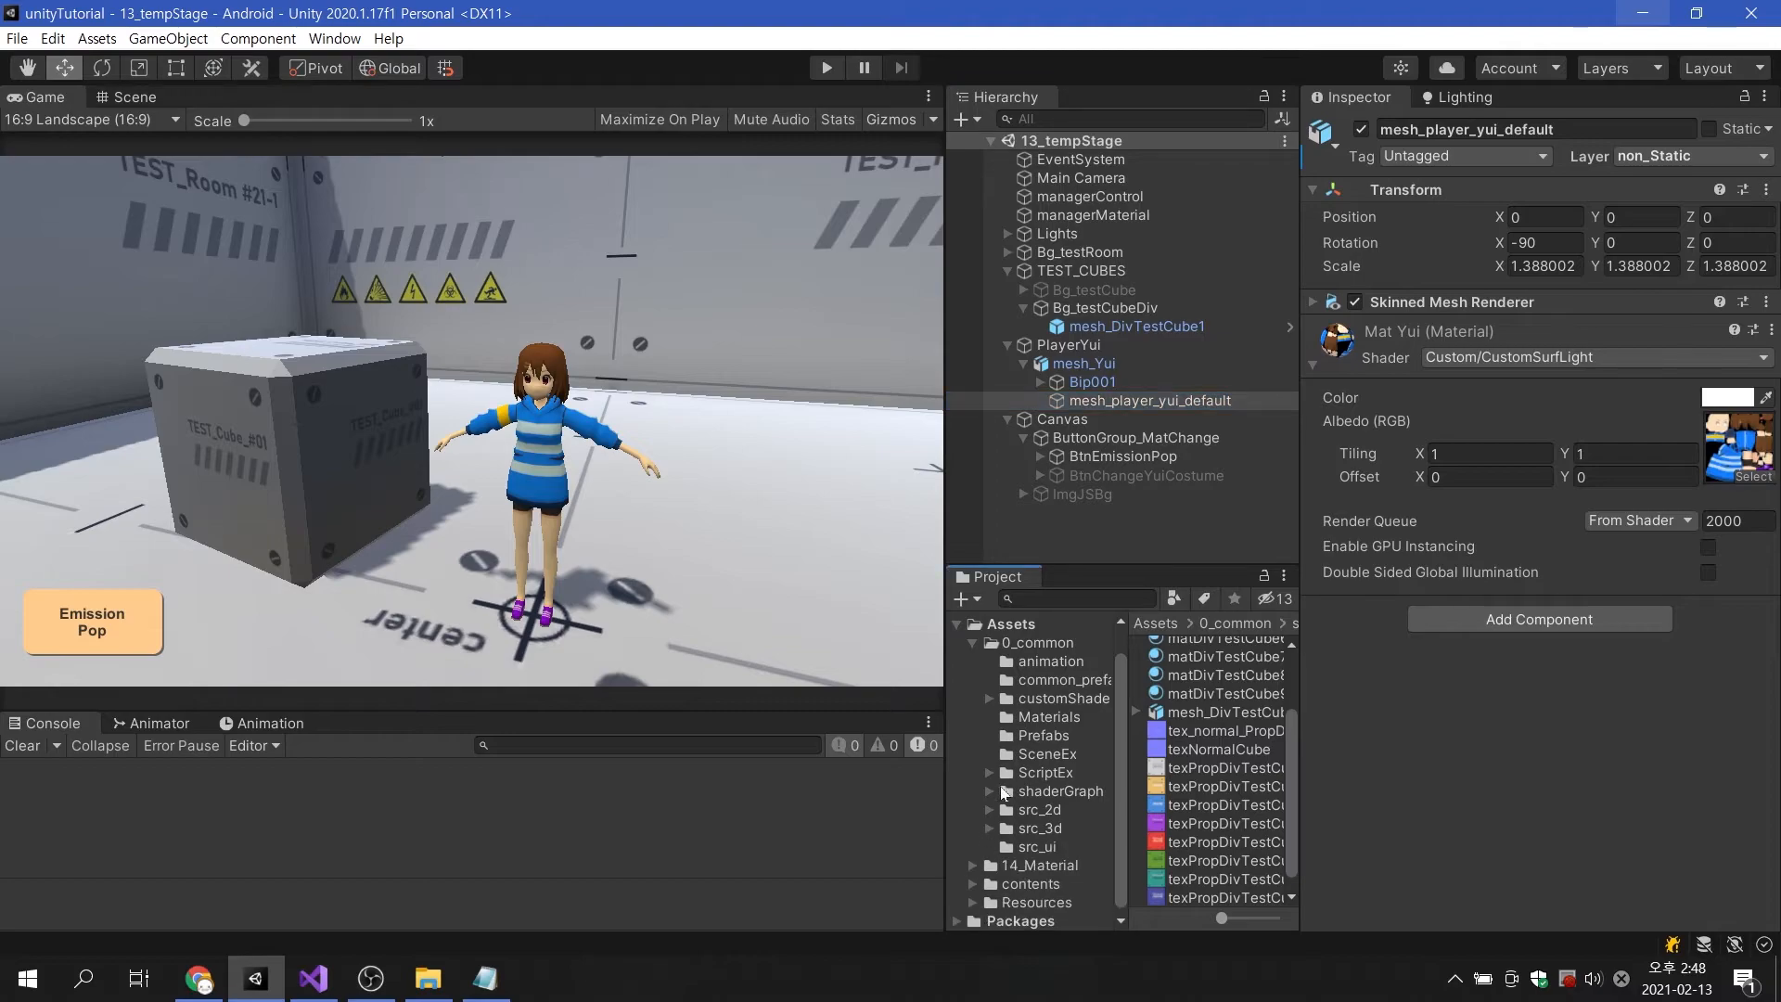
{"action": "left_click", "coordinate": [1062, 698]}
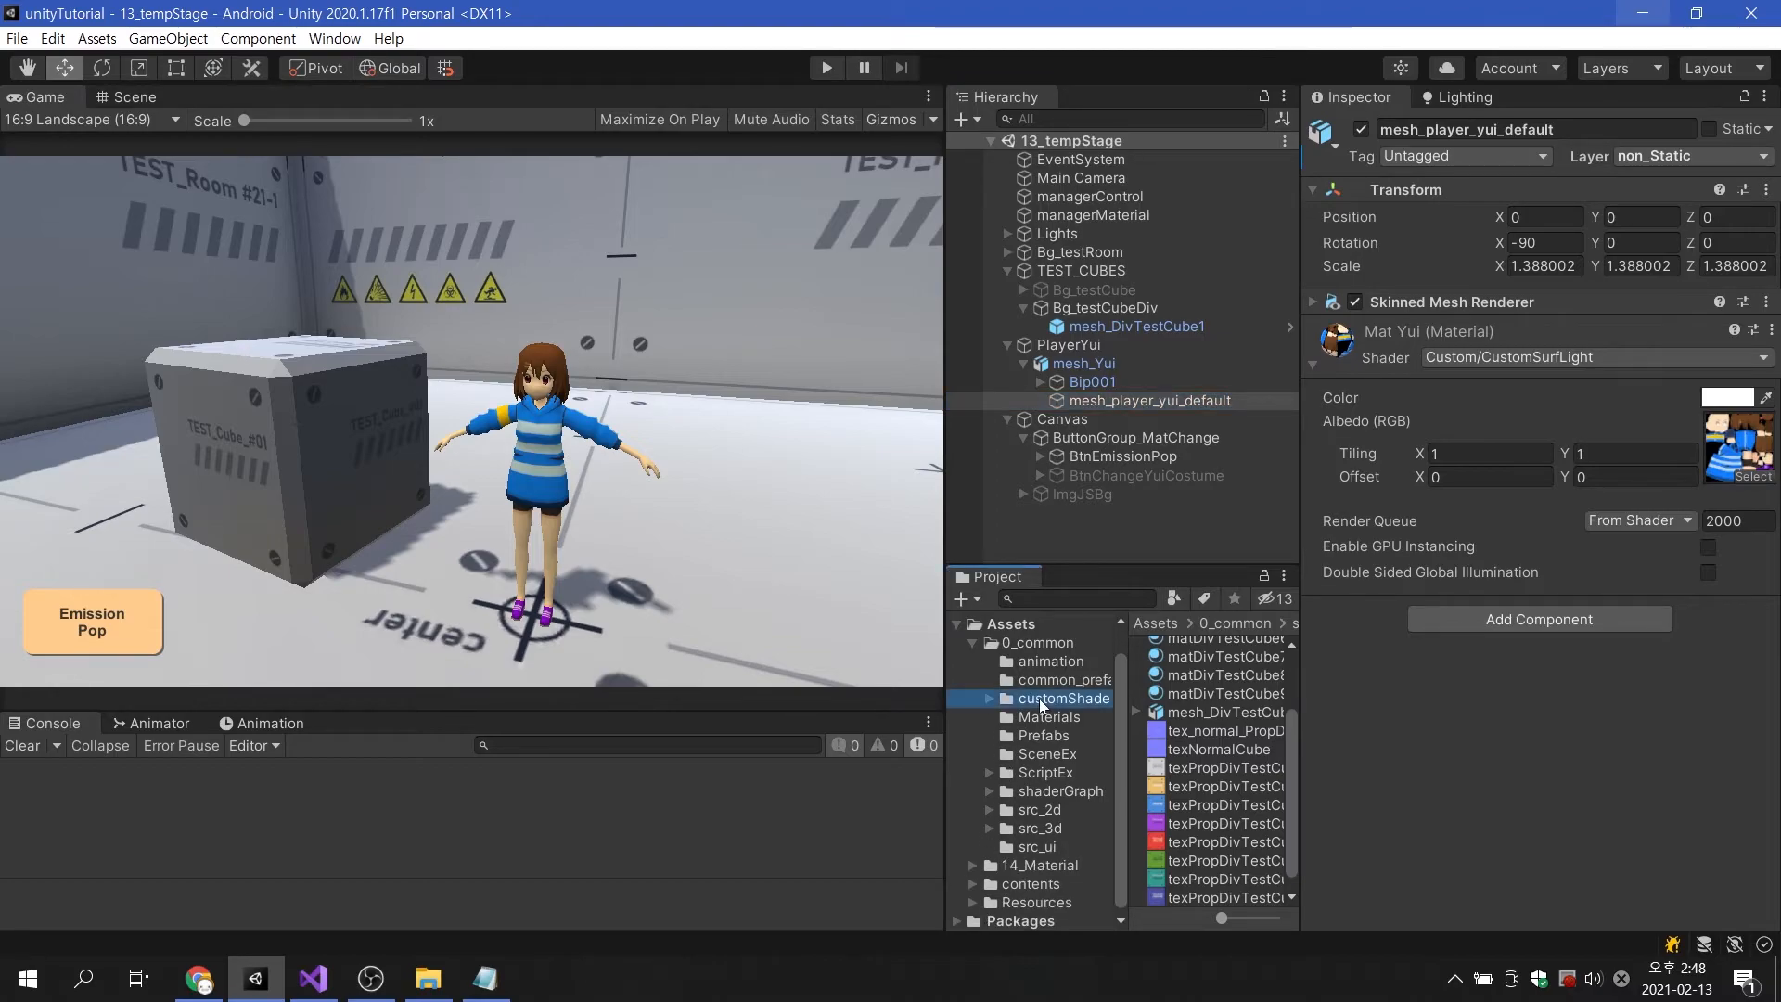
{"action": "left_click", "coordinate": [1063, 698]}
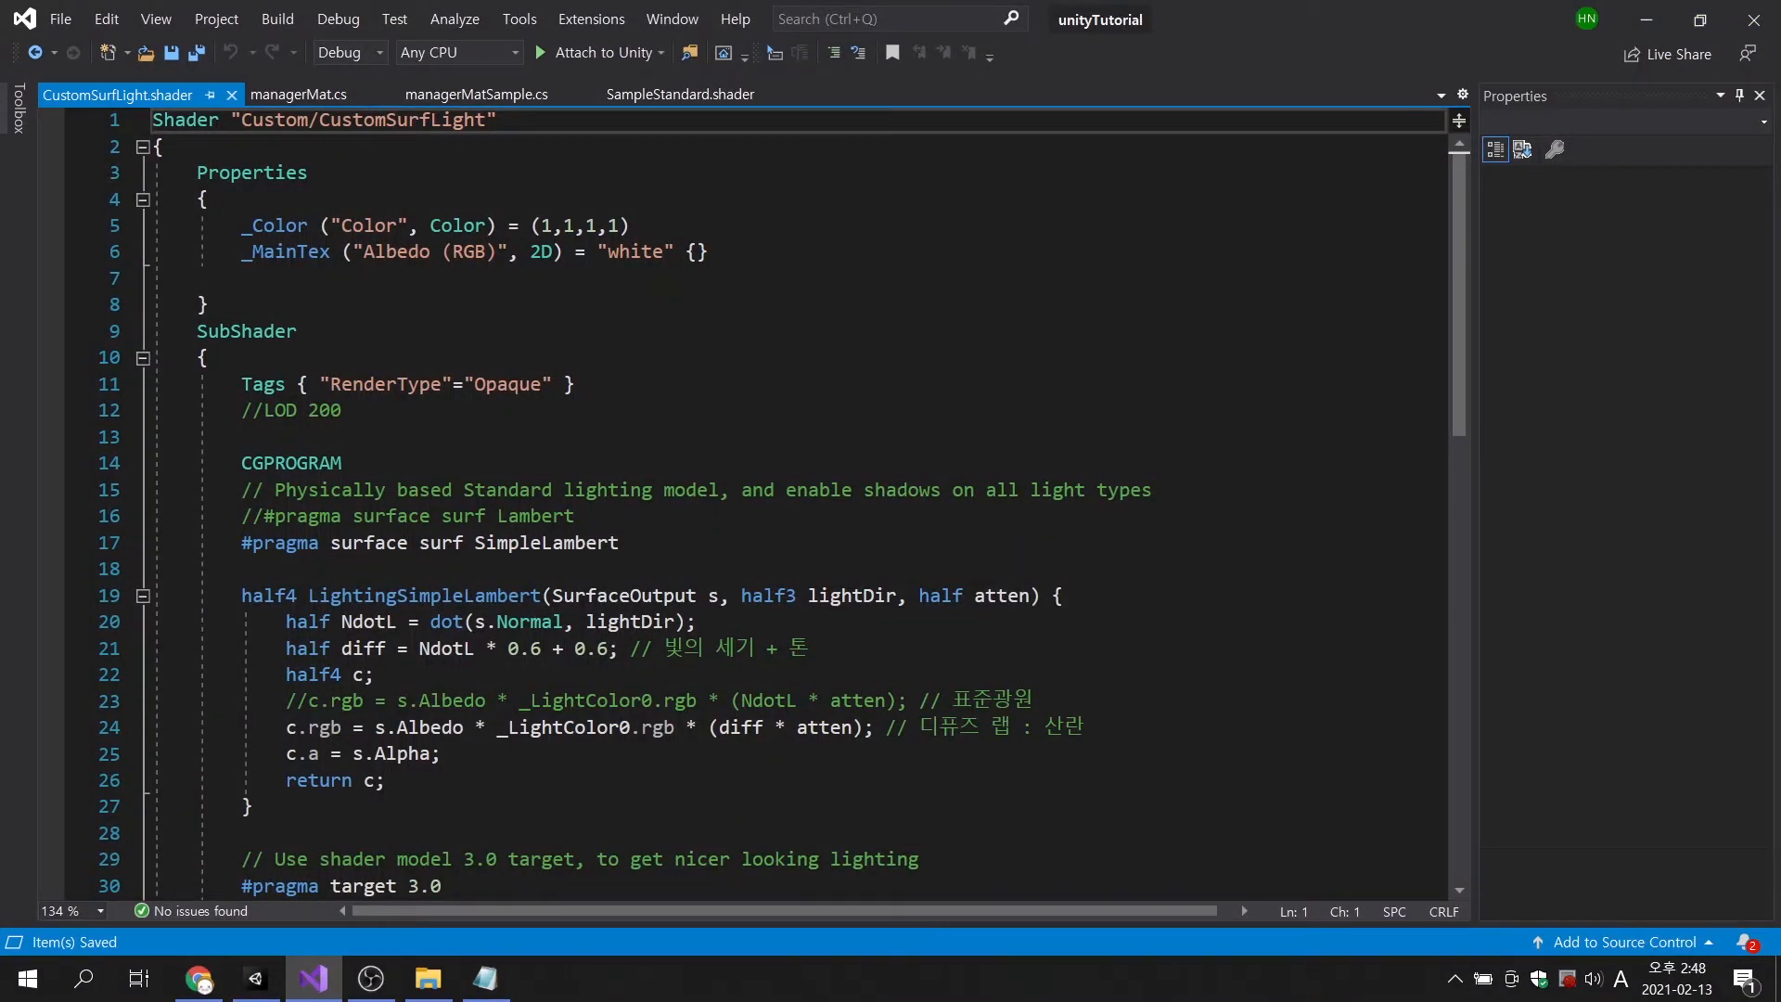
Highlight the _Color property name in the CustomSurfLight shader's Properties block.
{"action": "double_click", "coordinate": [285, 252]}
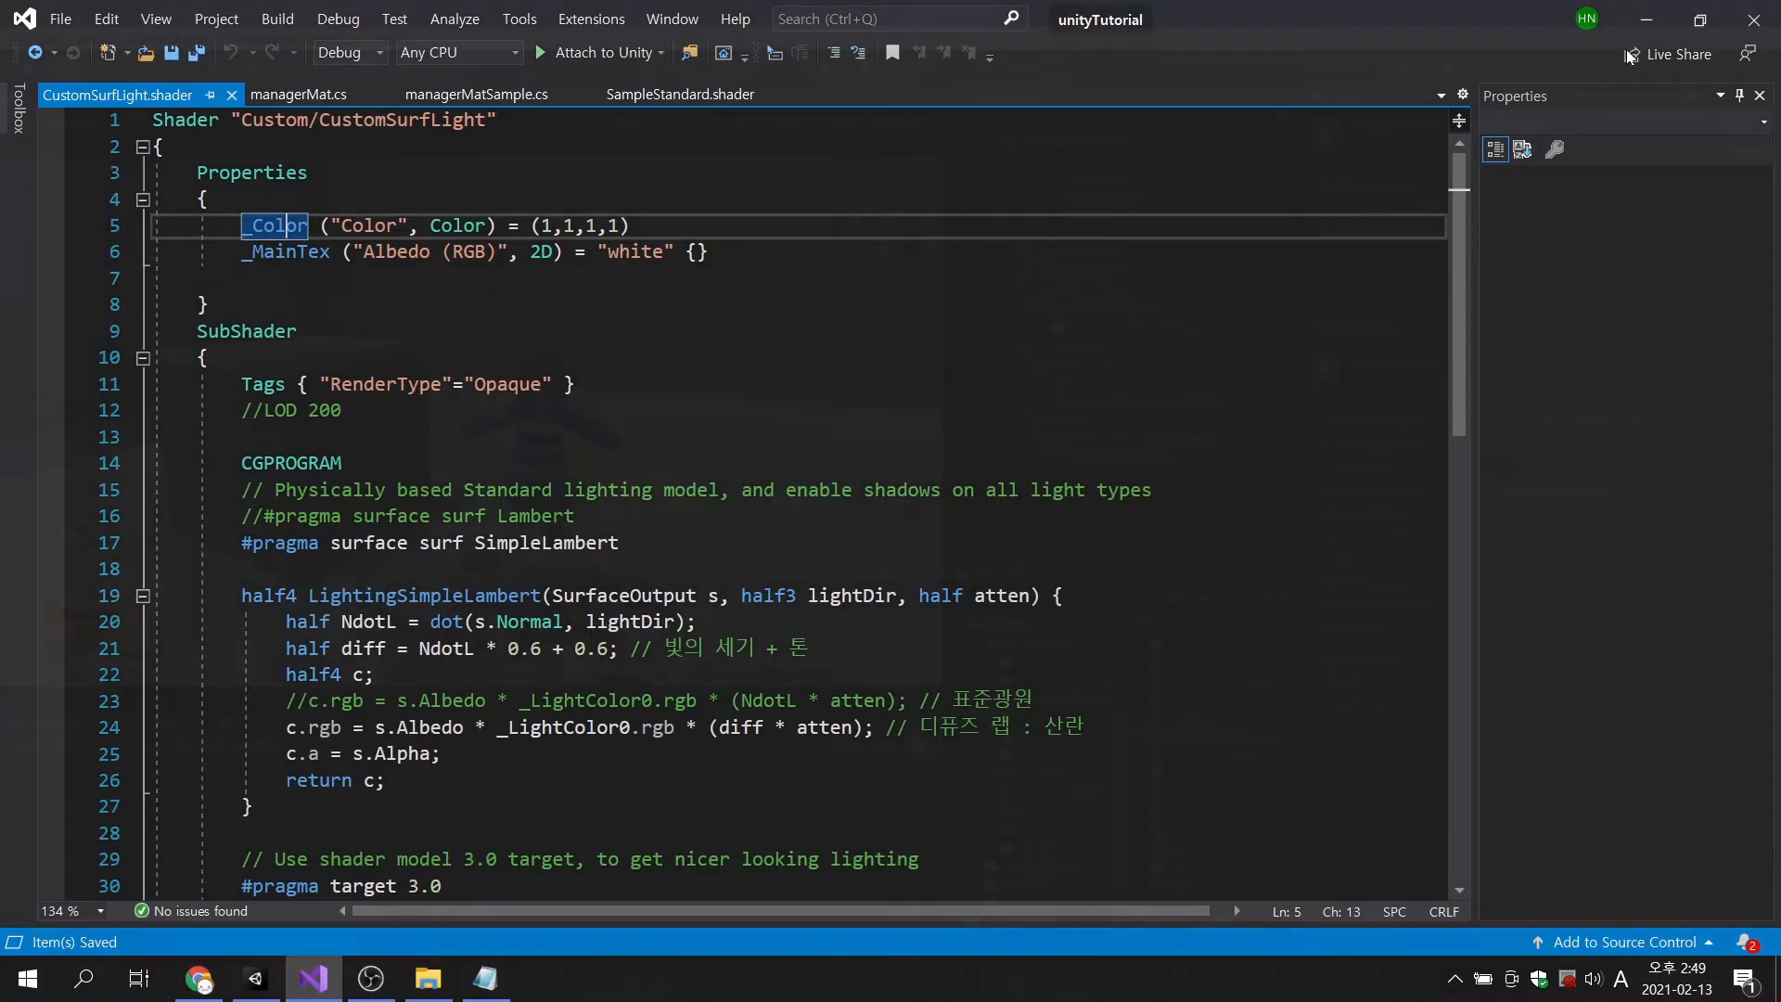
Expand Resources, open Texture/char_yui, and inspect then deselect texChar_yui0.
{"action": "left_click", "coordinate": [254, 977]}
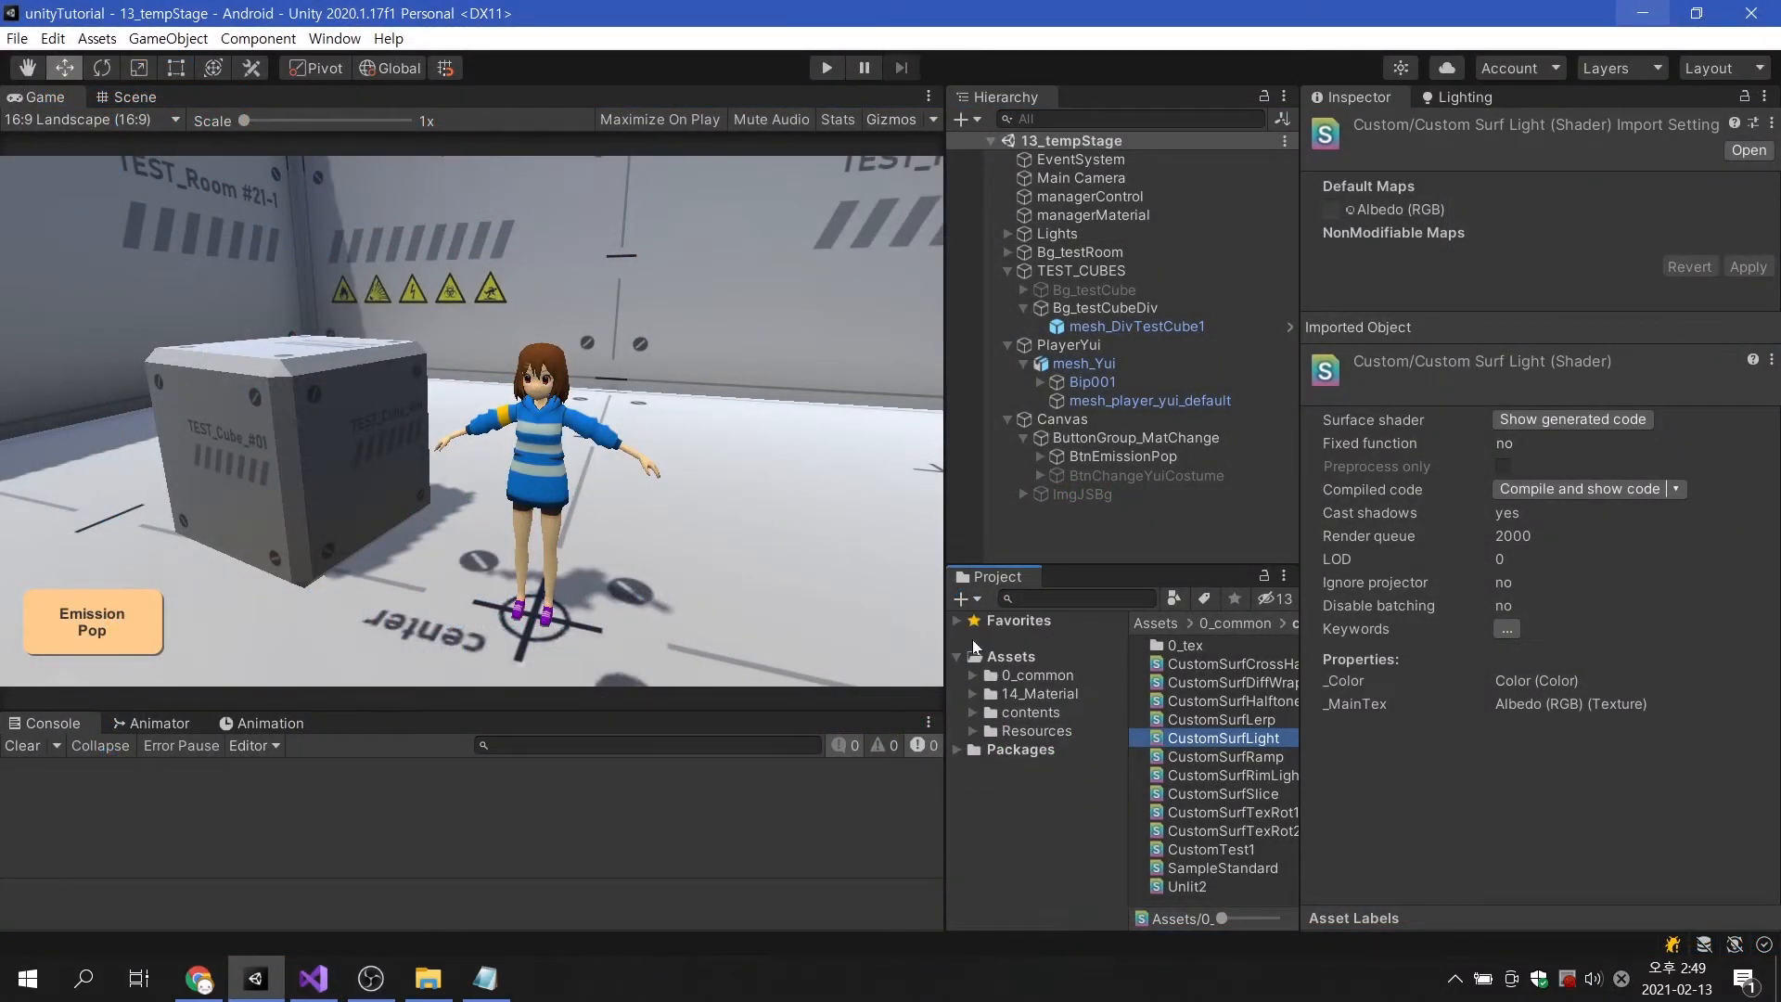
{"action": "left_click", "coordinate": [1035, 730]}
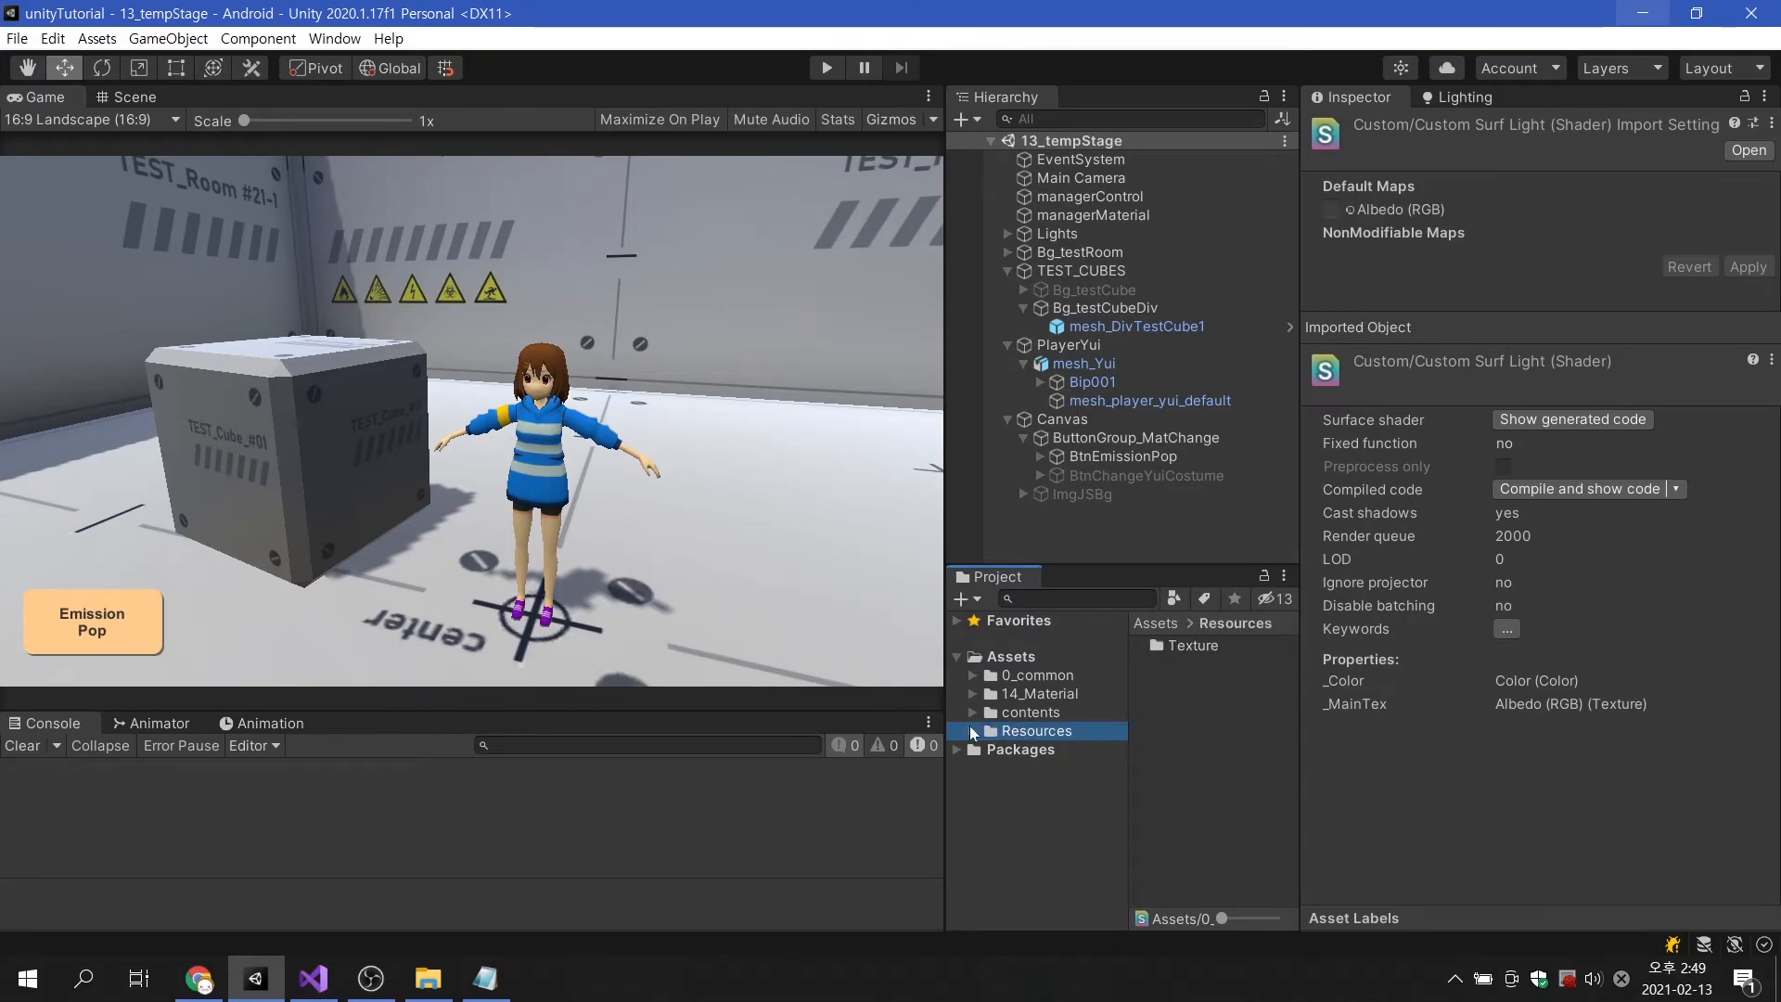
{"action": "left_click", "coordinate": [972, 730]}
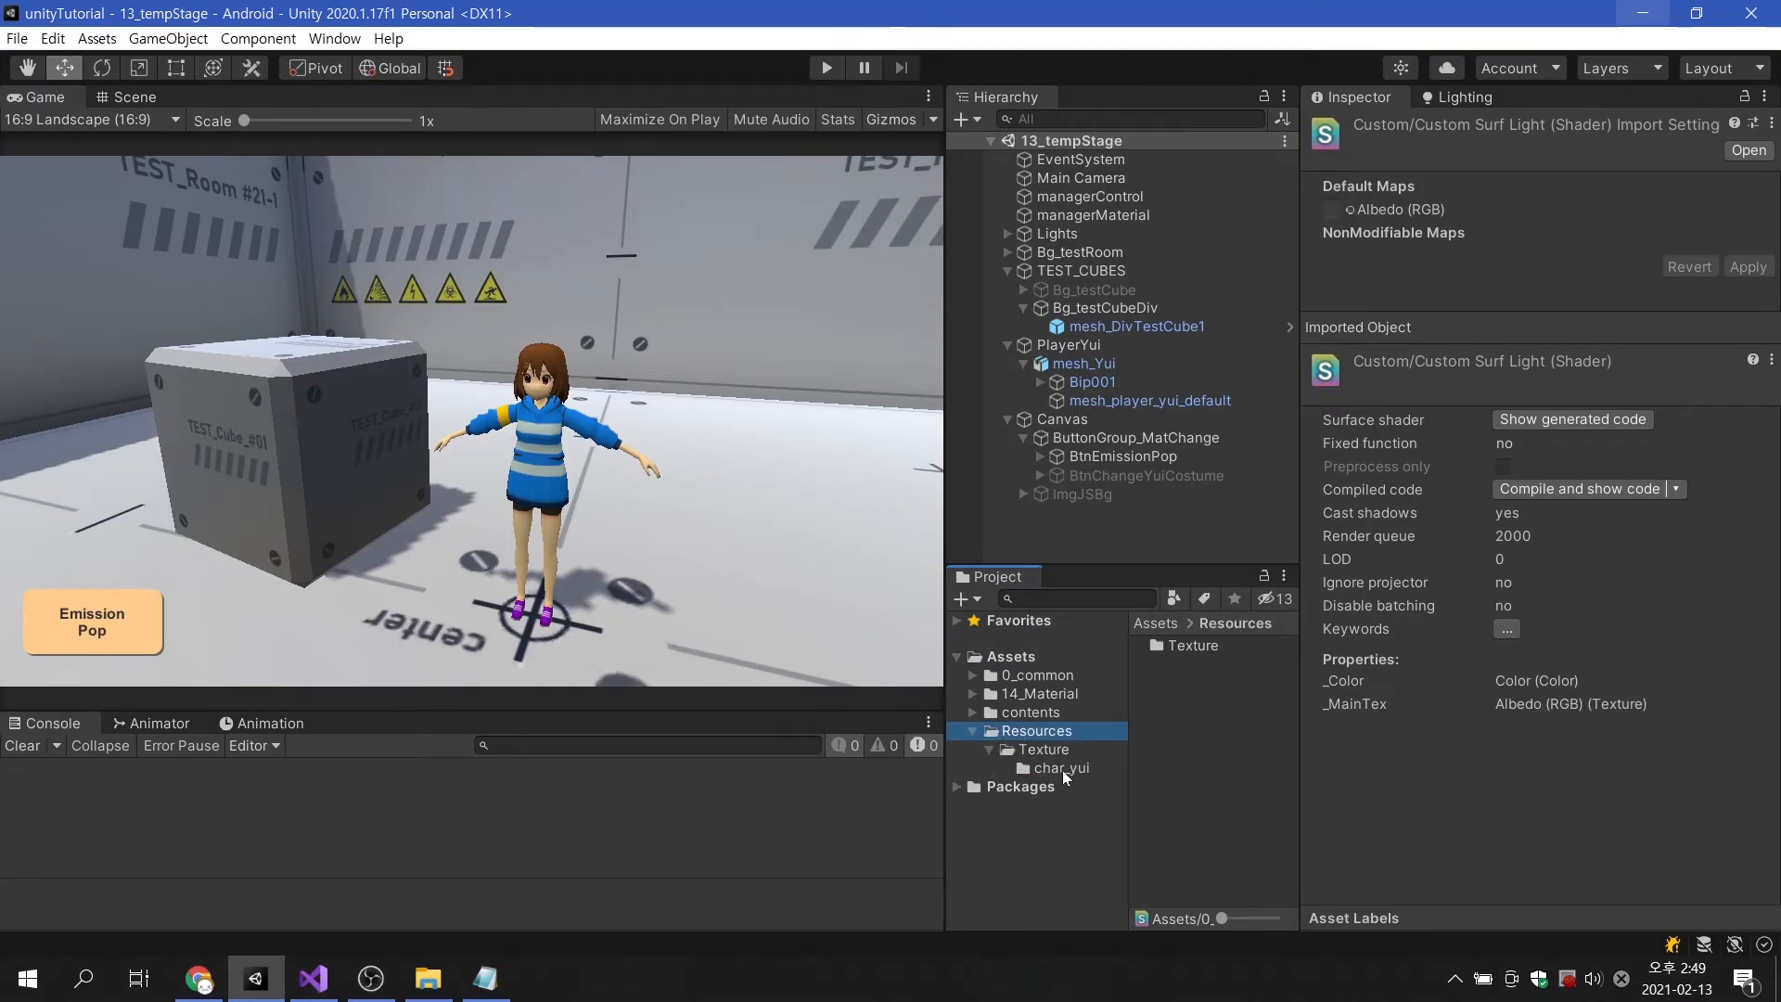
{"action": "left_click", "coordinate": [1058, 767]}
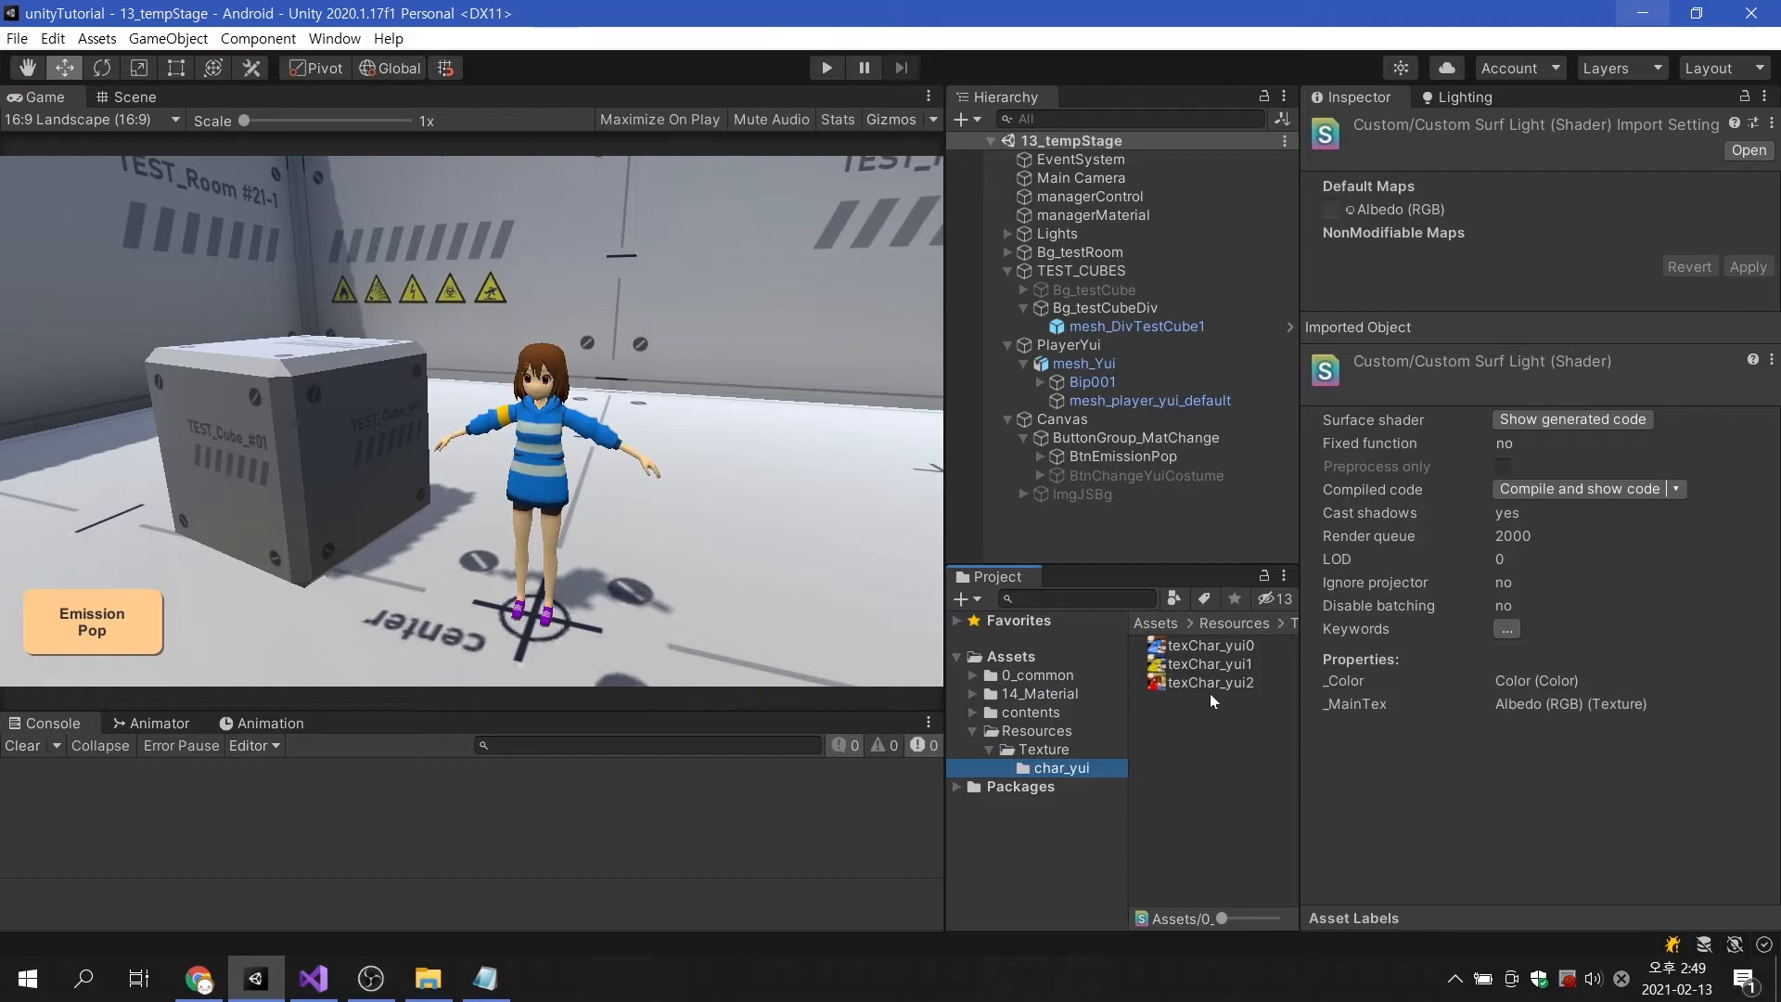
{"action": "left_click", "coordinate": [1209, 646]}
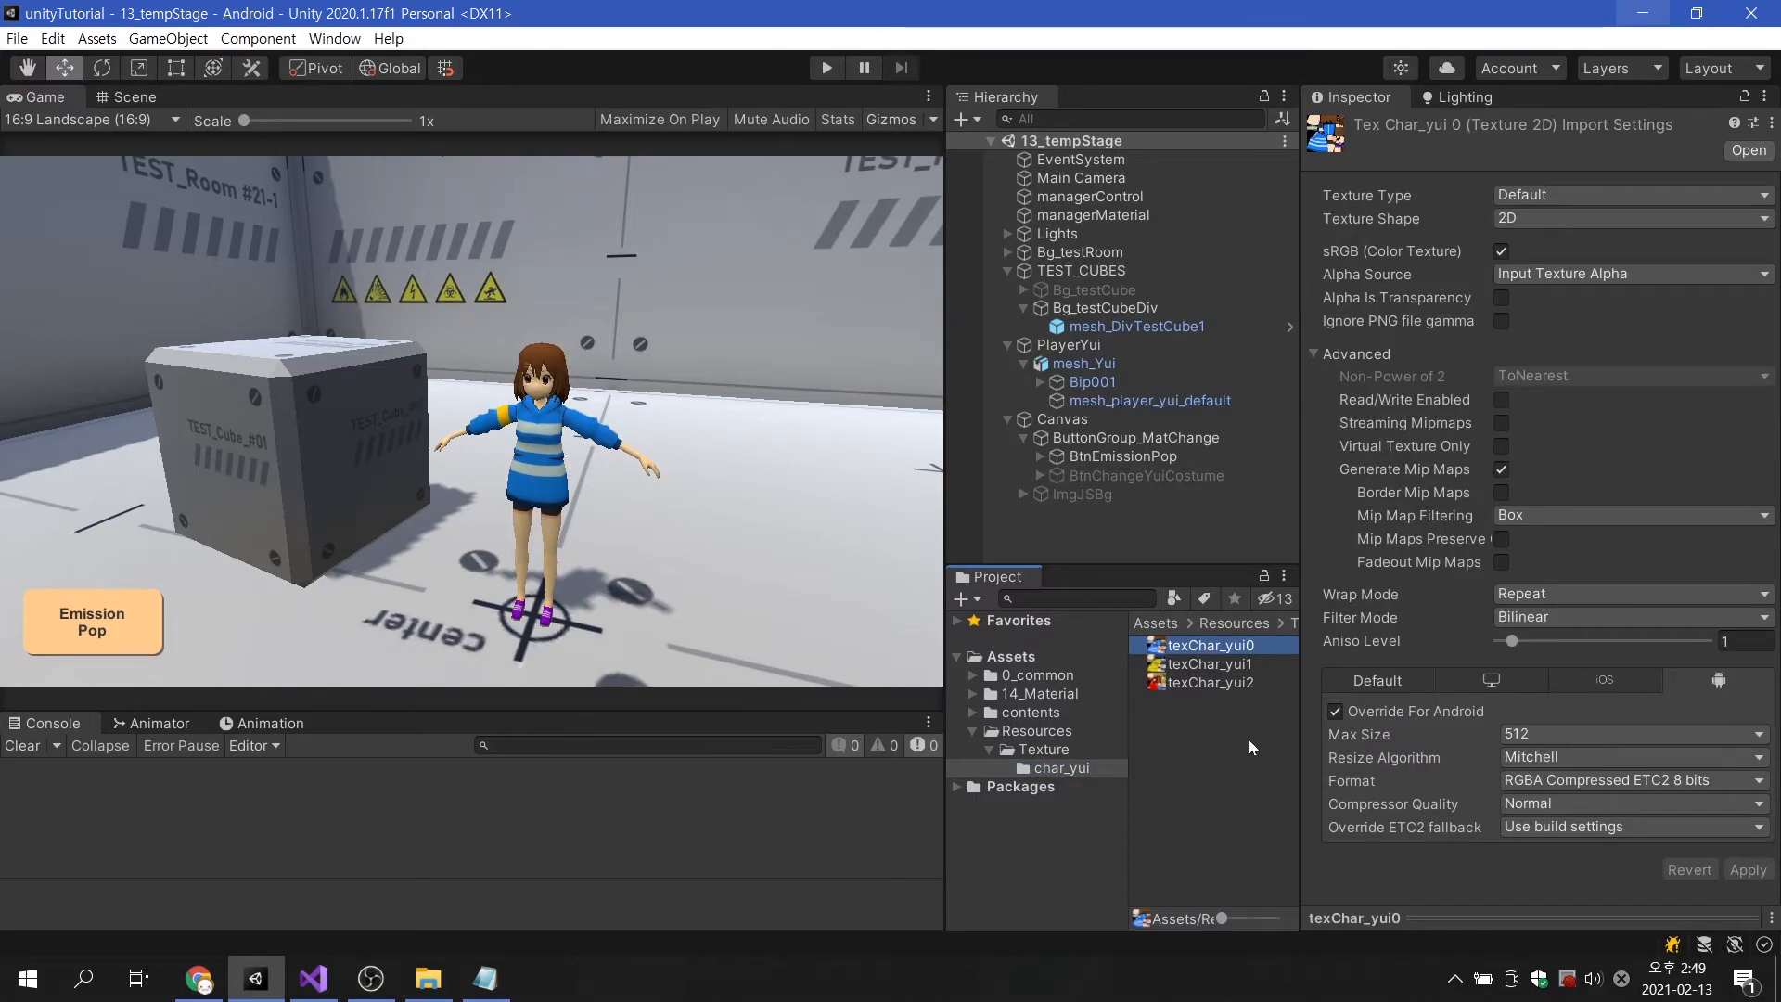
{"action": "left_click", "coordinate": [1209, 682]}
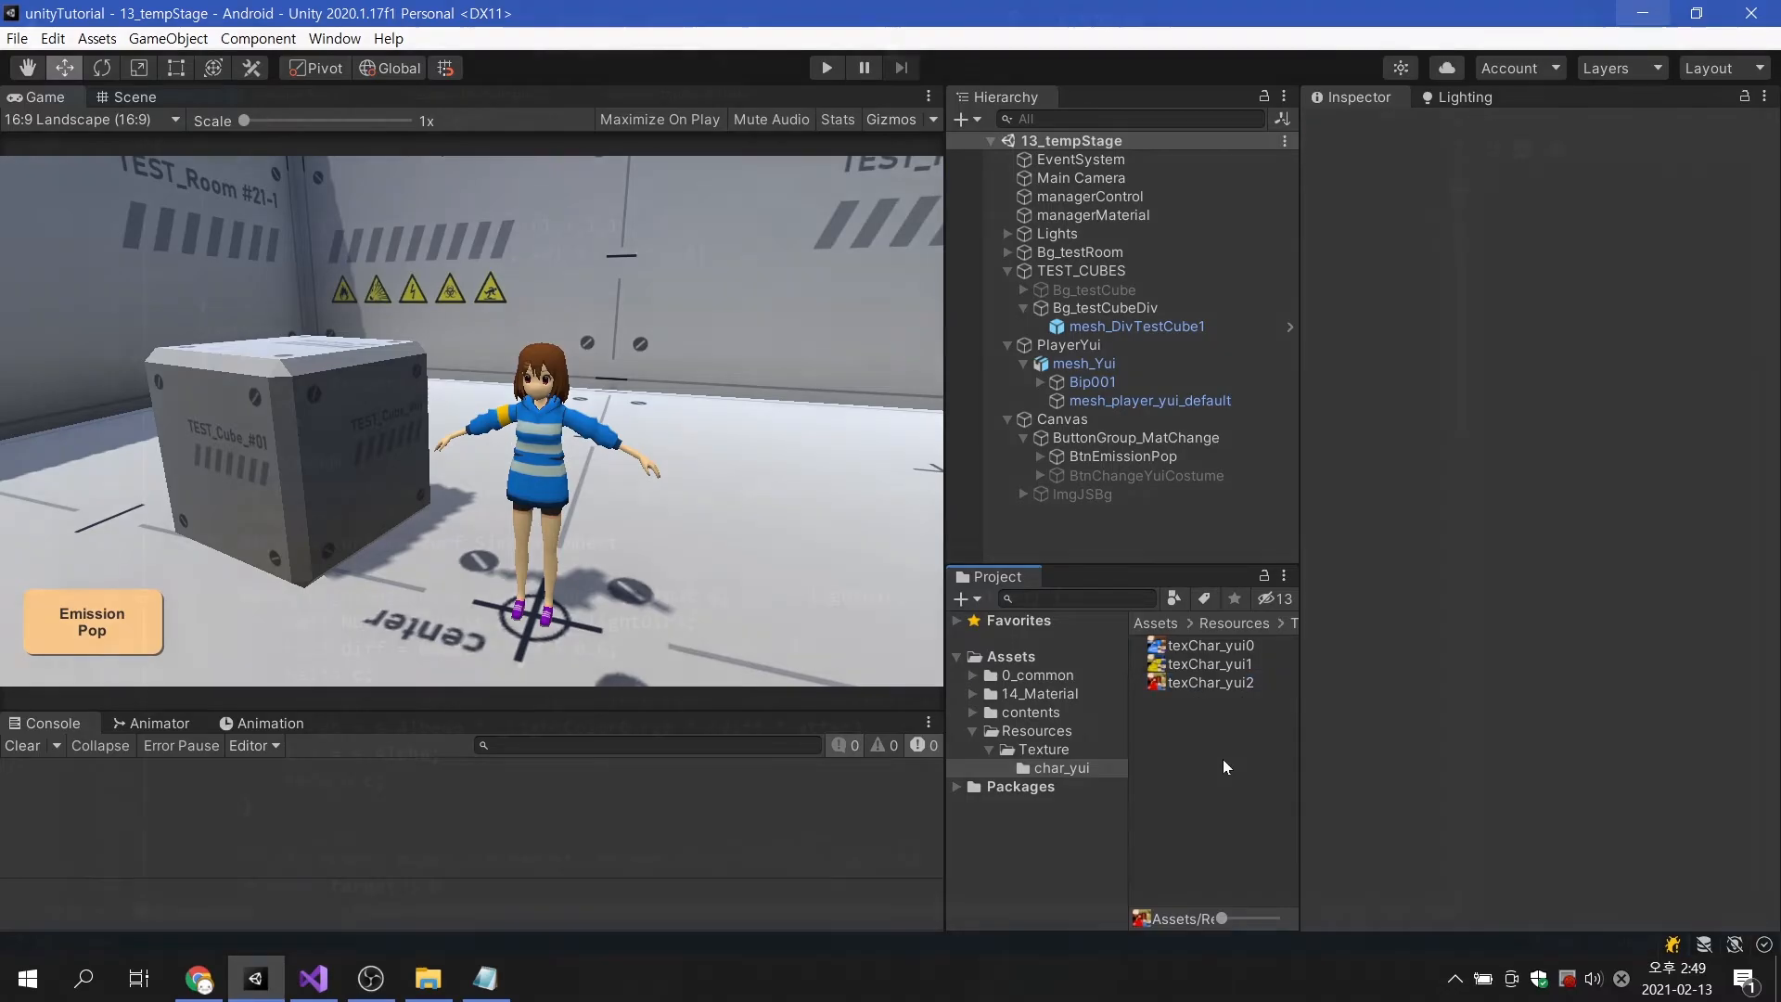
Declare a public Object[] texPlayer field in managerMat.
{"action": "left_click", "coordinate": [310, 977]}
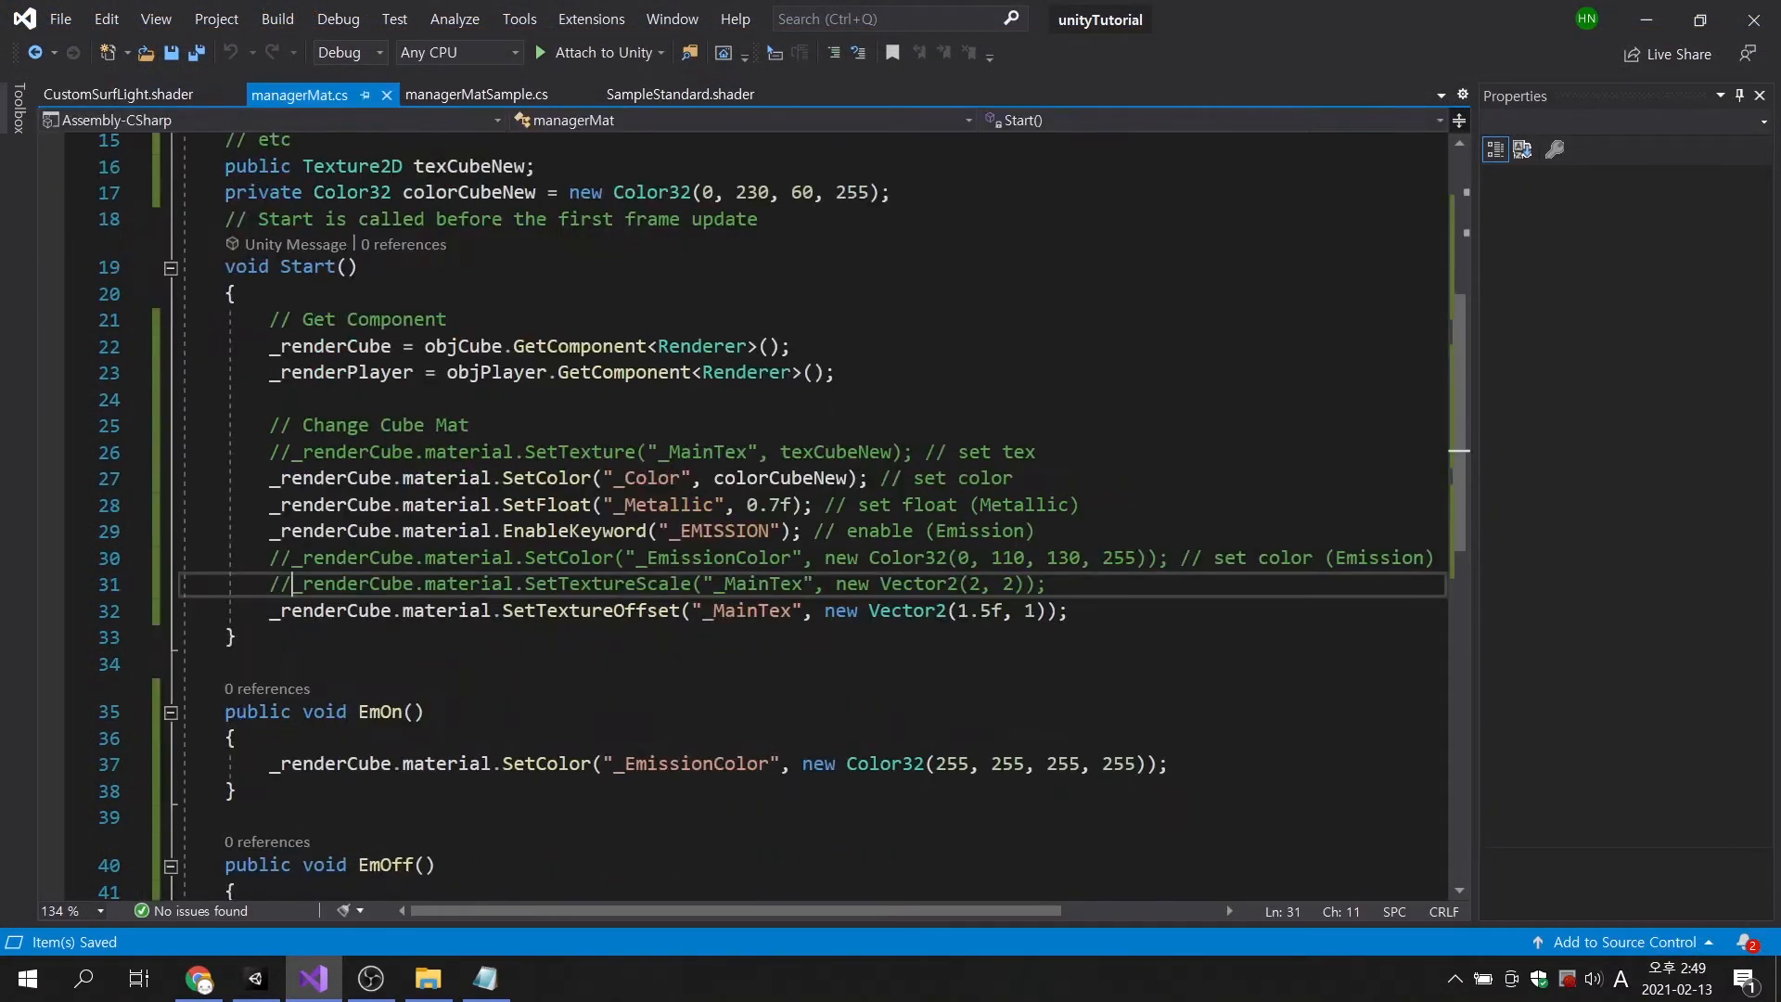
{"action": "scroll", "scroll_direction": "up", "scroll_amount": 3}
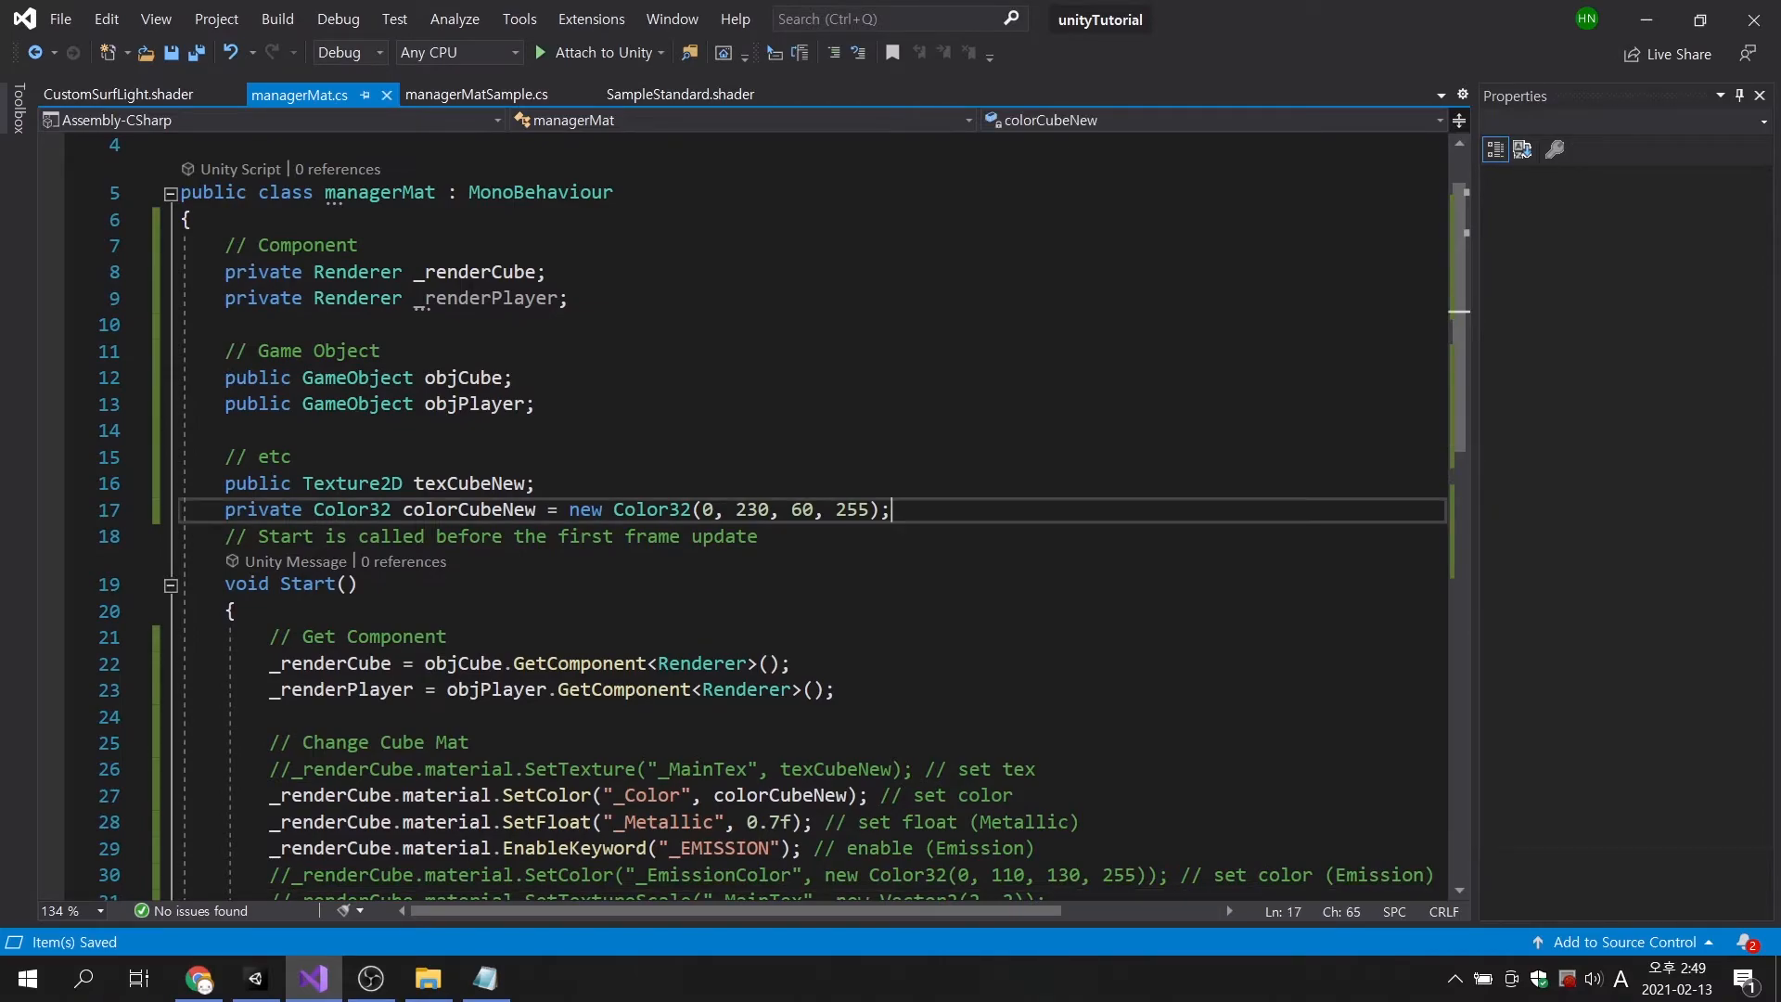
{"action": "key", "text": "enter"}
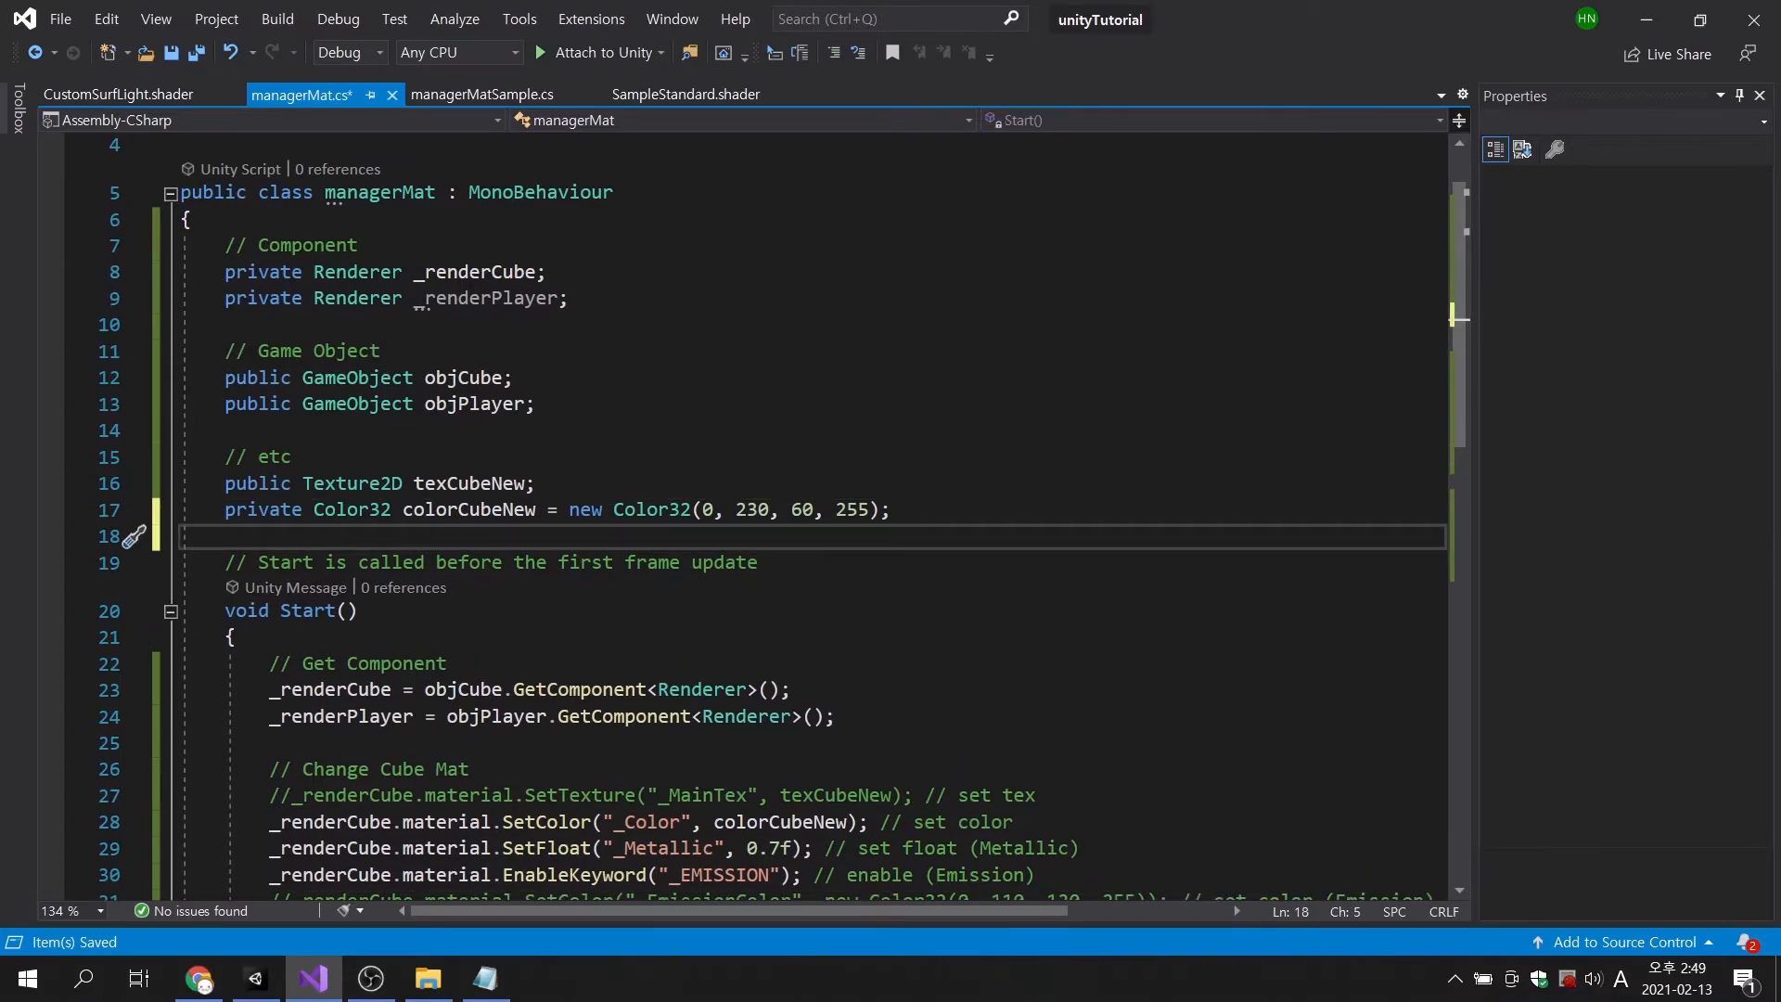
{"action": "type", "text": "public O"}
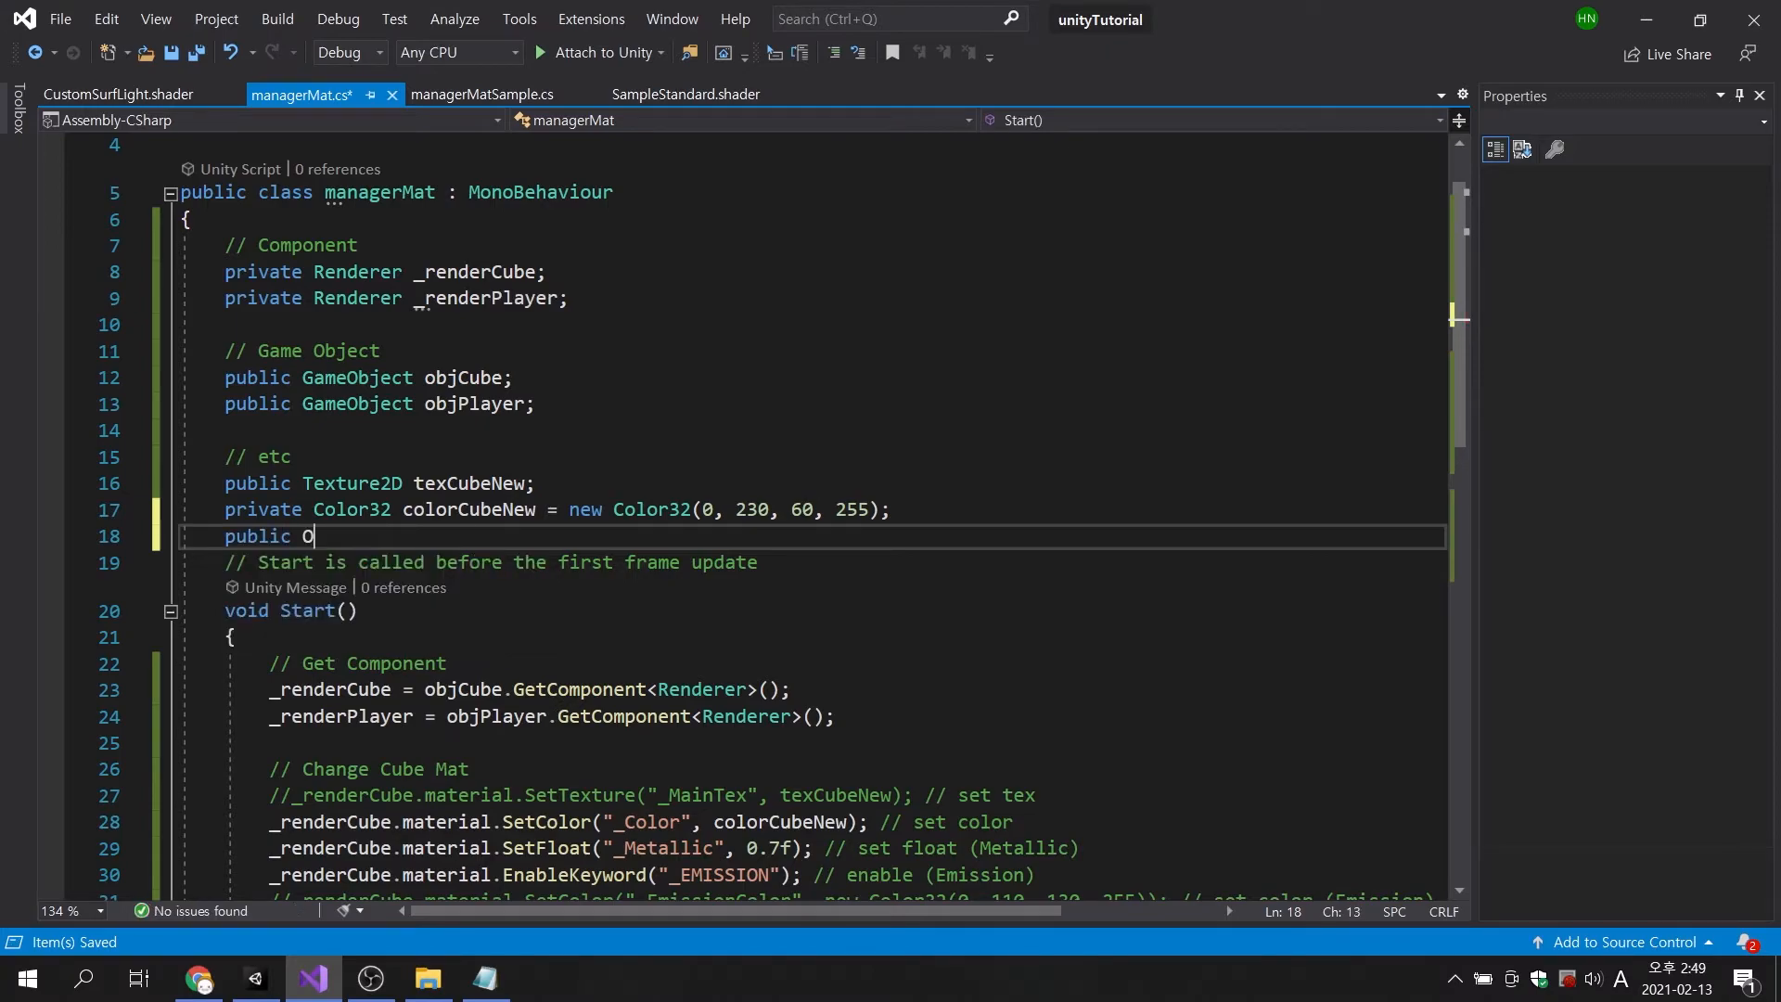
{"action": "type", "text": "bject[]"}
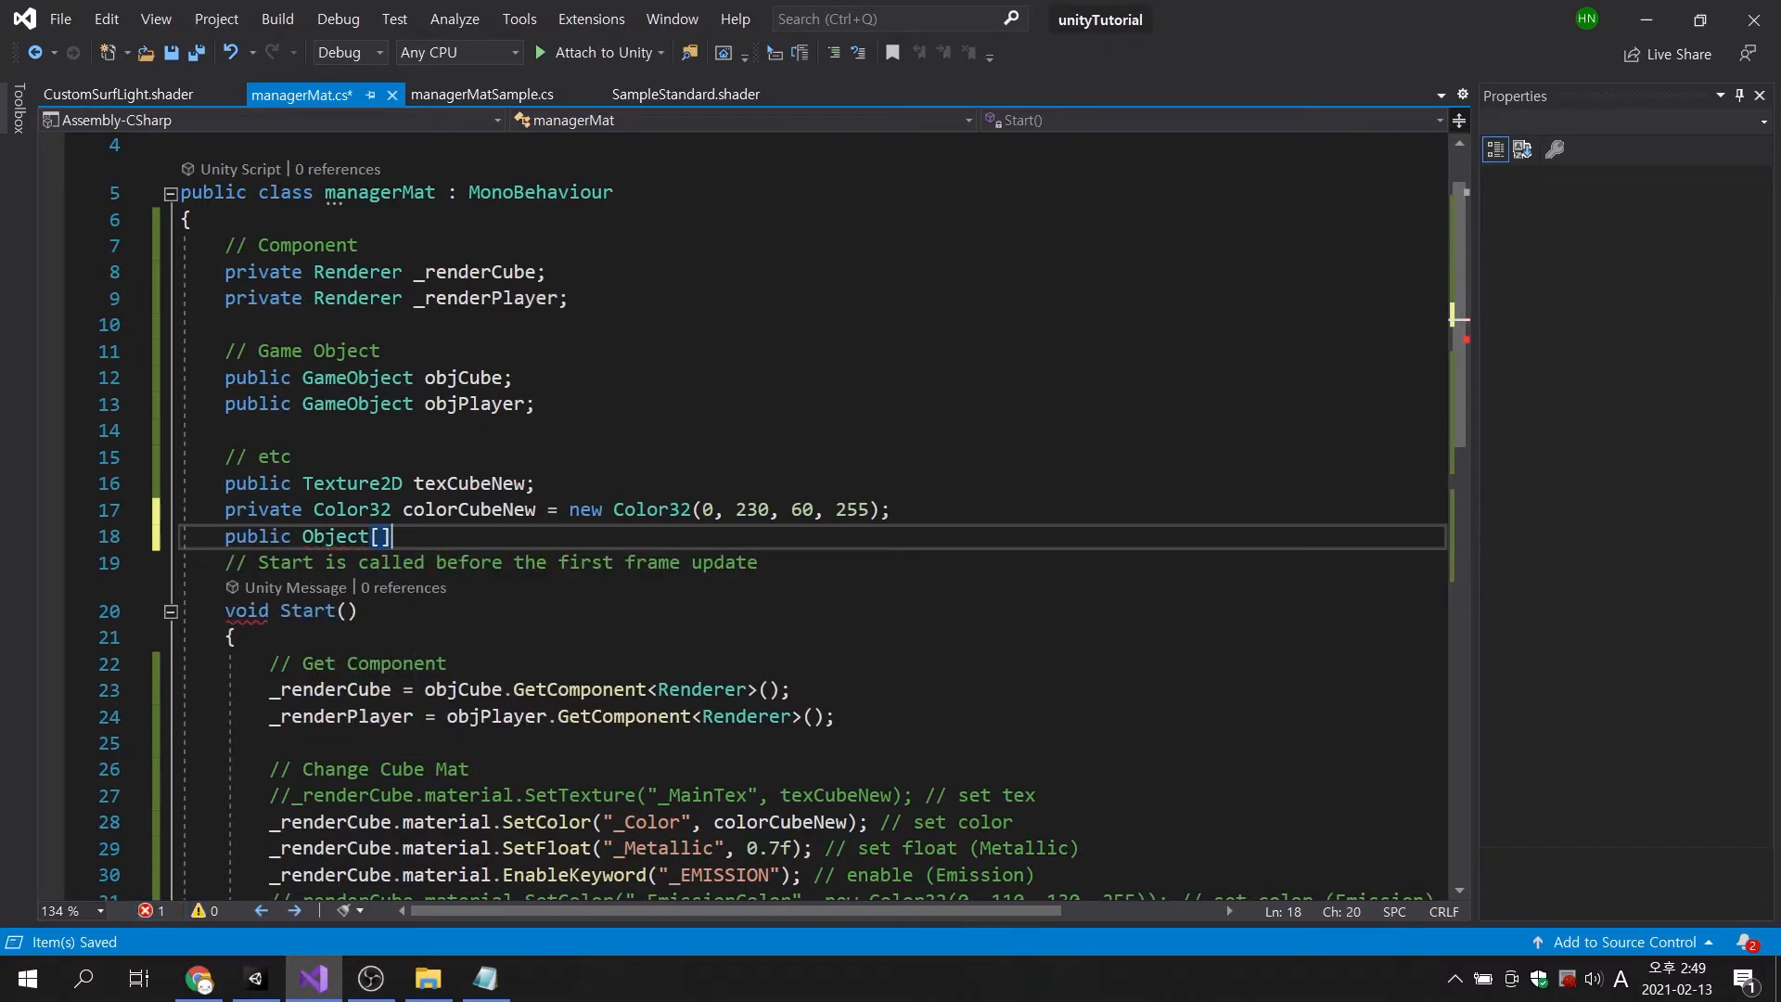
{"action": "type", "text": "texPlay"}
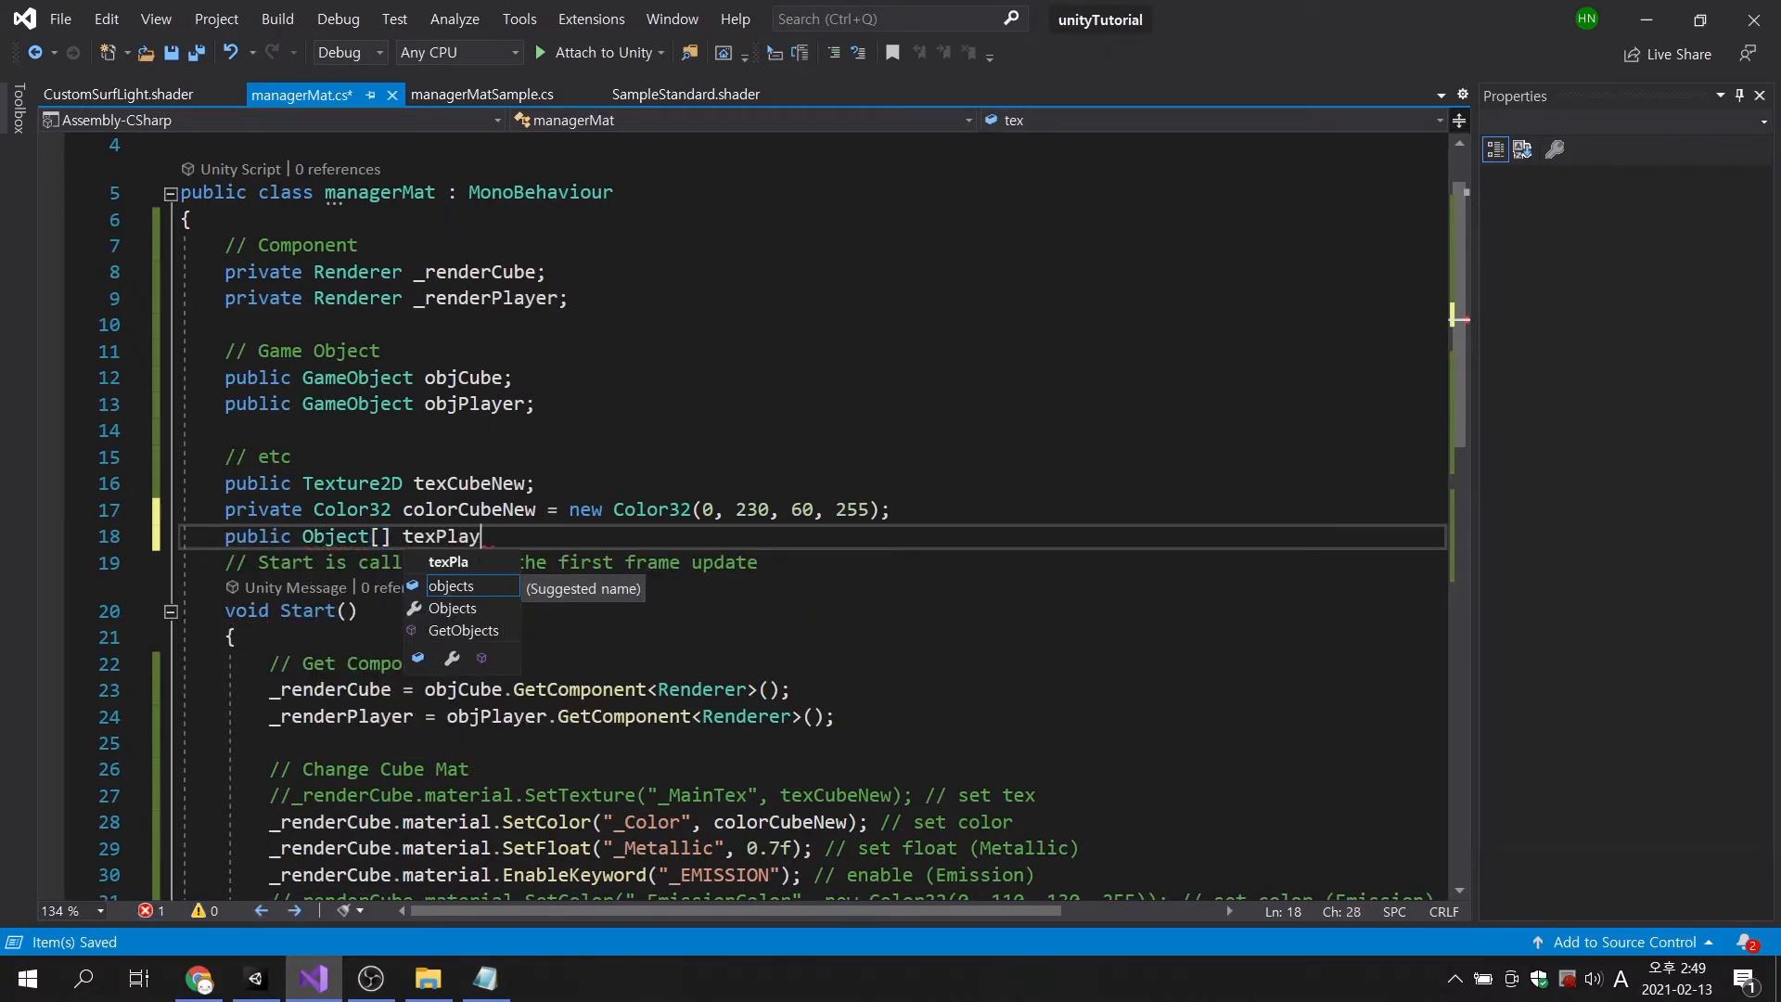
{"action": "type", "text": "er;"}
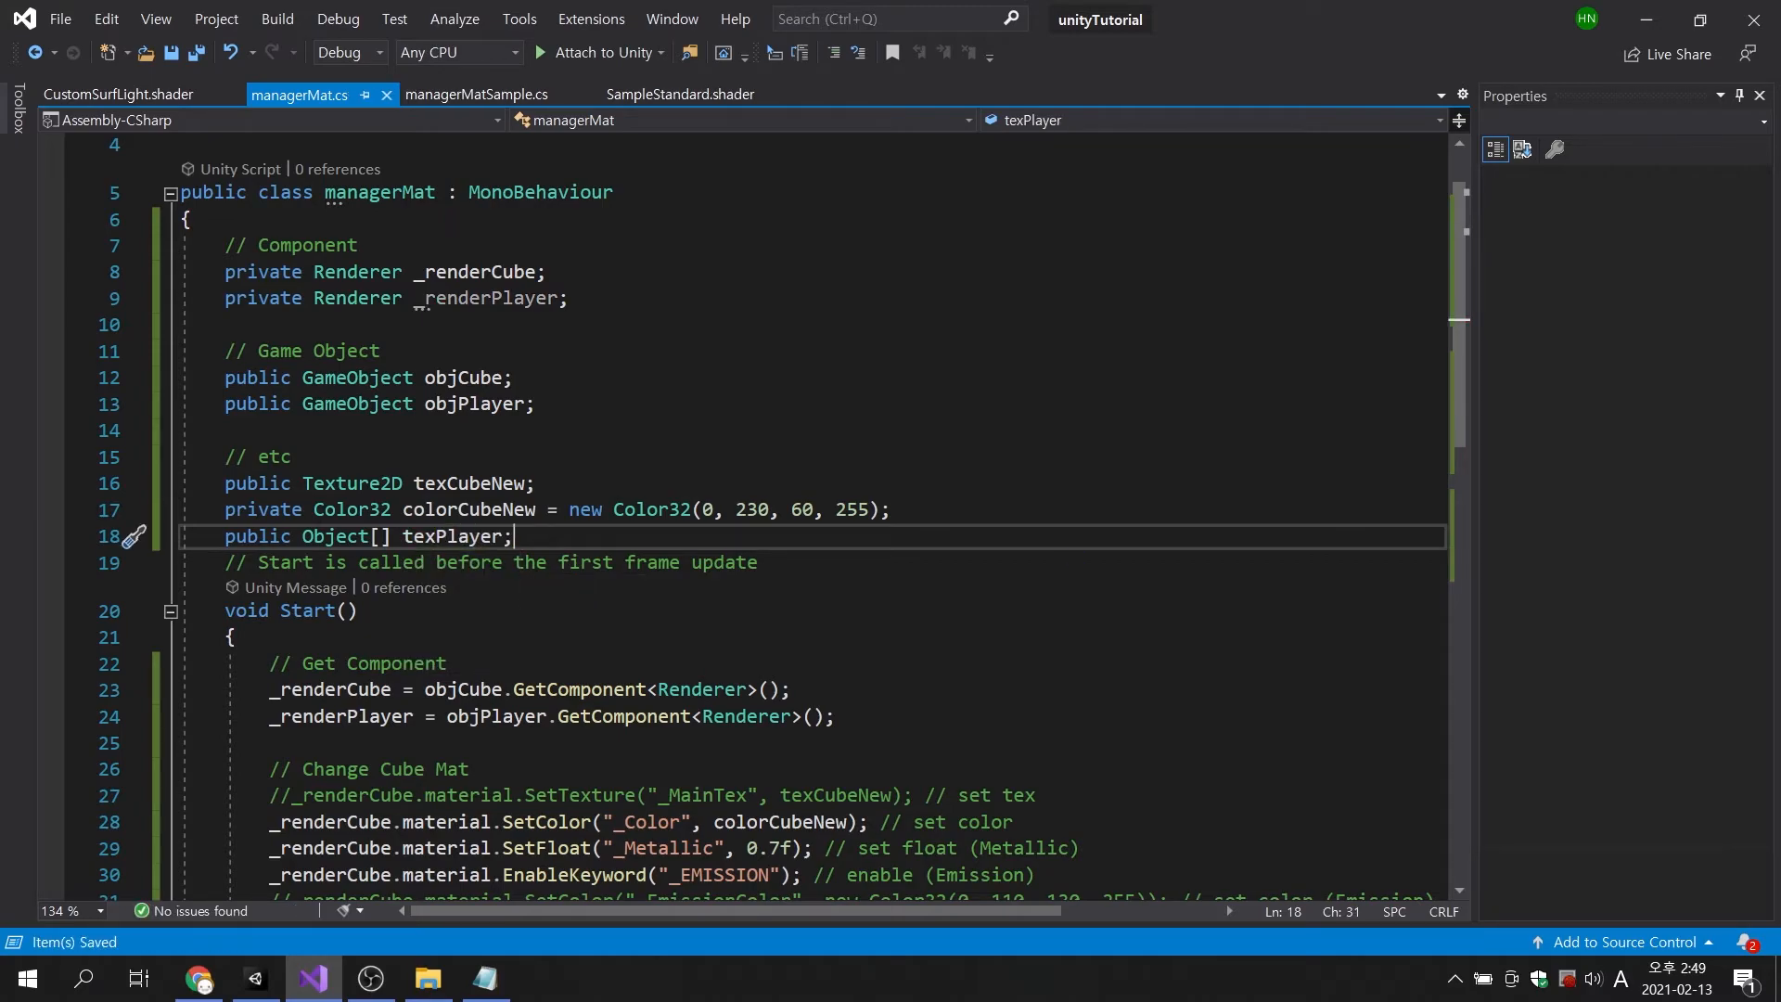
Add a '// Change Player' comment in Start and begin 'string texPath ='.
{"action": "scroll", "scroll_direction": "down", "scroll_amount": 3}
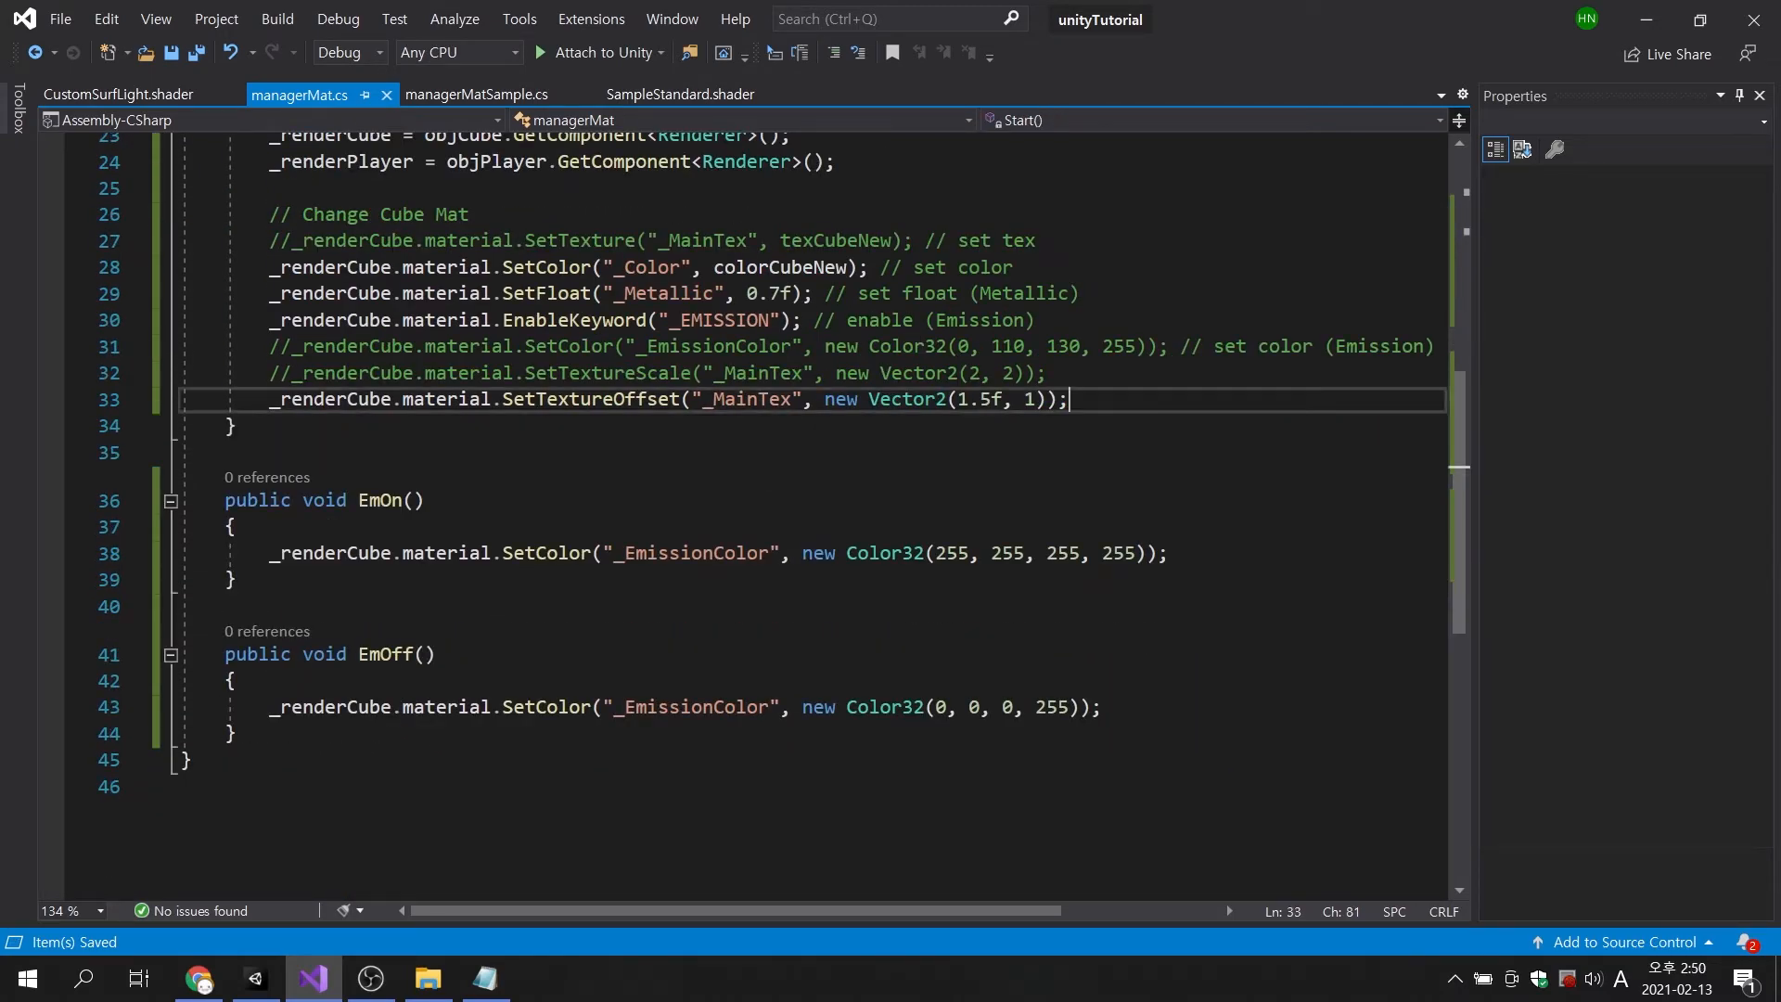
{"action": "type", "text": "// Chan"}
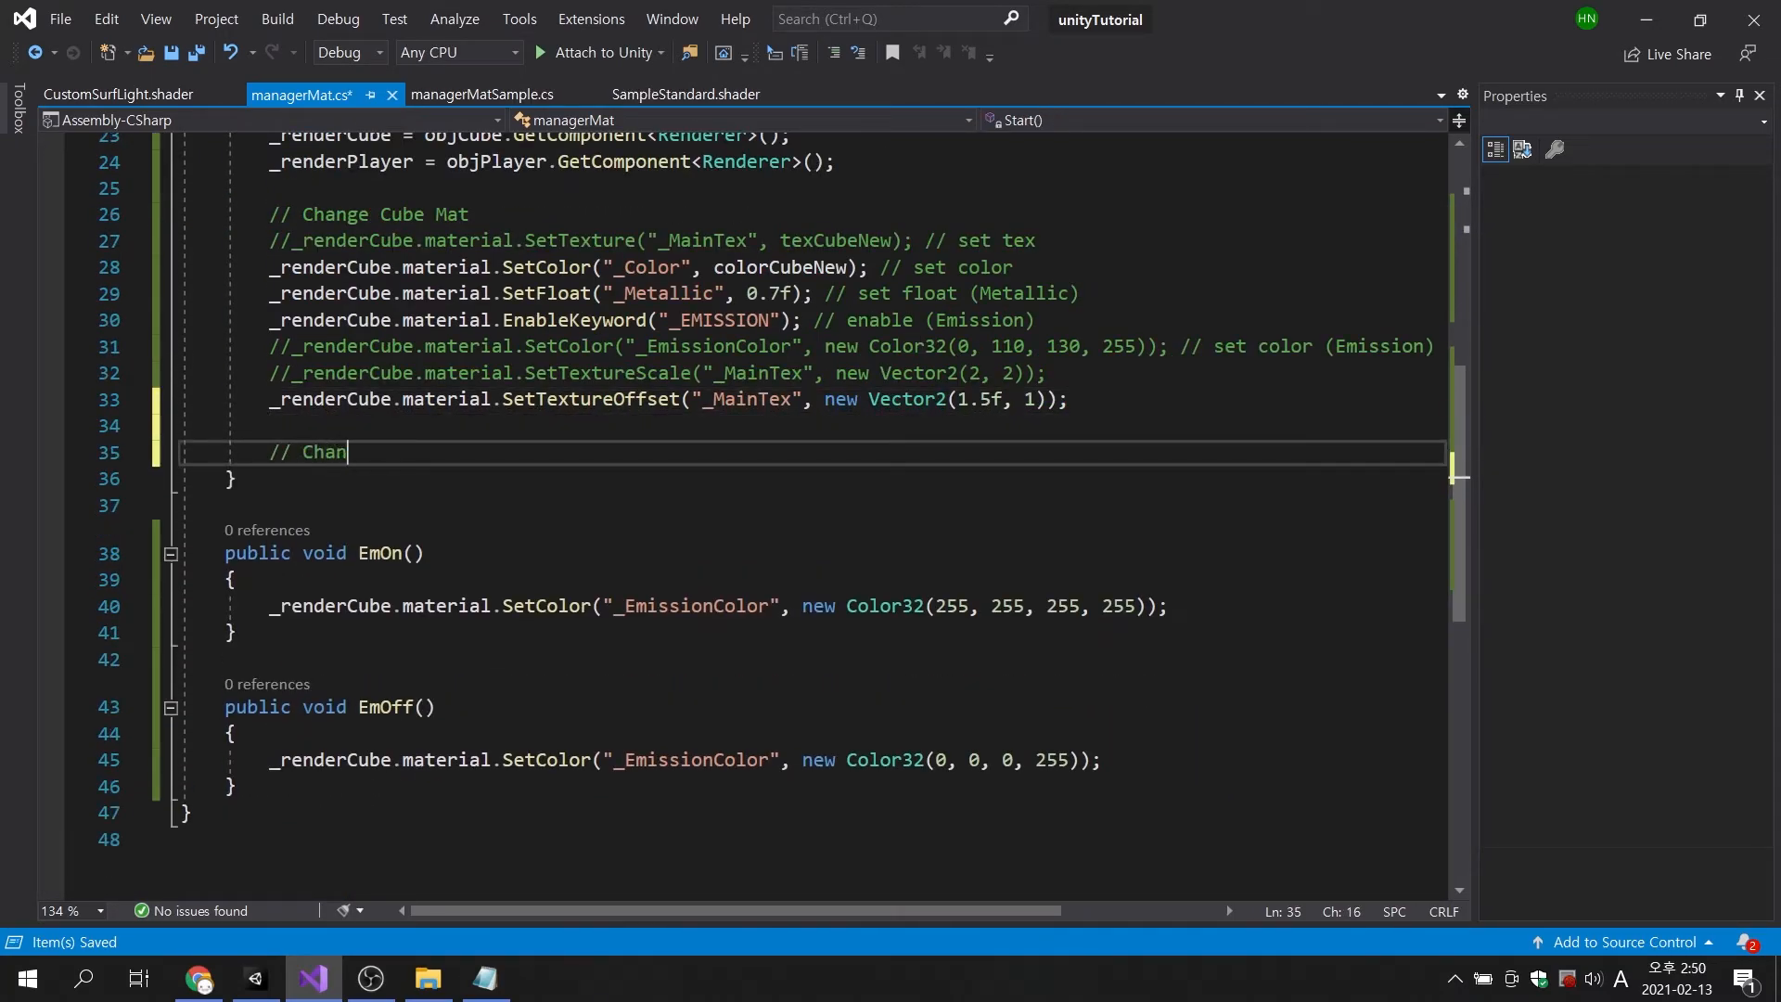
{"action": "type", "text": "ge Player Tex"}
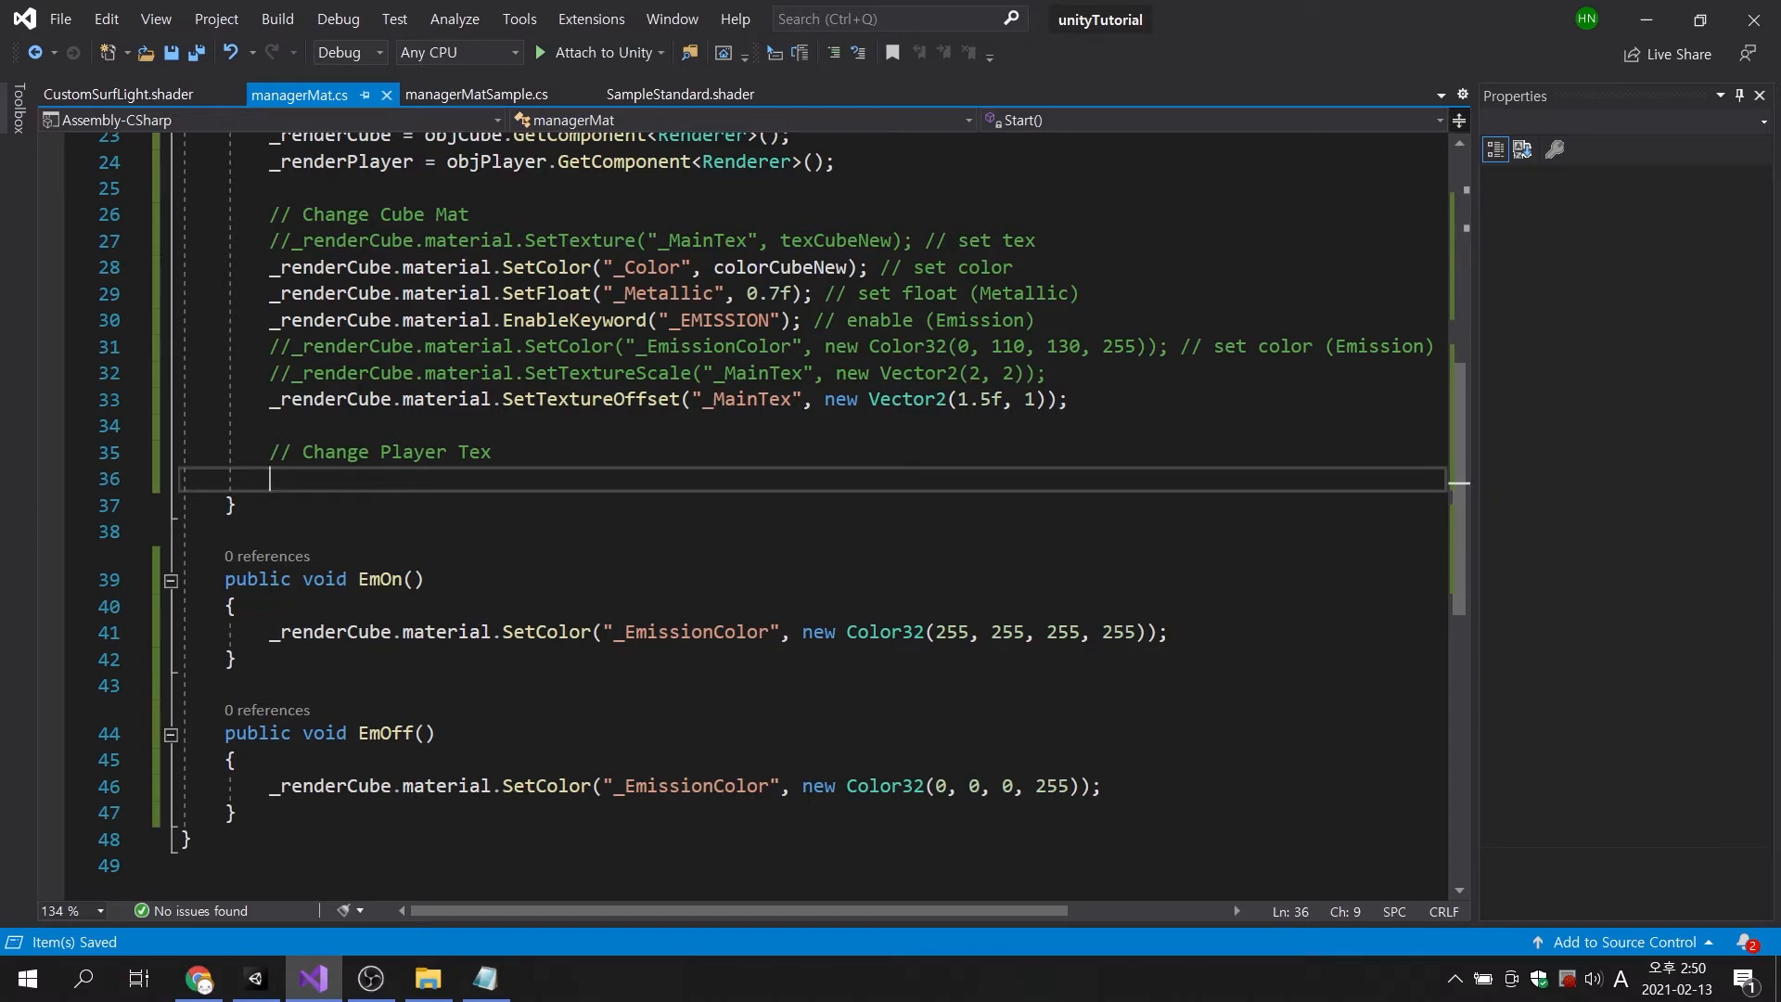
{"action": "type", "text": "string"}
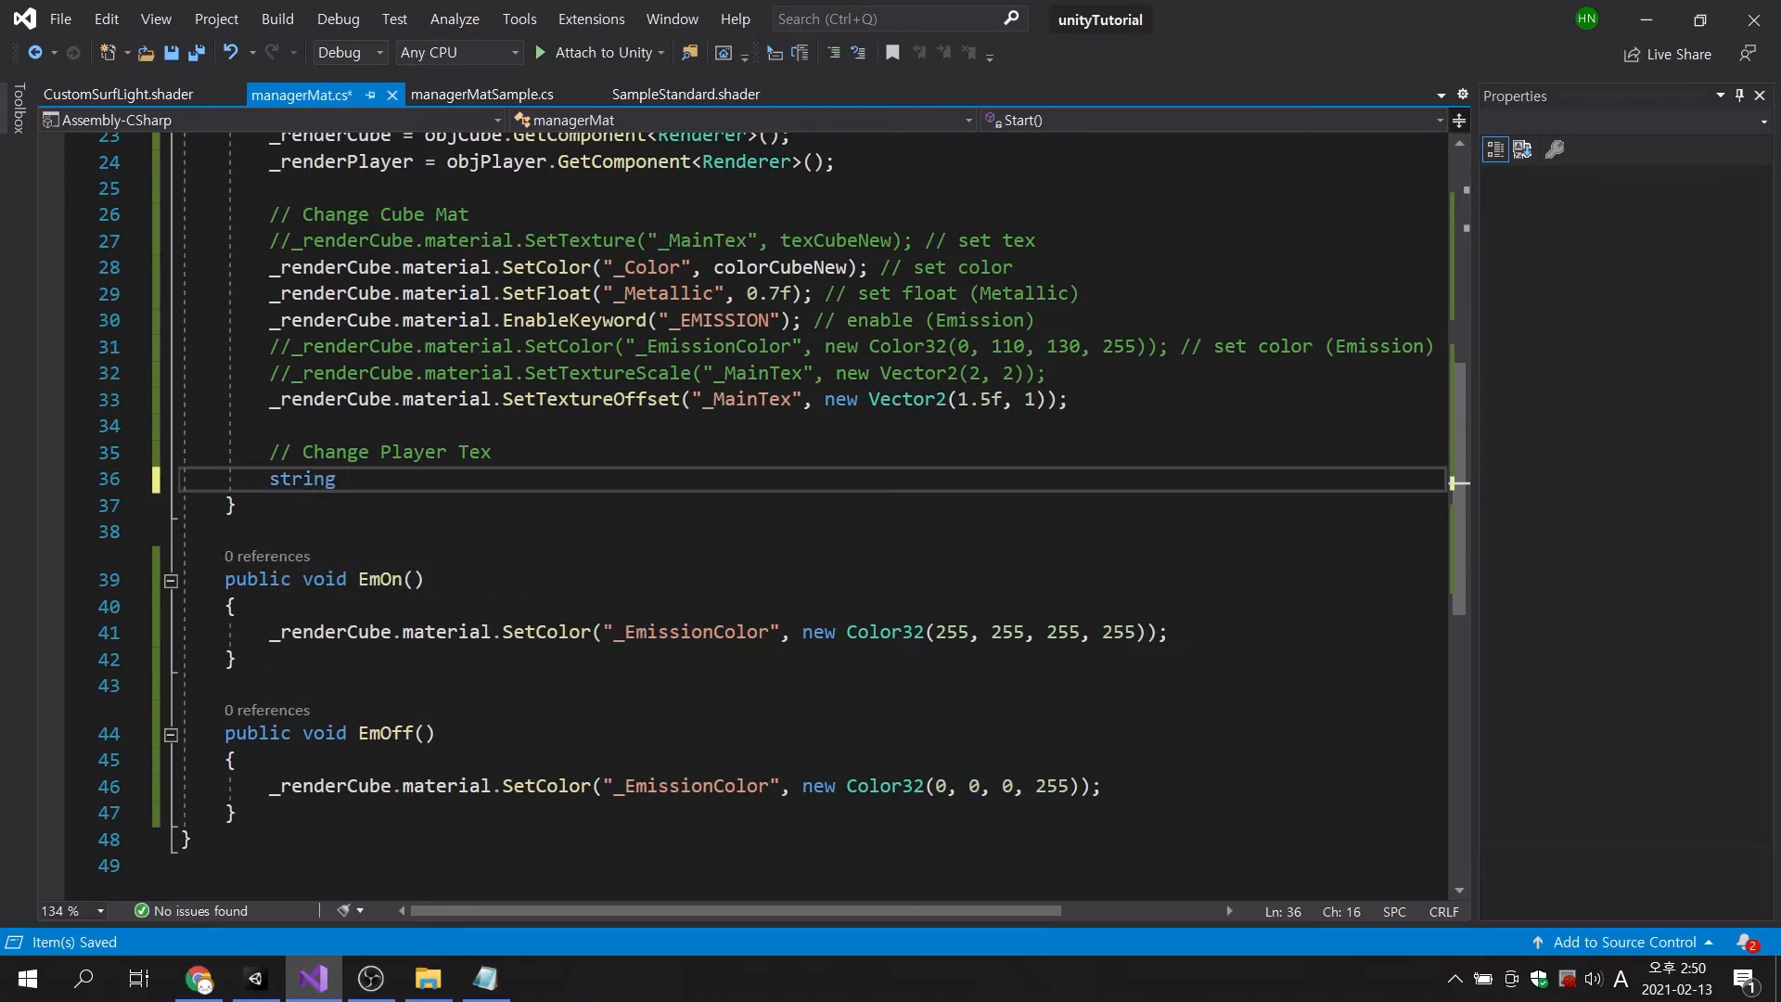
{"action": "type", "text": "texPa"}
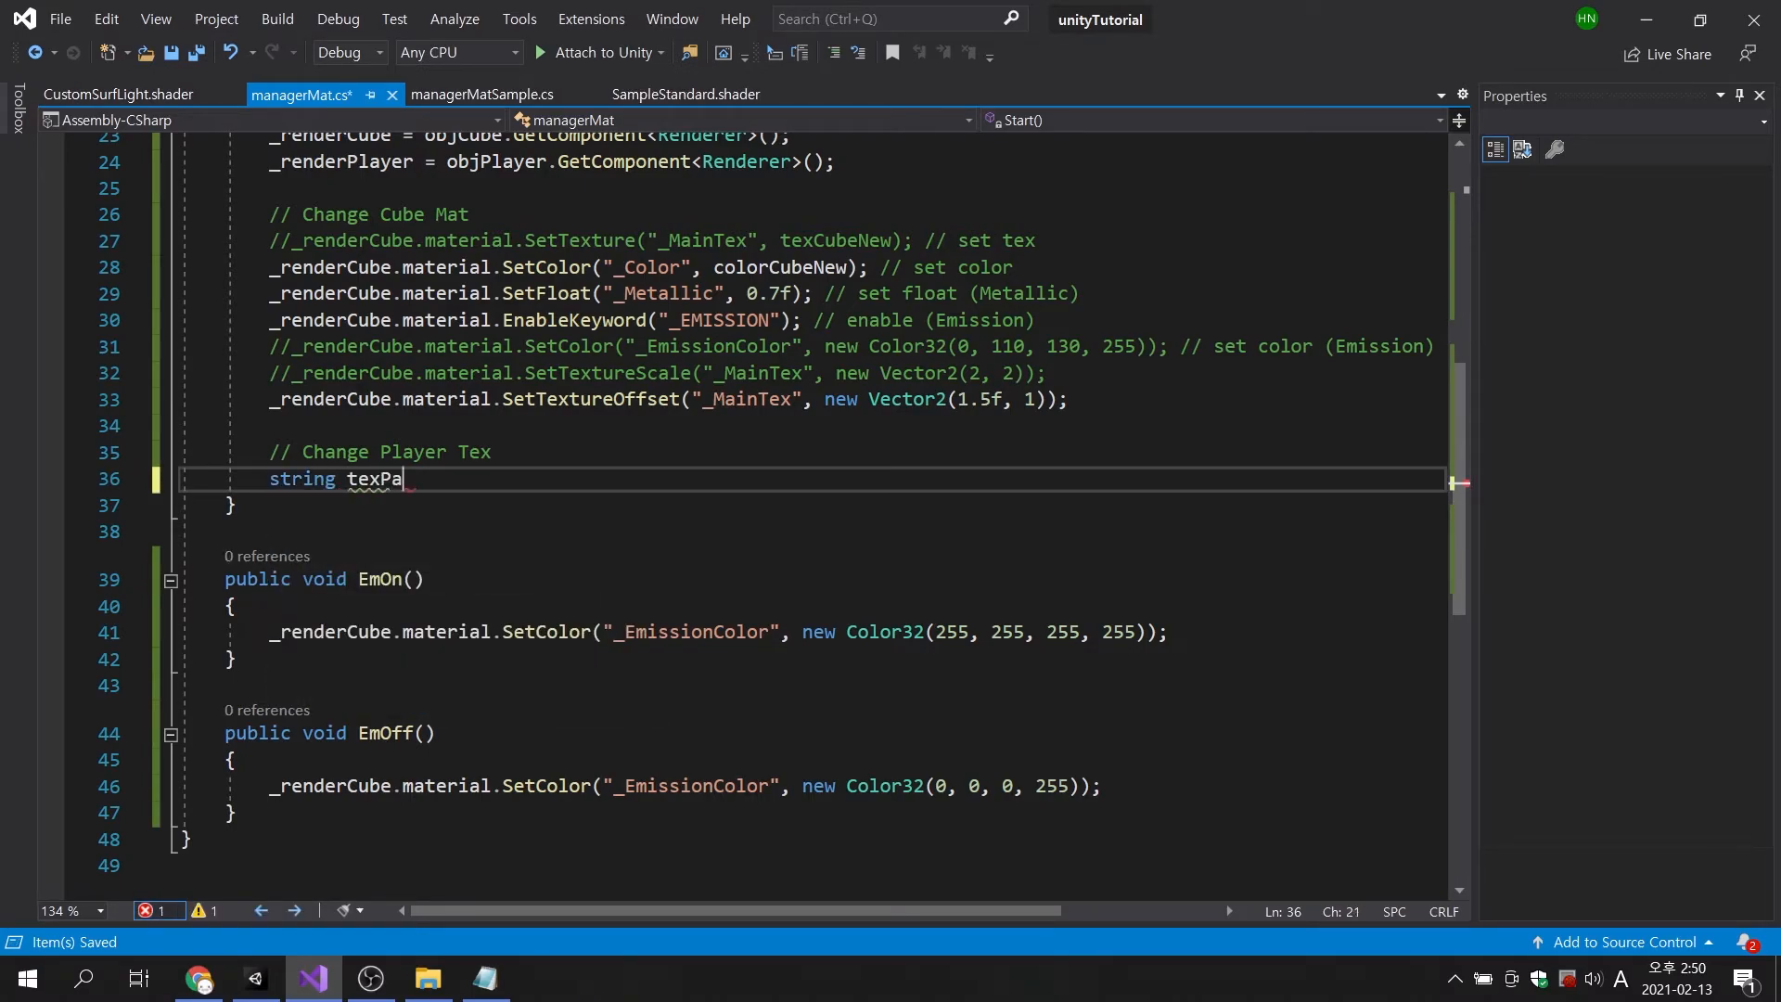
{"action": "type", "text": "th ="}
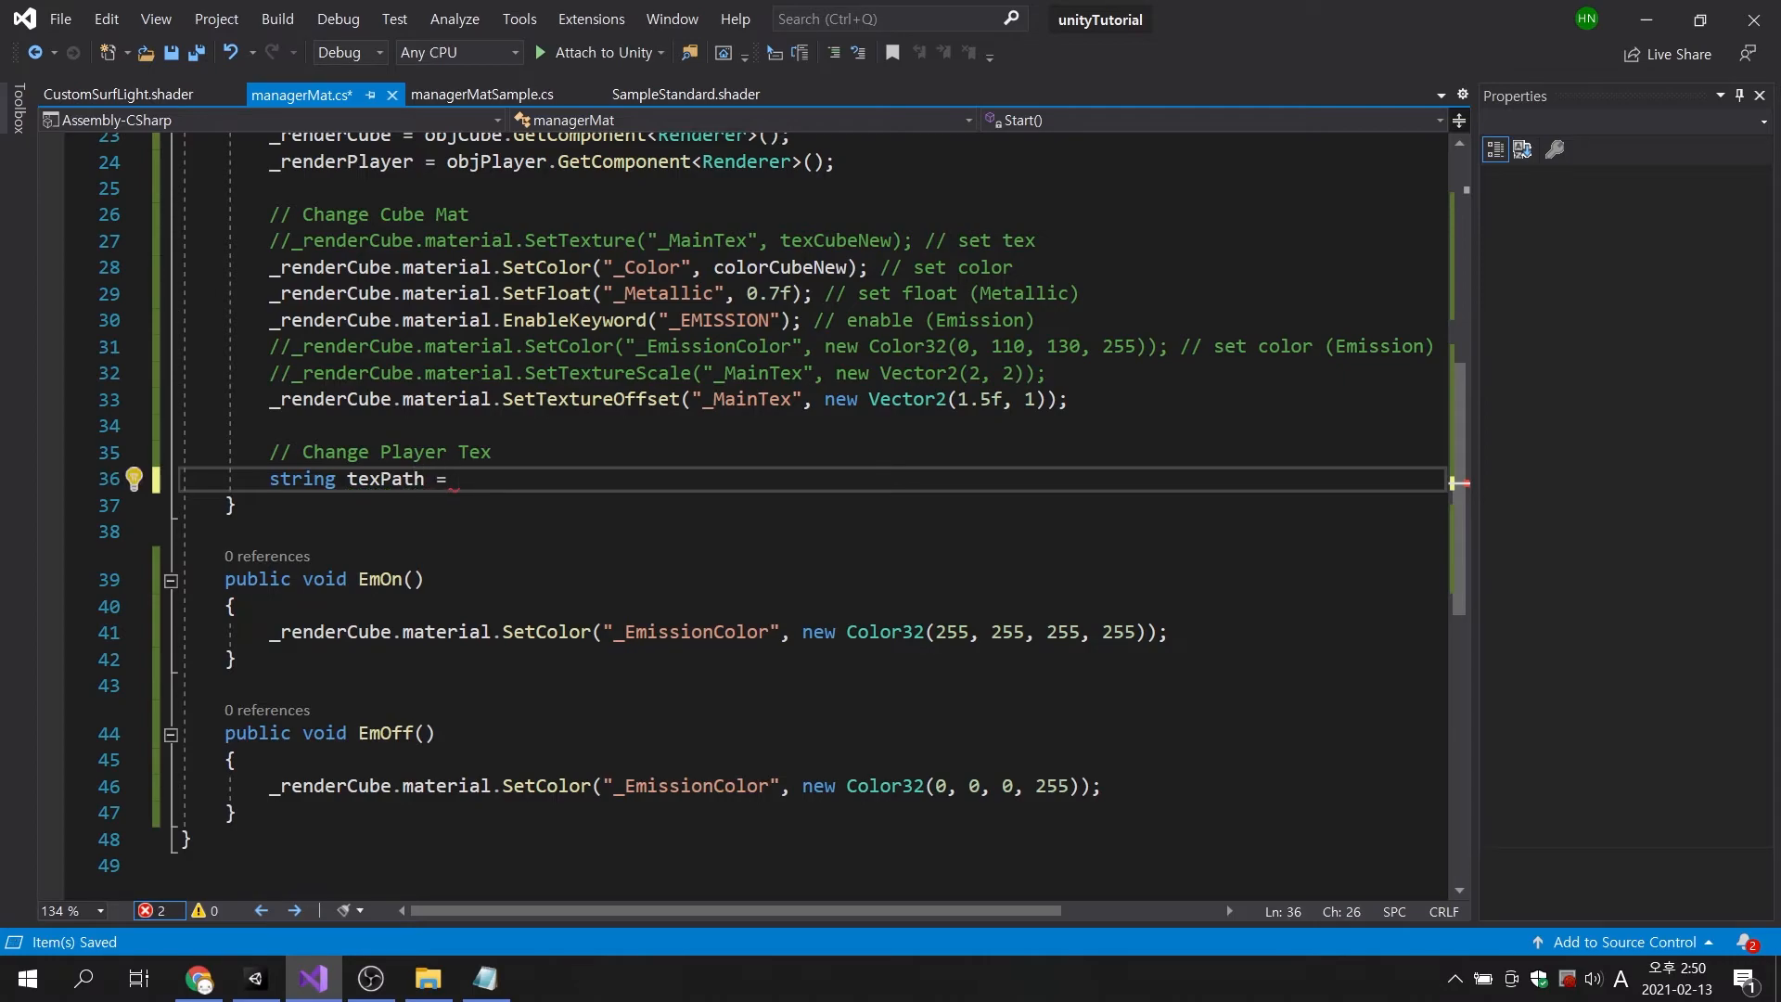
Open the Resources > Texture folder in Unity's Project window.
{"action": "left_click", "coordinate": [255, 977]}
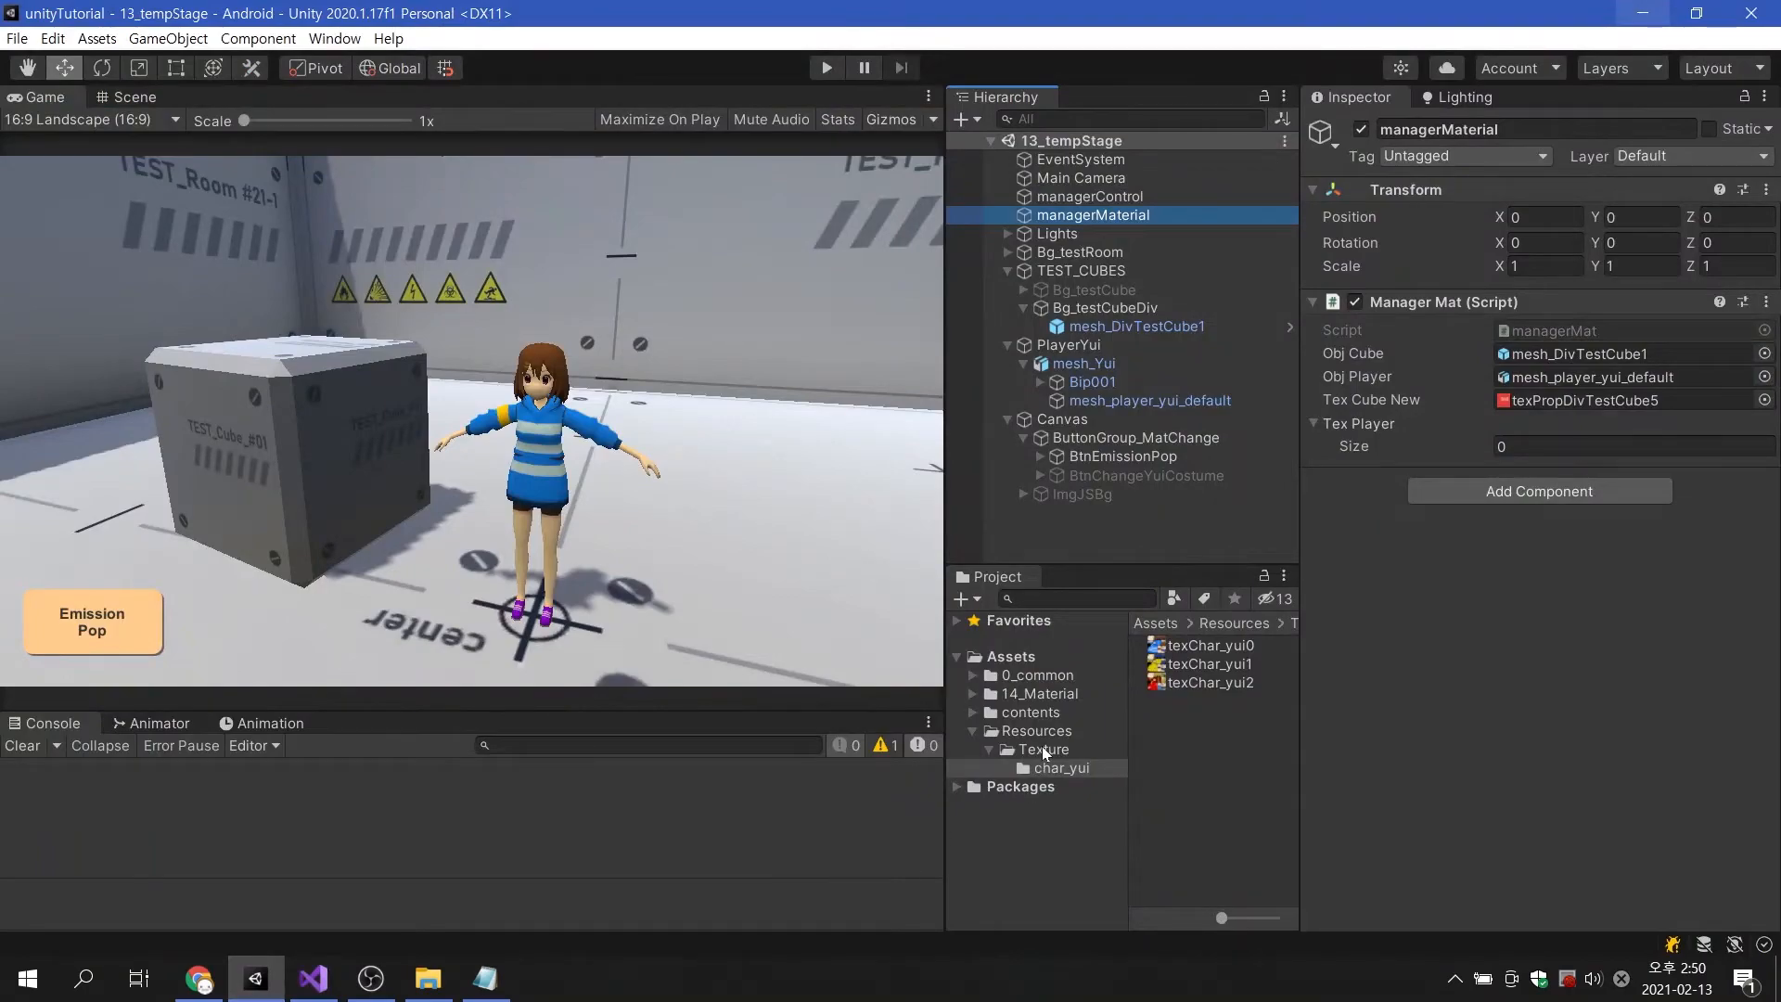
{"action": "left_click", "coordinate": [1043, 750]}
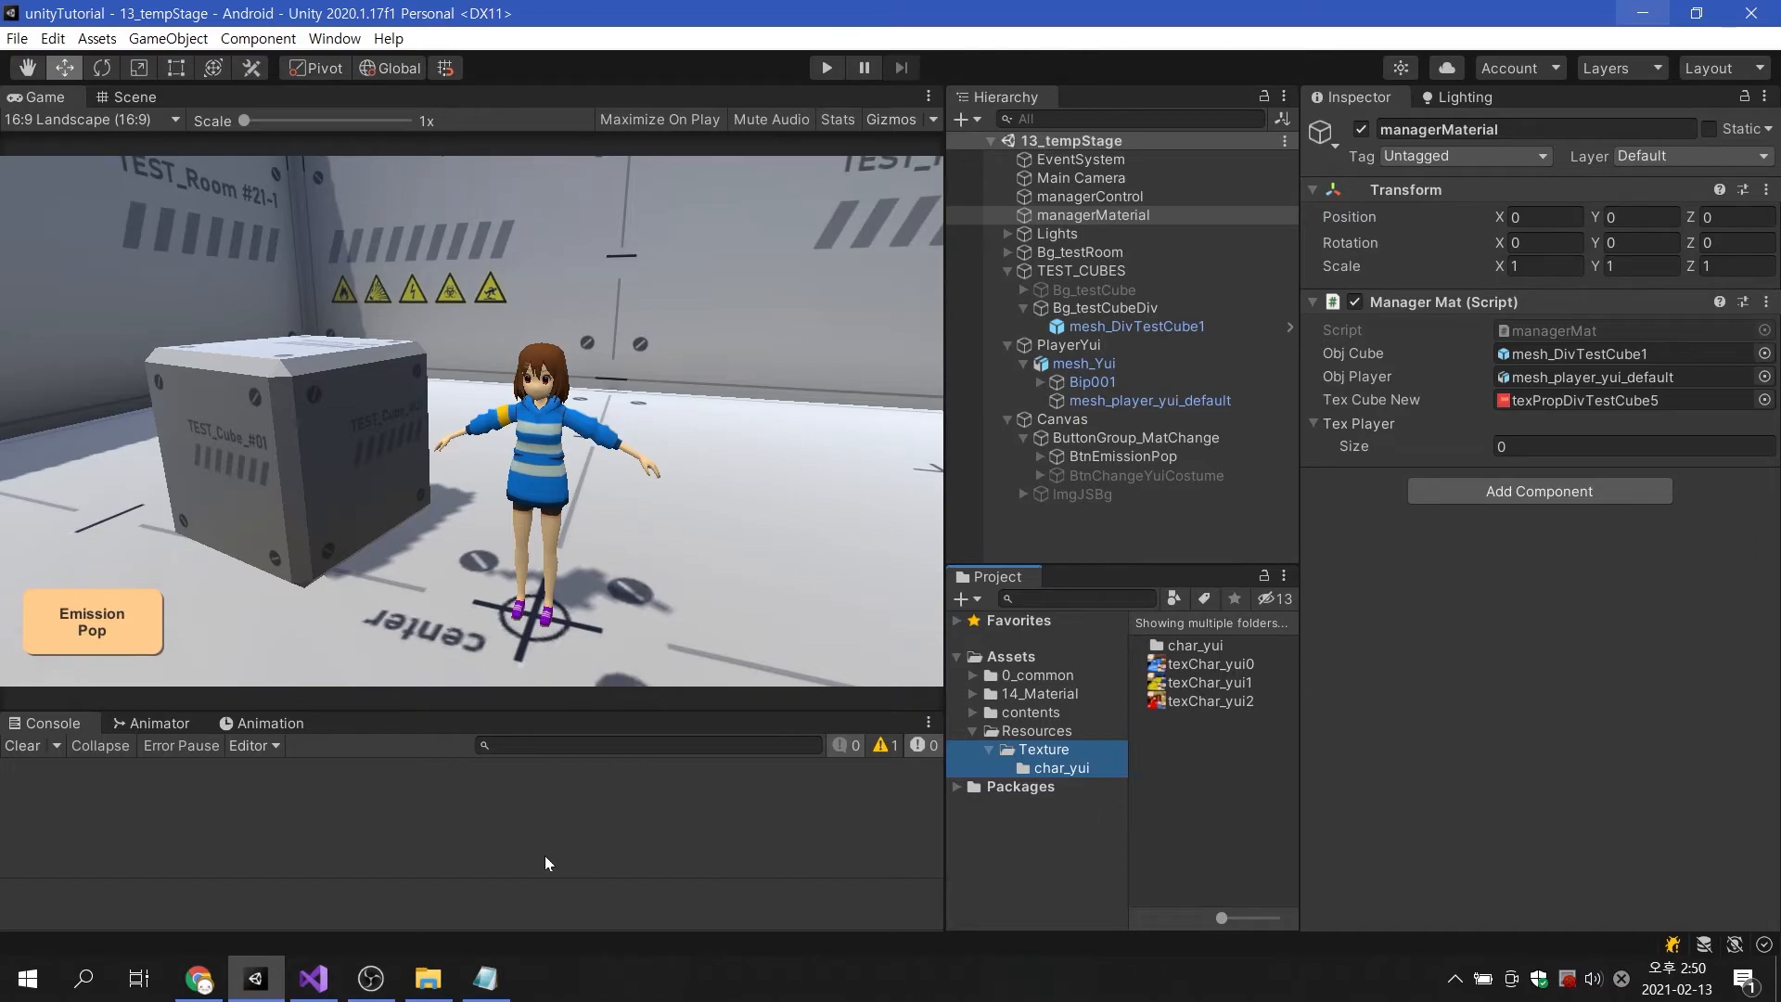
Set texPath to "Texture/char_yui".
{"action": "left_click", "coordinate": [309, 977]}
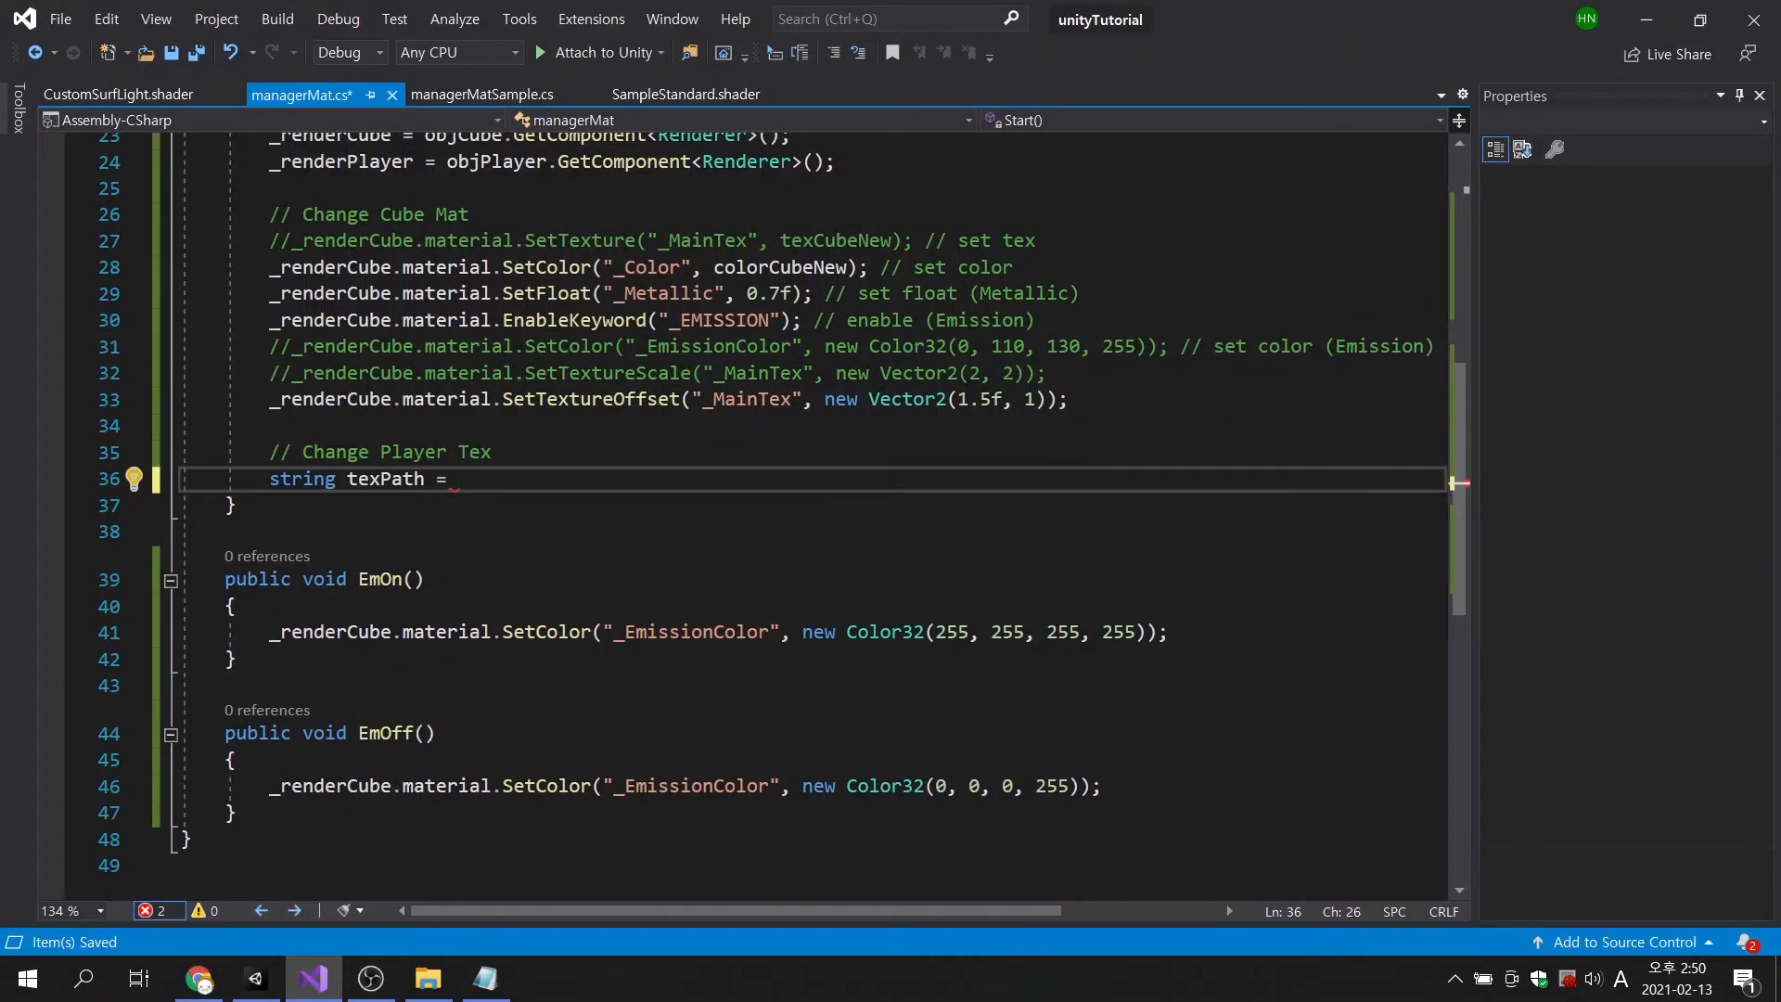
{"action": "type", "text": "\"Textur"}
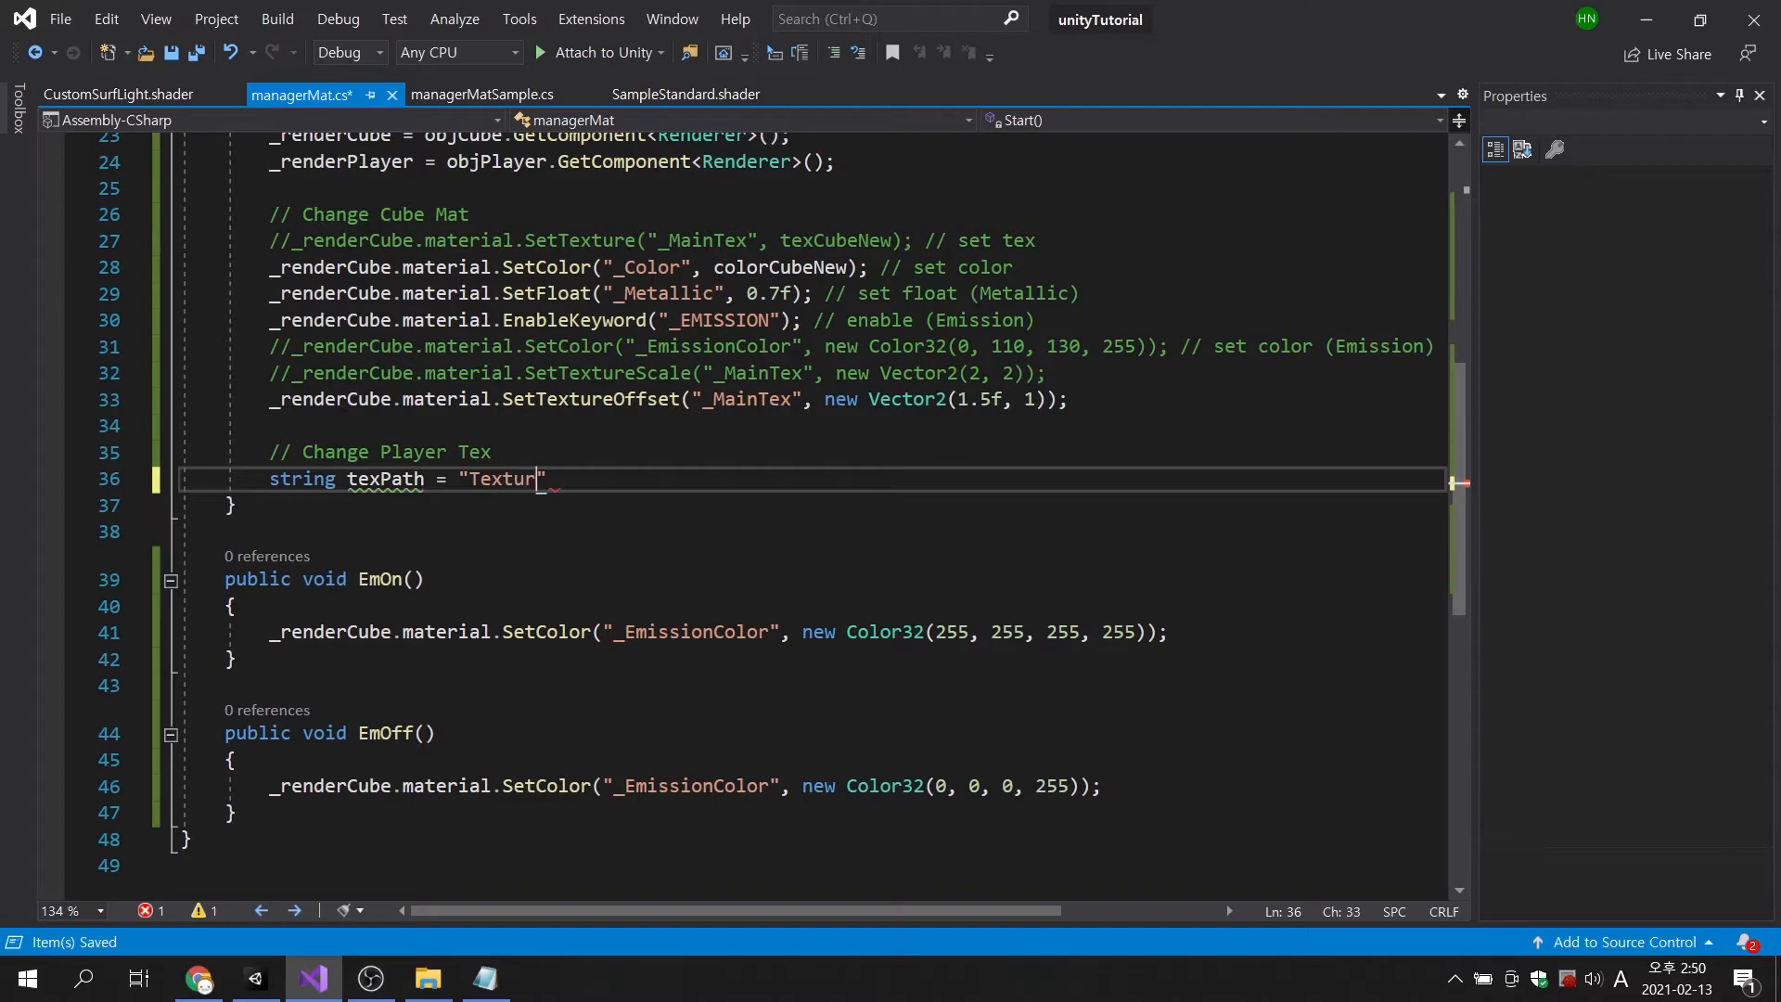
{"action": "type", "text": "e/char"}
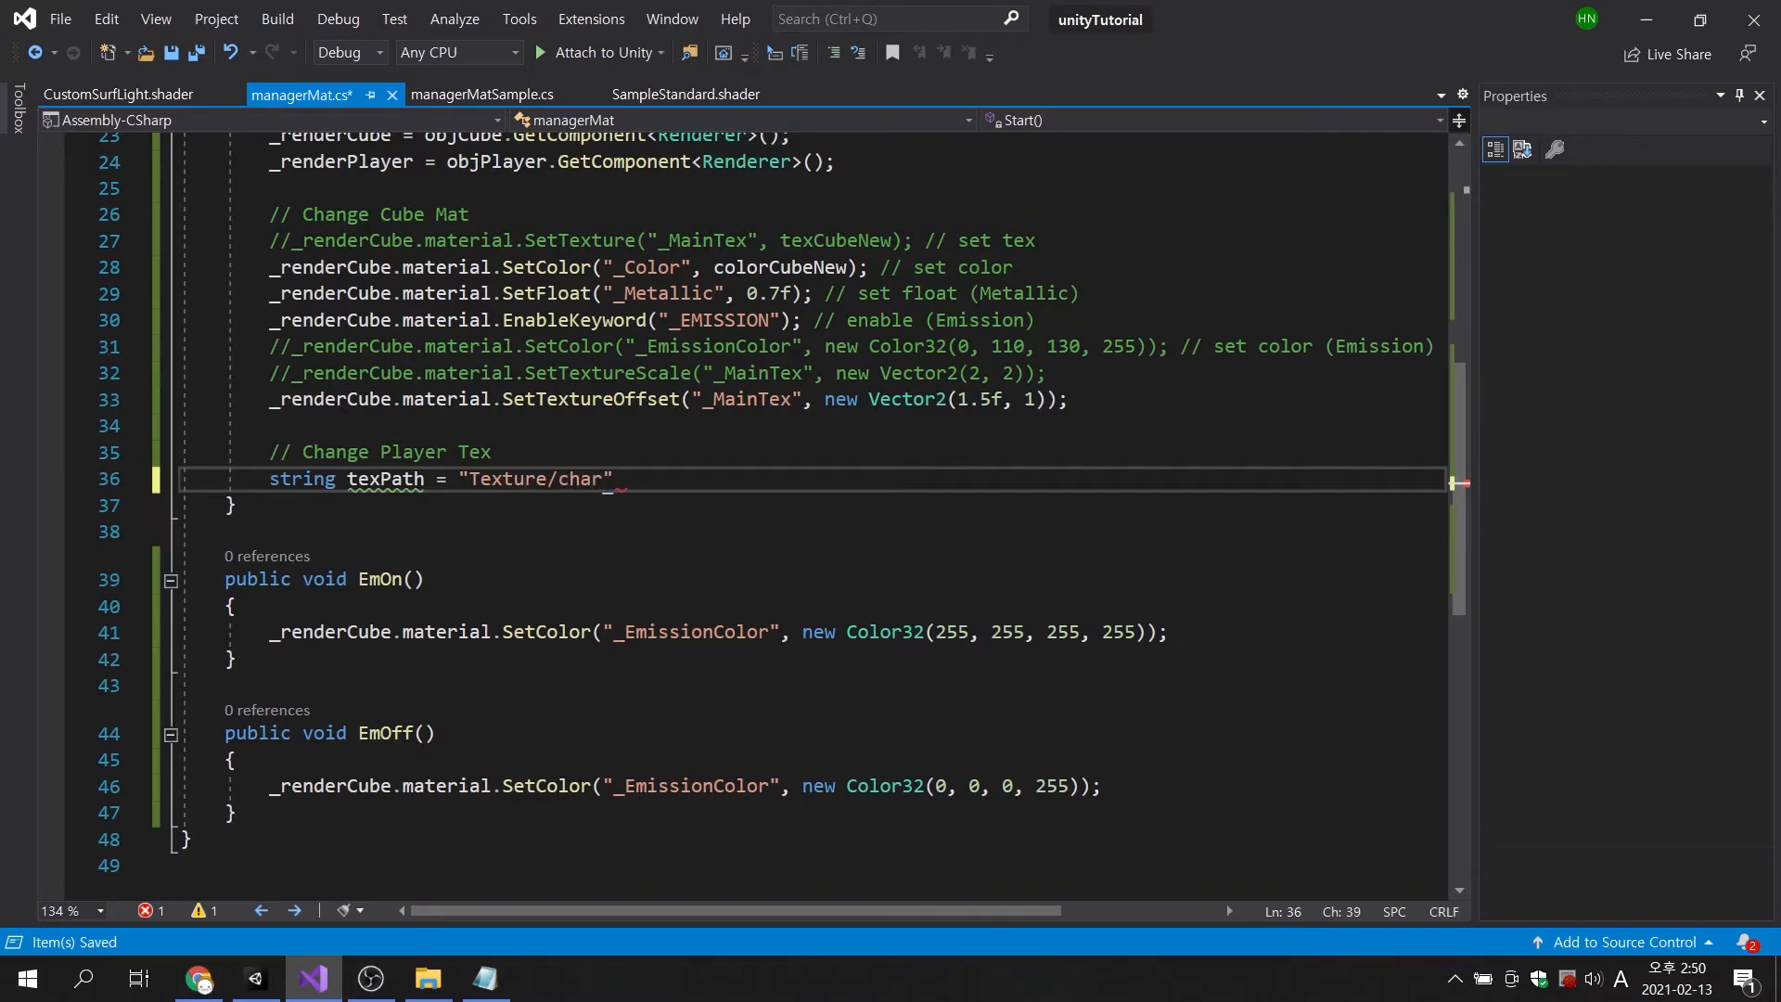
{"action": "type", "text": "yui"}
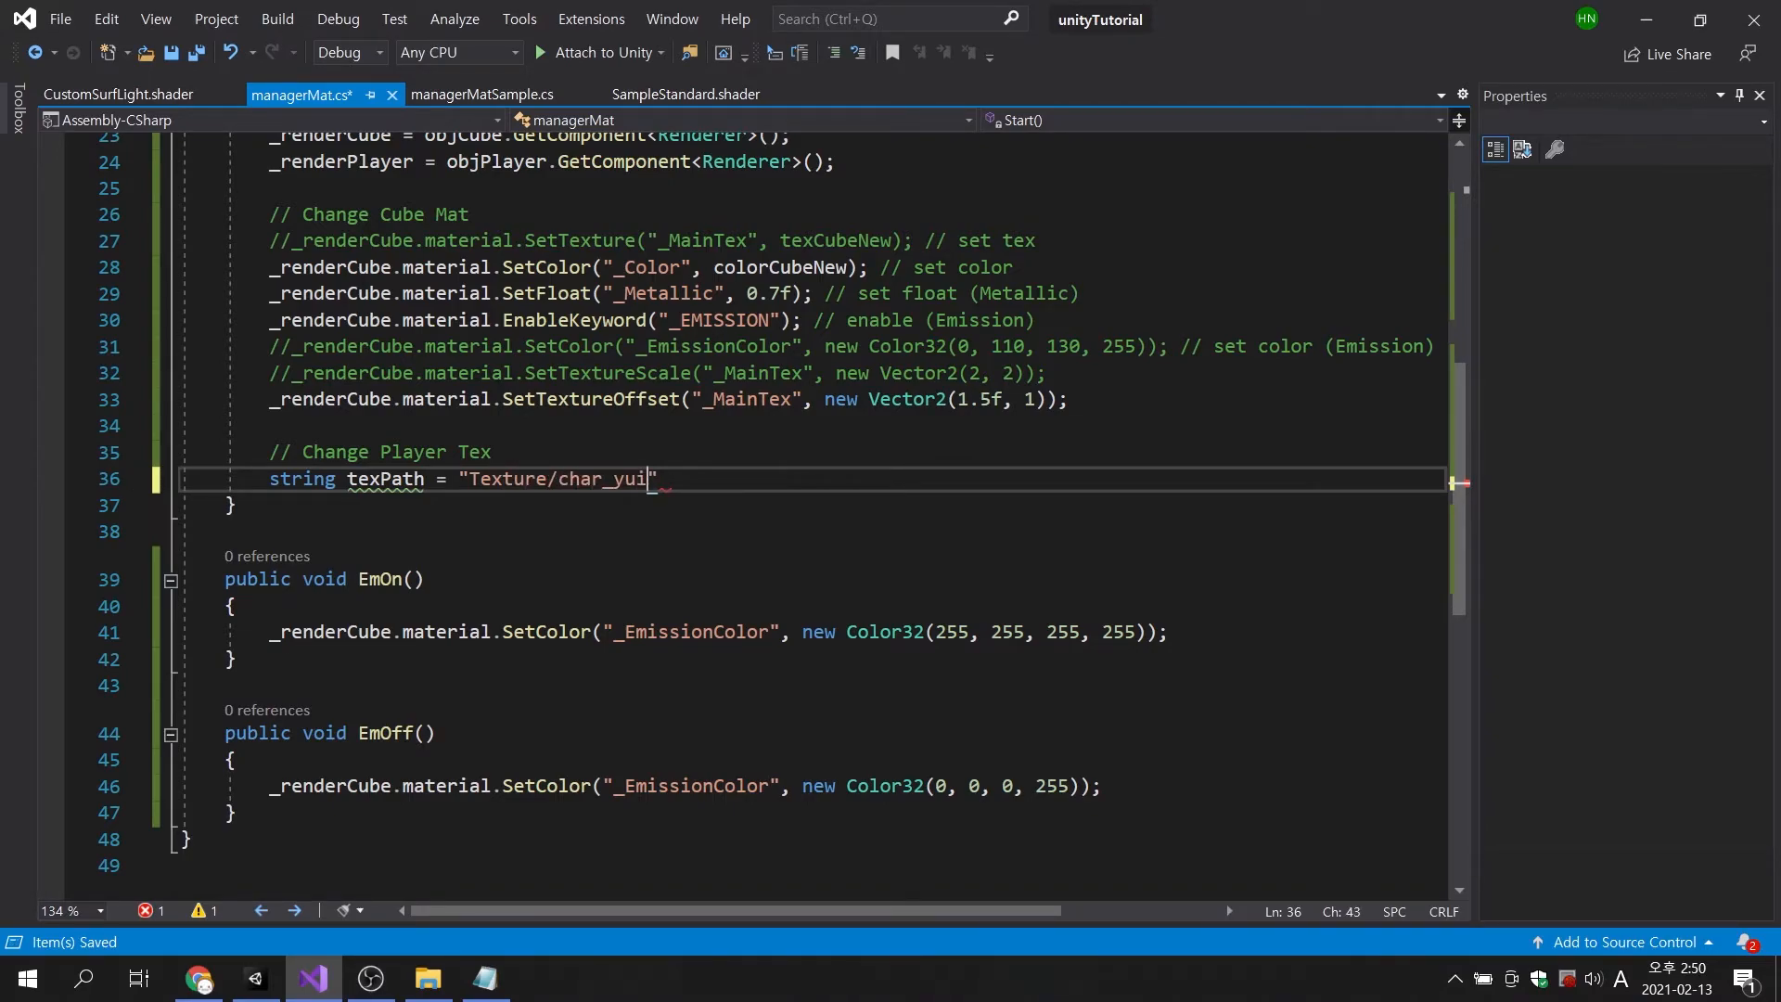
{"action": "type", "text": "\";"}
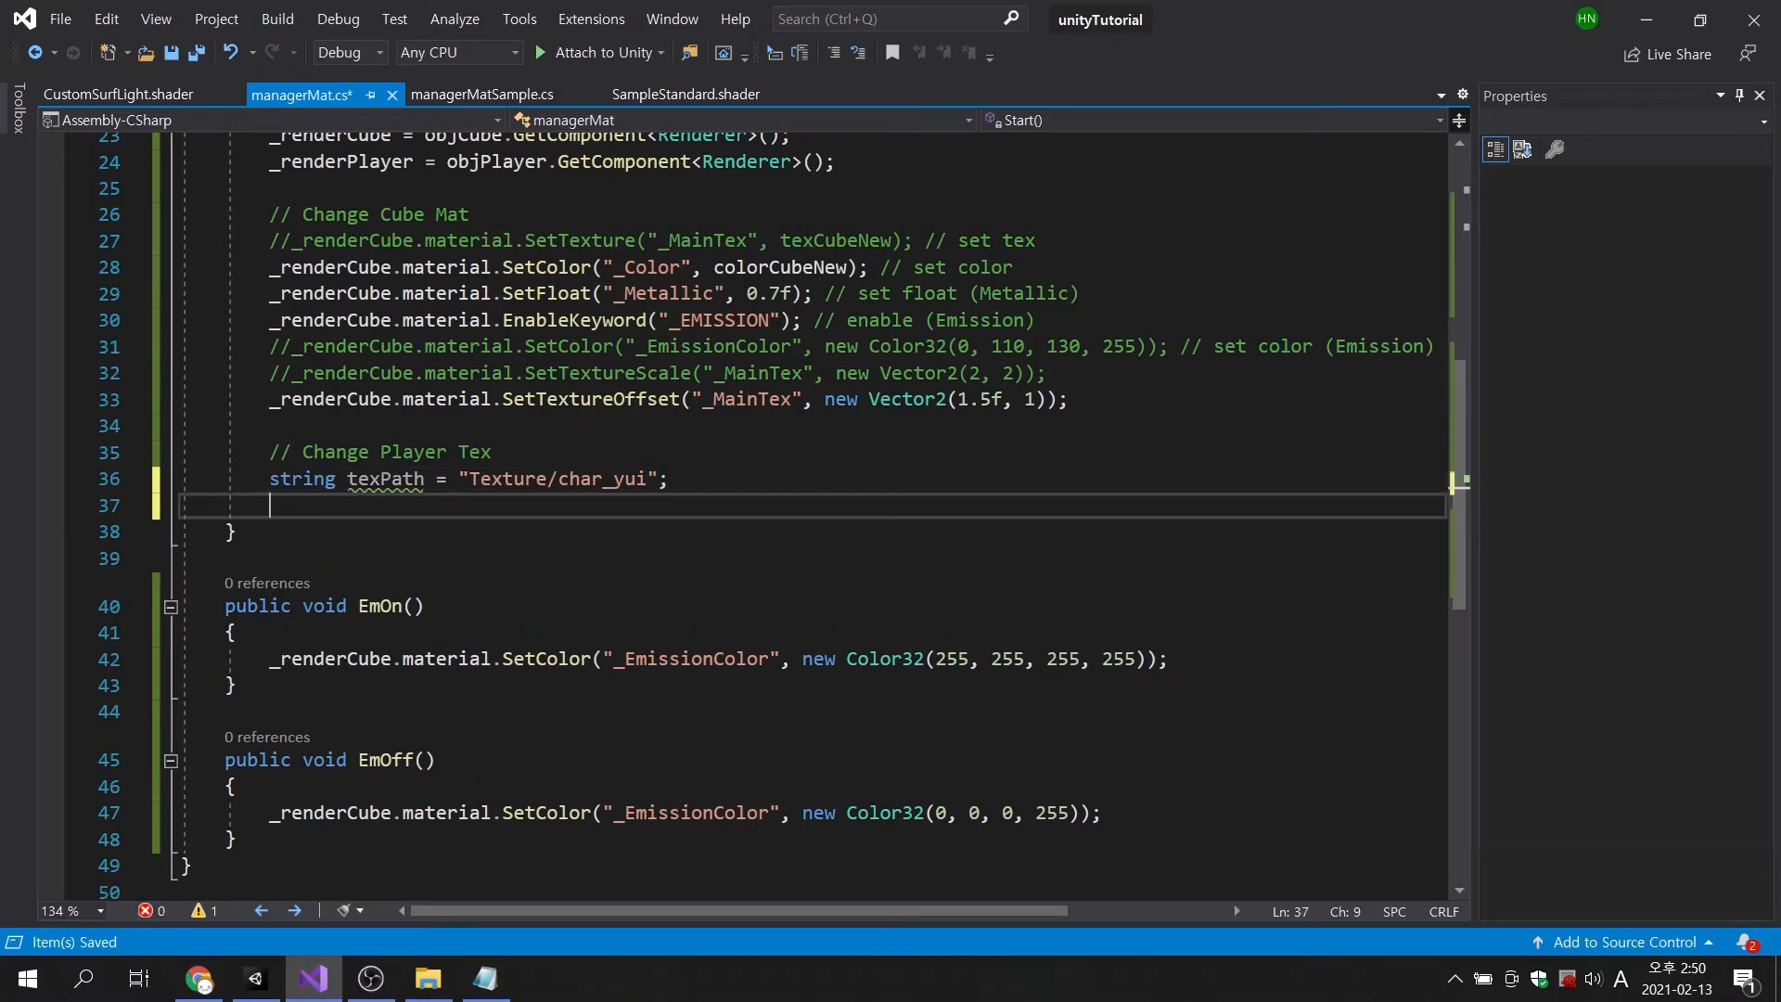
Load texPlayer with Resources.LoadAll(texPath, typeof(Texture2D)).
{"action": "type", "text": "texPlayer ="}
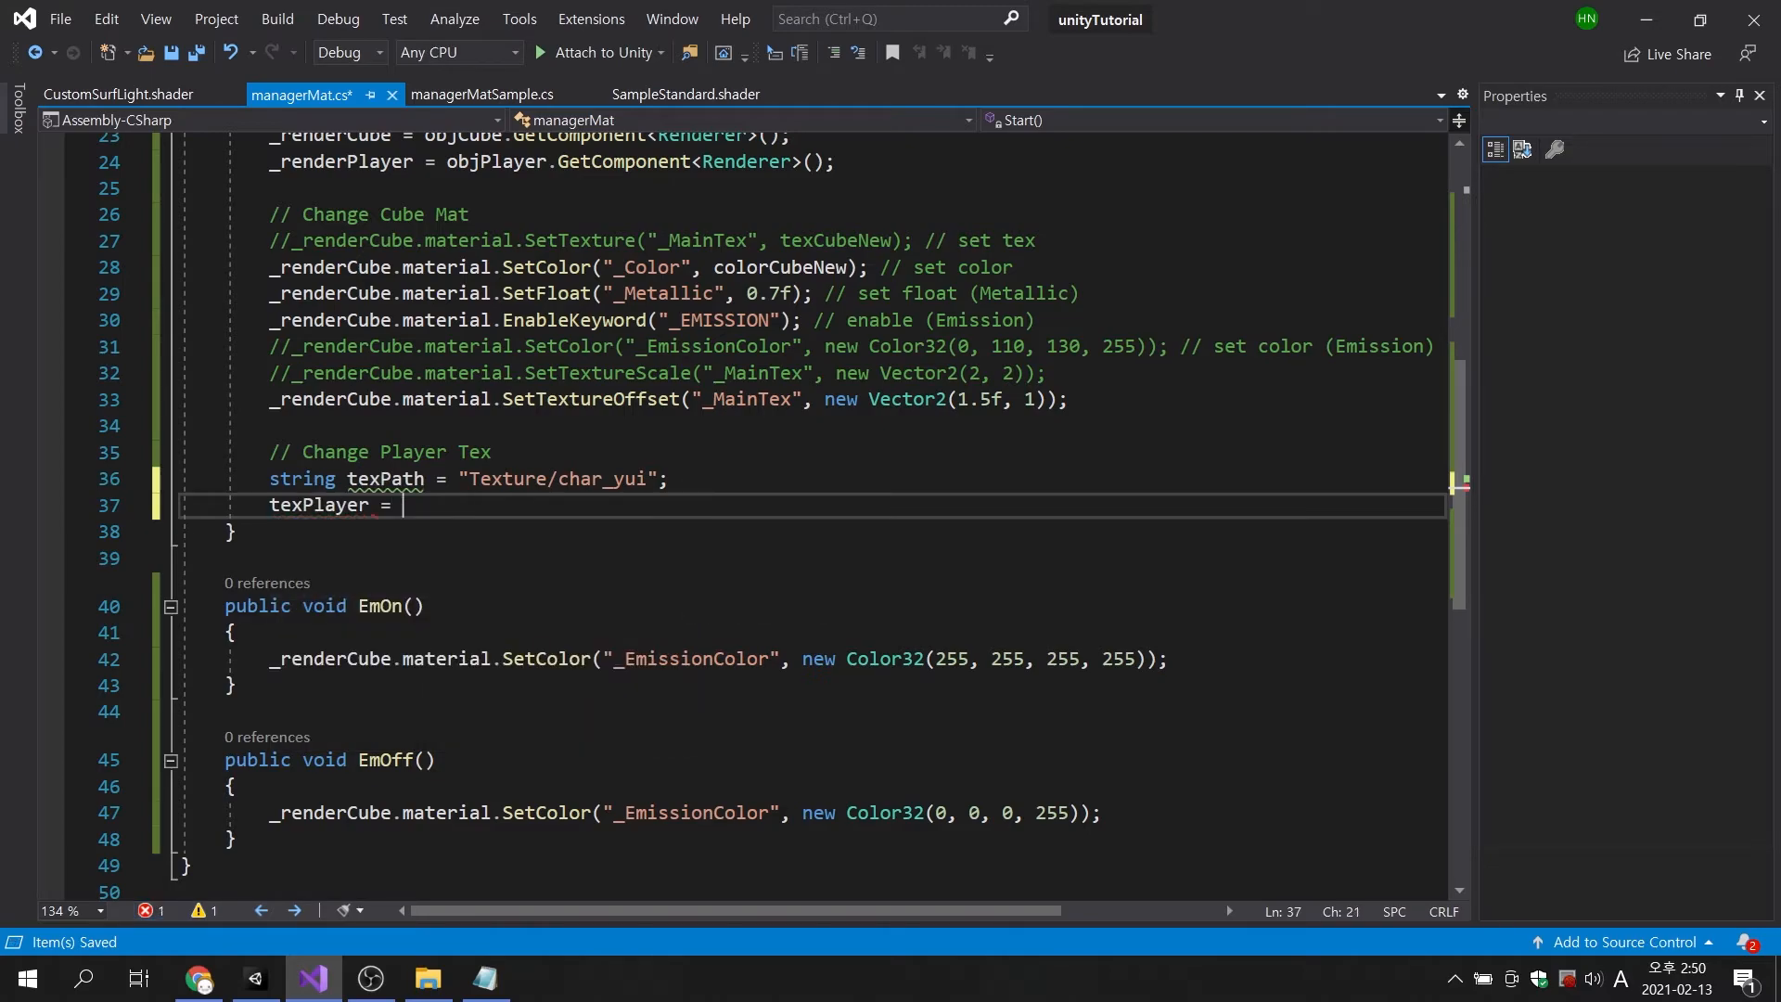
{"action": "type", "text": "Resources."}
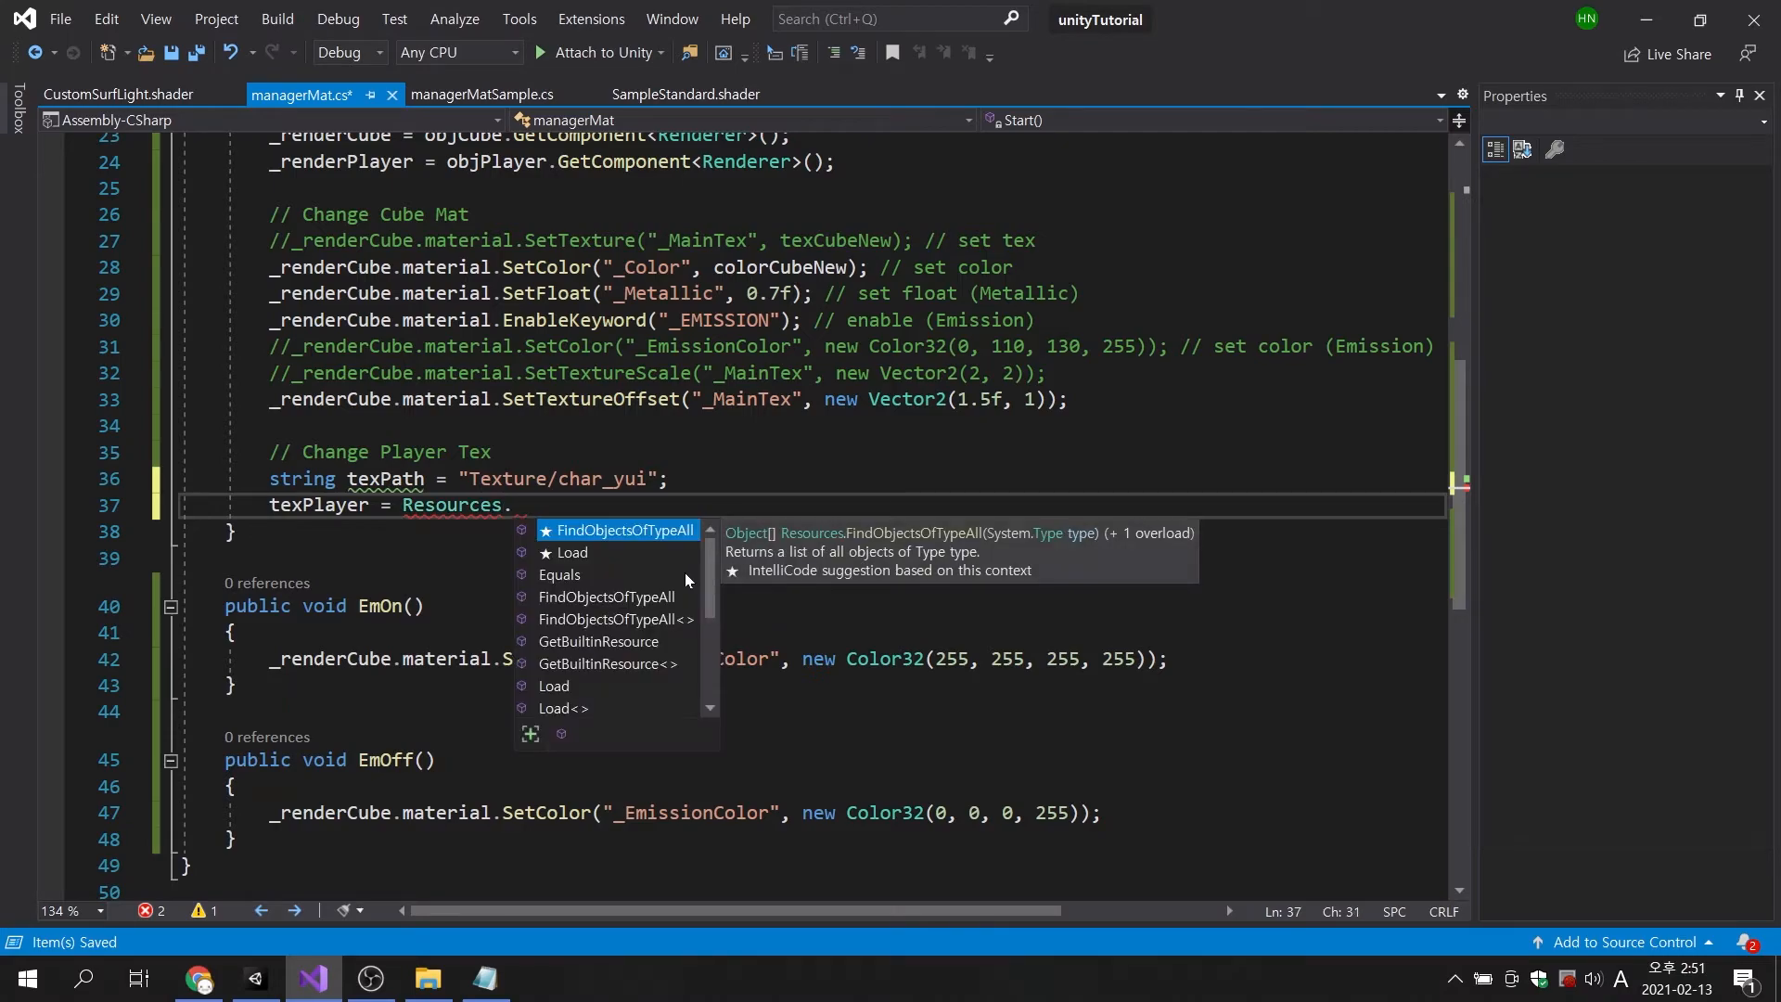
{"action": "type", "text": "La"}
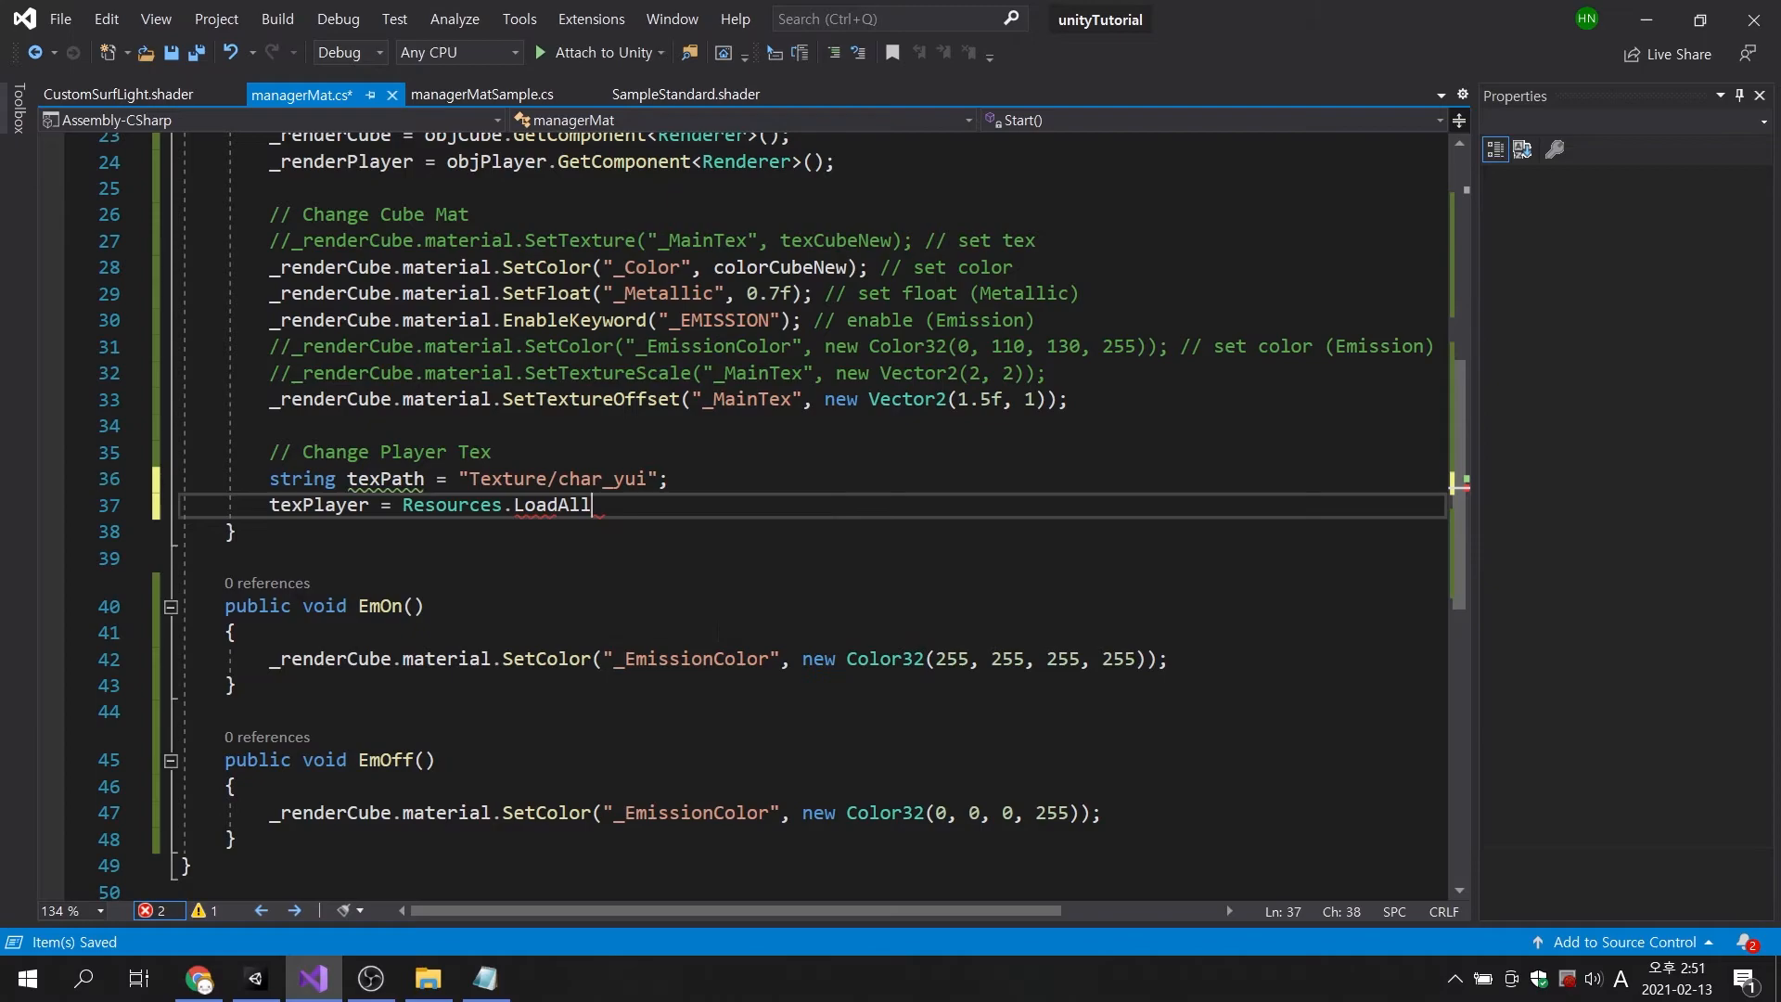
{"action": "type", "text": "("}
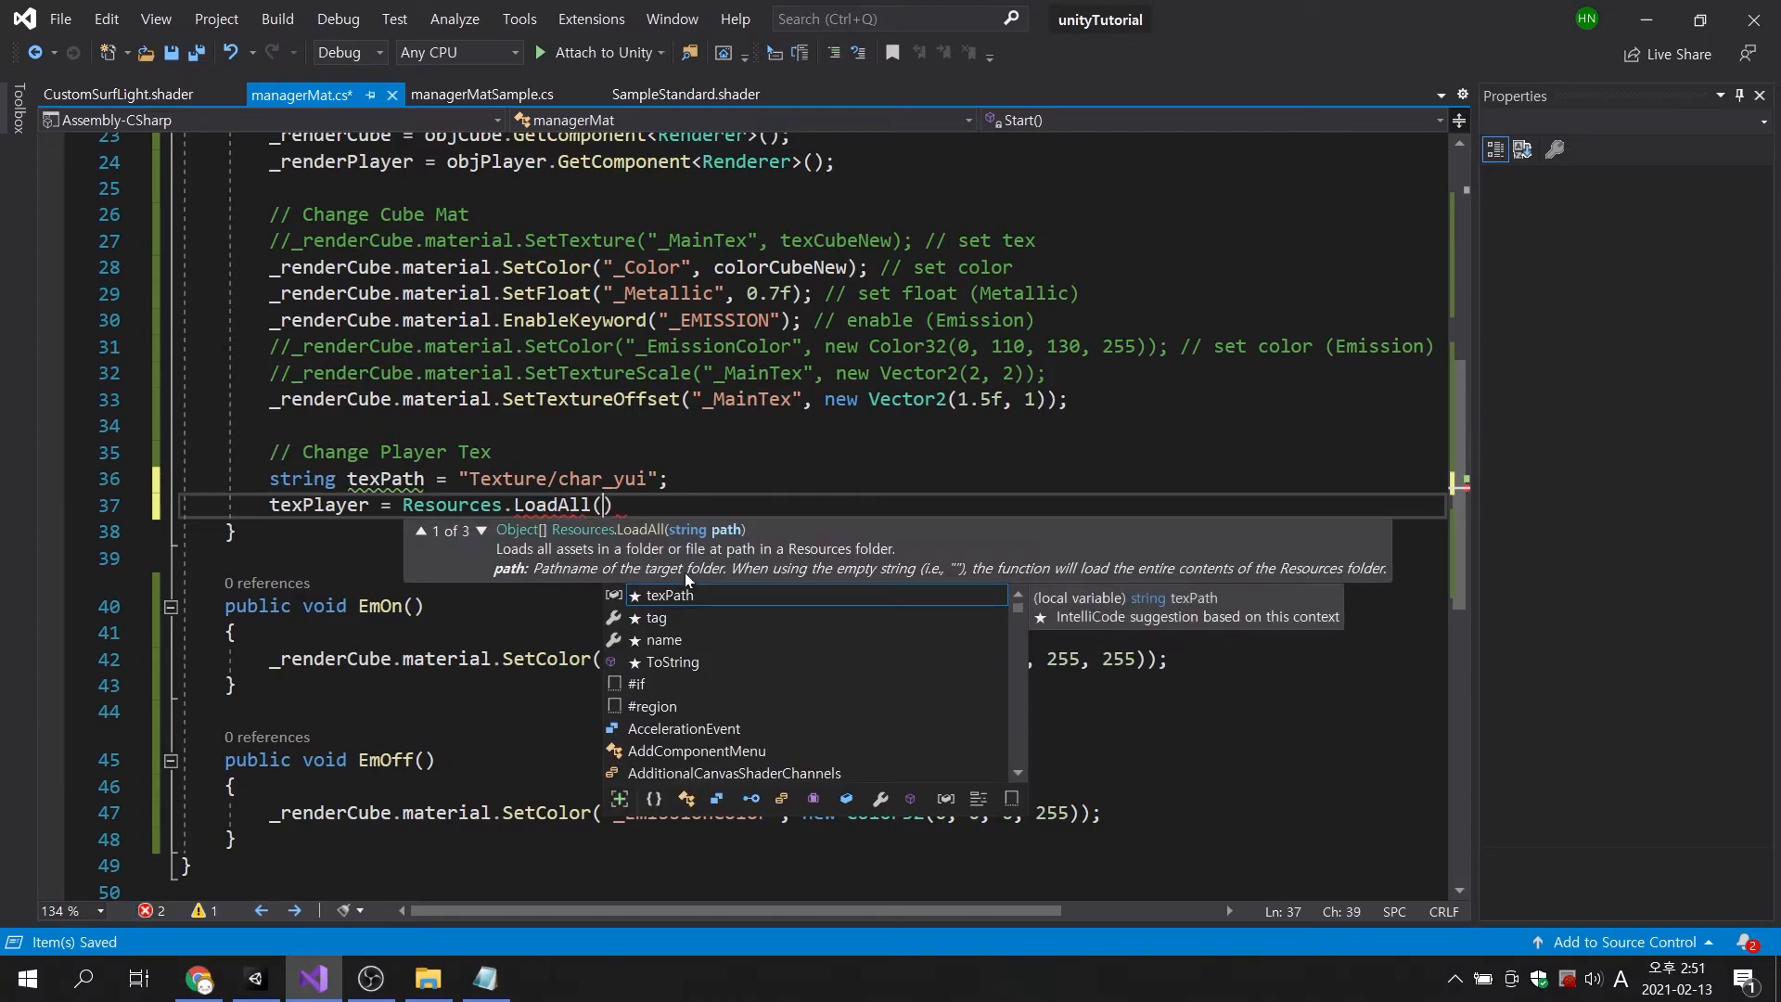
{"action": "type", "text": "texPath,"}
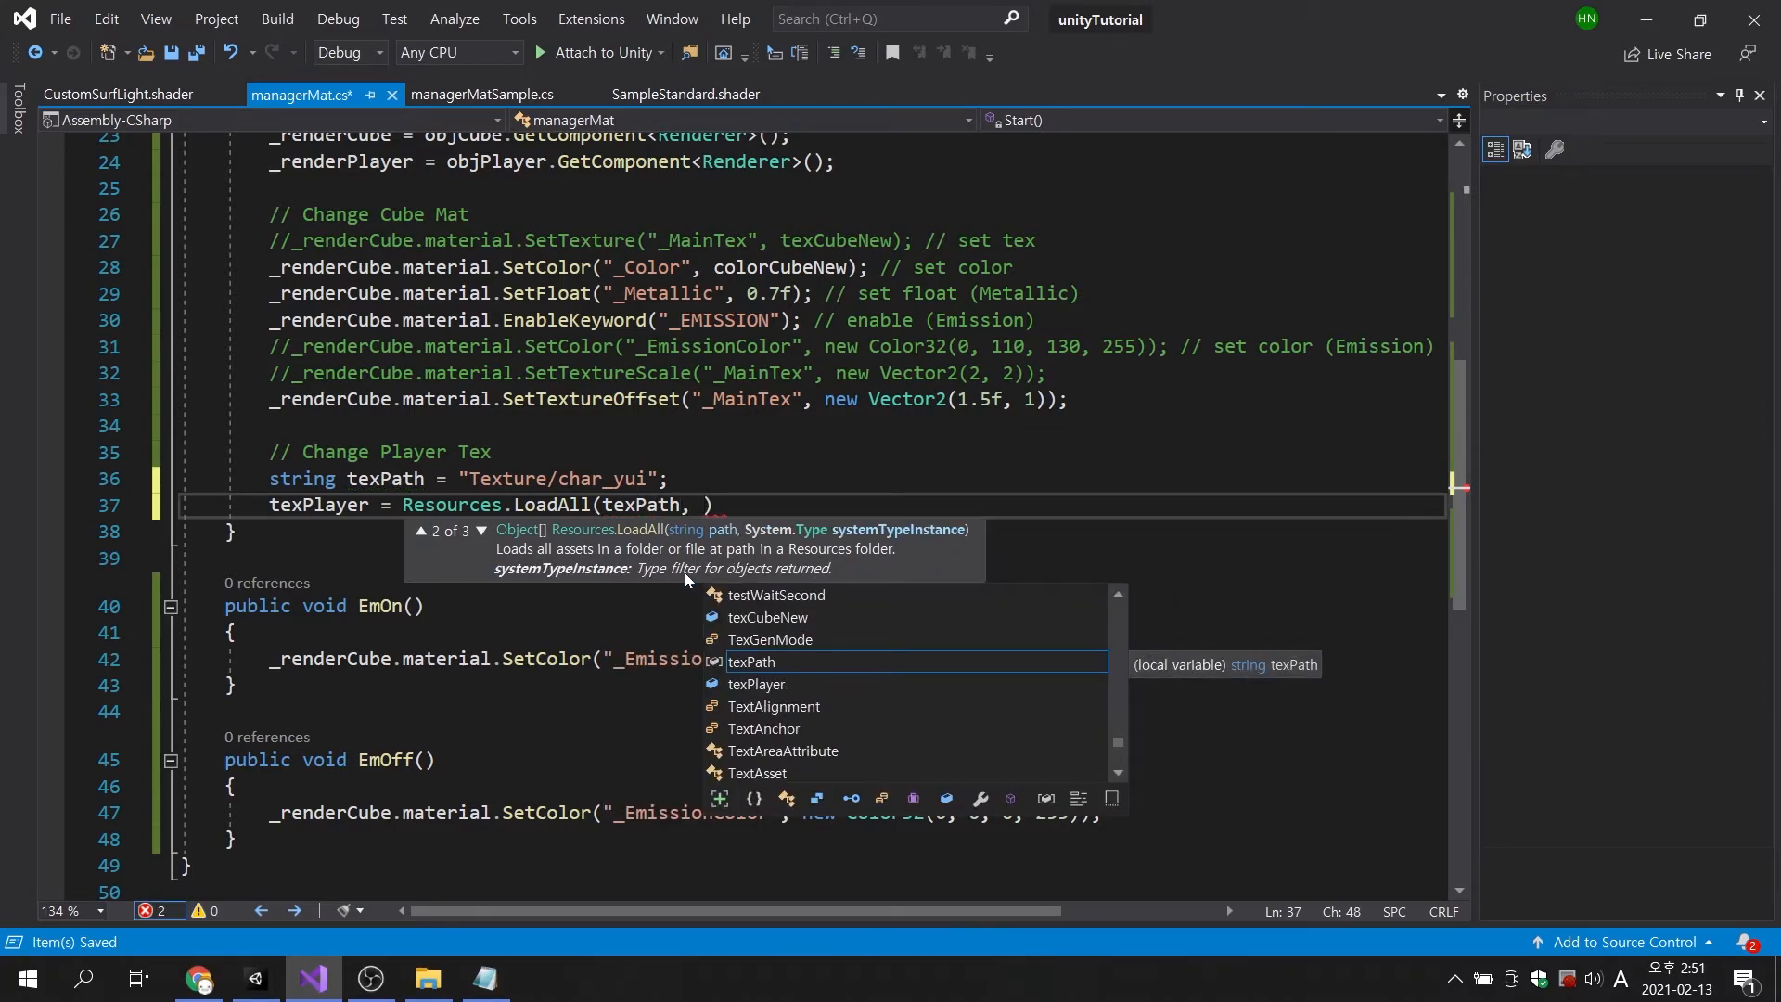
{"action": "type", "text": "typeof(Texture2D"}
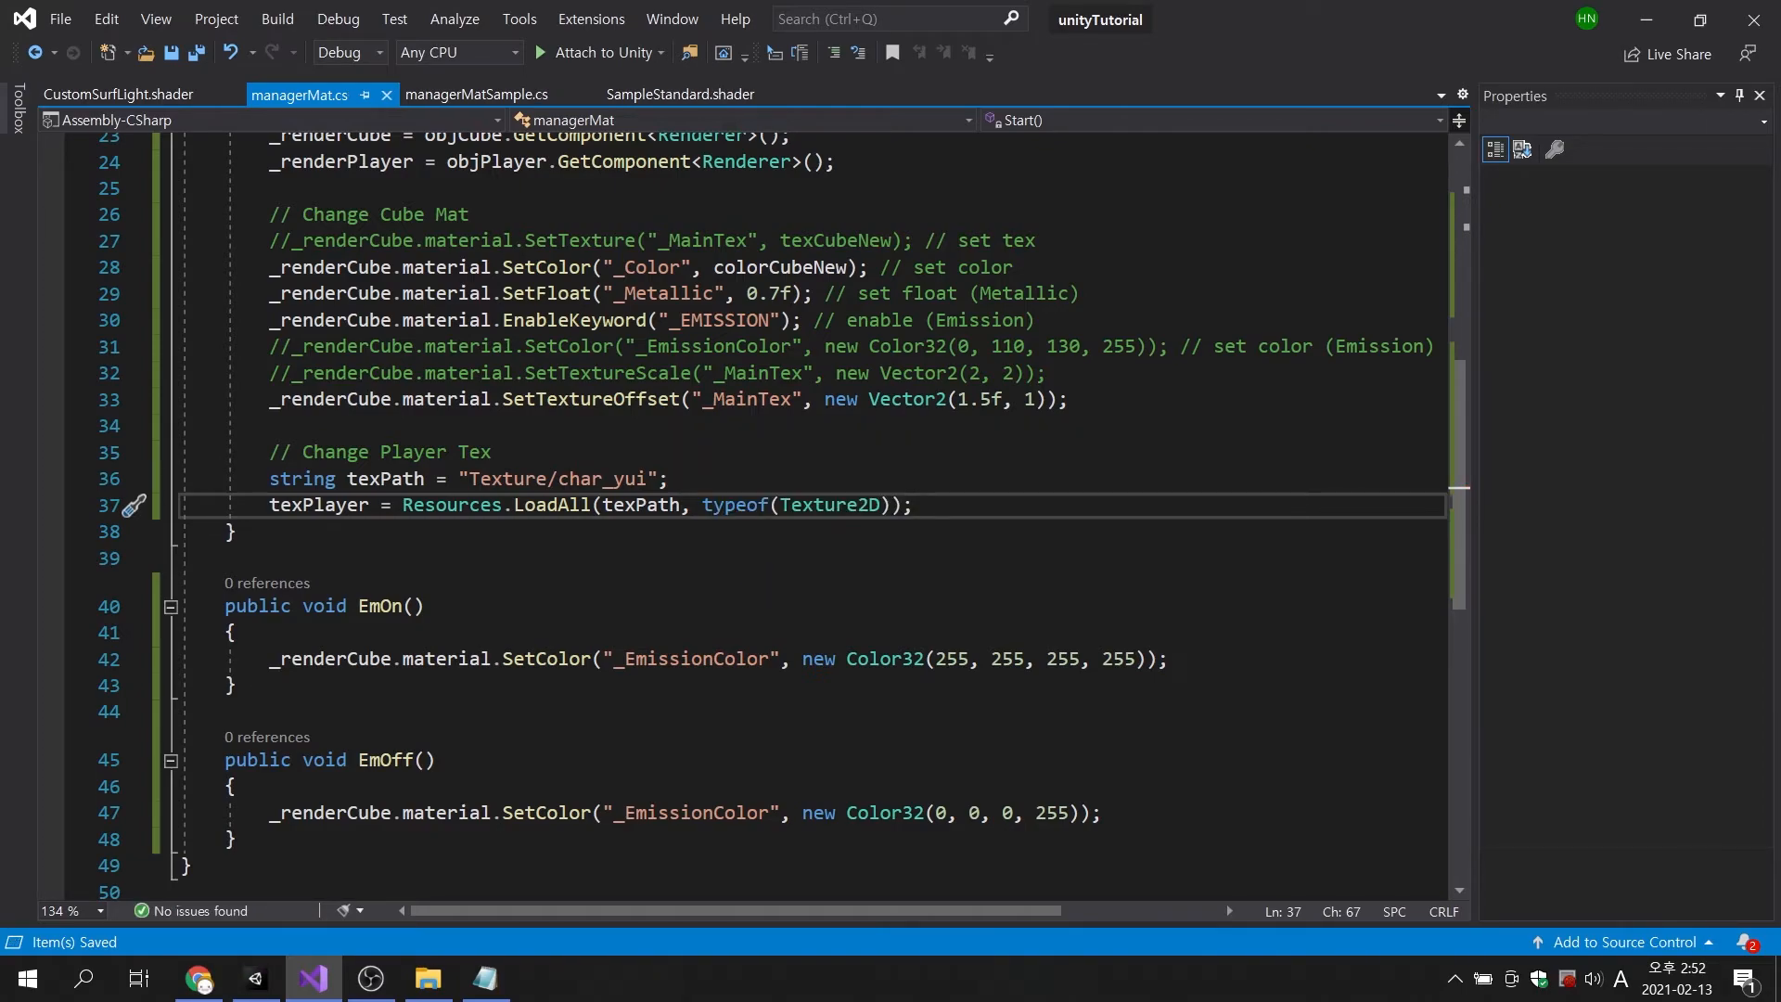
Play-test with managerMaterial selected so Tex Player fills with texChar_yui0, yui1 and yui2.
{"action": "left_click", "coordinate": [254, 978]}
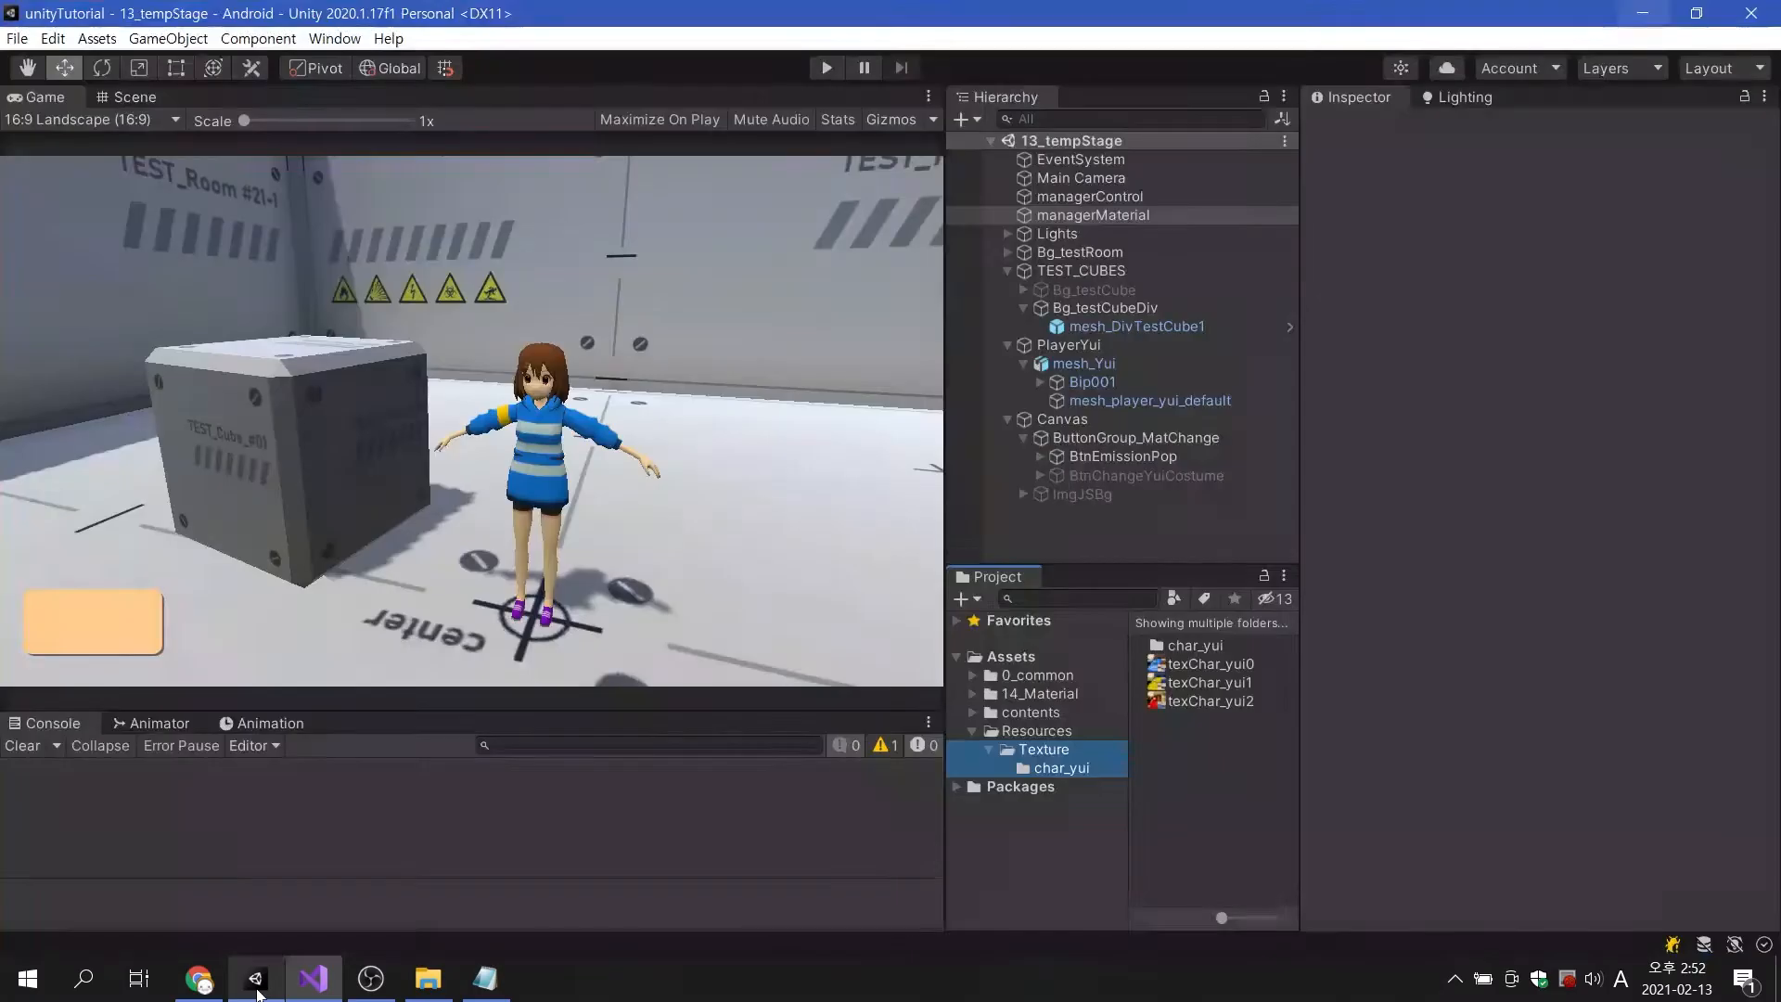
{"action": "left_click", "coordinate": [1093, 214]}
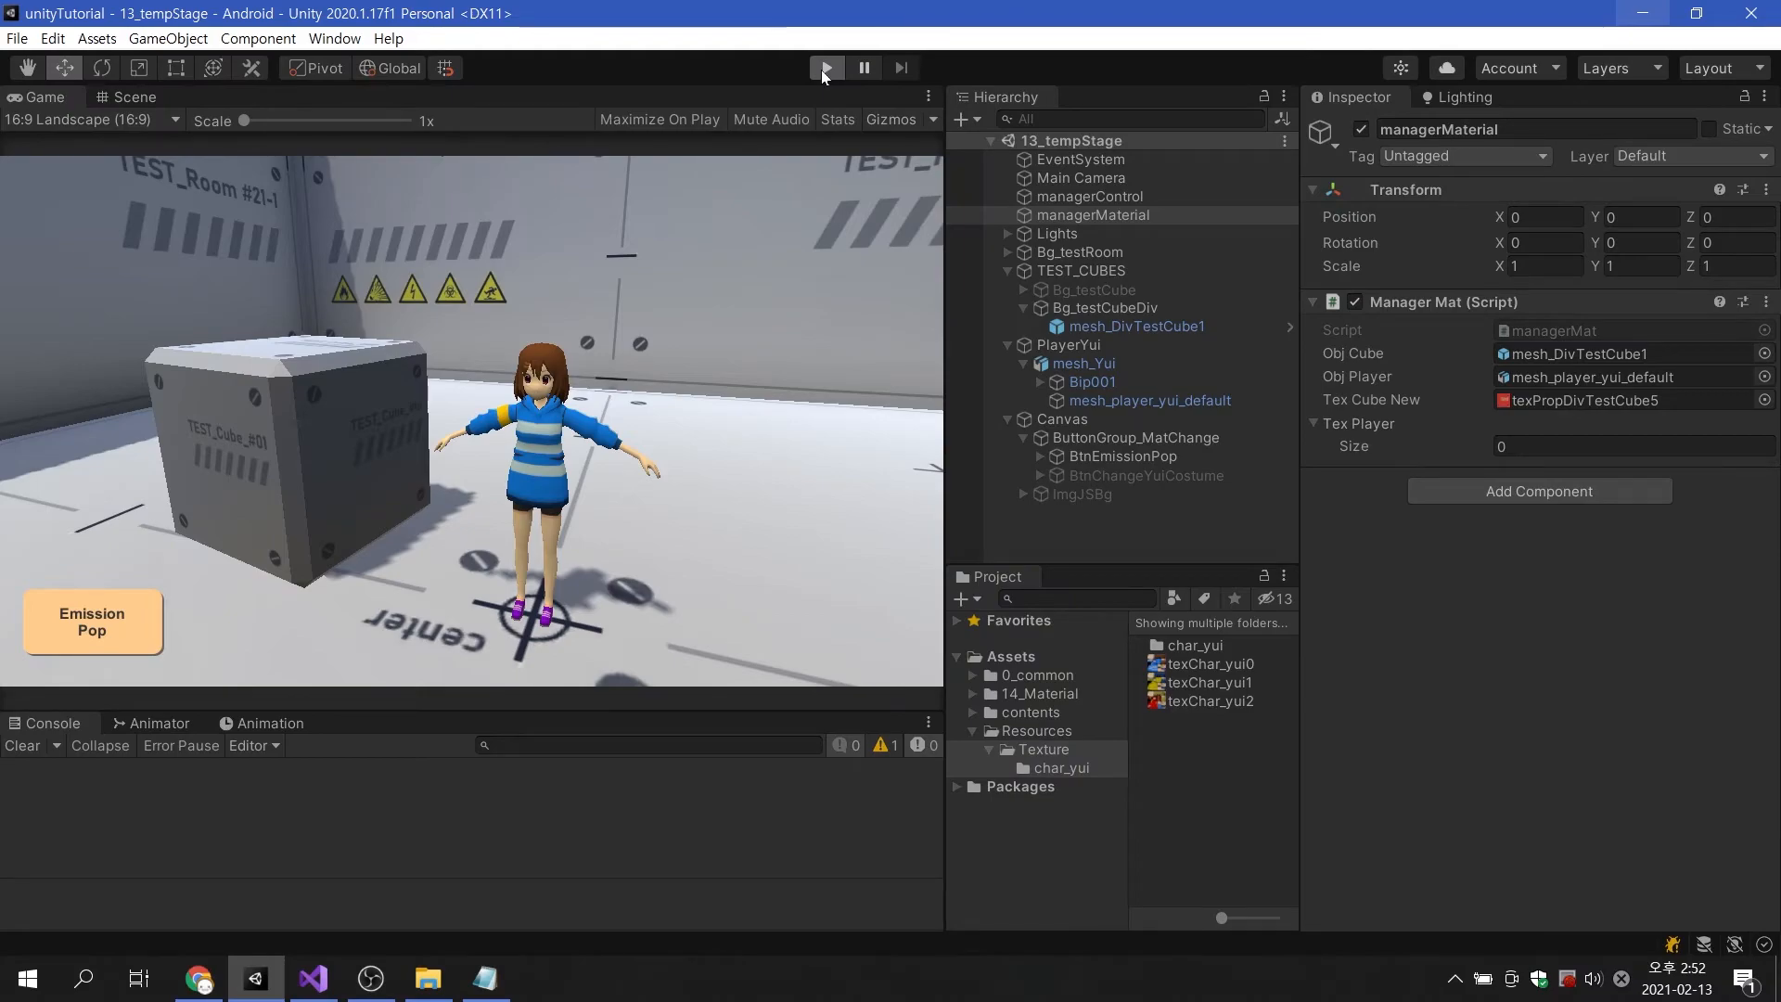
{"action": "left_click", "coordinate": [825, 67]}
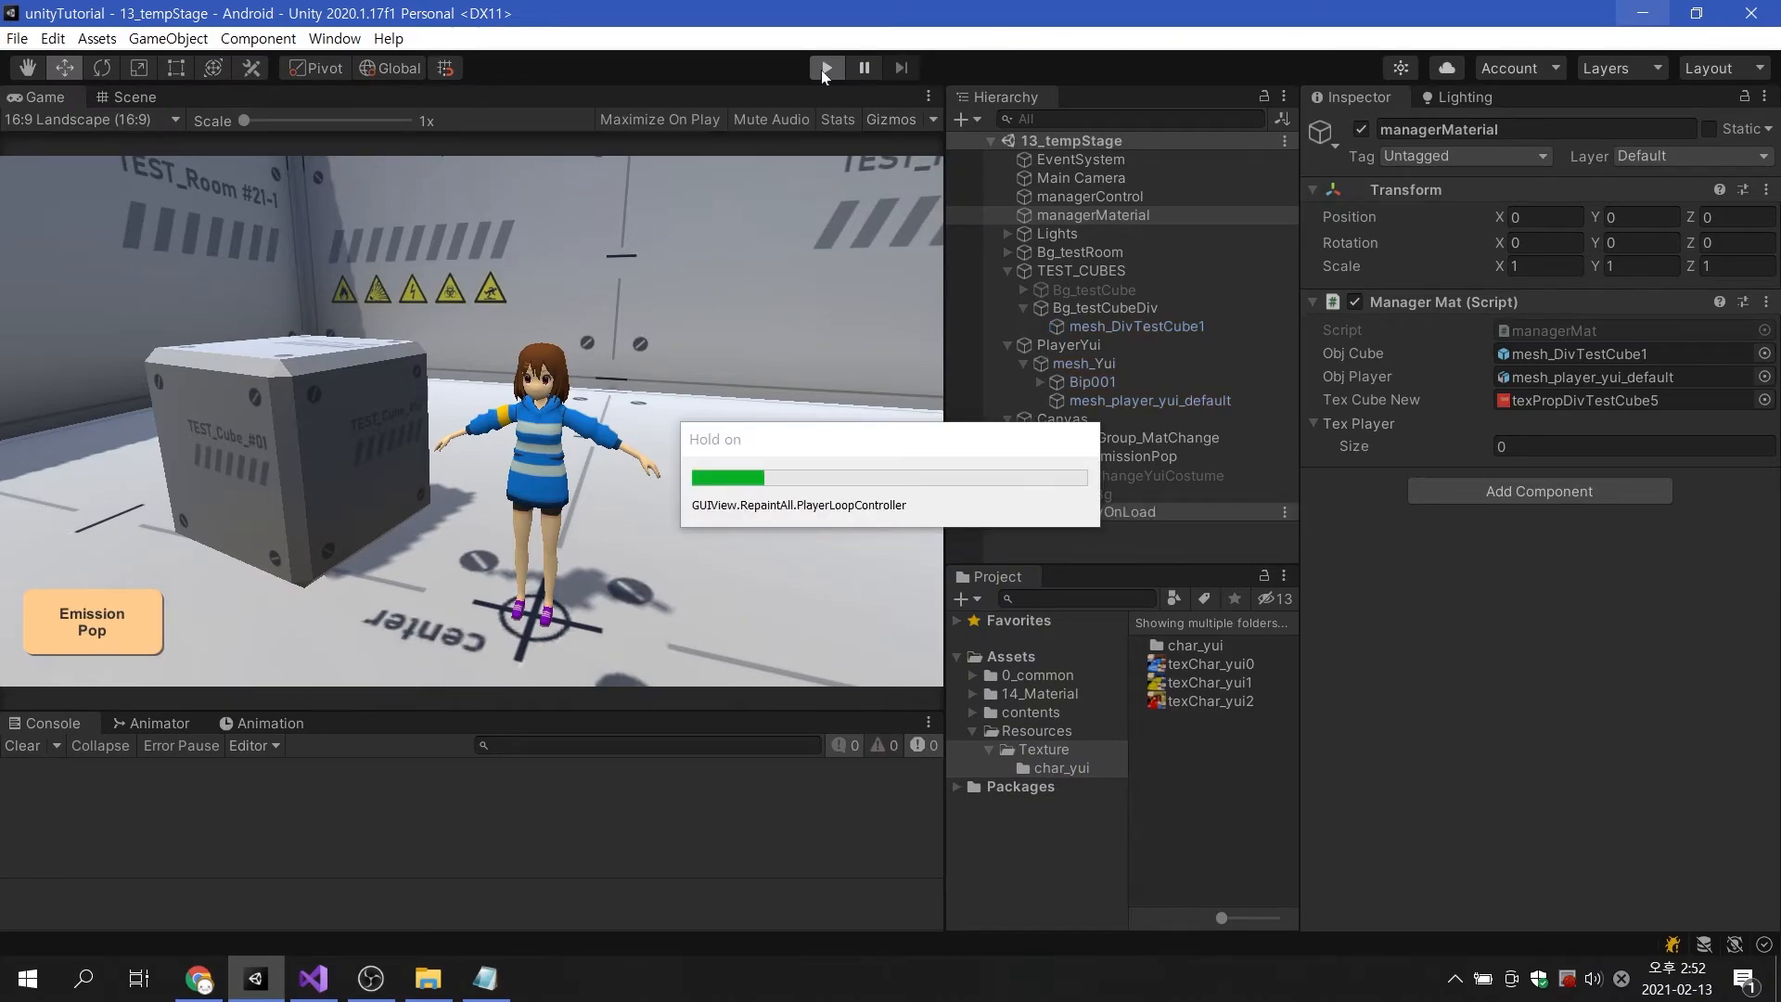
{"action": "left_click", "coordinate": [826, 67]}
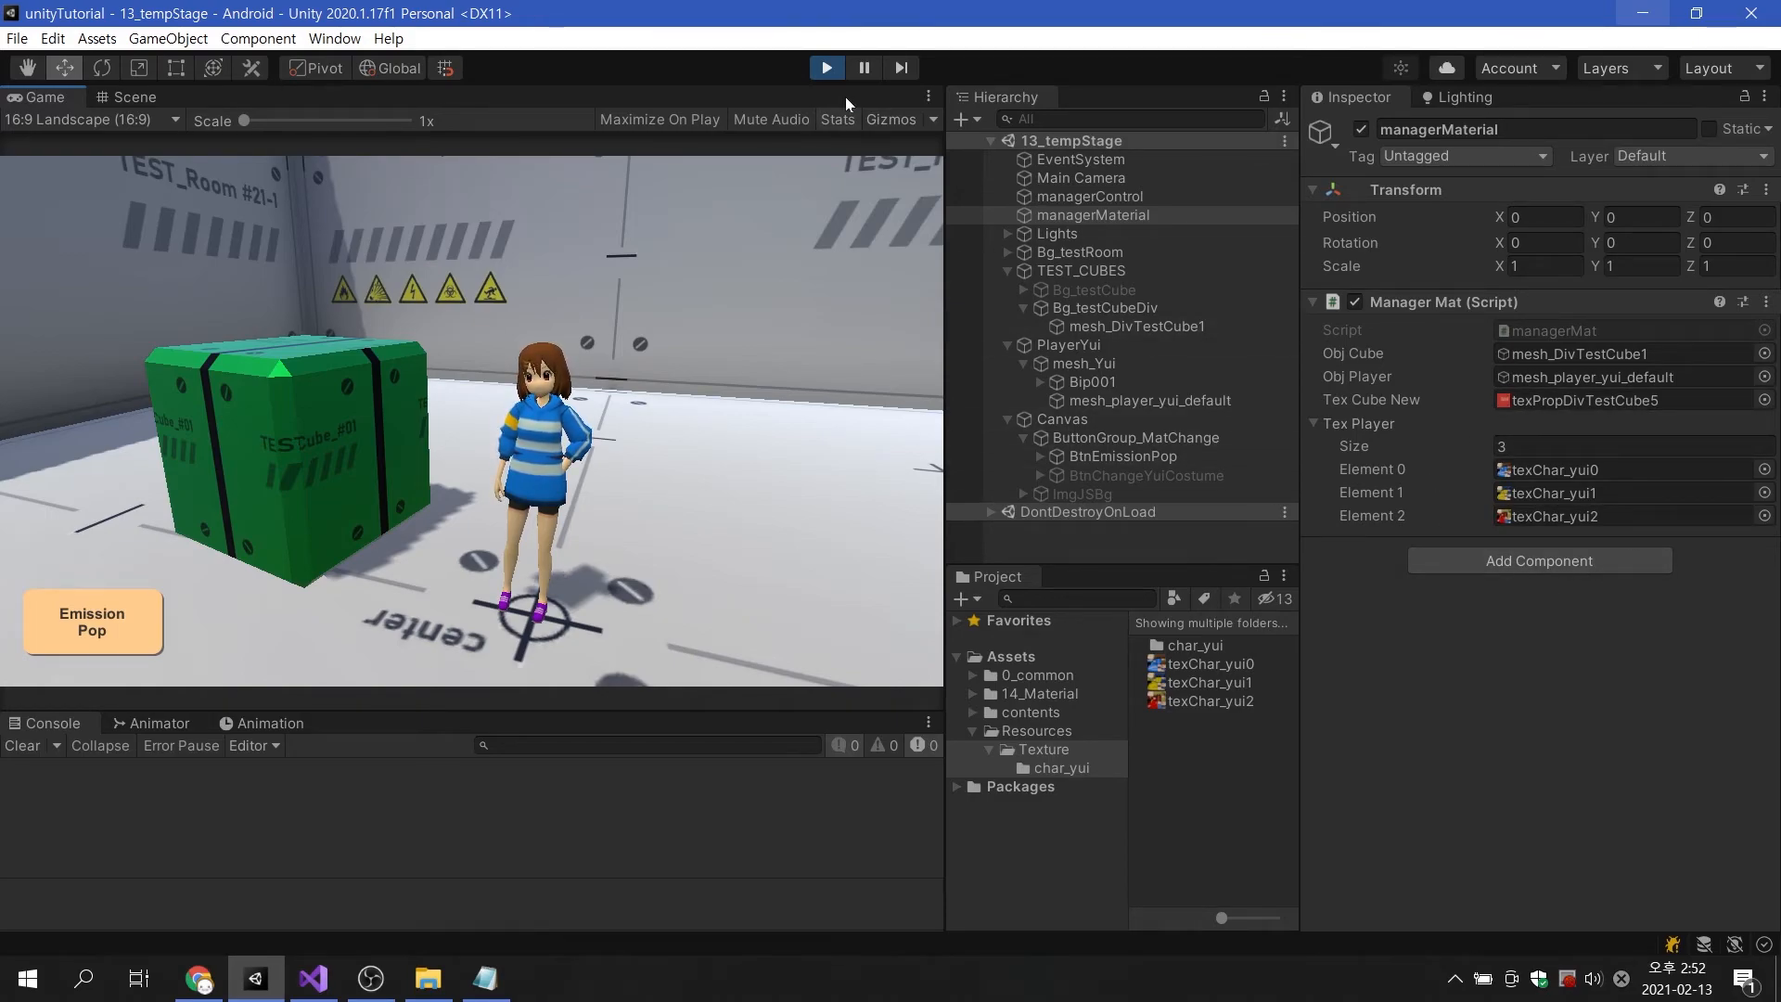
{"action": "left_click", "coordinate": [825, 67]}
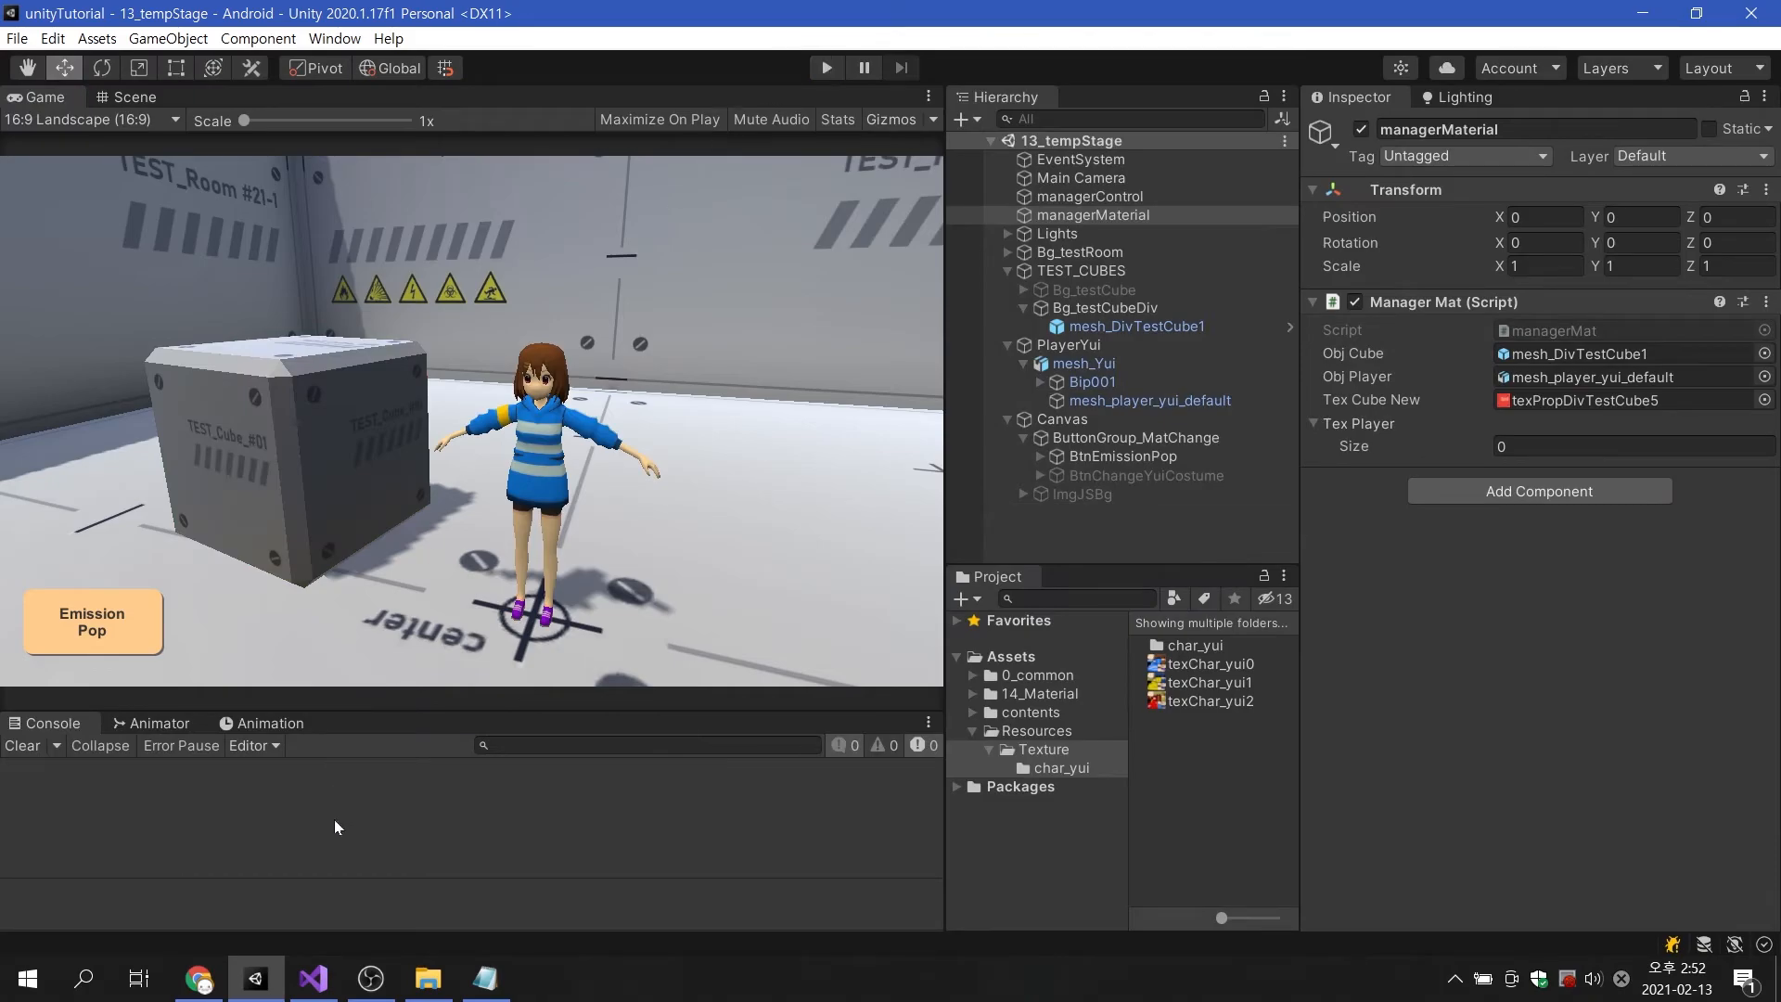
Write public void SetPlayerTex() calling _renderPlayer.material.SetTexture("_MainTex", texPlayer[]).
{"action": "left_click", "coordinate": [311, 977]}
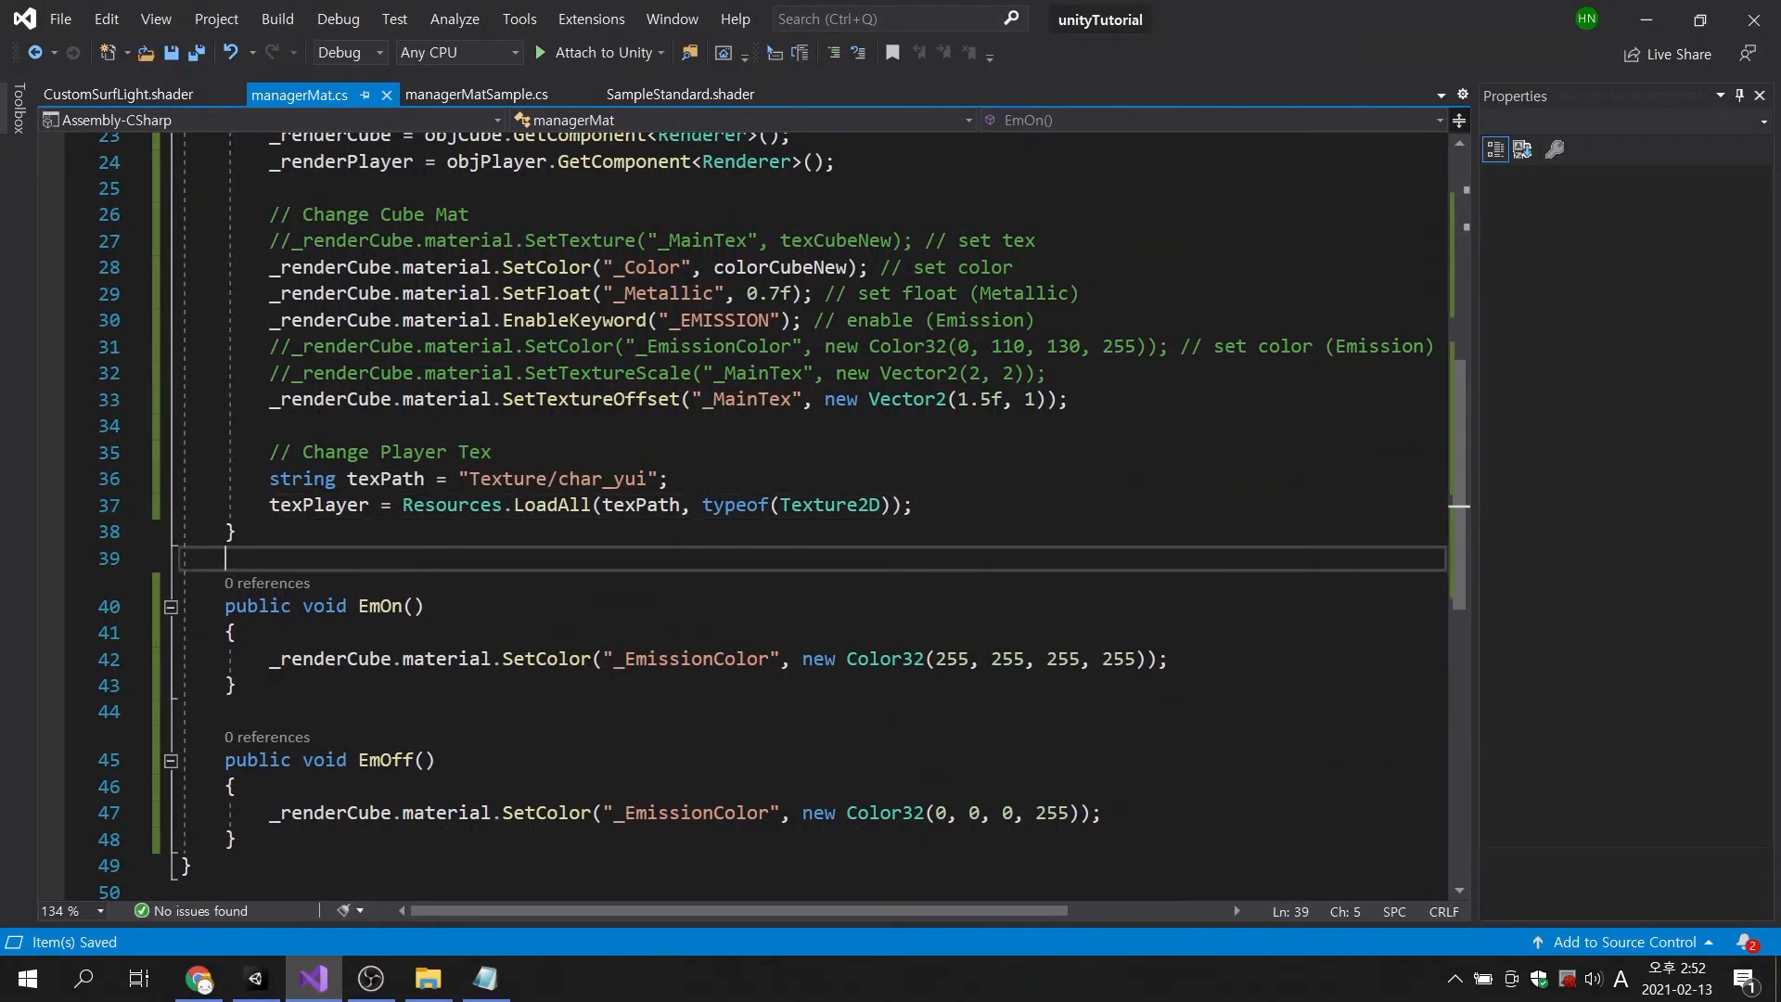
{"action": "type", "text": "public"}
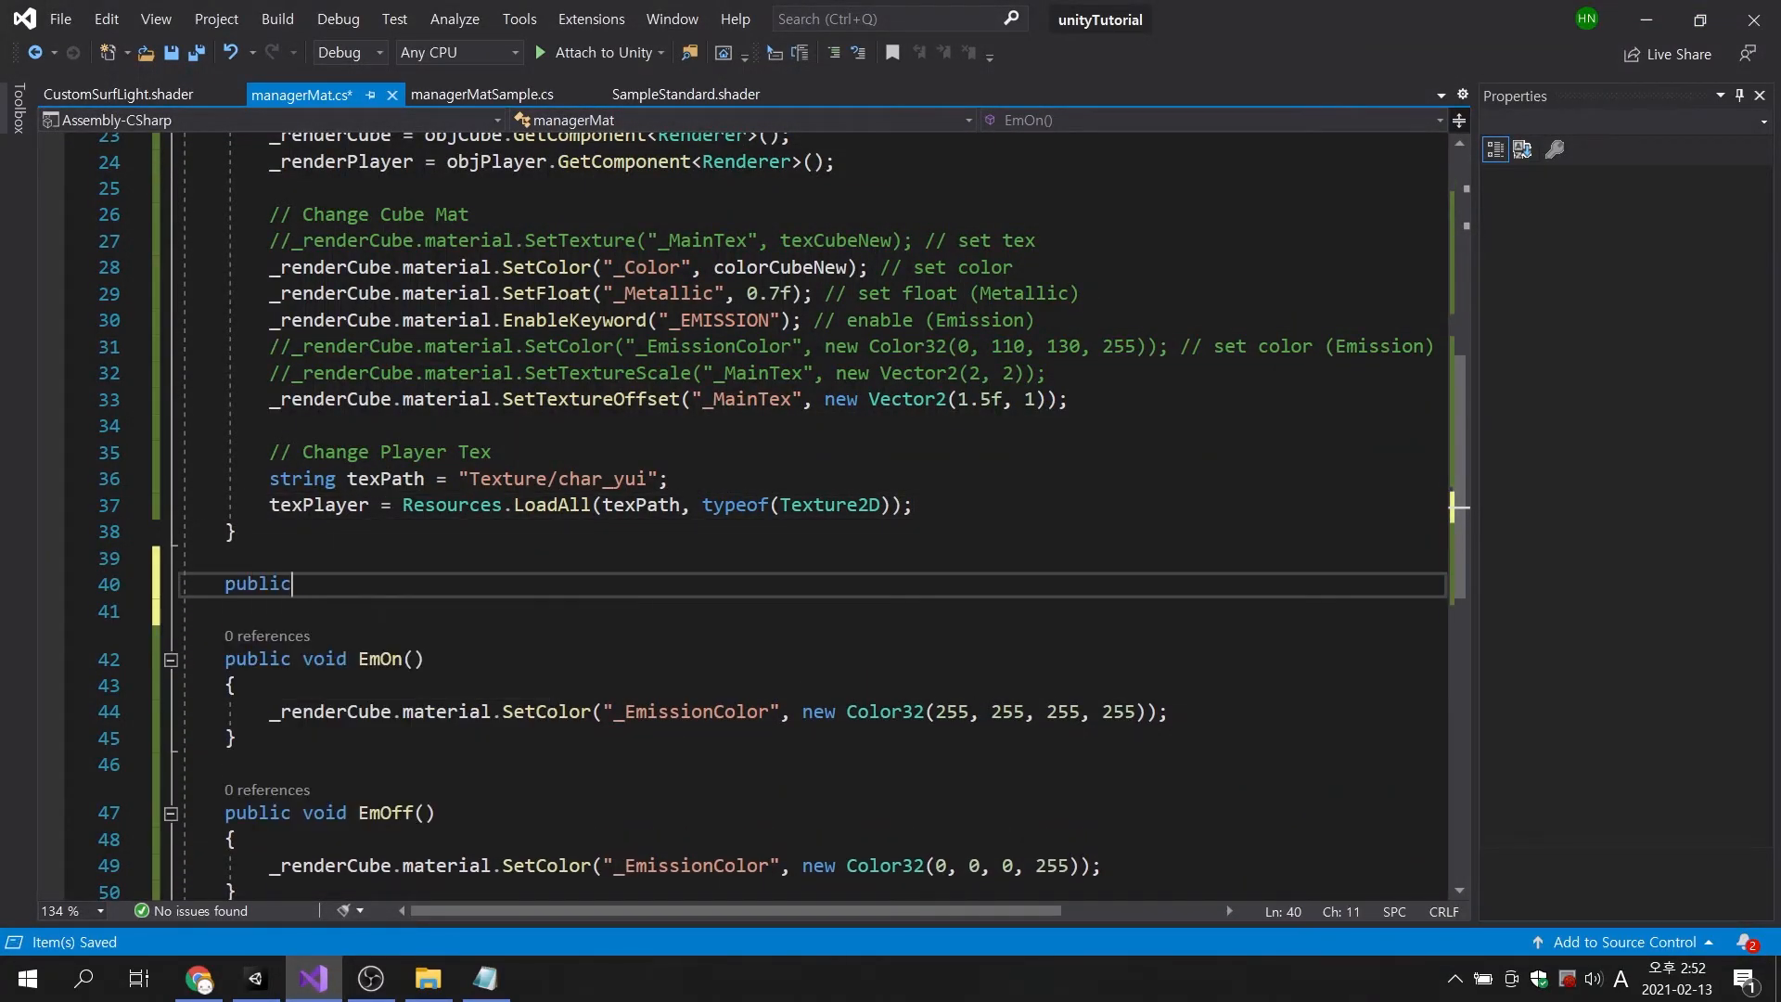
{"action": "type", "text": "void"}
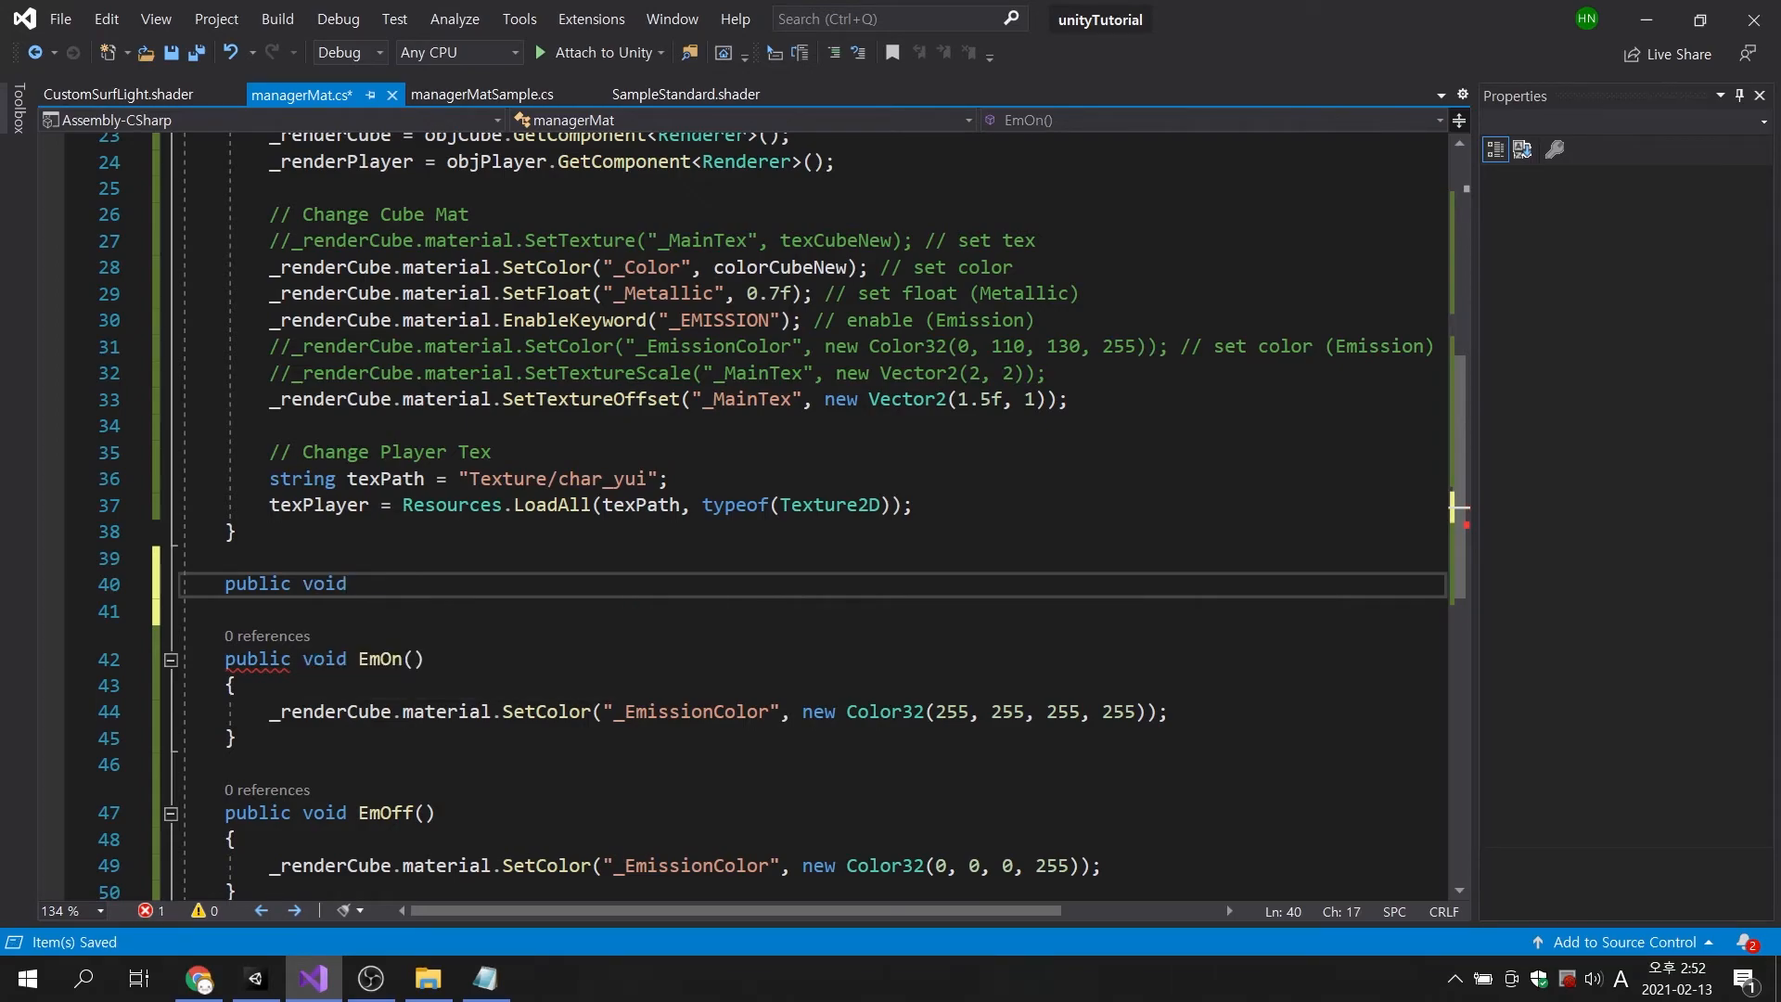
{"action": "type", "text": "Set"}
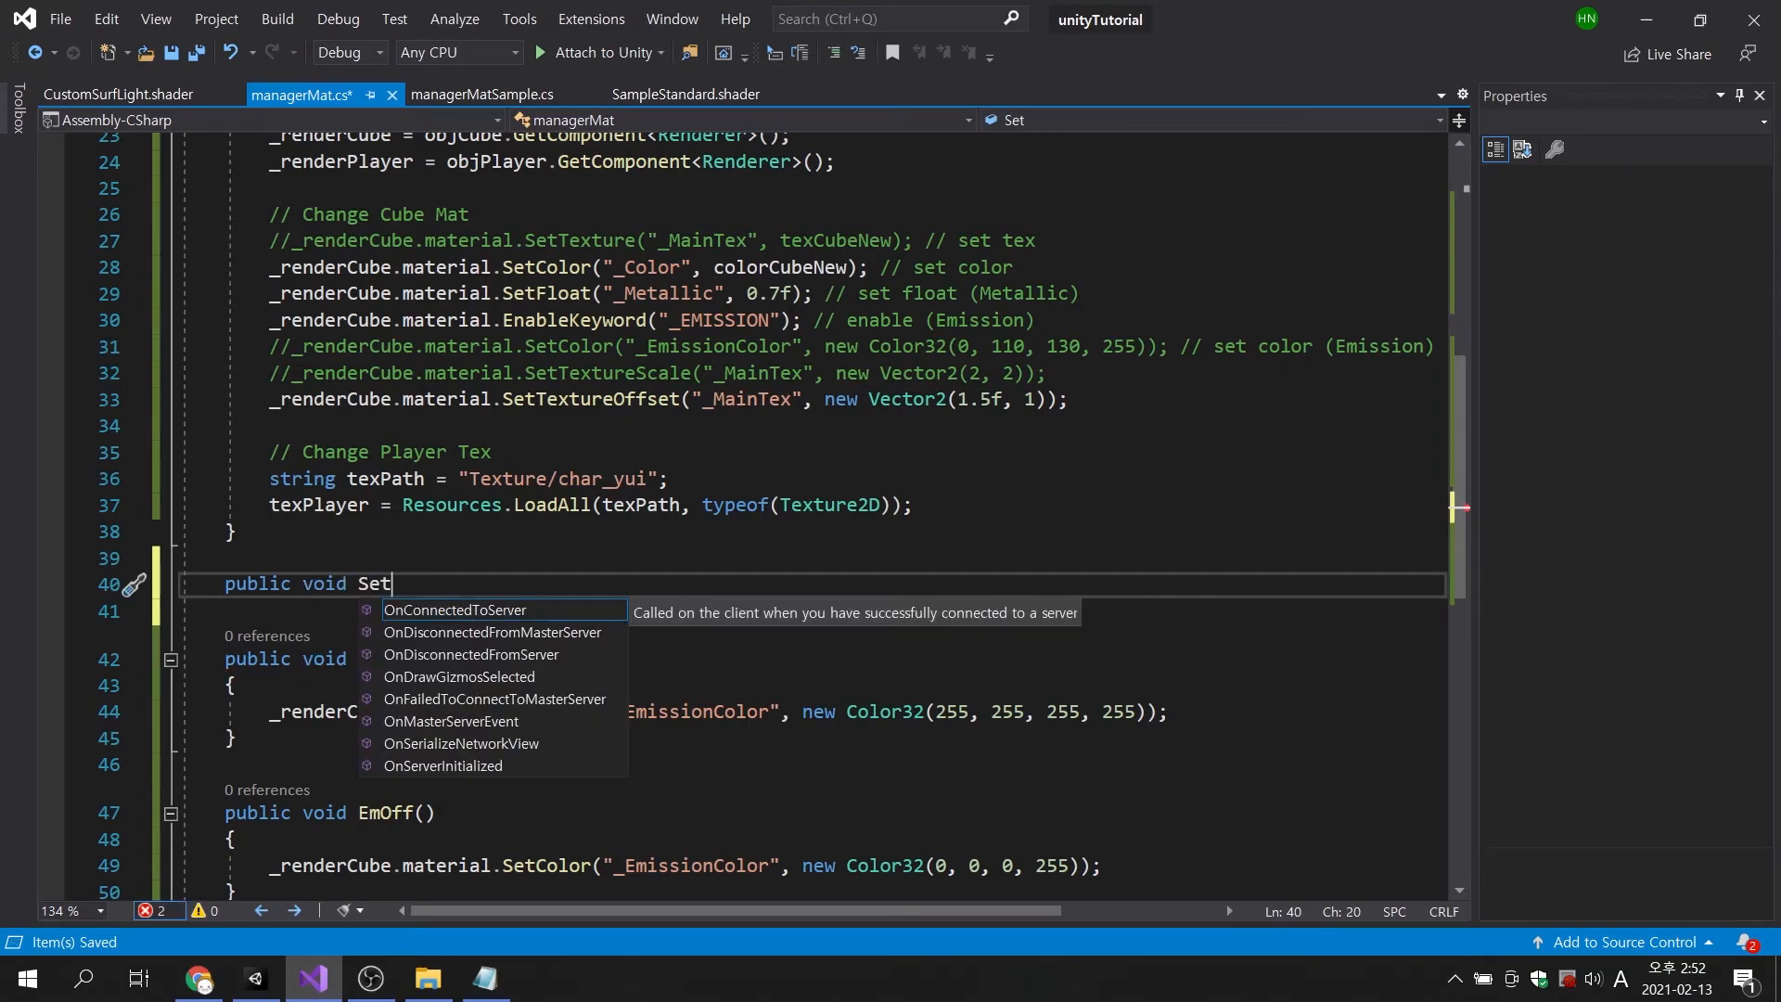
{"action": "type", "text": "PlayerTex("}
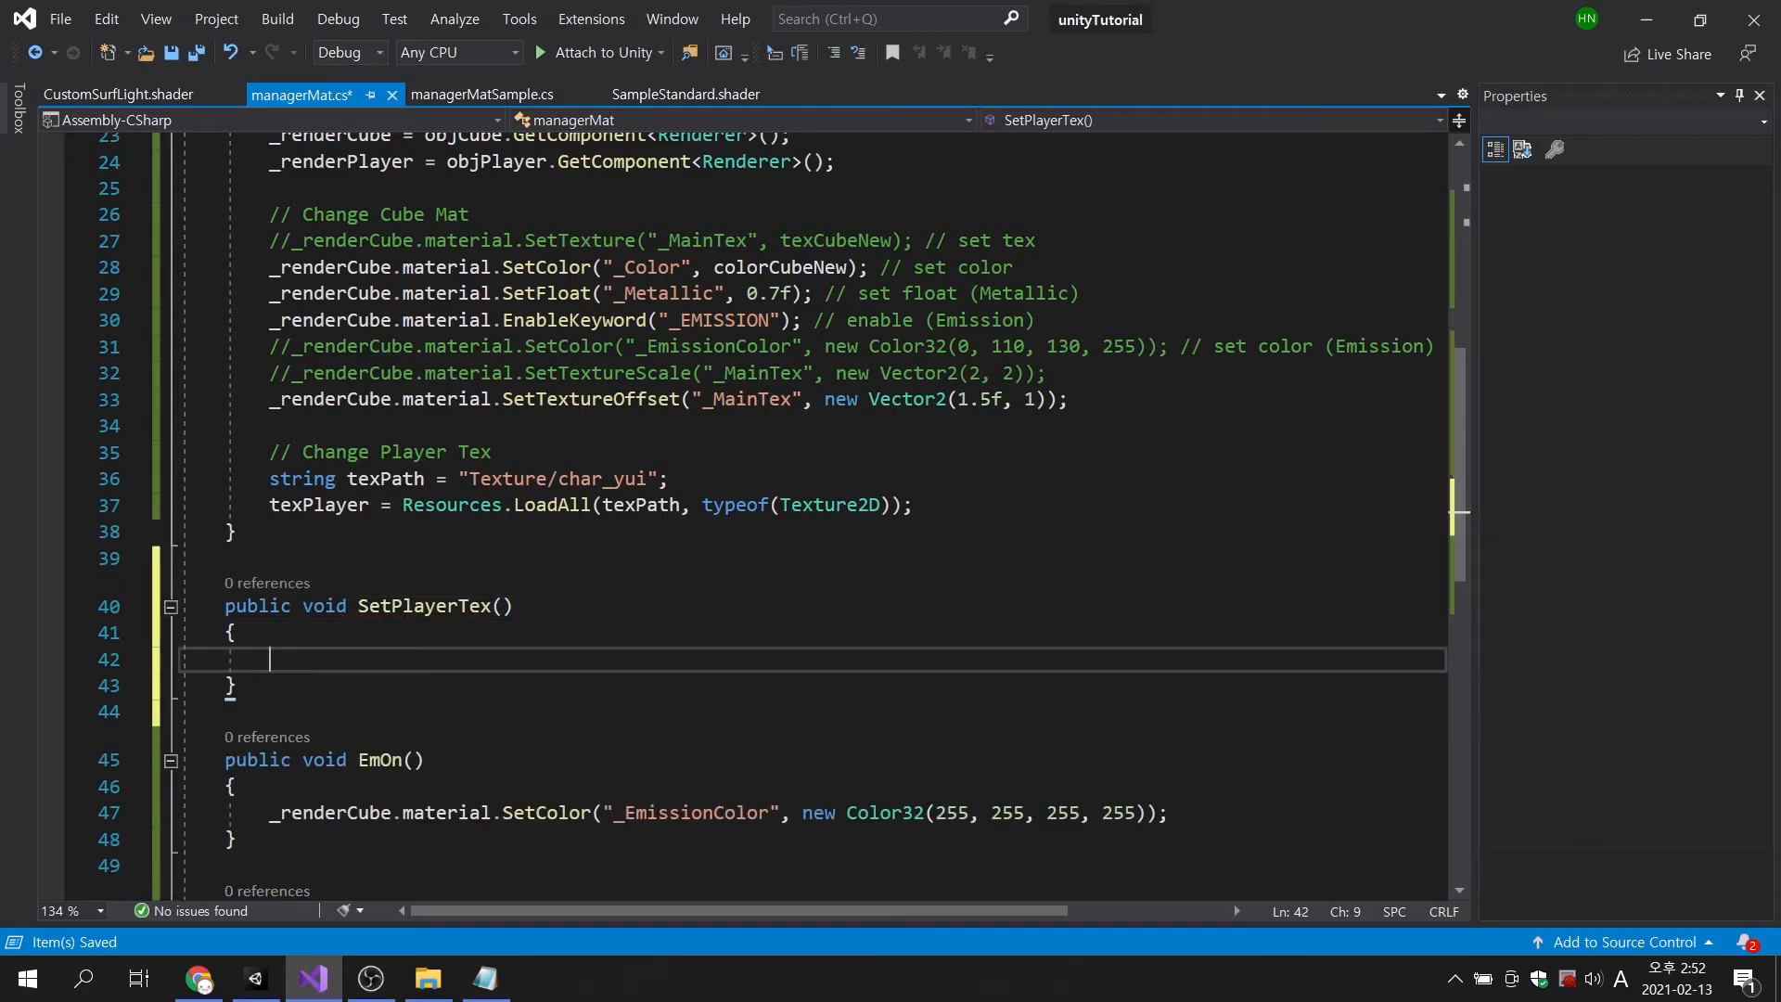
{"action": "type", "text": "_renderPlayer.material."}
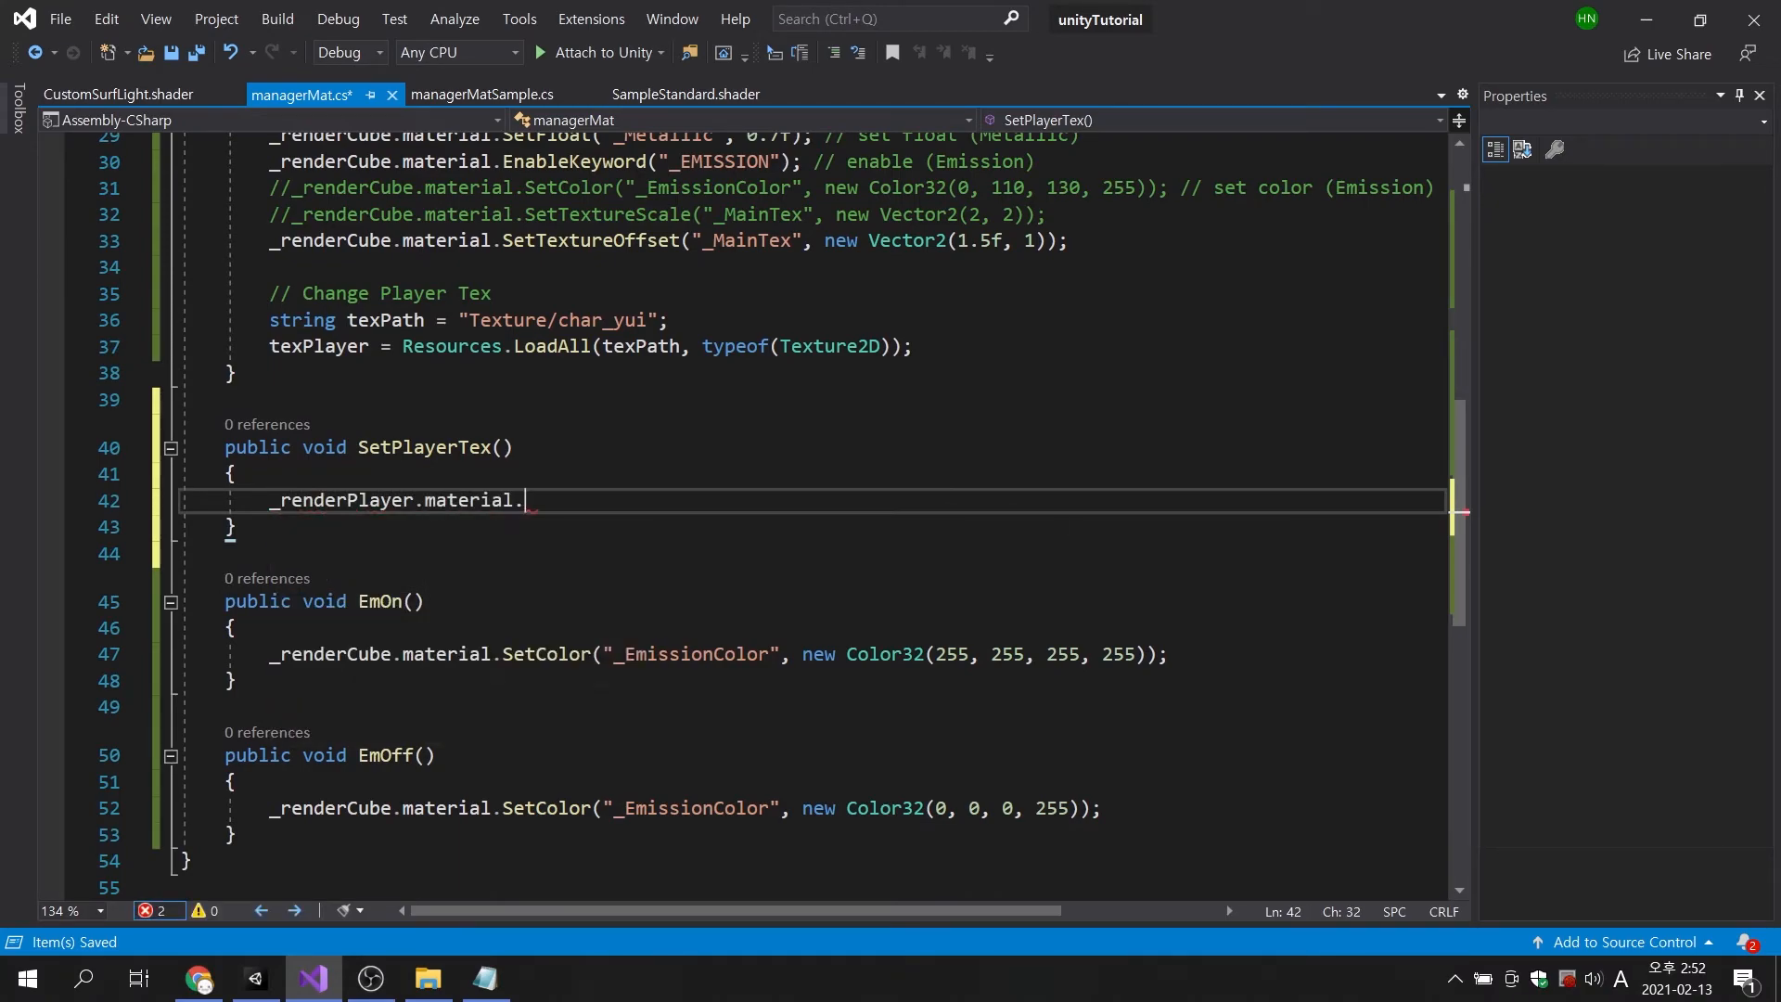
{"action": "type", "text": "SetTexture(\"_"}
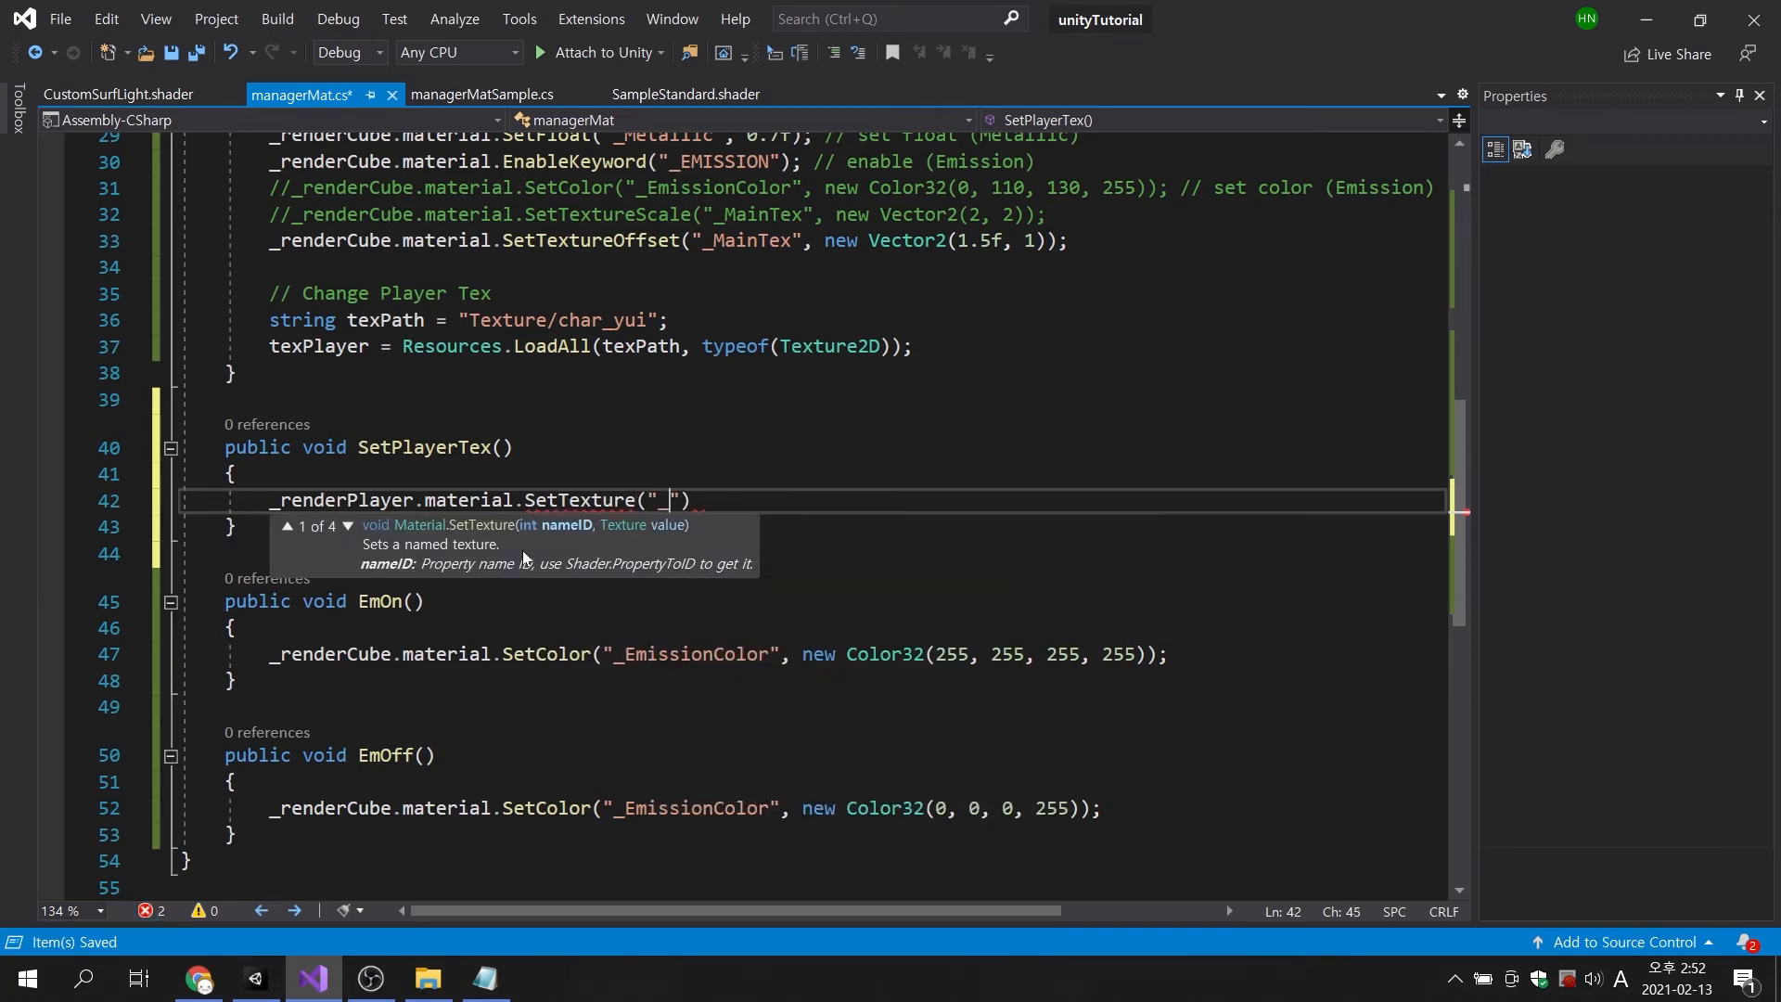
{"action": "type", "text": "MainTex"}
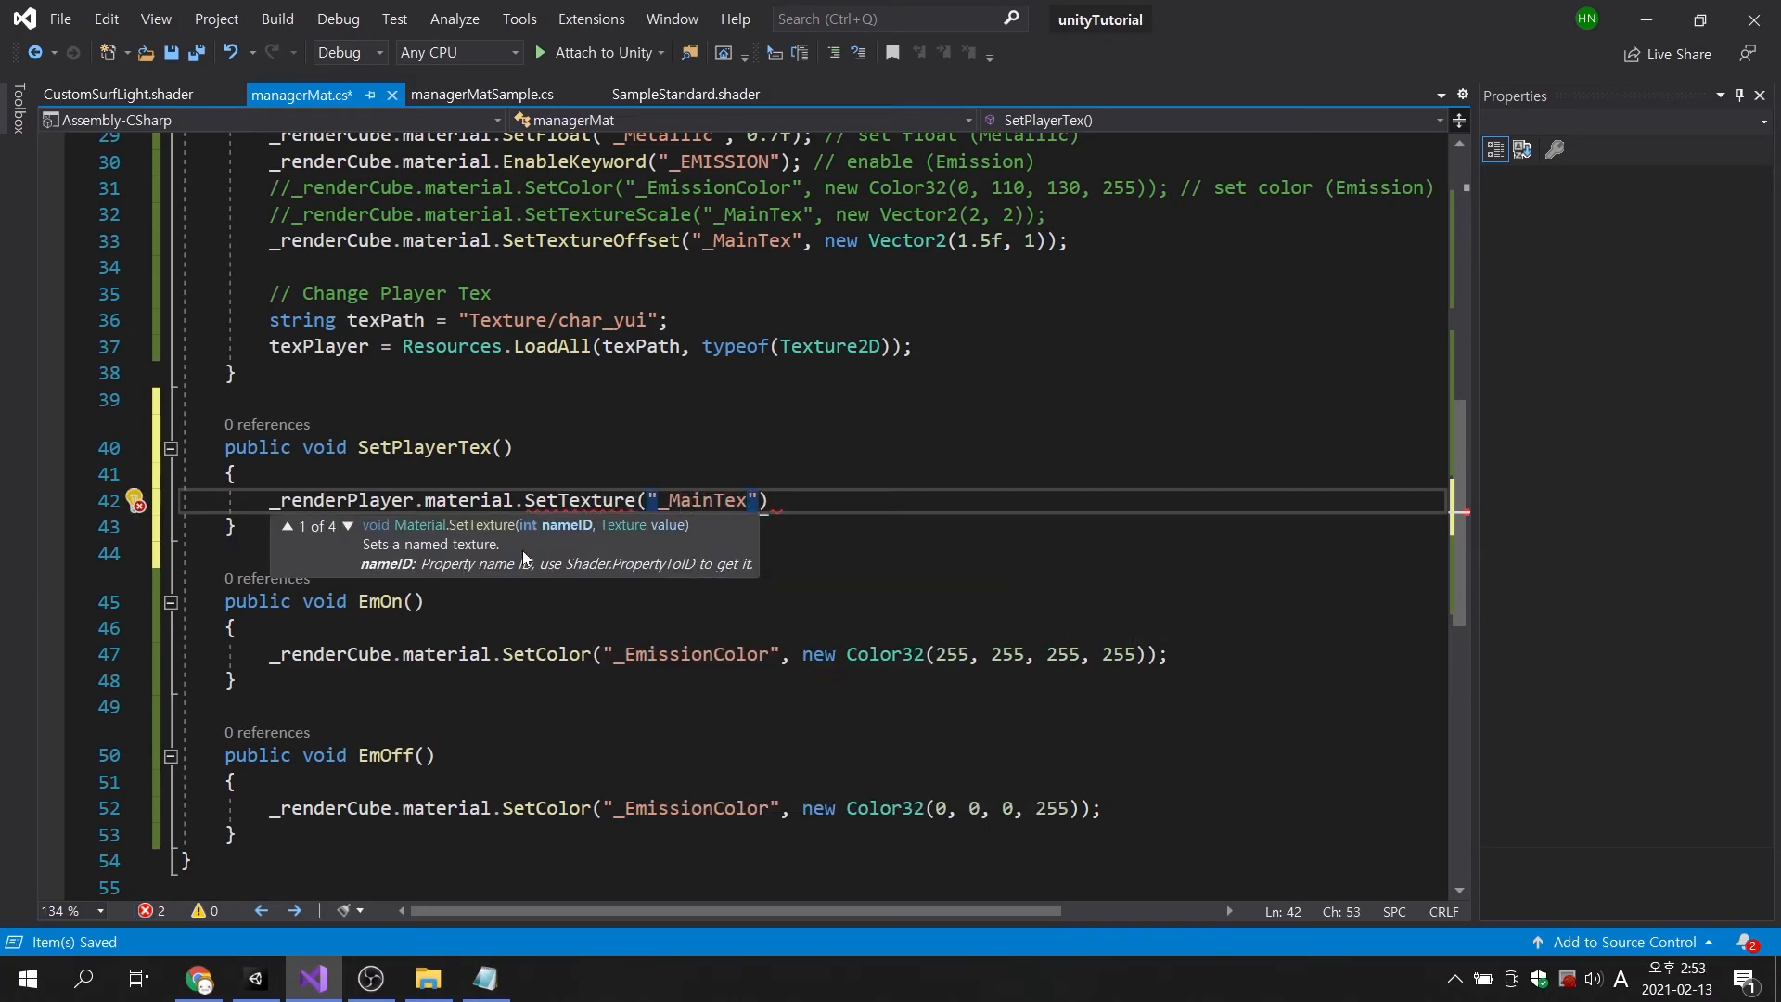
{"action": "type", "text": ", t"}
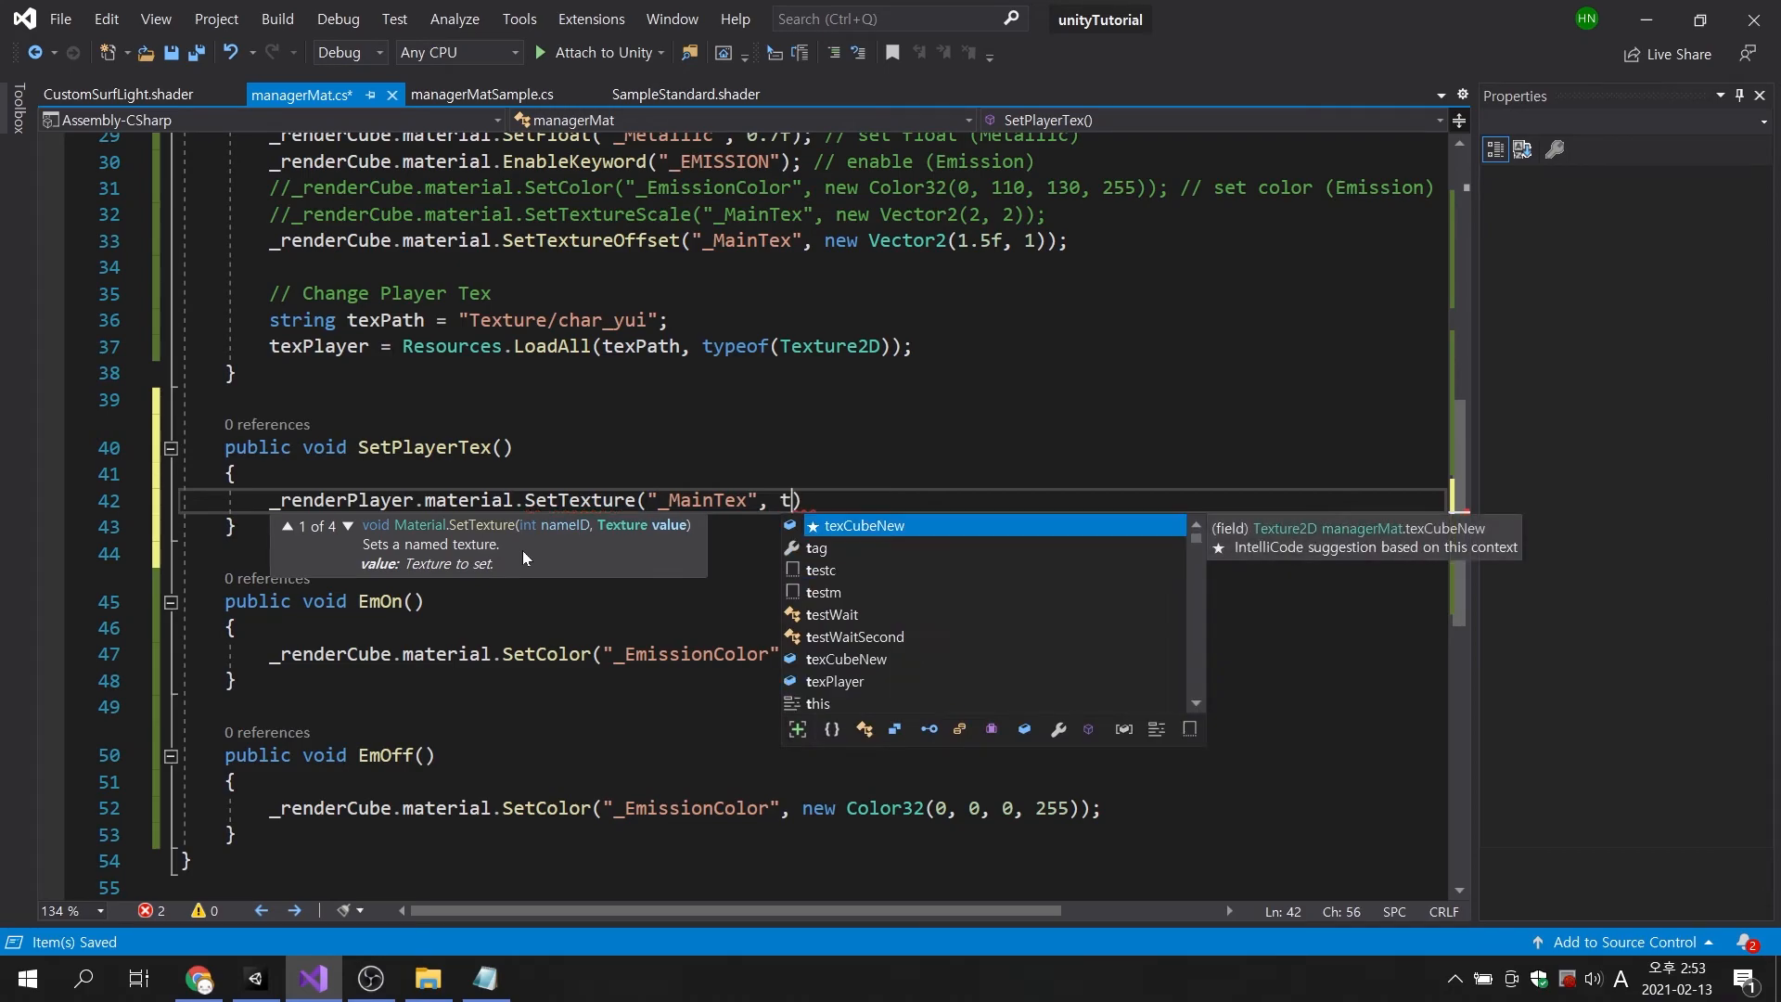
{"action": "type", "text": "exPlayer["}
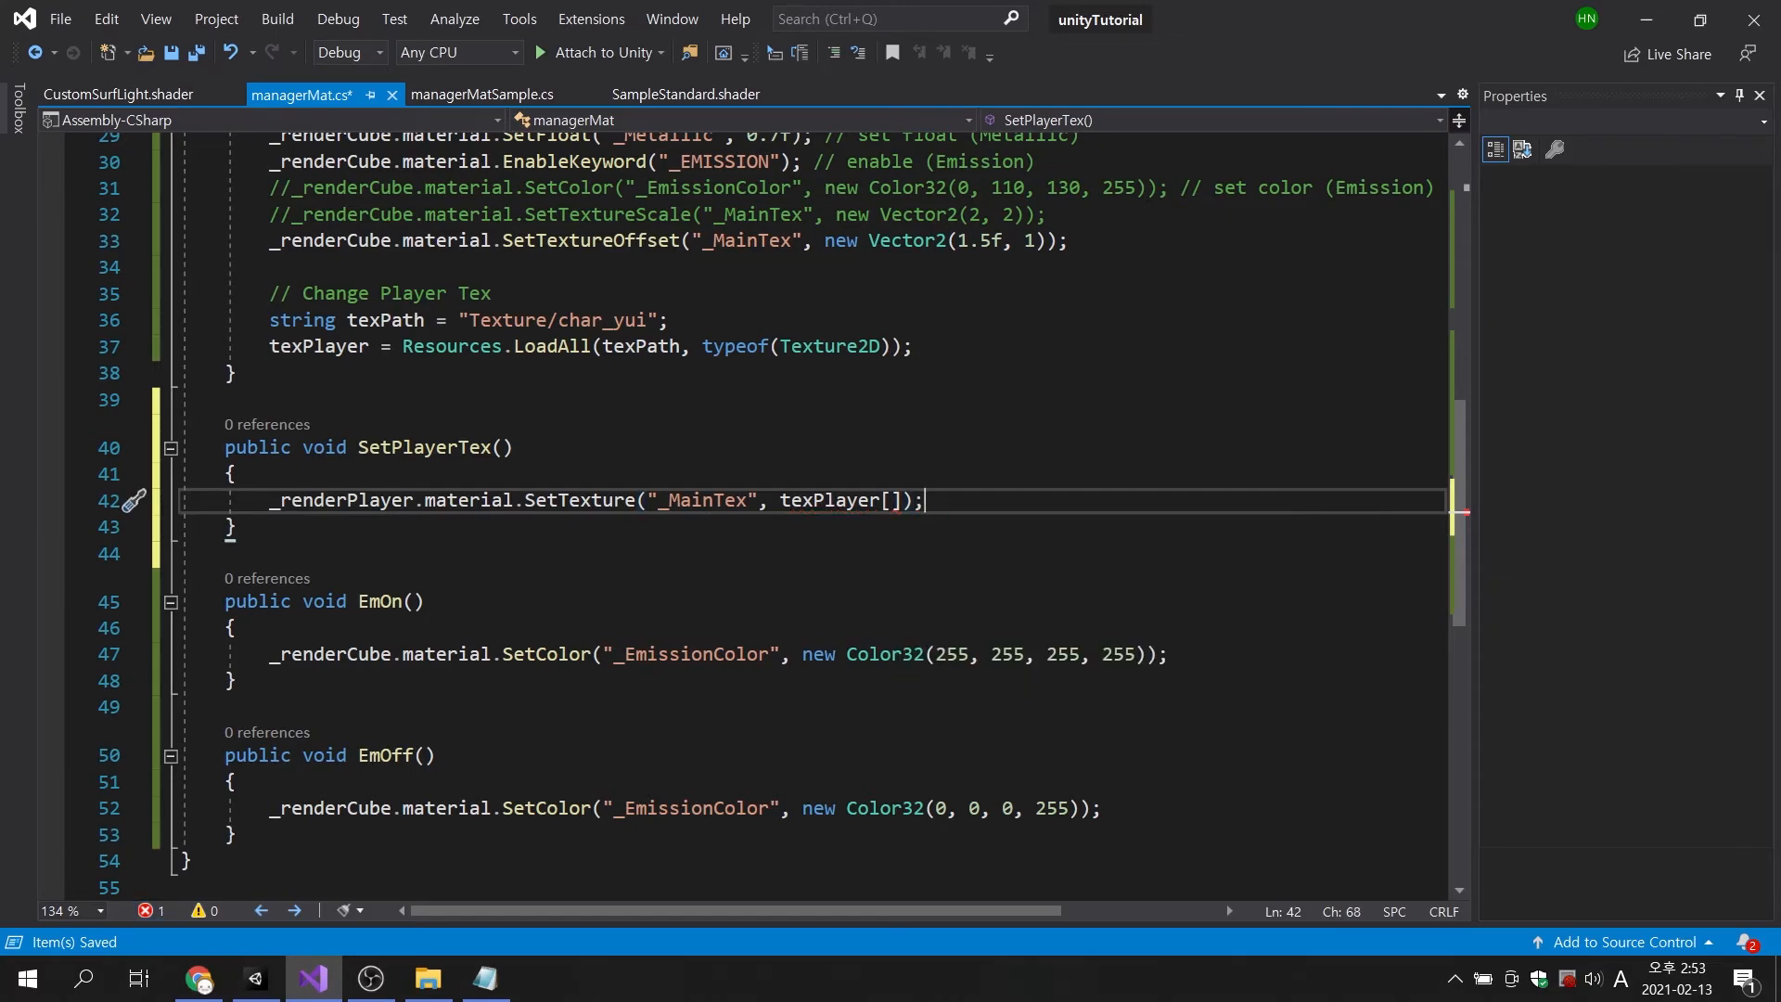
{"action": "scroll", "scroll_direction": "up", "scroll_amount": 3}
{"action": "type", "text": "private"}
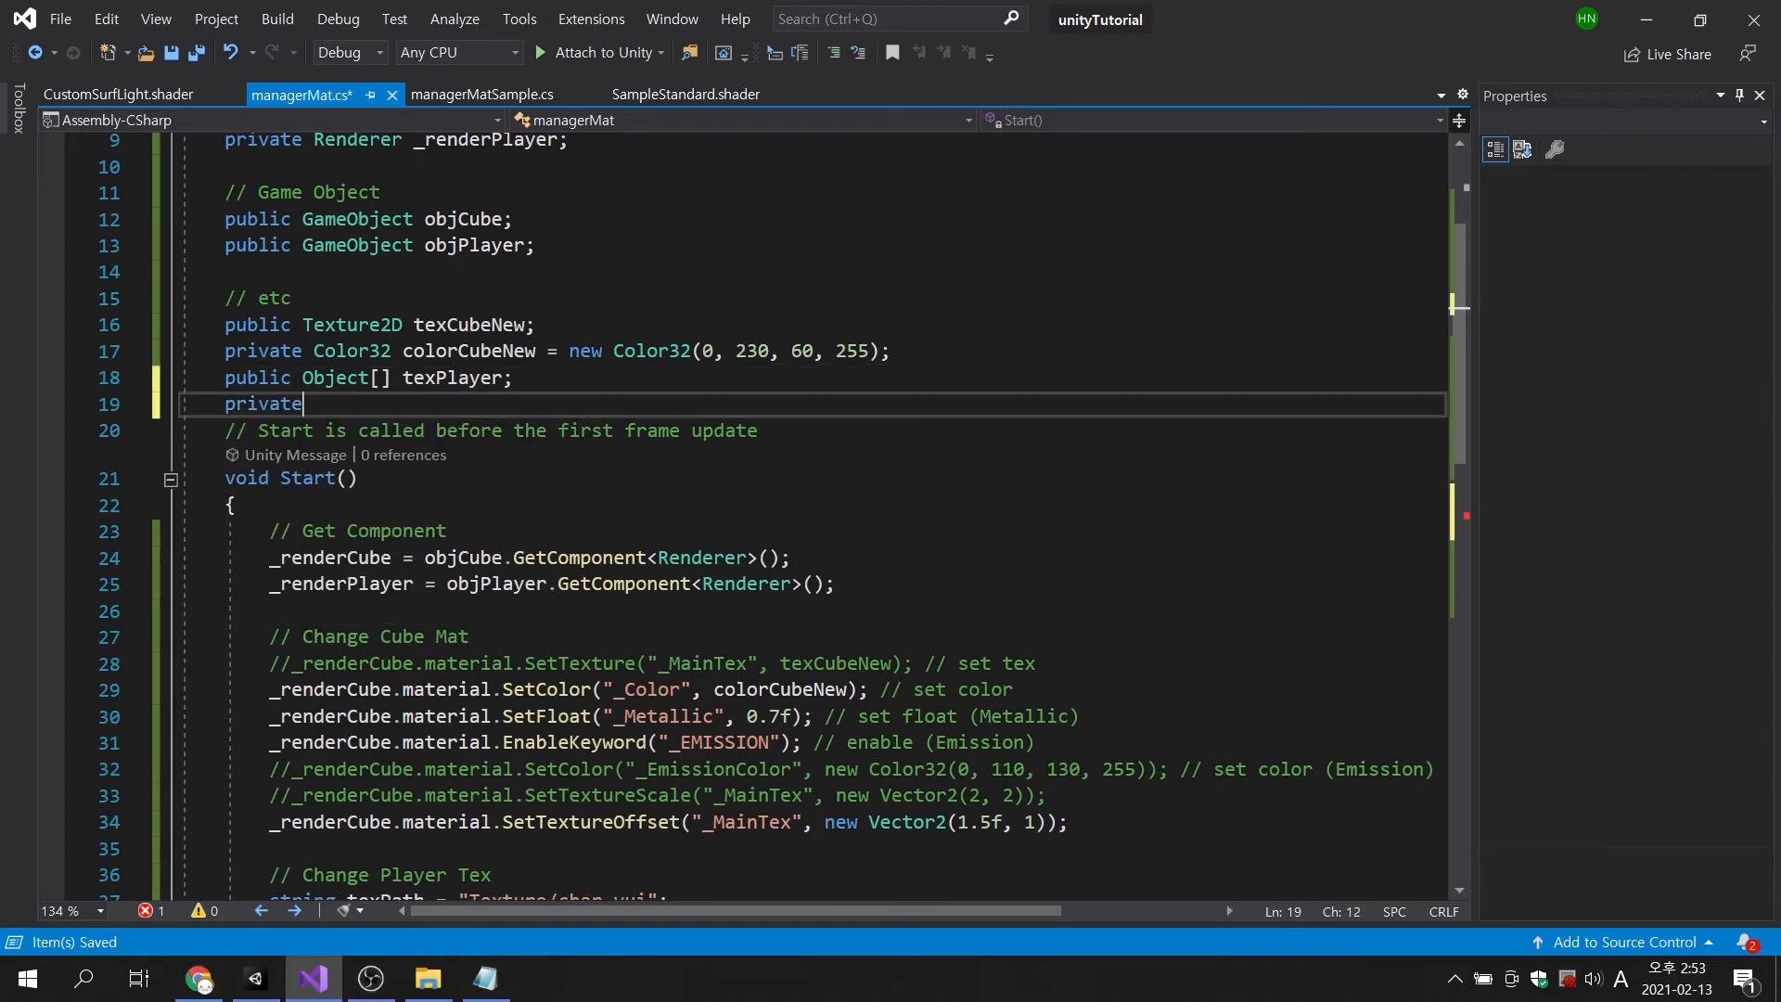
Declare an int texId field and pass (Texture2D)texPlayer[texId] to SetTexture.
{"action": "type", "text": "int te"}
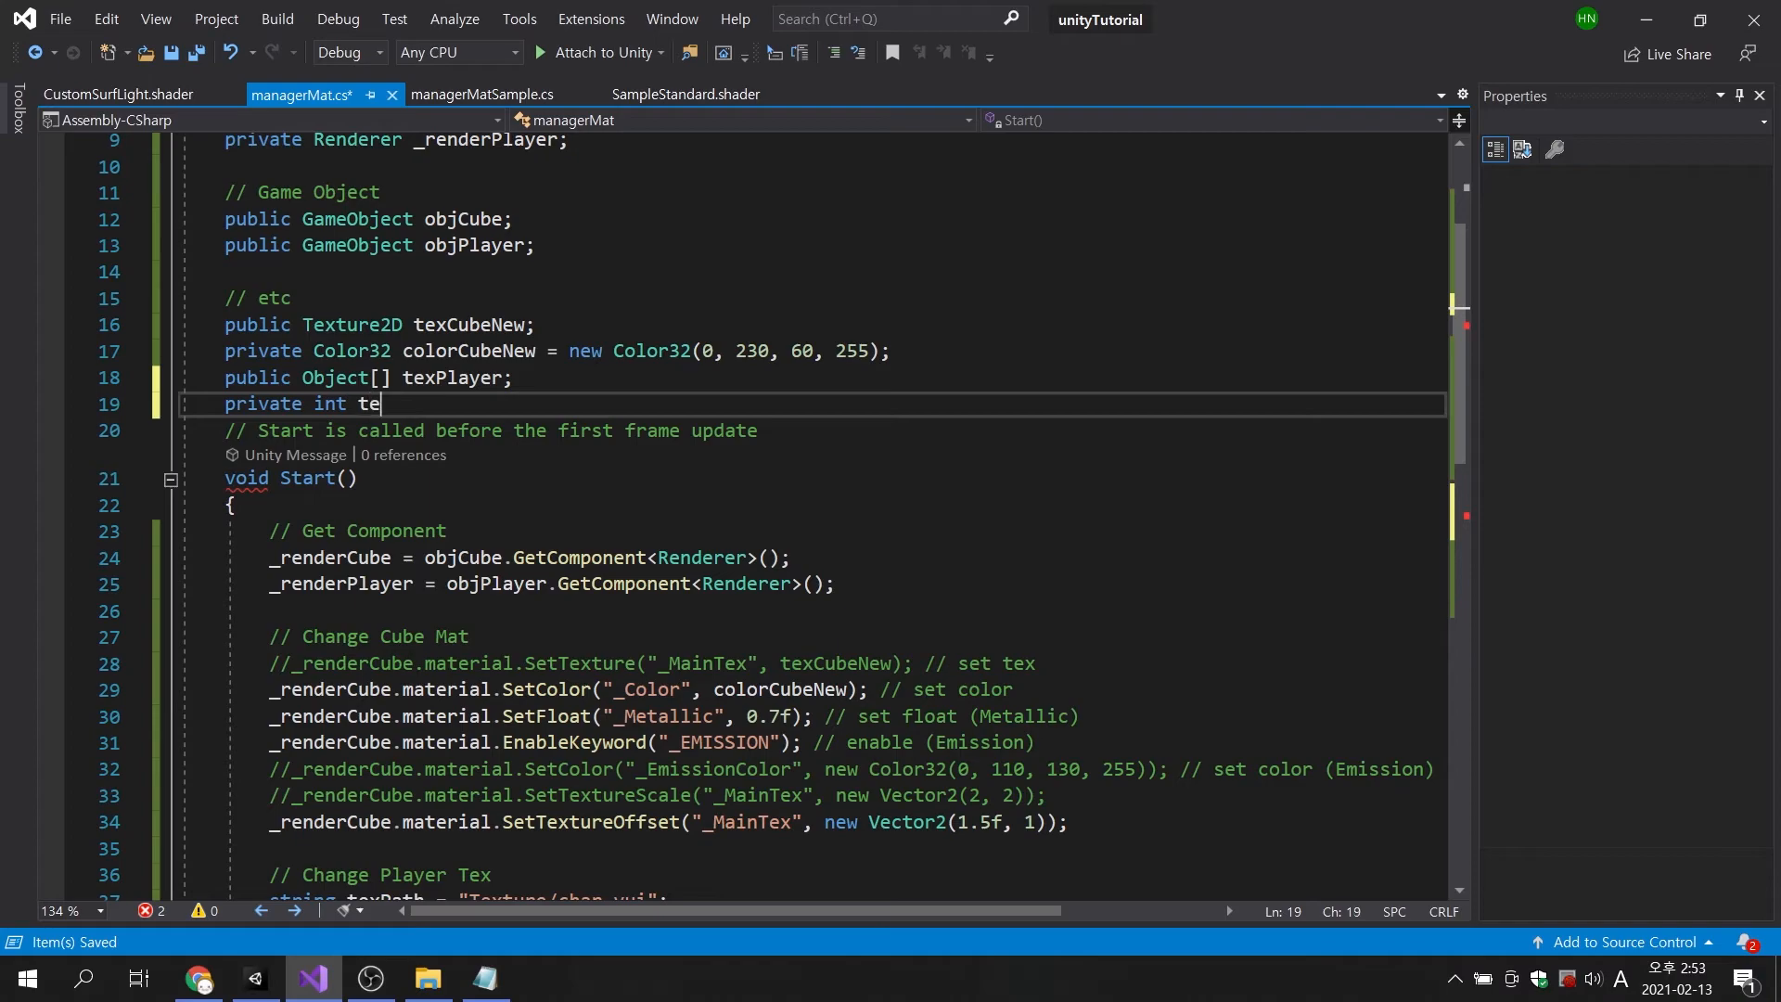
{"action": "type", "text": "xId;"}
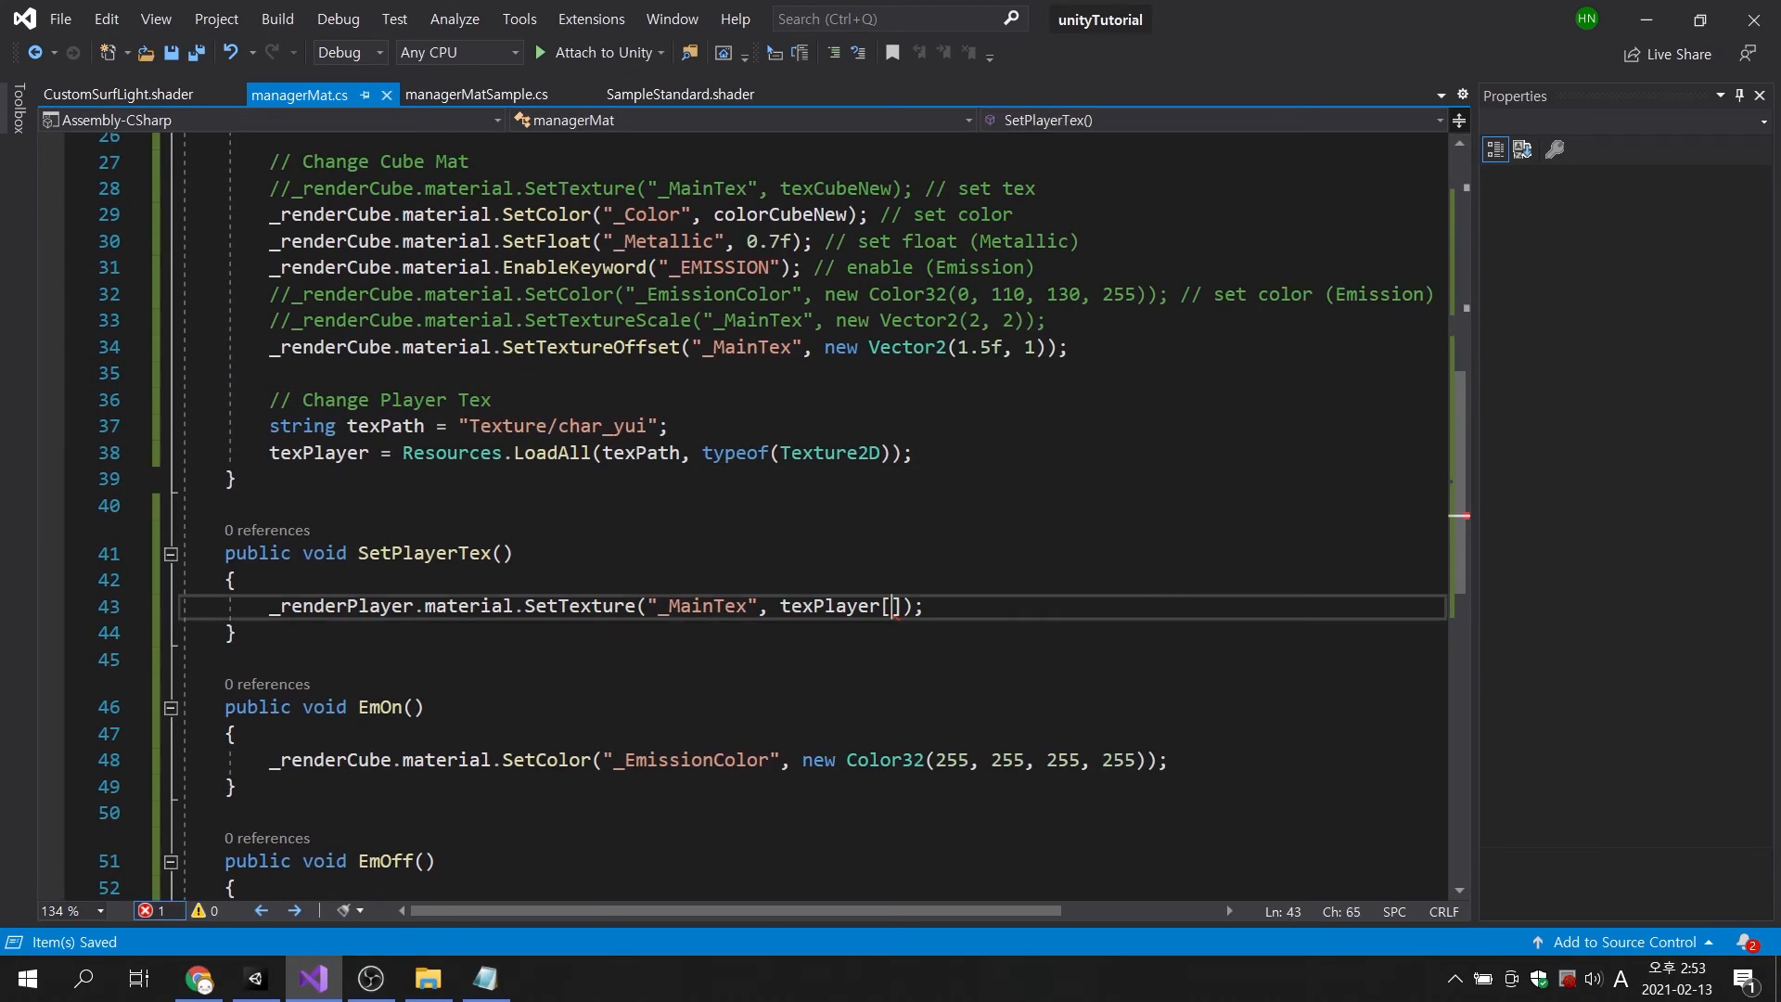
{"action": "type", "text": "texId"}
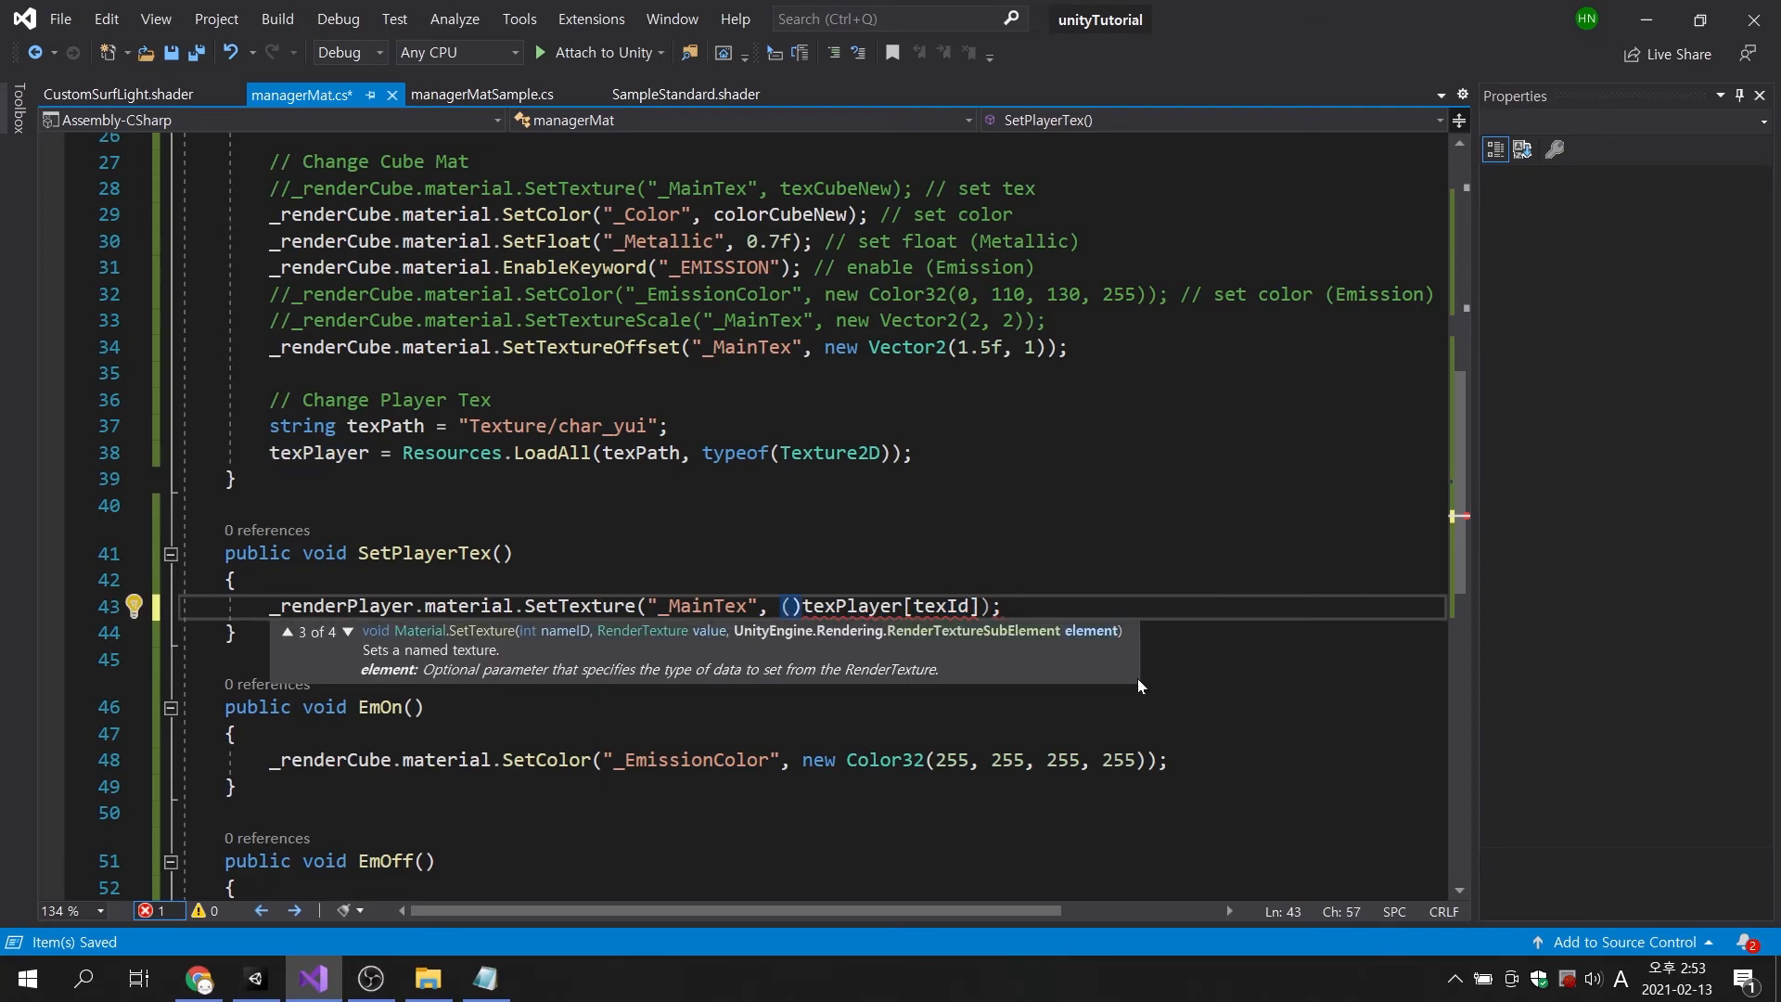
{"action": "type", "text": "Texture2D"}
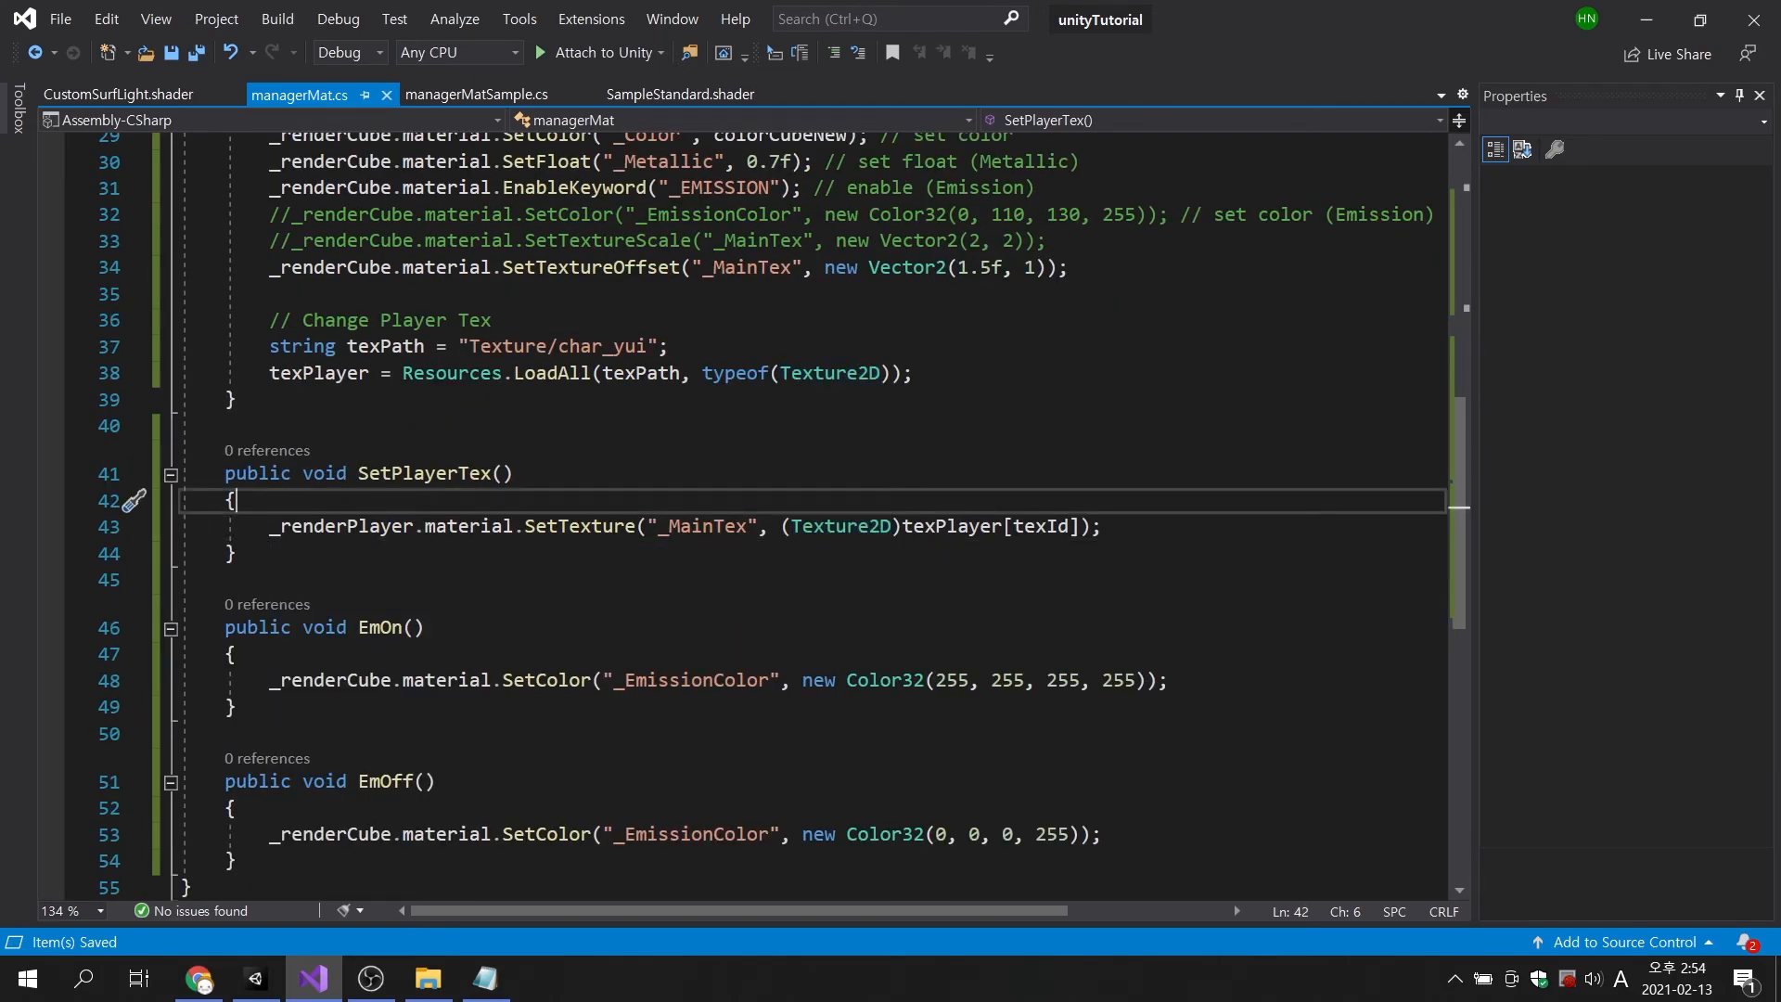
Add if (texId < texPlayer.Length - 1) texId++; else texId = 0; to SetPlayerTex.
{"action": "type", "text": "if ("}
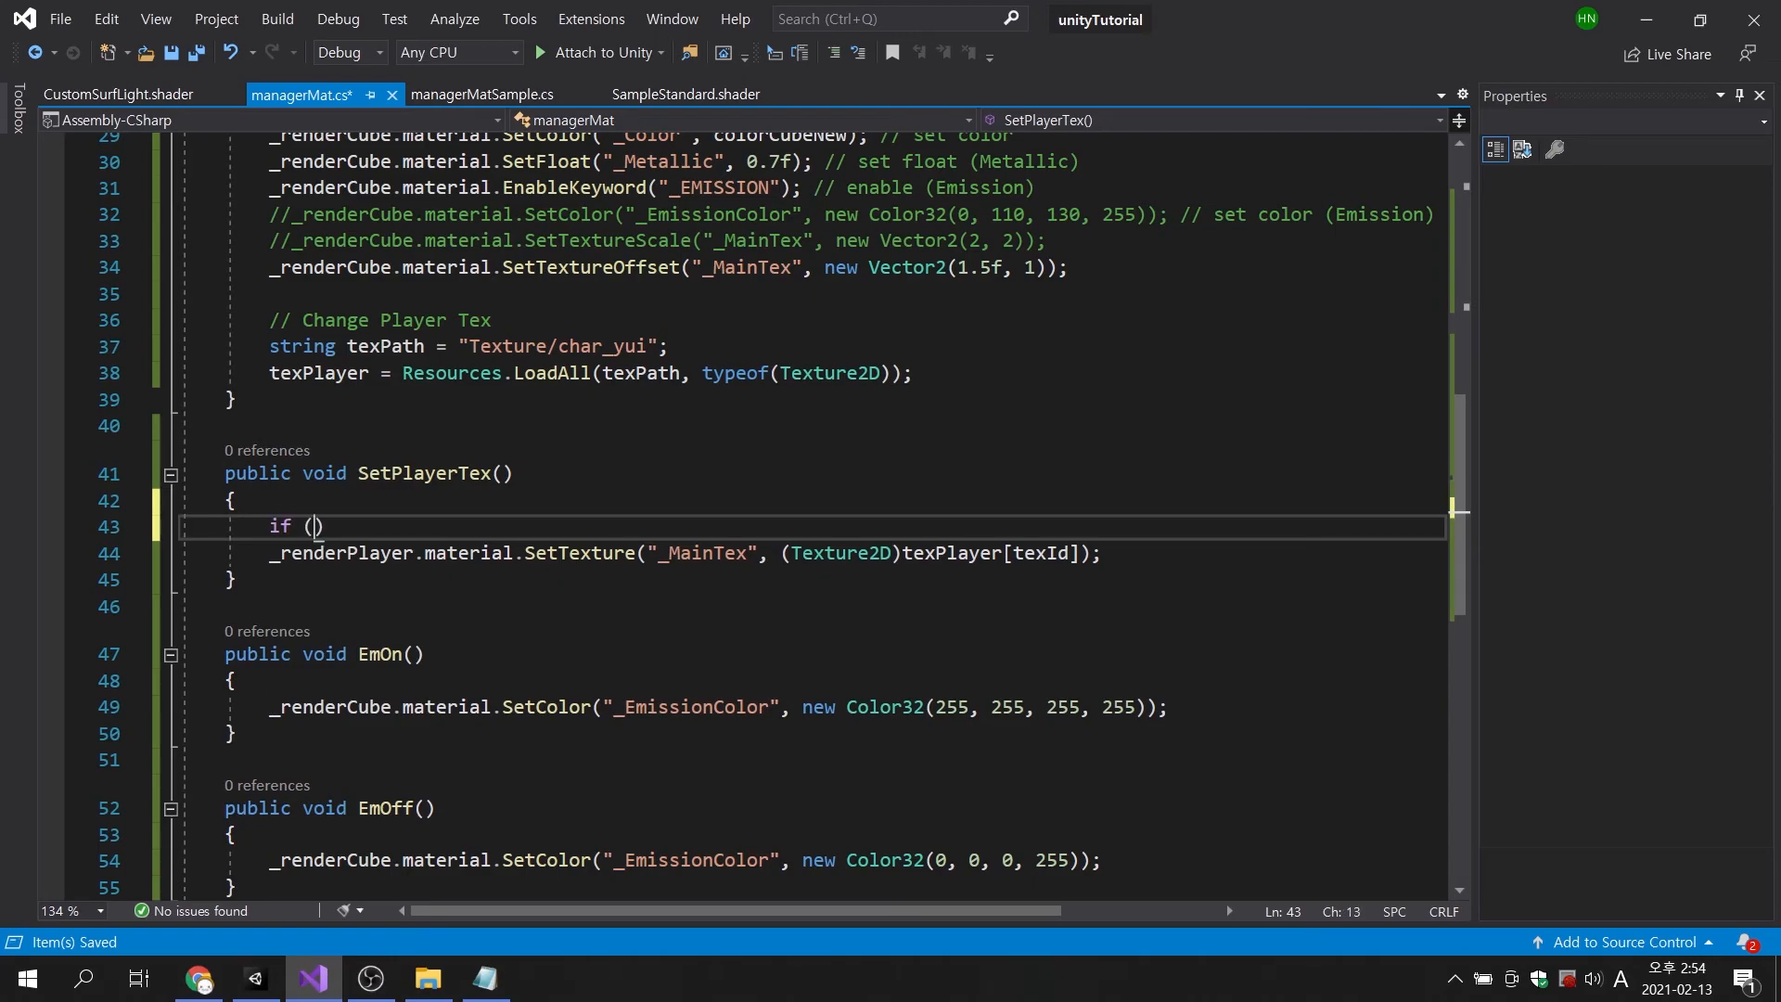
{"action": "type", "text": "texId <"}
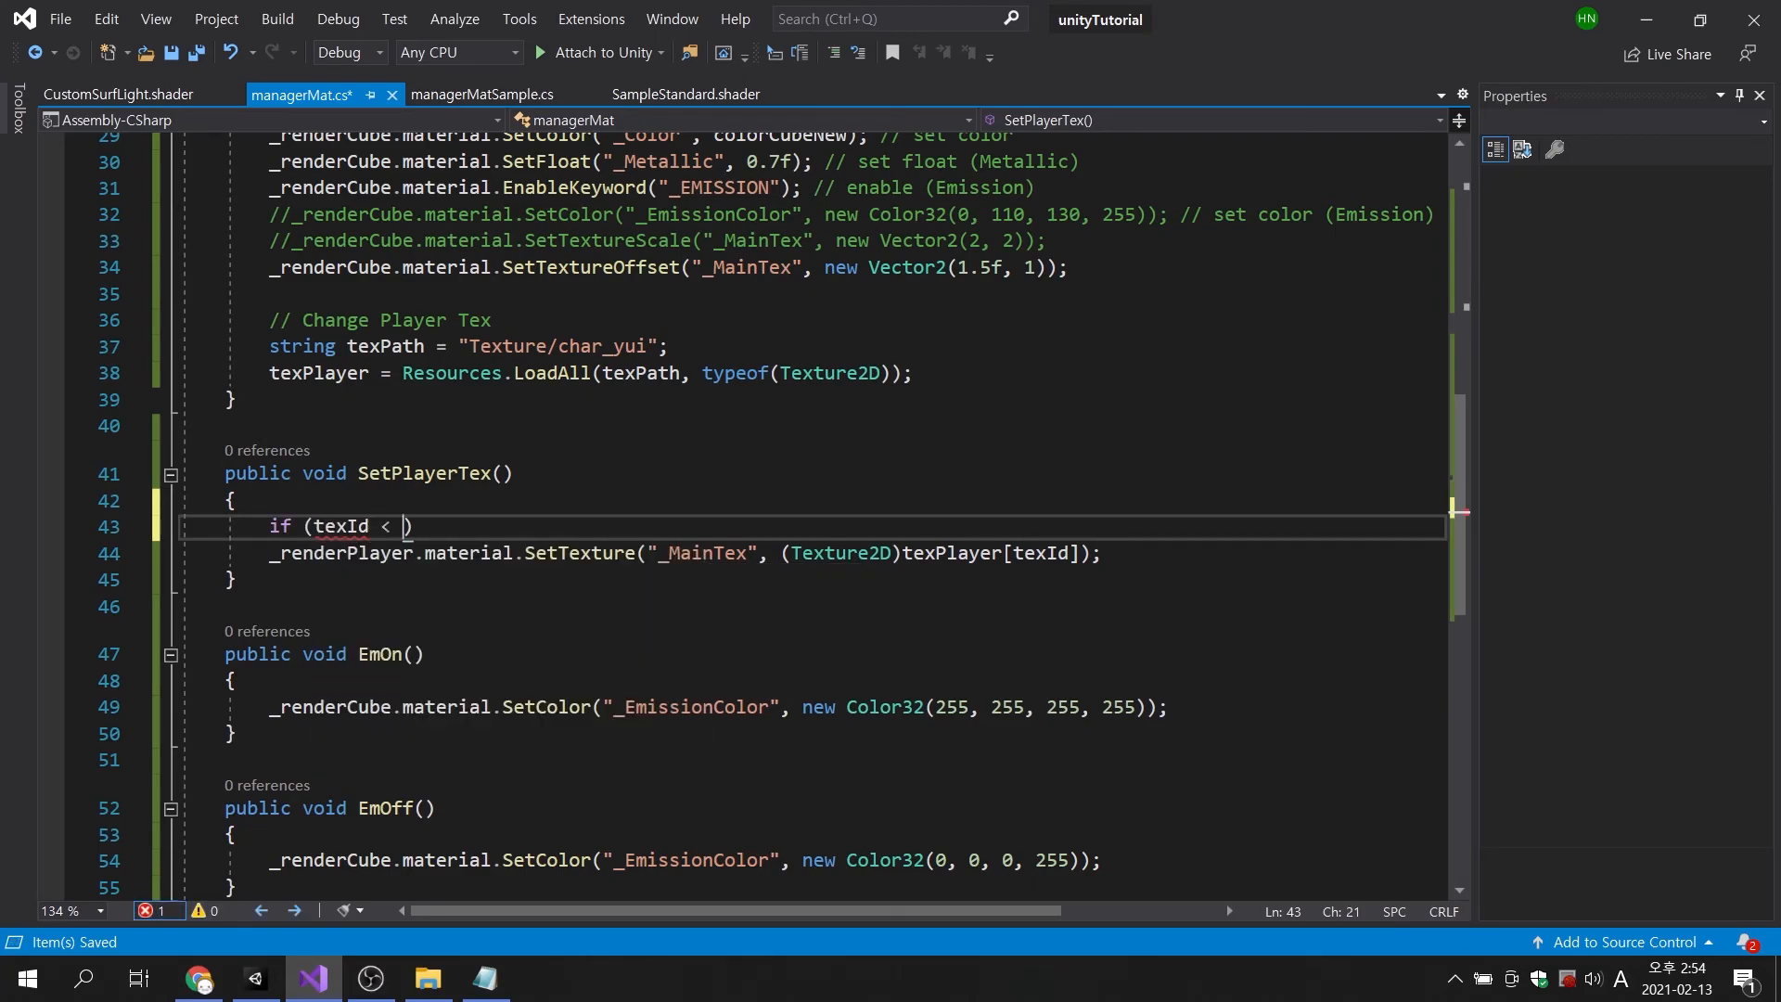
{"action": "type", "text": "texPlayer.Length"}
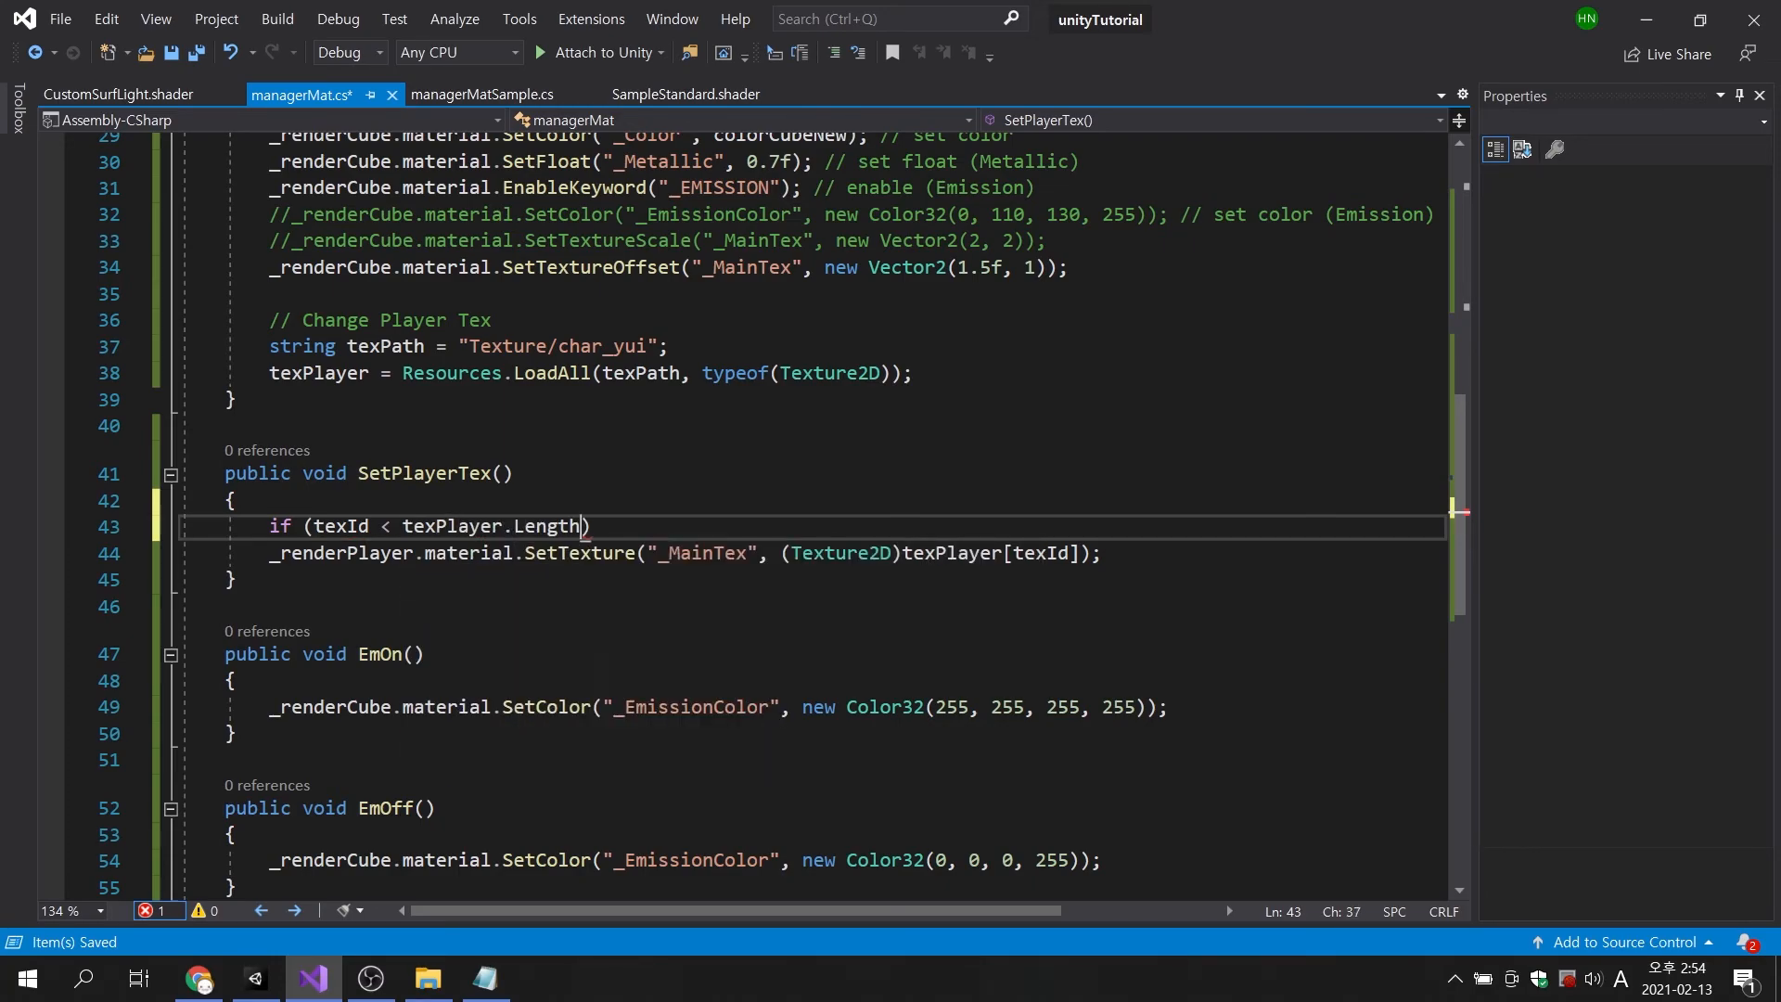
{"action": "type", "text": "-1"}
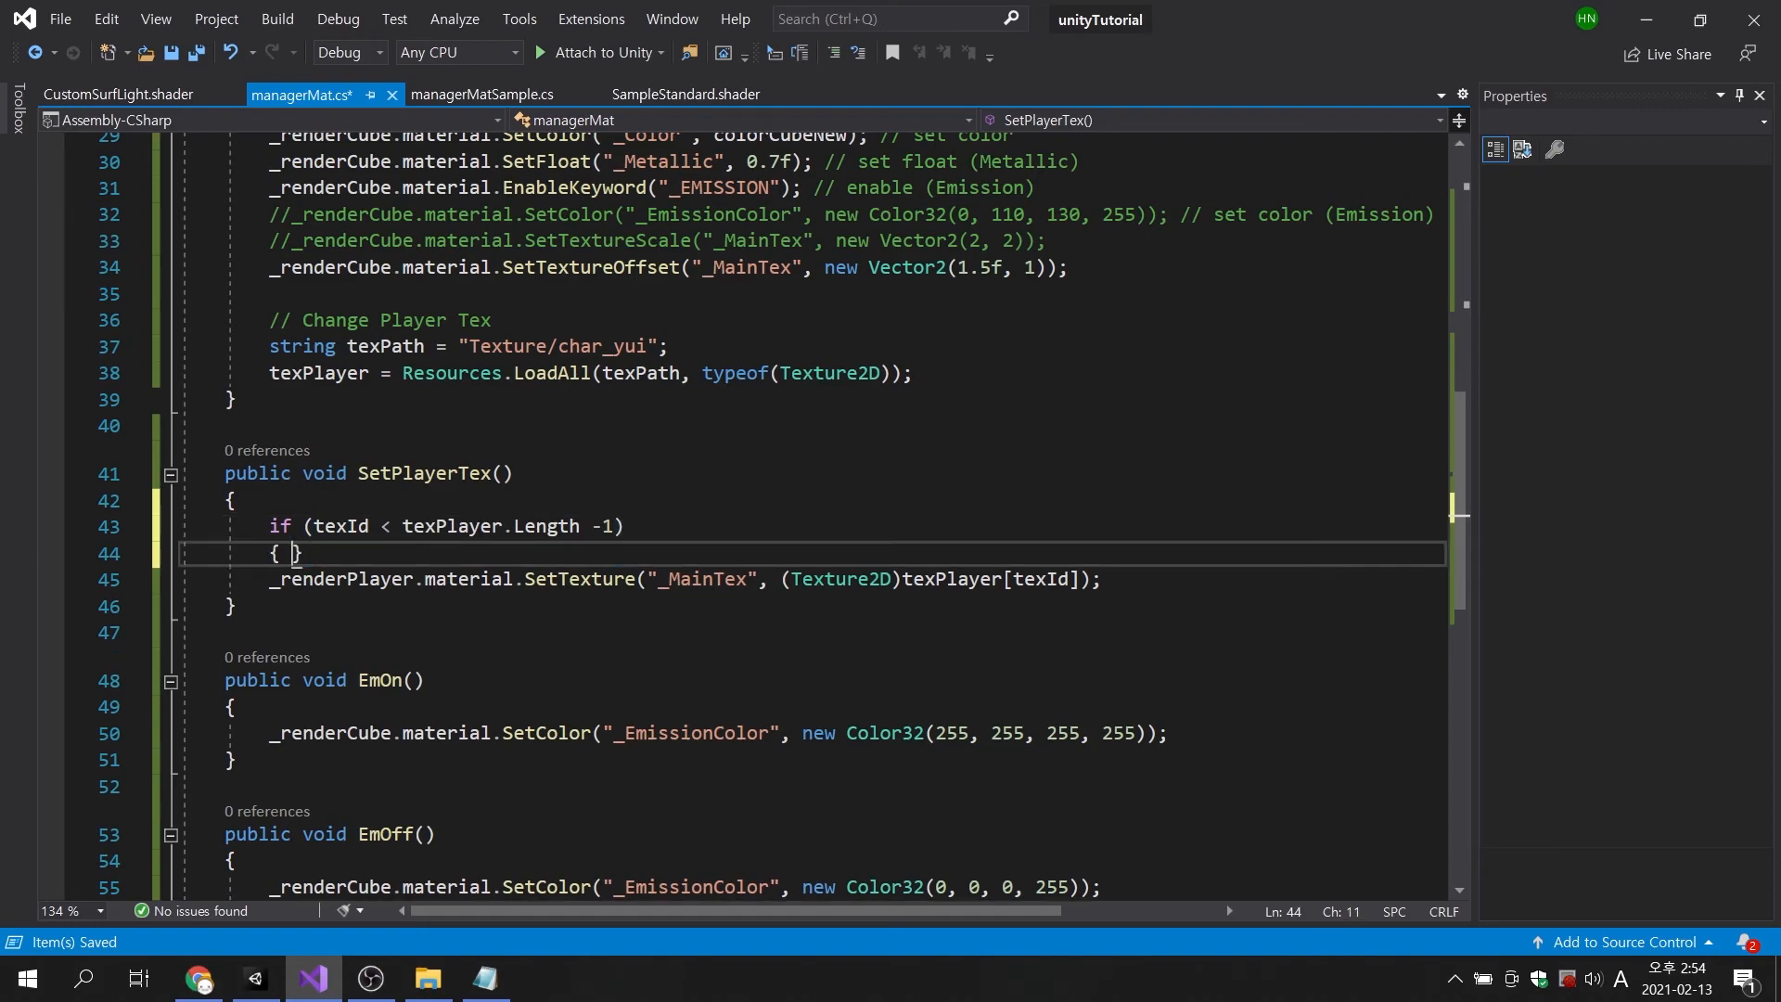
{"action": "type", "text": "tex"}
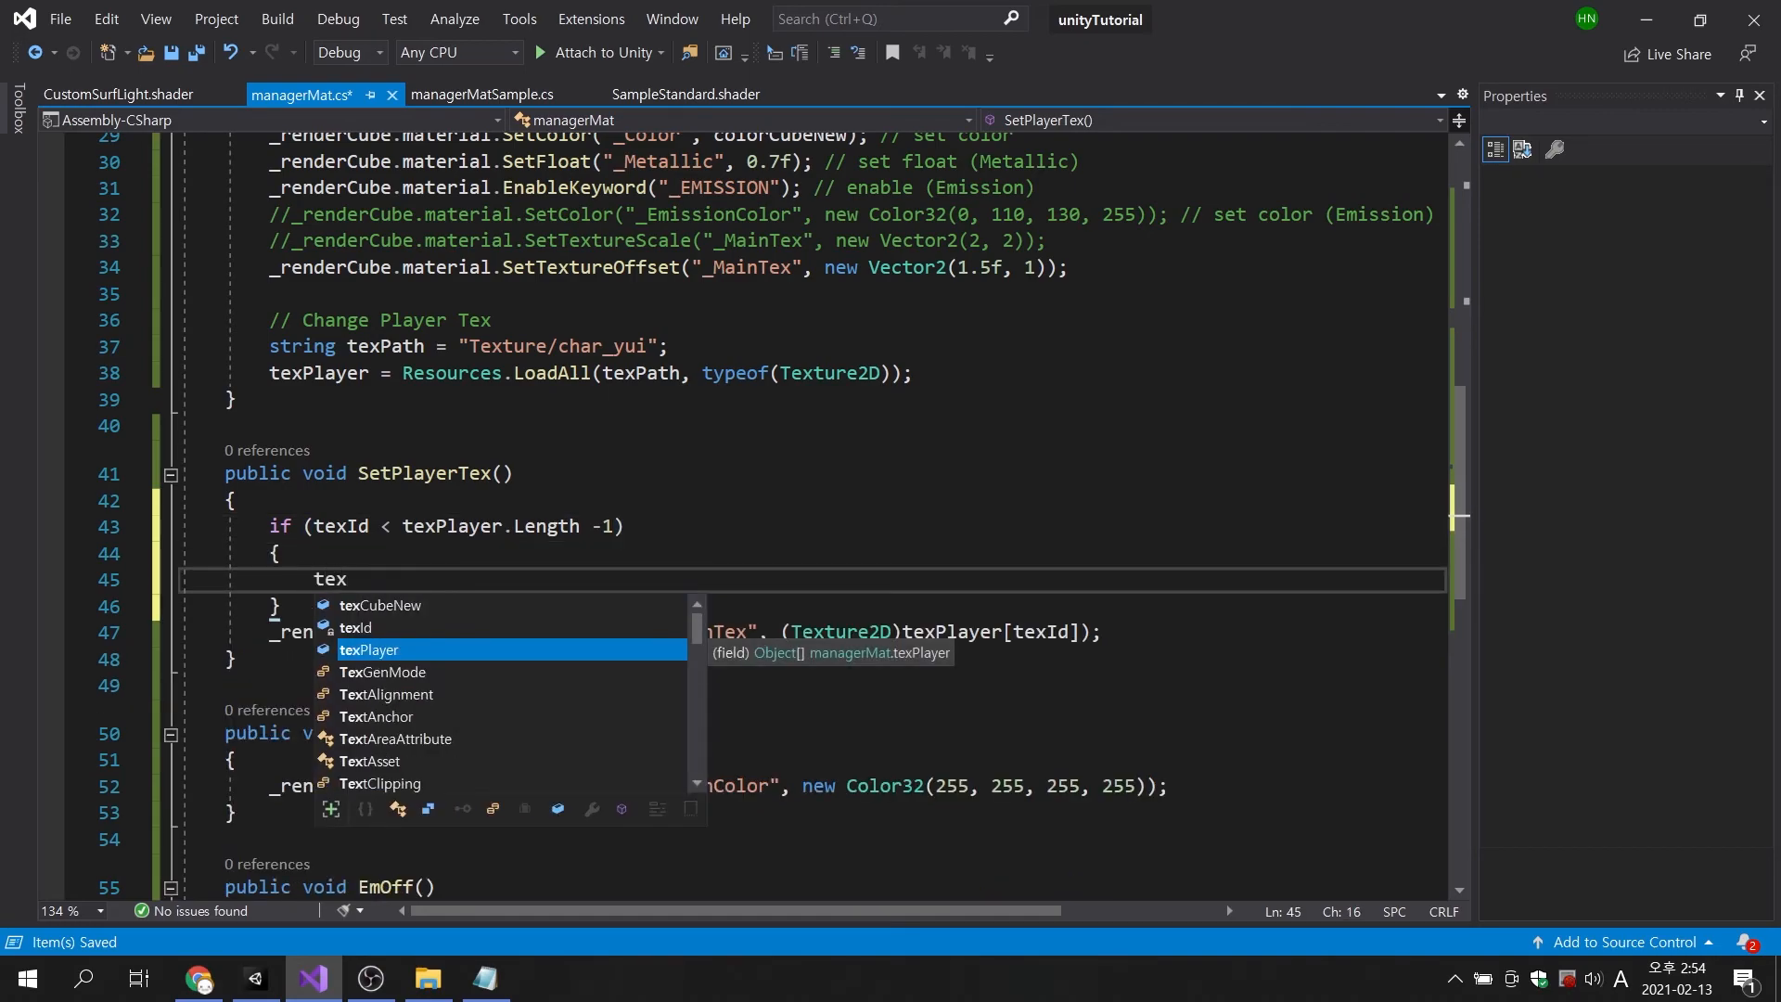
{"action": "type", "text": "Id++;"}
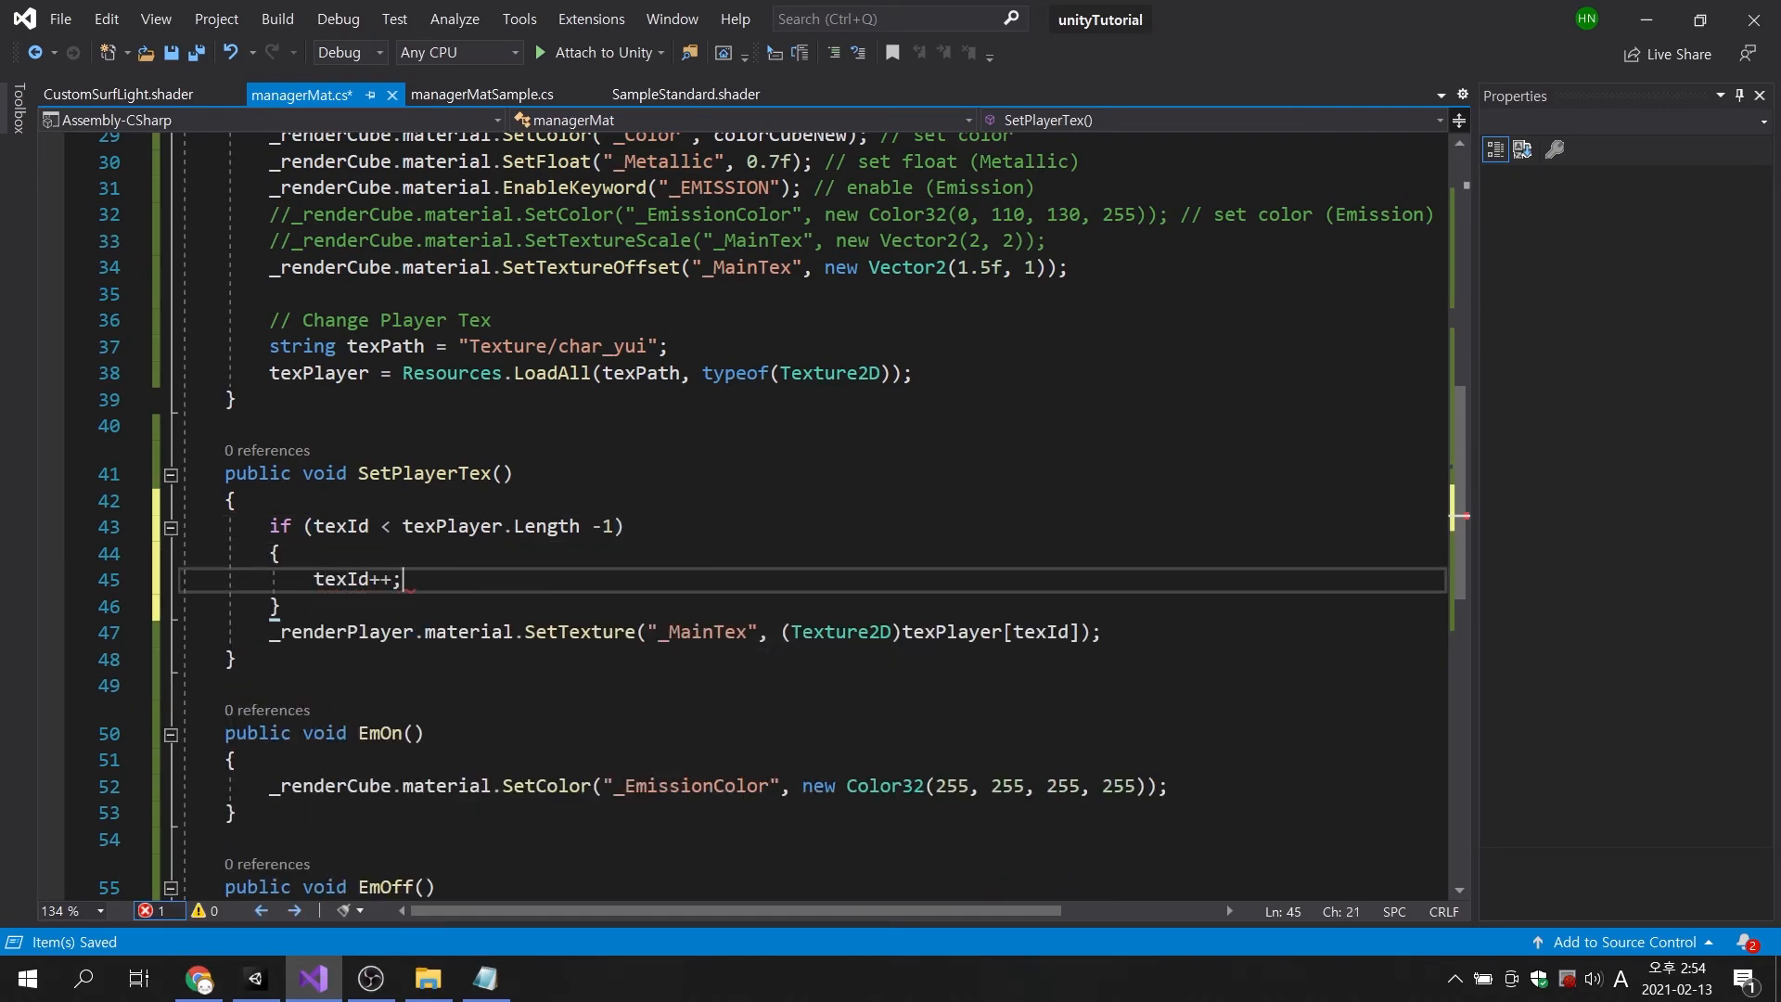
{"action": "type", "text": "else"}
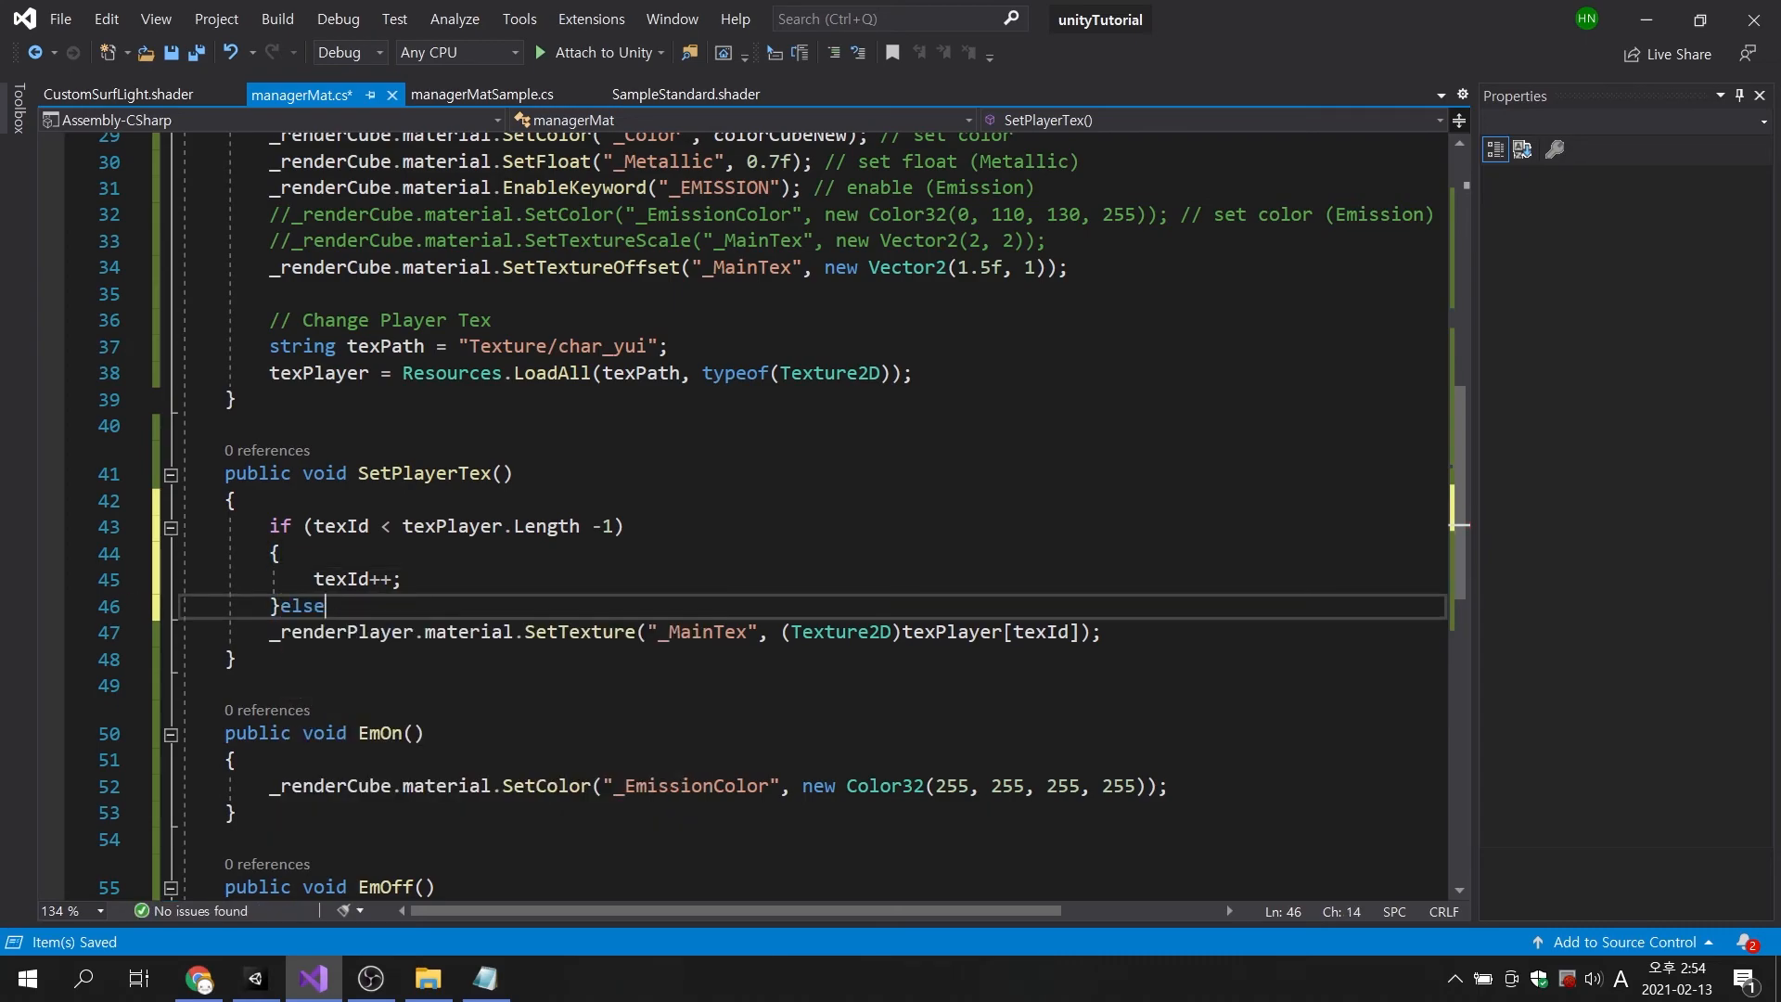
{"action": "key", "text": "enter"}
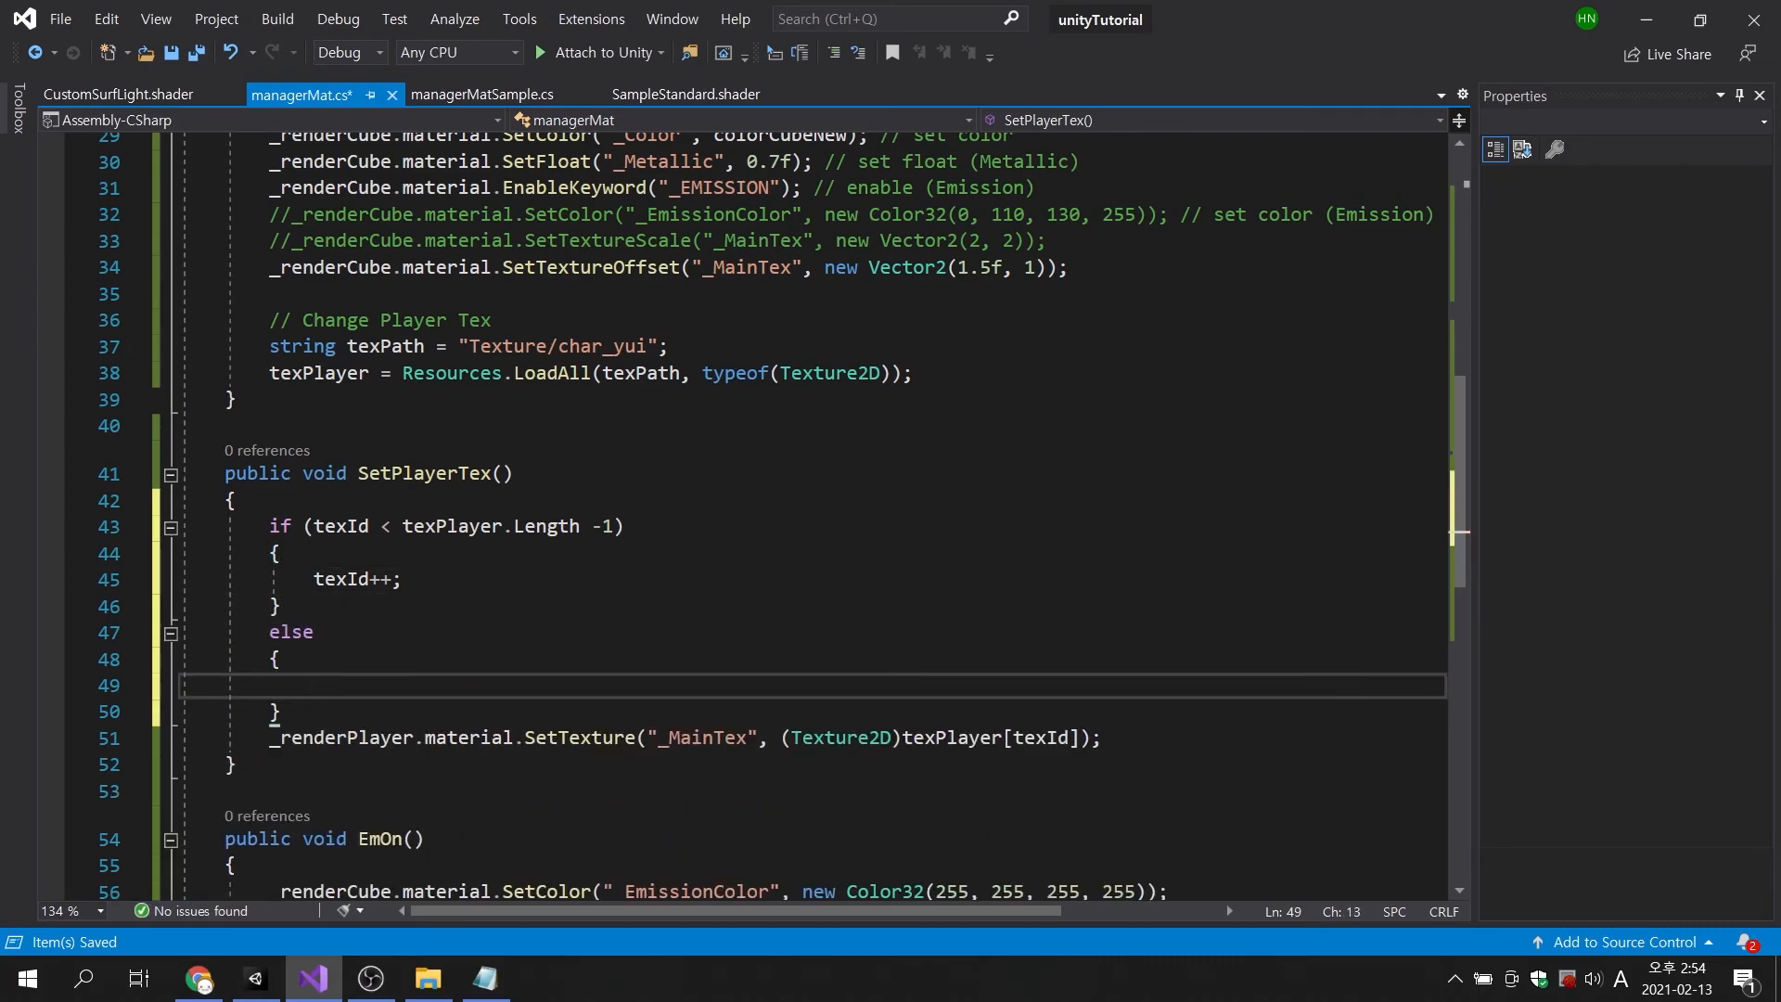
{"action": "type", "text": "t"}
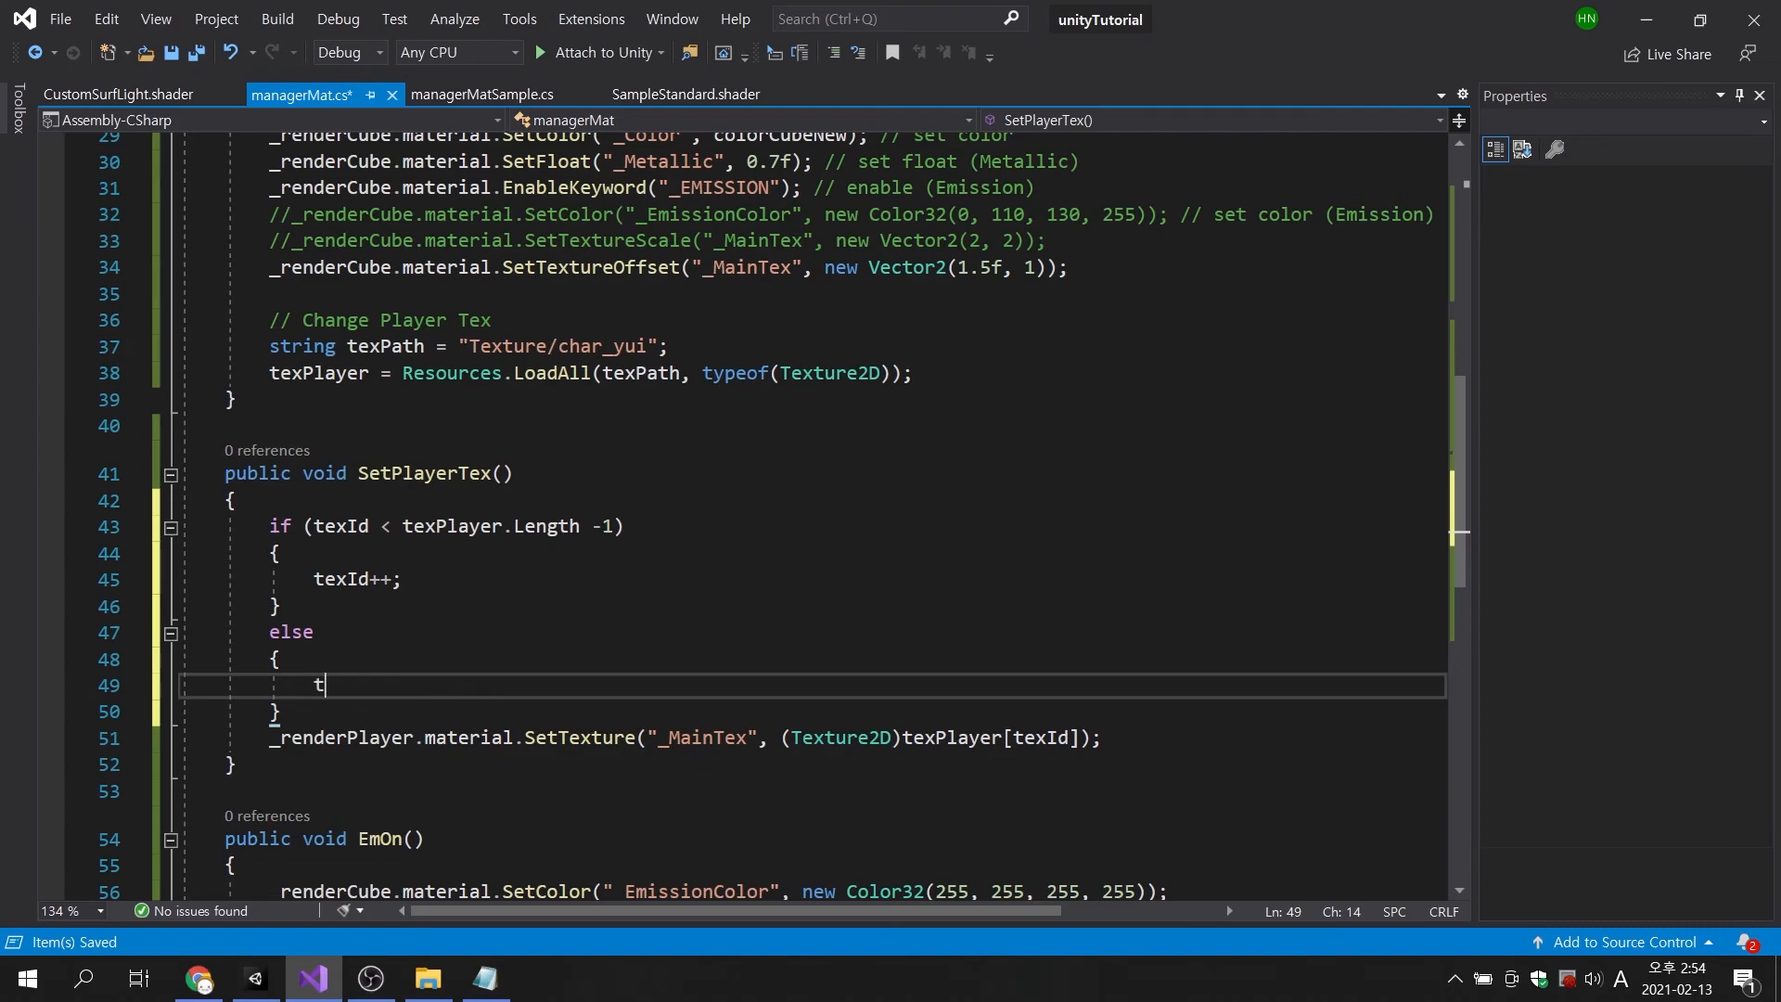
{"action": "type", "text": "exId = 0"}
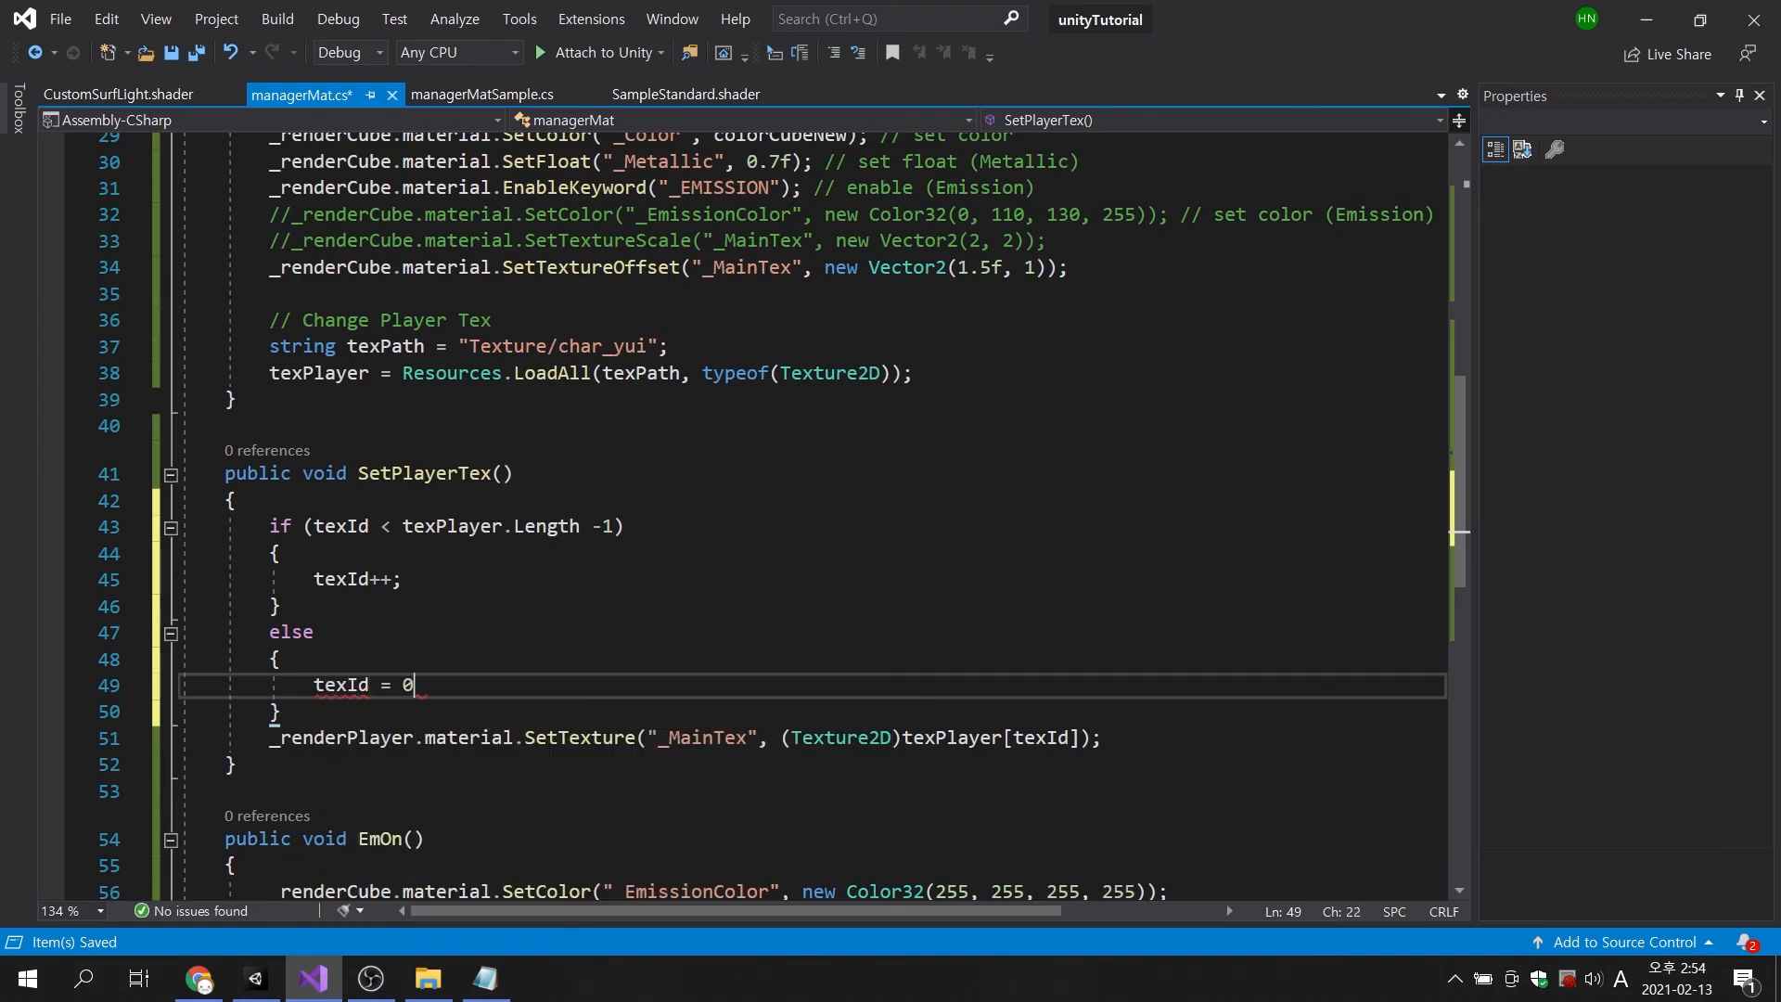
{"action": "type", "text": ";"}
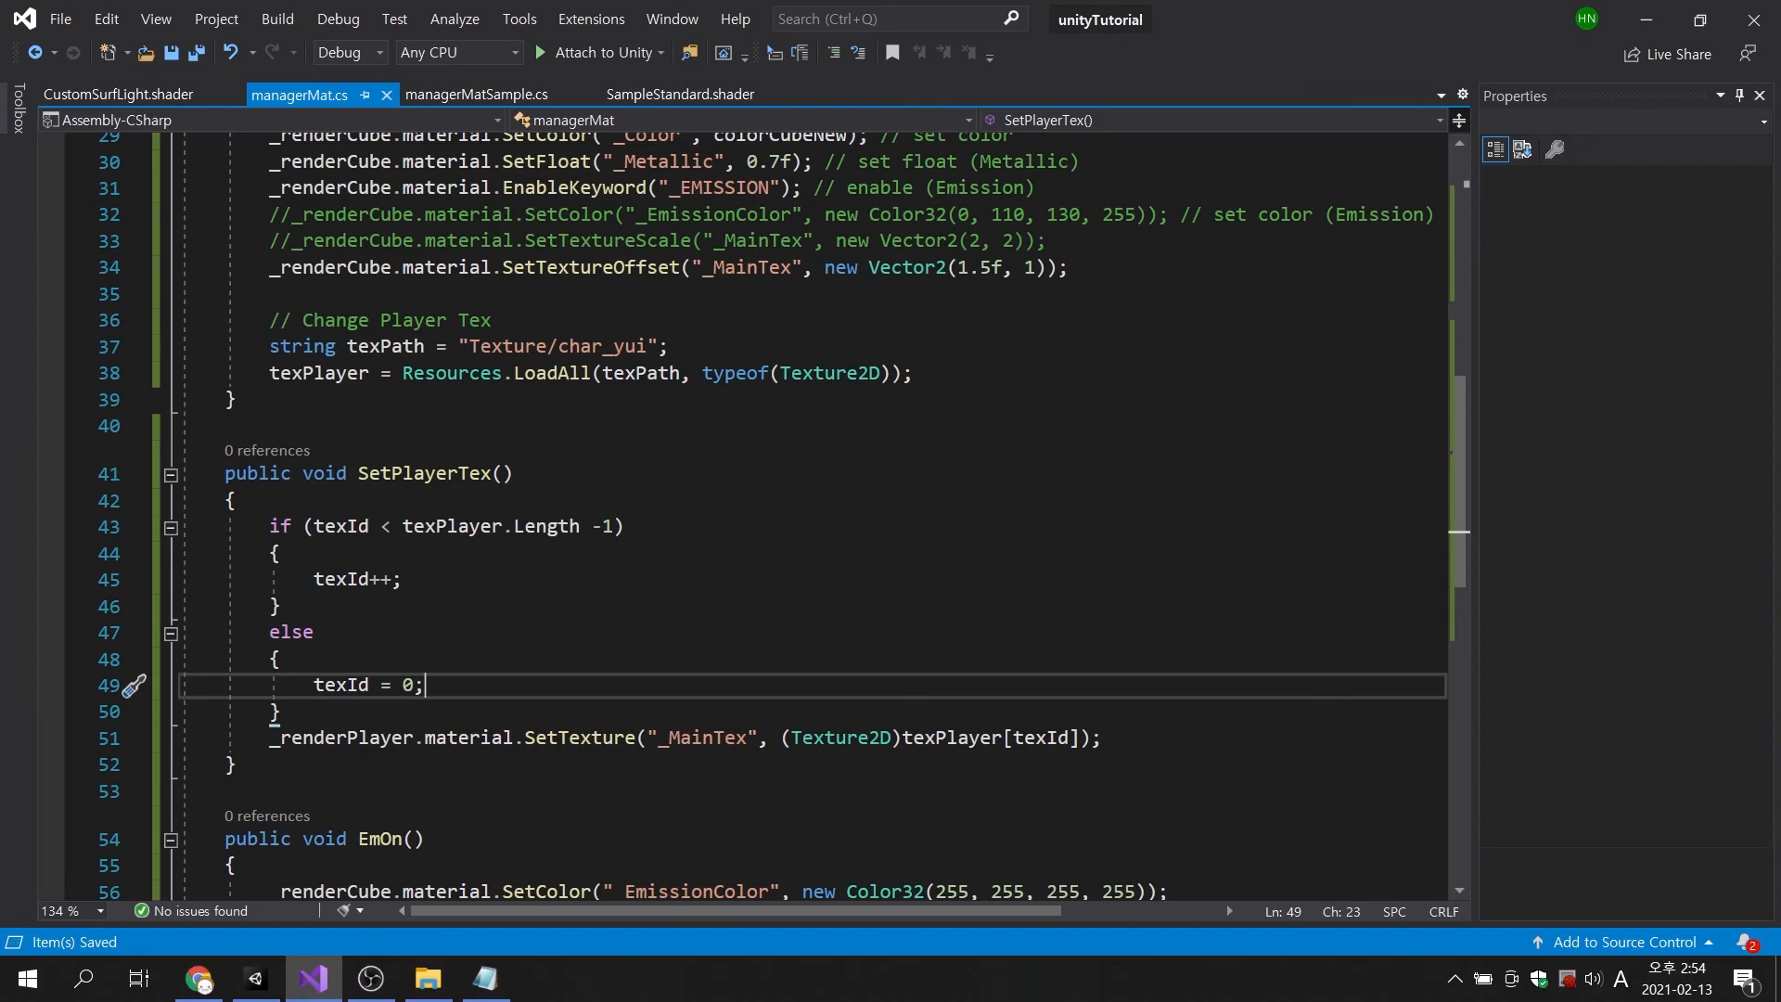
{"action": "left_click", "coordinate": [254, 978]}
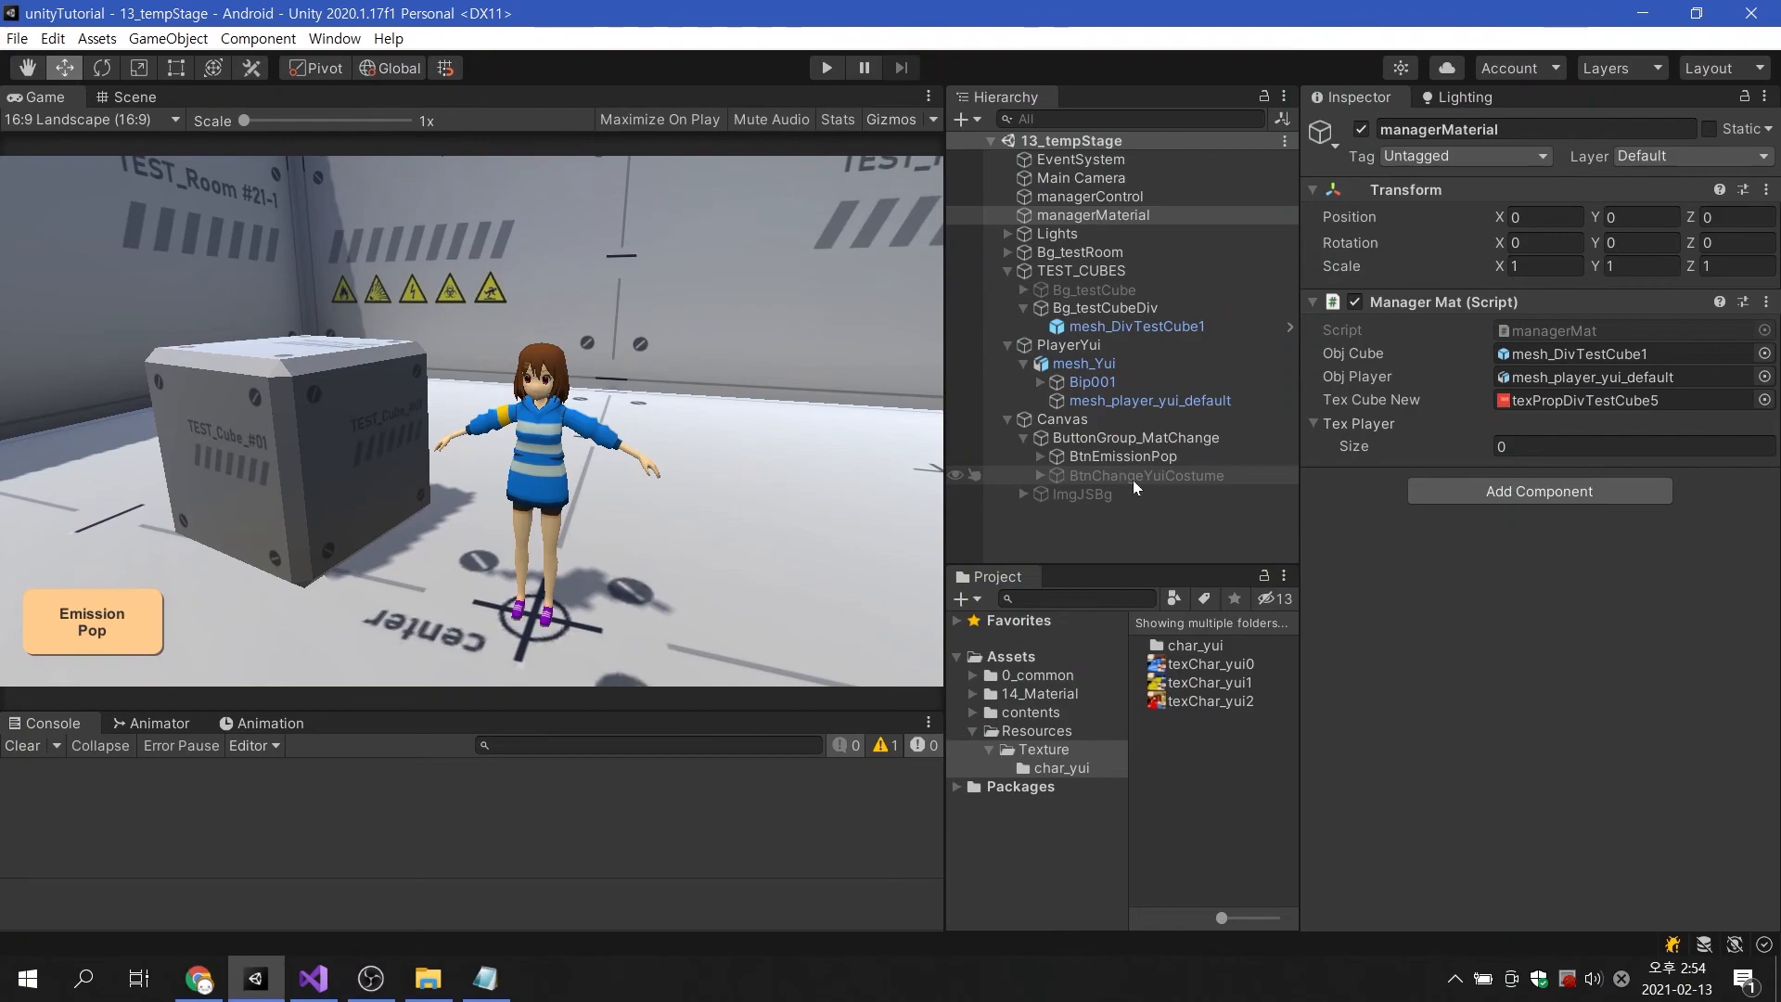
Enable BtnChangeYuiCostume and open its On Click function list targeting managerMaterial.
{"action": "left_click", "coordinate": [1148, 475]}
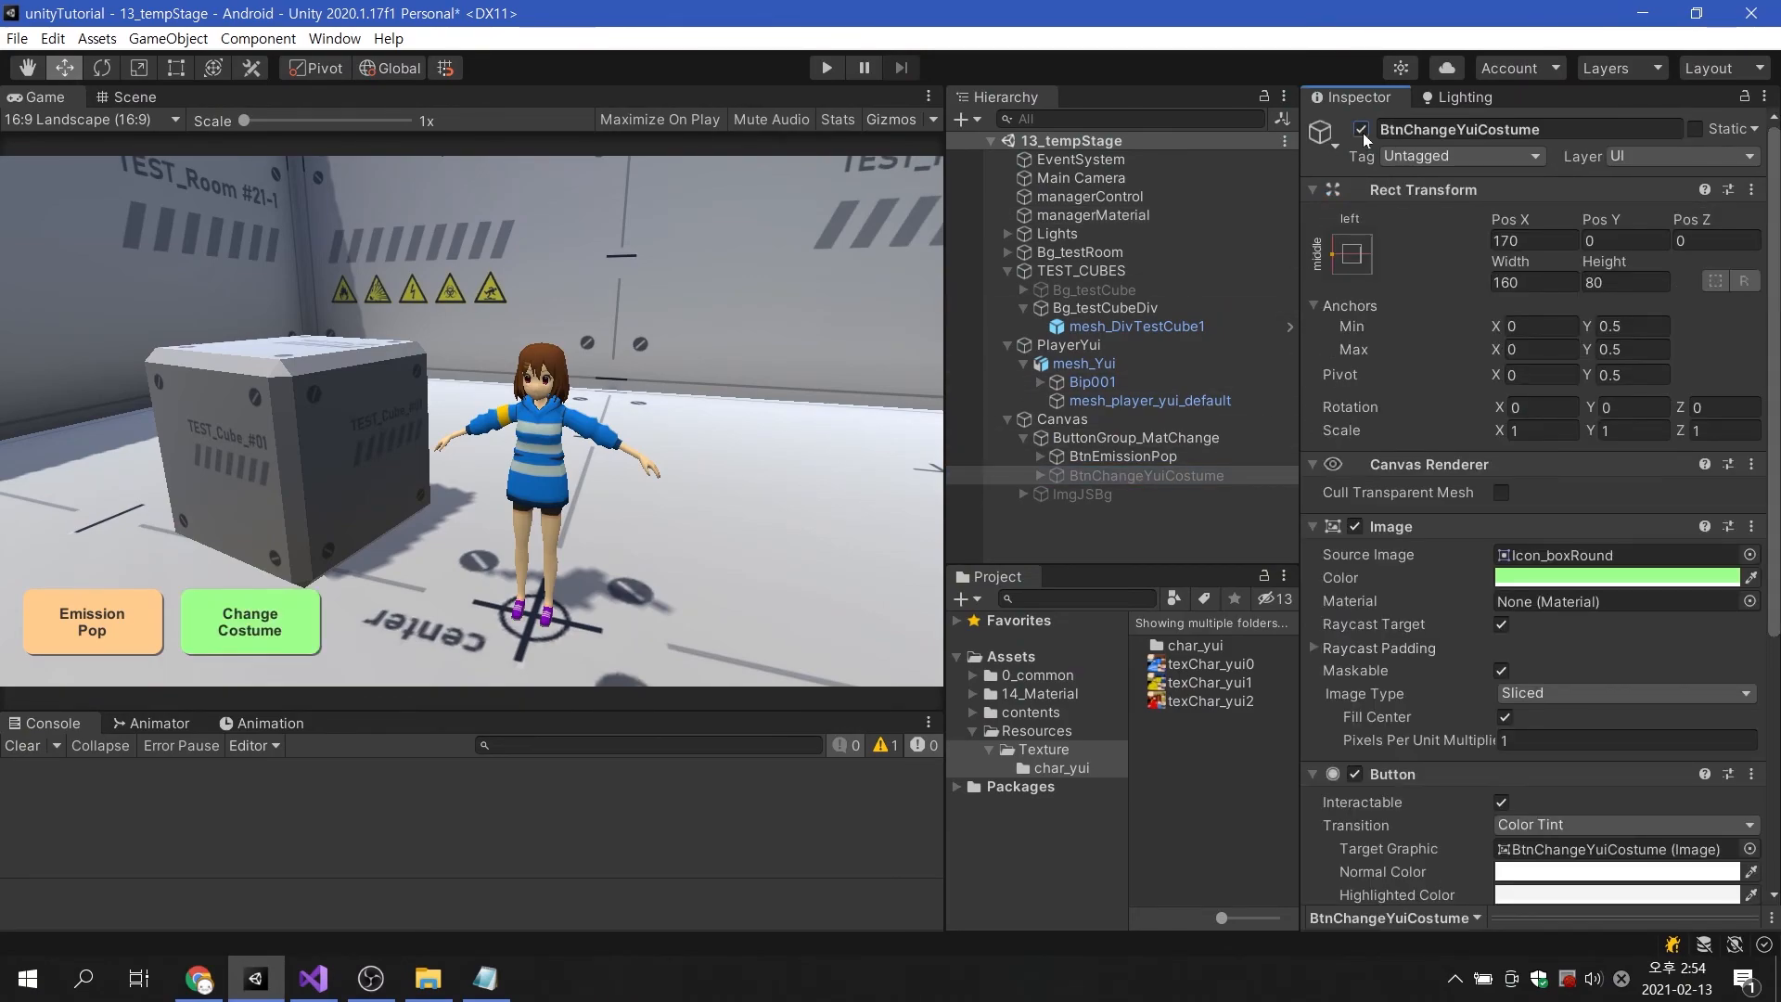
{"action": "scroll", "scroll_direction": "down", "scroll_amount": 3}
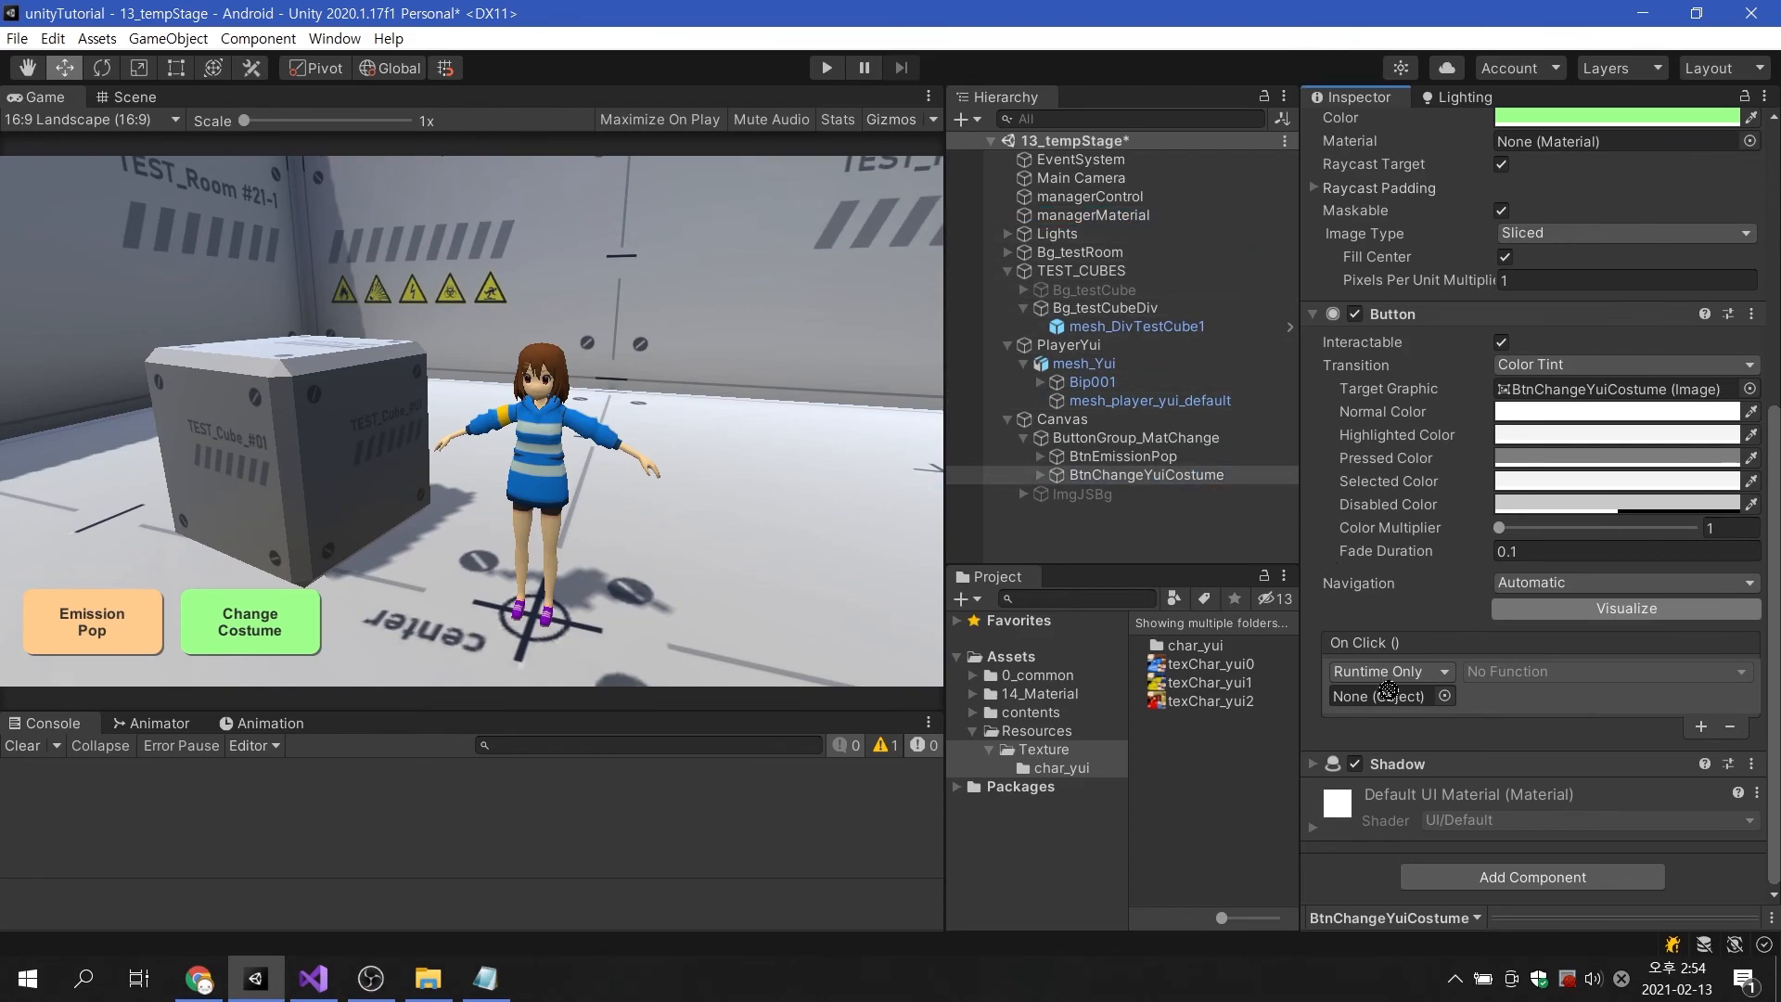
{"action": "left_click", "coordinate": [1602, 670]}
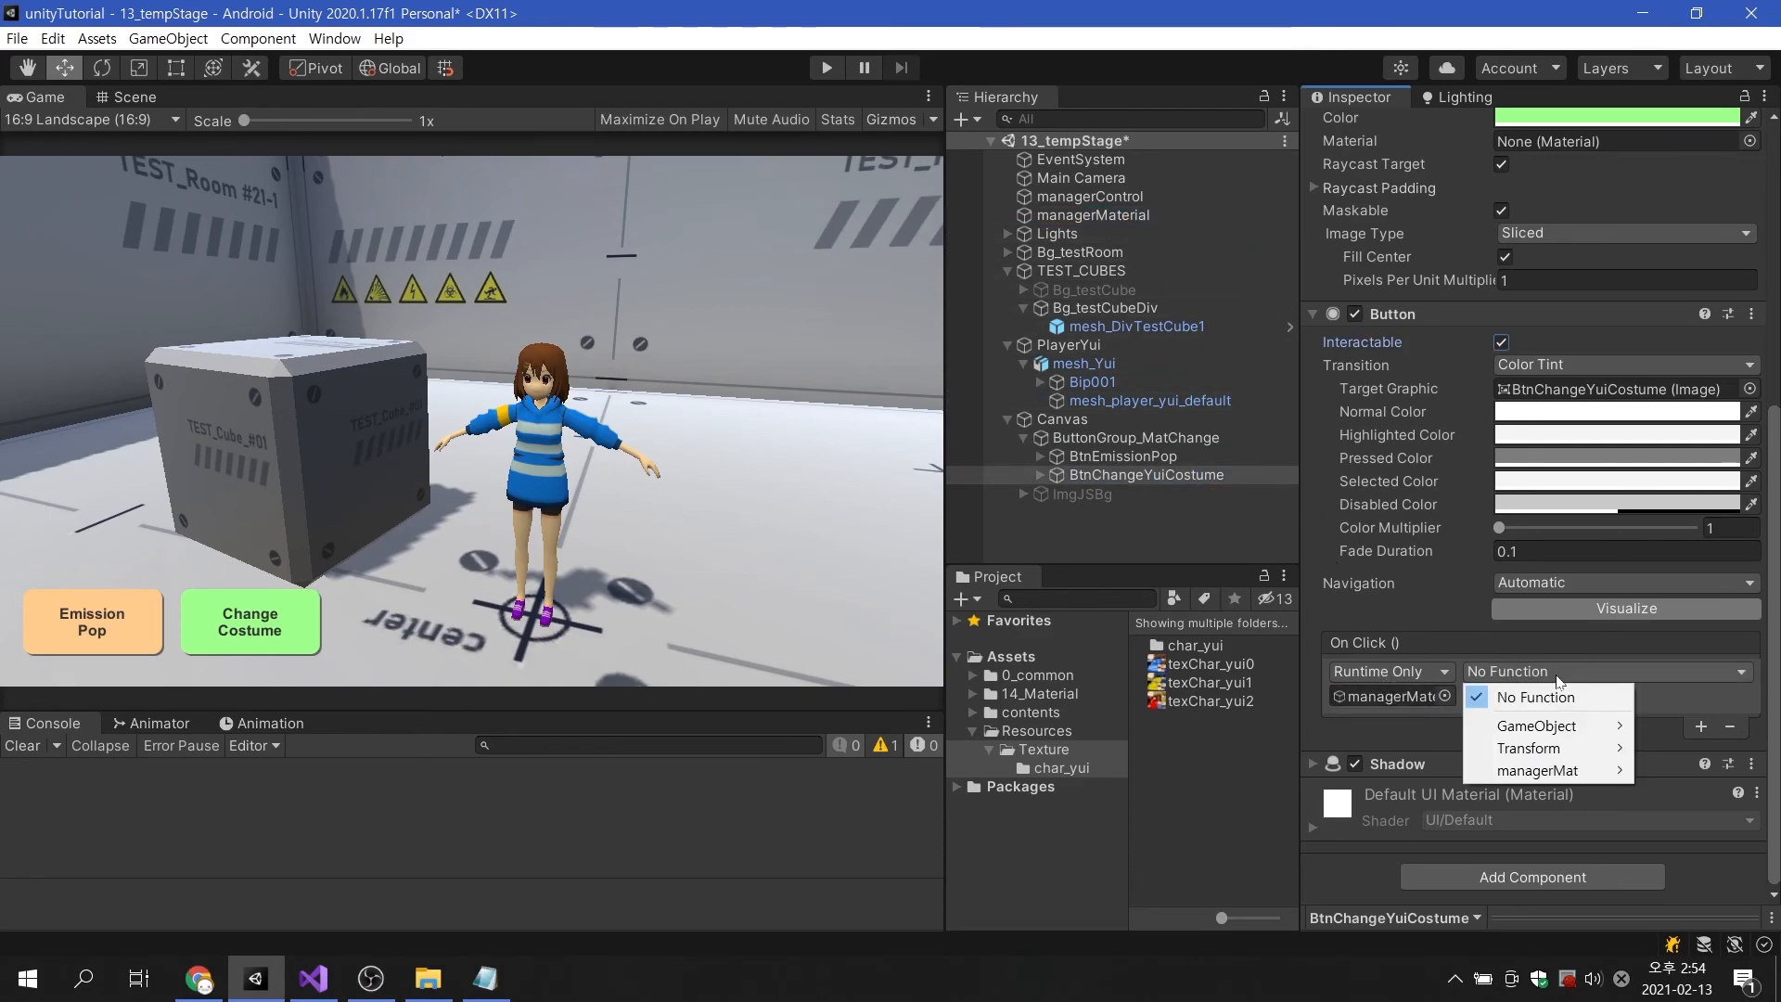
{"action": "mouse_move", "coordinate": [1541, 770]}
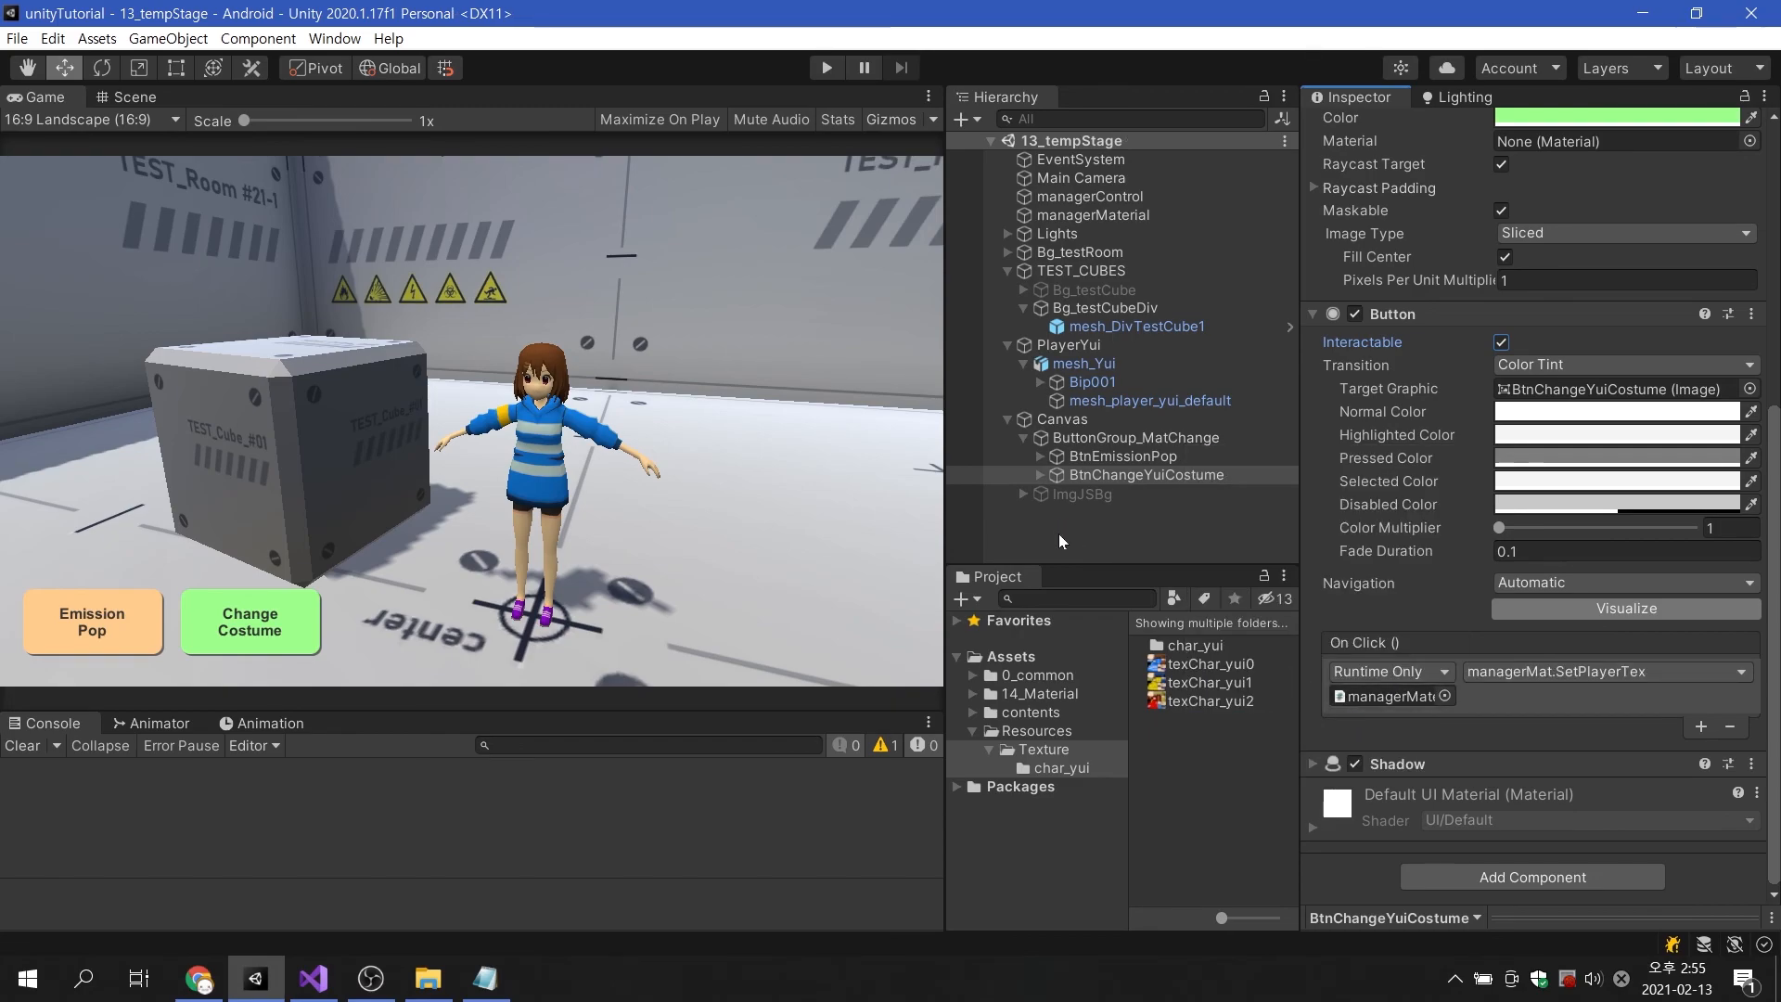
Play the scene and click Change Costume seven times to cycle the outfits.
{"action": "left_click", "coordinate": [826, 67]}
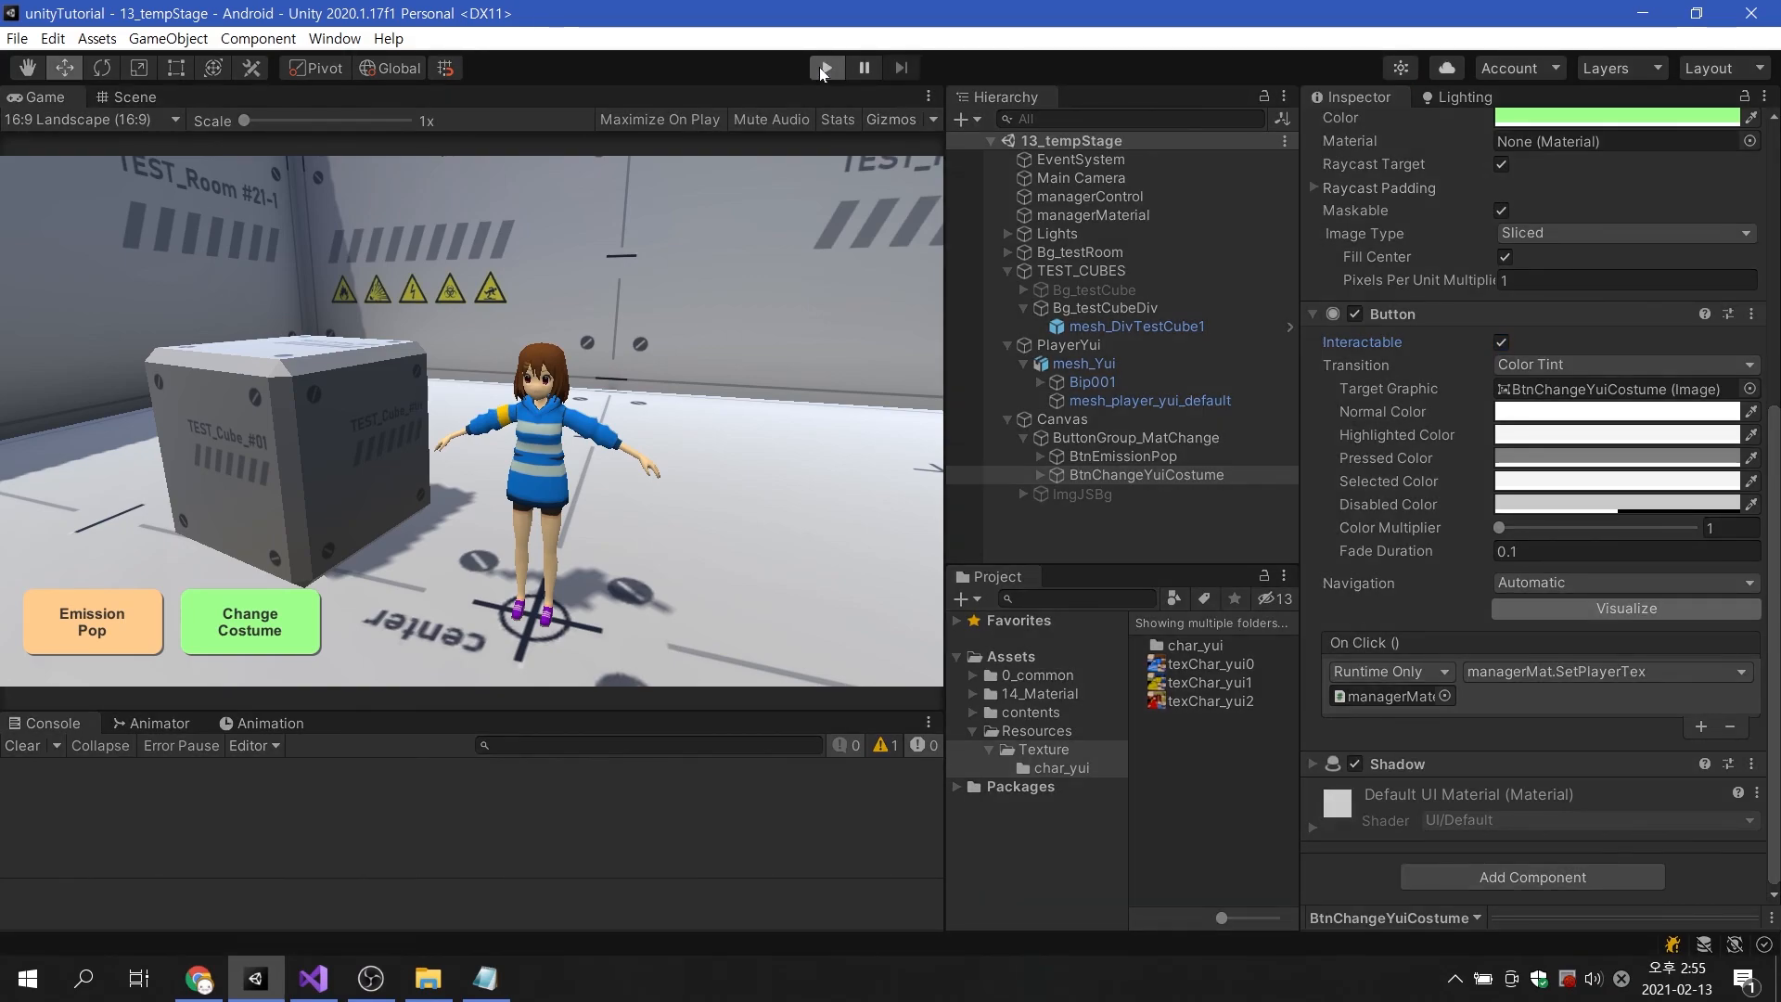
{"action": "left_click", "coordinate": [823, 67]}
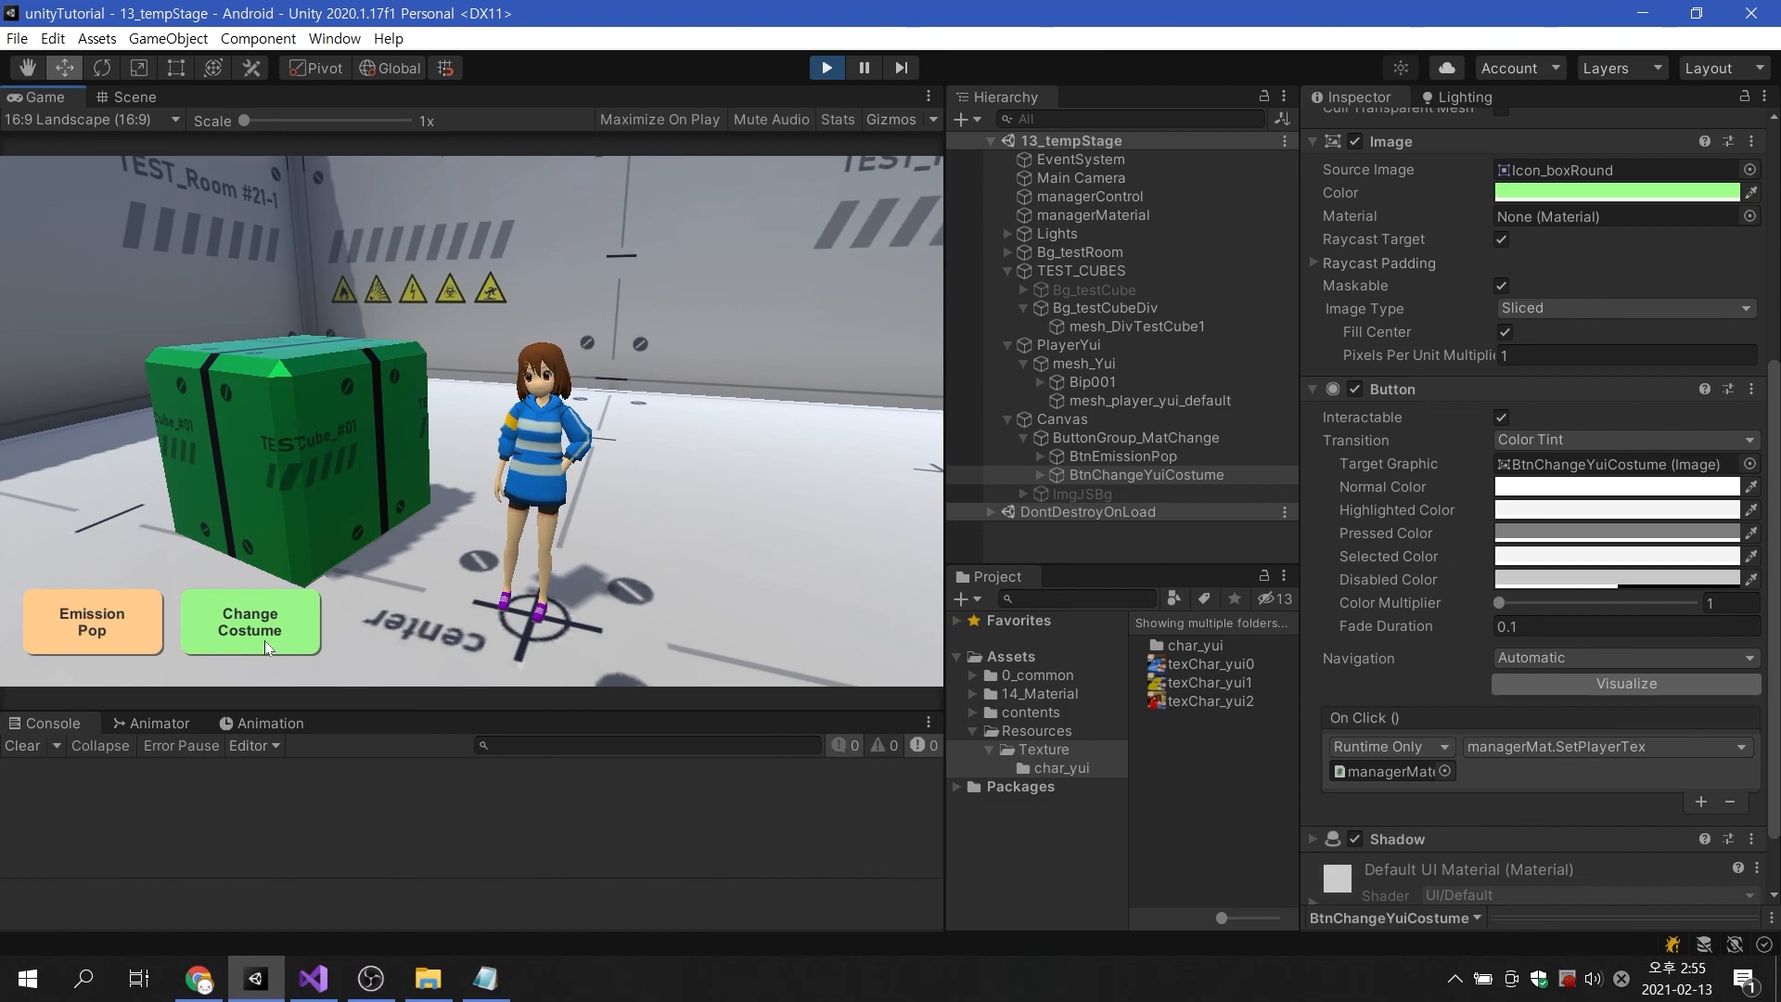
{"action": "left_click", "coordinate": [249, 621]}
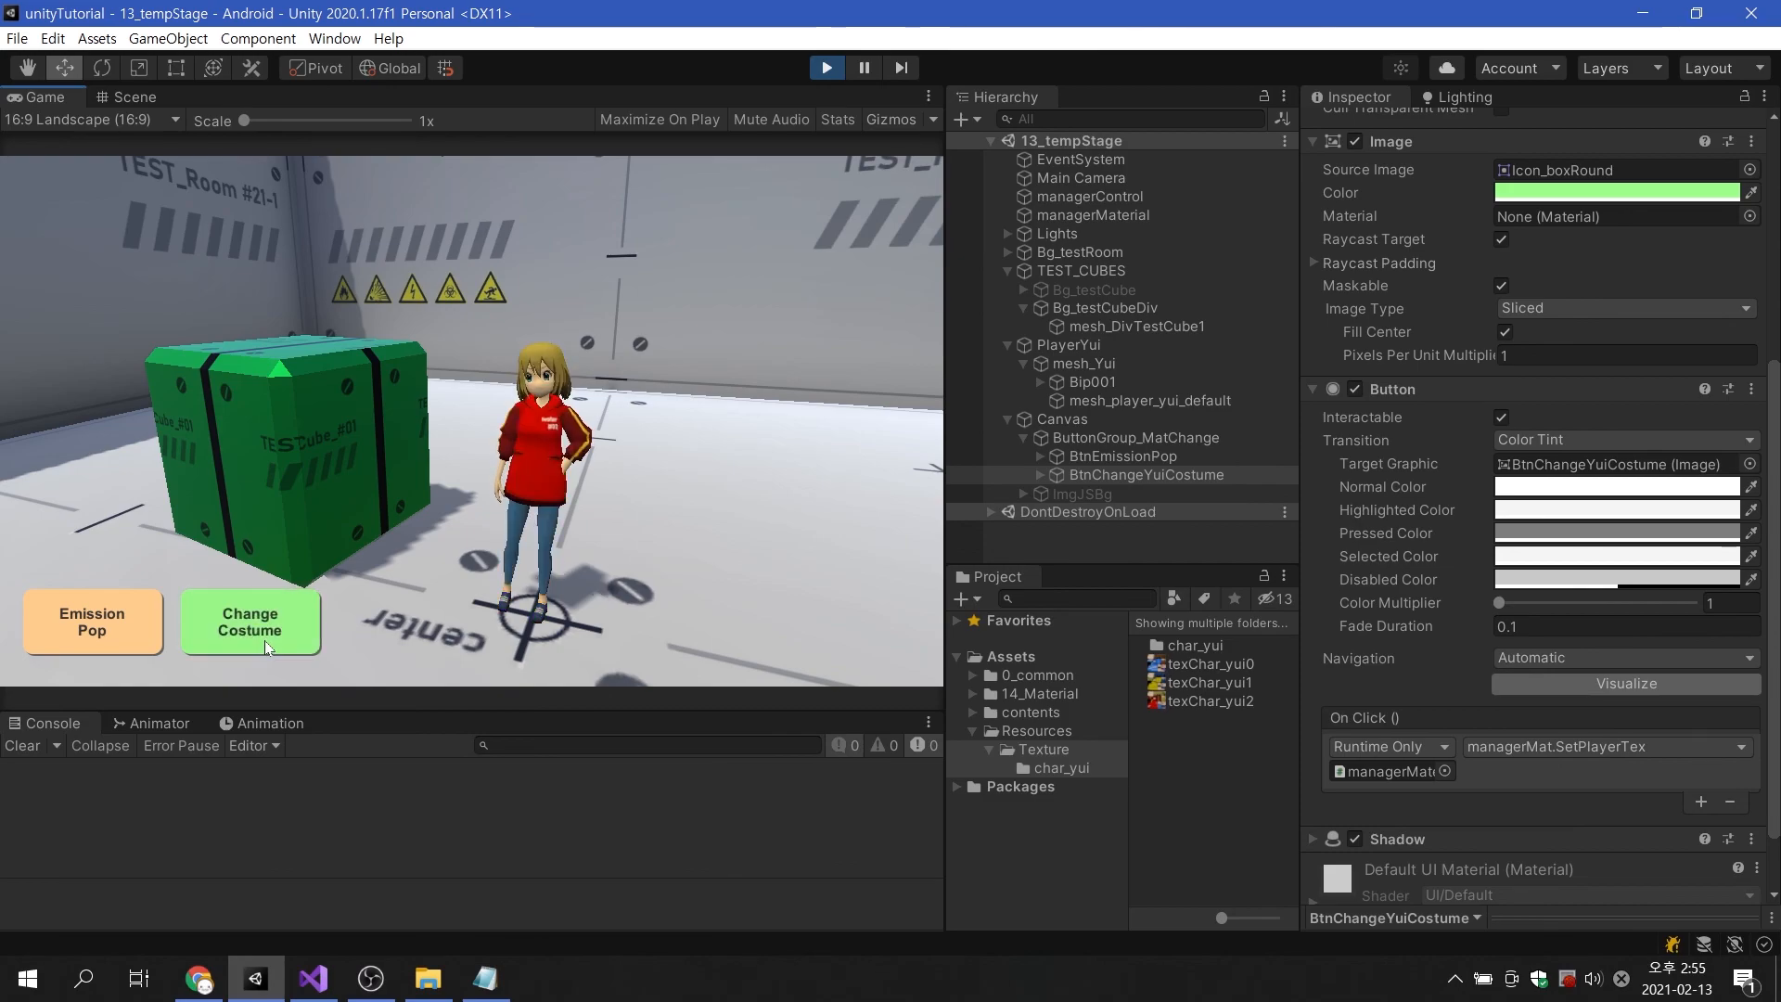
{"action": "left_click", "coordinate": [248, 622]}
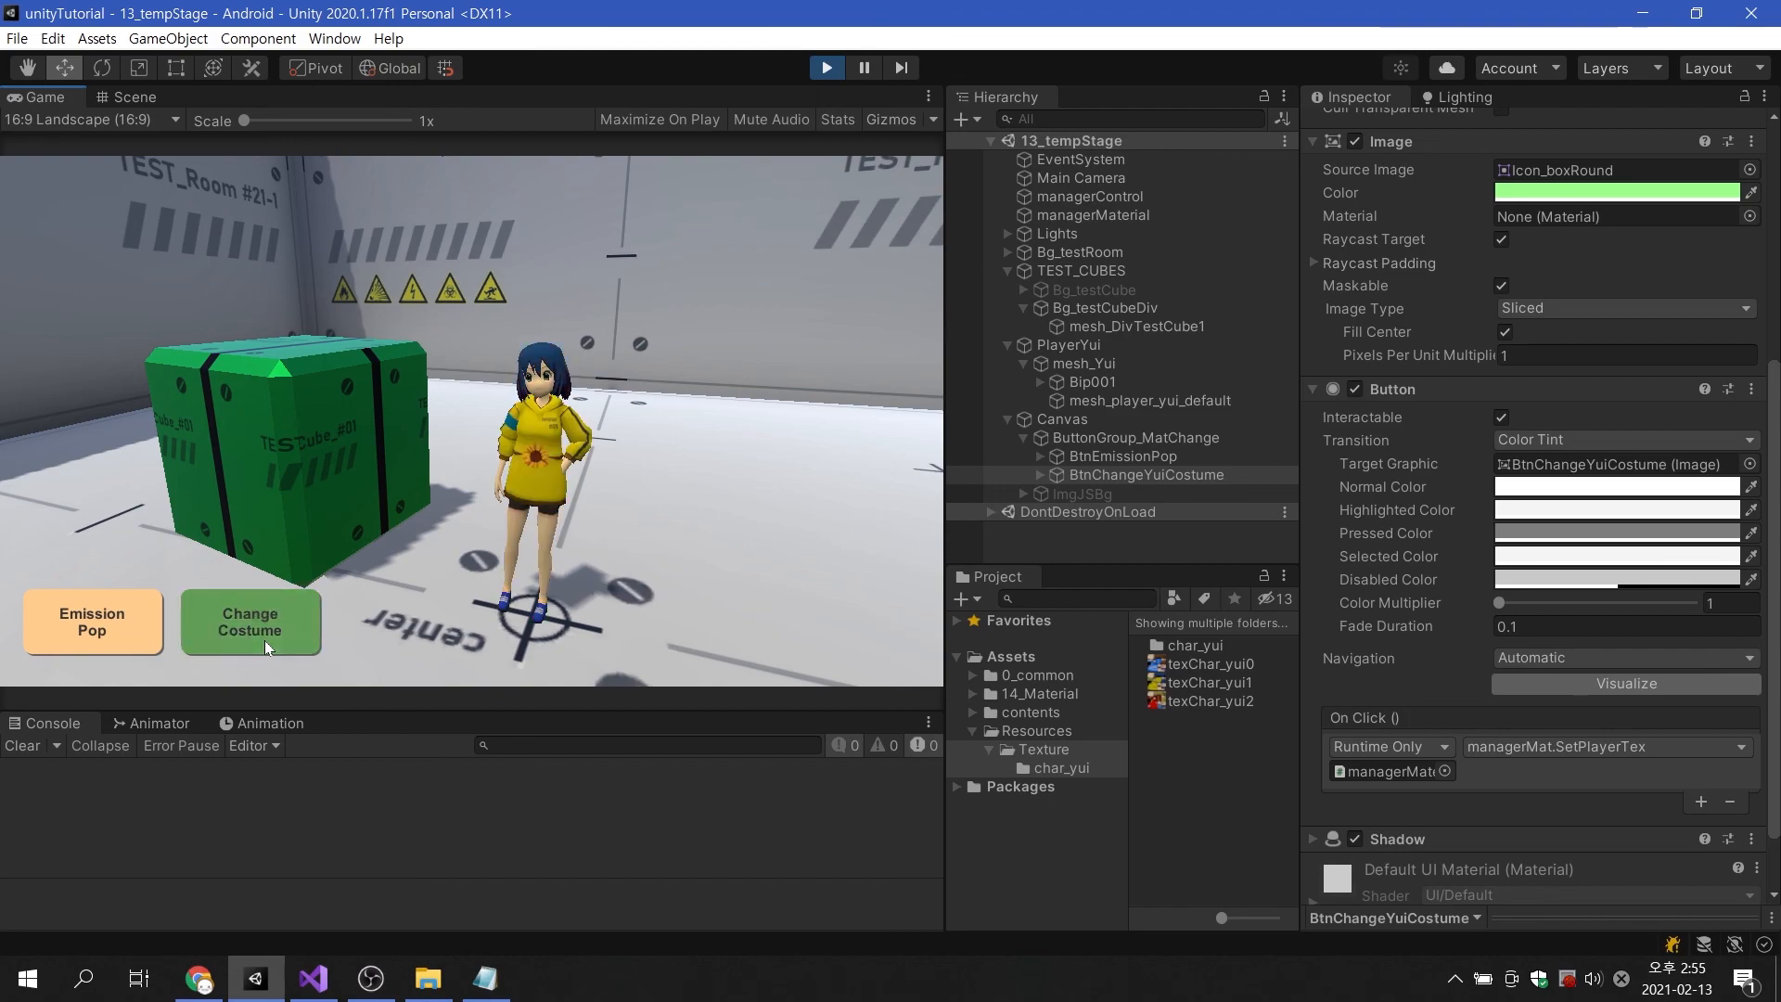
{"action": "left_click", "coordinate": [249, 622]}
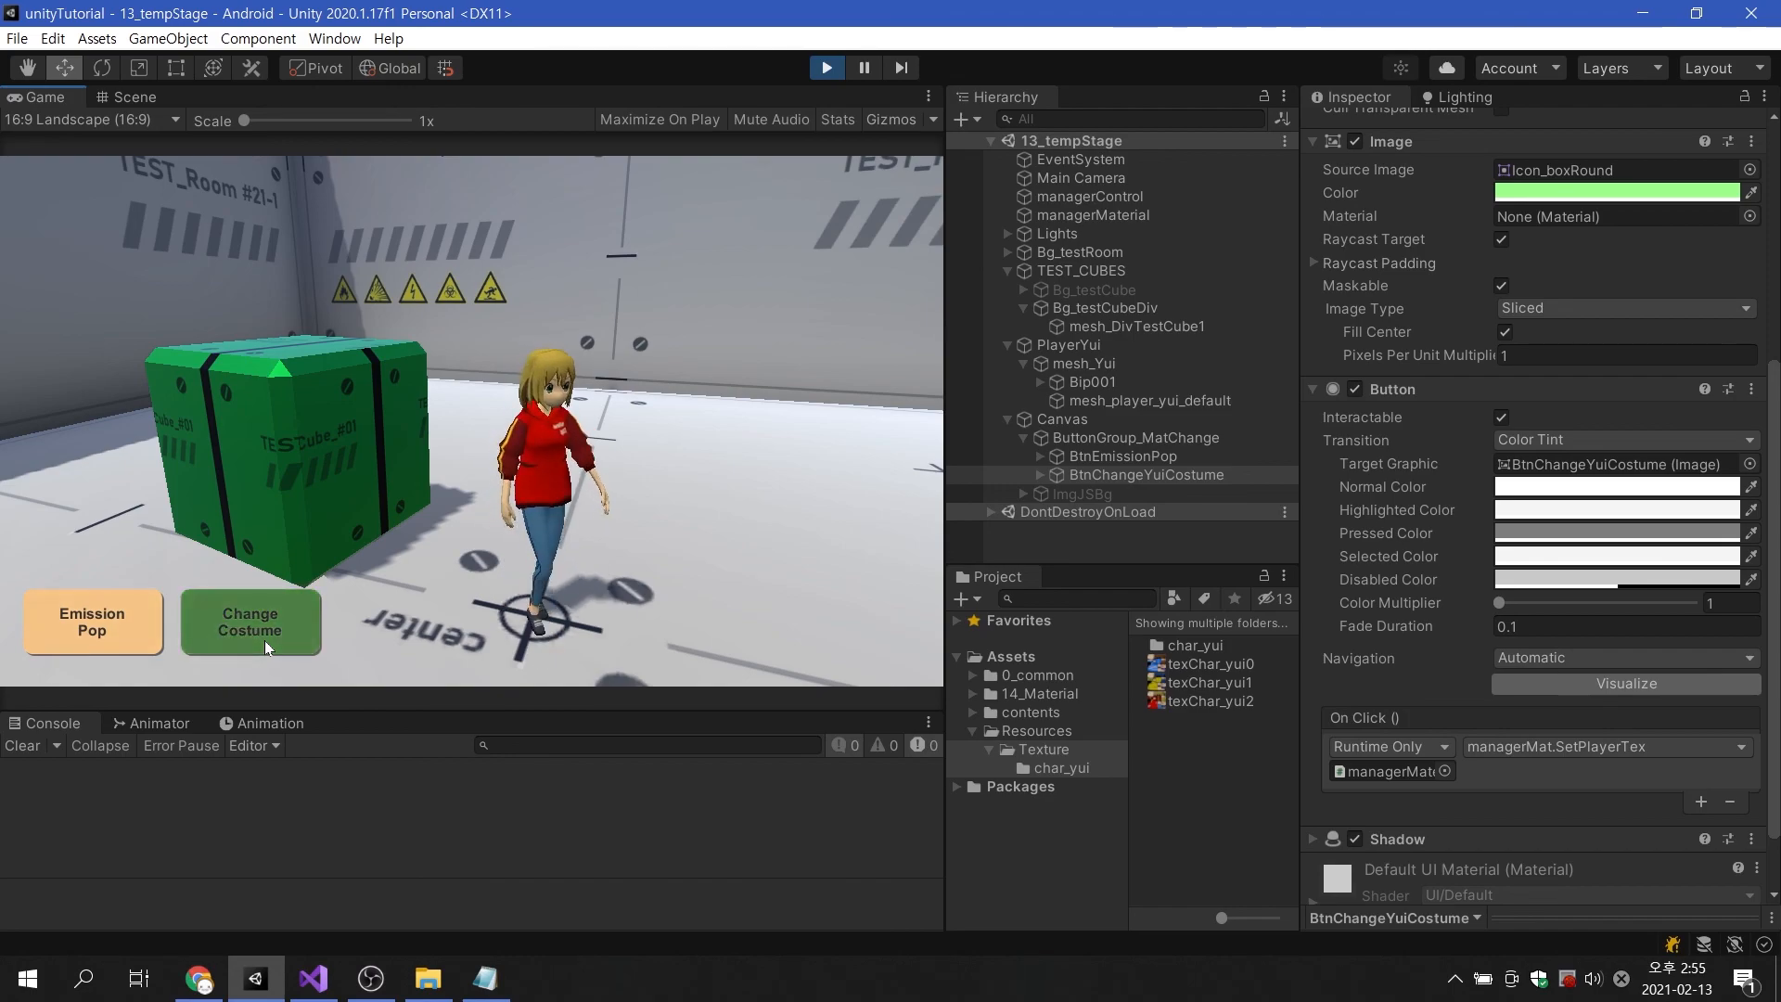
{"action": "left_click", "coordinate": [249, 621]}
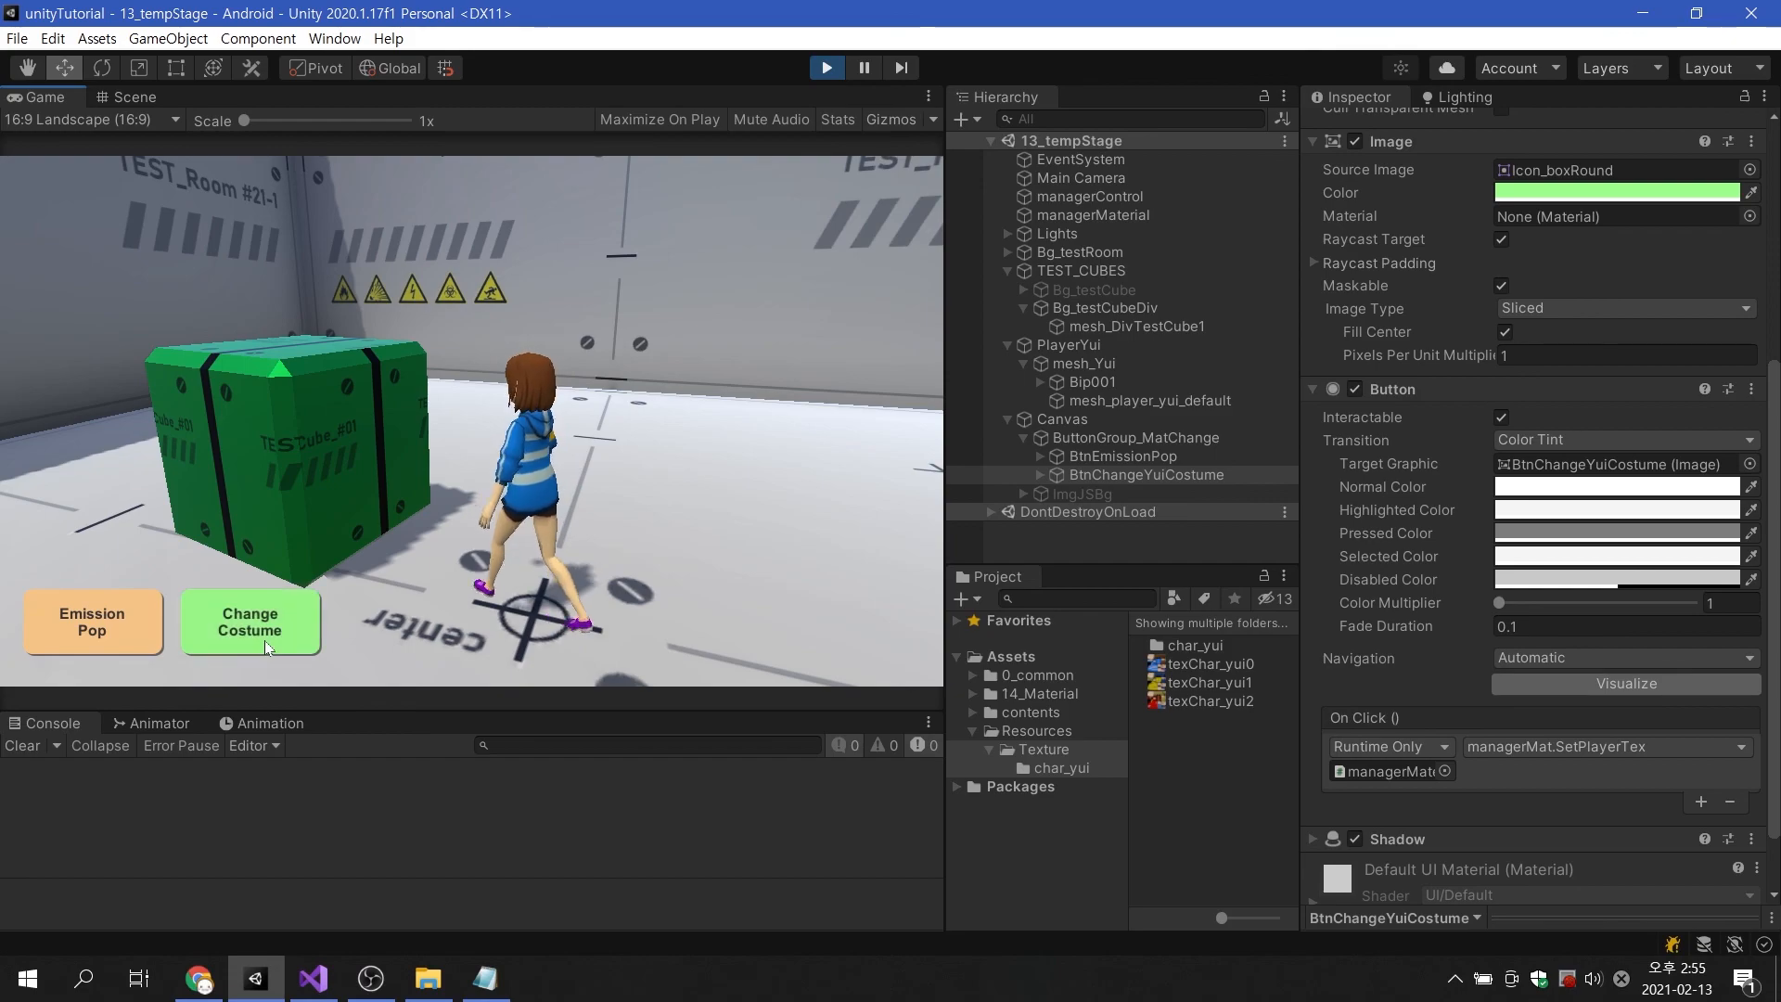
{"action": "left_click", "coordinate": [248, 621]}
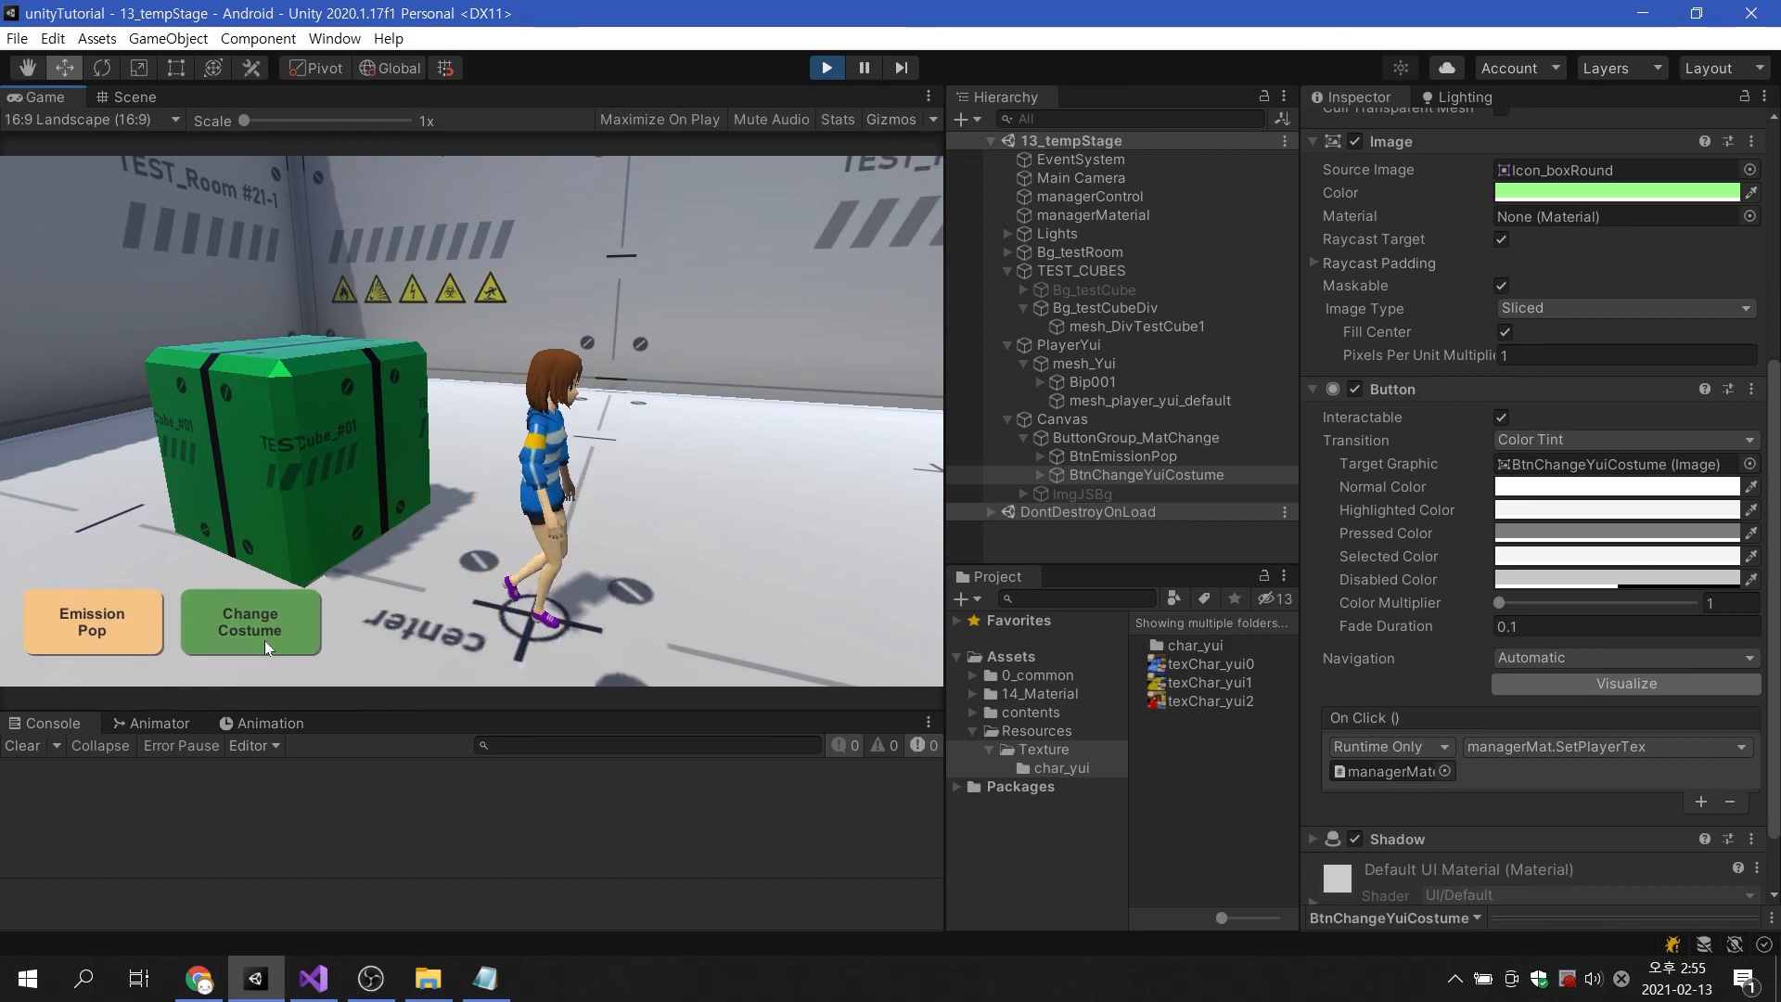
{"action": "left_click", "coordinate": [249, 622]}
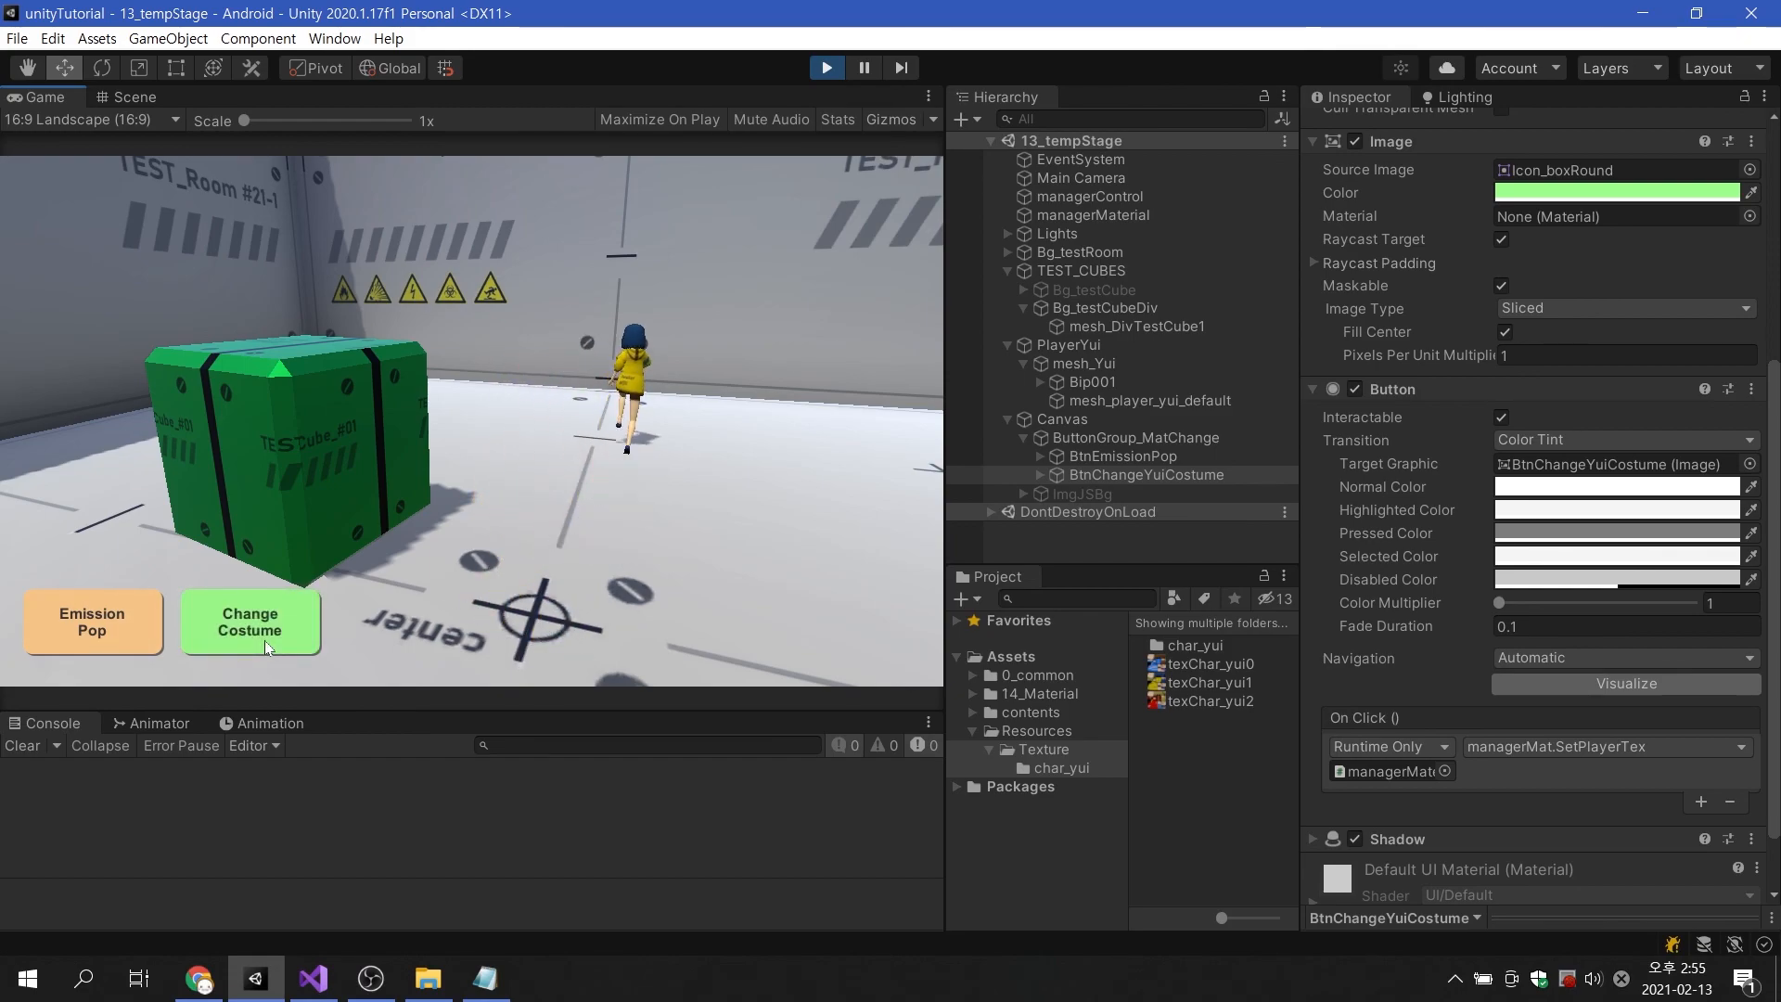
{"action": "left_click", "coordinate": [248, 621]}
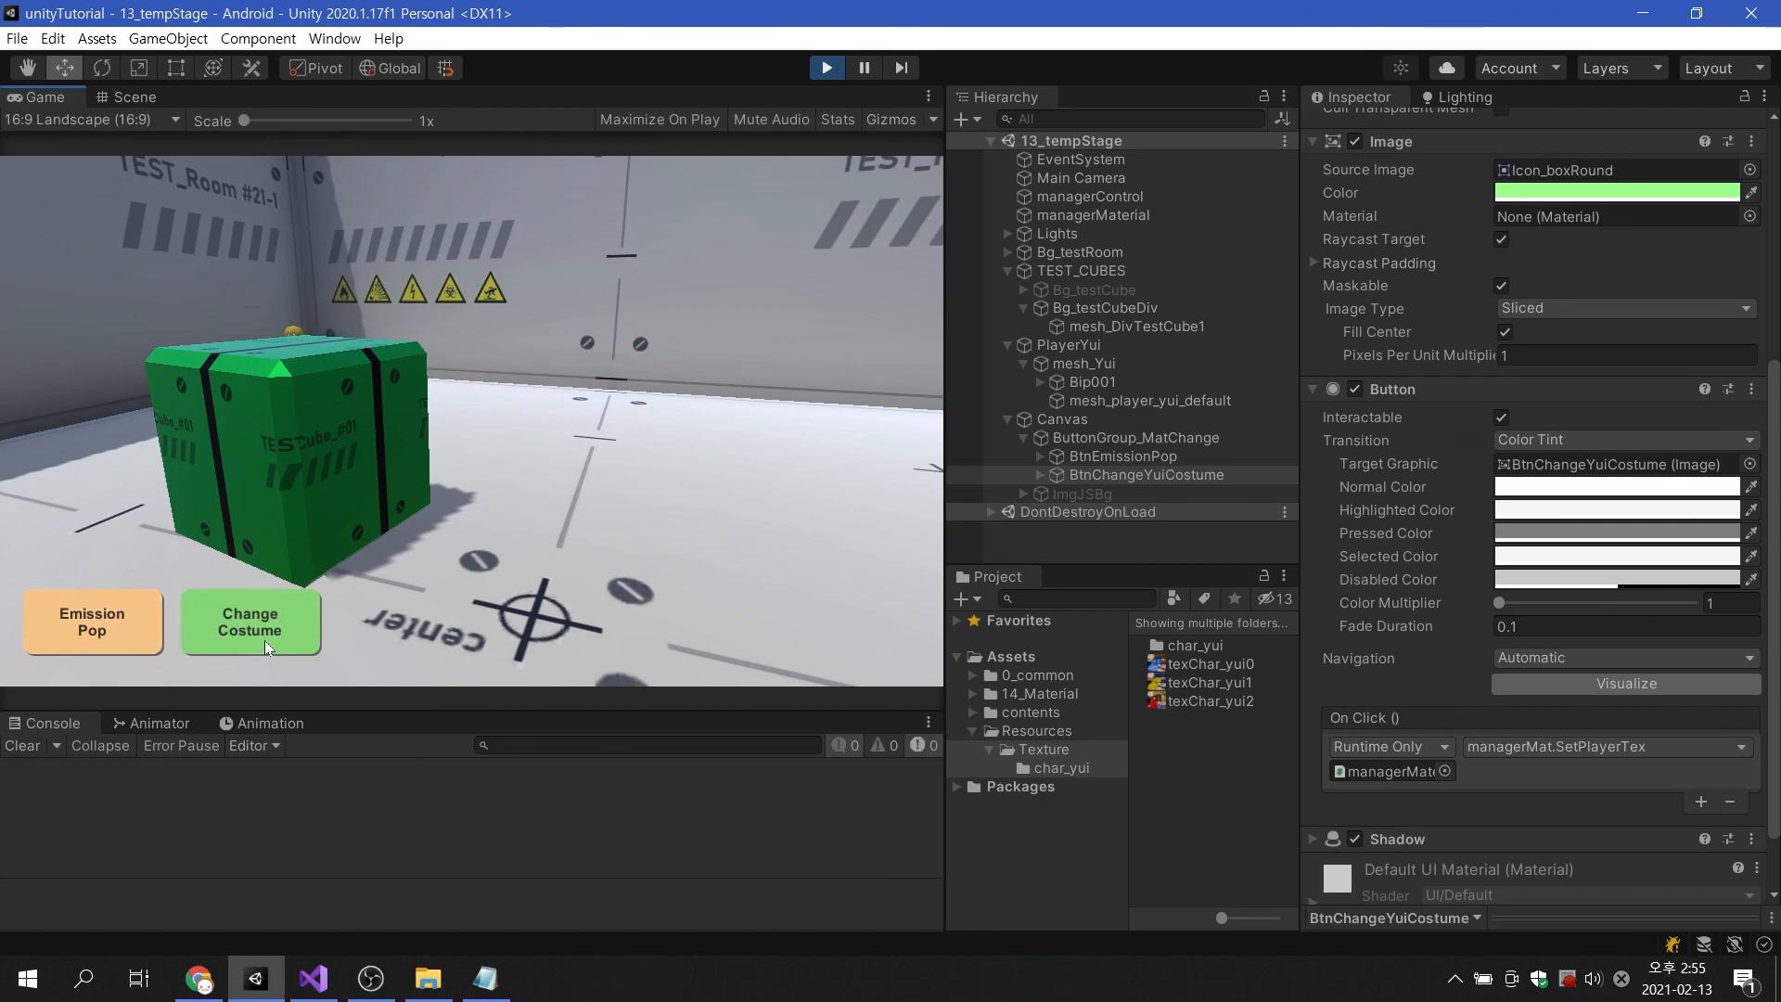